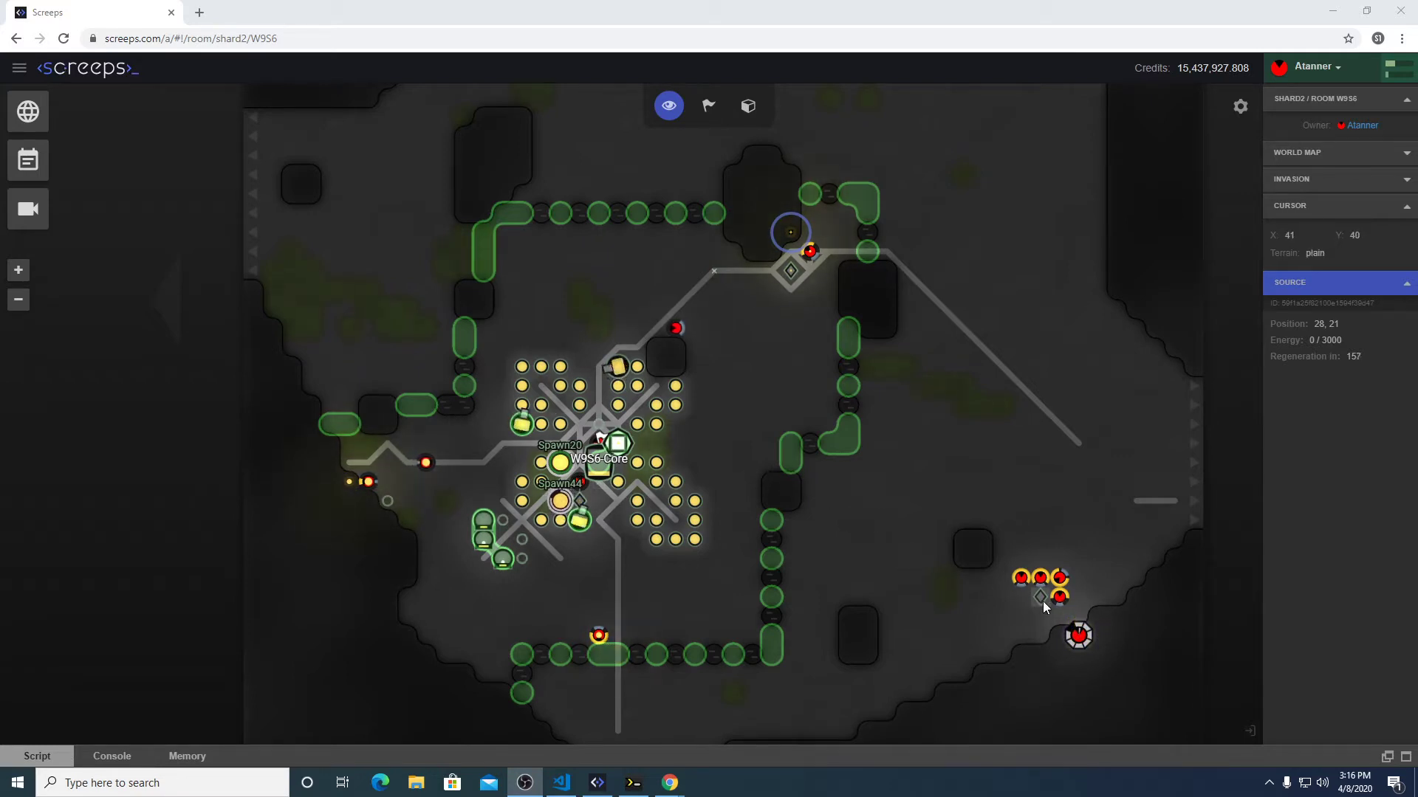
pyautogui.moveTo(357, 488)
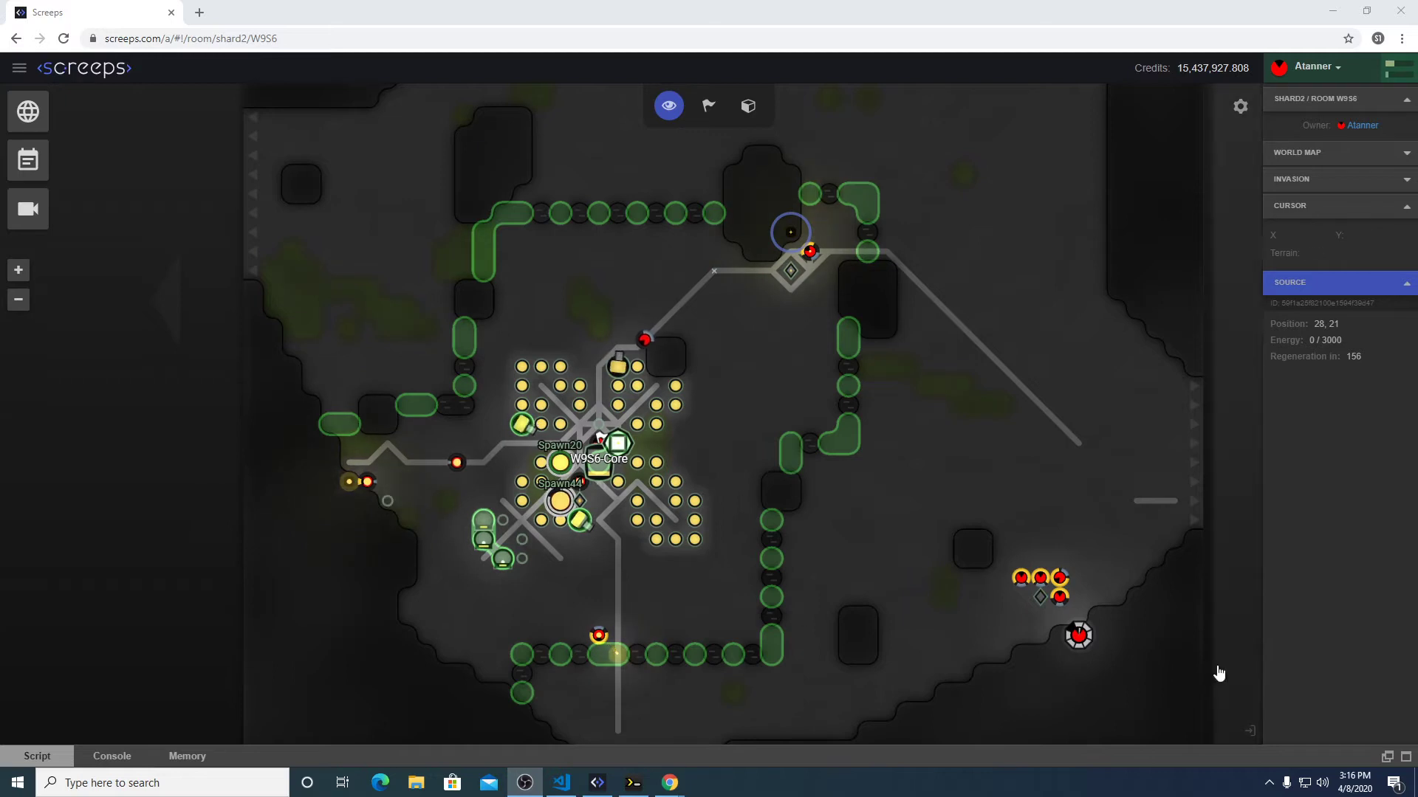
pyautogui.moveTo(506, 452)
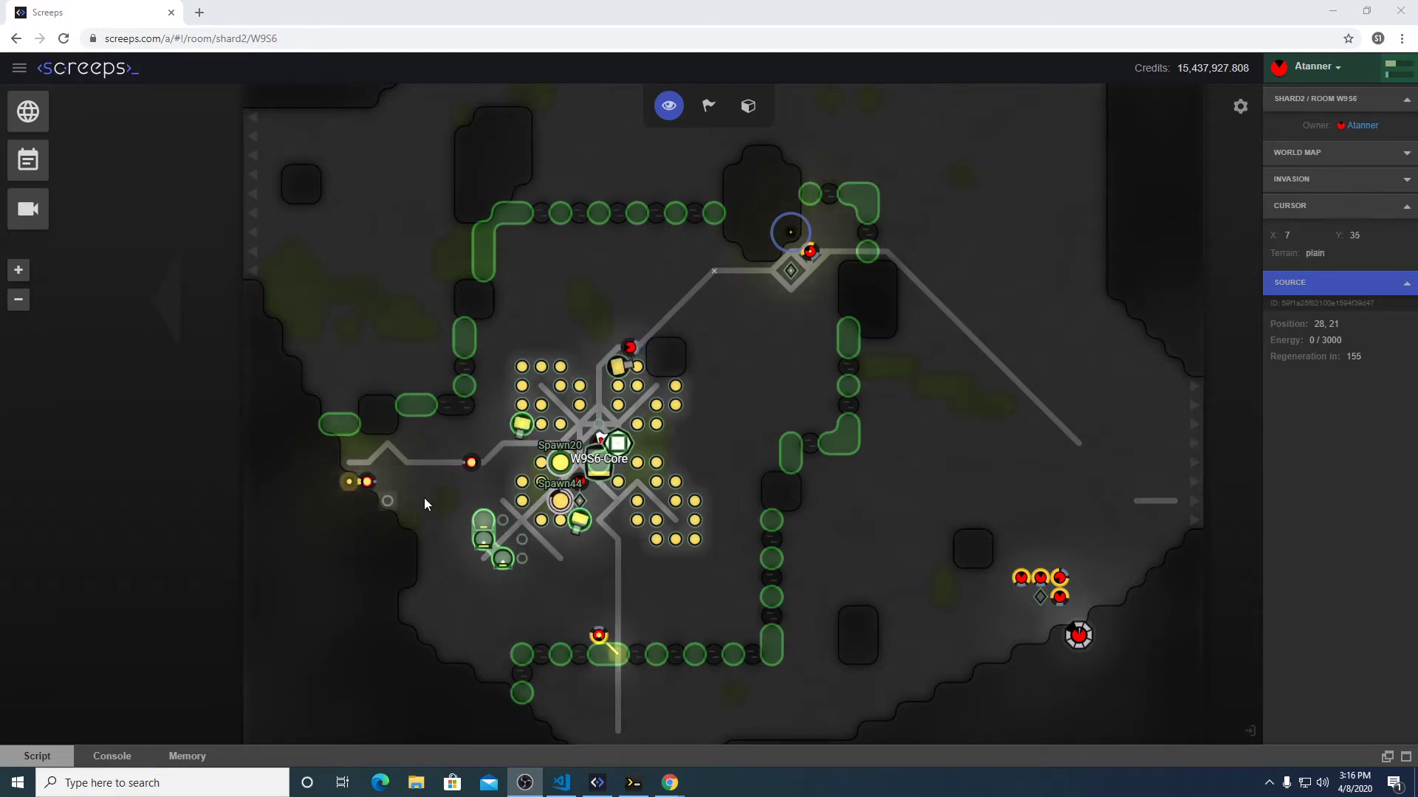
pyautogui.moveTo(605, 468)
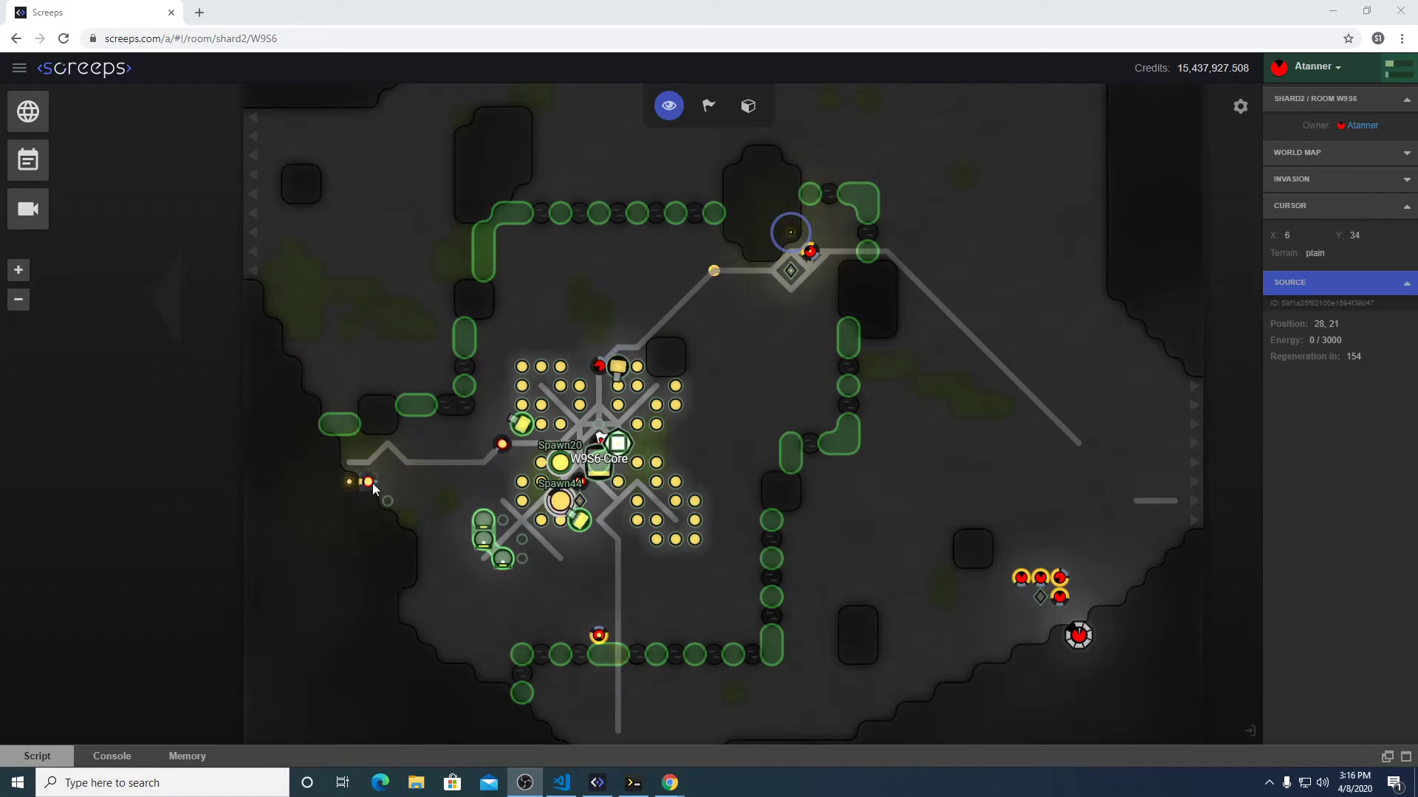
# Inspect W9S6's western source, tractor and farmer creeps, then cross the east exit into W8S6.
pyautogui.click(347, 480)
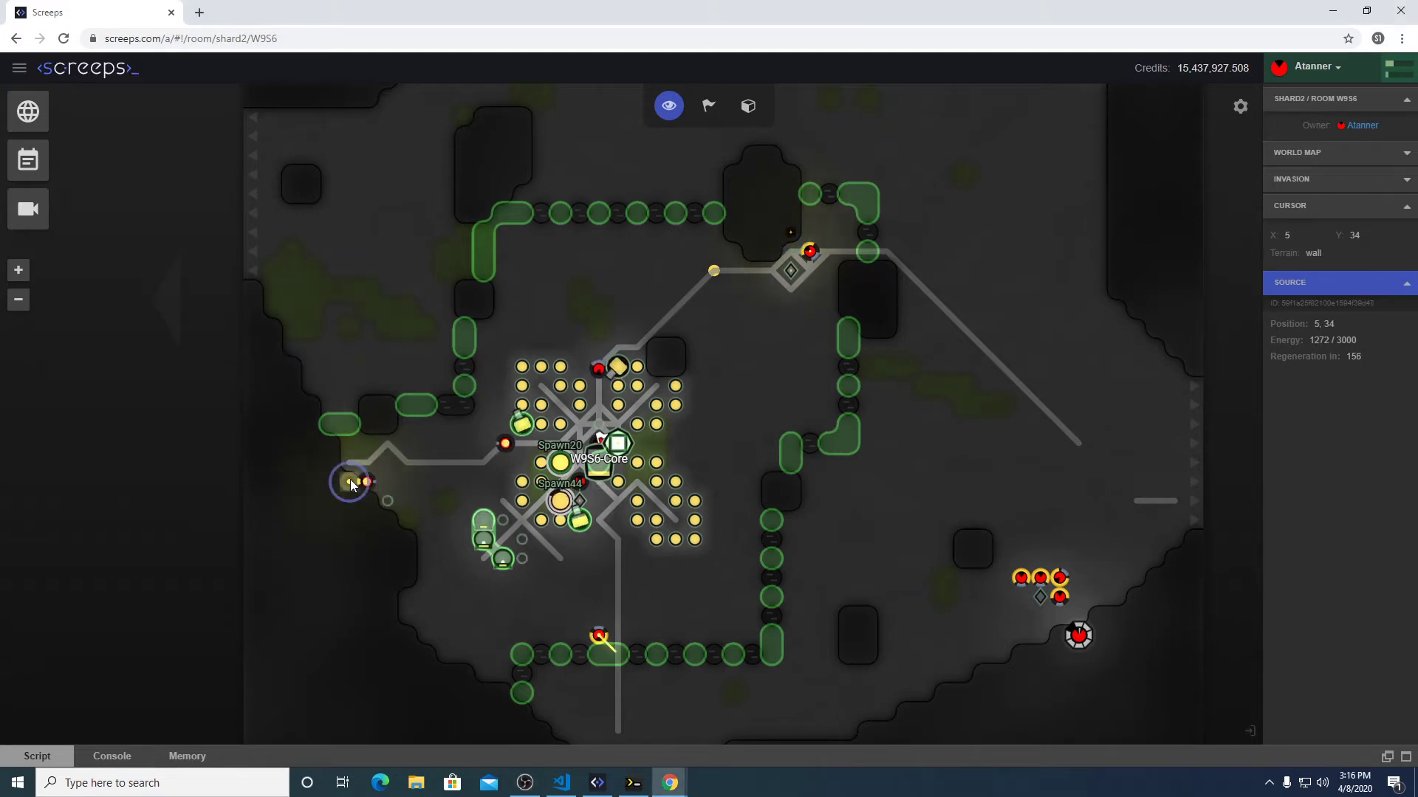
pyautogui.moveTo(1024, 490)
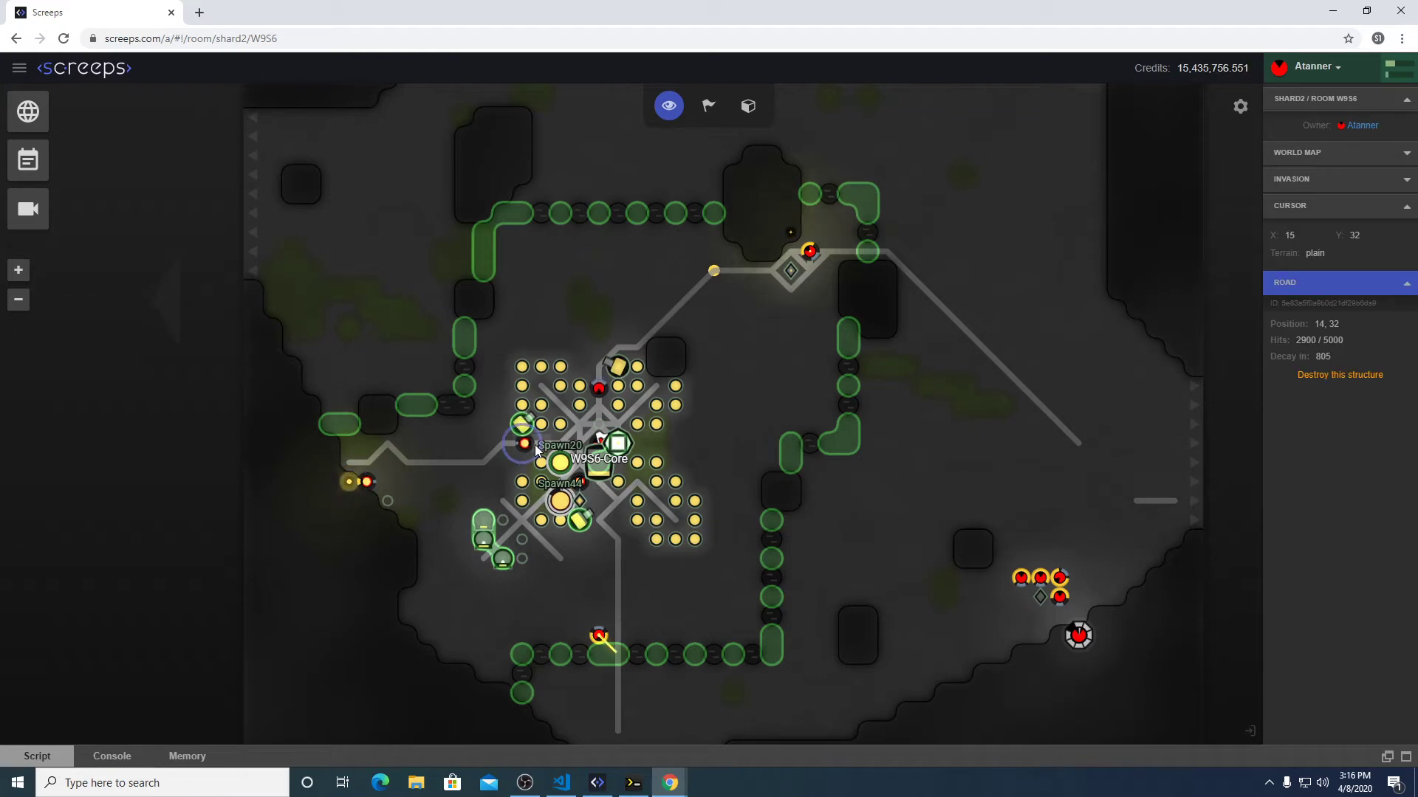
pyautogui.click(527, 444)
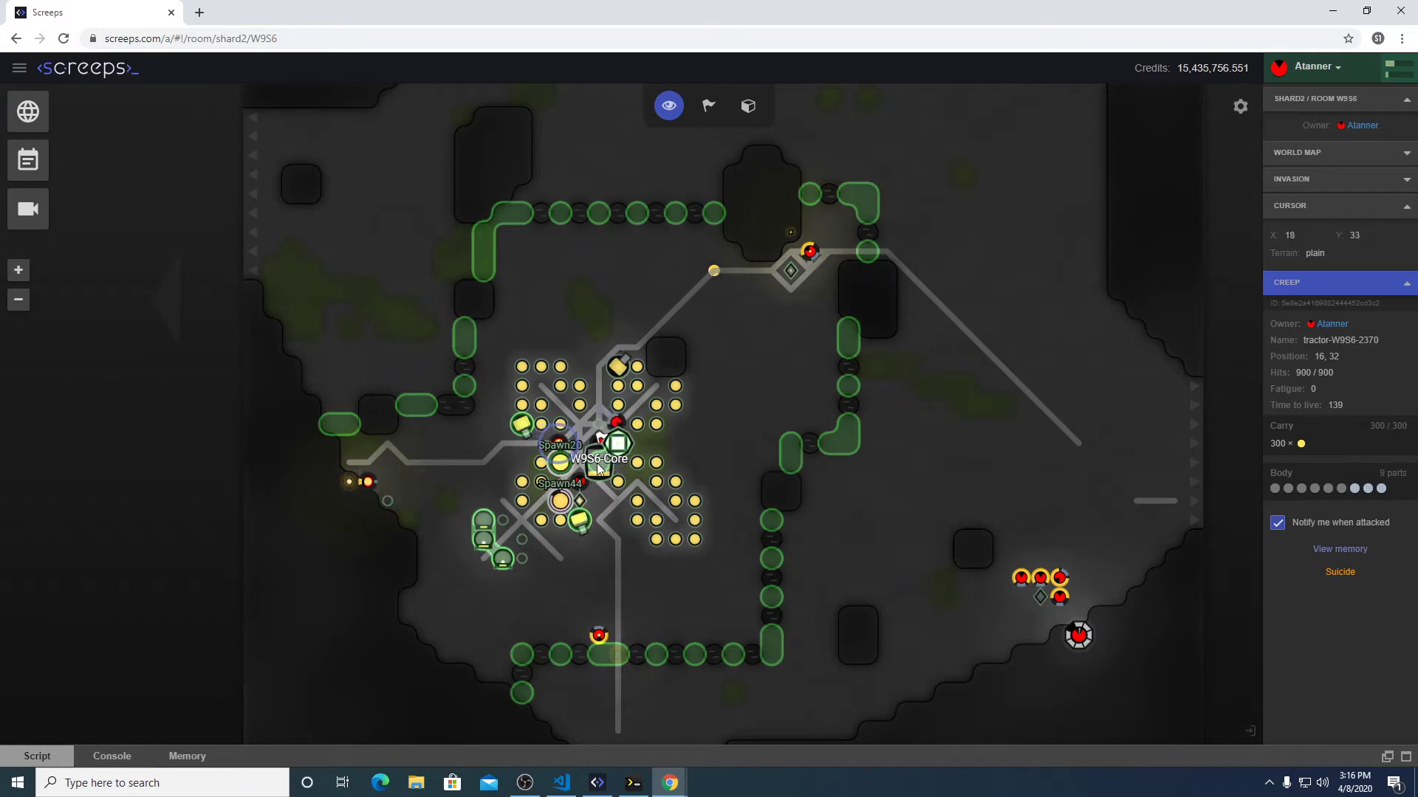
pyautogui.rightClick(353, 479)
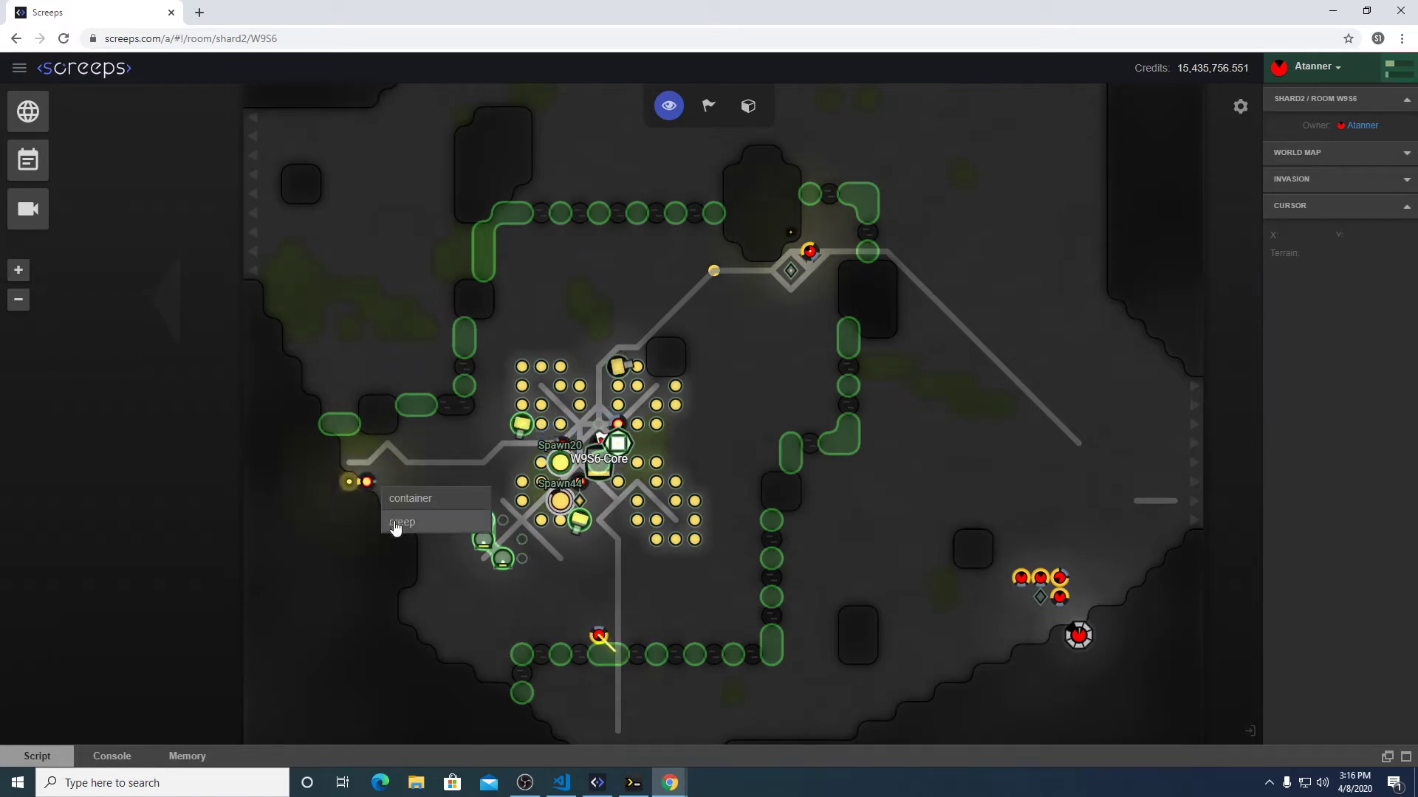
pyautogui.click(400, 523)
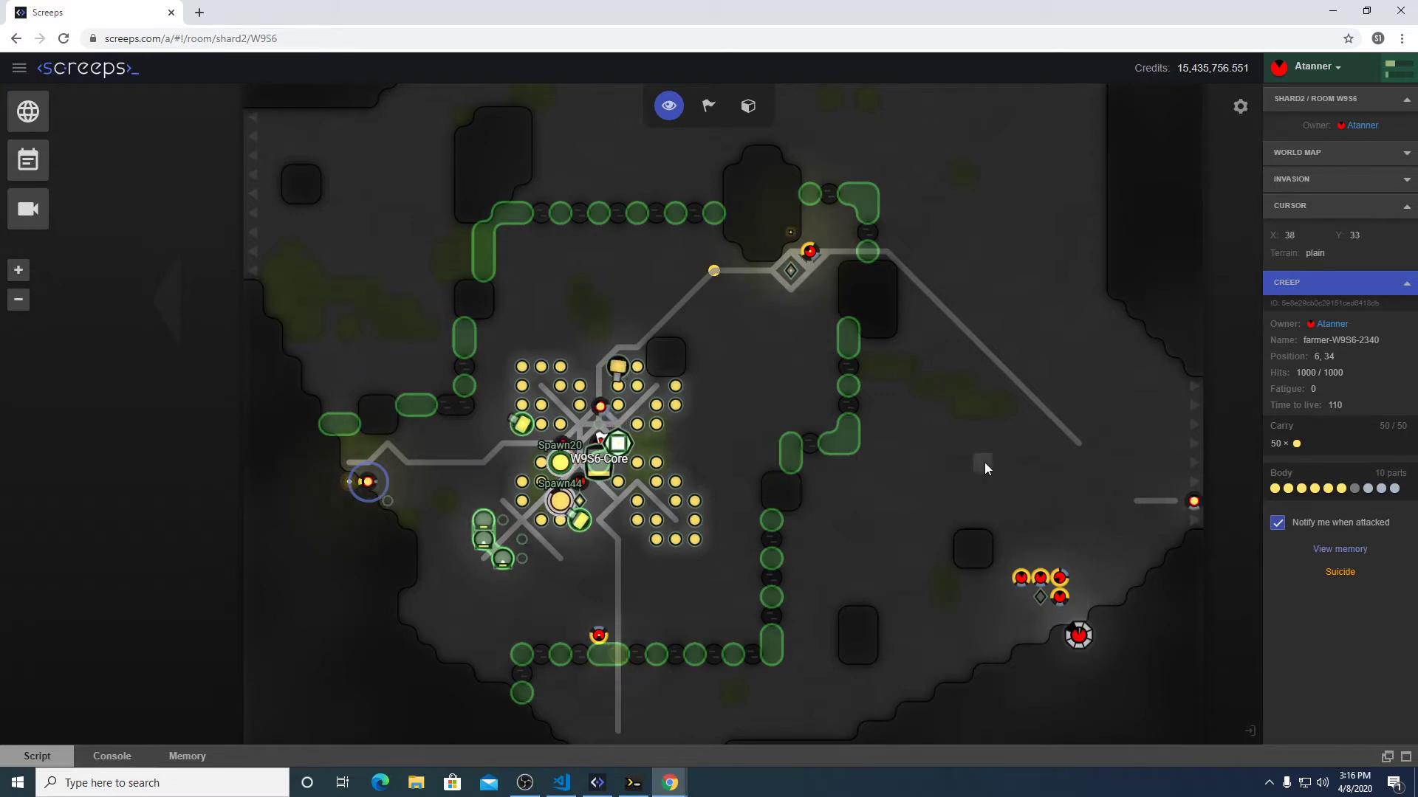
pyautogui.moveTo(987, 468); pyautogui.dragTo(774, 556)
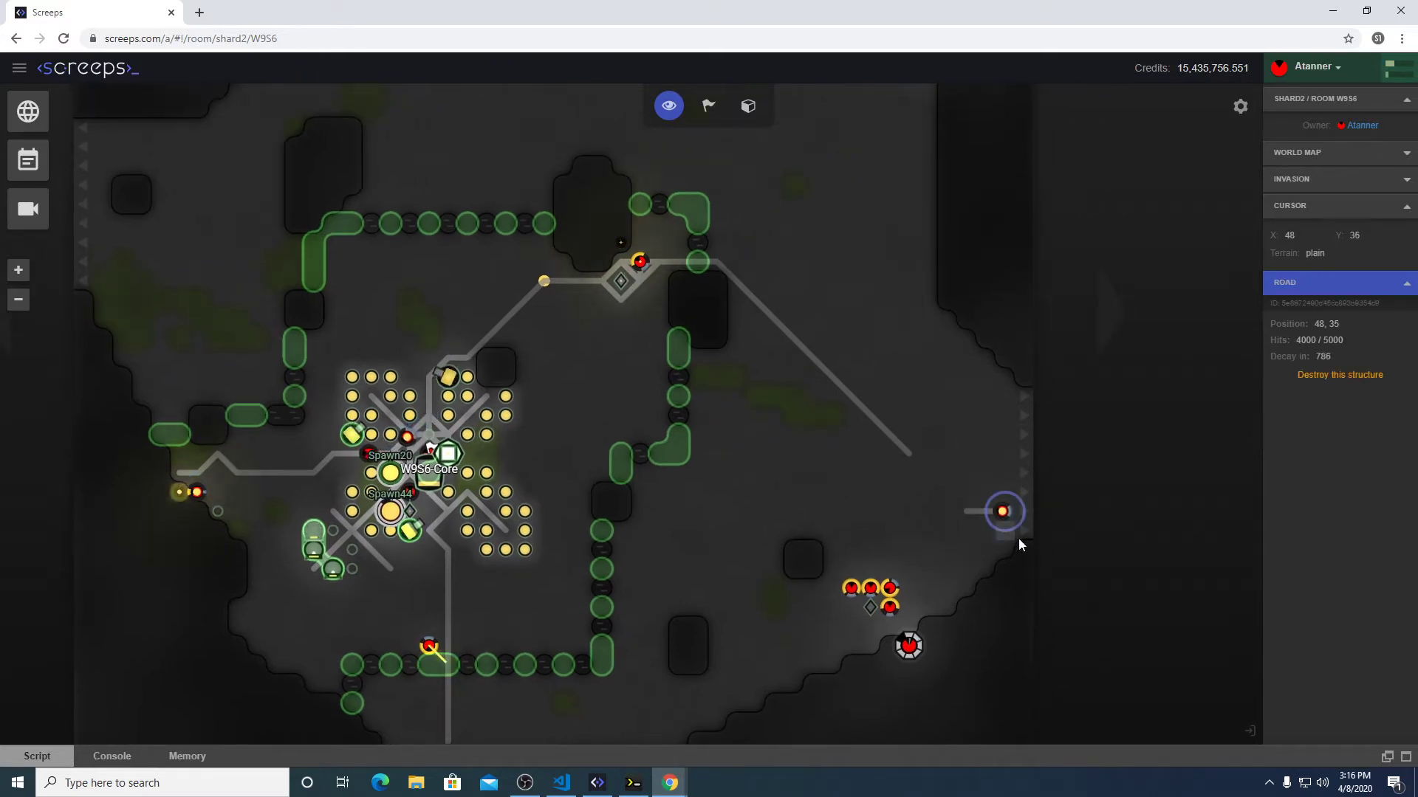
pyautogui.click(985, 511)
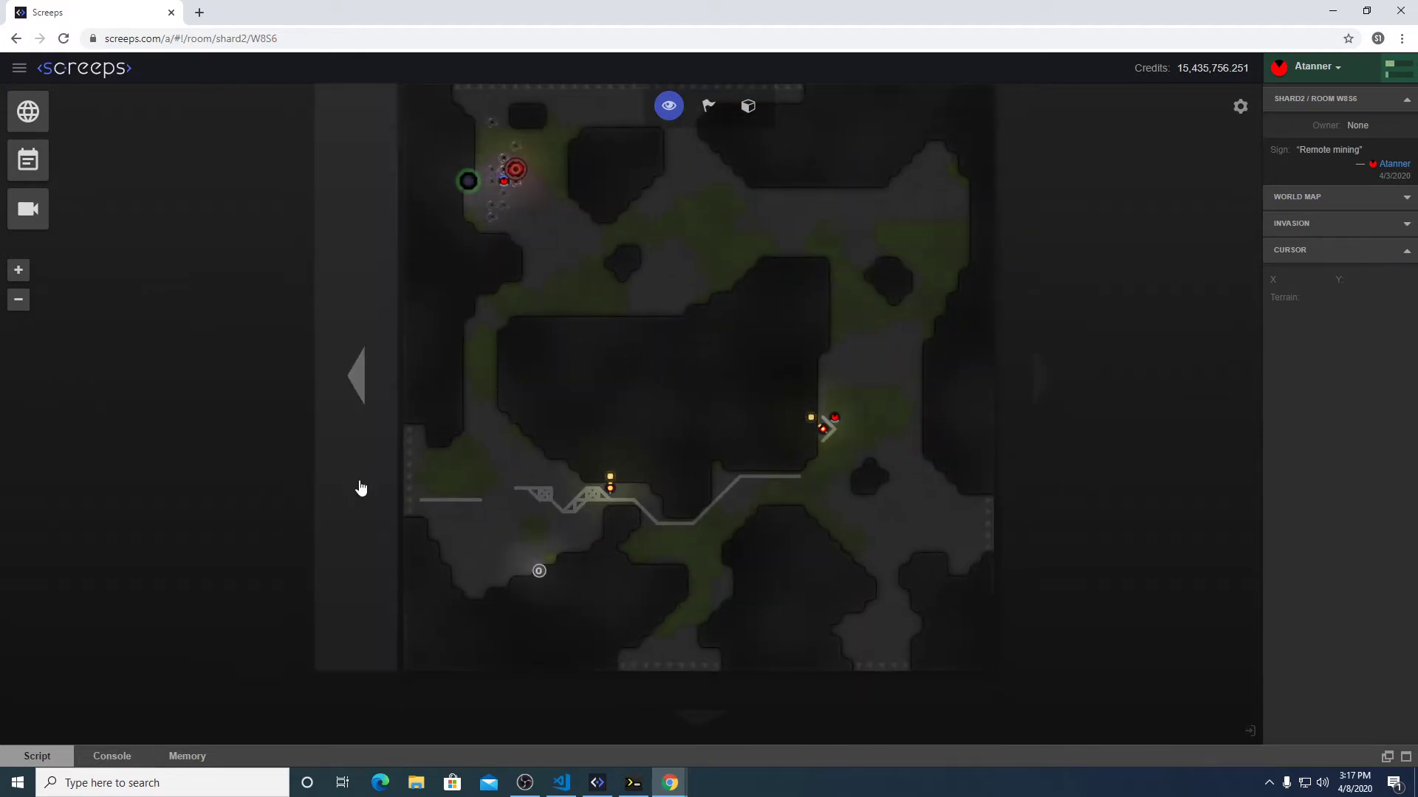
# Check W8S6 on the shard2 world map, re-enter it, and inspect its farmer creep.
pyautogui.click(27, 110)
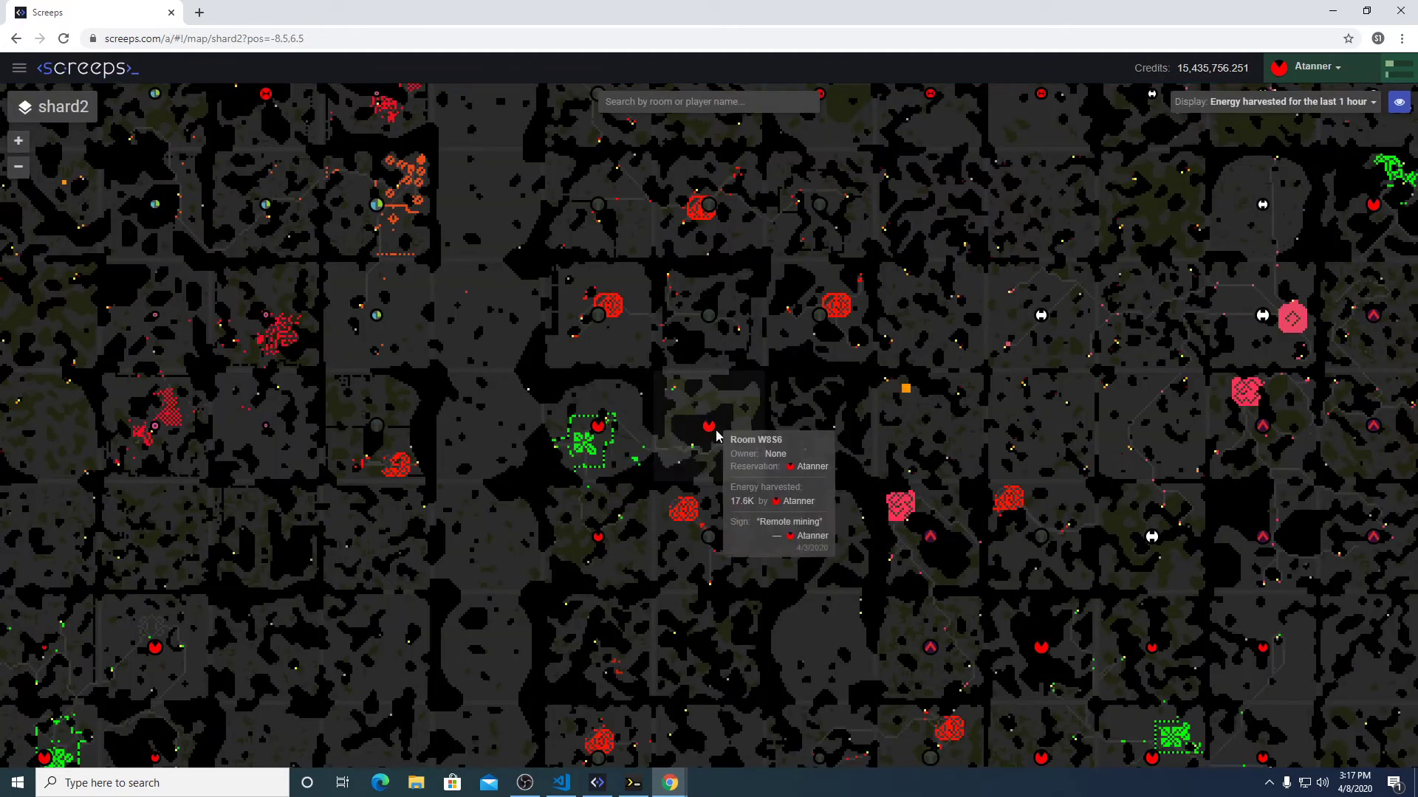
pyautogui.moveTo(660, 499)
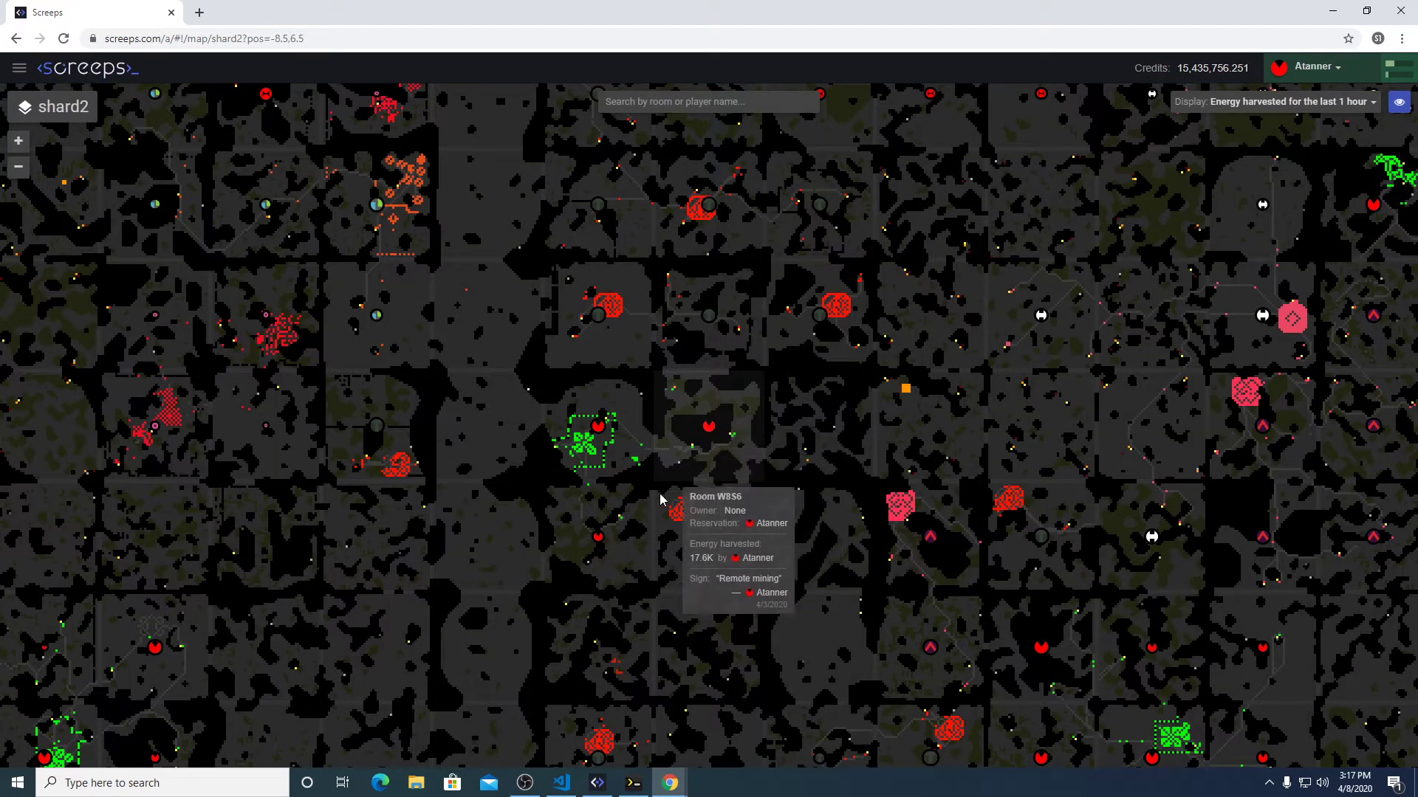
pyautogui.moveTo(709, 443)
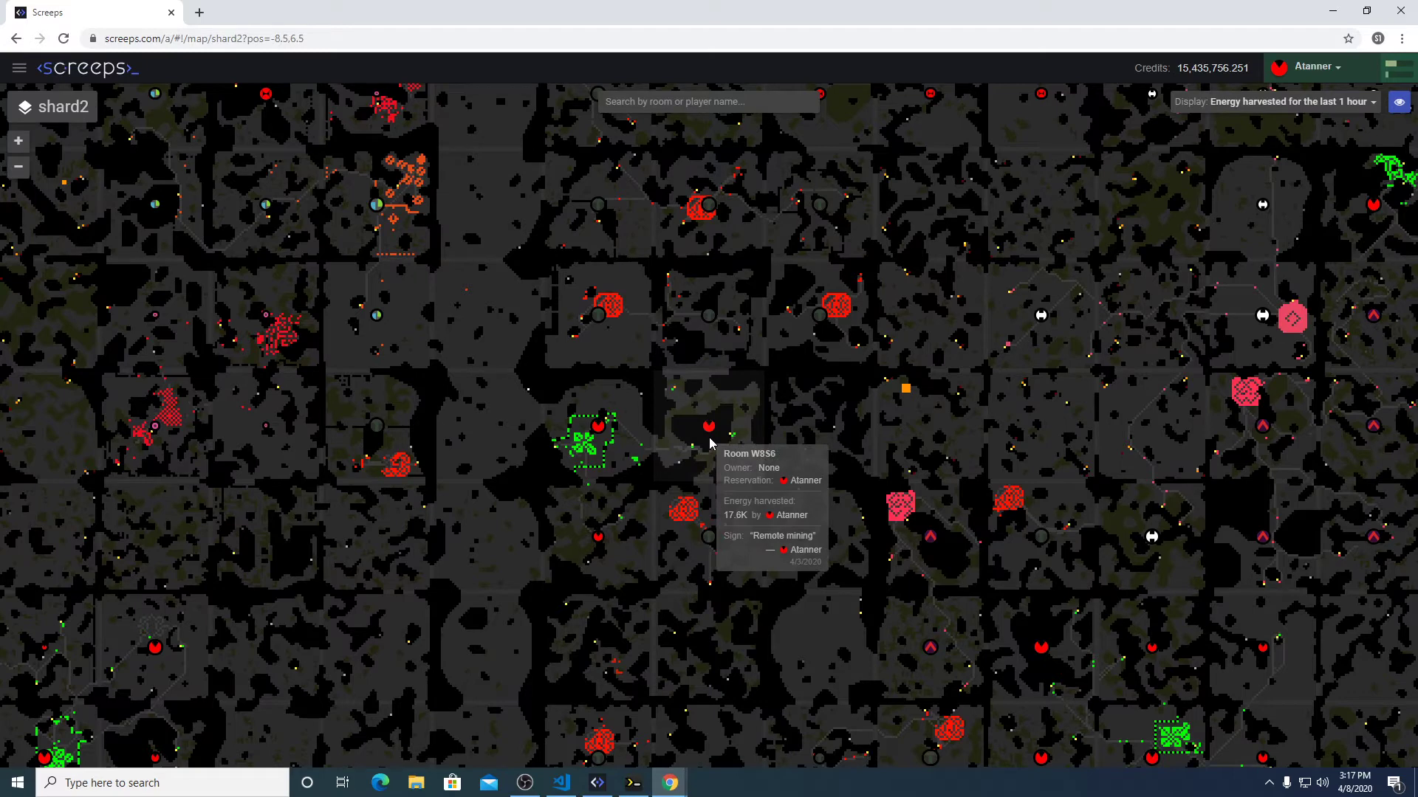
pyautogui.click(708, 427)
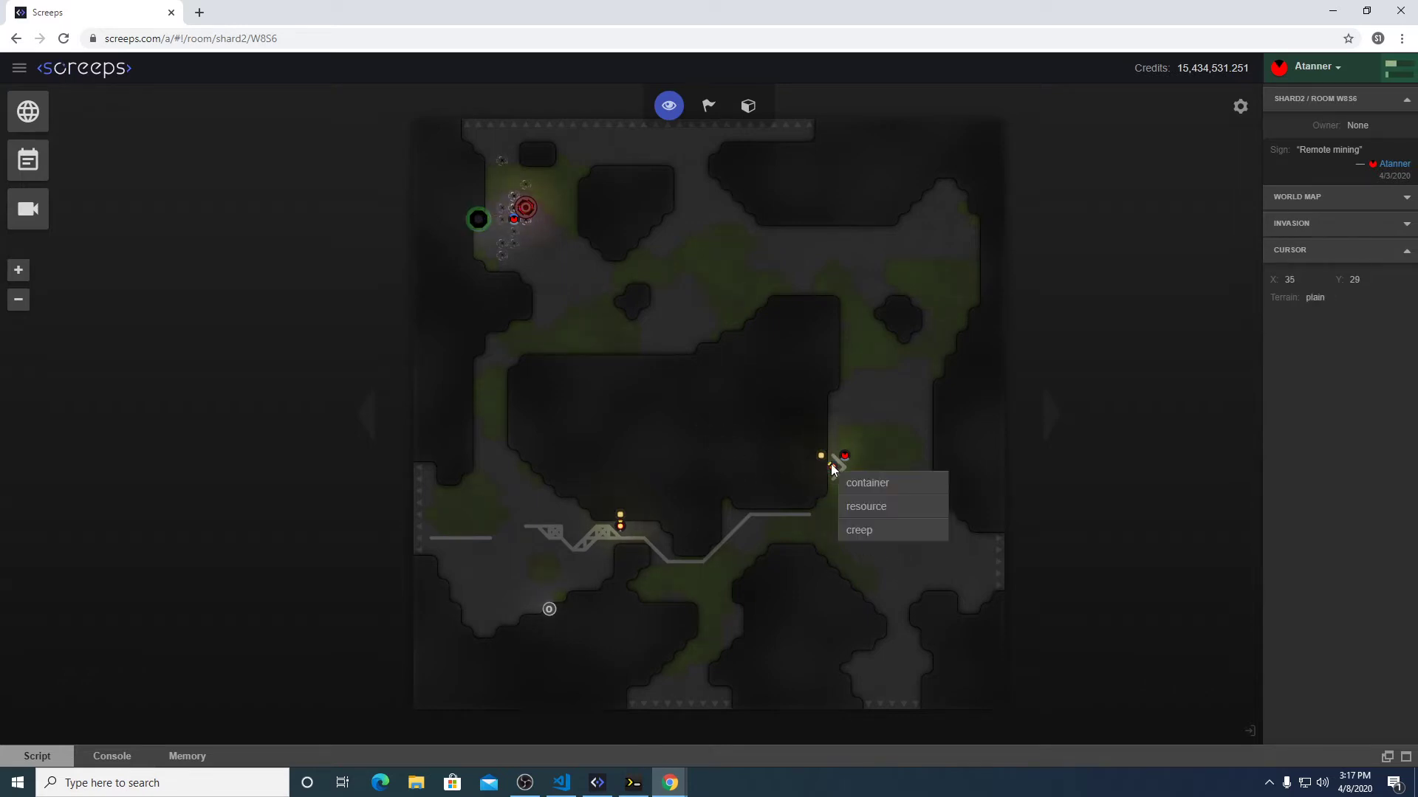
pyautogui.click(858, 530)
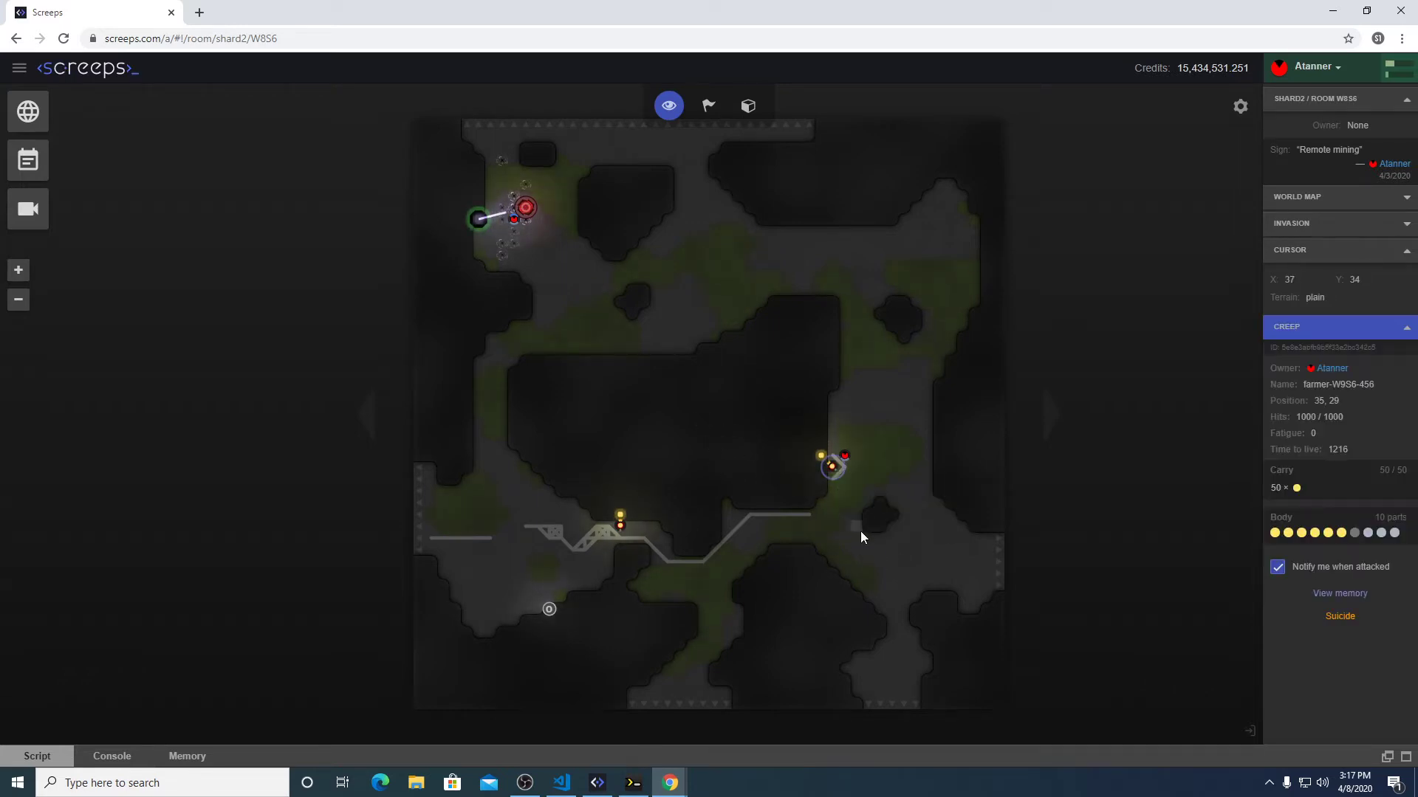
pyautogui.moveTo(830, 463)
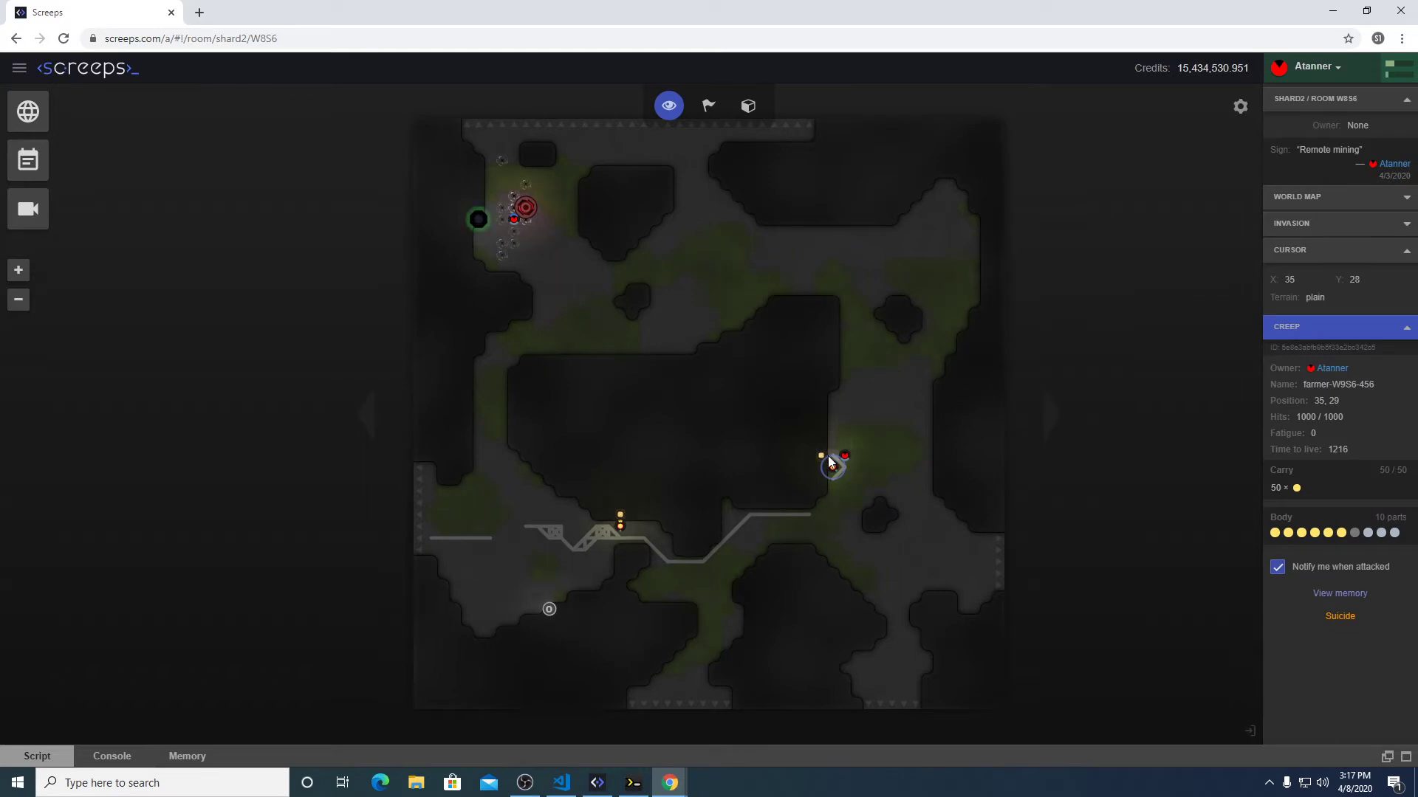
pyautogui.rightClick(830, 466)
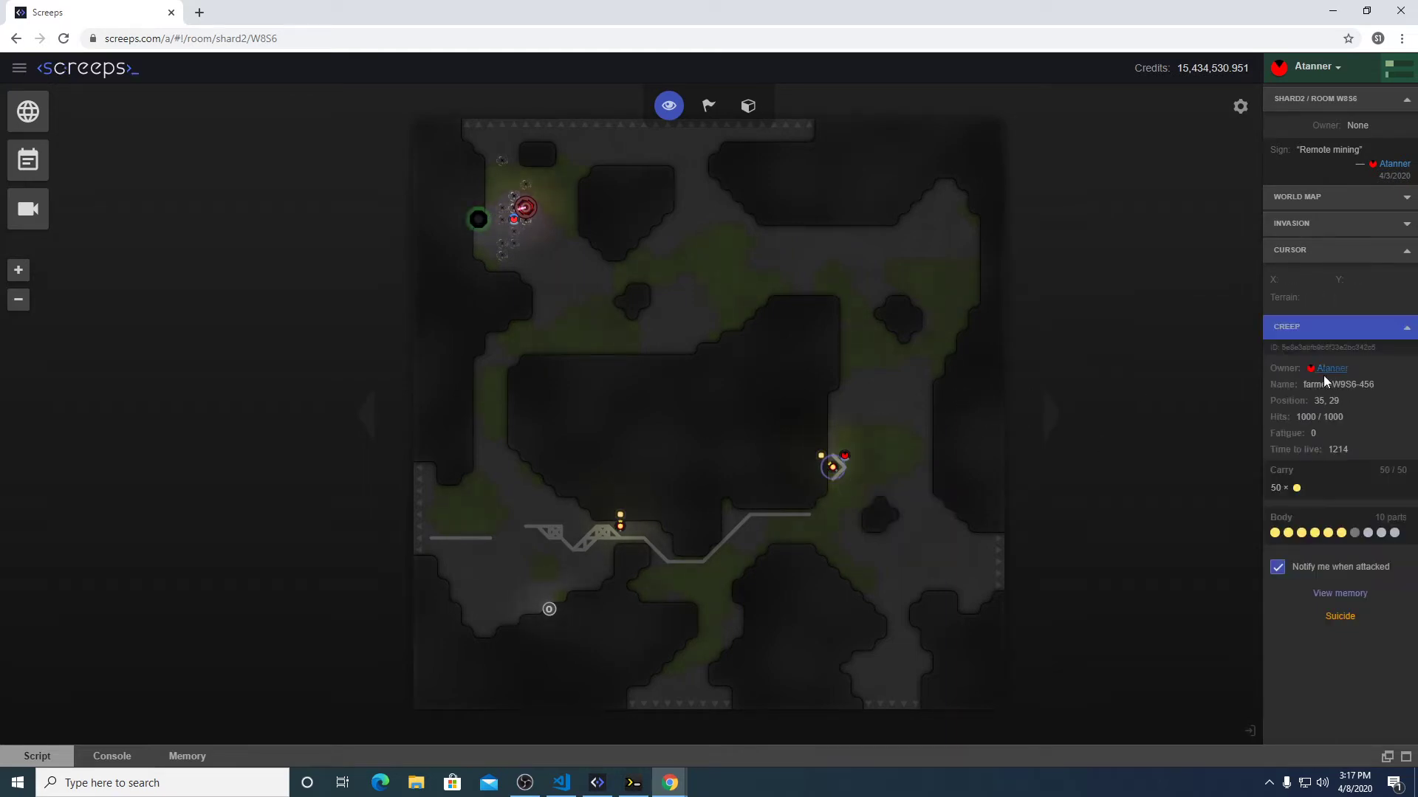
pyautogui.moveTo(27, 111)
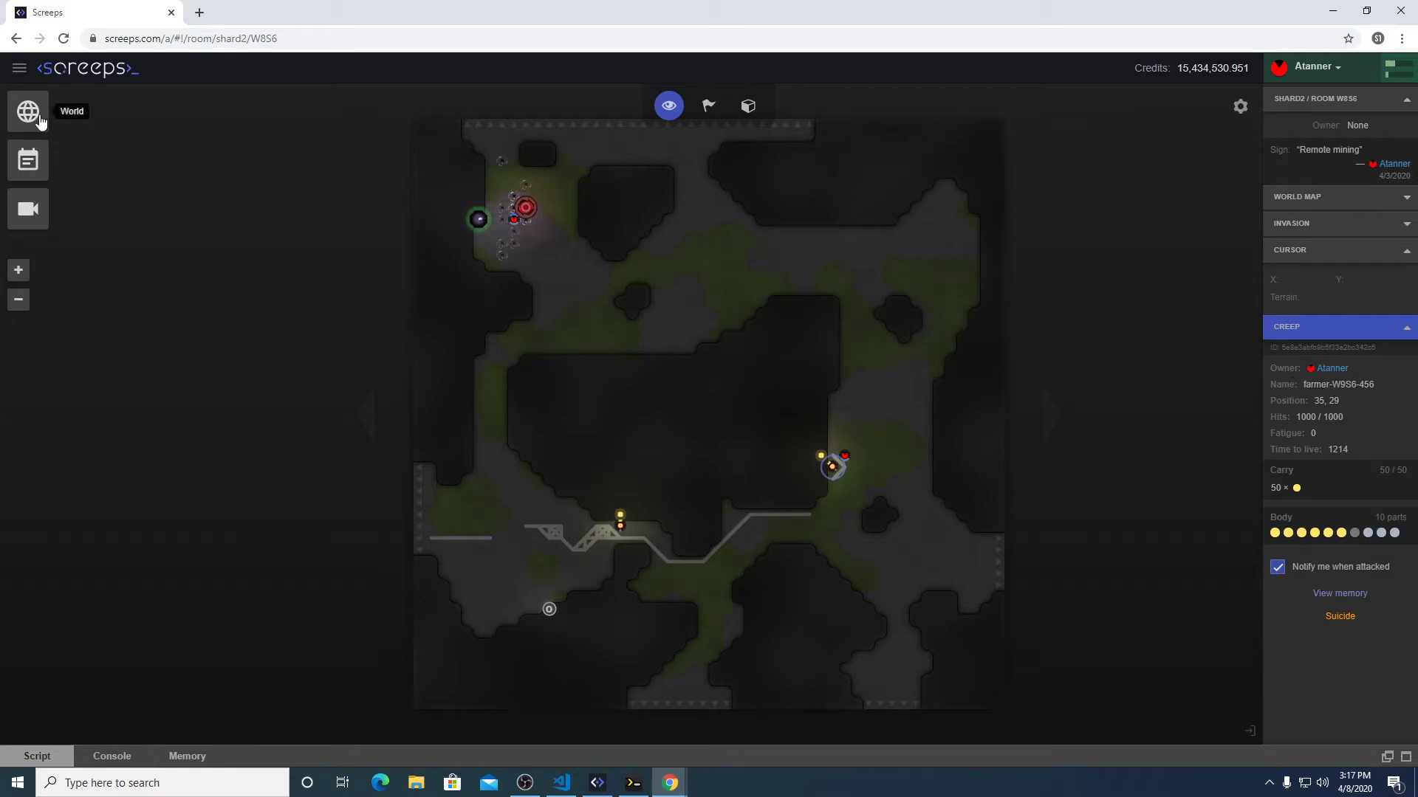
pyautogui.moveTo(780, 559)
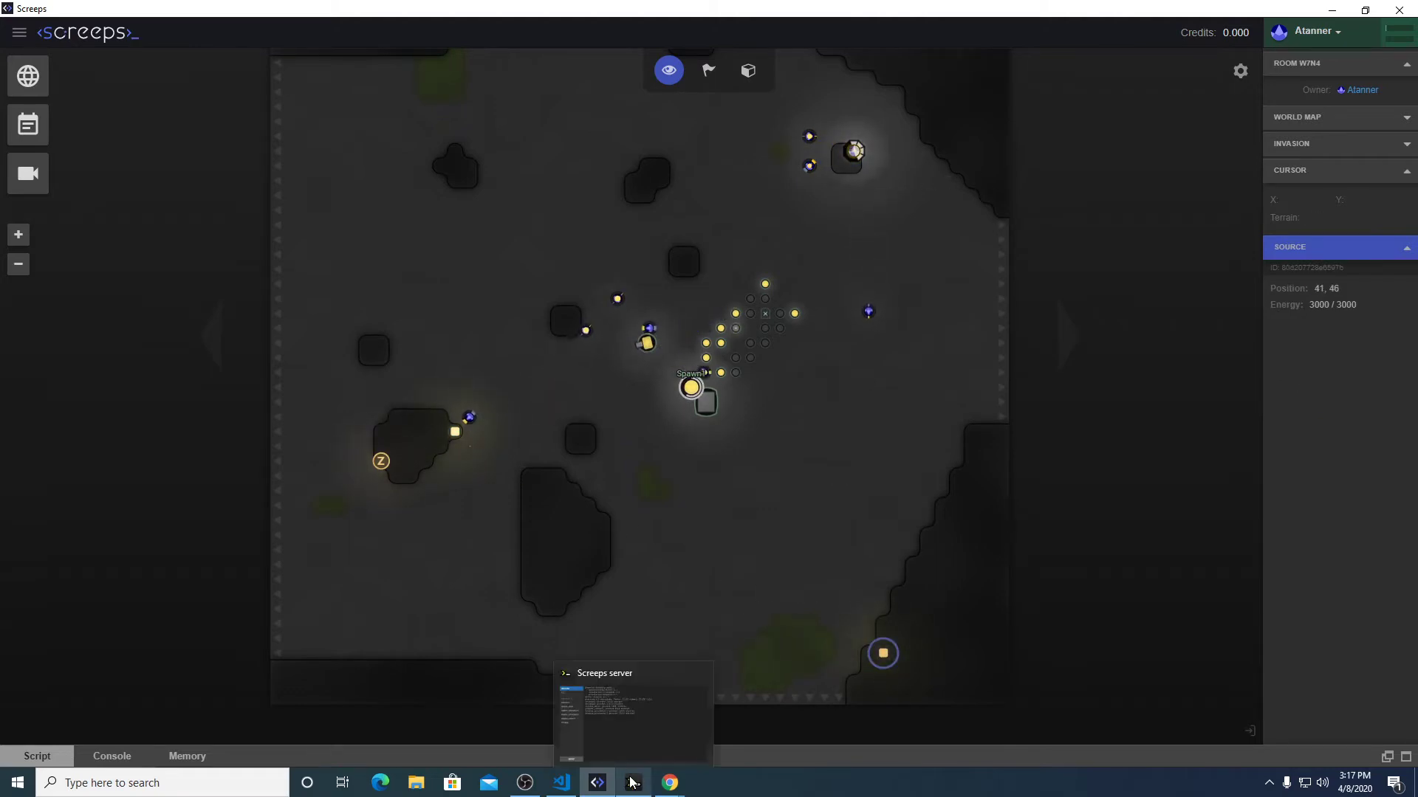
# Switch from the local Screeps client to Visual Studio Code showing main.js.
pyautogui.click(559, 782)
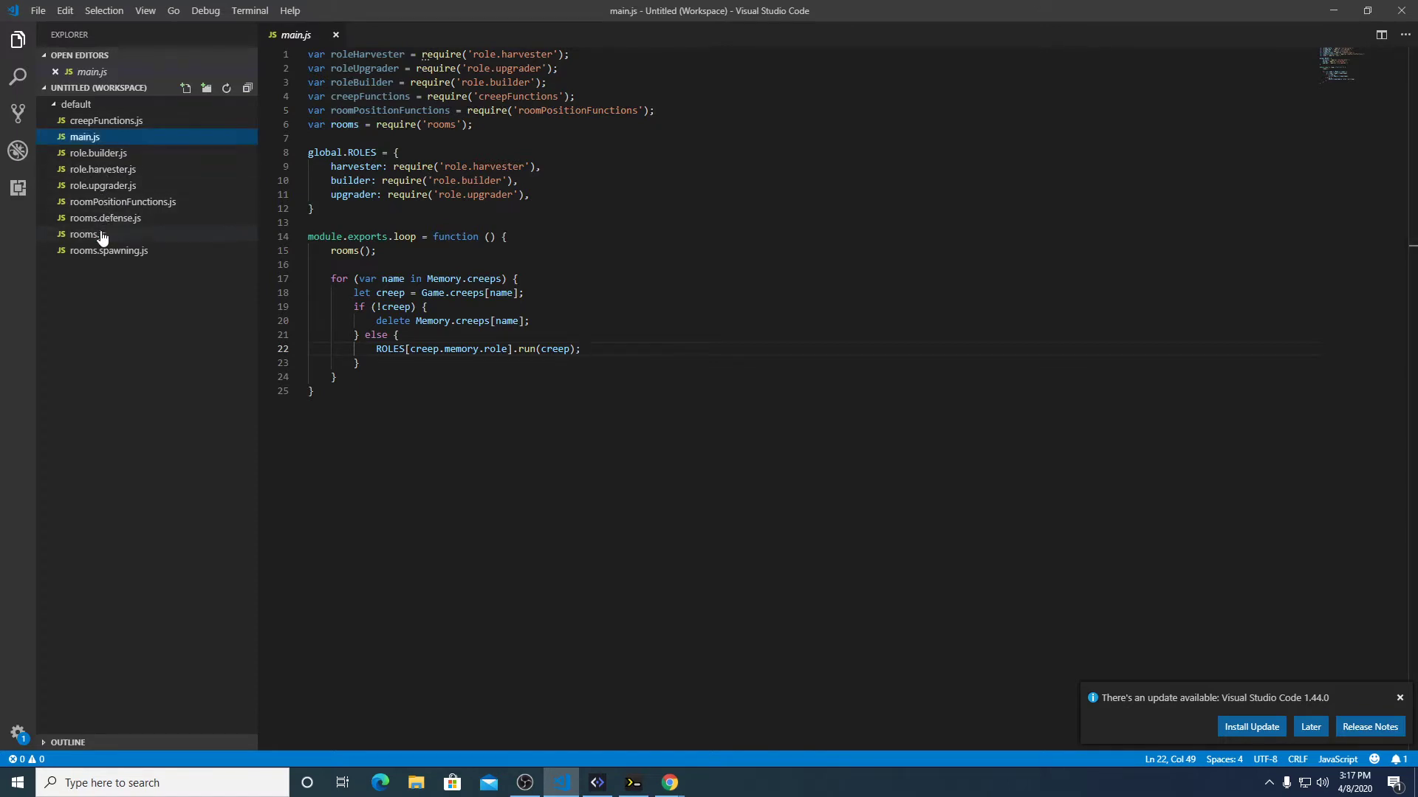
# In rooms.js, add an identifySources(room) call inside the owned-rooms loop.
pyautogui.click(85, 234)
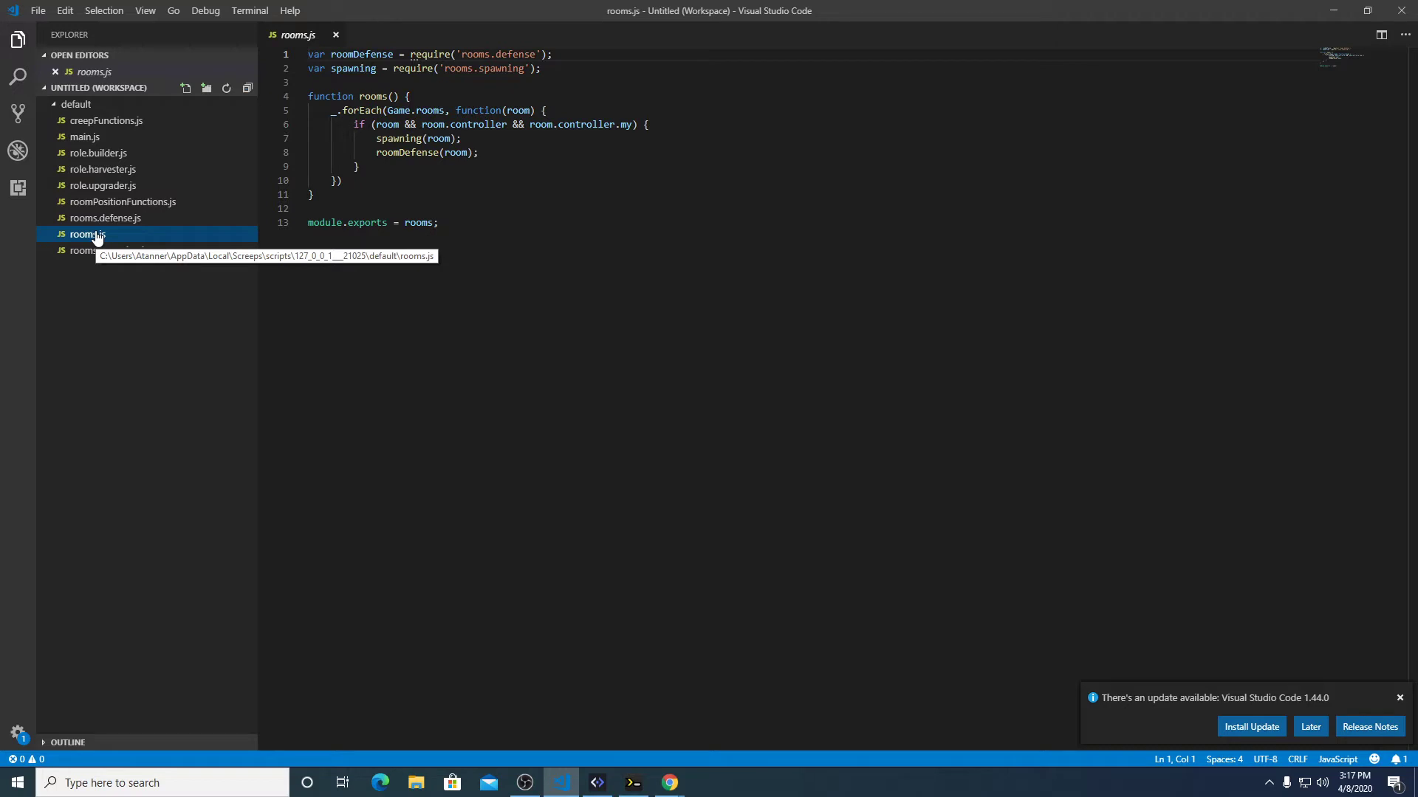
pyautogui.moveTo(144, 238)
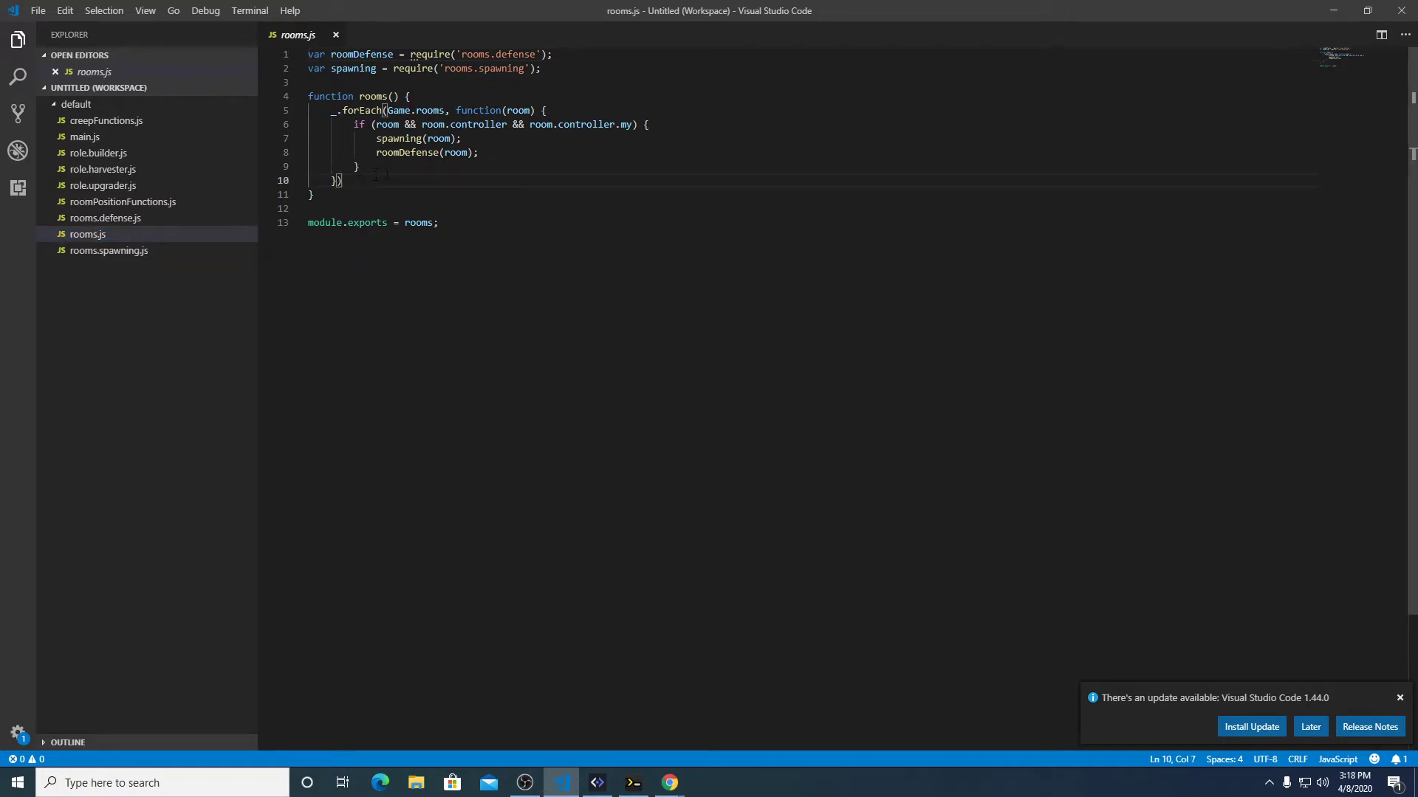
pyautogui.moveTo(132, 234)
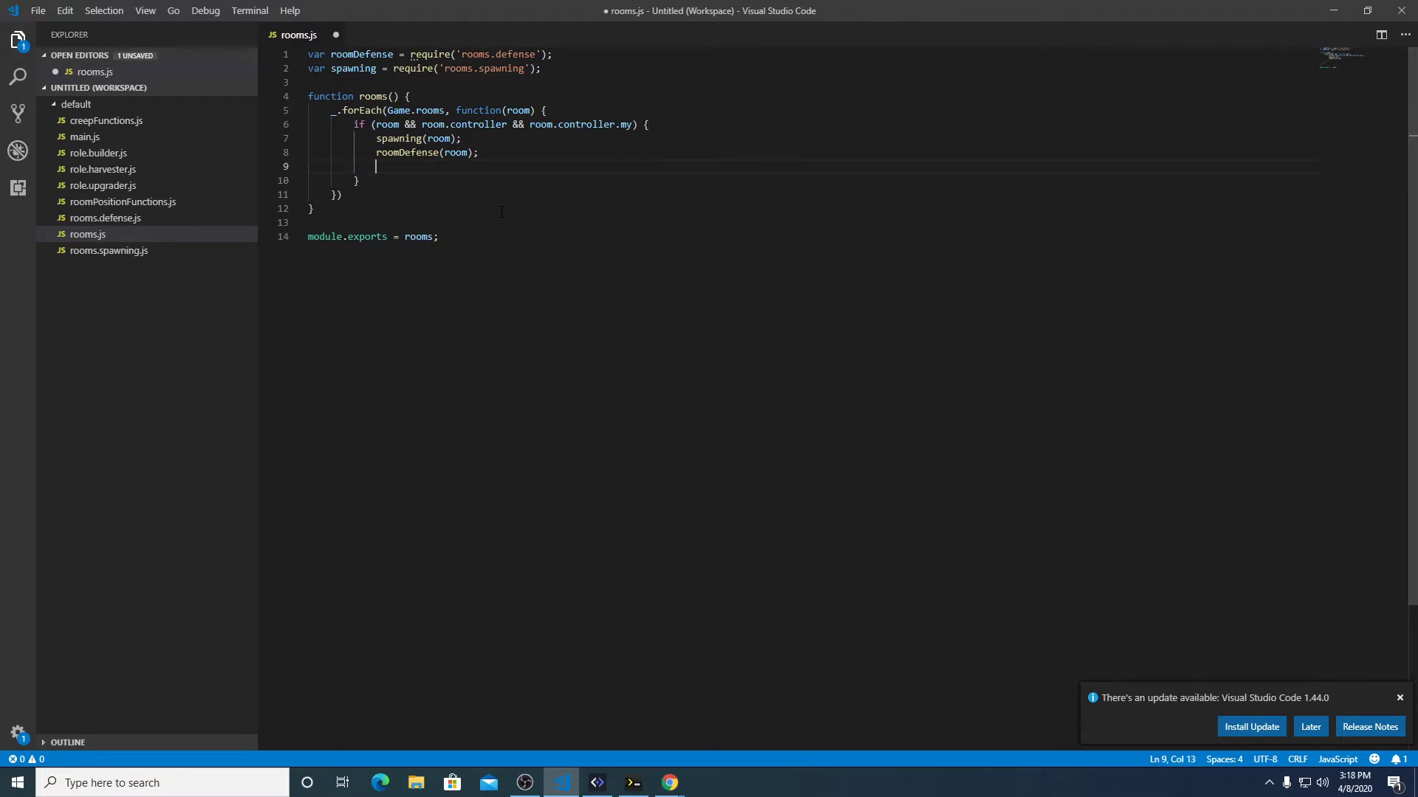
pyautogui.write('roo')
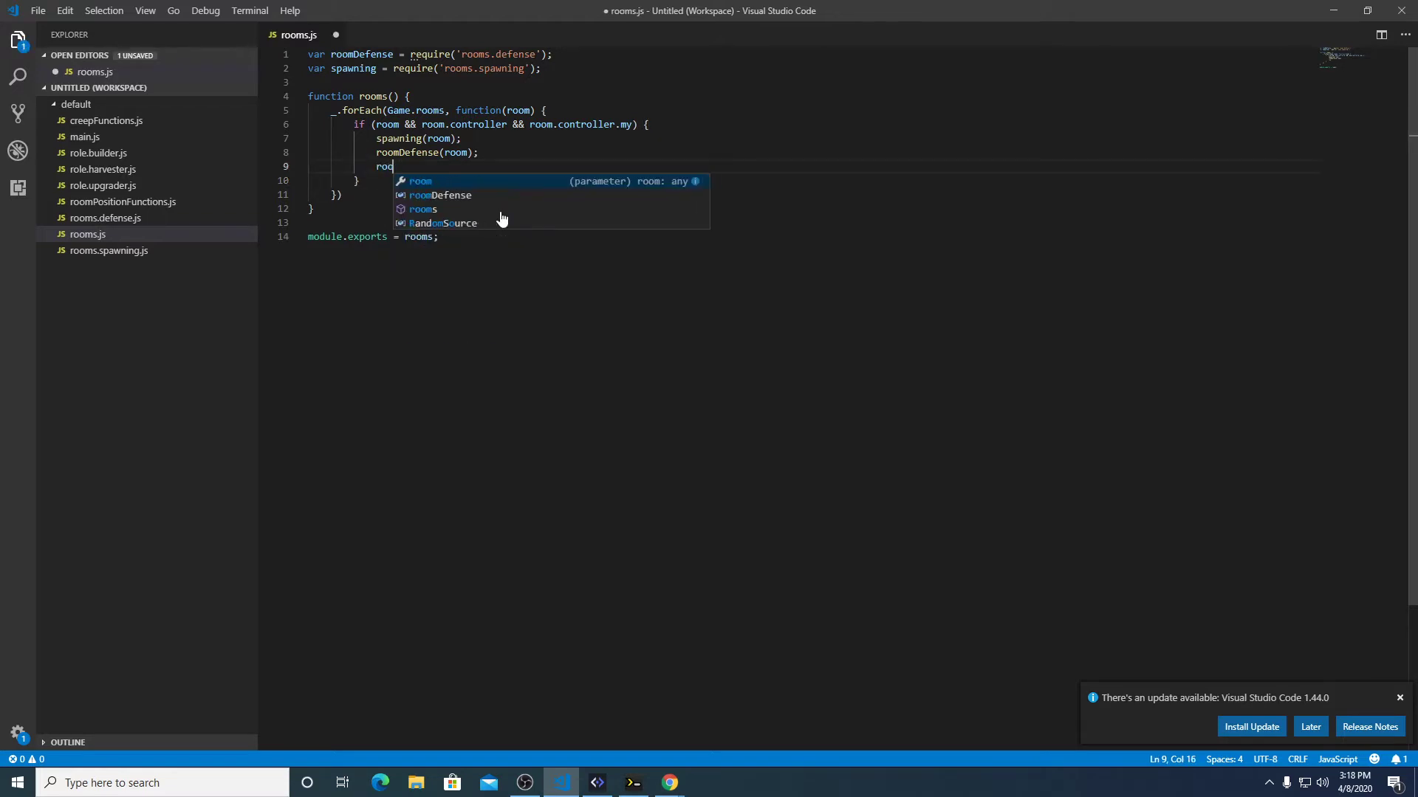
pyautogui.write('identif')
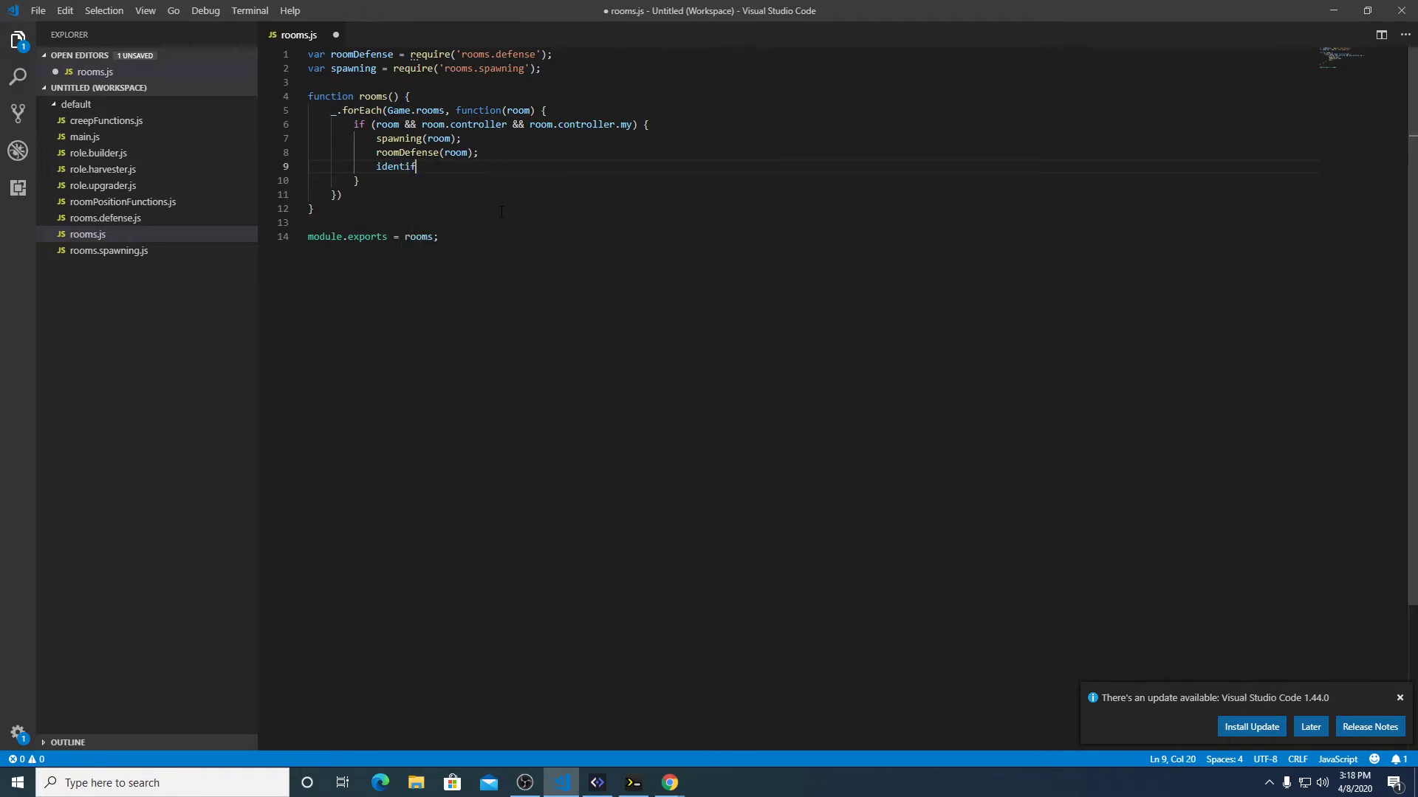
pyautogui.write('ySource')
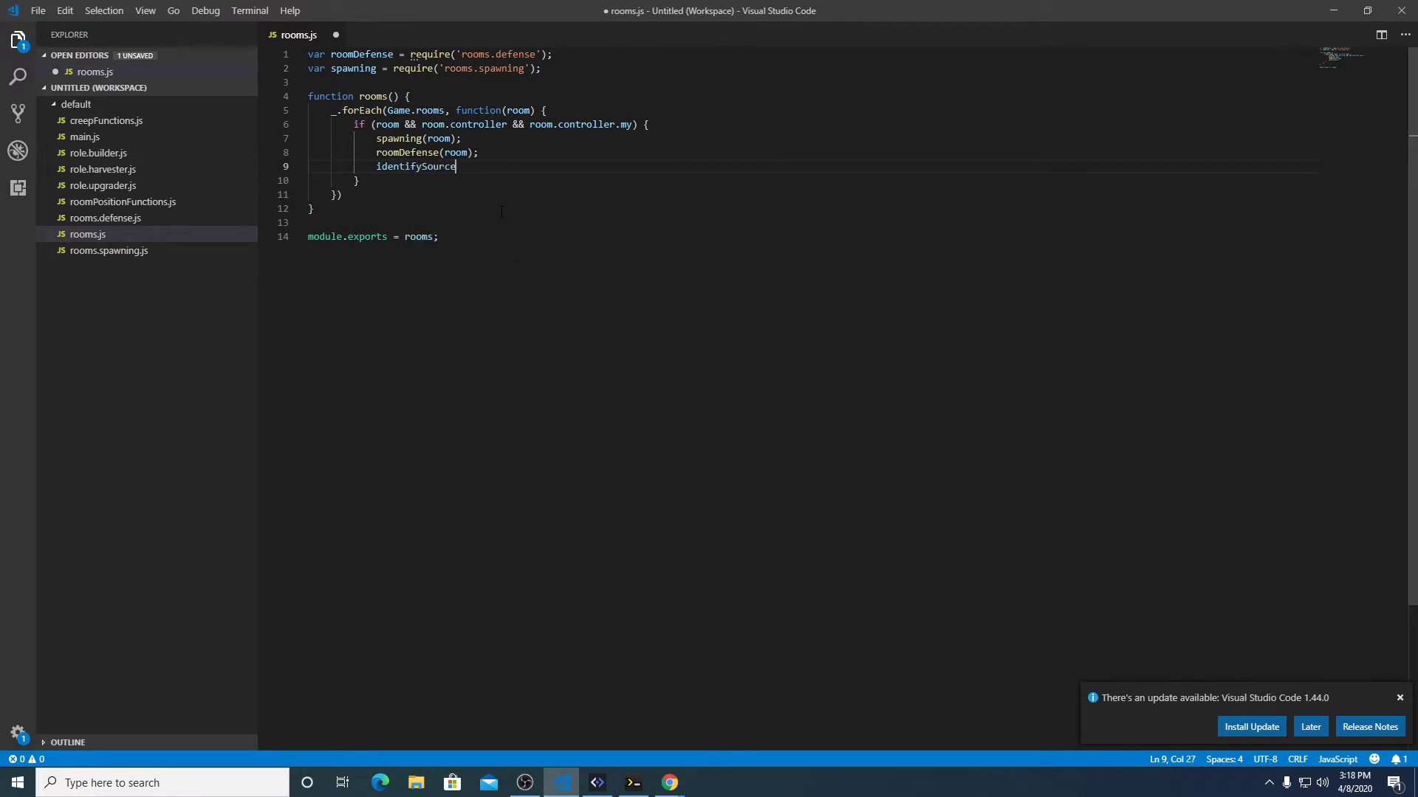
pyautogui.write('s')
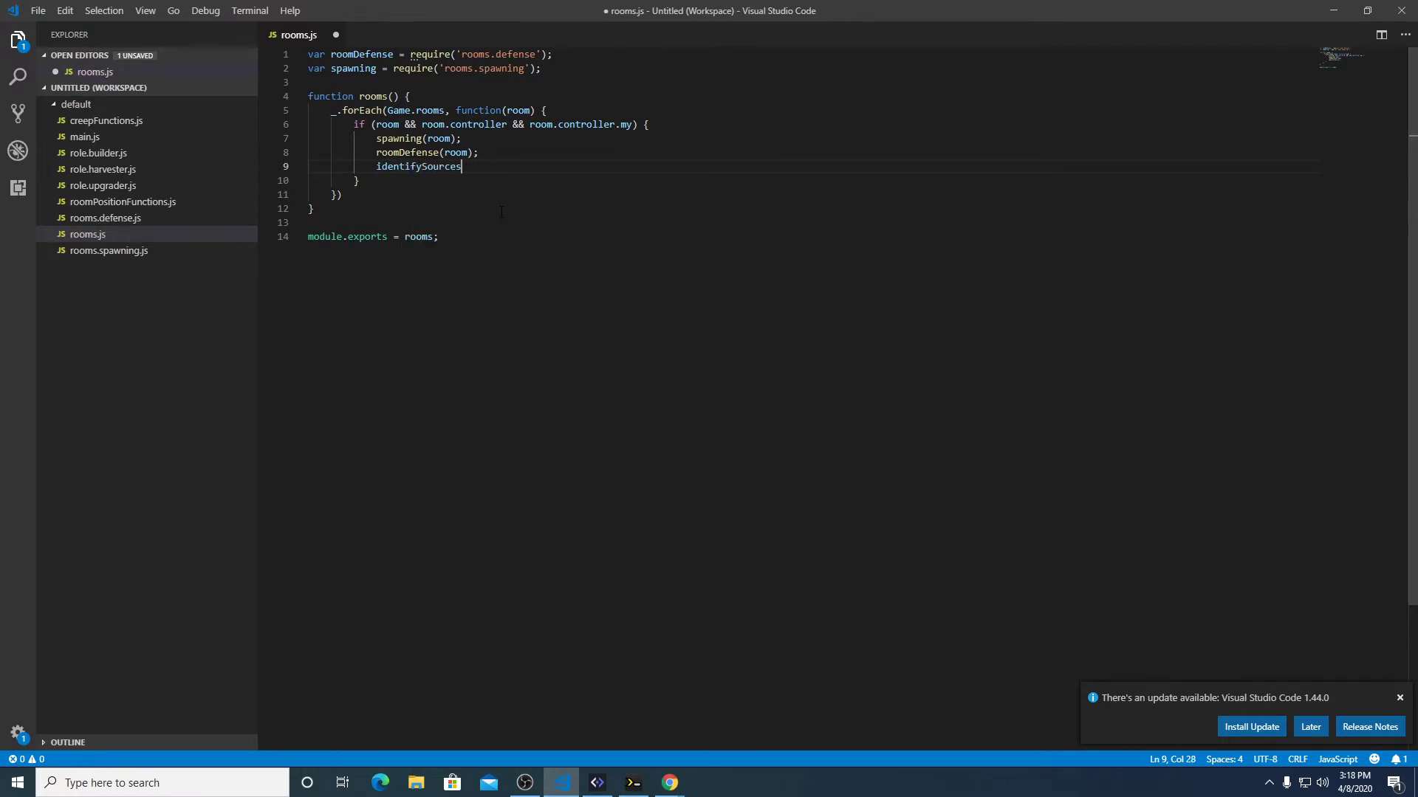
pyautogui.write('(room')
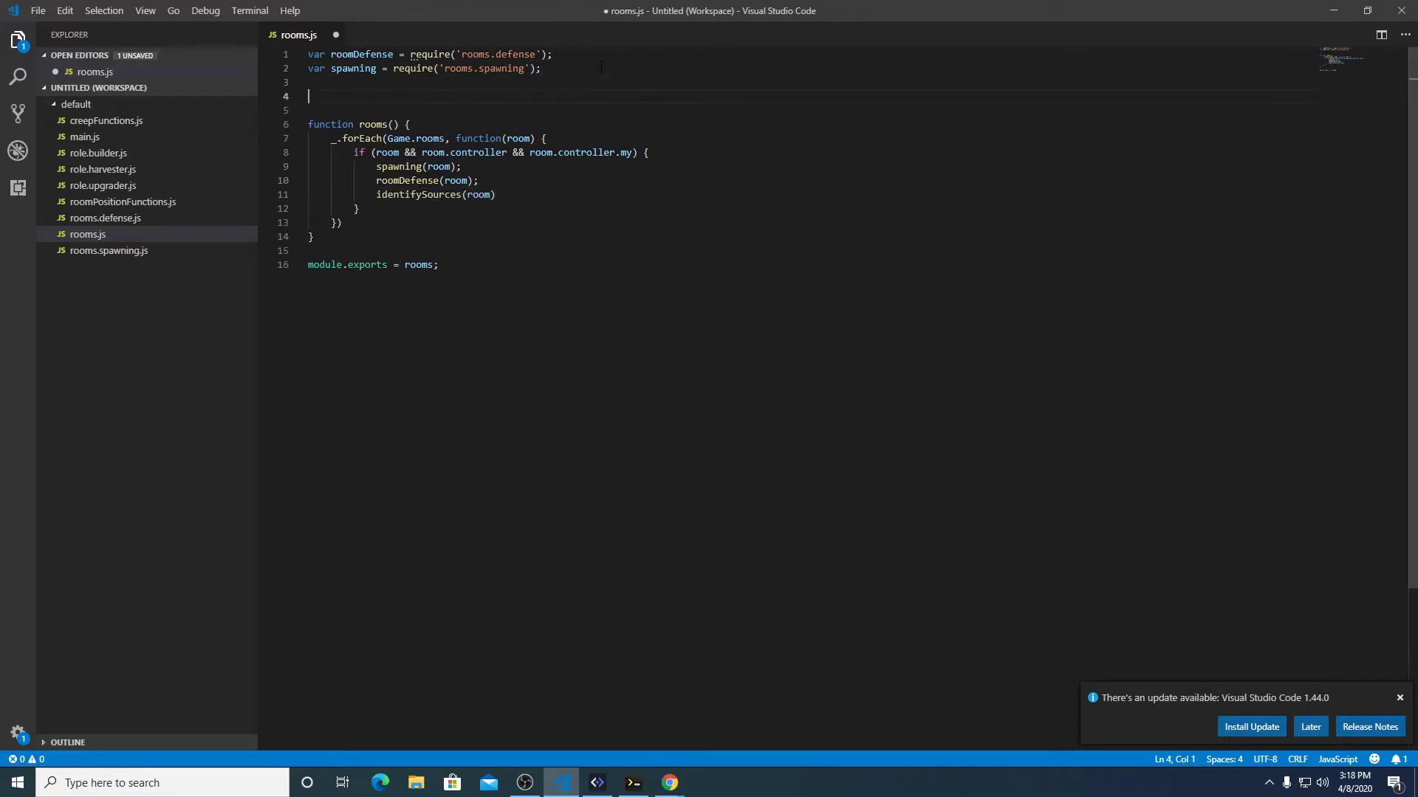
# Declare an empty function identifySources(room) {} above rooms().
pyautogui.write('func')
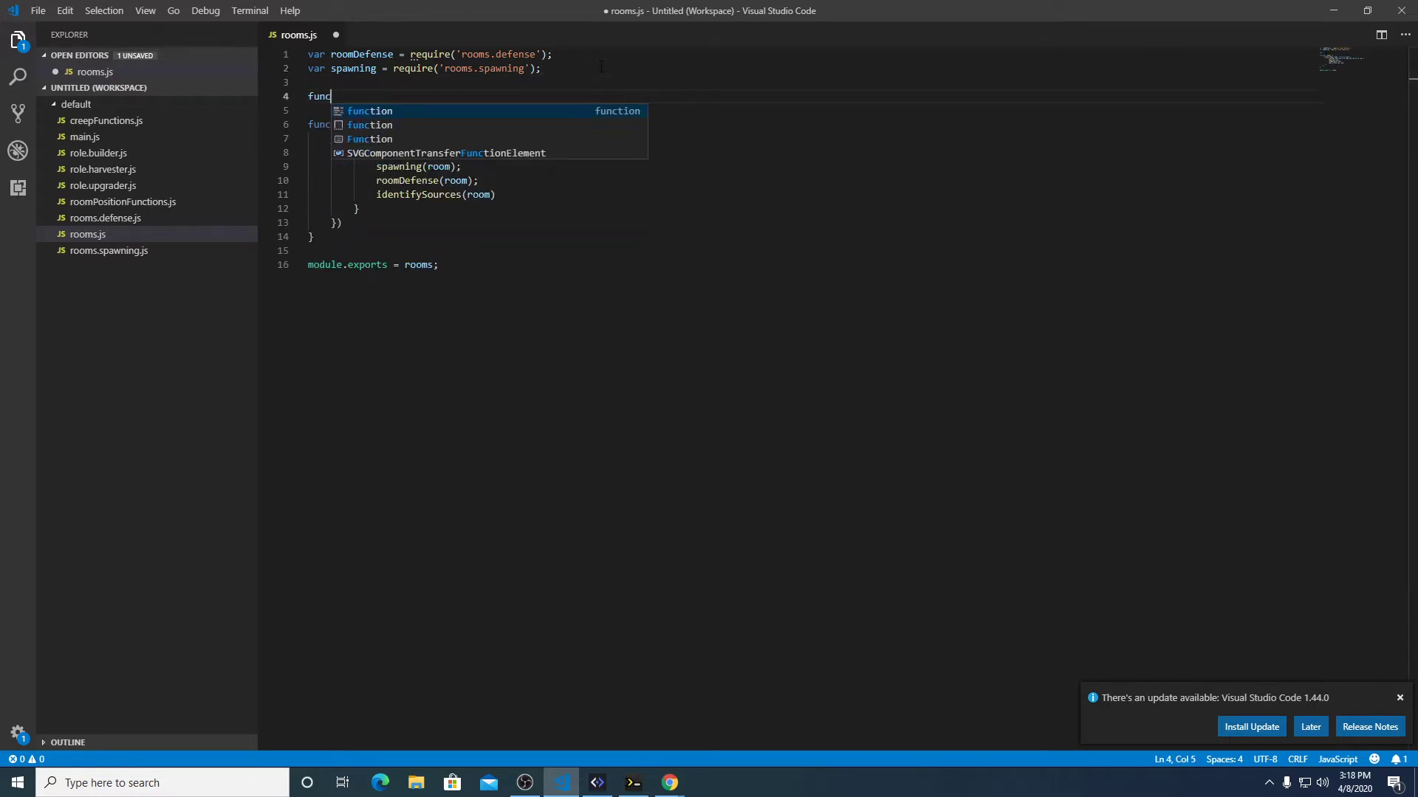
pyautogui.write('tion identifySources(room) {')
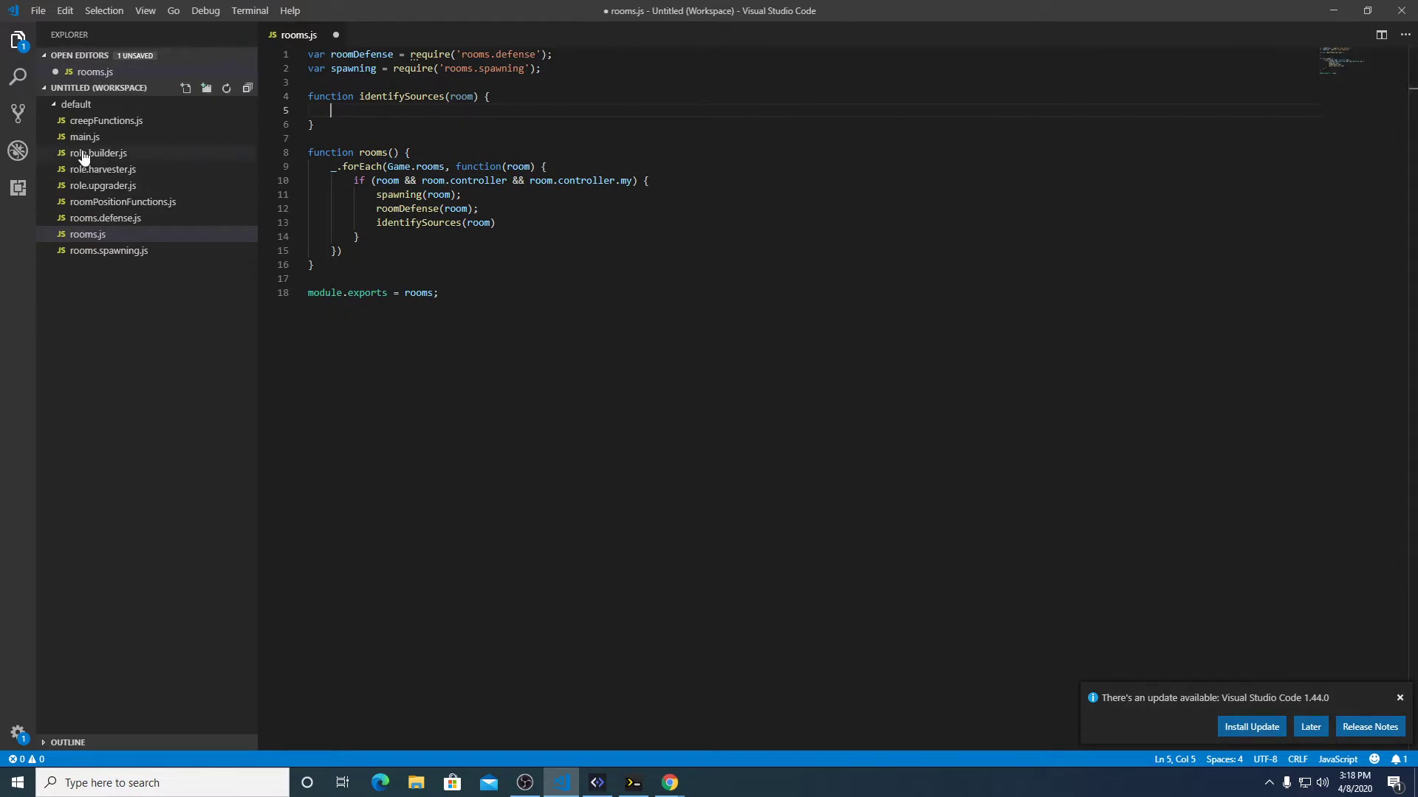
pyautogui.click(102, 169)
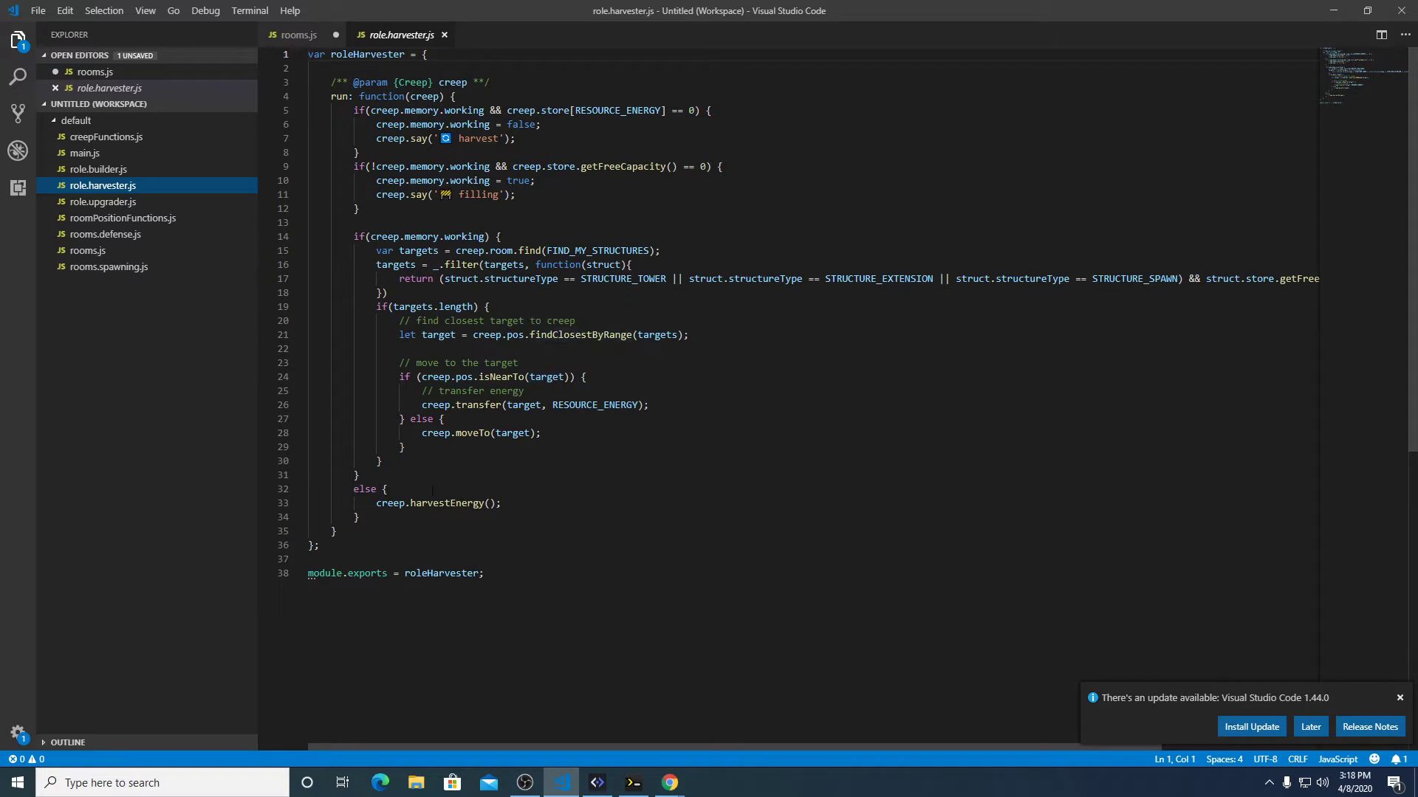
# Trace harvestEnergy into creepFunctions.js and select its FIND_SOURCES line for copying.
pyautogui.doubleClick(446, 504)
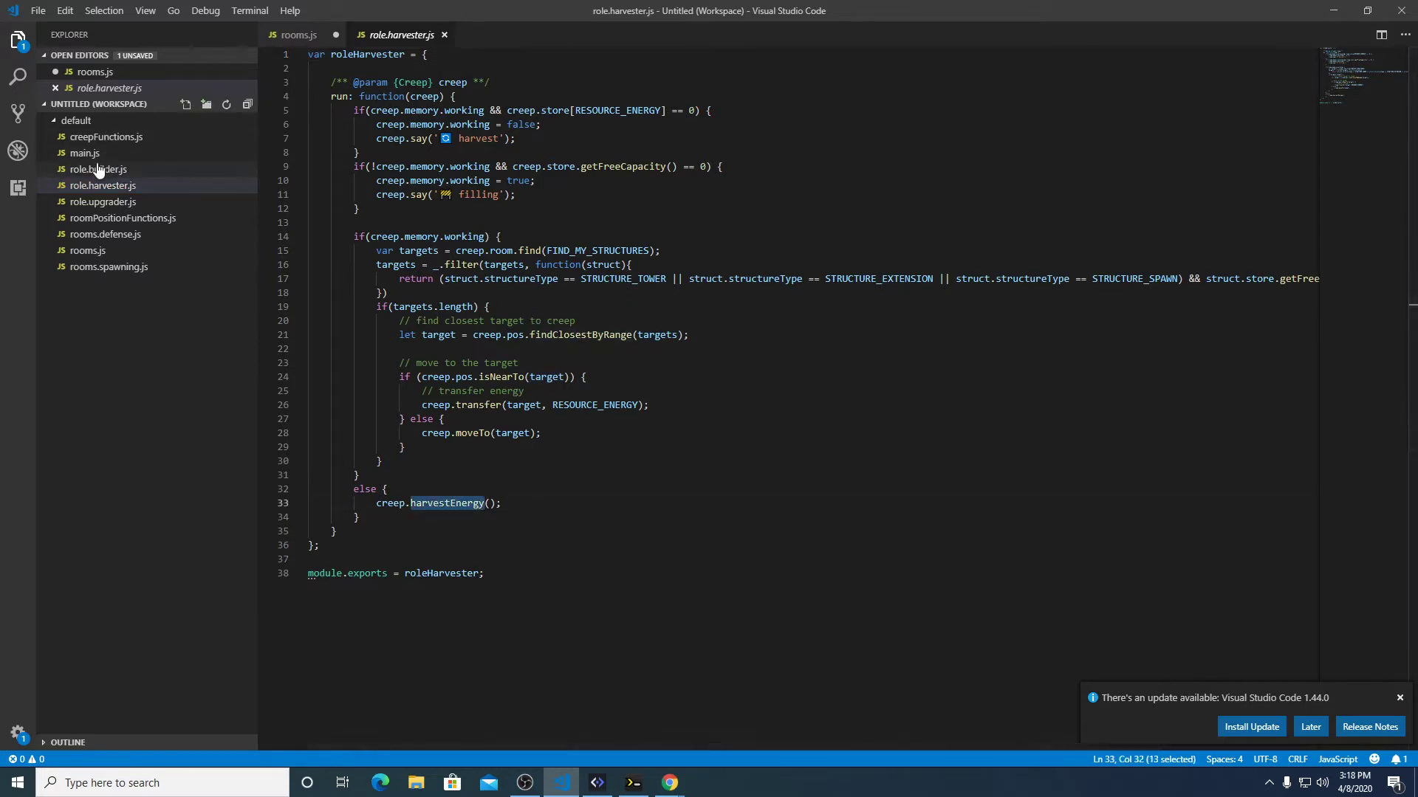
pyautogui.click(106, 136)
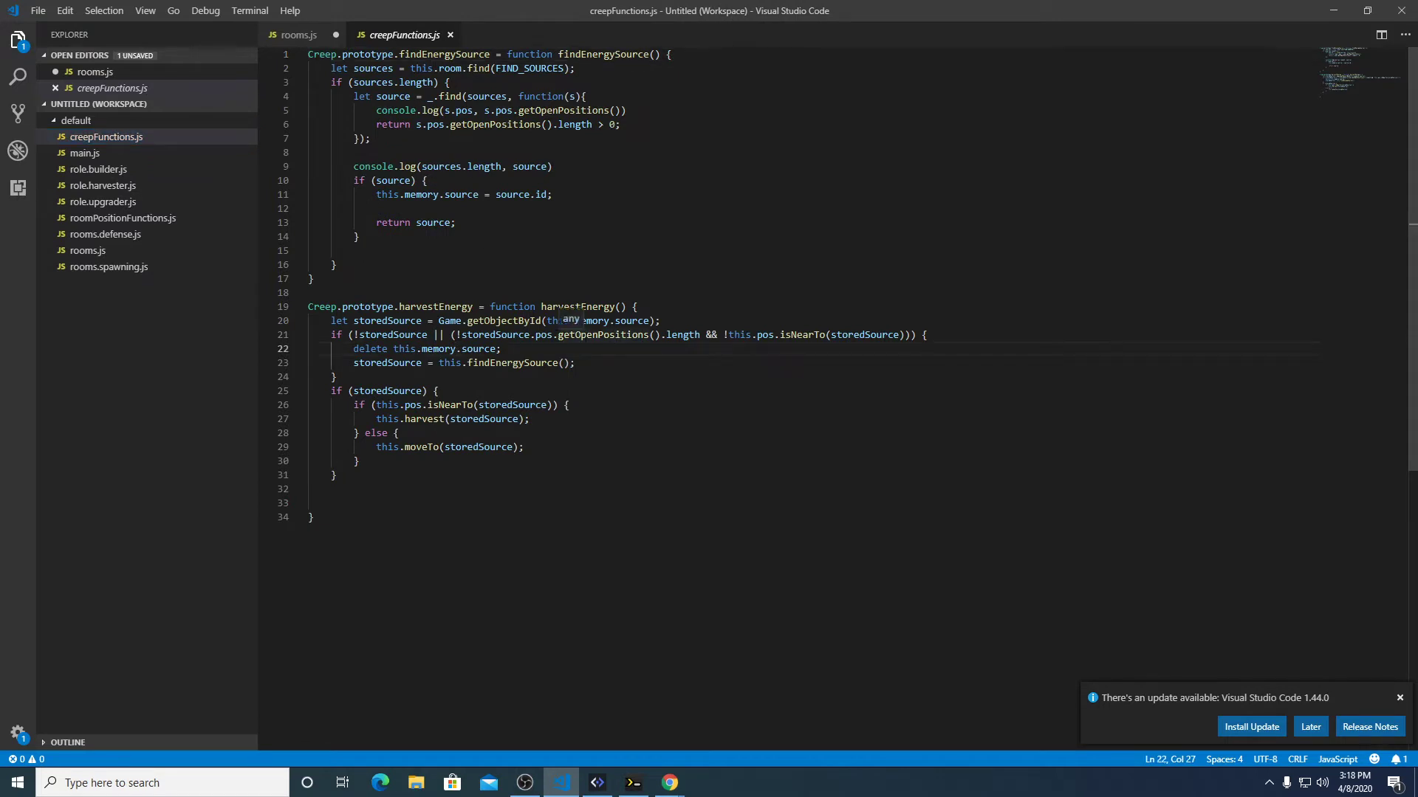
pyautogui.doubleClick(387, 321)
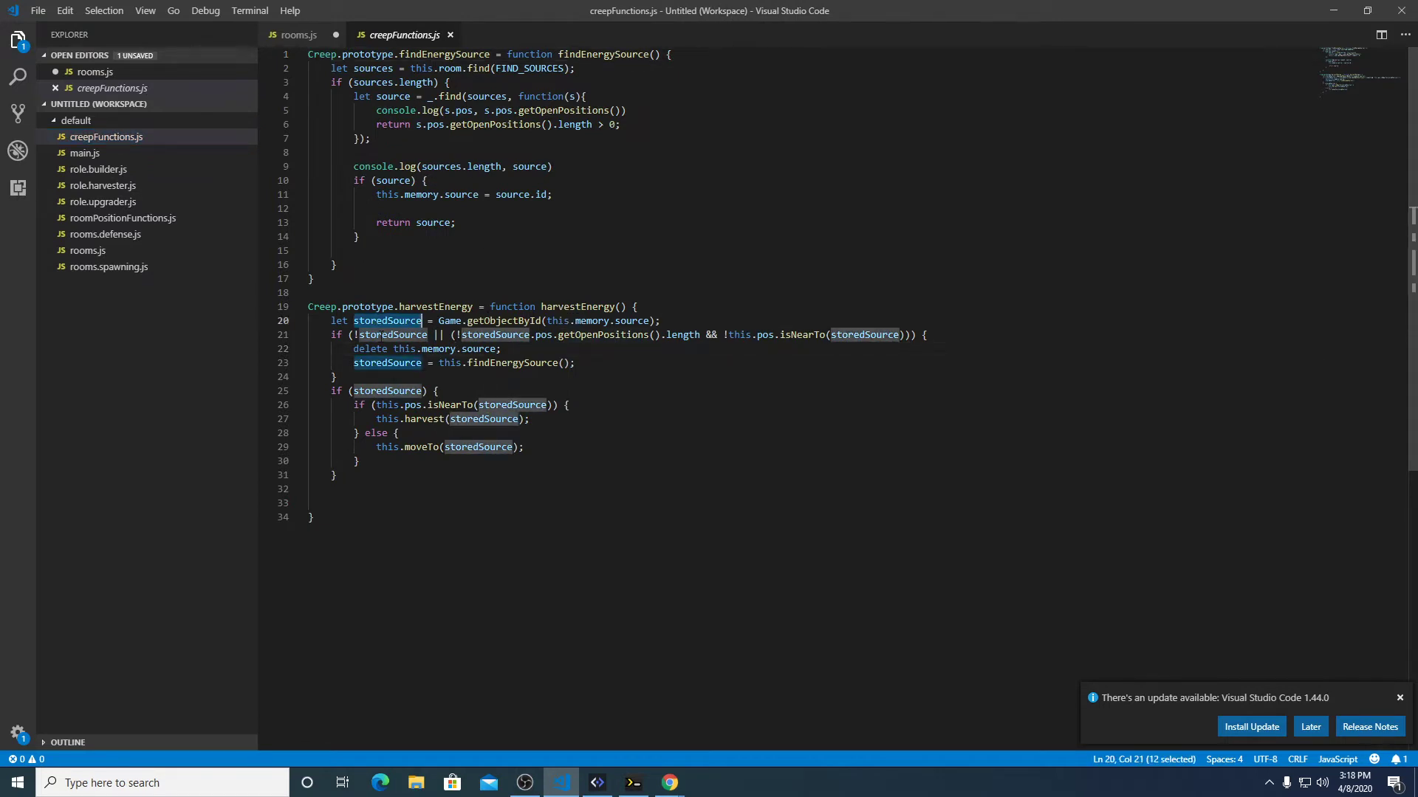
pyautogui.doubleClick(421, 418)
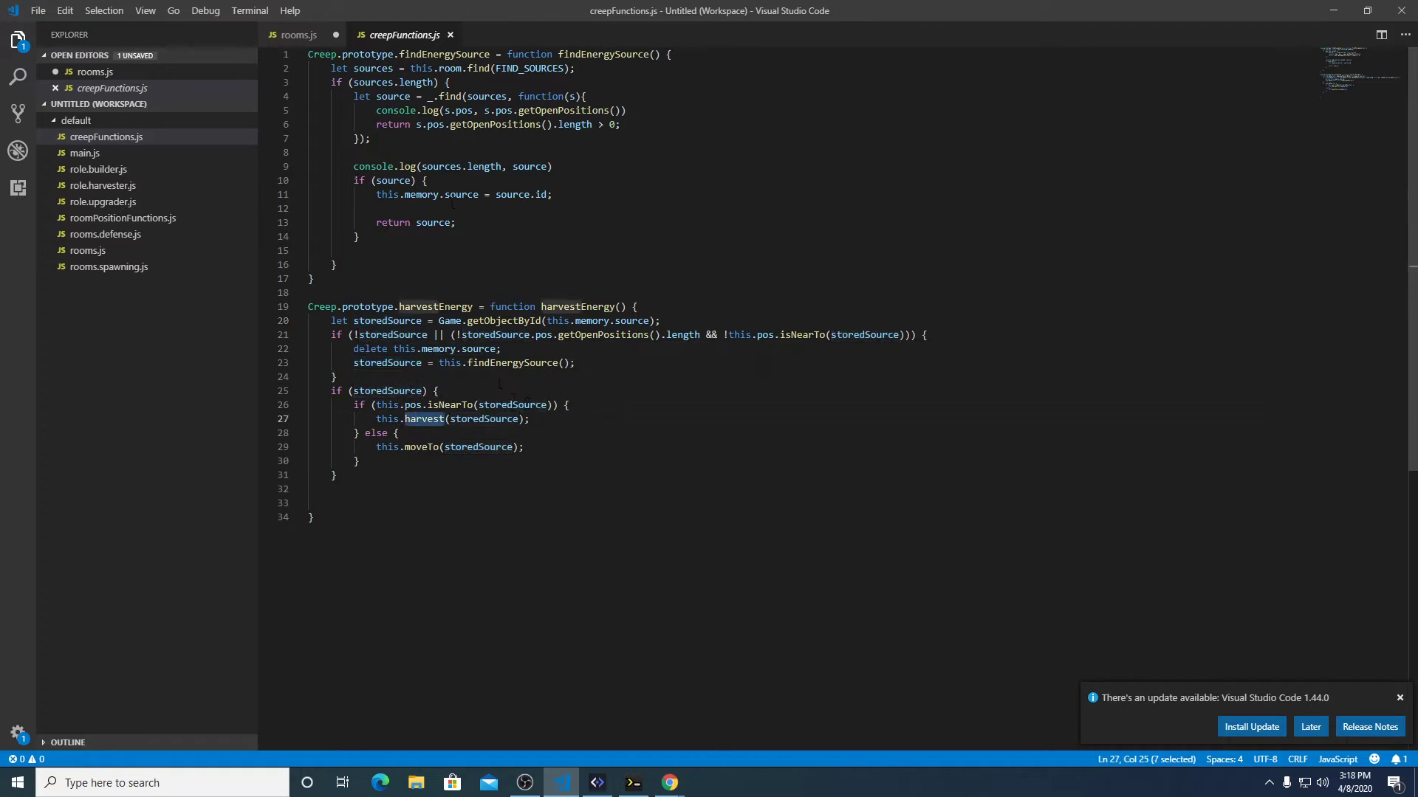
pyautogui.click(560, 110)
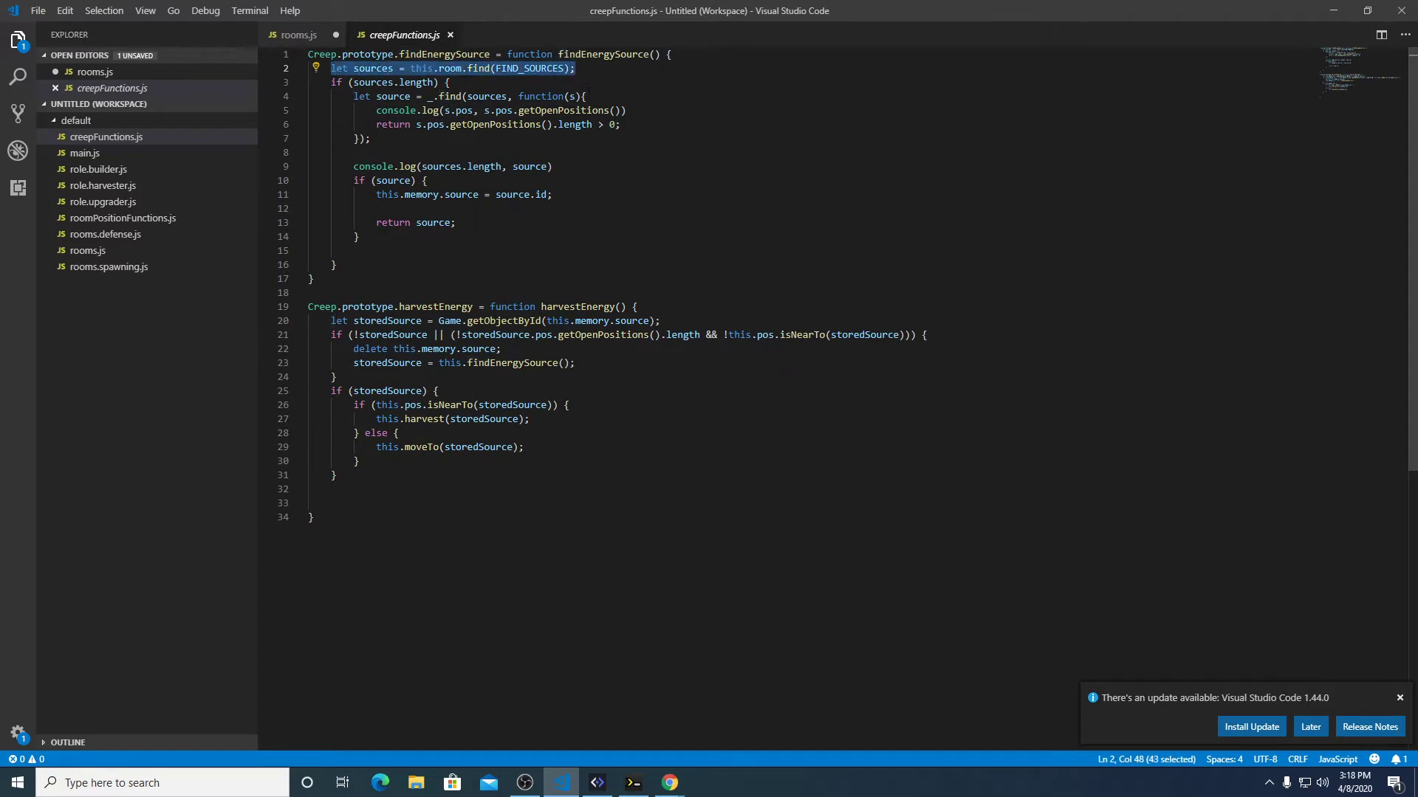
pyautogui.moveTo(88, 250)
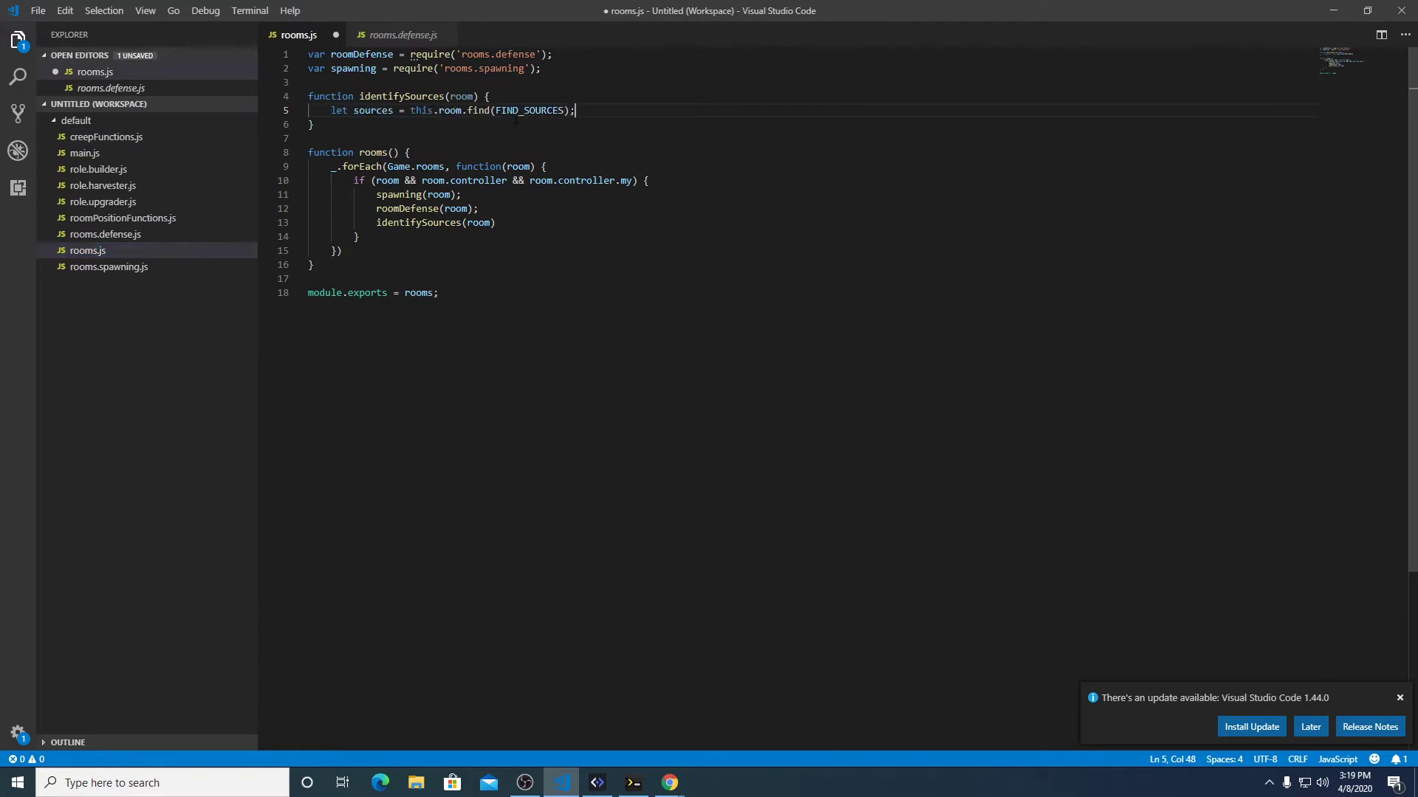
# Change this.room.find to room.find in the pasted sources line.
pyautogui.doubleClick(420, 110)
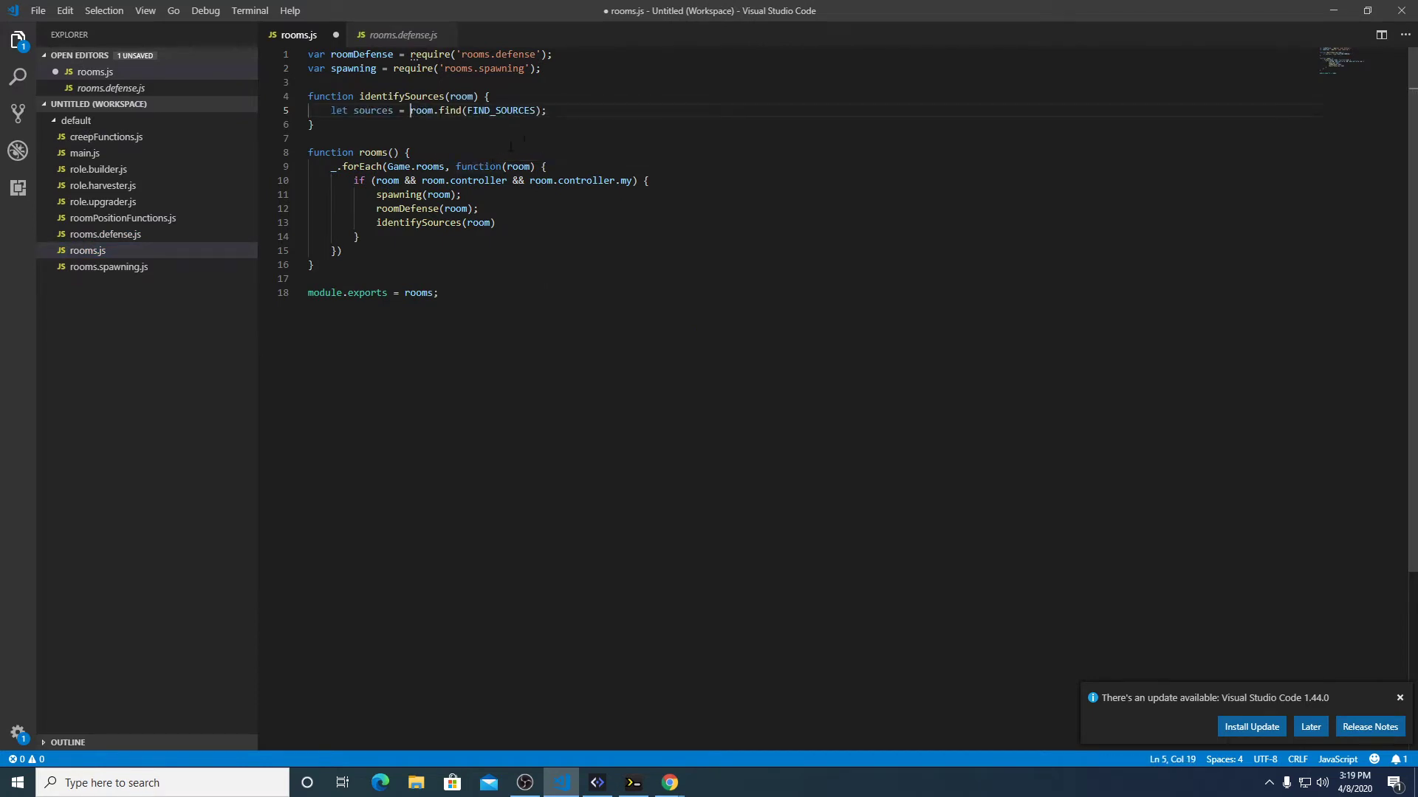
pyautogui.doubleClick(501, 110)
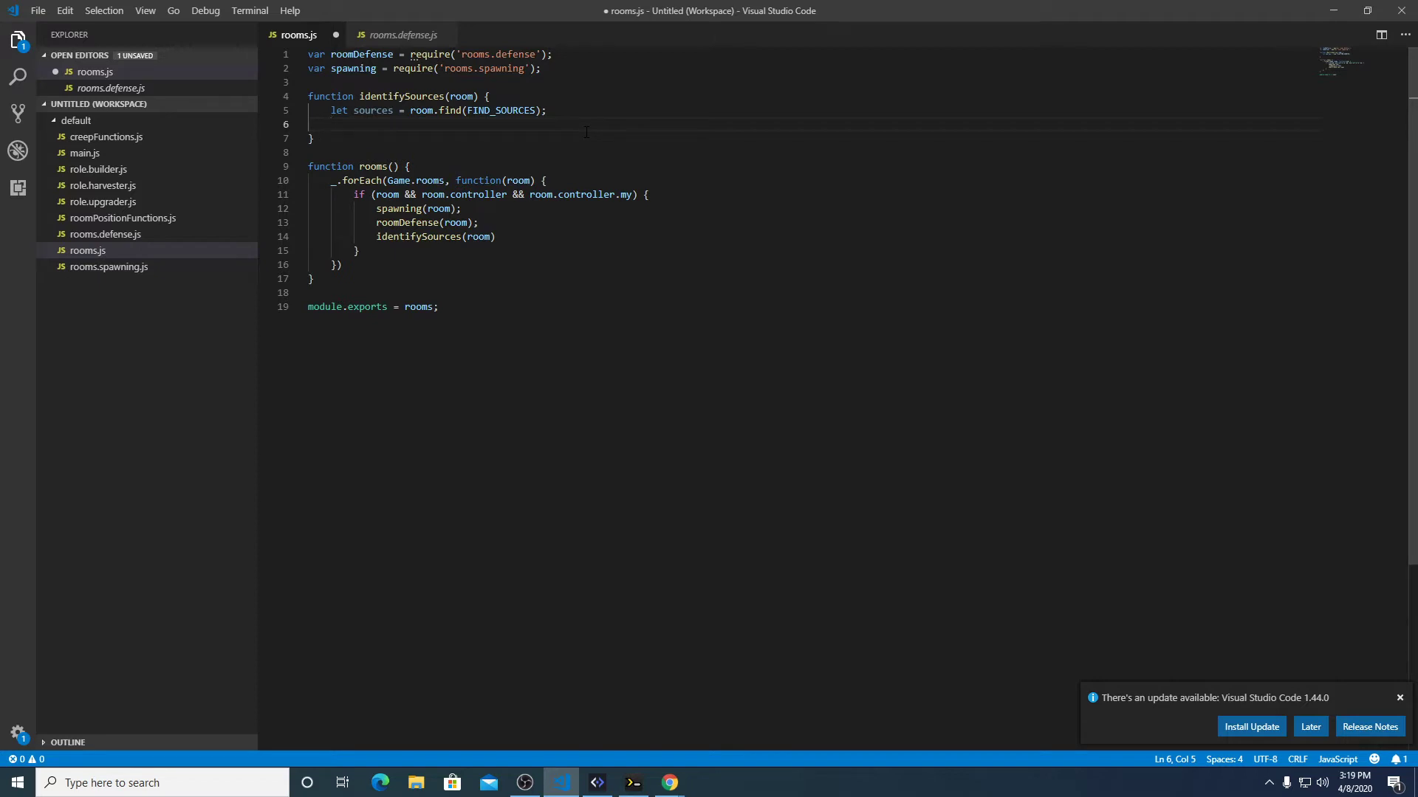
pyautogui.write('let')
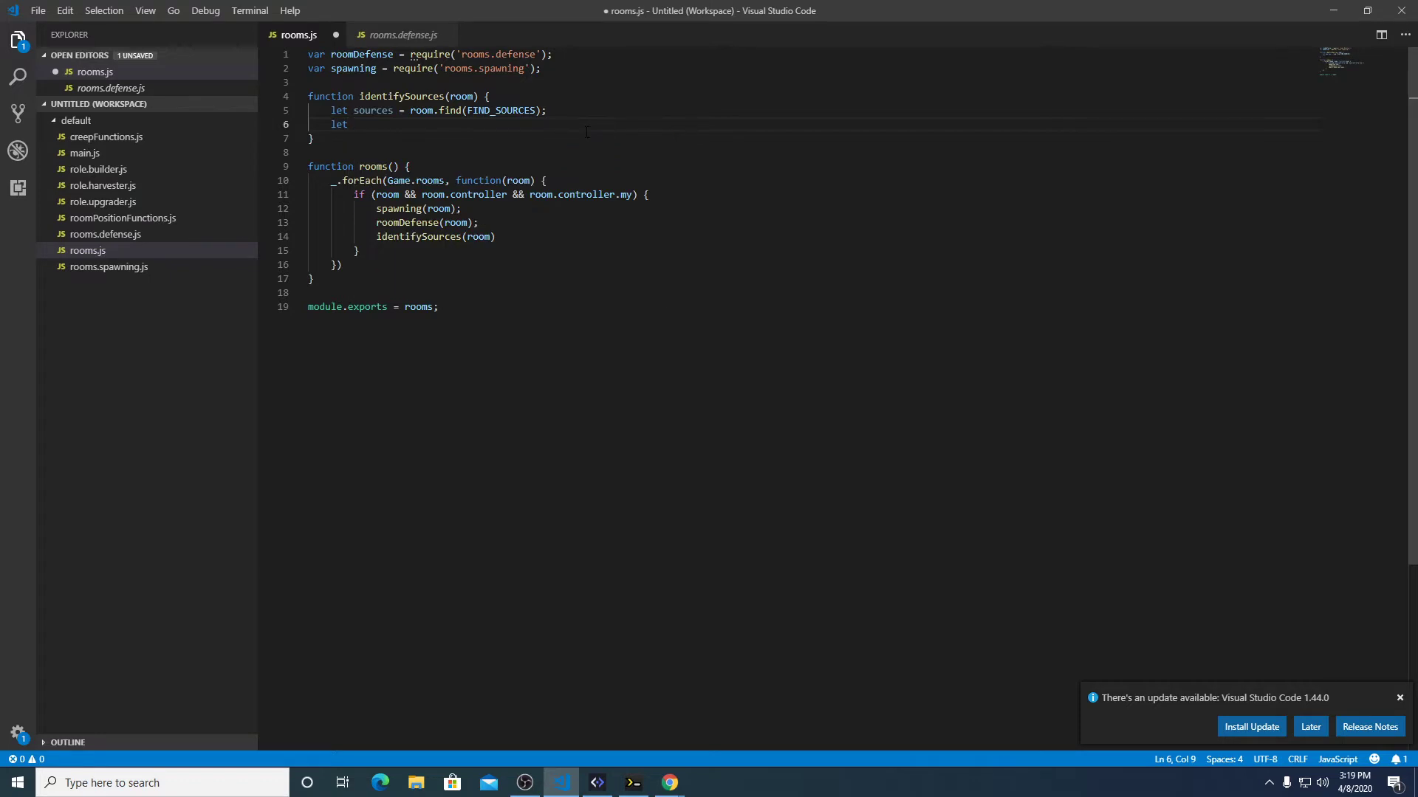
# Add room.memory.resources = {} and remove the unneeded leading let keyword.
pyautogui.write('room.mem')
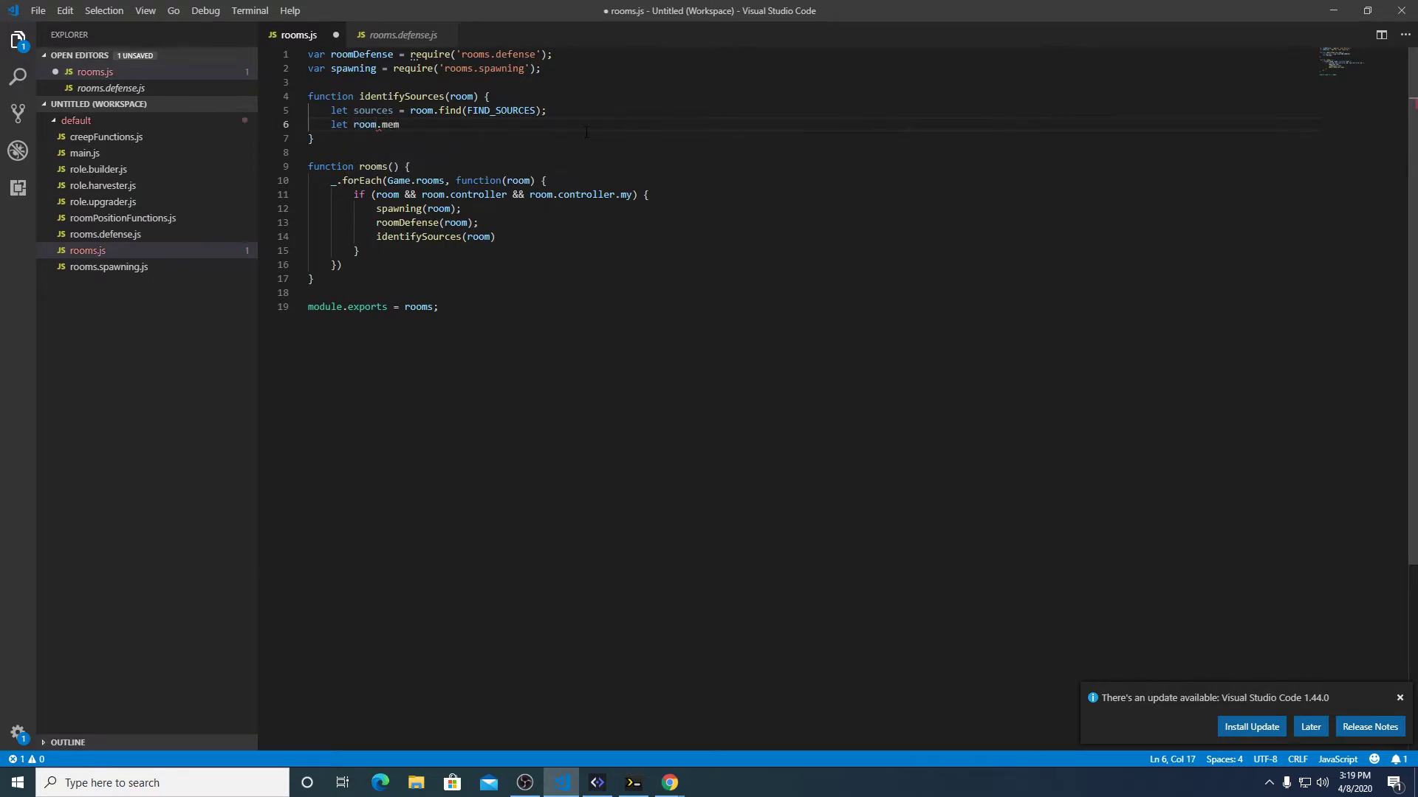
pyautogui.write('ory.')
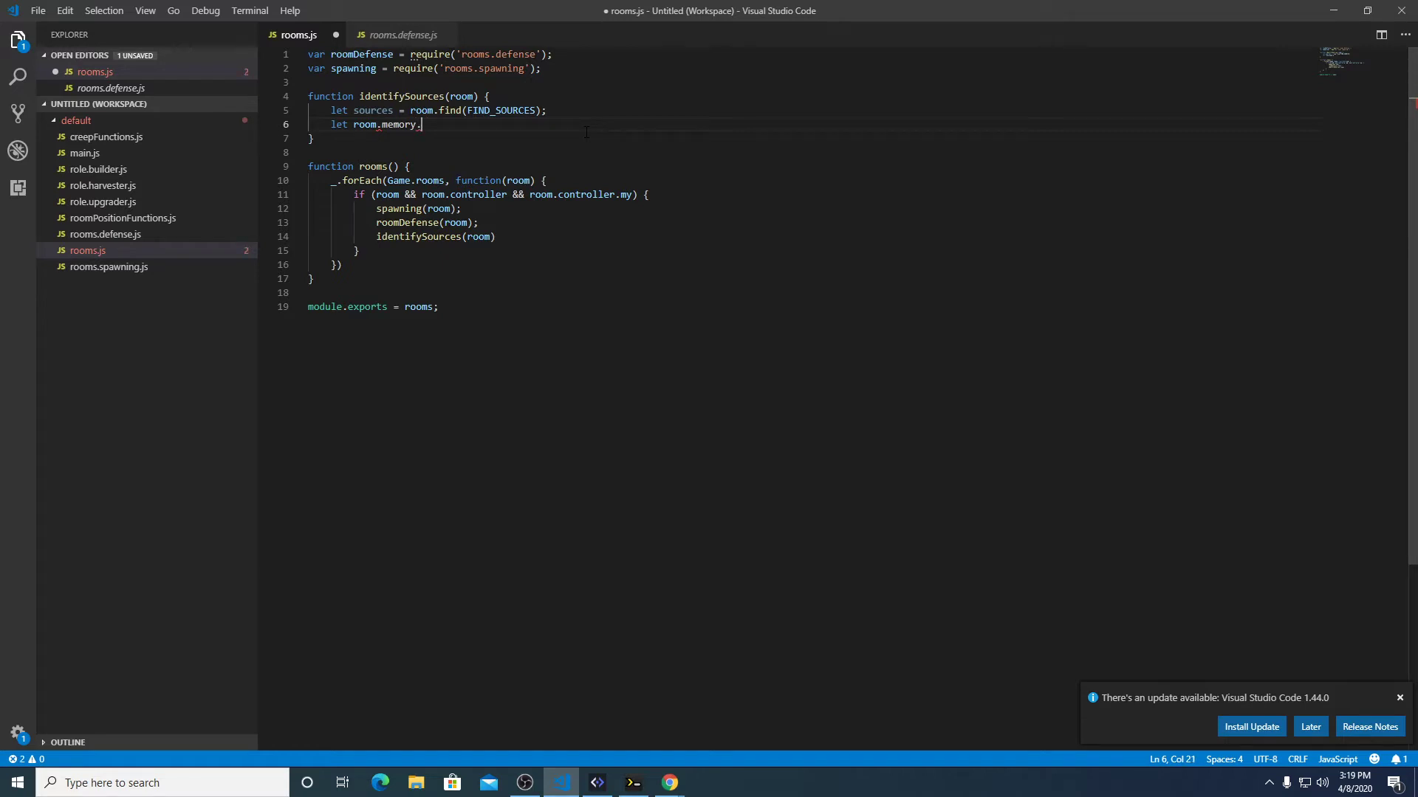
pyautogui.write('resources =')
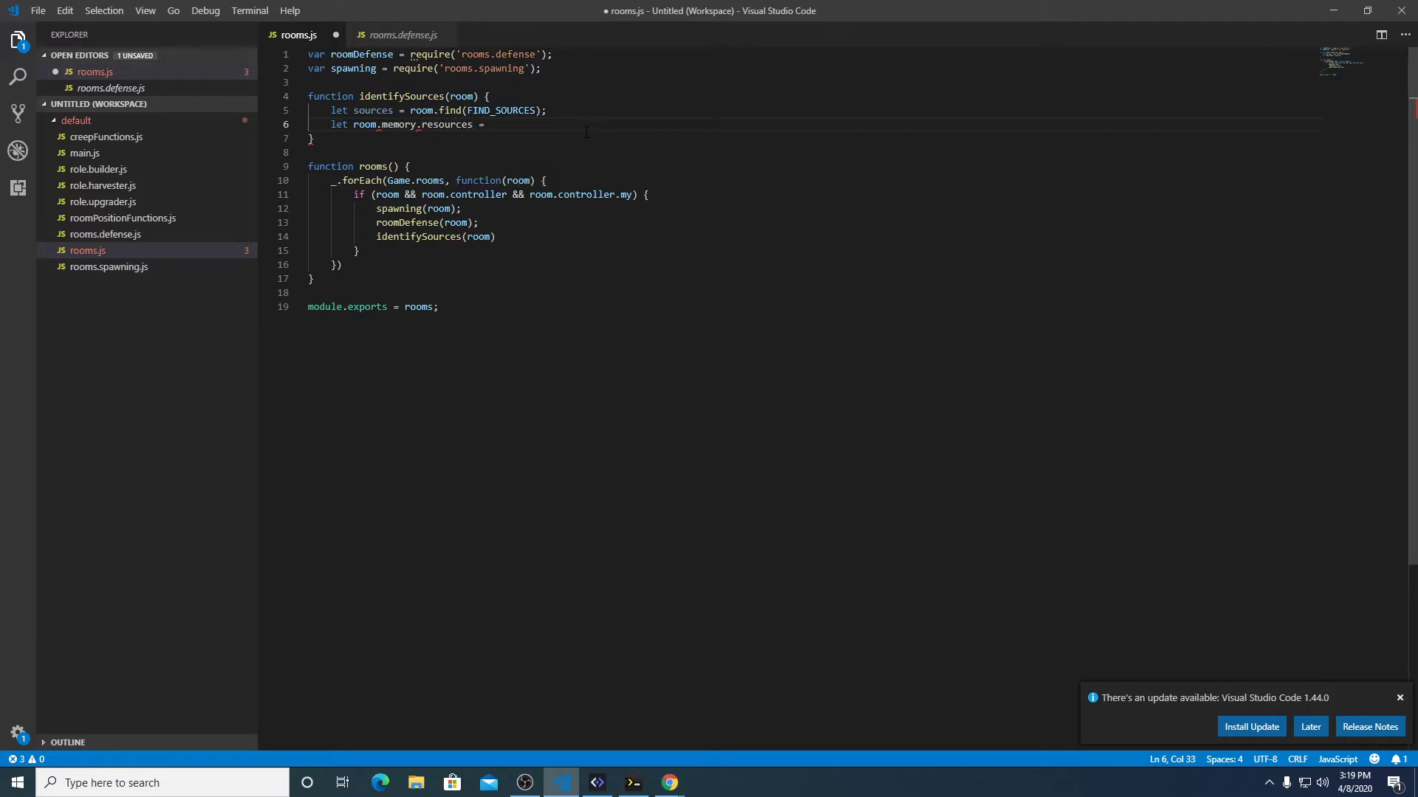
pyautogui.press('BackSpace')
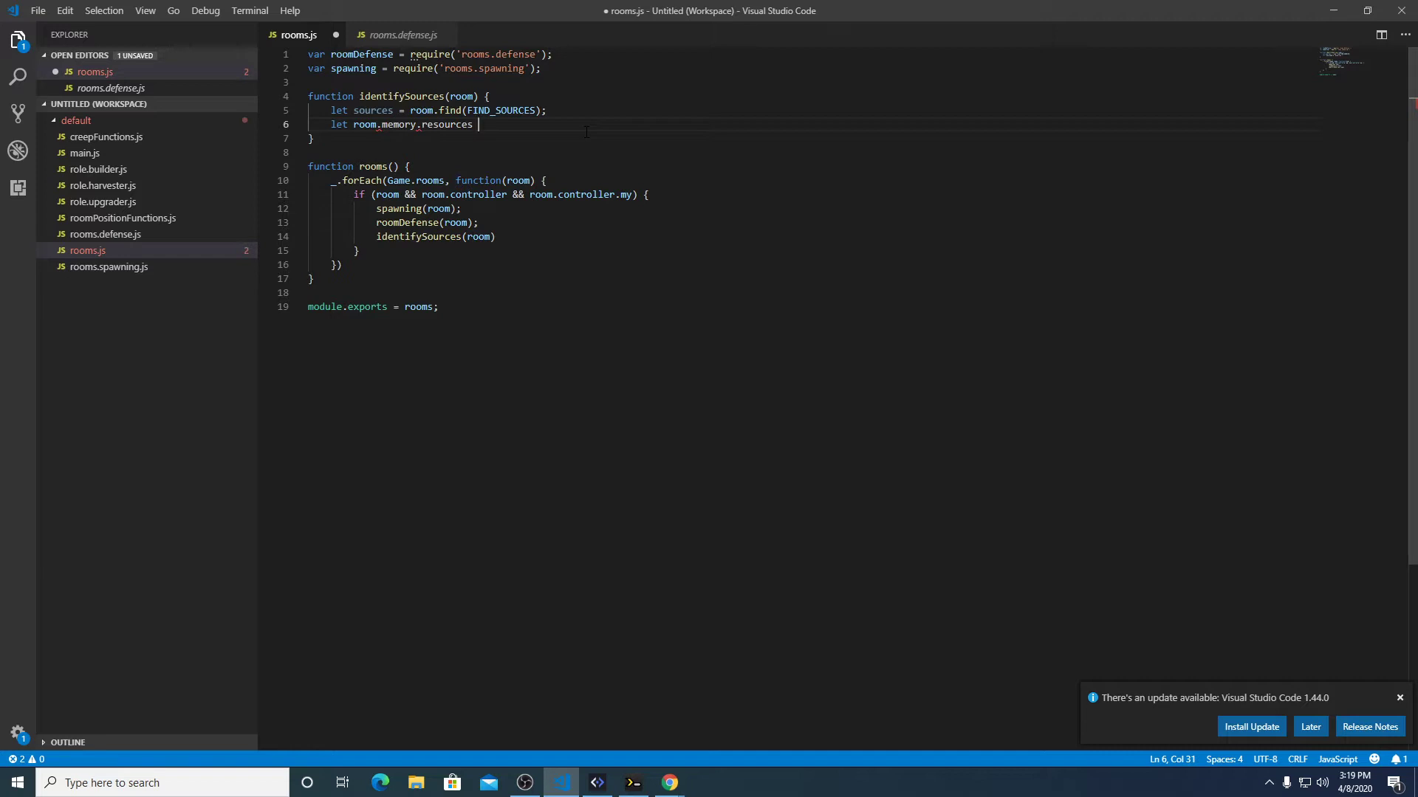
pyautogui.write('= {};')
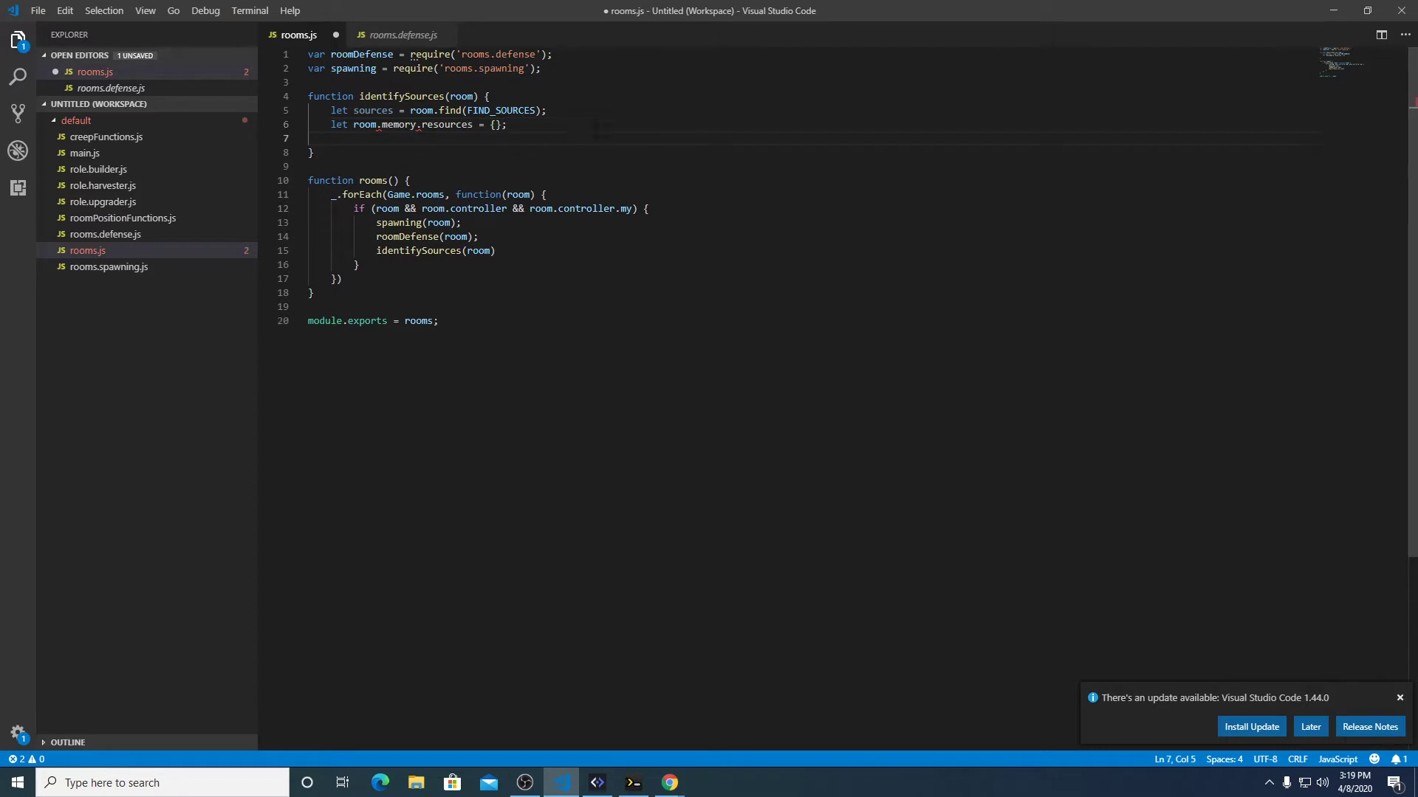
pyautogui.doubleClick(366, 124)
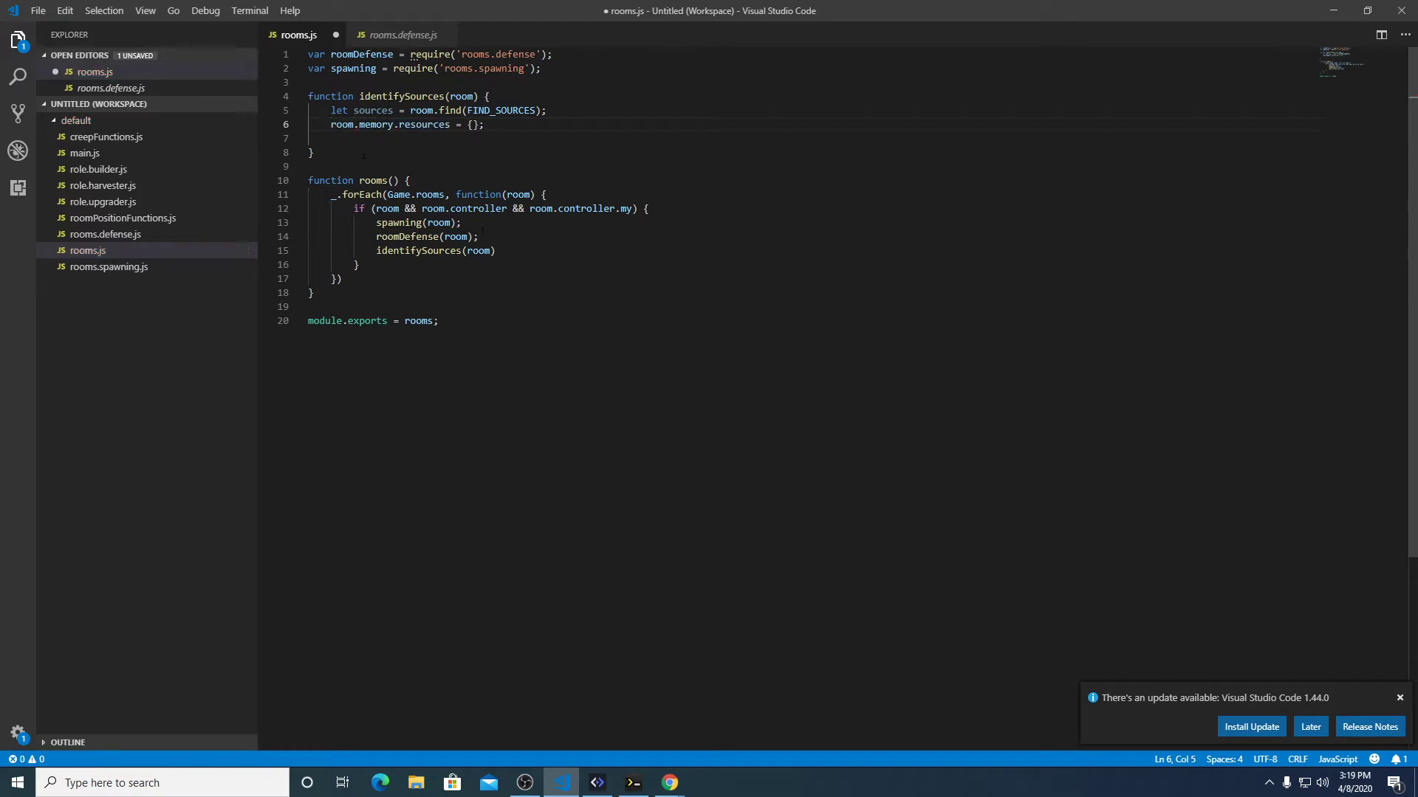
# Insert _.forEach(sources, function(source) {}) with room.memory.resources = {}; placed above it.
pyautogui.press('Enter')
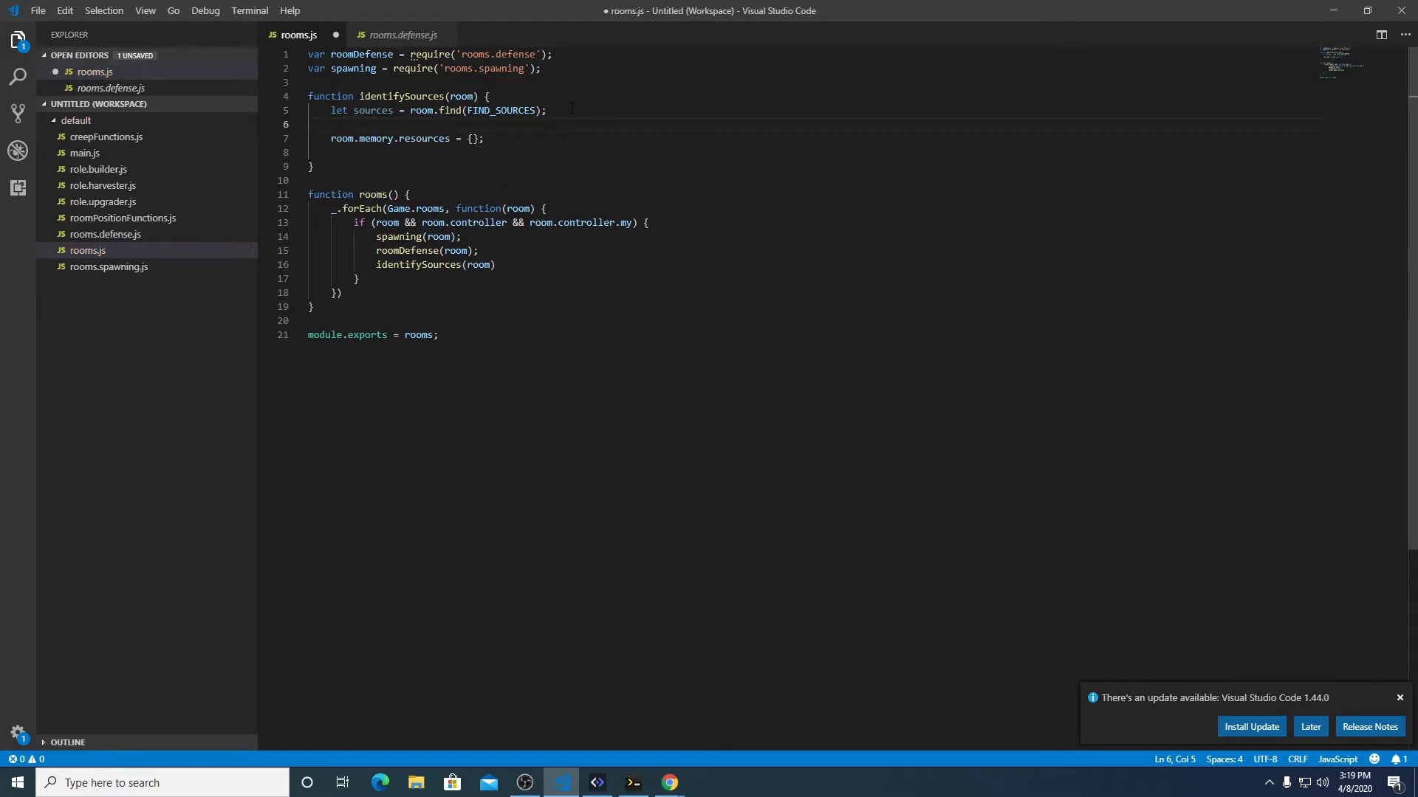
pyautogui.write('_.forEach(sources, fu')
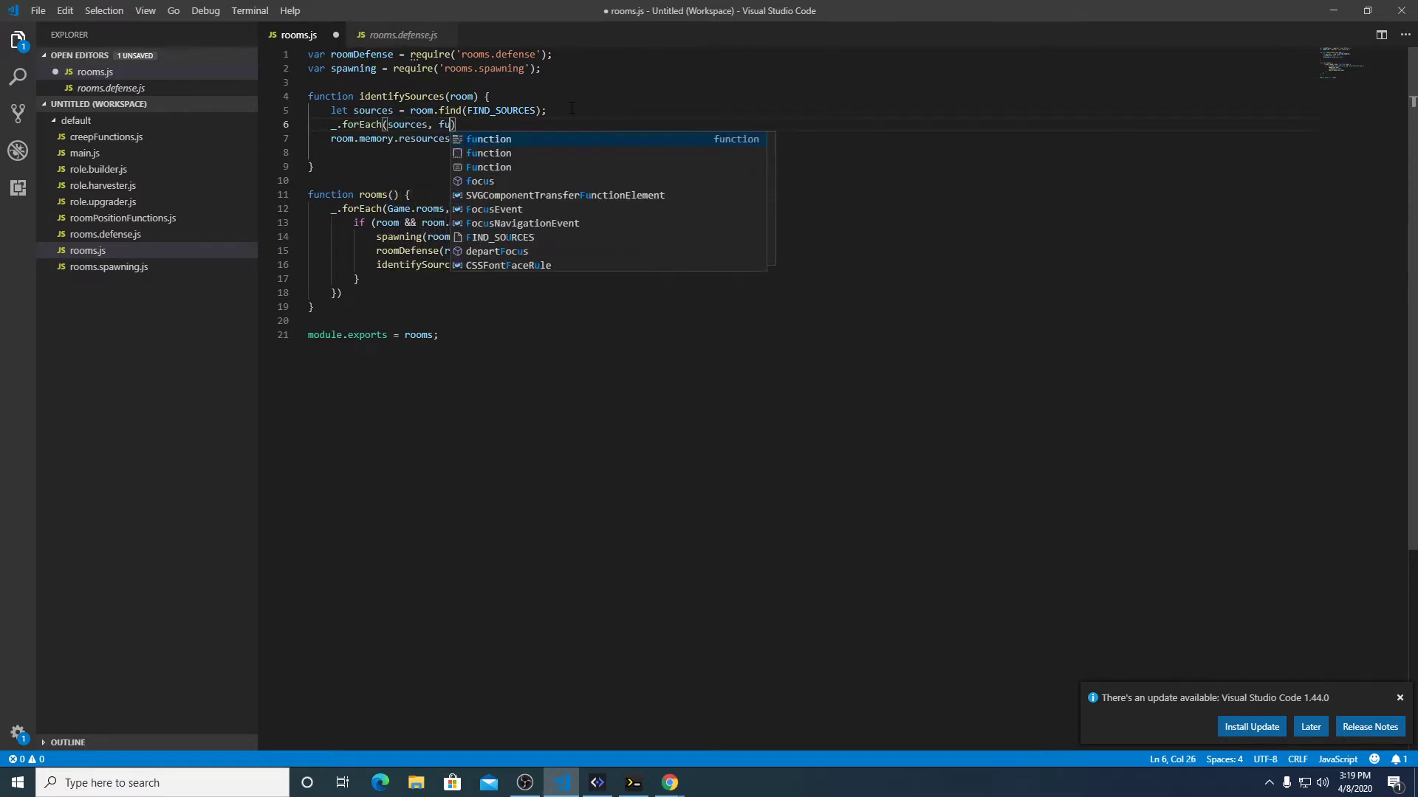
pyautogui.write('nction(source')
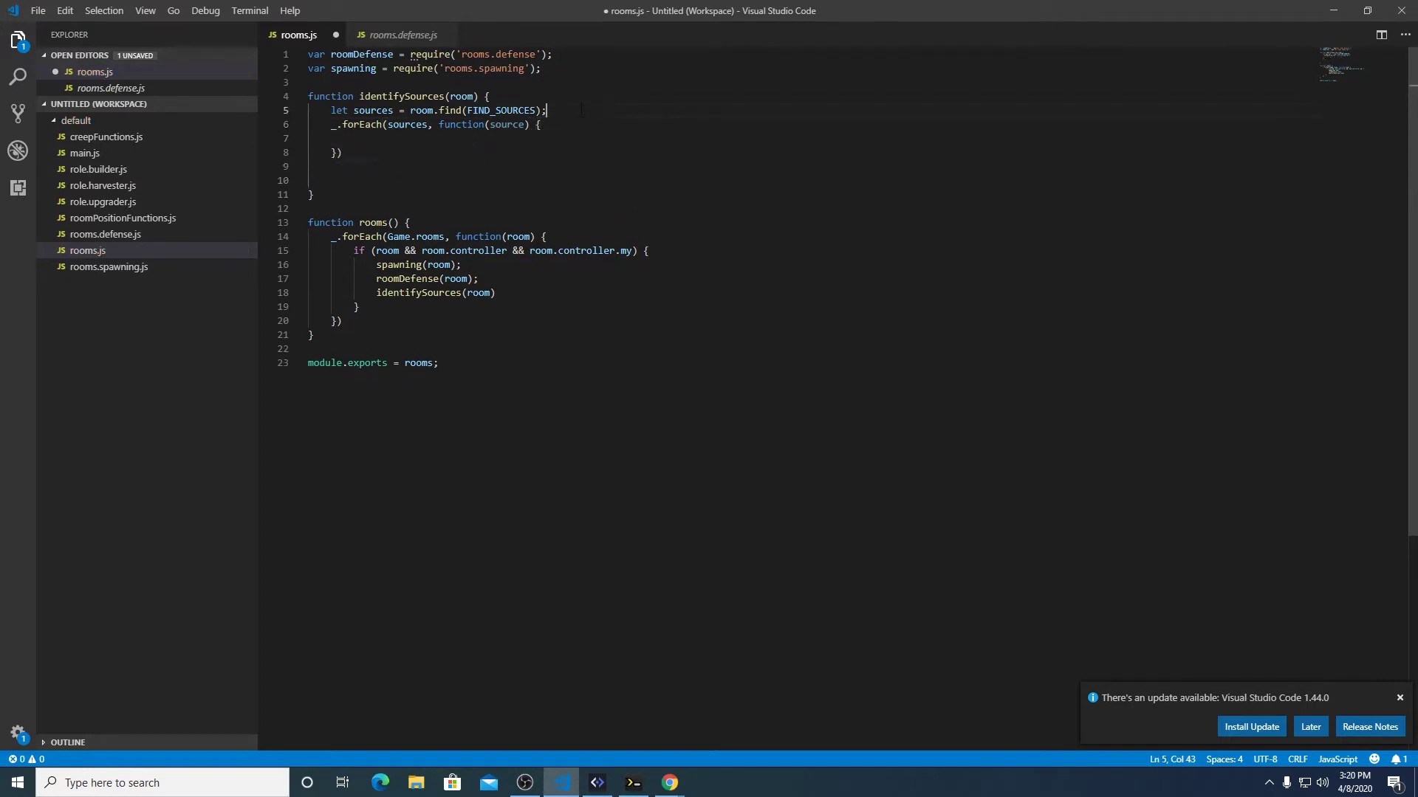
pyautogui.write('room.memory.resources = {};')
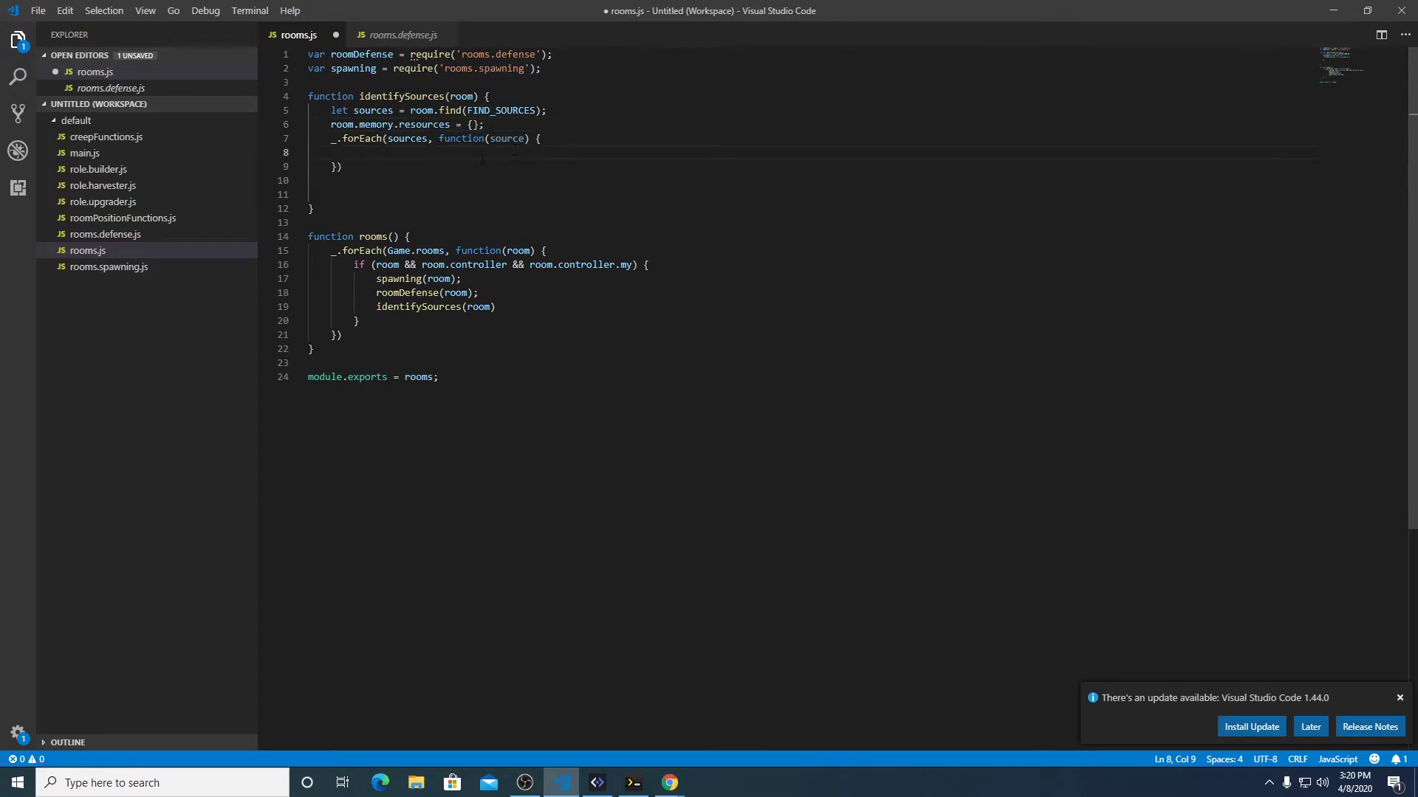
pyautogui.write('s')
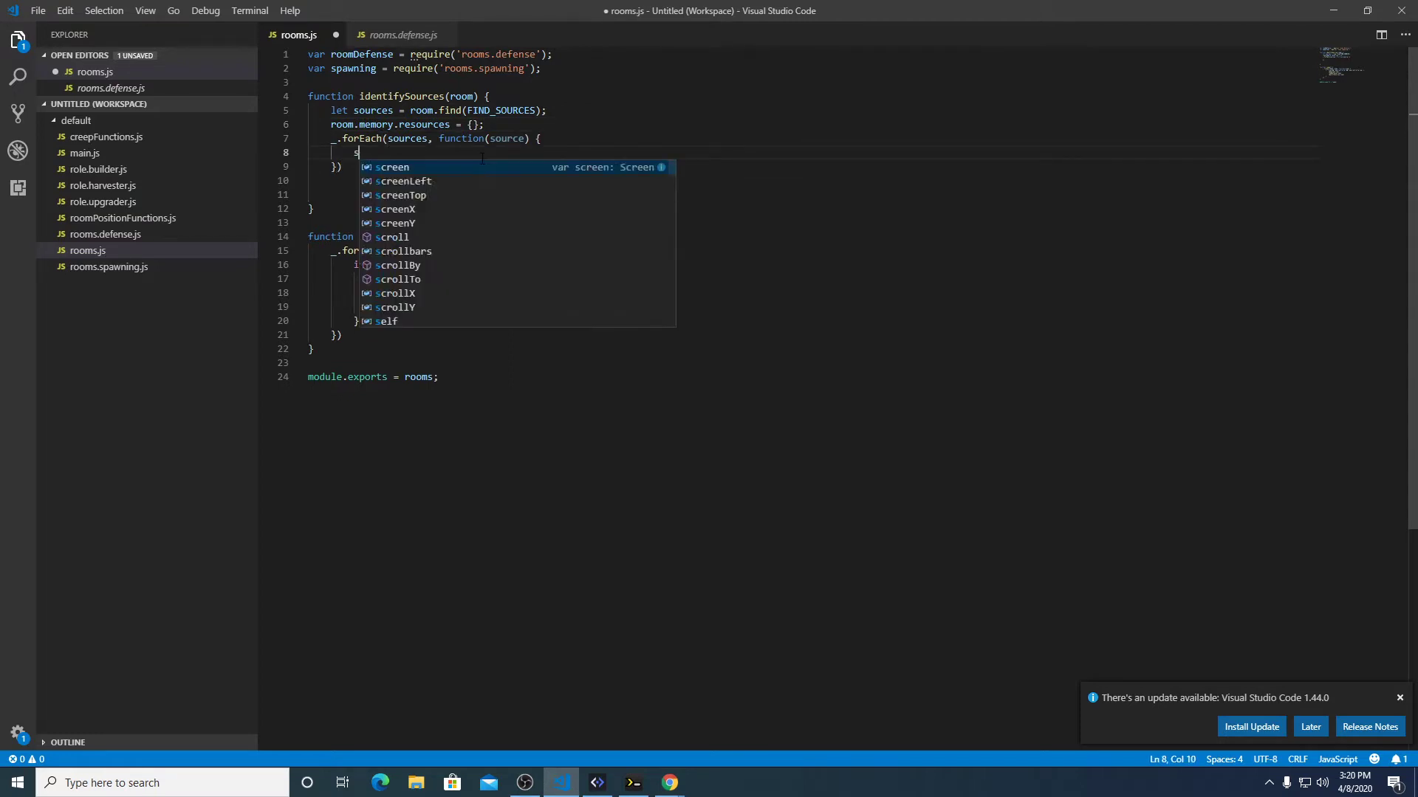
pyautogui.write('ource.')
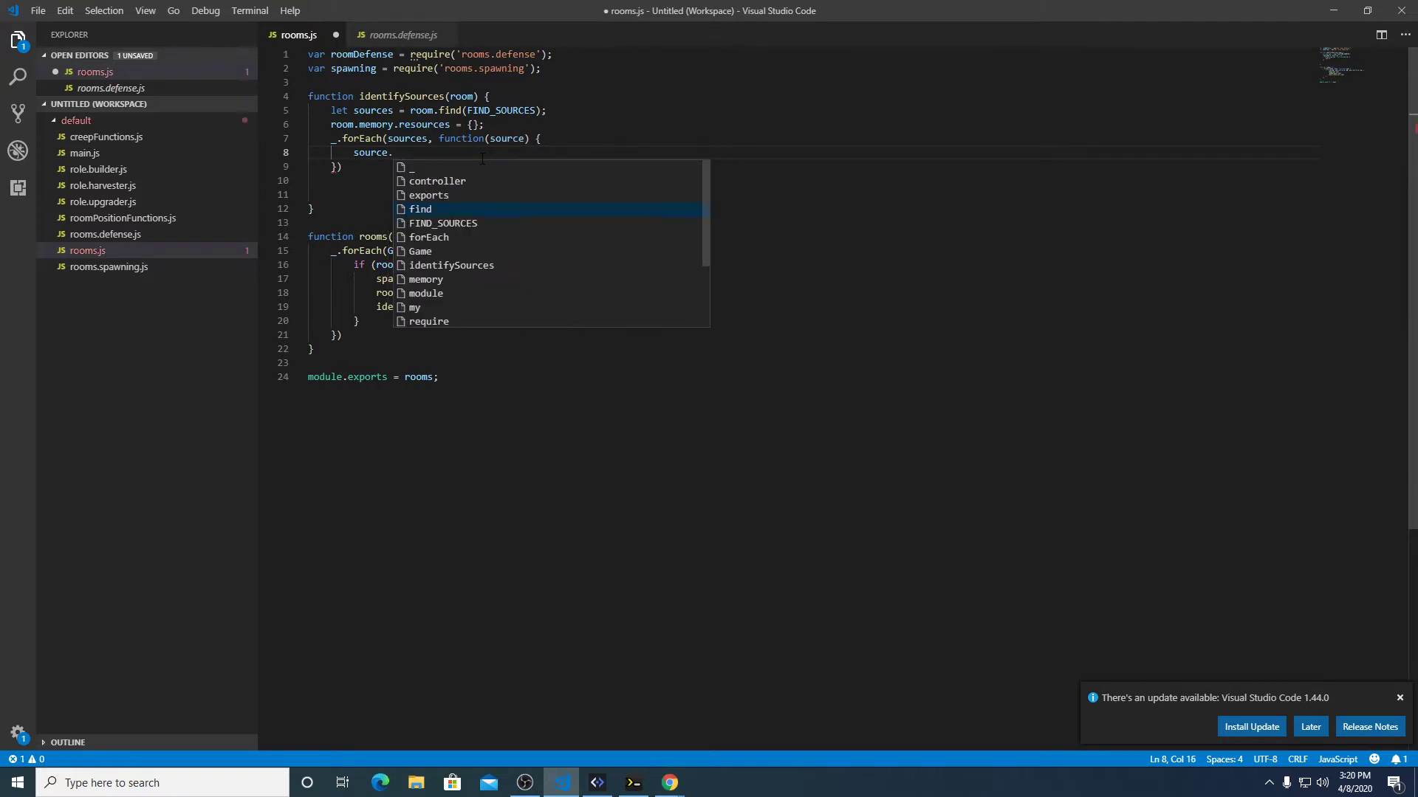
pyautogui.write('pos.room')
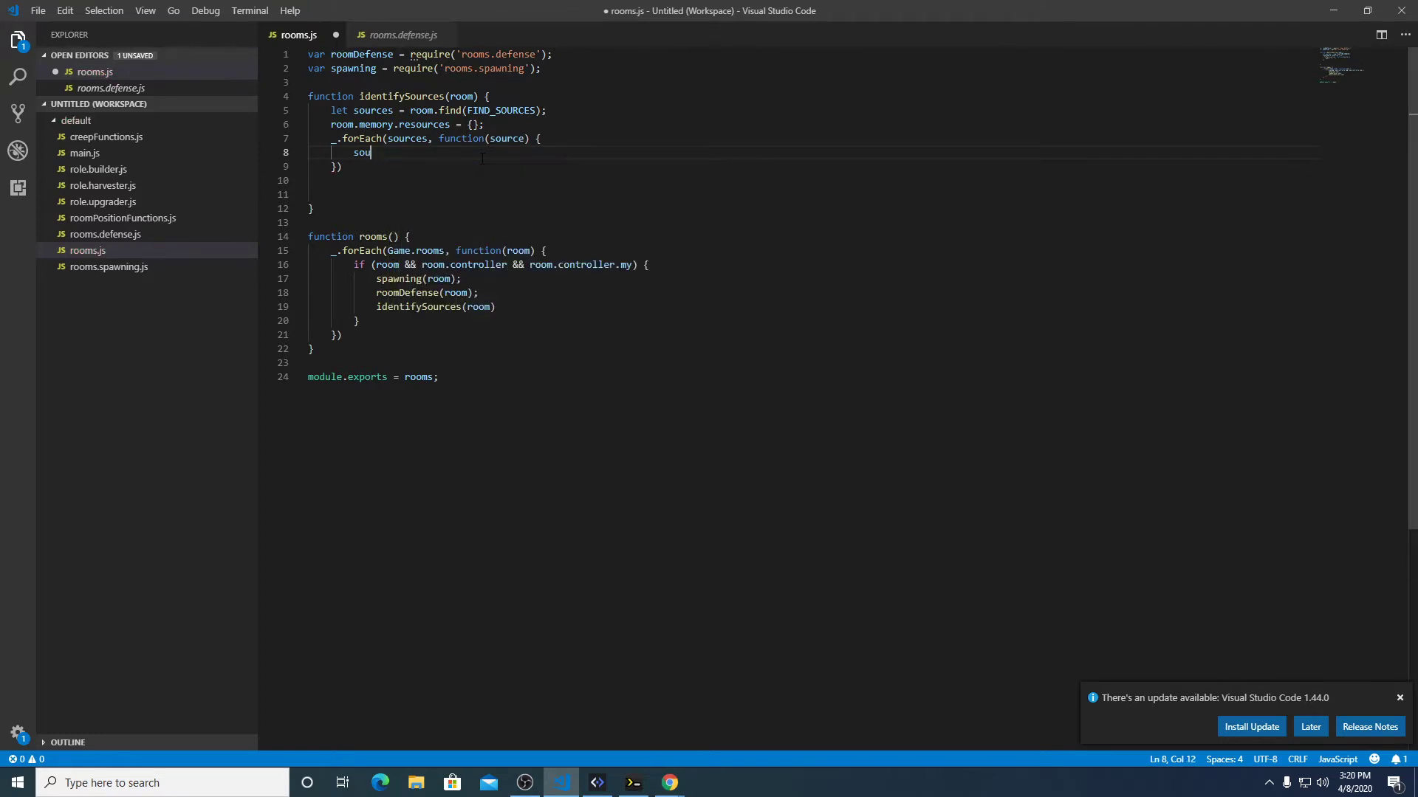
pyautogui.write('re')
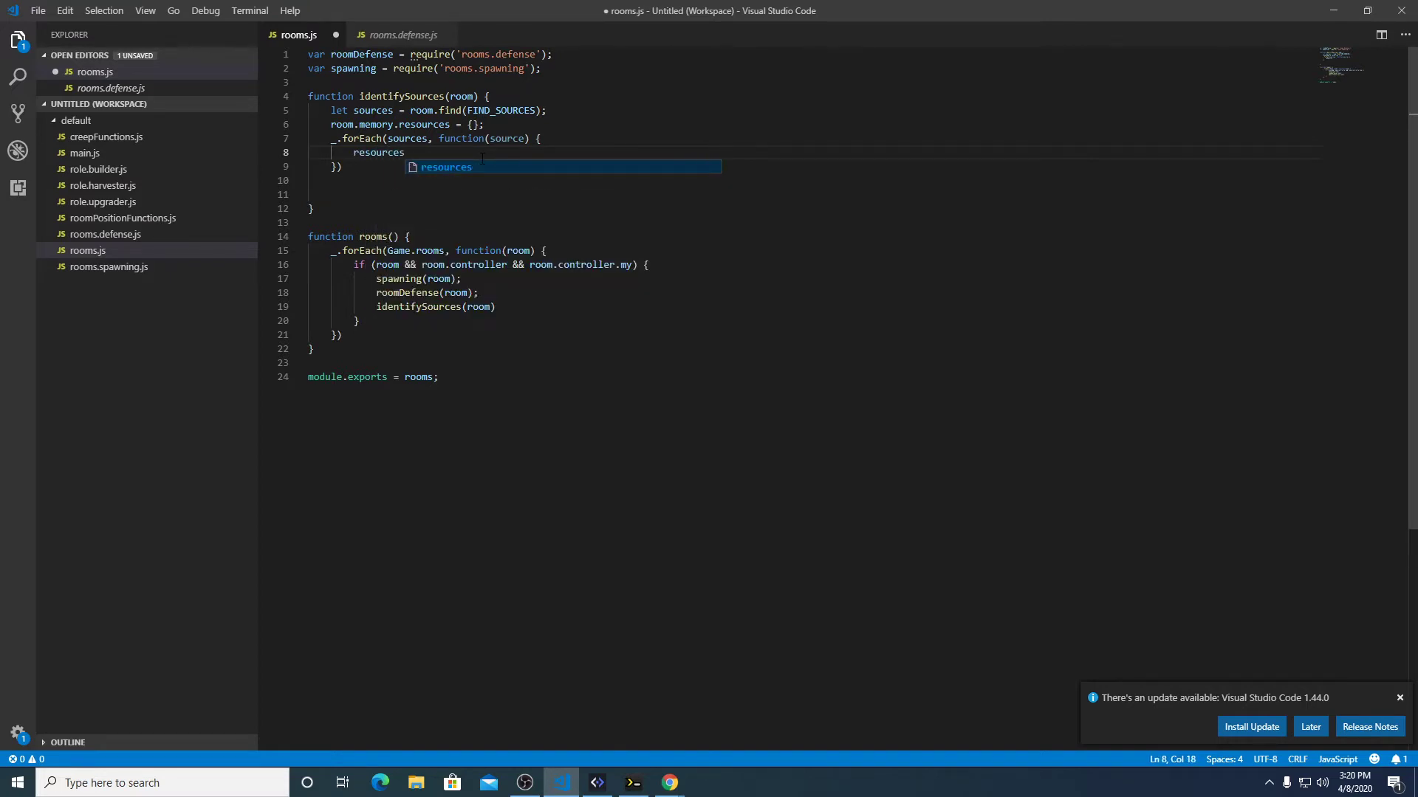
pyautogui.press('Escape')
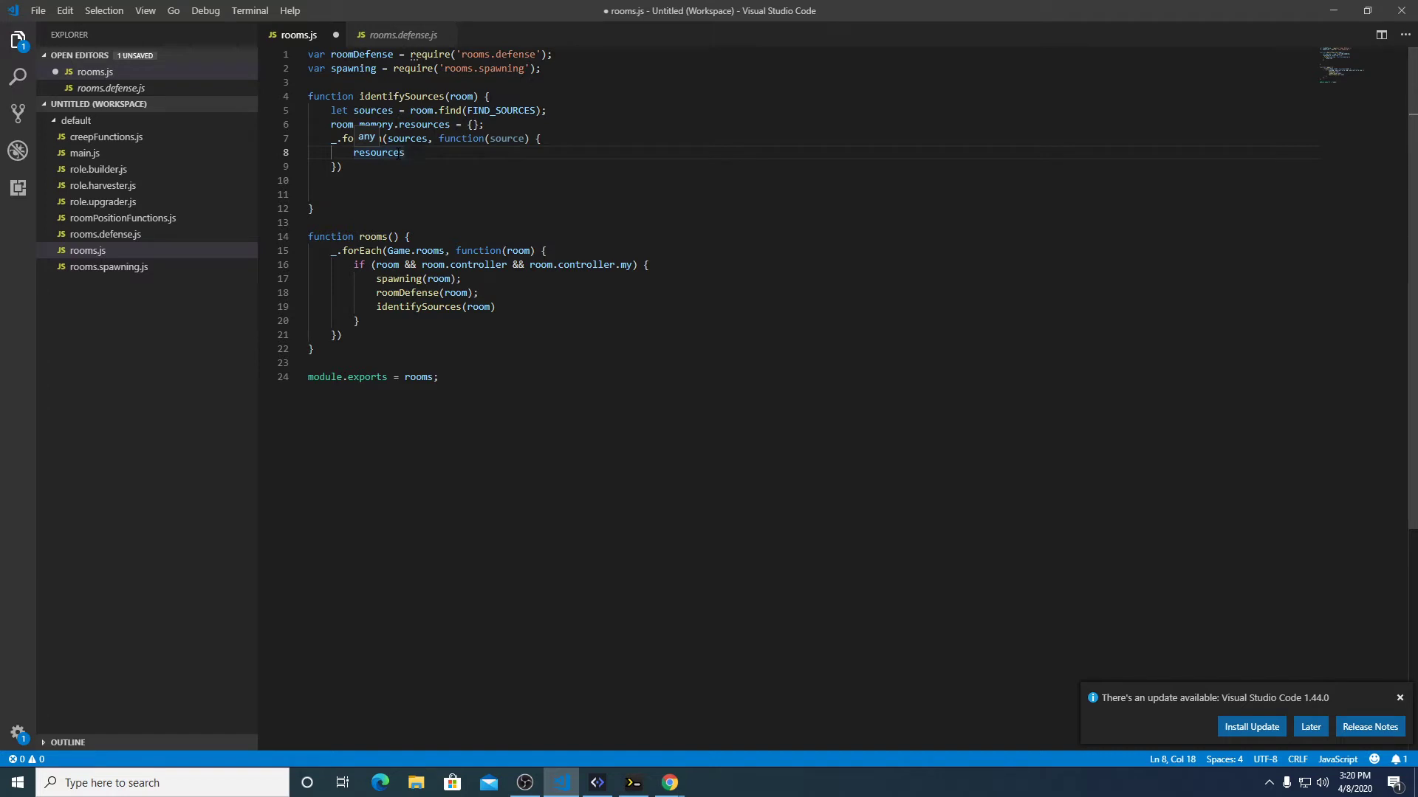
pyautogui.write('(')
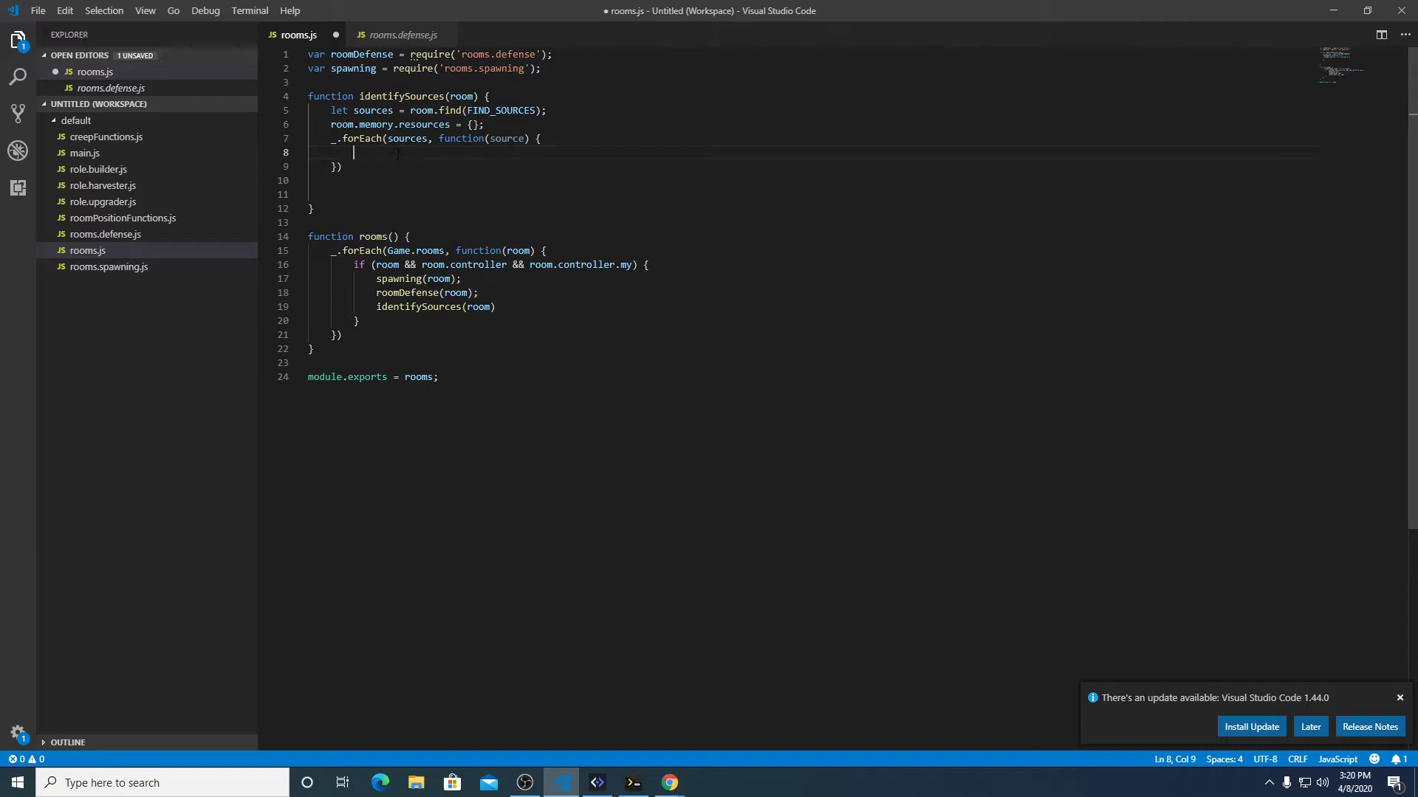
pyautogui.write('let r')
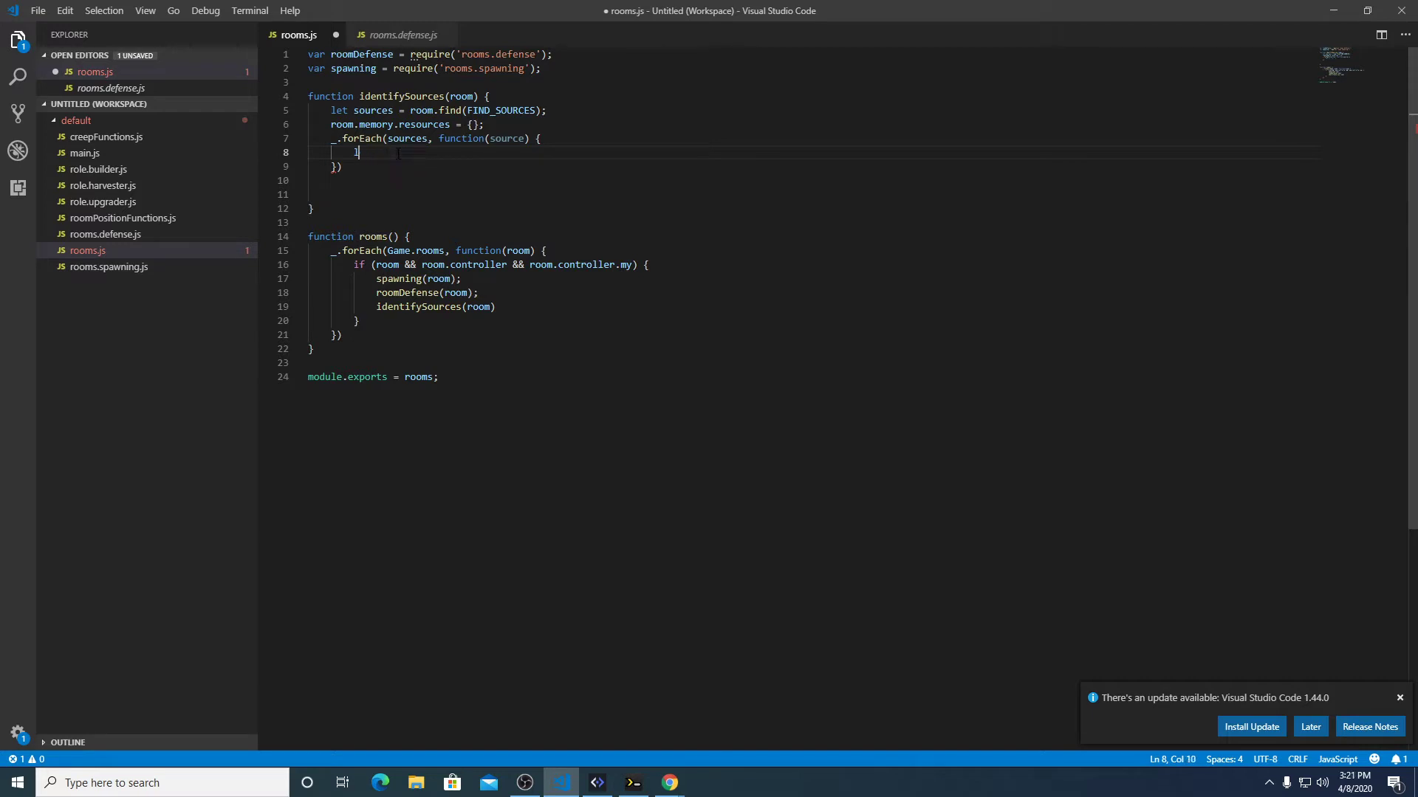
# Inside the forEach body, write room.memory.resources[room.name] = {}; followed by blank lines.
pyautogui.press('Backspace')
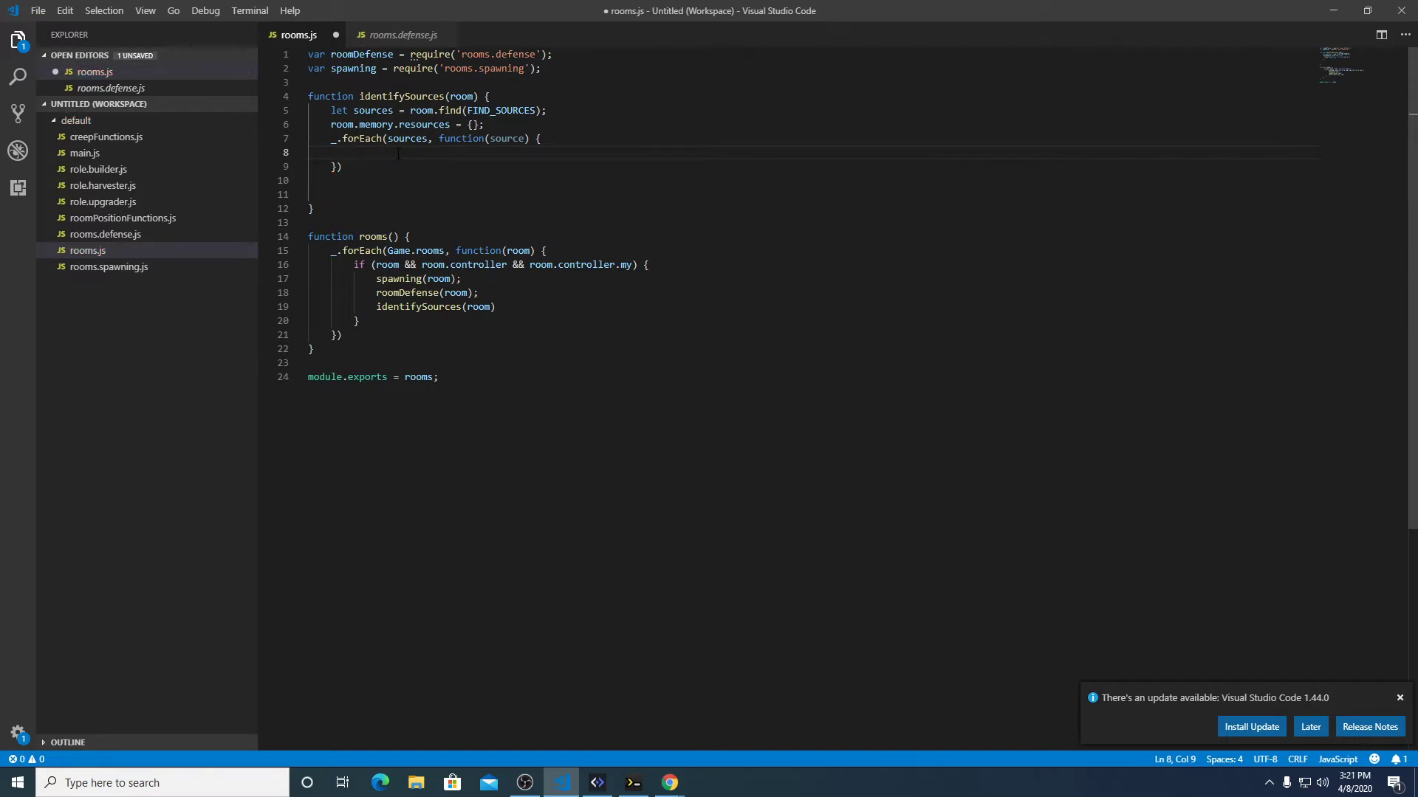
pyautogui.write('room')
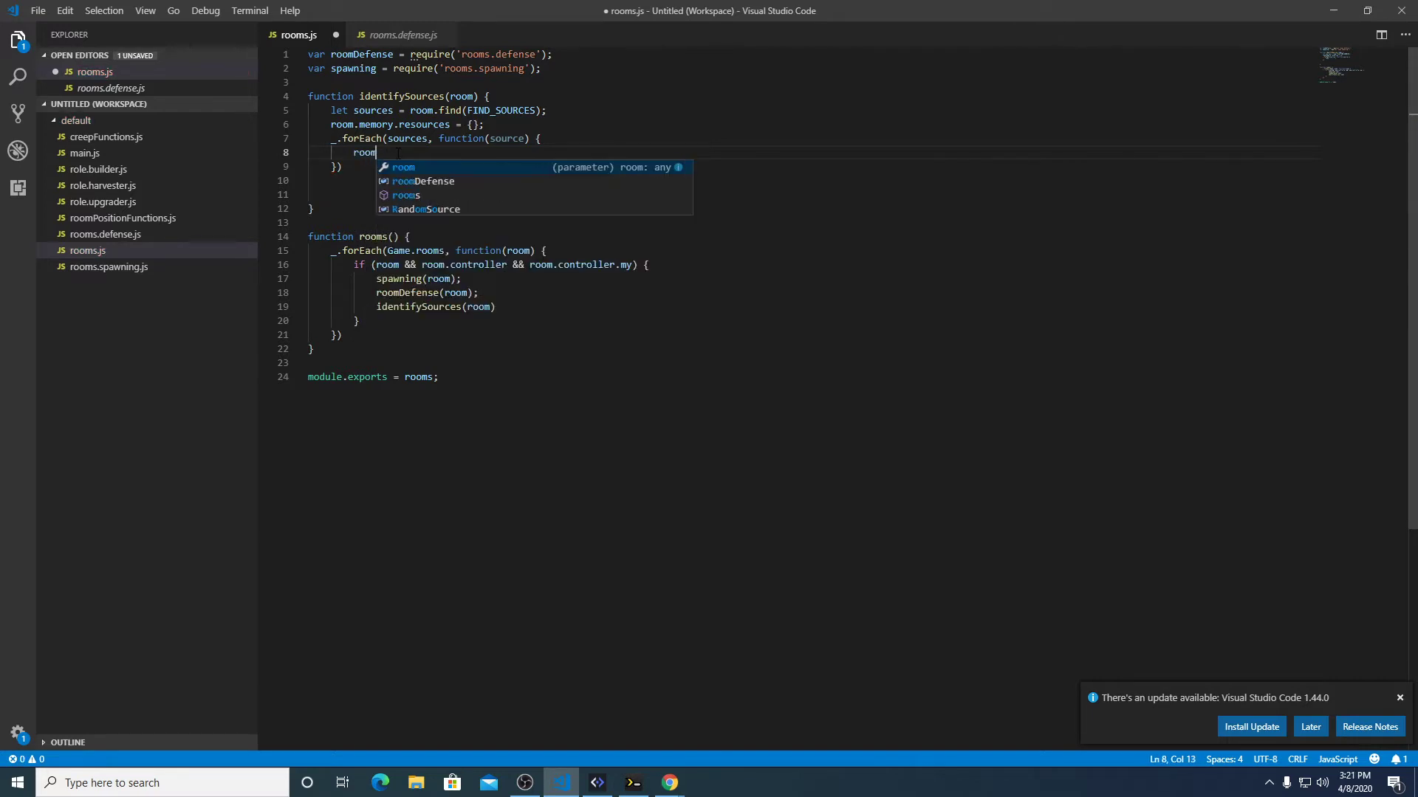
pyautogui.write('.memory.s')
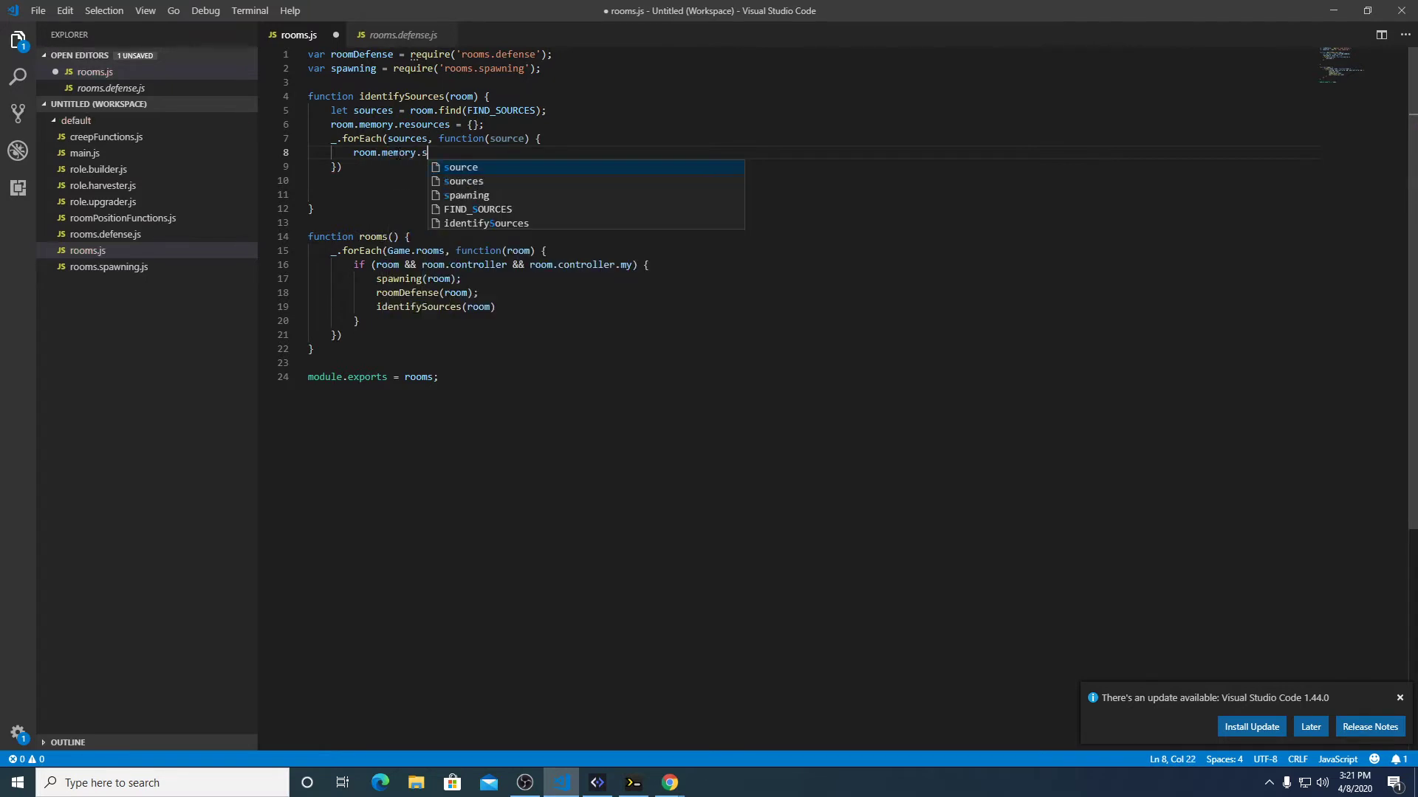
pyautogui.write('esource')
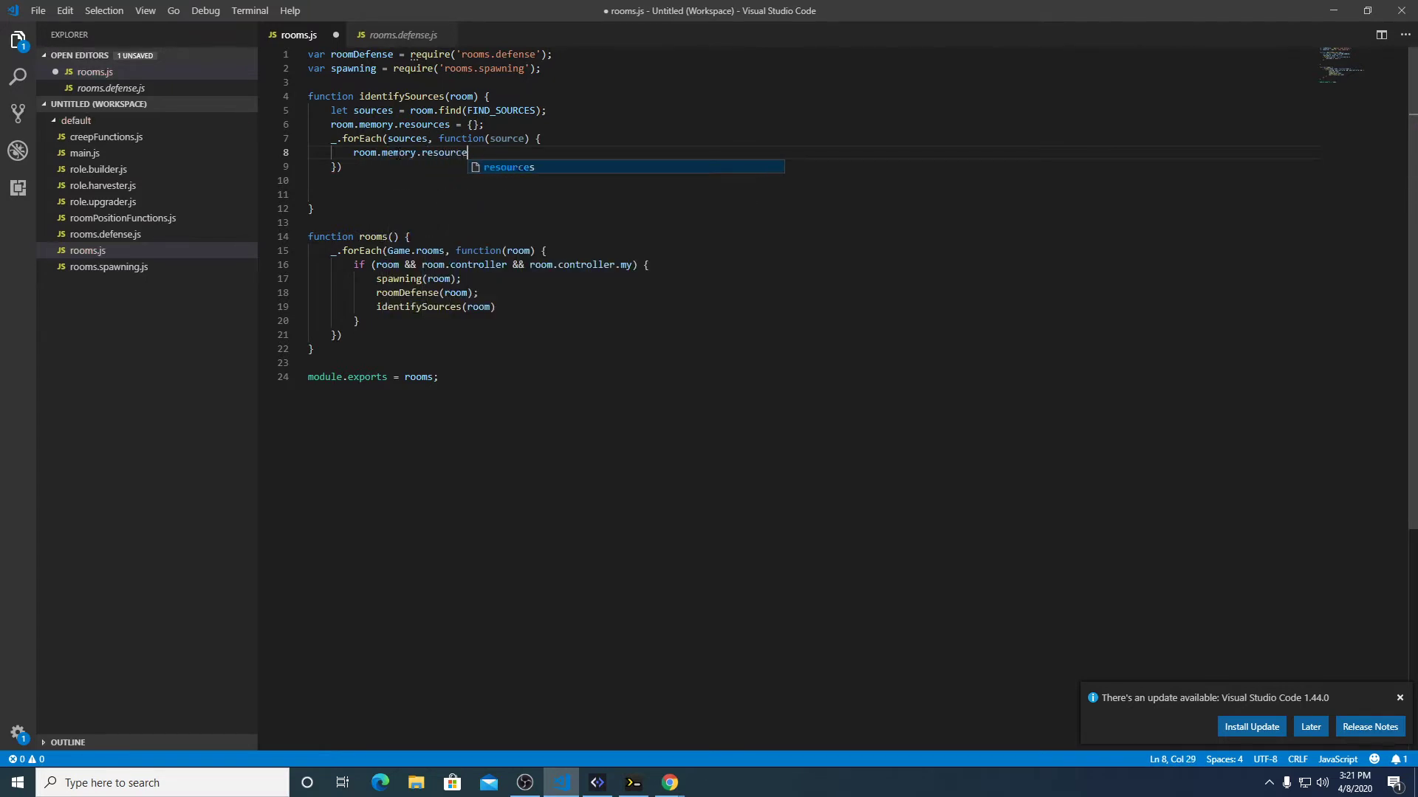
pyautogui.write('[')
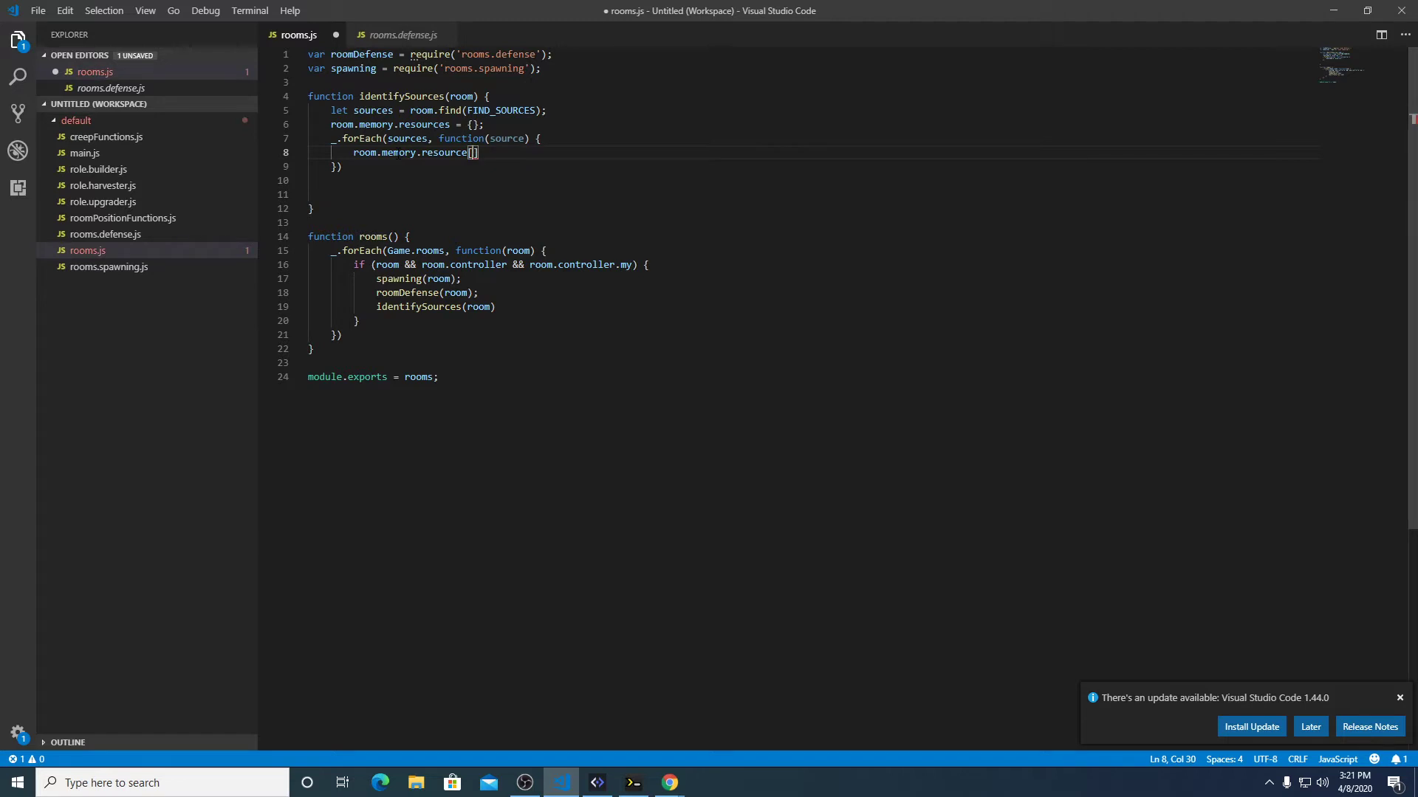
pyautogui.press('Backspace')
pyautogui.write('s')
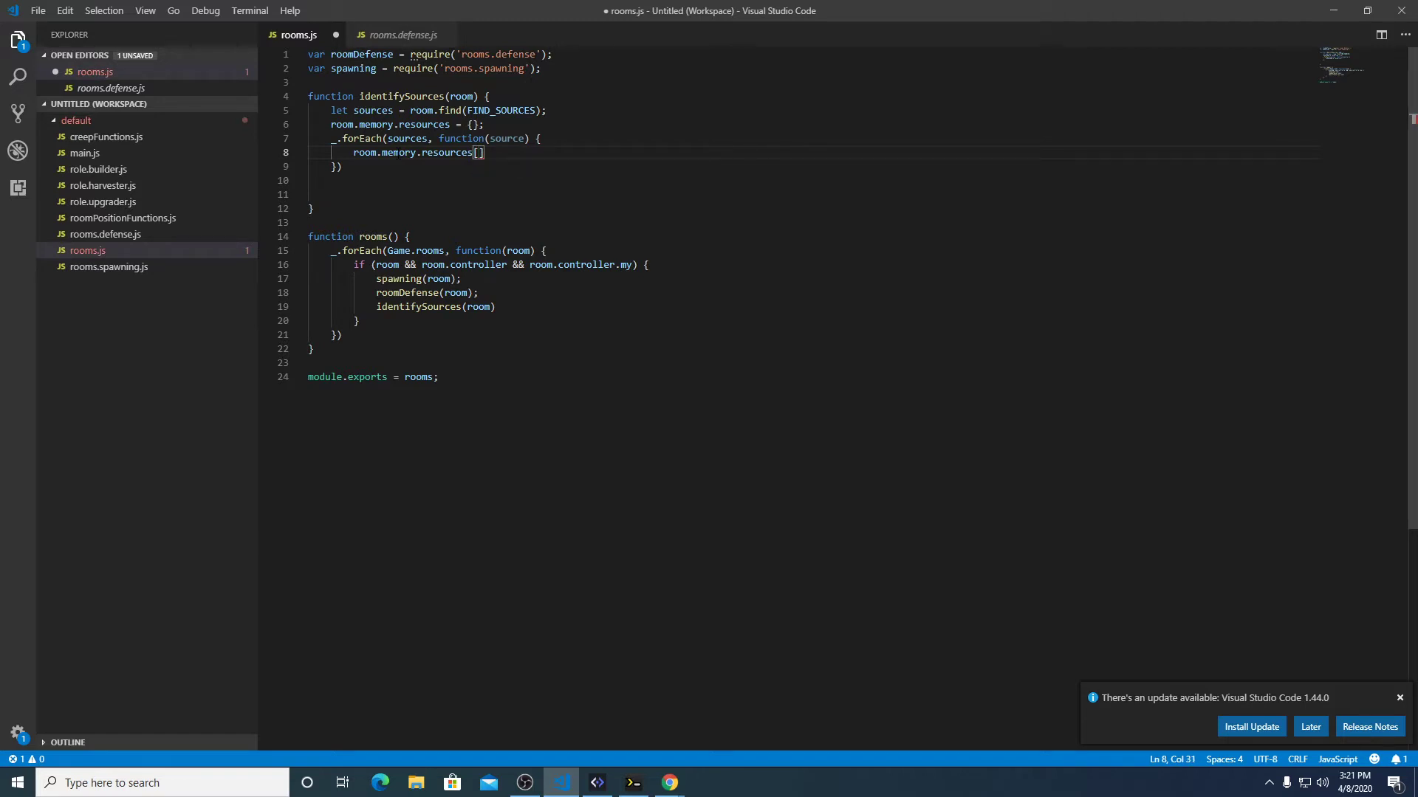
pyautogui.write('room.name')
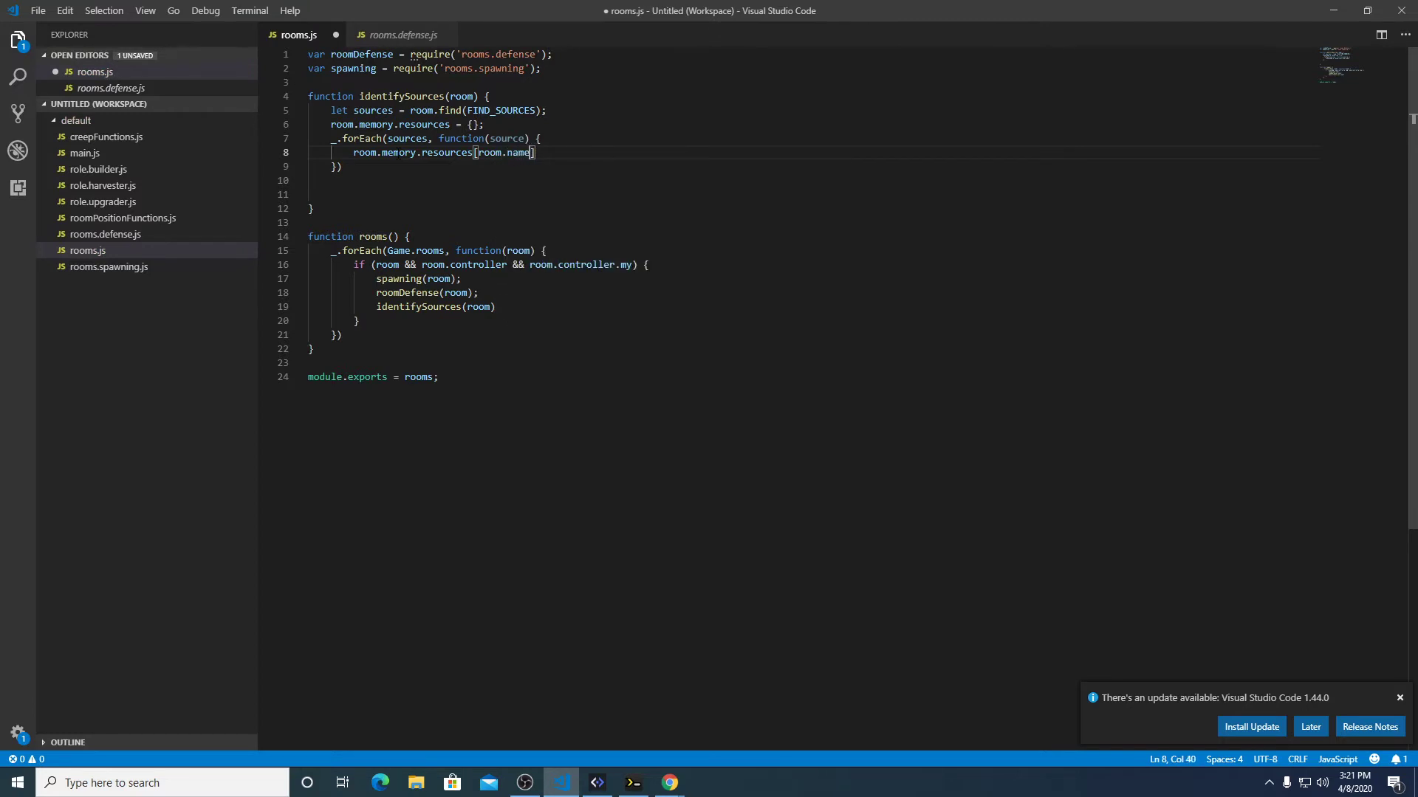
pyautogui.write('=')
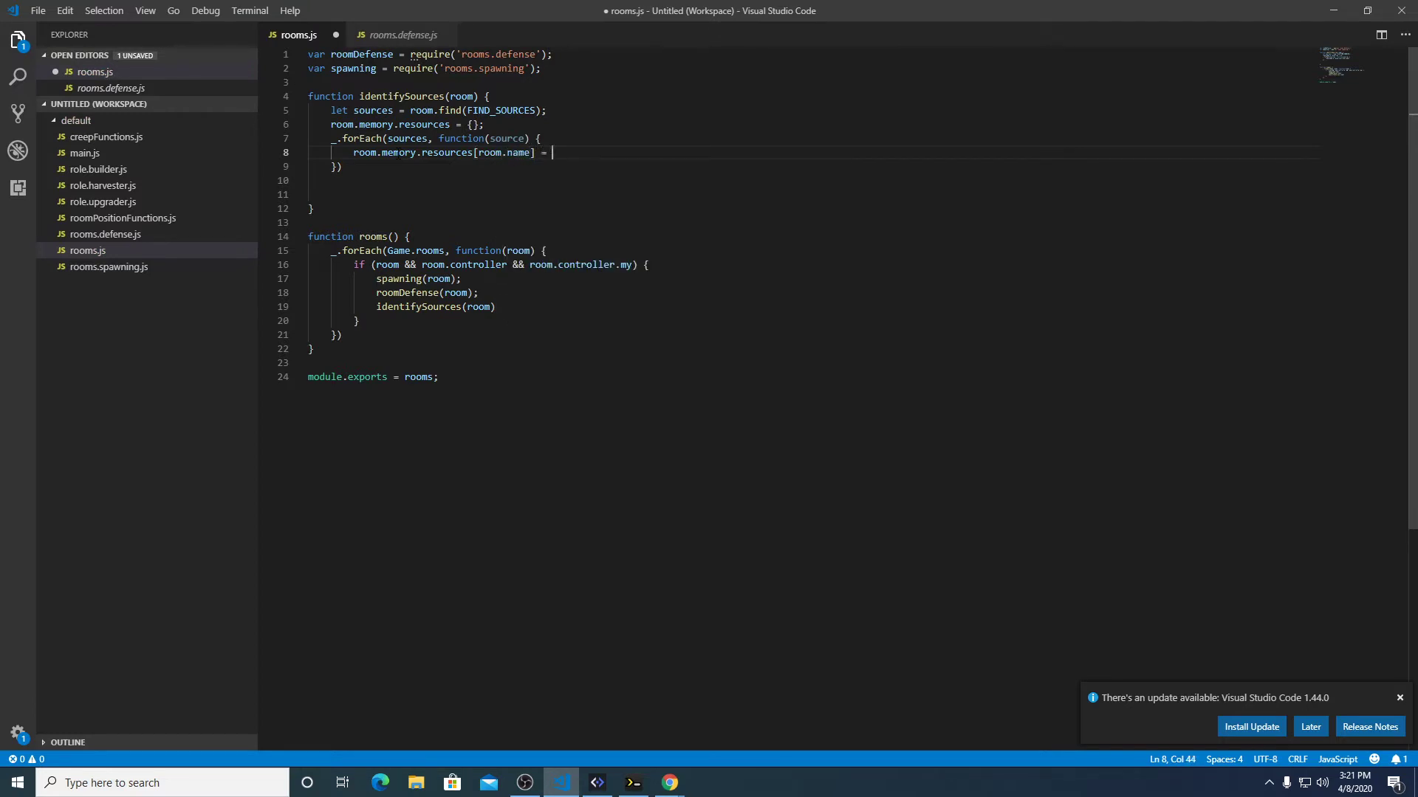
pyautogui.write('{')
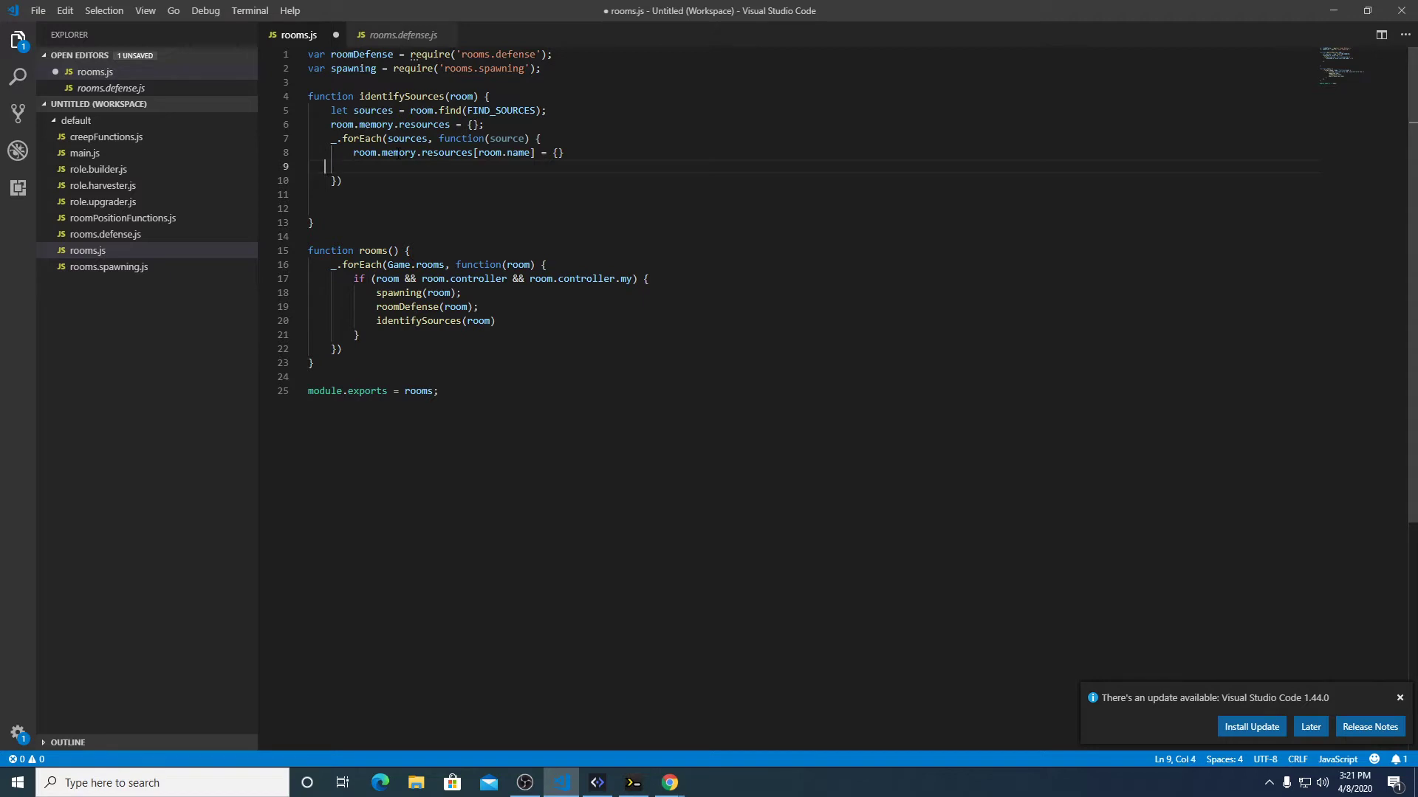
pyautogui.write(';')
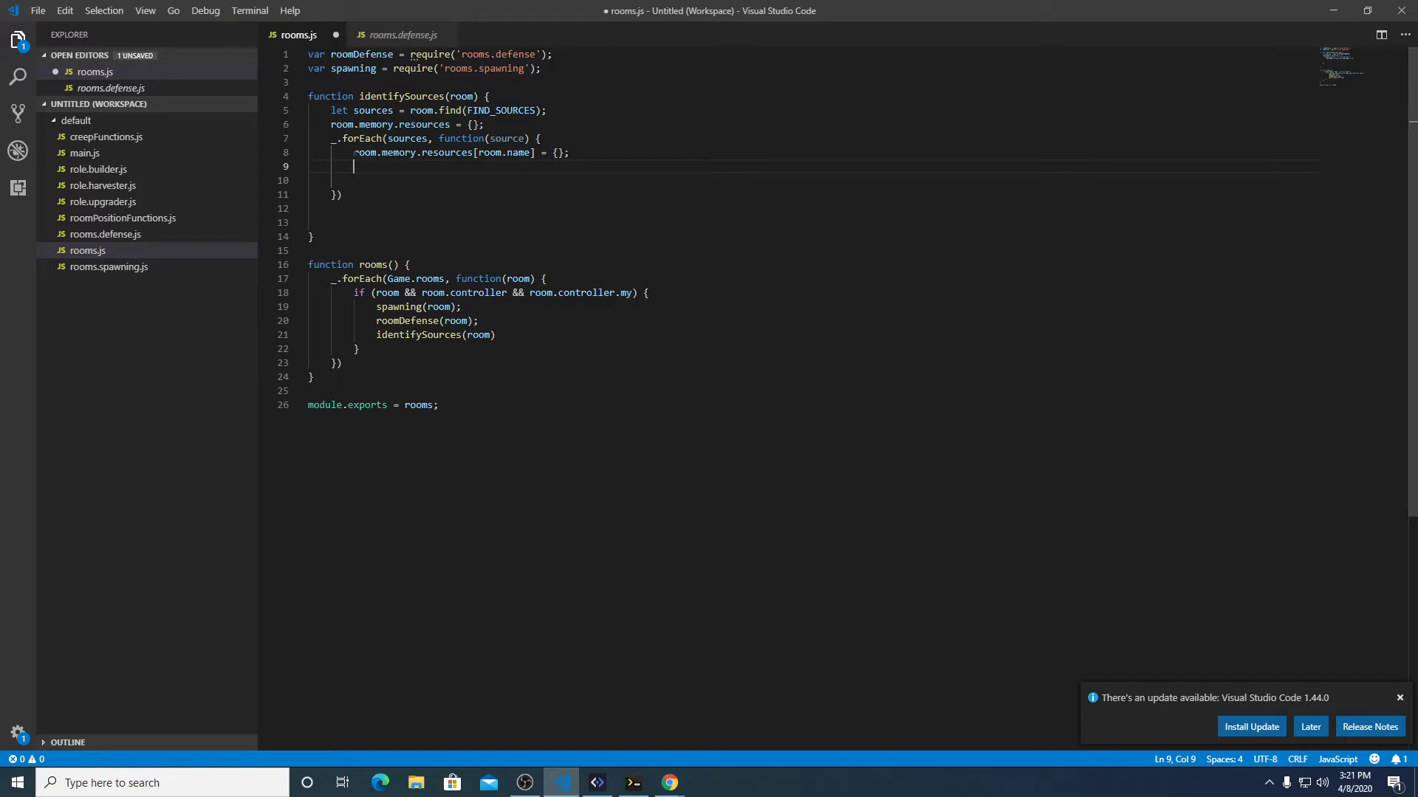
pyautogui.moveTo(353, 152); pyautogui.dragTo(534, 153)
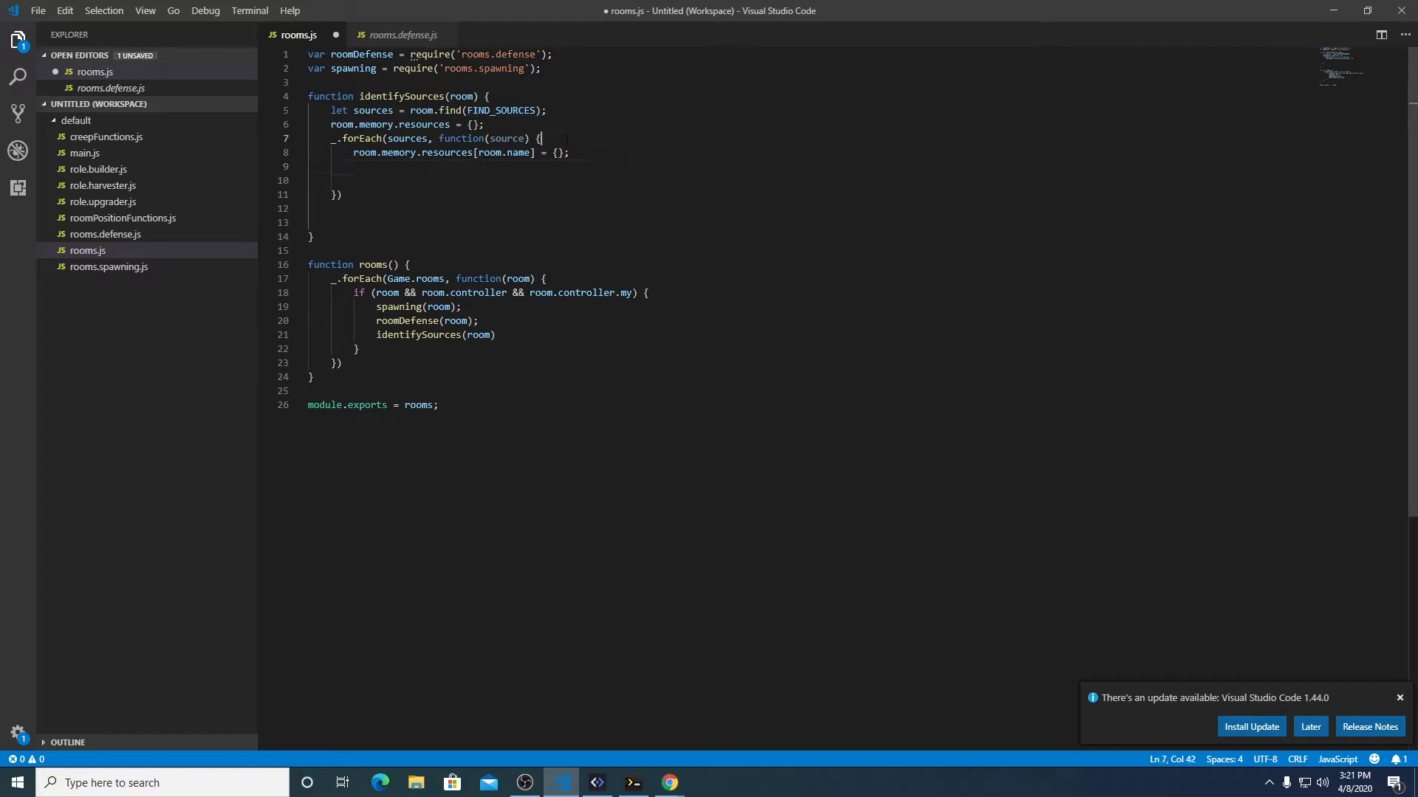
# Write _.set(room.memory, ['resources', room.name, source.id], {}) in the loop body.
pyautogui.write('_.set(')
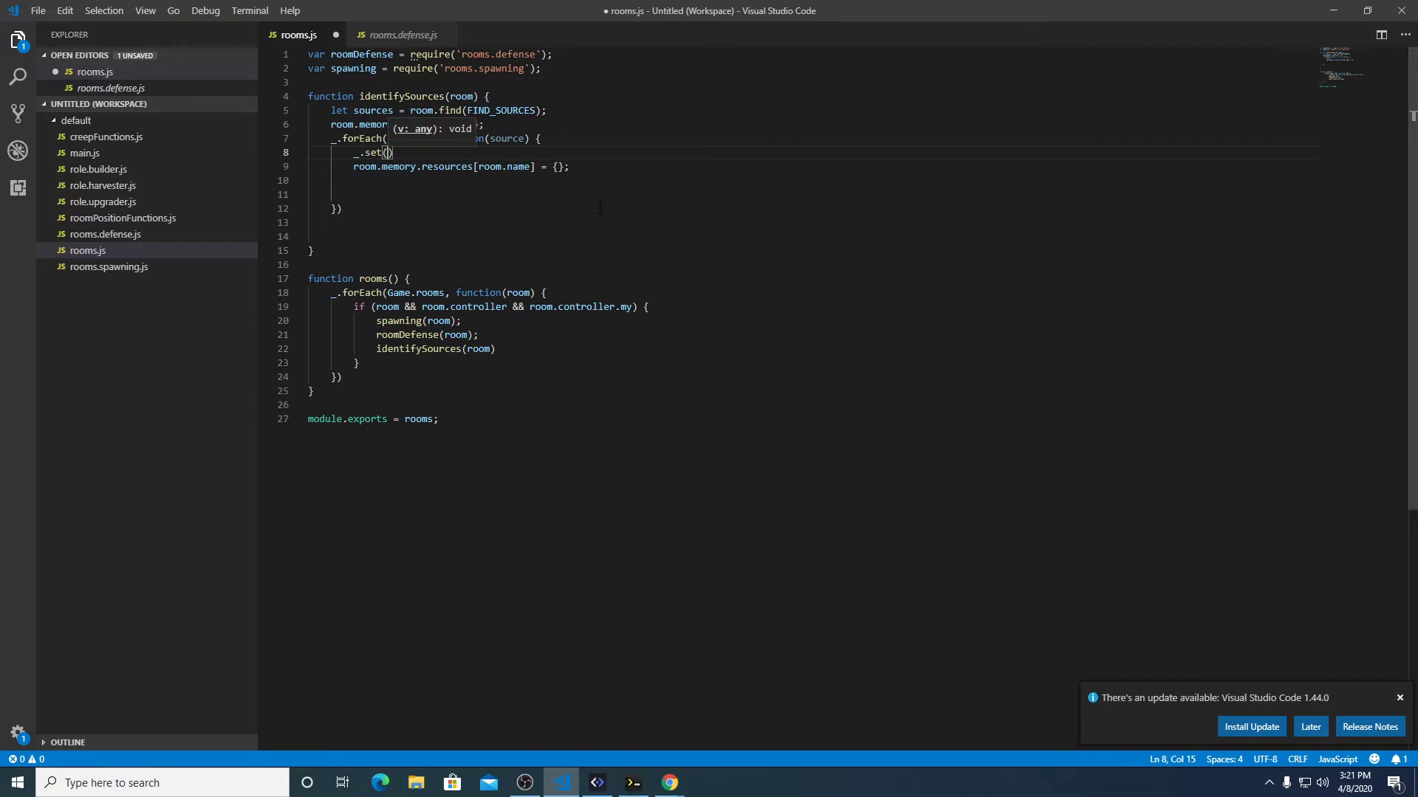
pyautogui.write('room.memory')
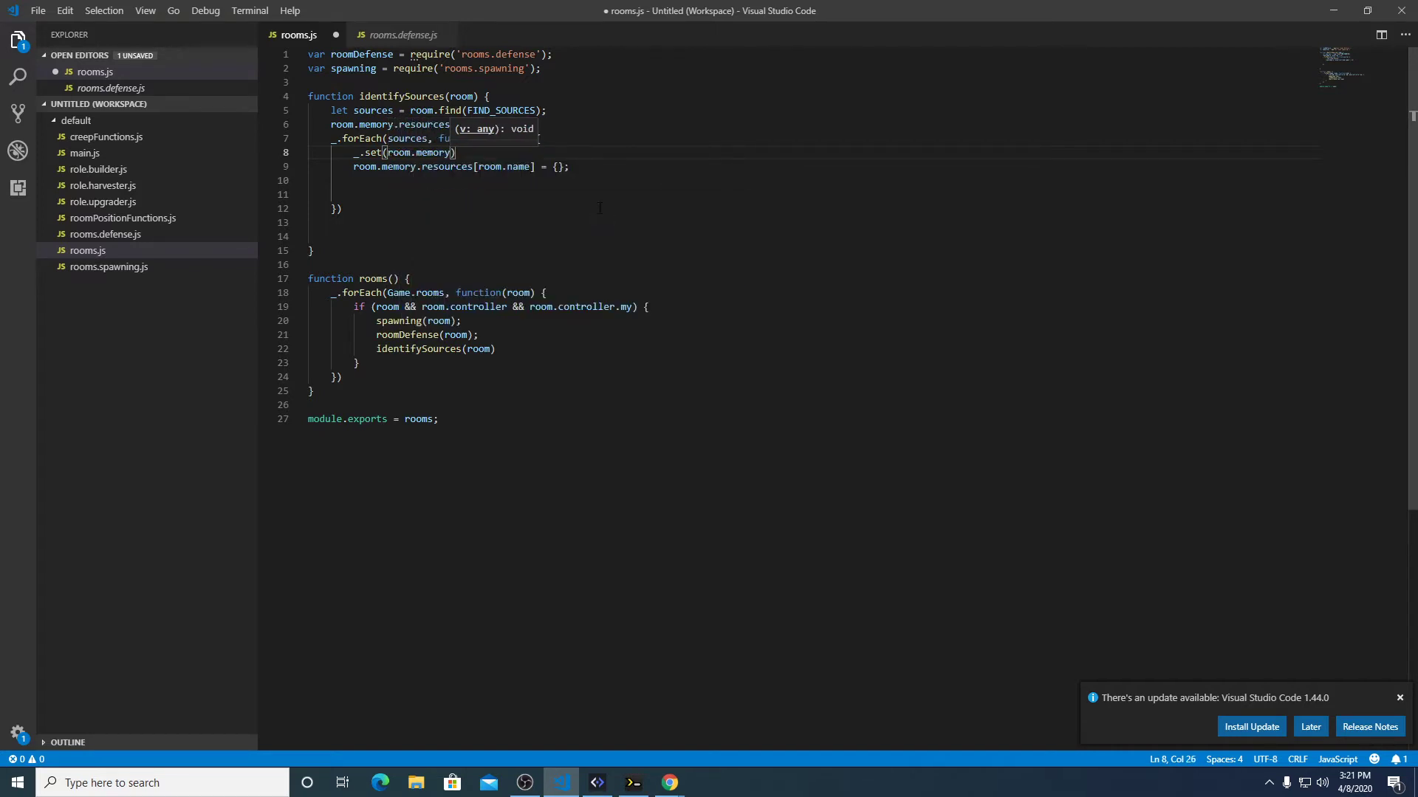
pyautogui.write(", ['resources', room")
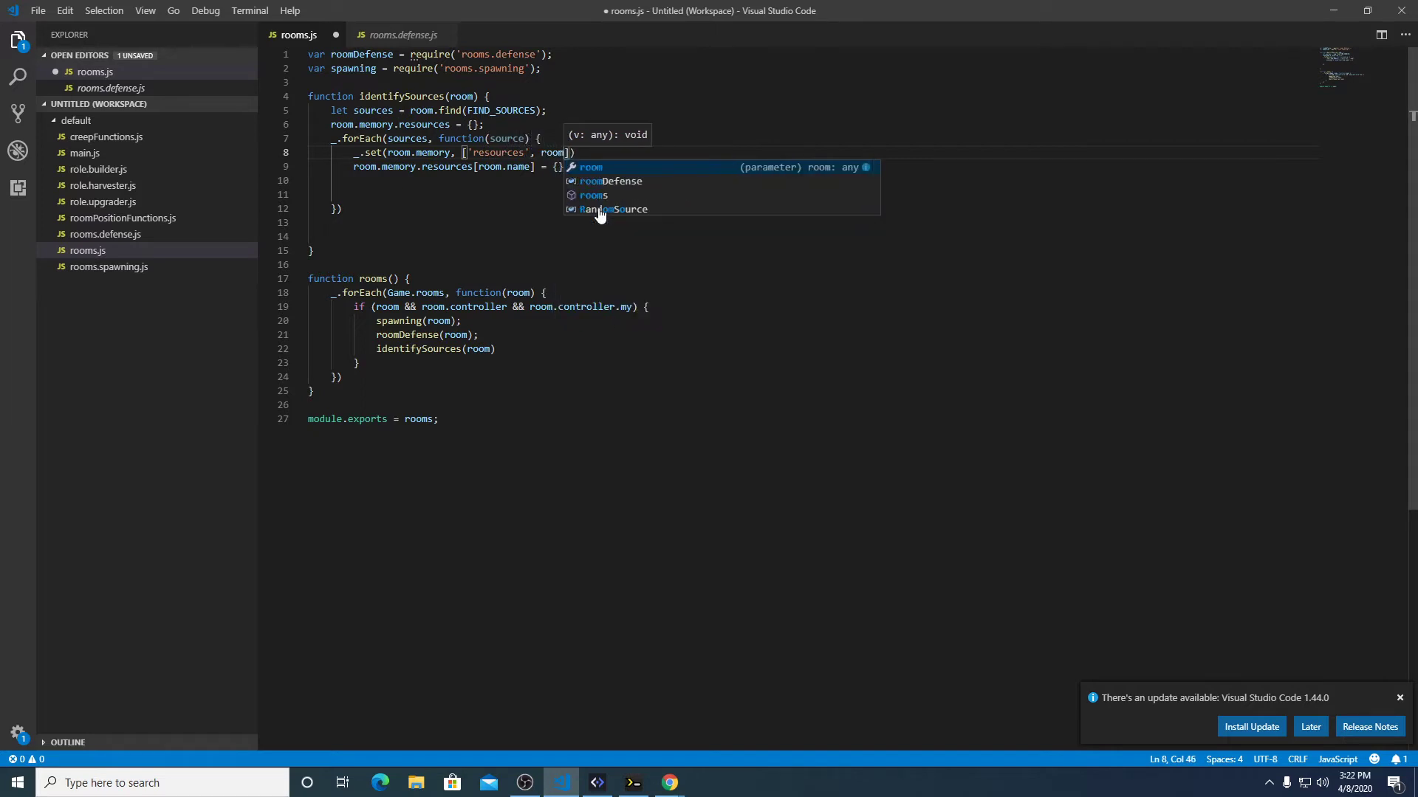
pyautogui.write('.name')
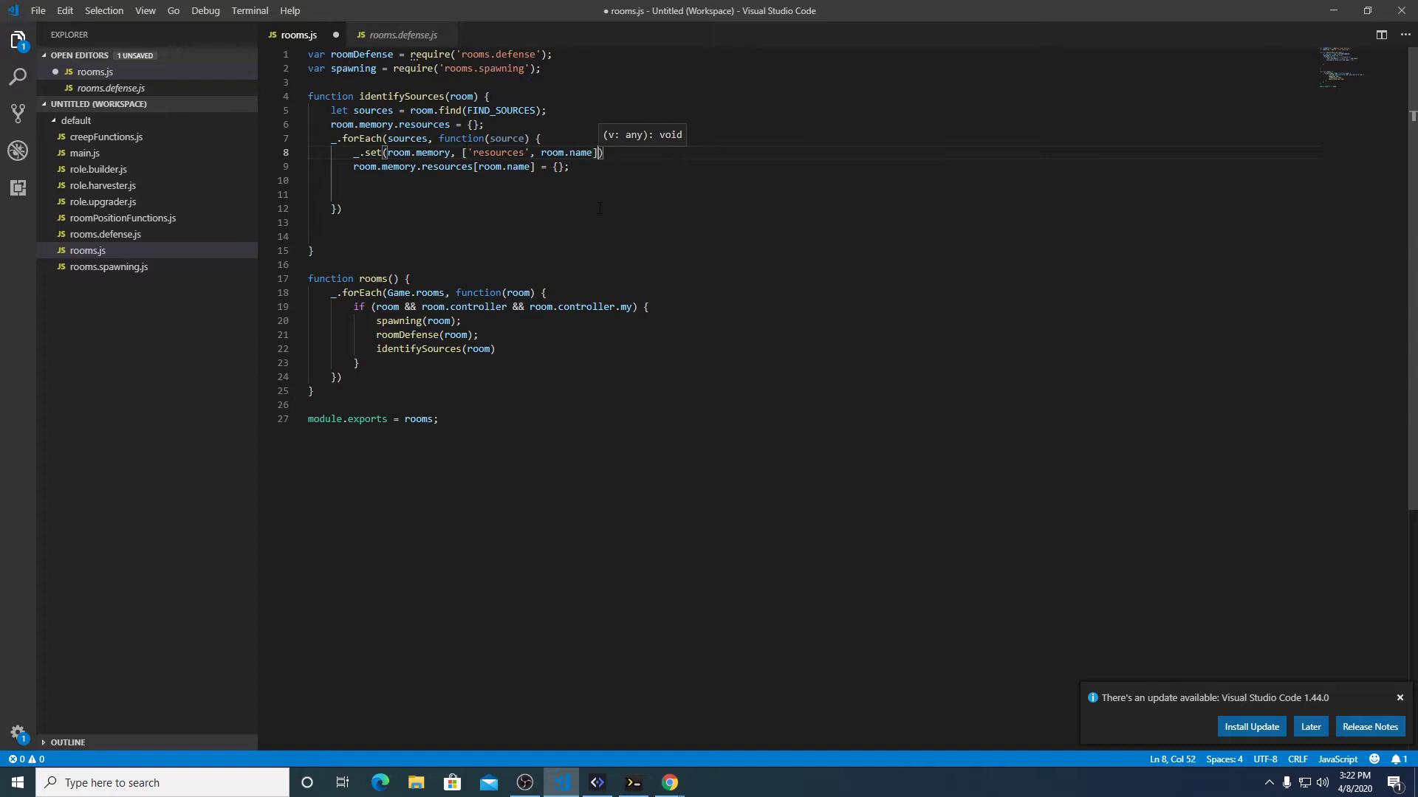
pyautogui.write('", "')
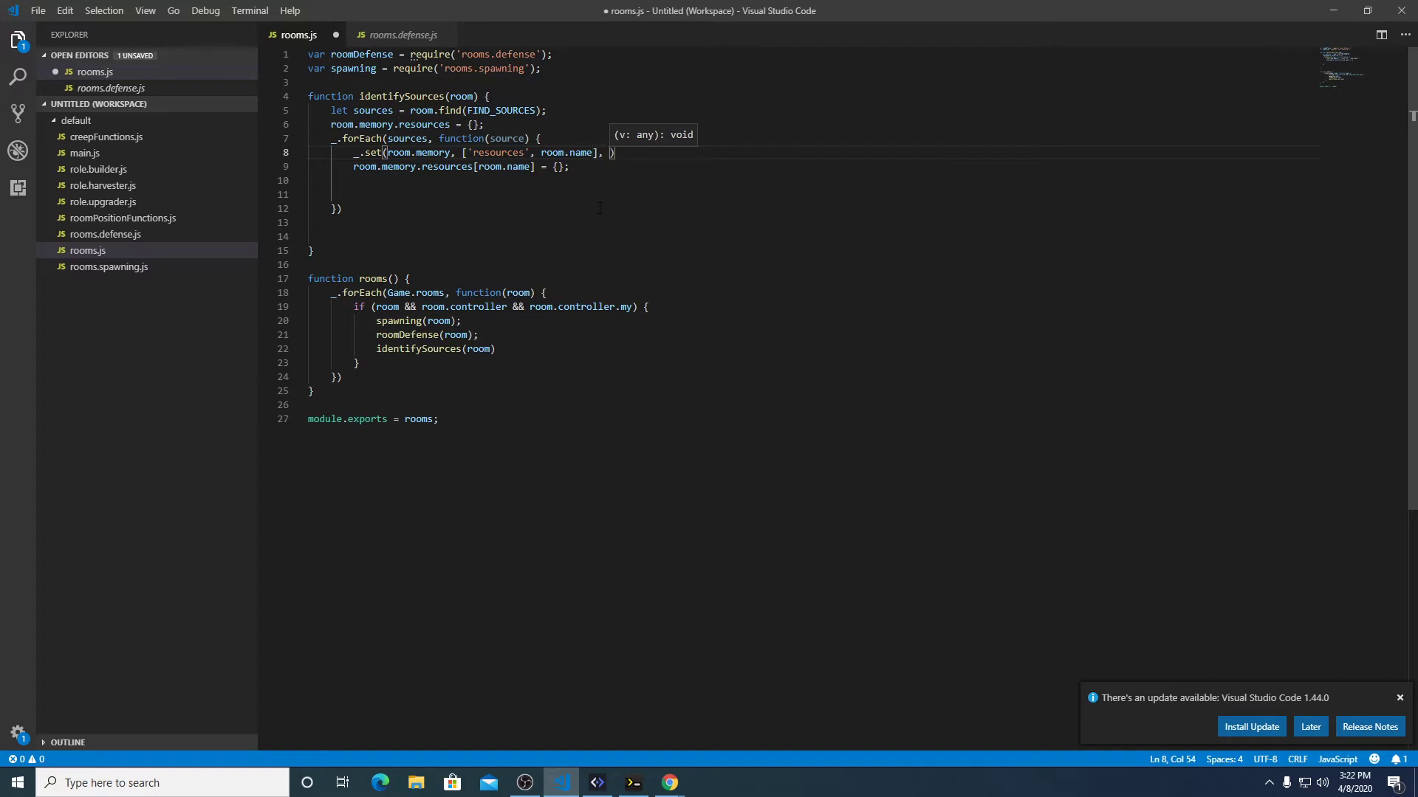
pyautogui.write('{')
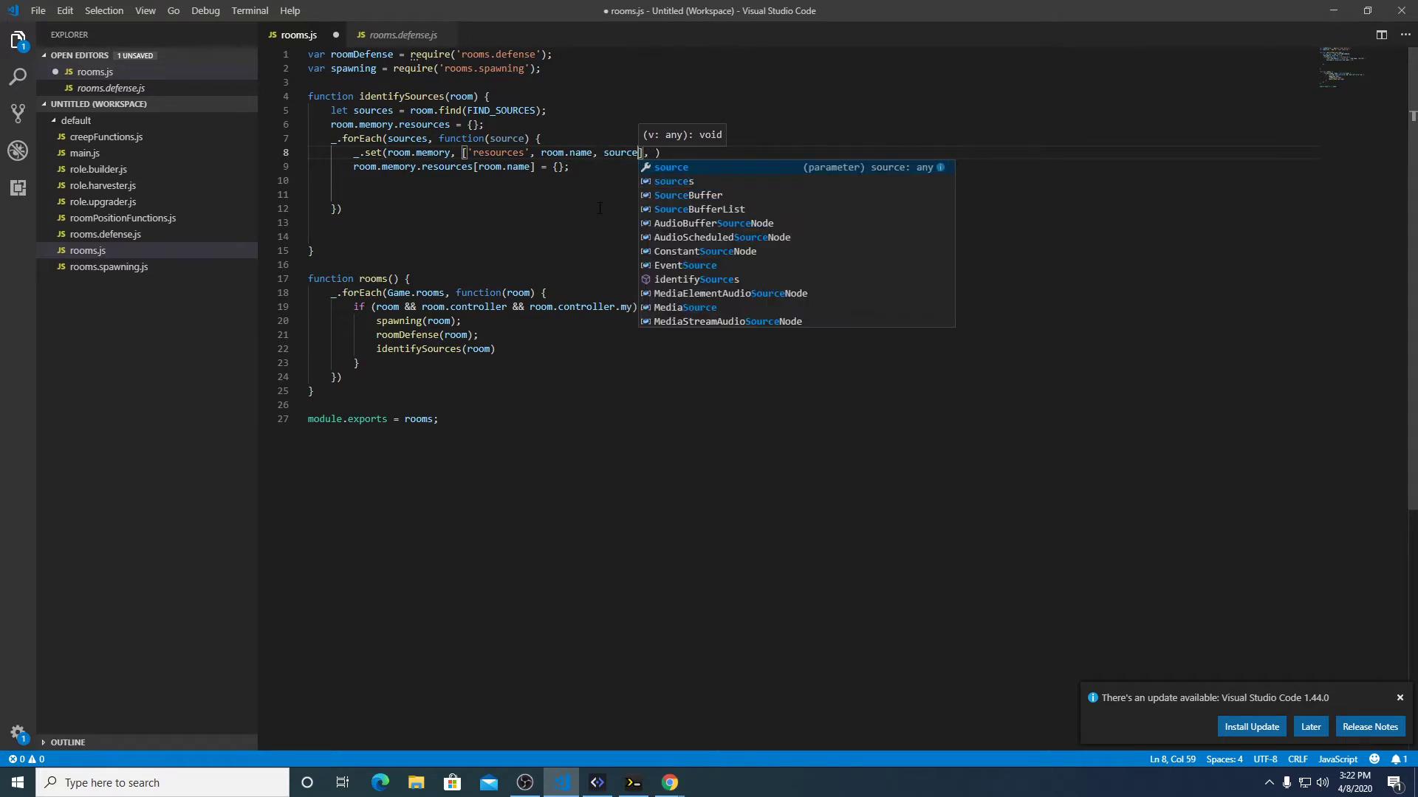
pyautogui.write('.id')
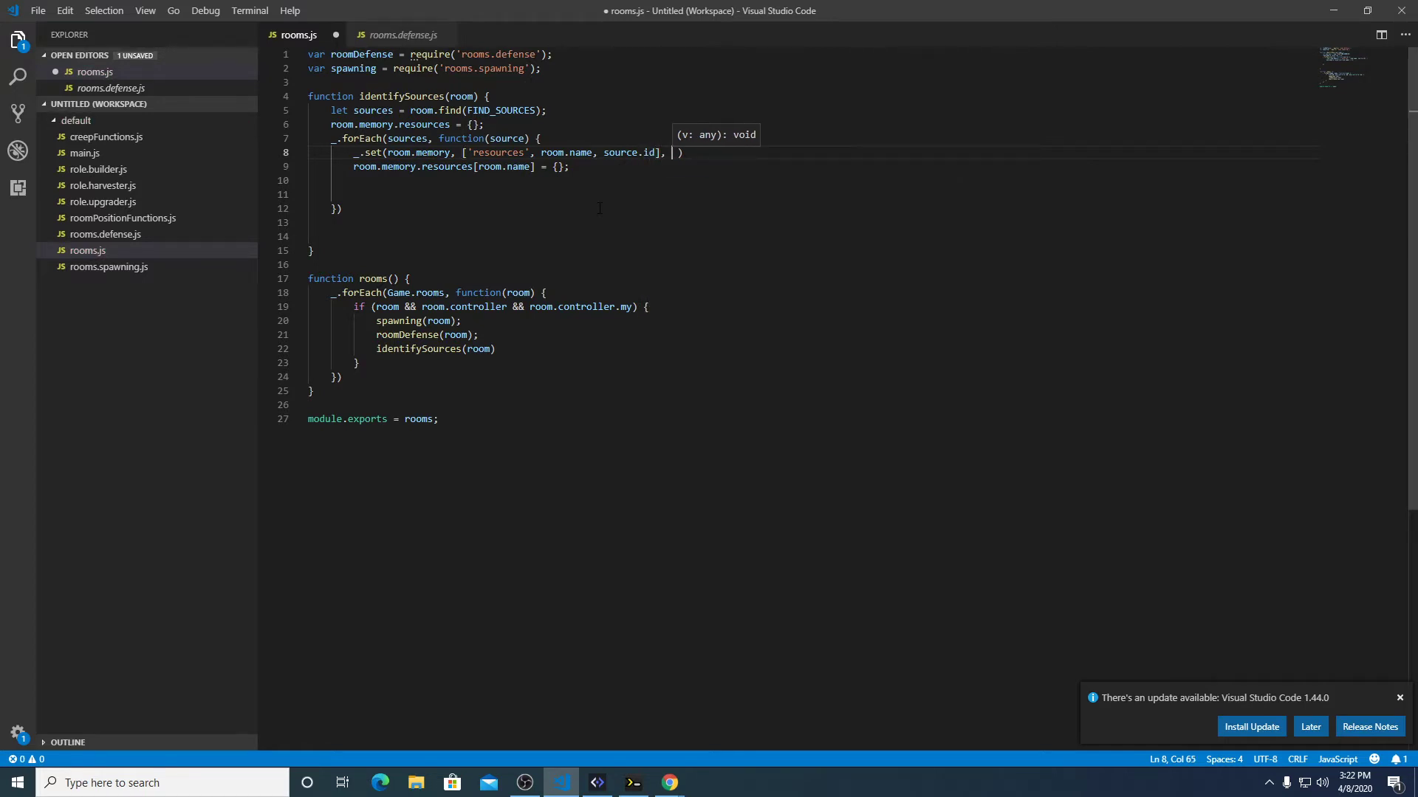
pyautogui.write('{}')
pyautogui.write('i')
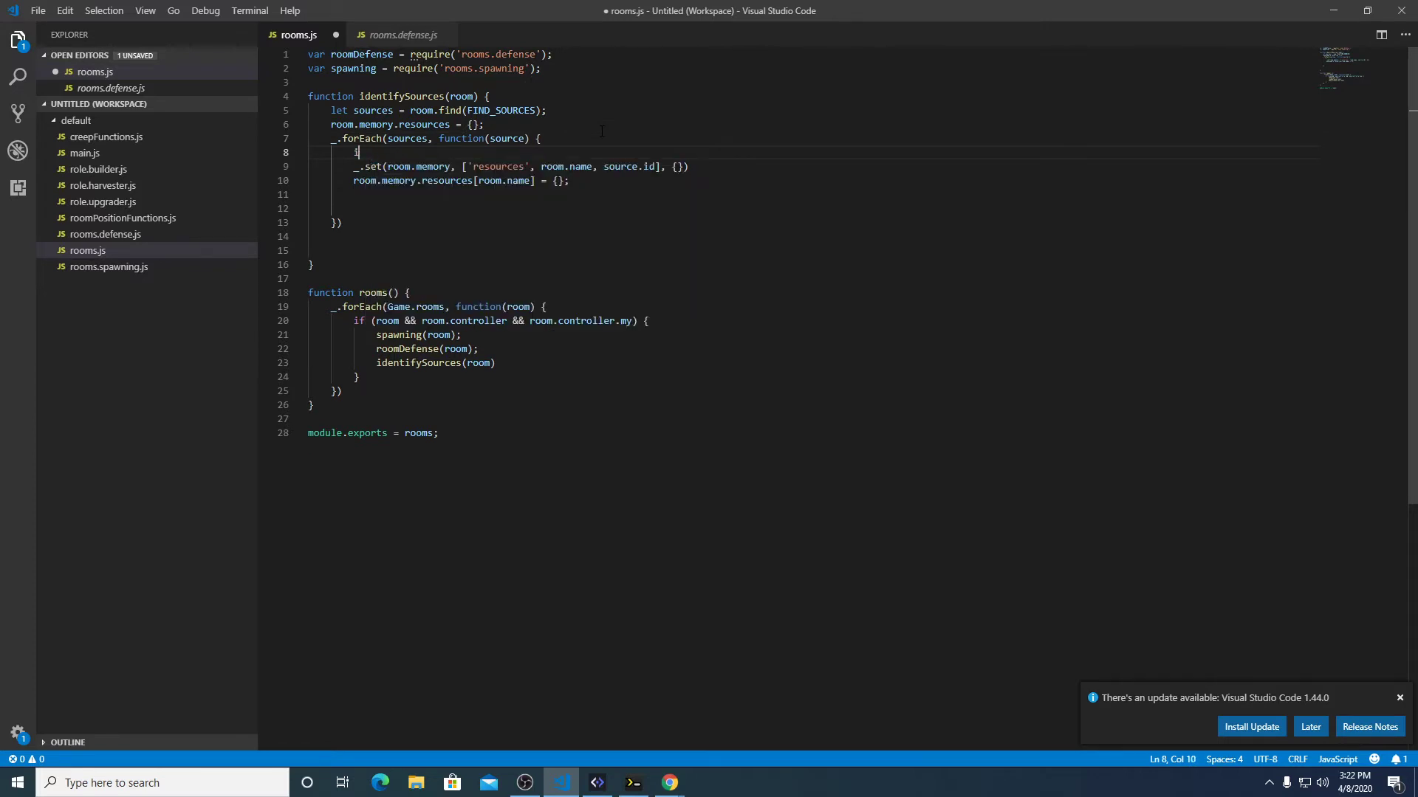
# Store _.get(room.memory, ['resources', room.name, source.id]) in data, then open if (data === undefined) {.
pyautogui.write('_.get')
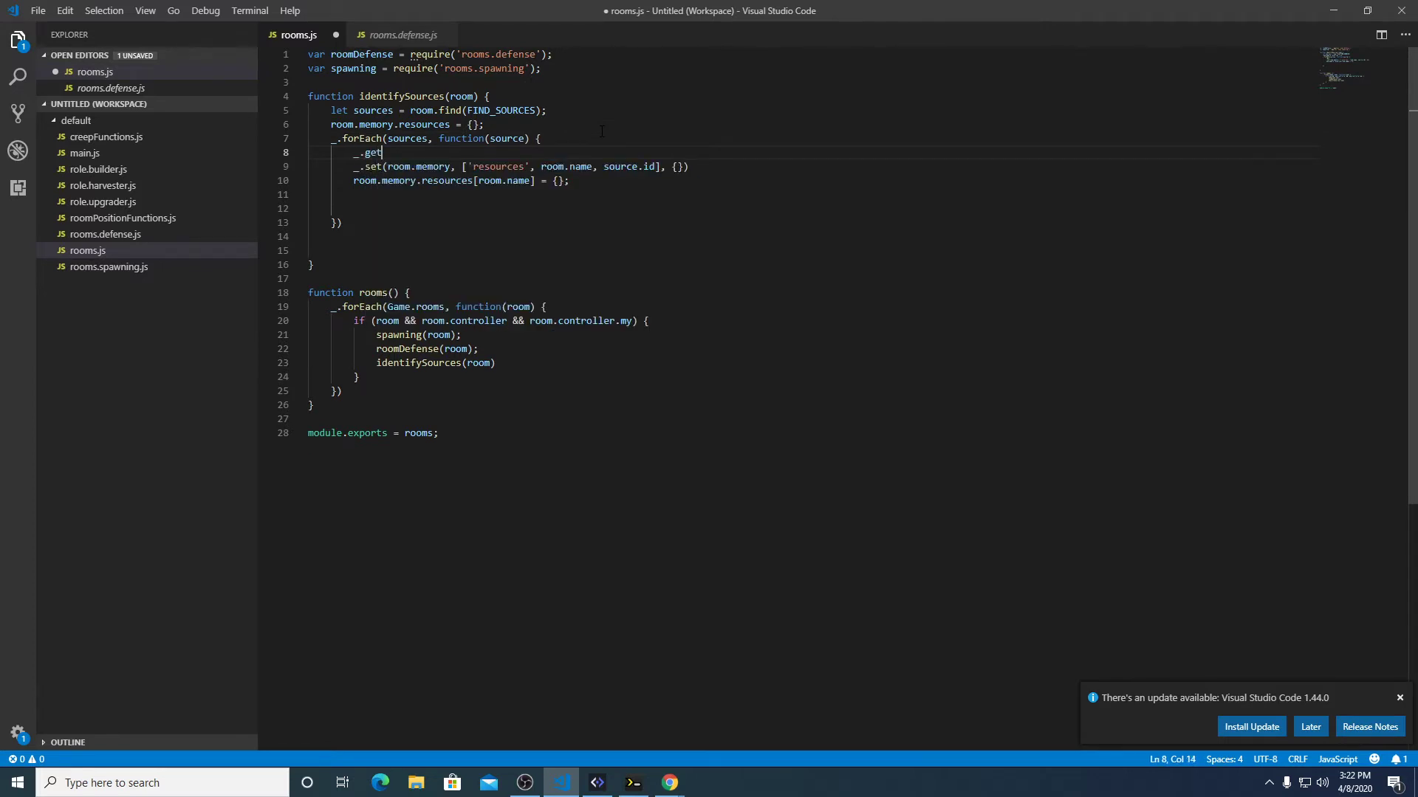
pyautogui.write('(')
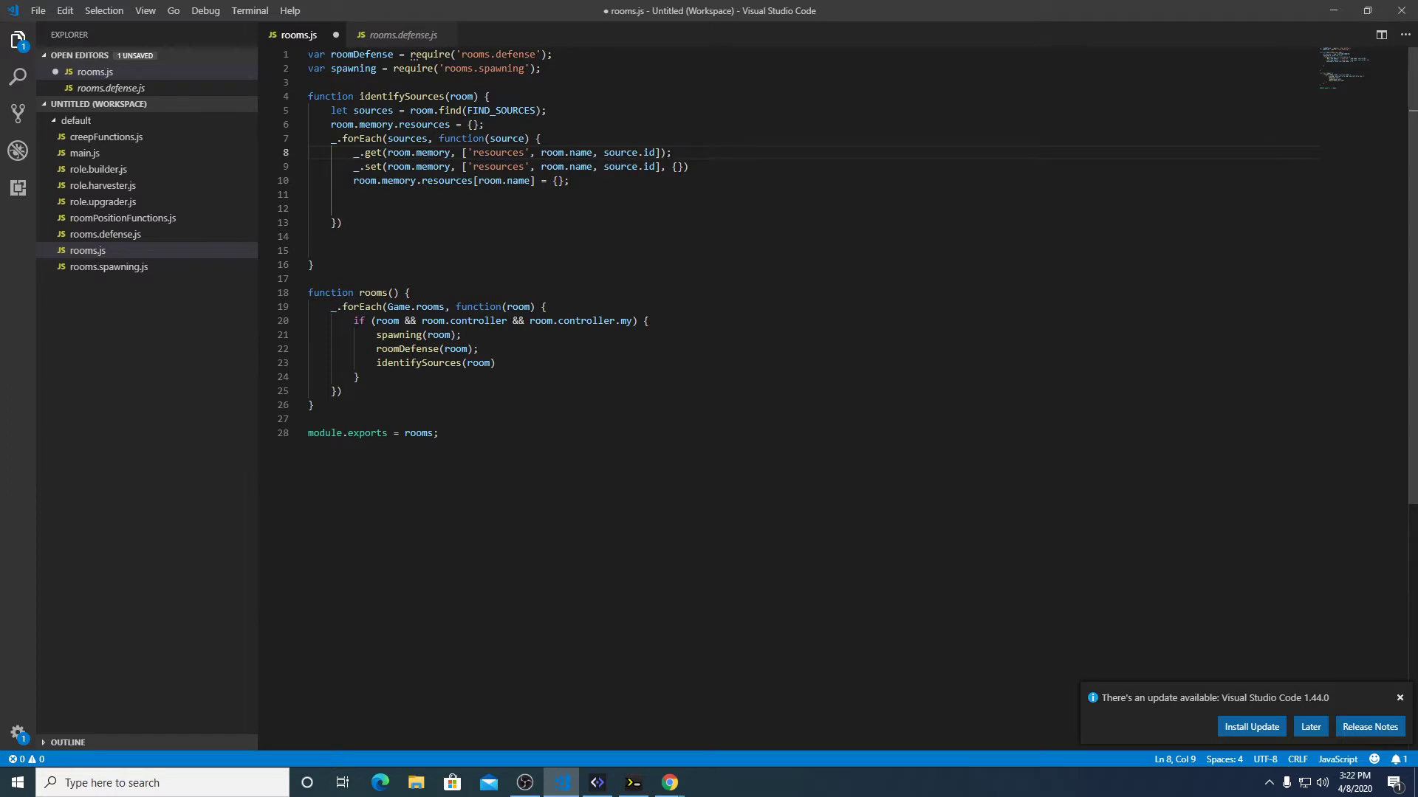
pyautogui.write('let data =')
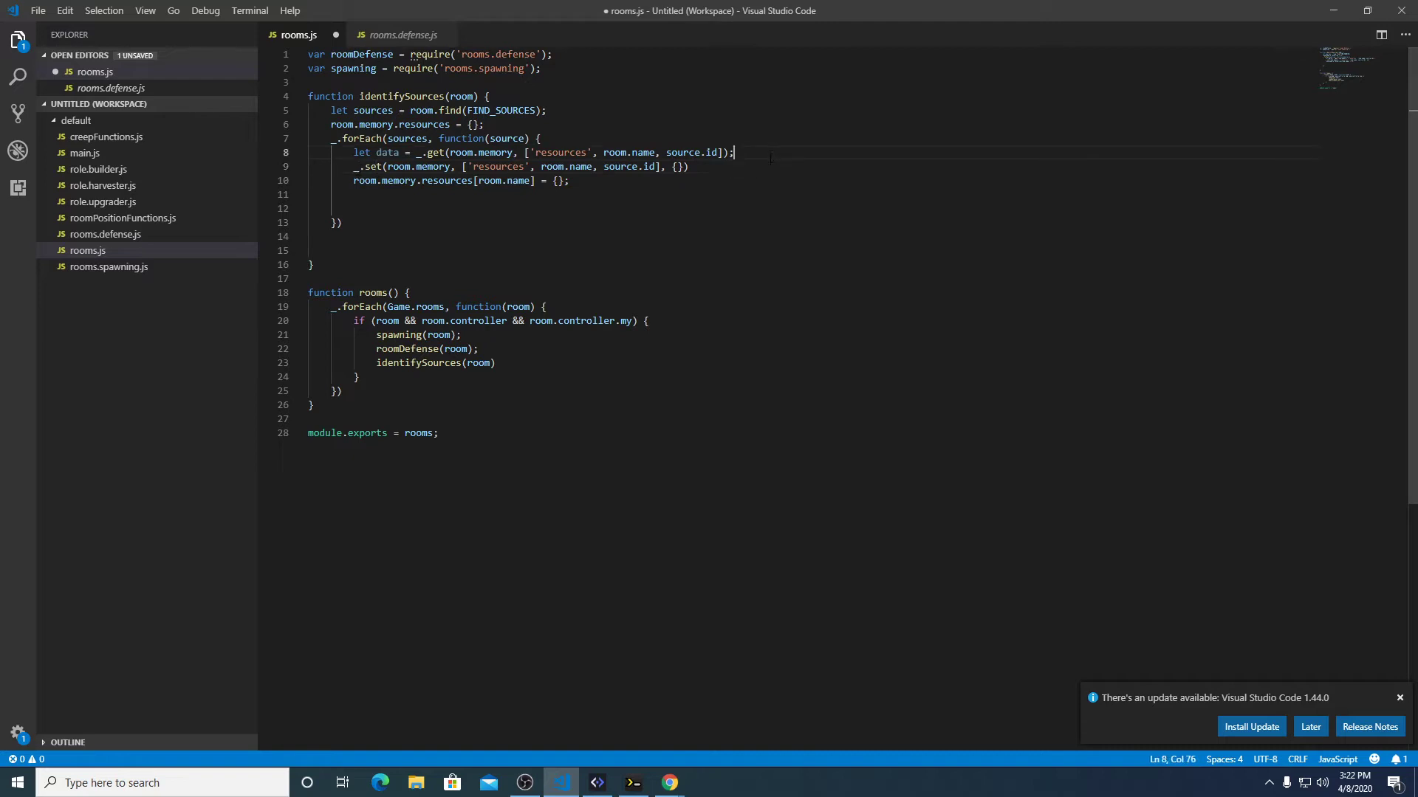
pyautogui.press('Enter')
pyautogui.write('if (!data')
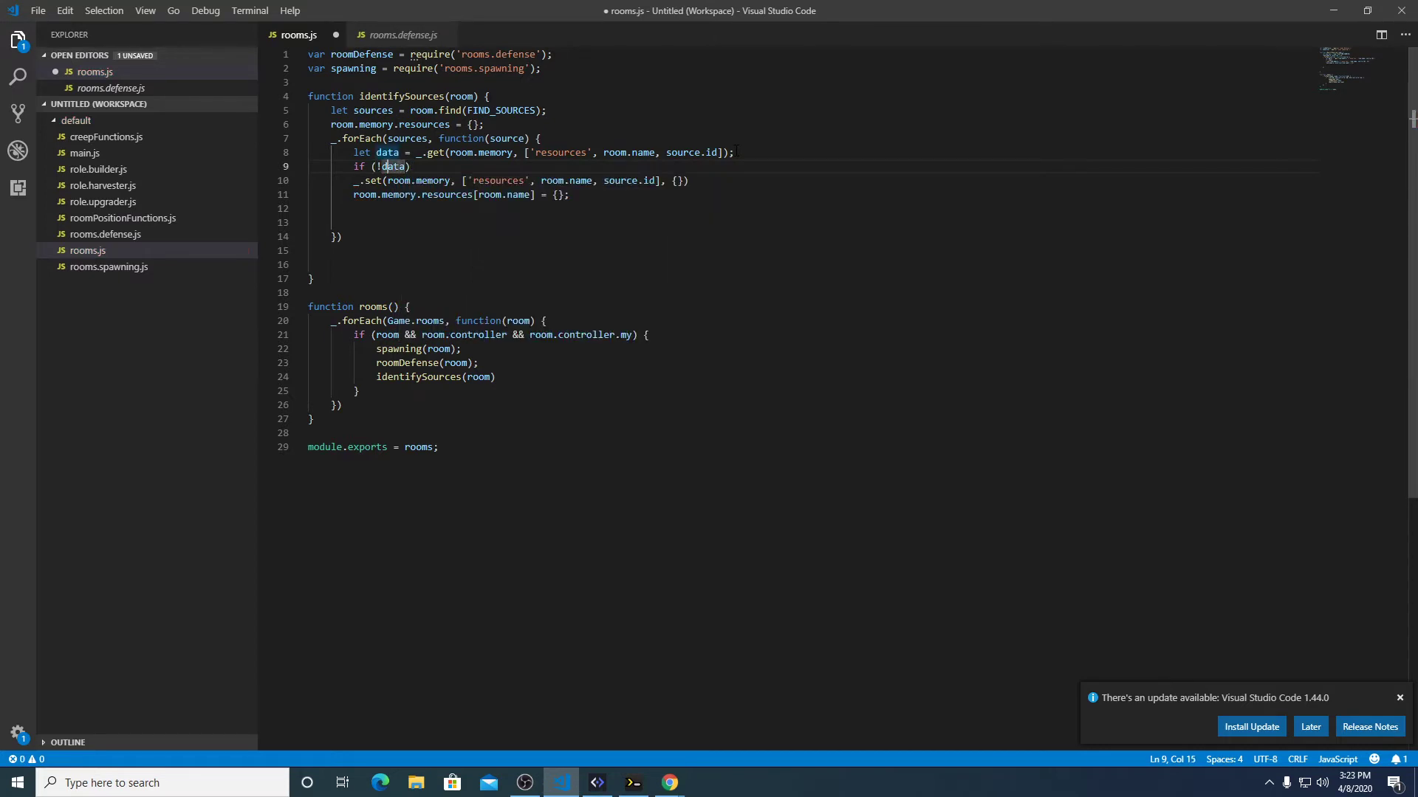
pyautogui.write('data =')
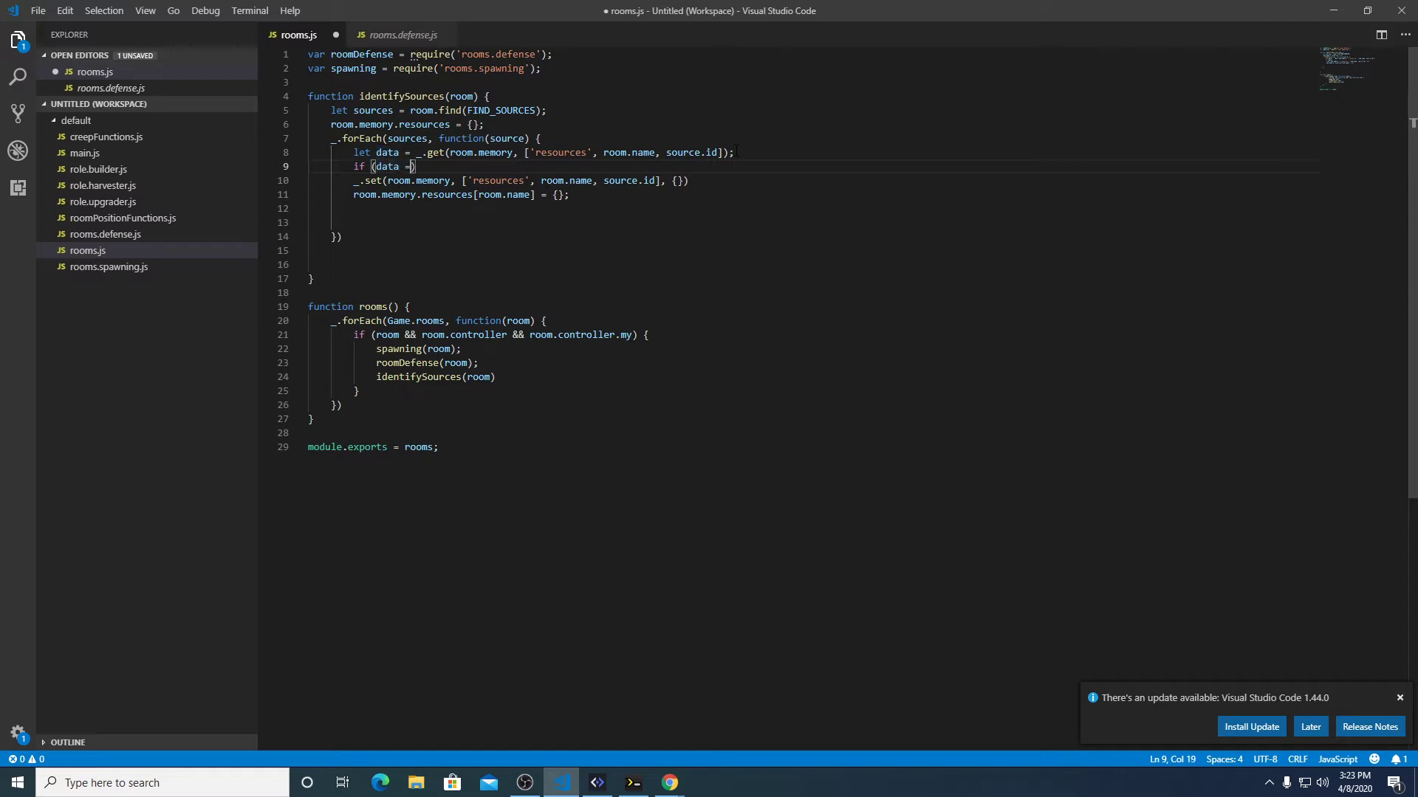
pyautogui.write('=== undefined')
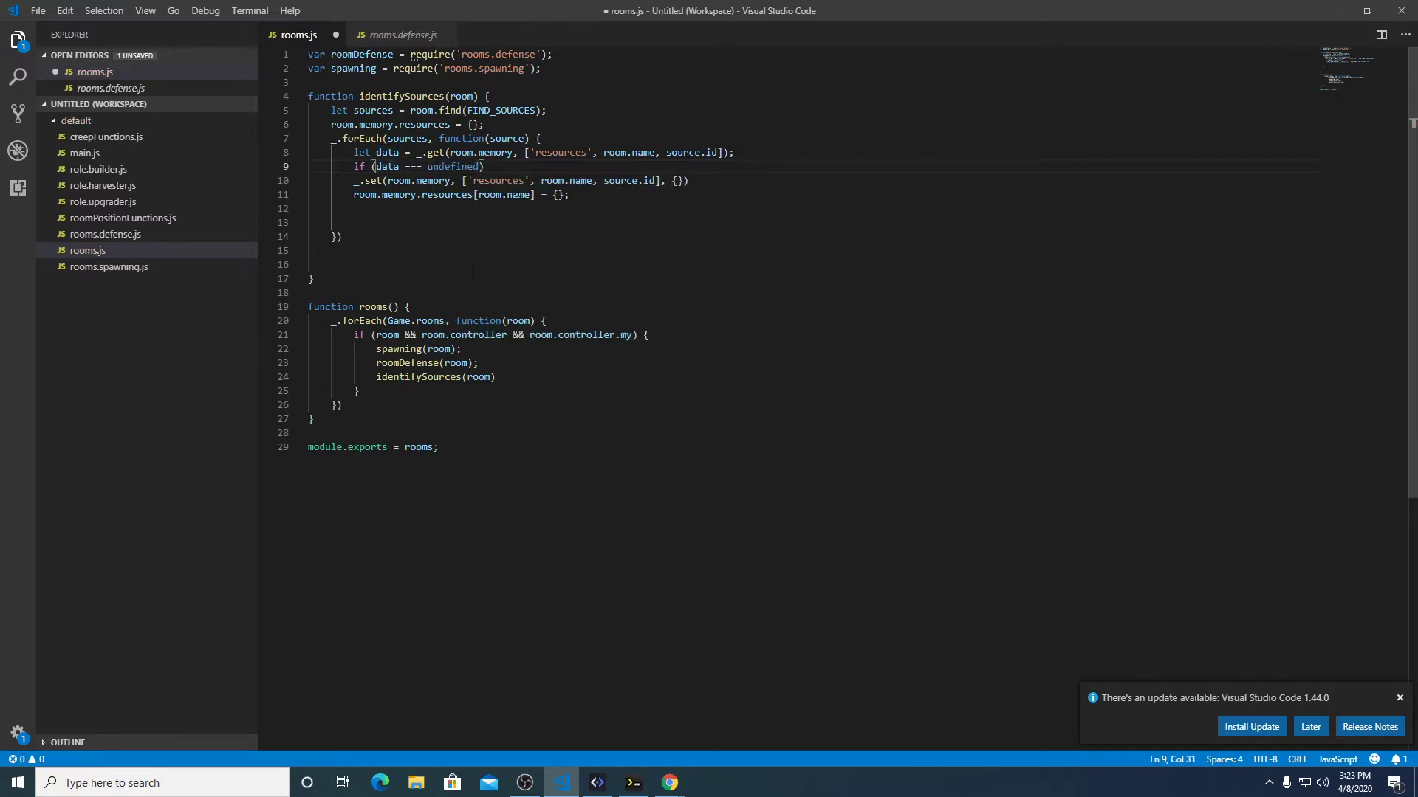
pyautogui.write('{')
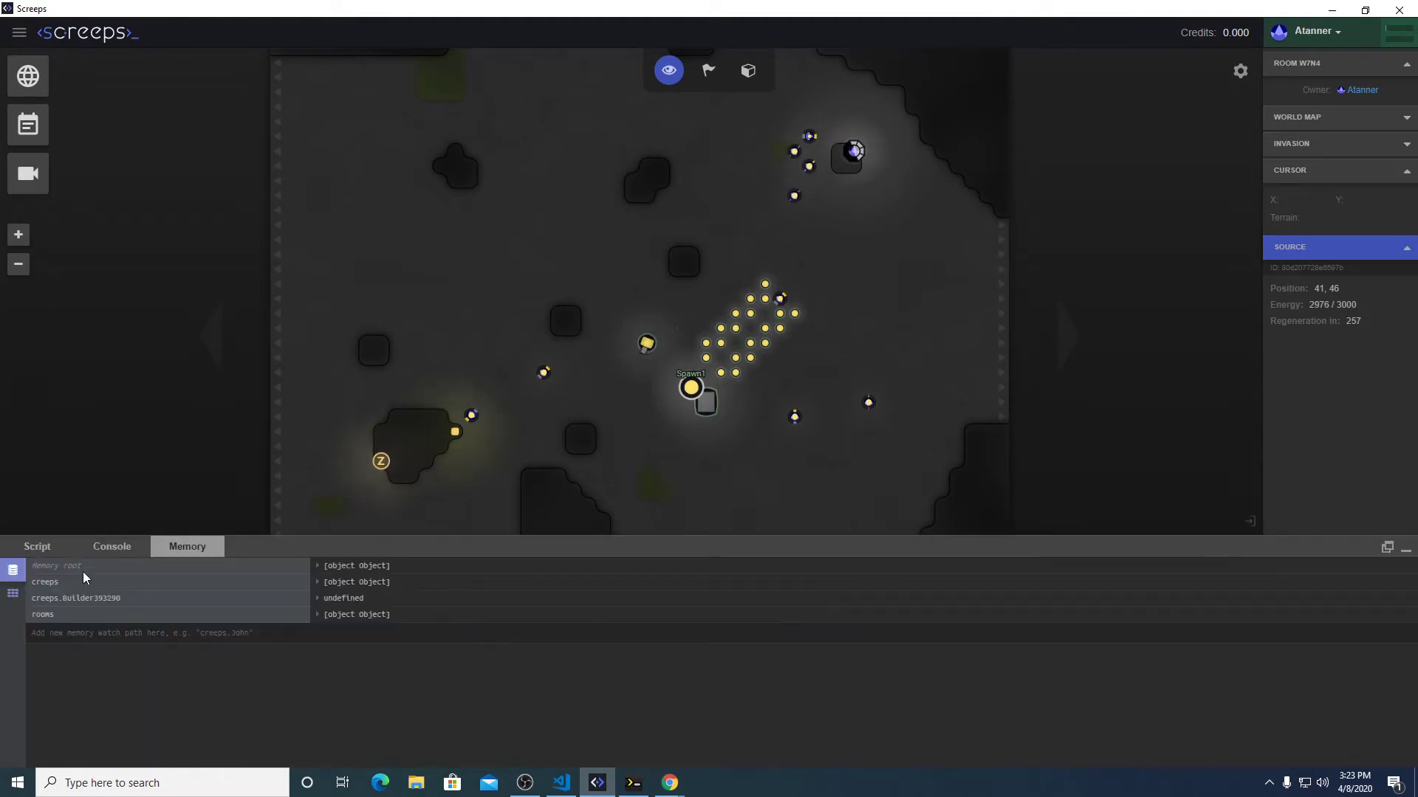
# Expand rooms > W7N4 > resources > W7N4 in Screeps memory to check the two source entries.
pyautogui.click(41, 614)
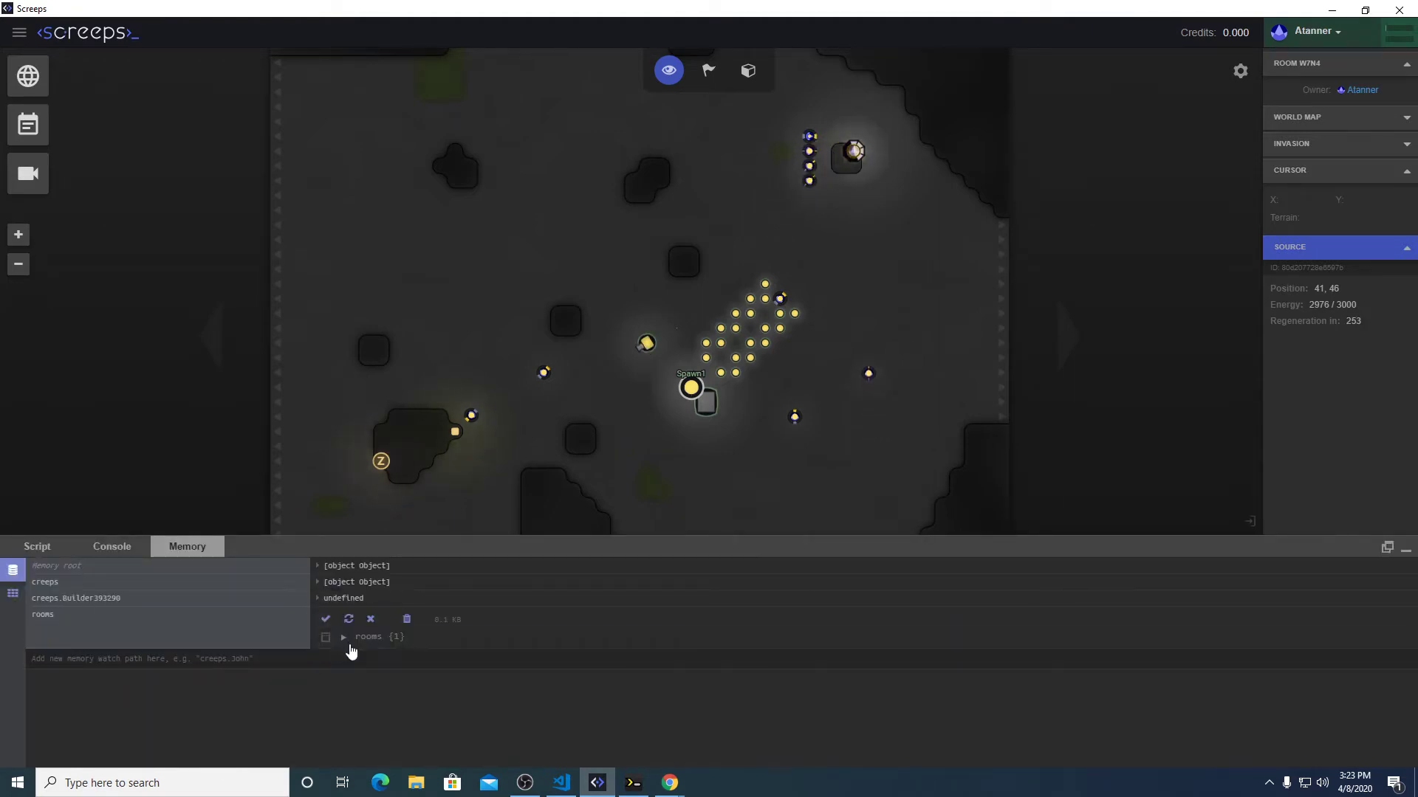
pyautogui.click(343, 636)
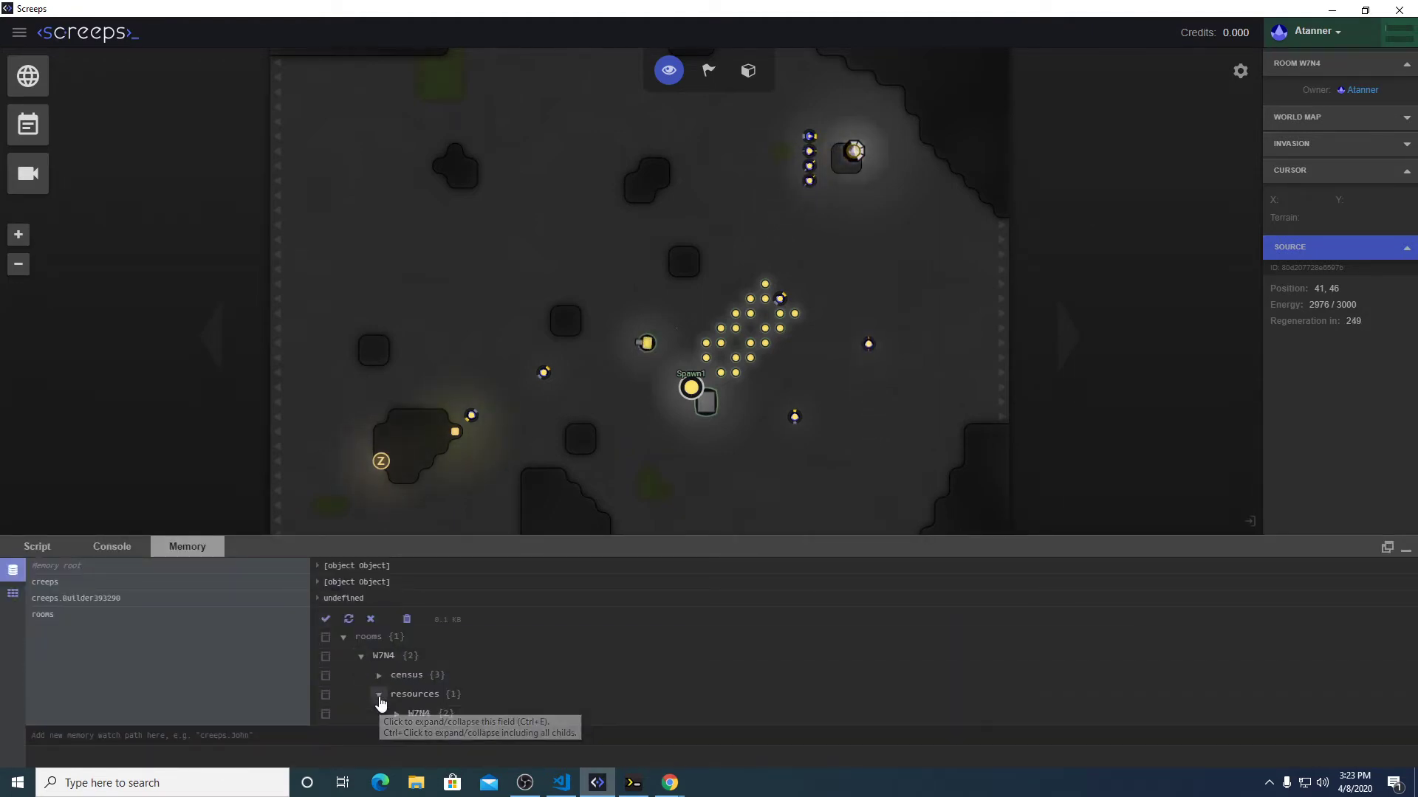
pyautogui.click(378, 693)
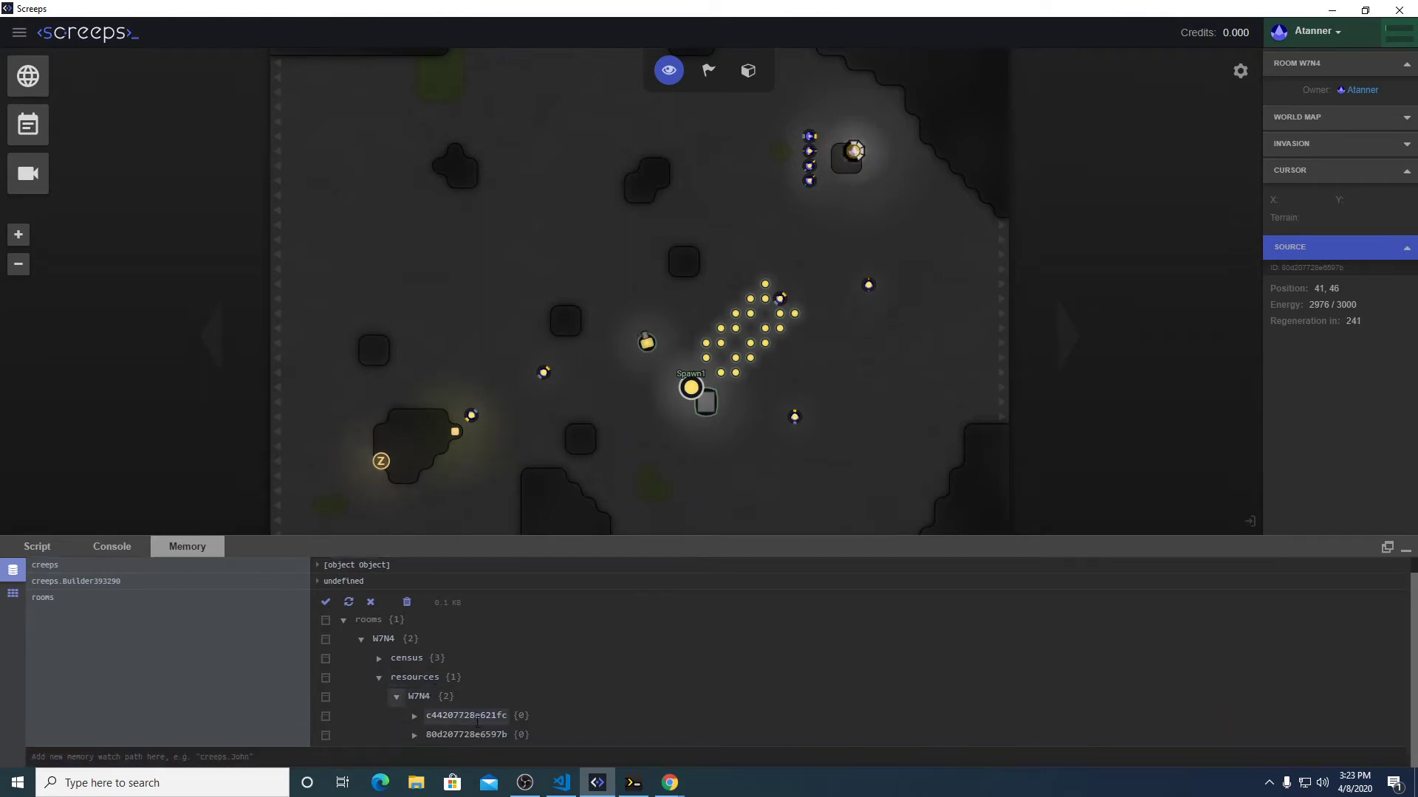
pyautogui.click(415, 734)
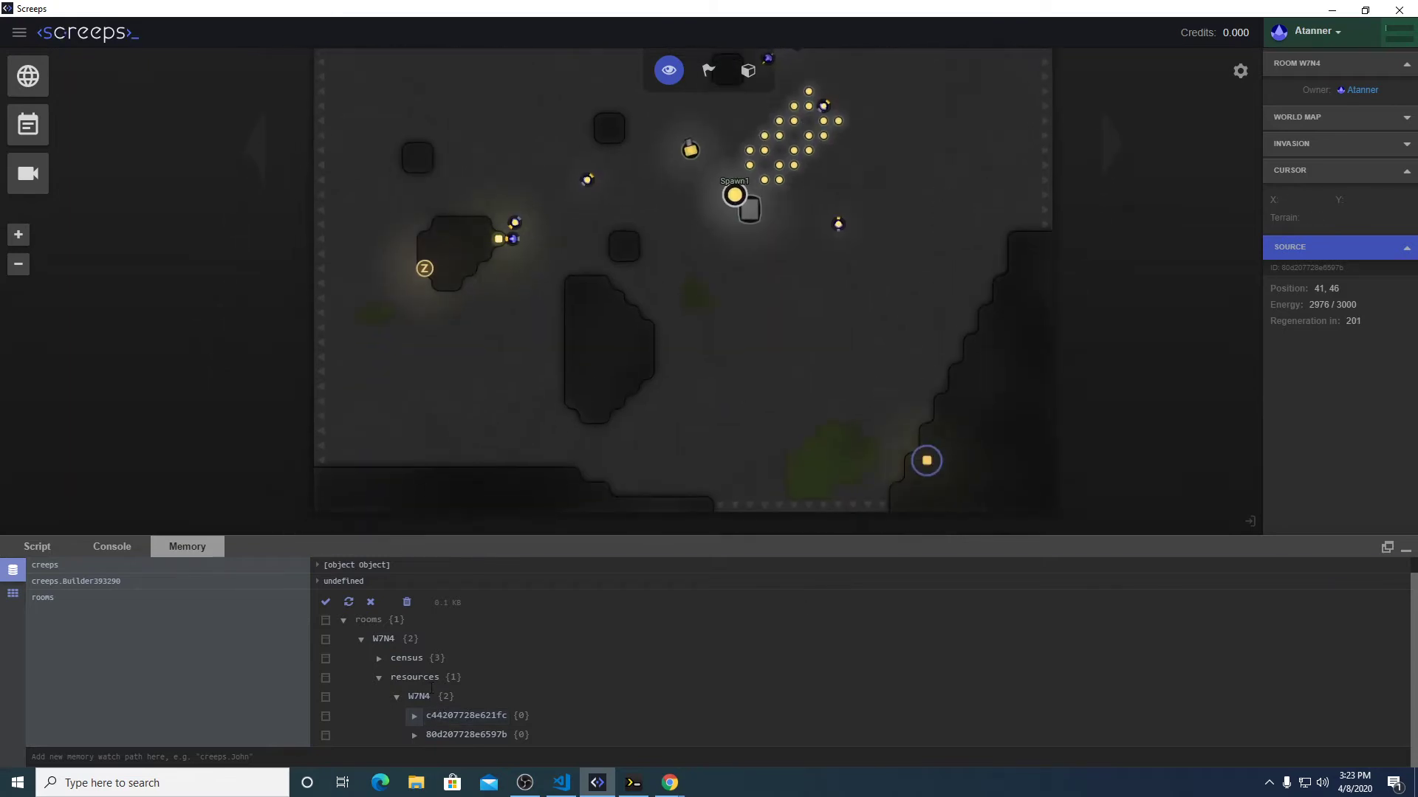
pyautogui.moveTo(426, 271)
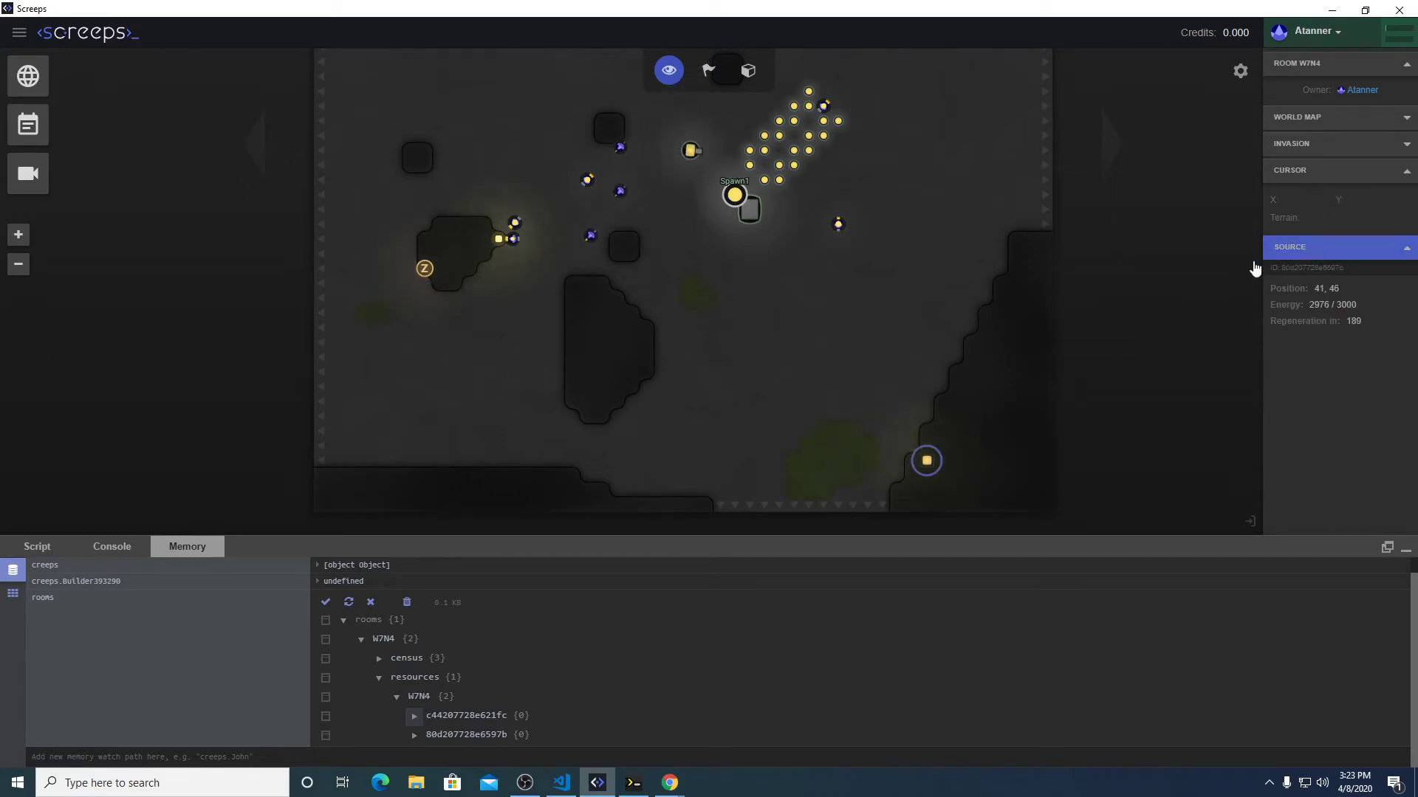
pyautogui.moveTo(705, 474)
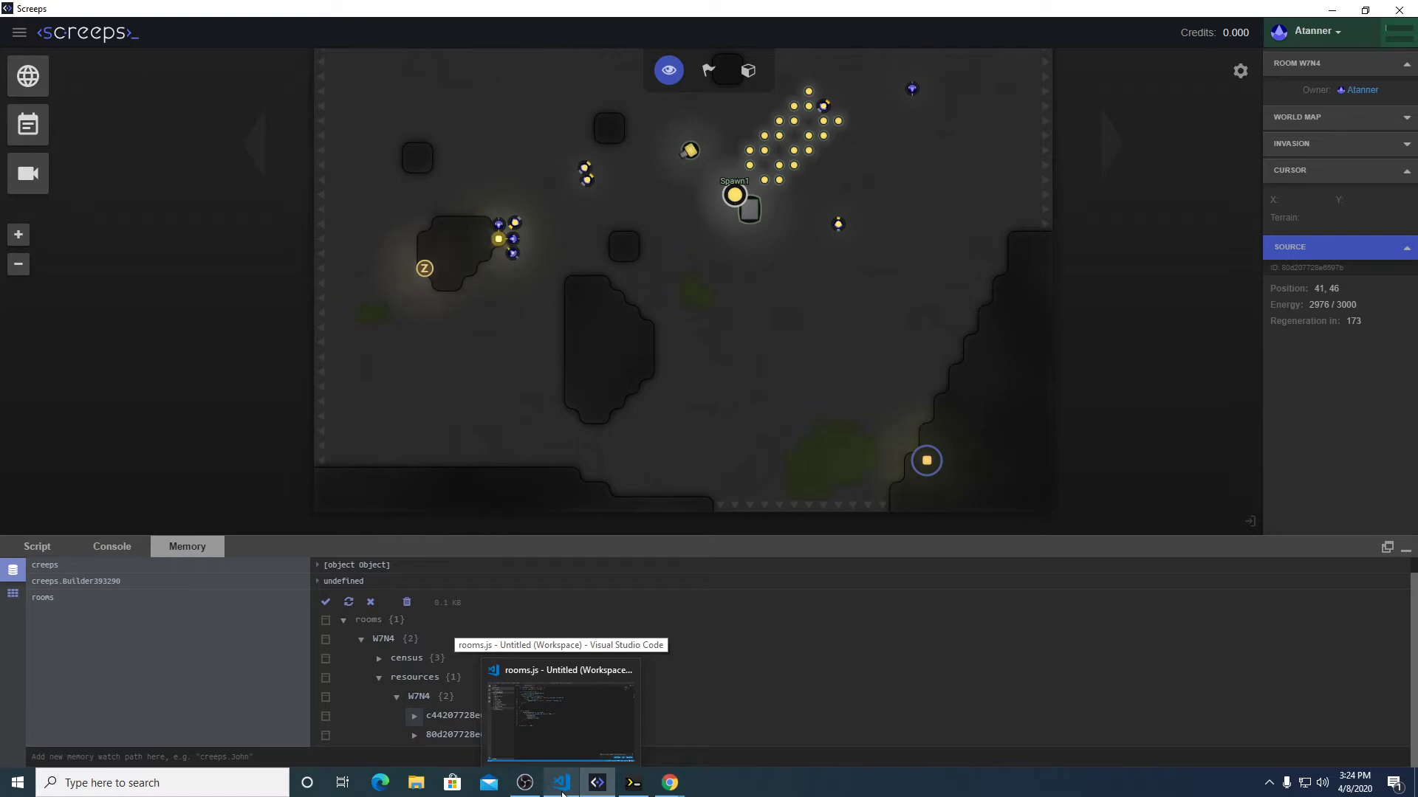
pyautogui.click(559, 782)
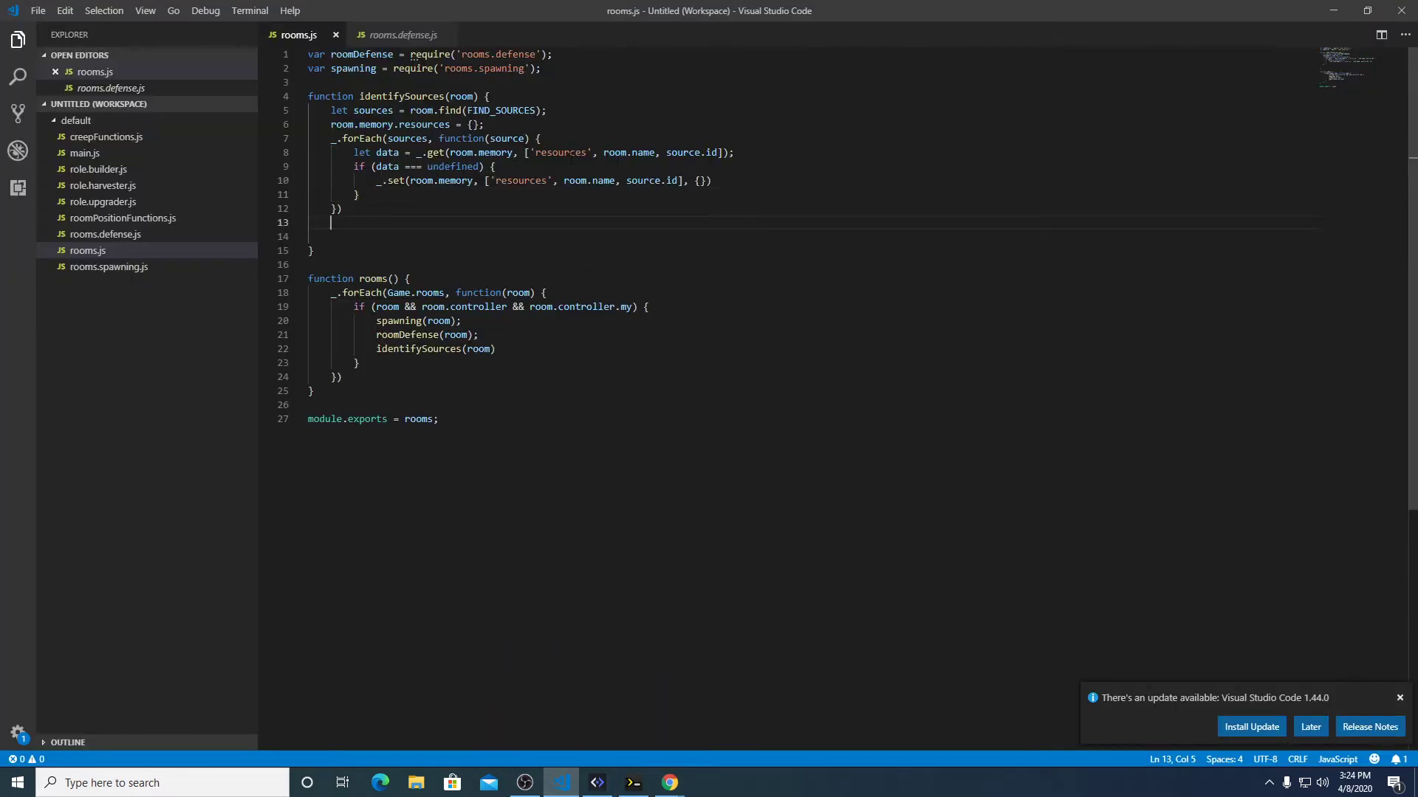
# Insert 'energy' before source.id in both the _.get and _.set path arrays in rooms.js.
pyautogui.click(597, 152)
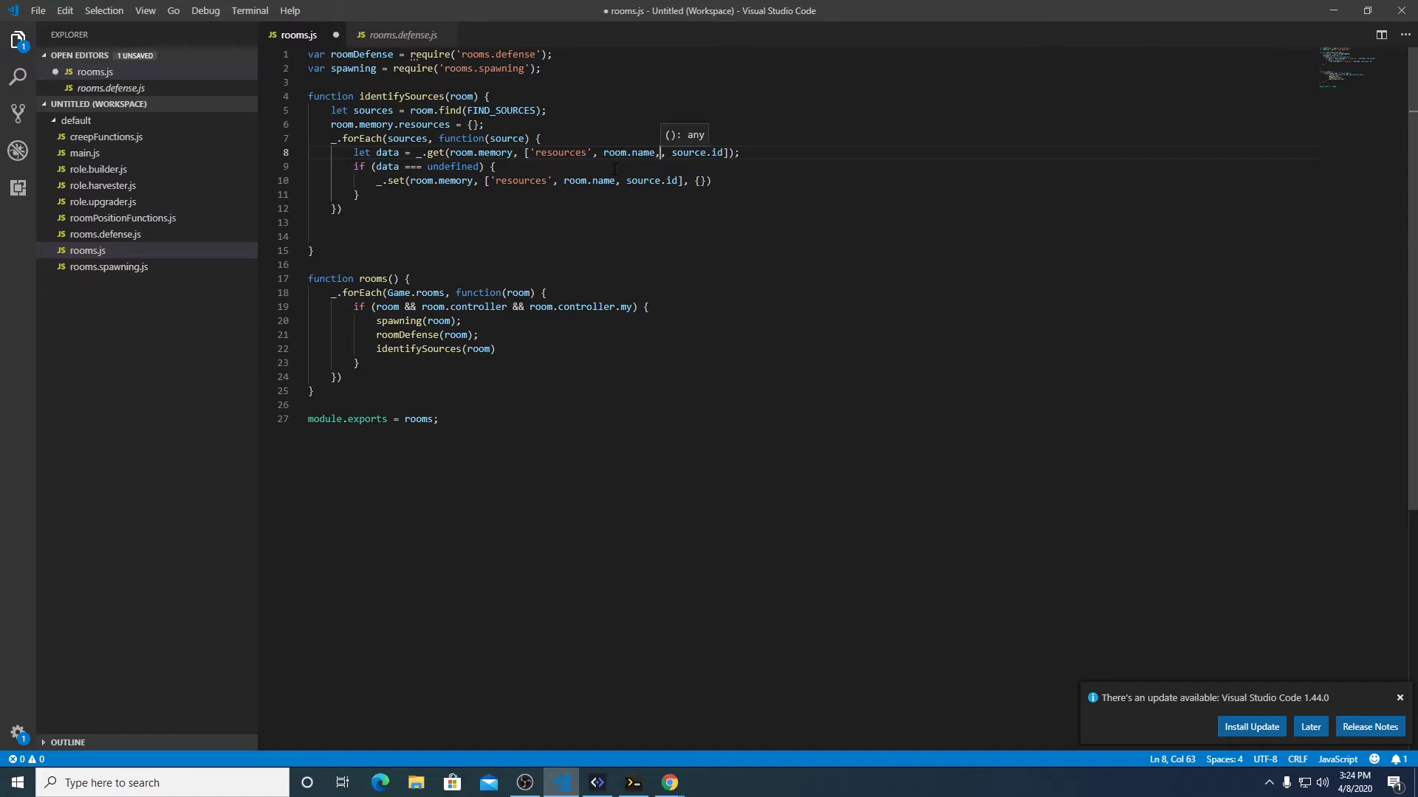
pyautogui.write("''")
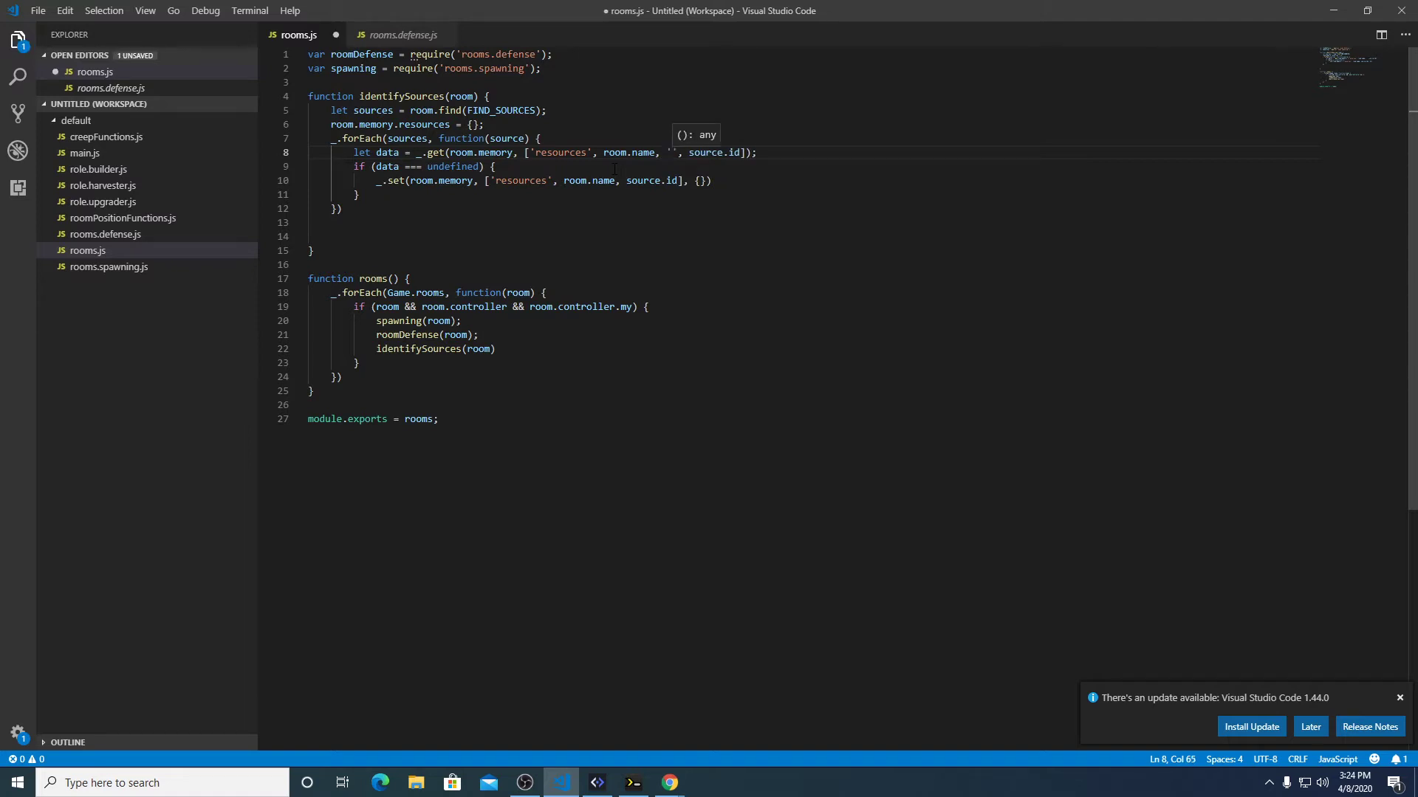
pyautogui.write('energ')
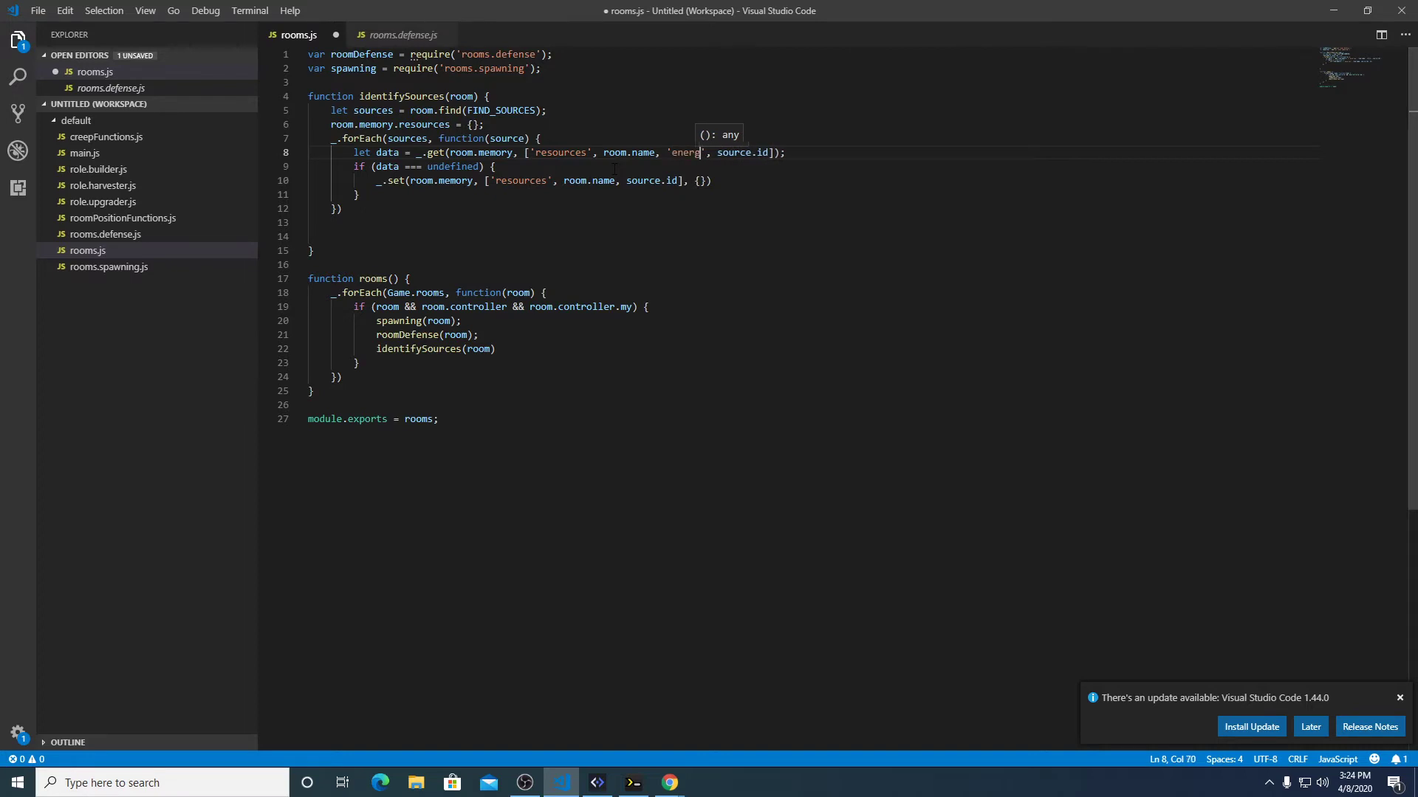
pyautogui.write('y')
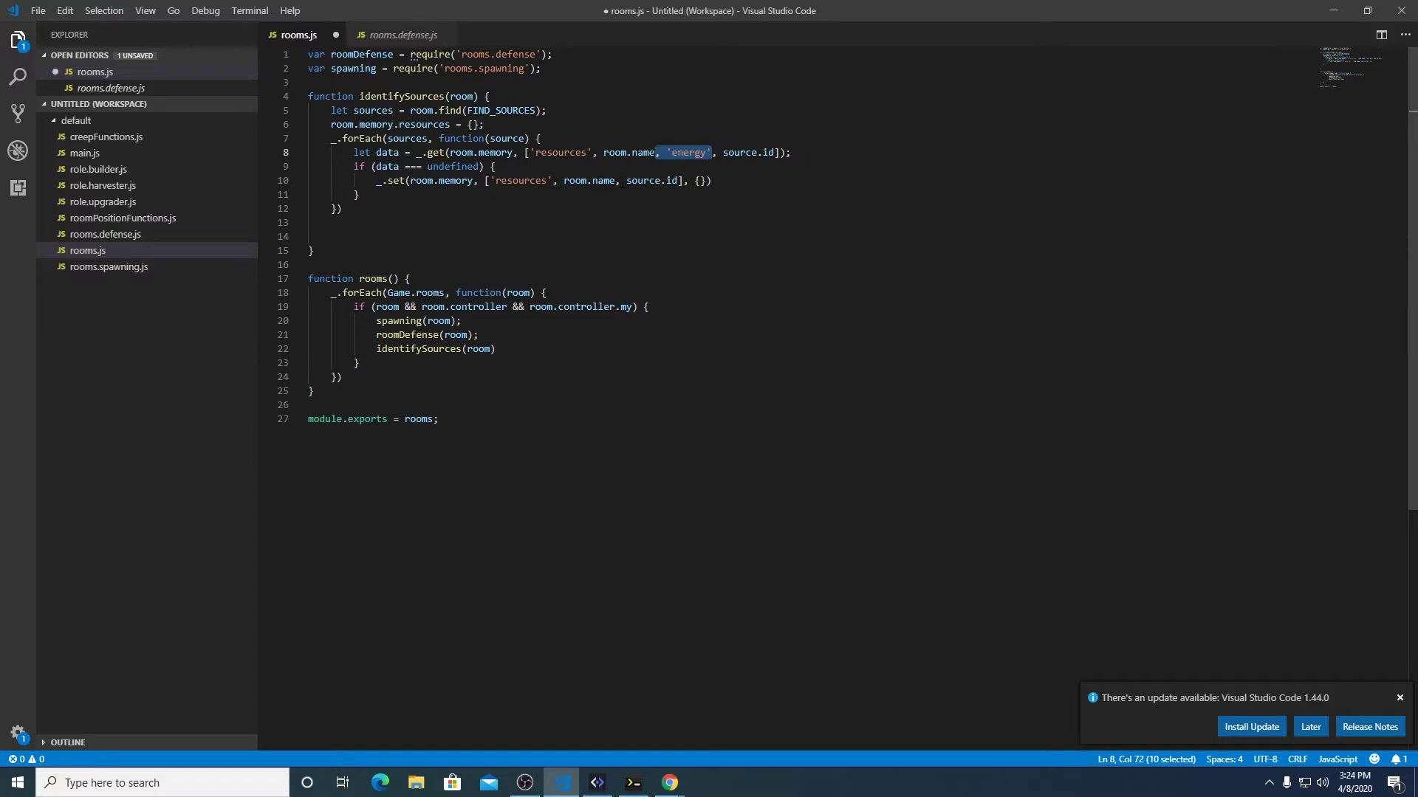
pyautogui.write("'energy',")
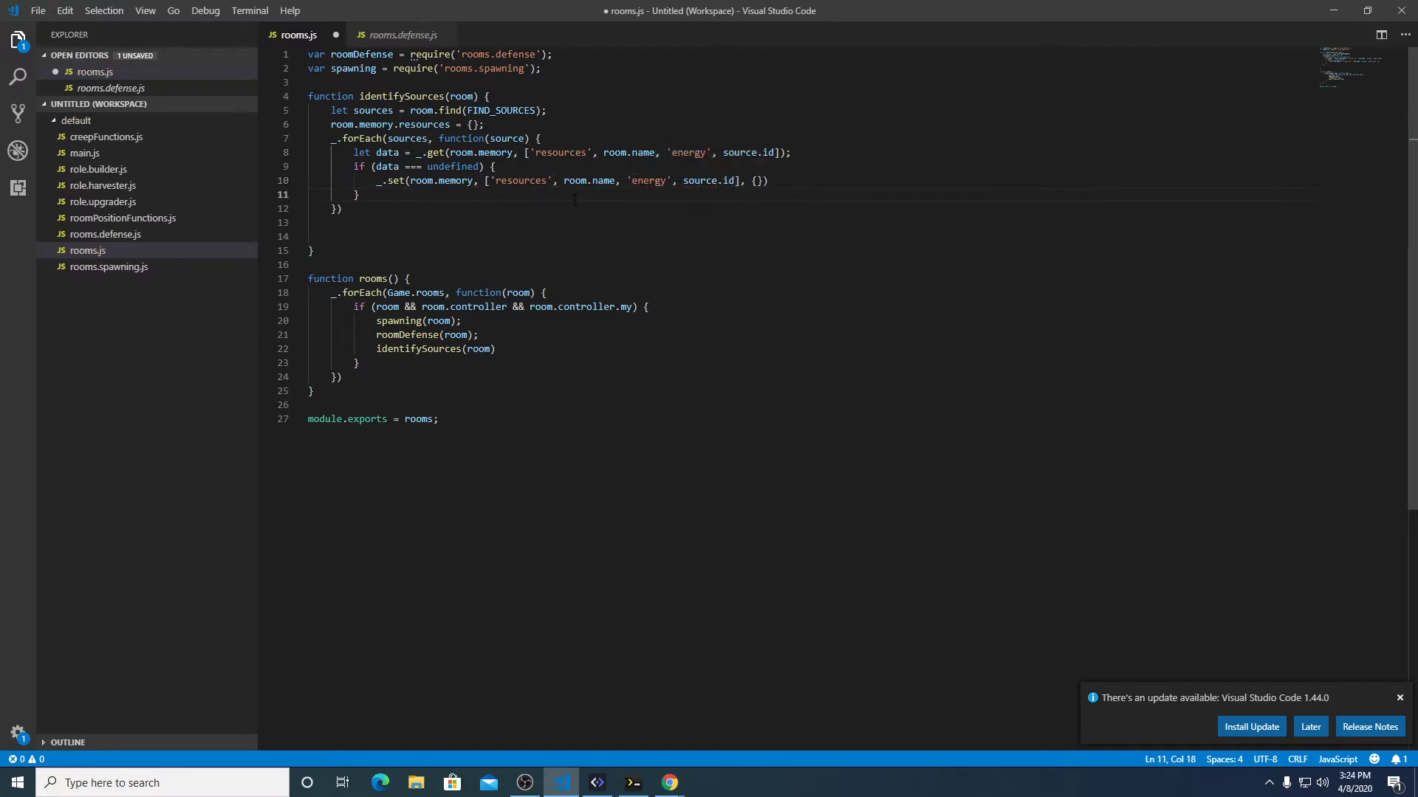
pyautogui.click(595, 783)
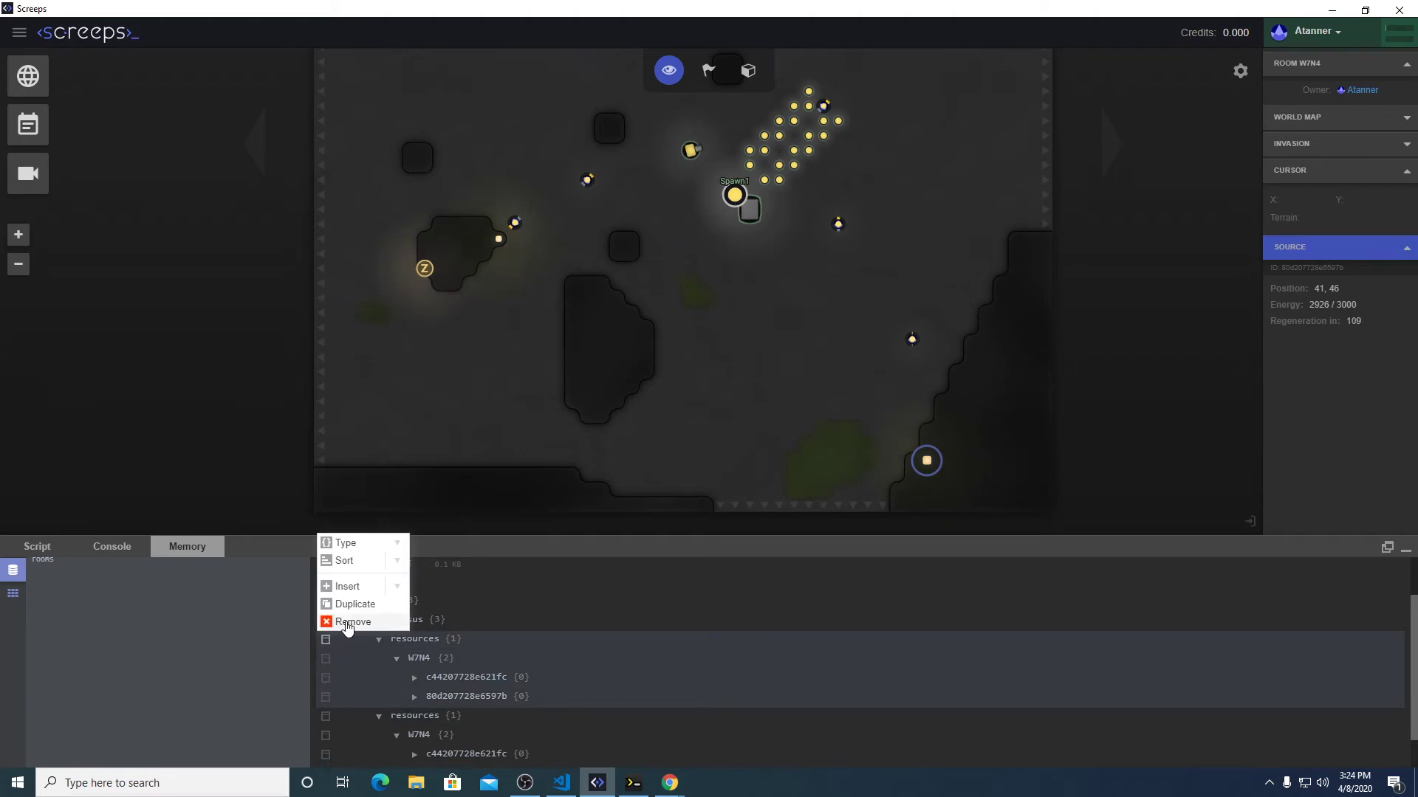
# Remove the old resources memory, reload, and expand W7N4 resources down to the energy entry.
pyautogui.click(351, 621)
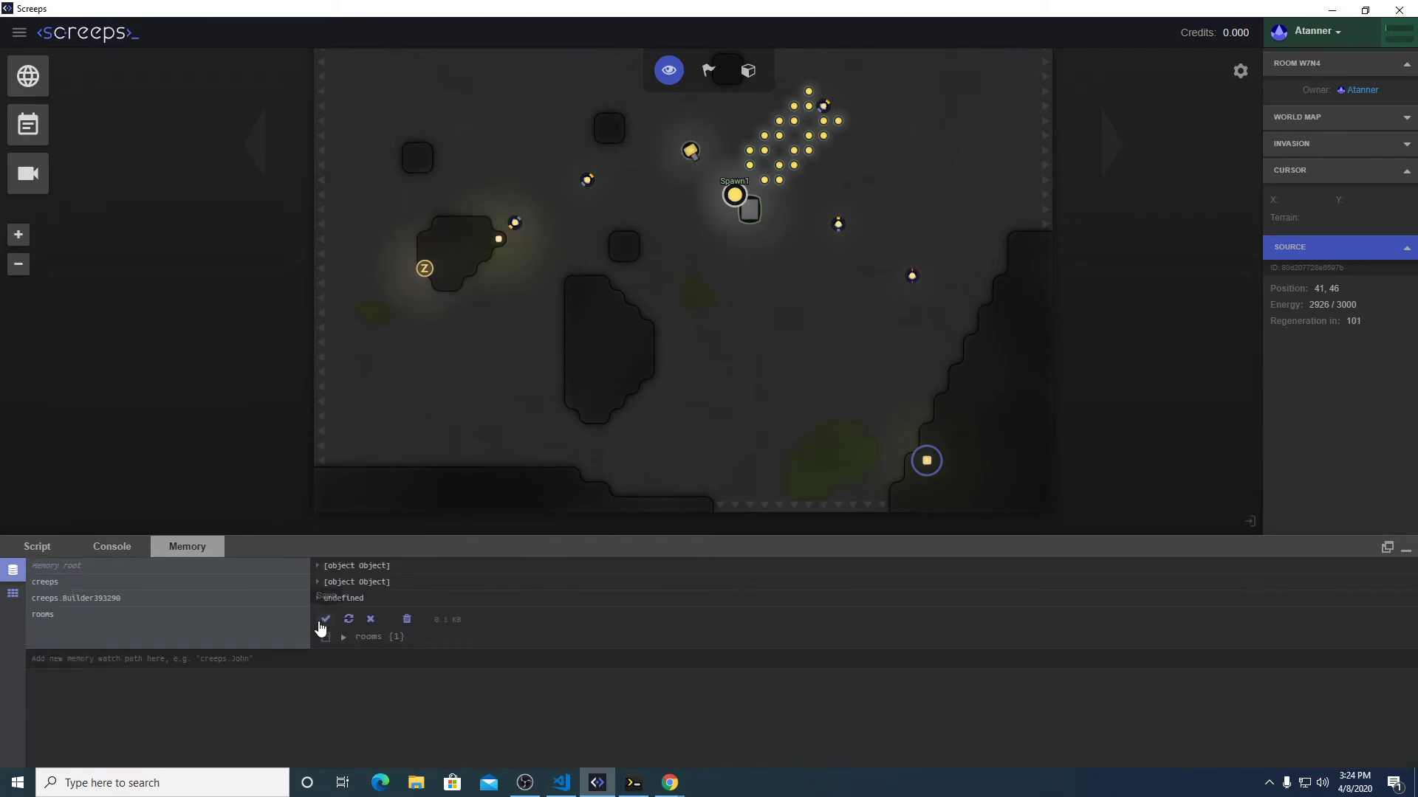
pyautogui.moveTo(348, 620)
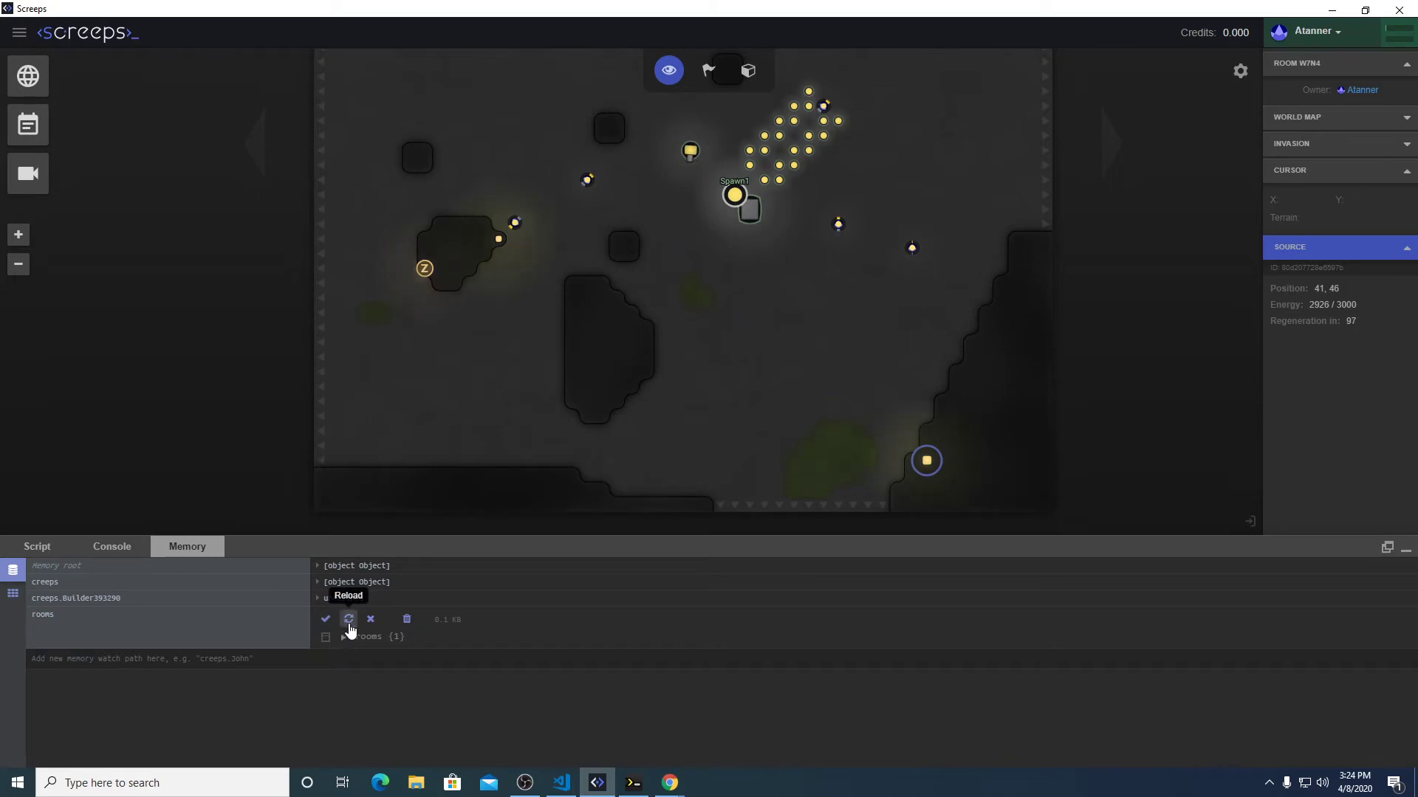
pyautogui.click(343, 637)
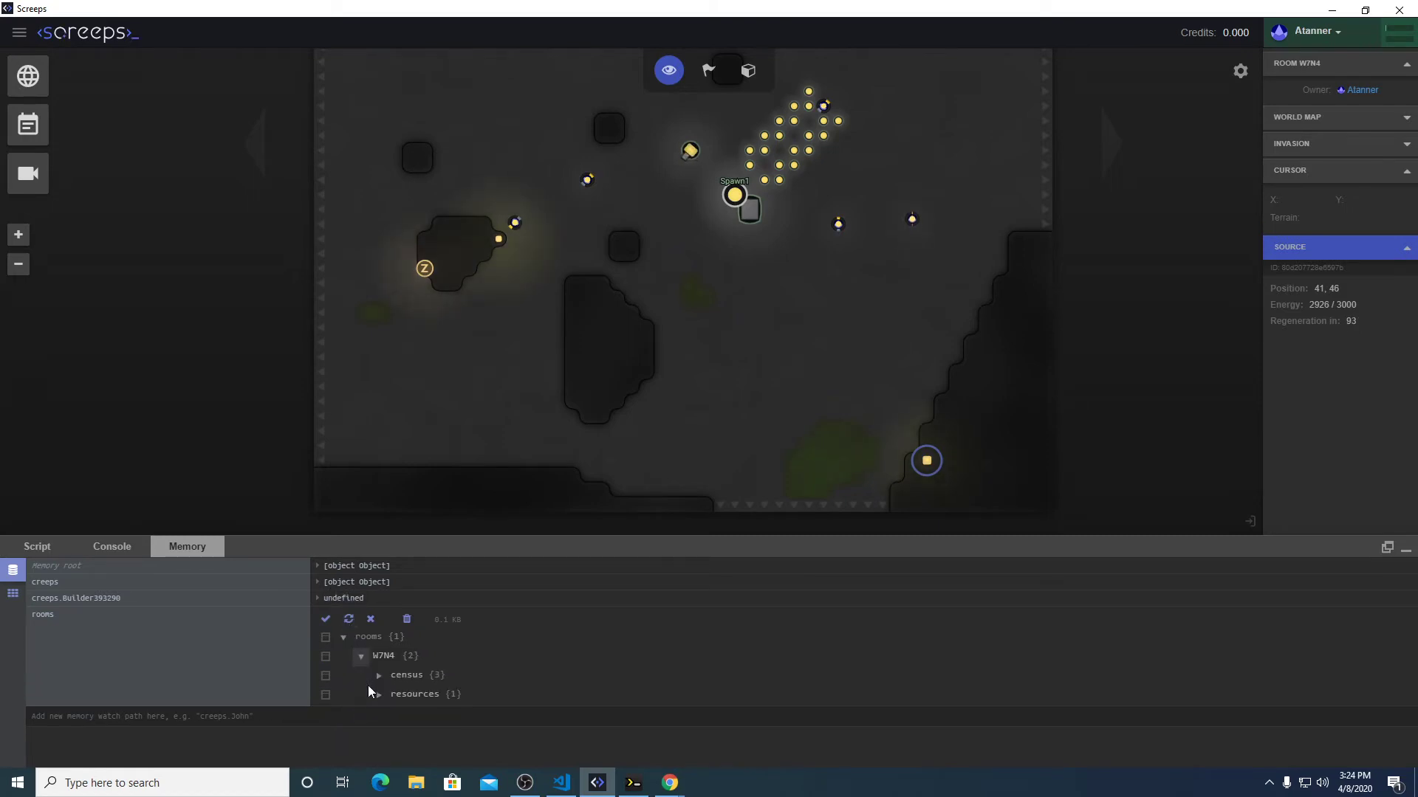
pyautogui.click(375, 694)
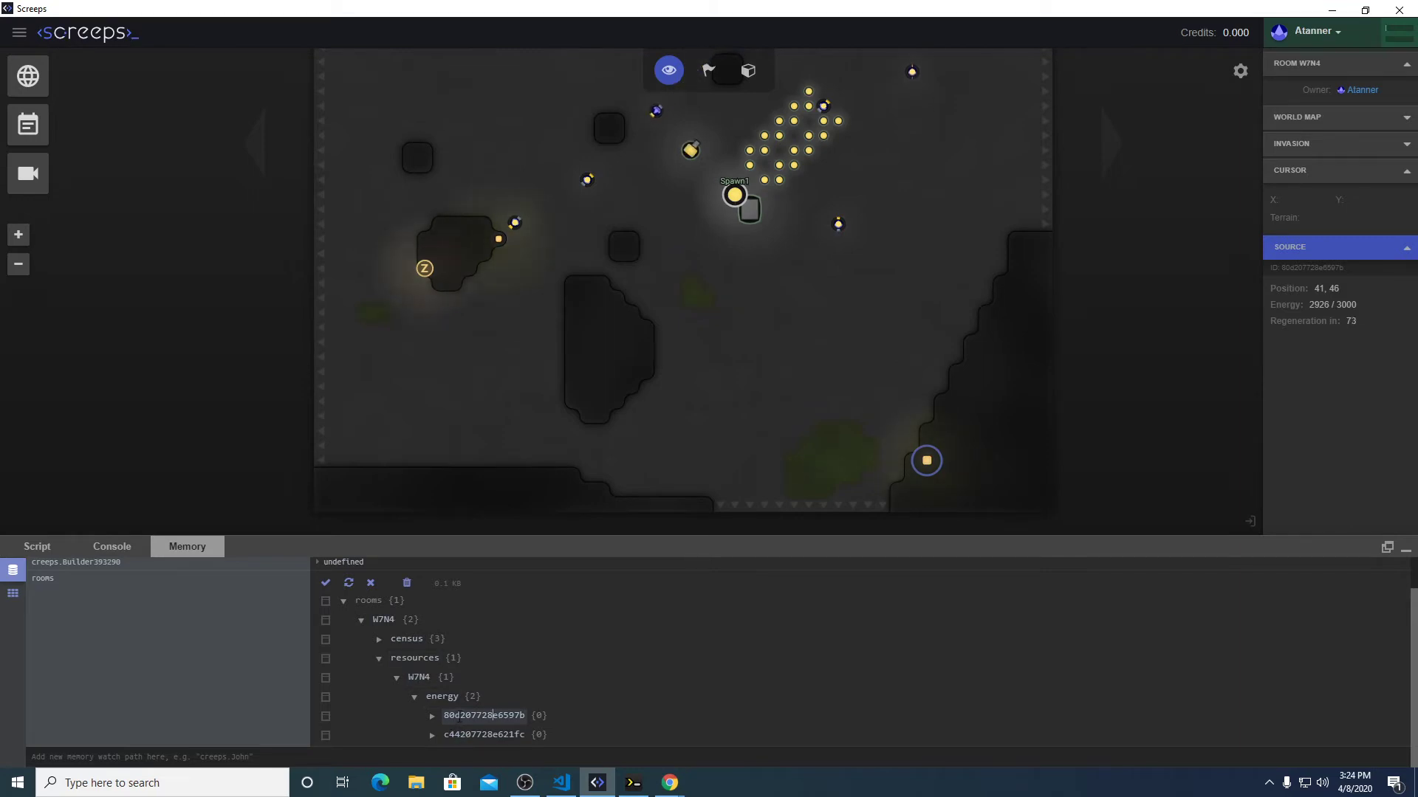
pyautogui.click(484, 734)
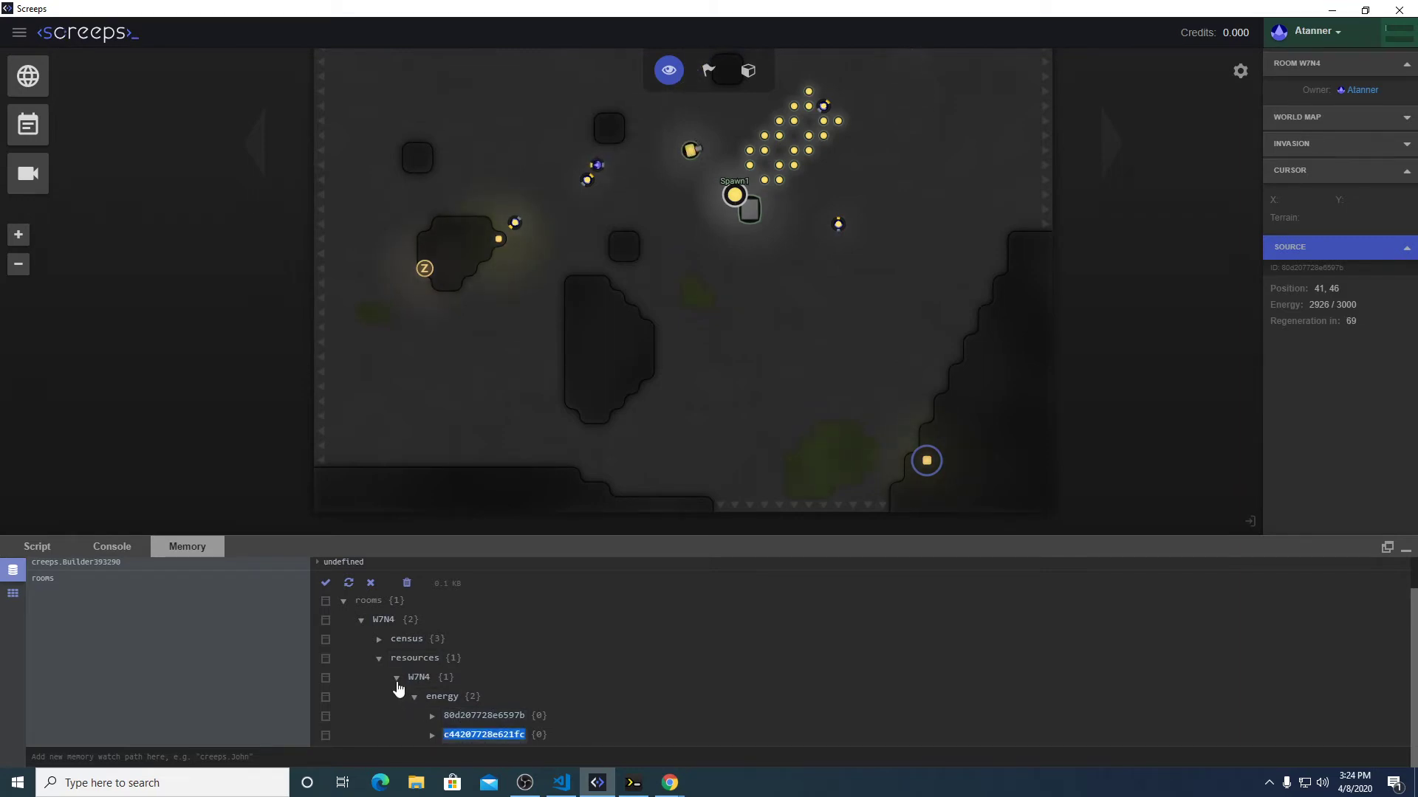
pyautogui.click(395, 676)
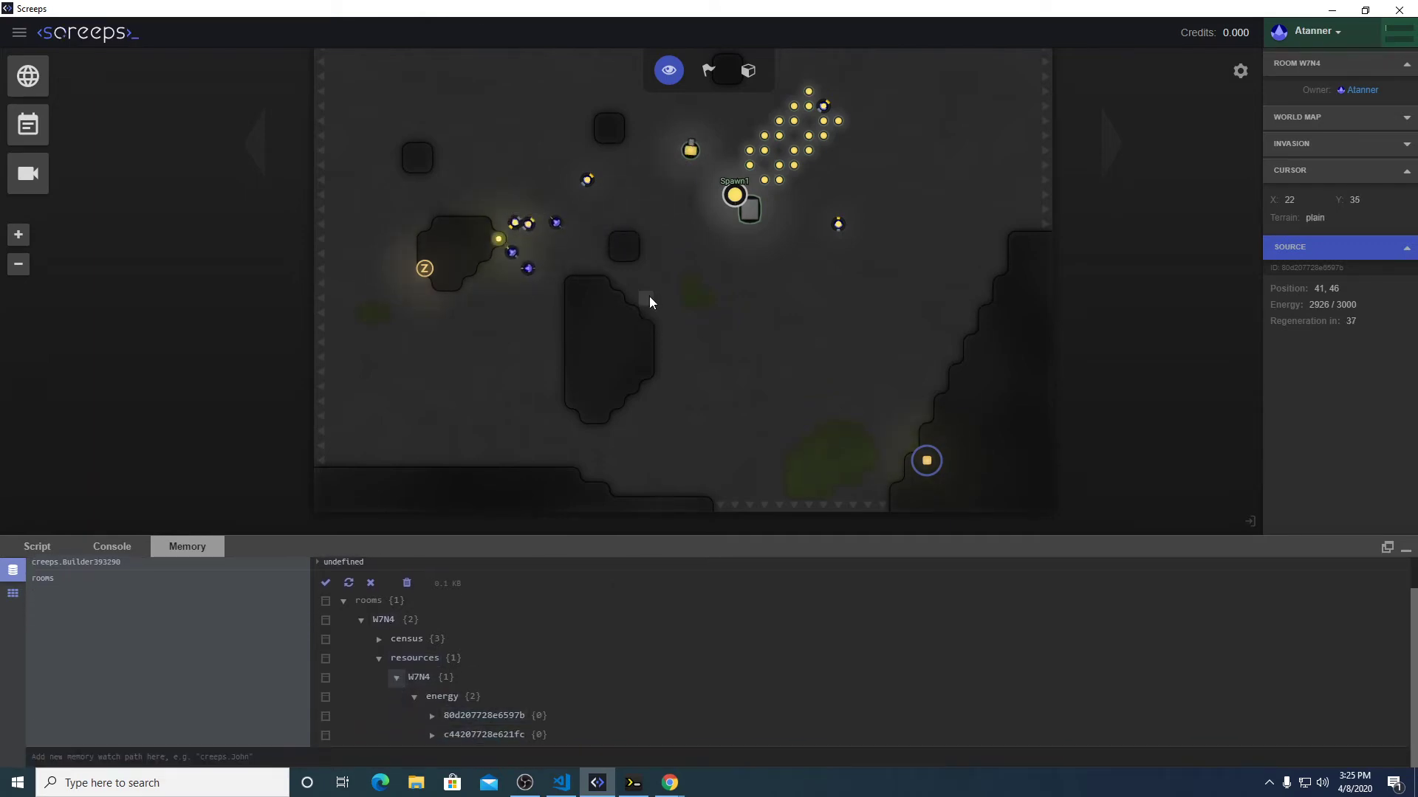
pyautogui.moveTo(628, 411)
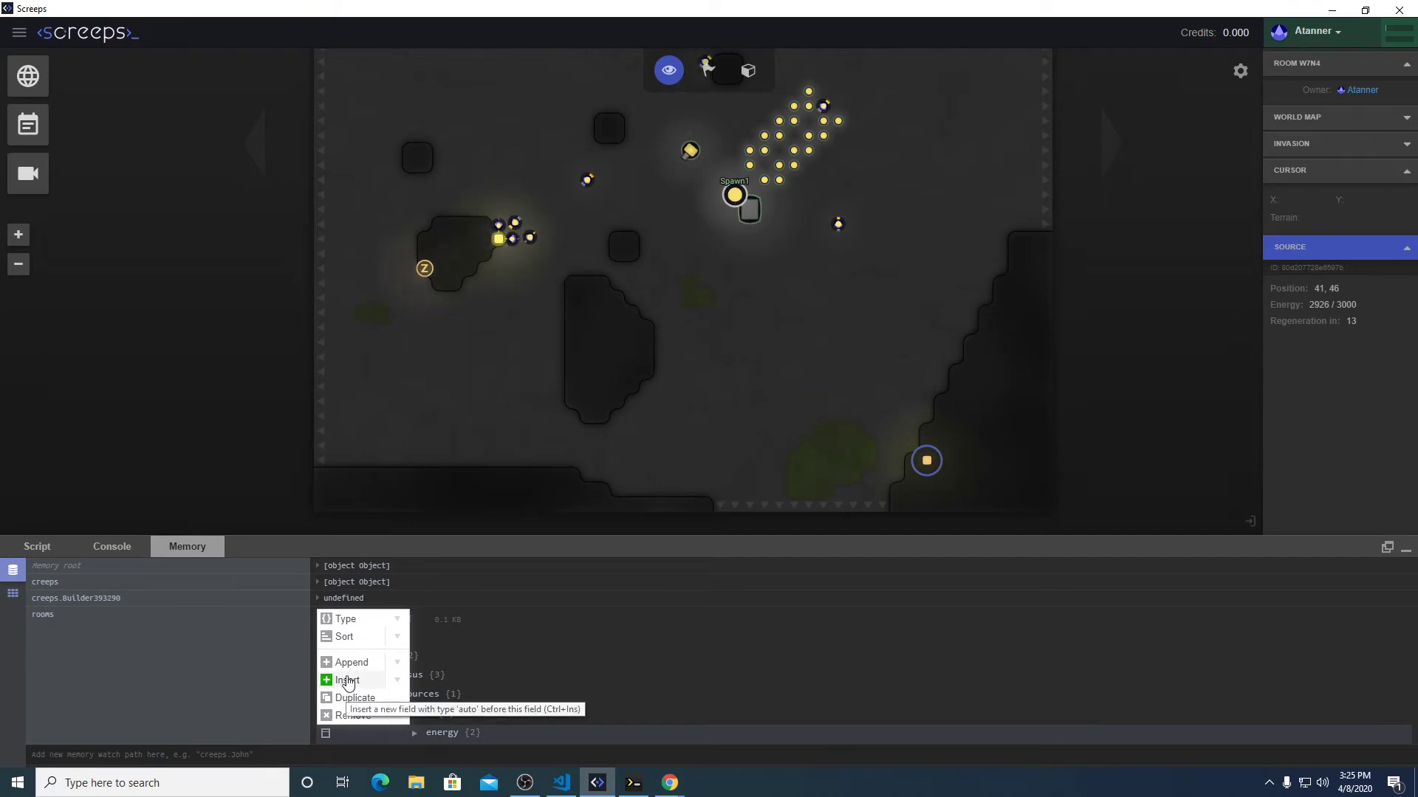
# Insert a test field into the W7N4 resources memory, then remove it again.
pyautogui.click(347, 680)
pyautogui.write('true')
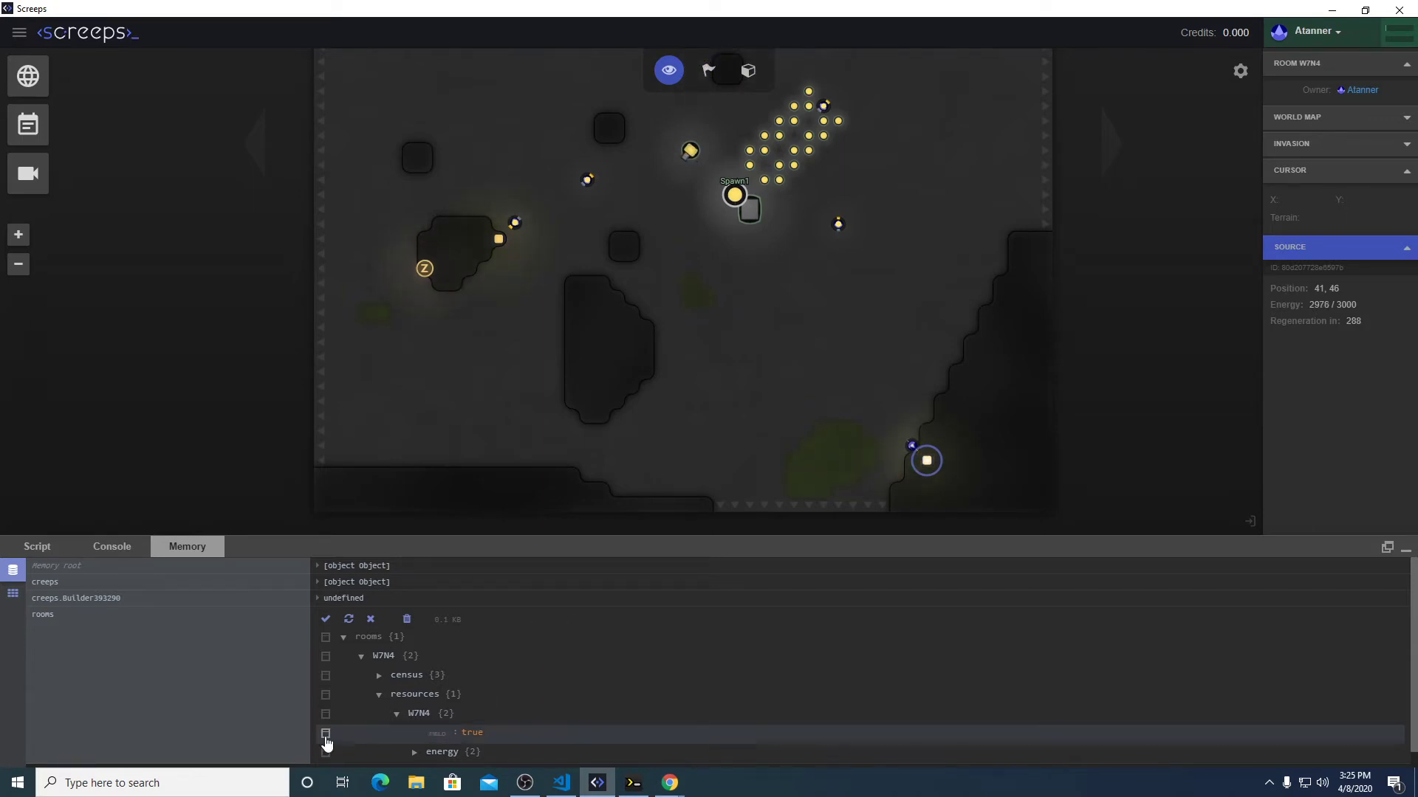
pyautogui.click(326, 732)
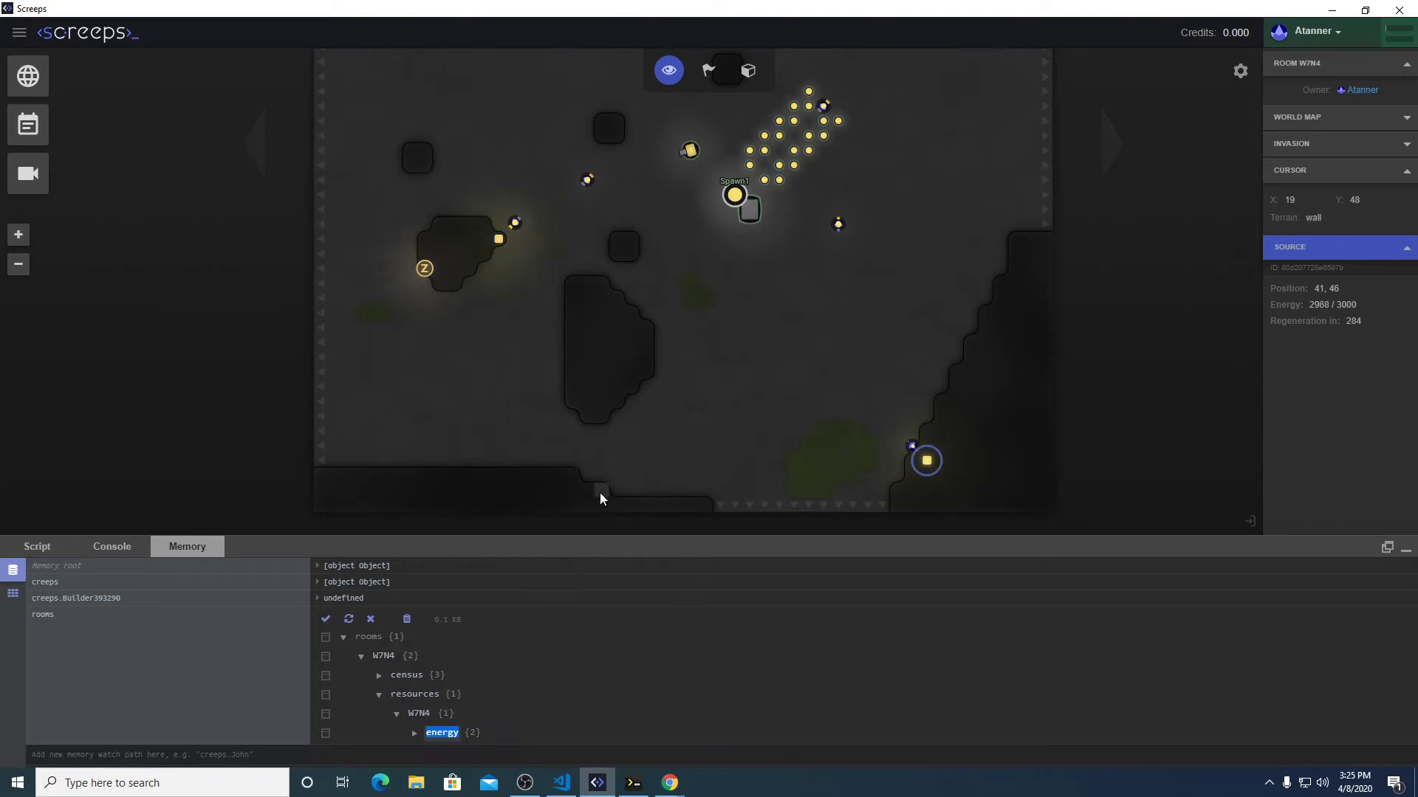
pyautogui.moveTo(443, 702)
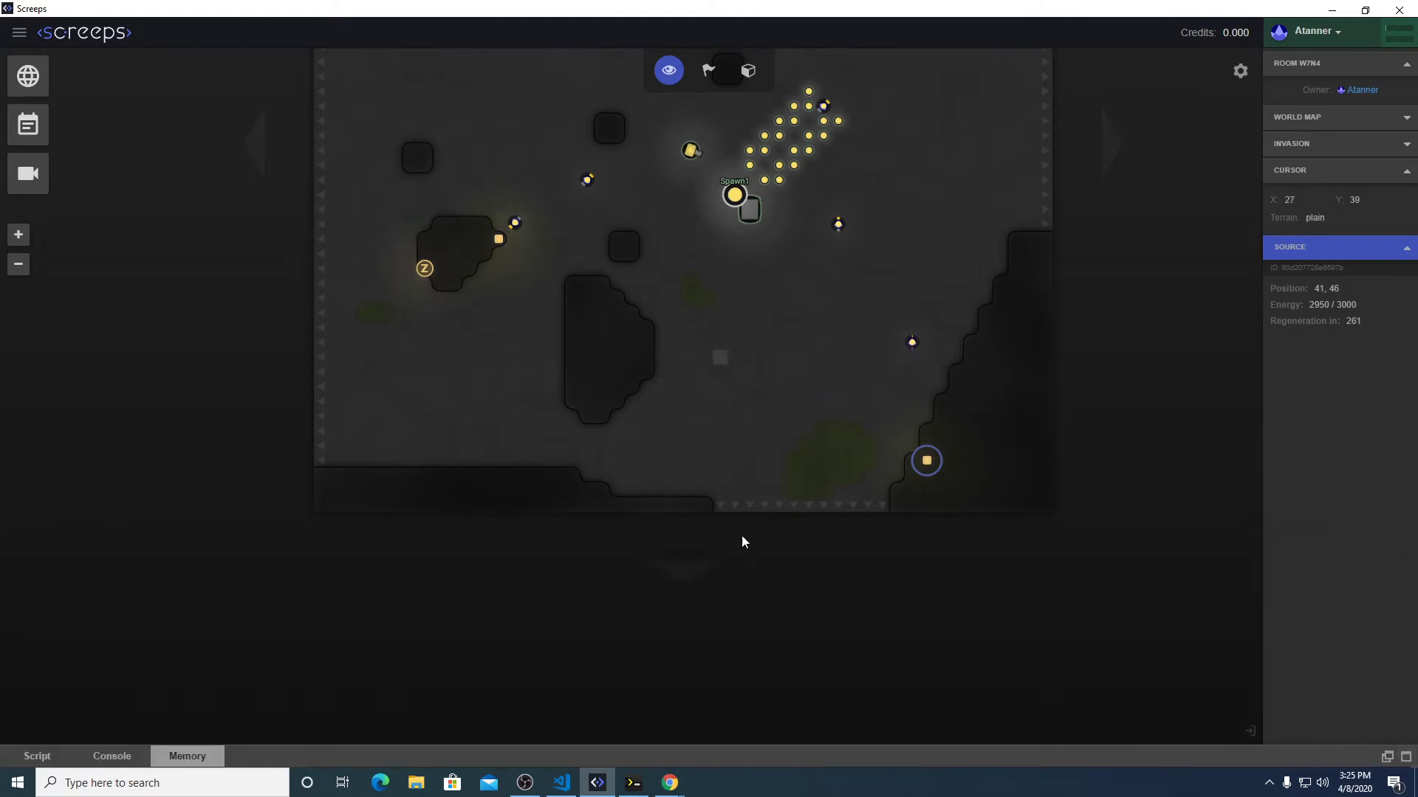
# Put identifySources(room) inside an if (Game.time % 500 == 0) { } block in rooms.js.
pyautogui.click(561, 782)
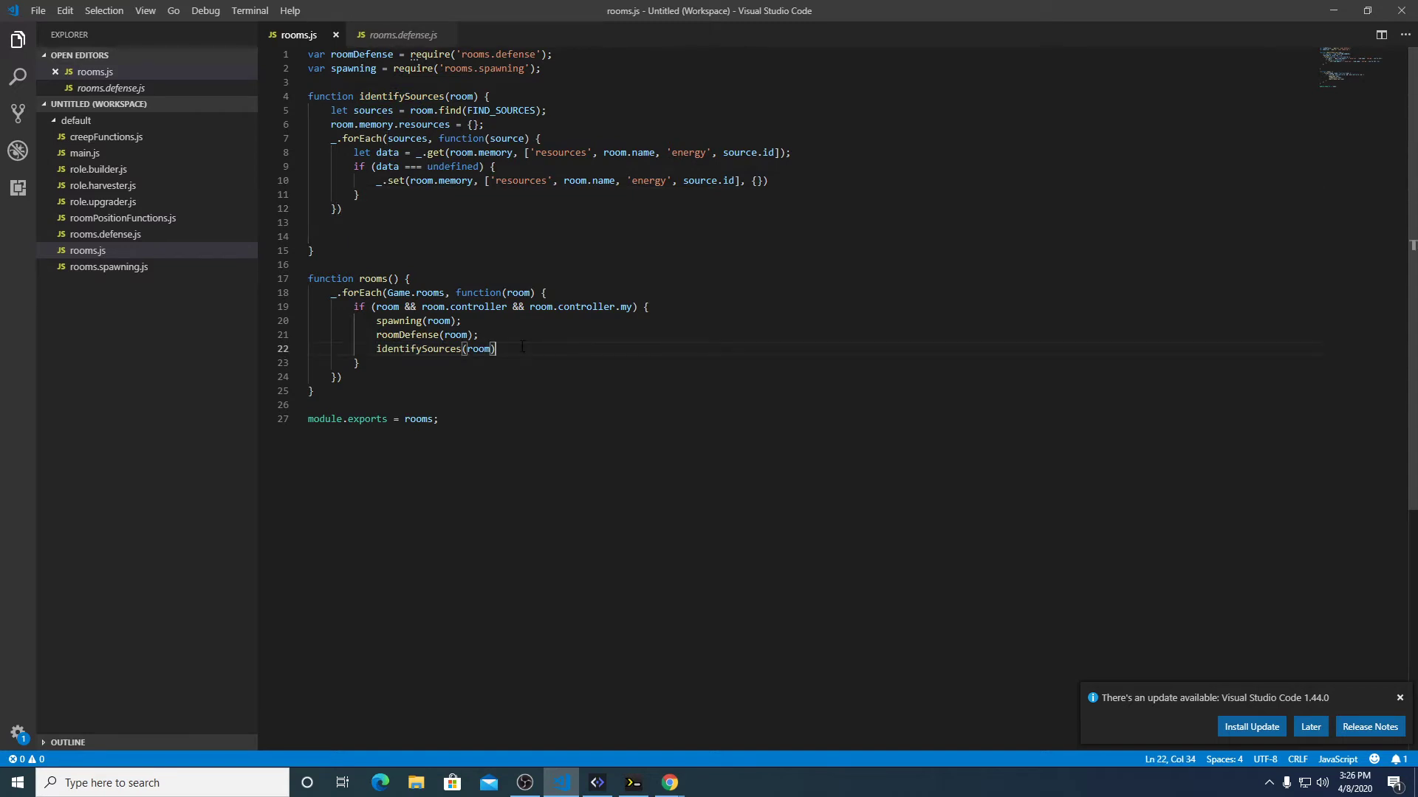
pyautogui.write(';')
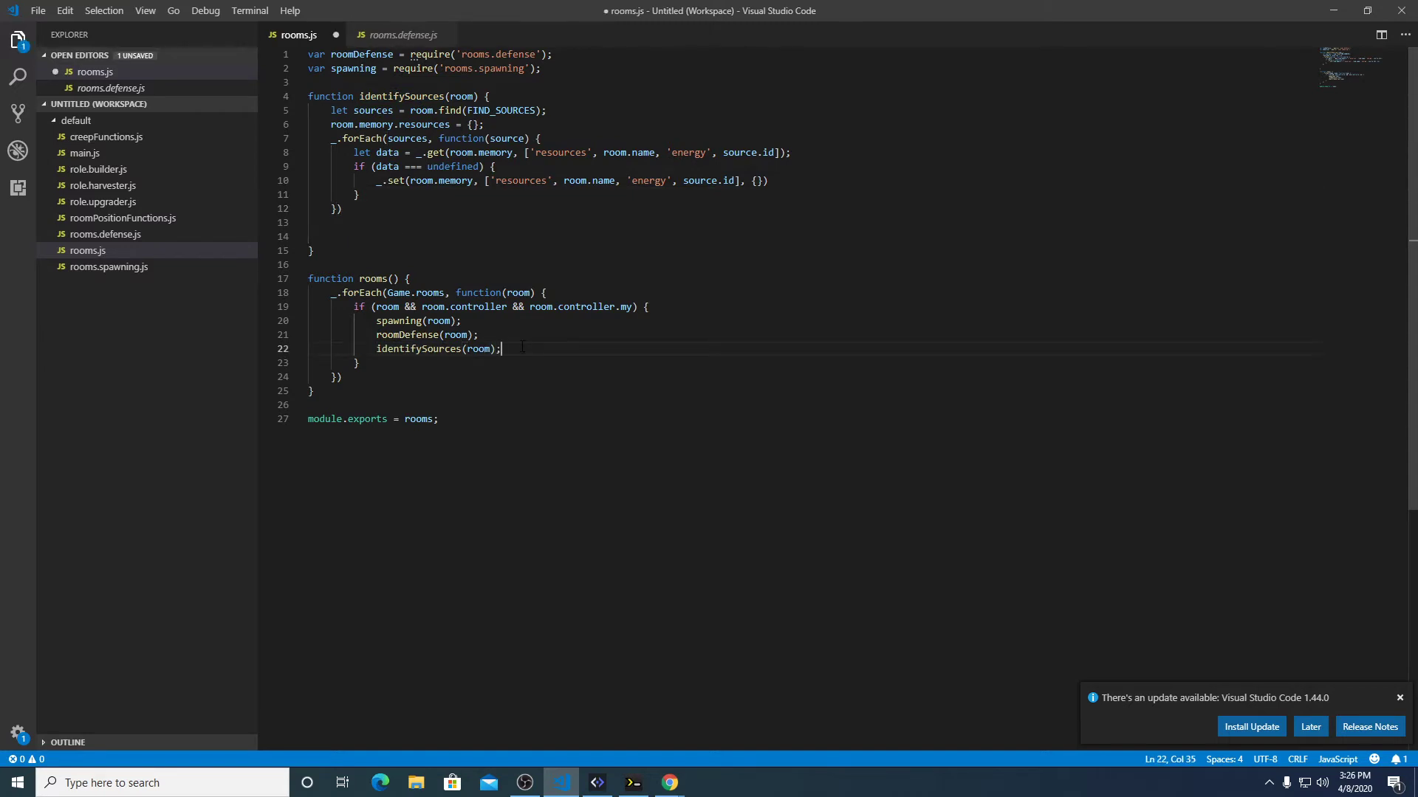
pyautogui.write('if')
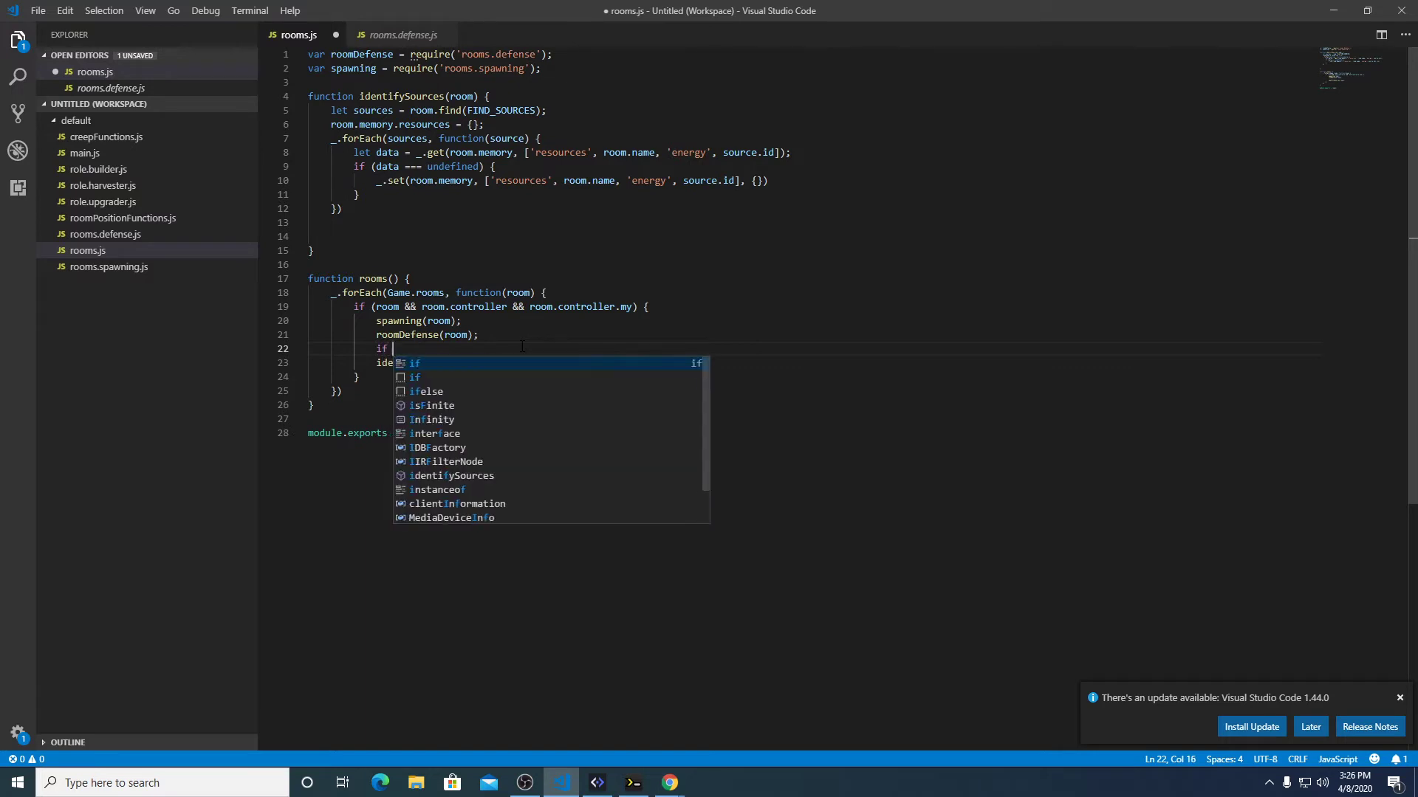
pyautogui.write('(Gae')
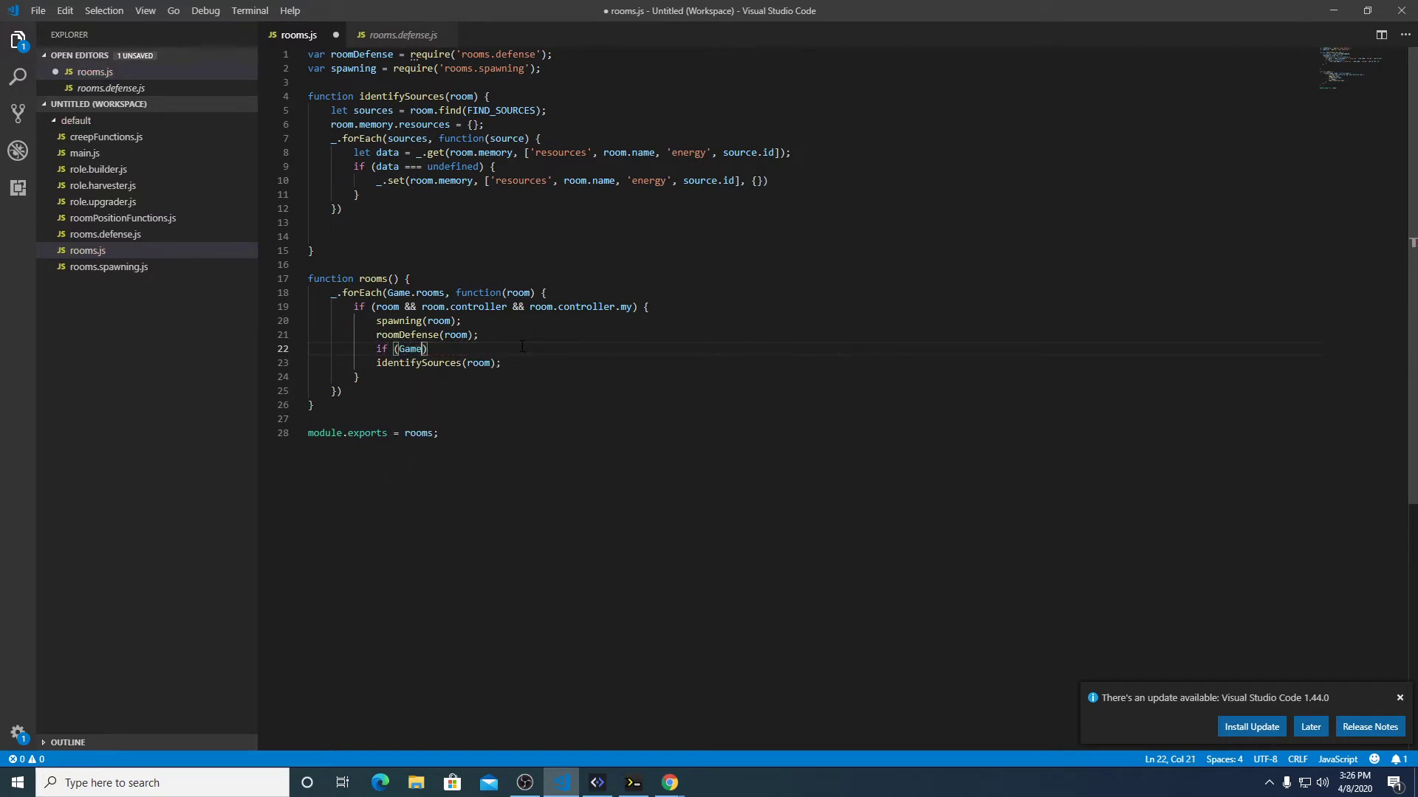
pyautogui.write('.time')
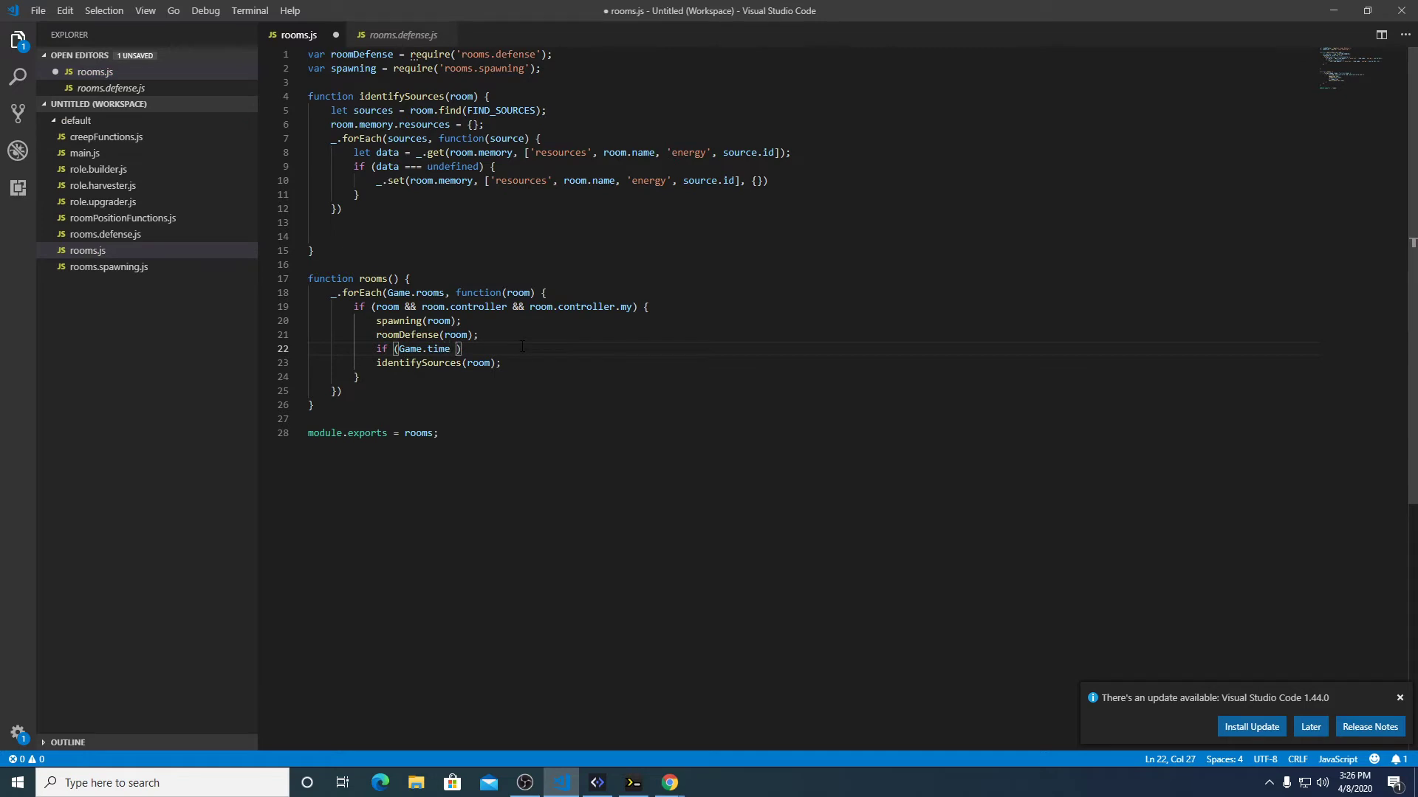
pyautogui.write('% 5')
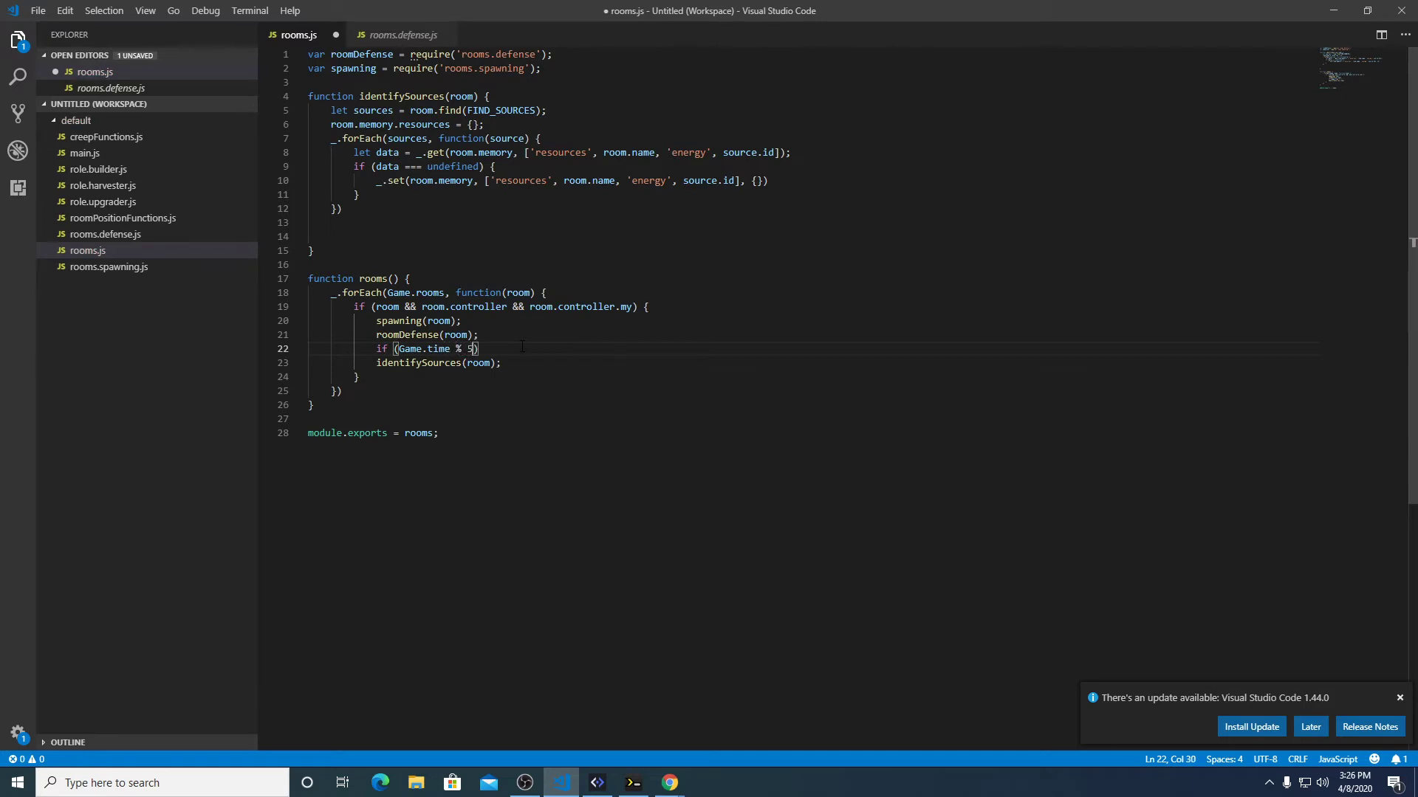
pyautogui.write('00 ==')
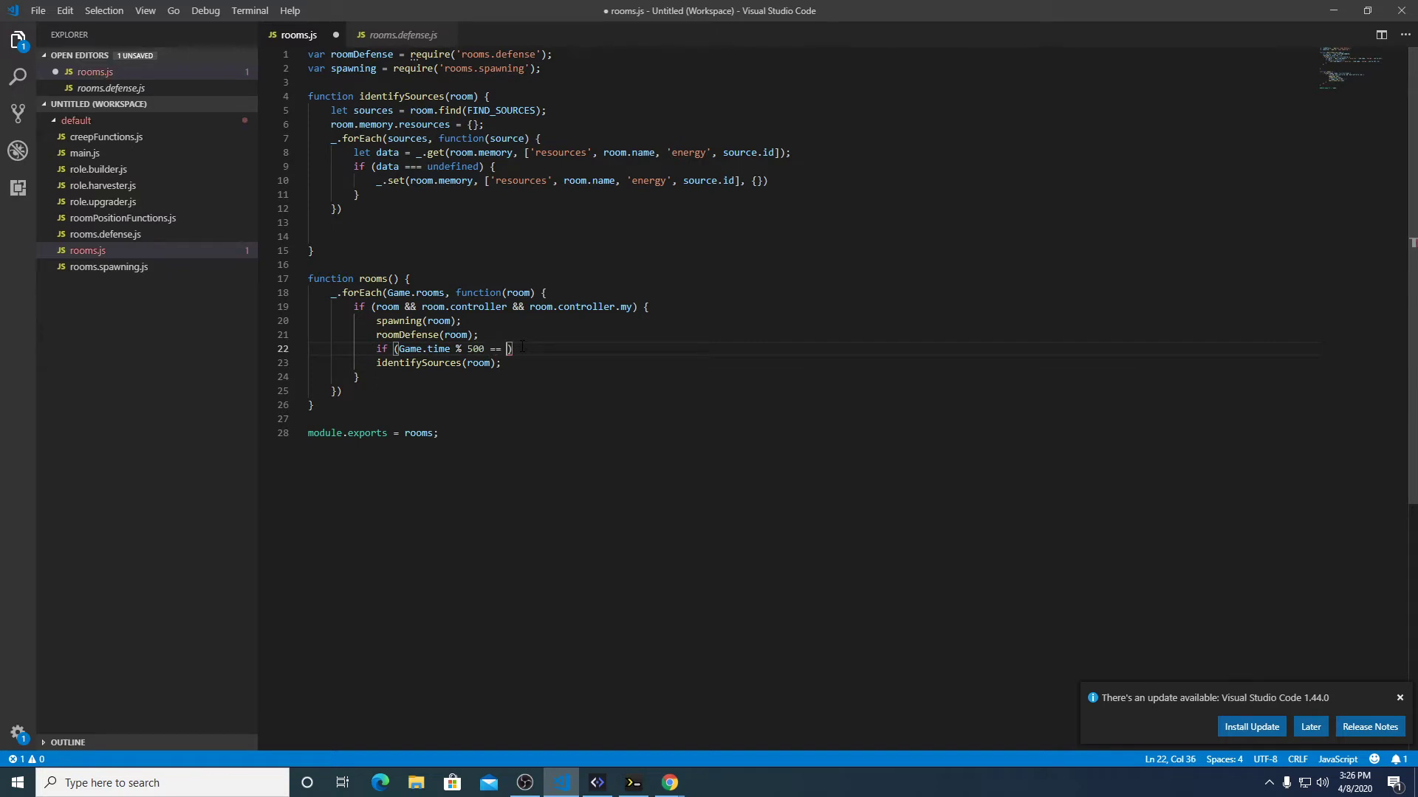
pyautogui.write('0')
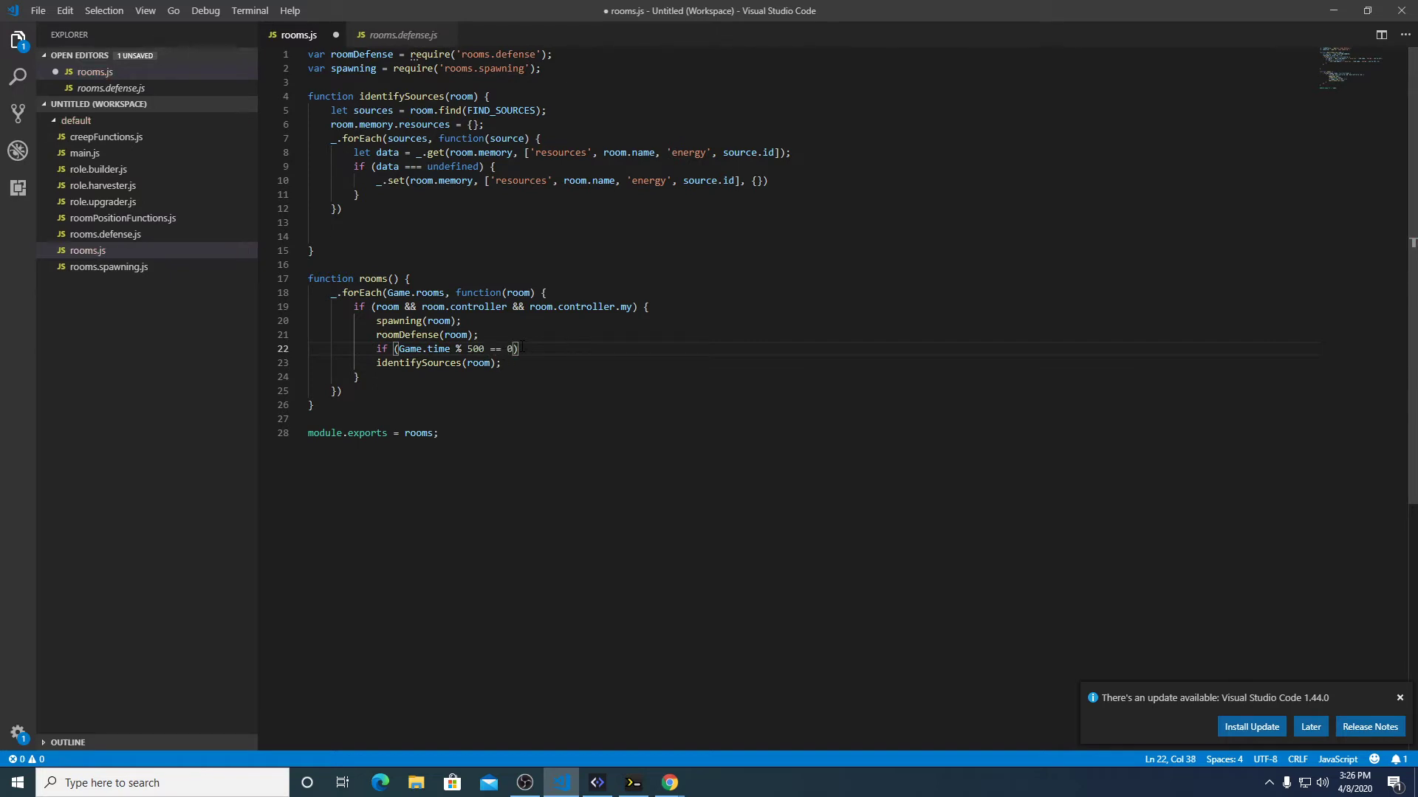
pyautogui.write('{')
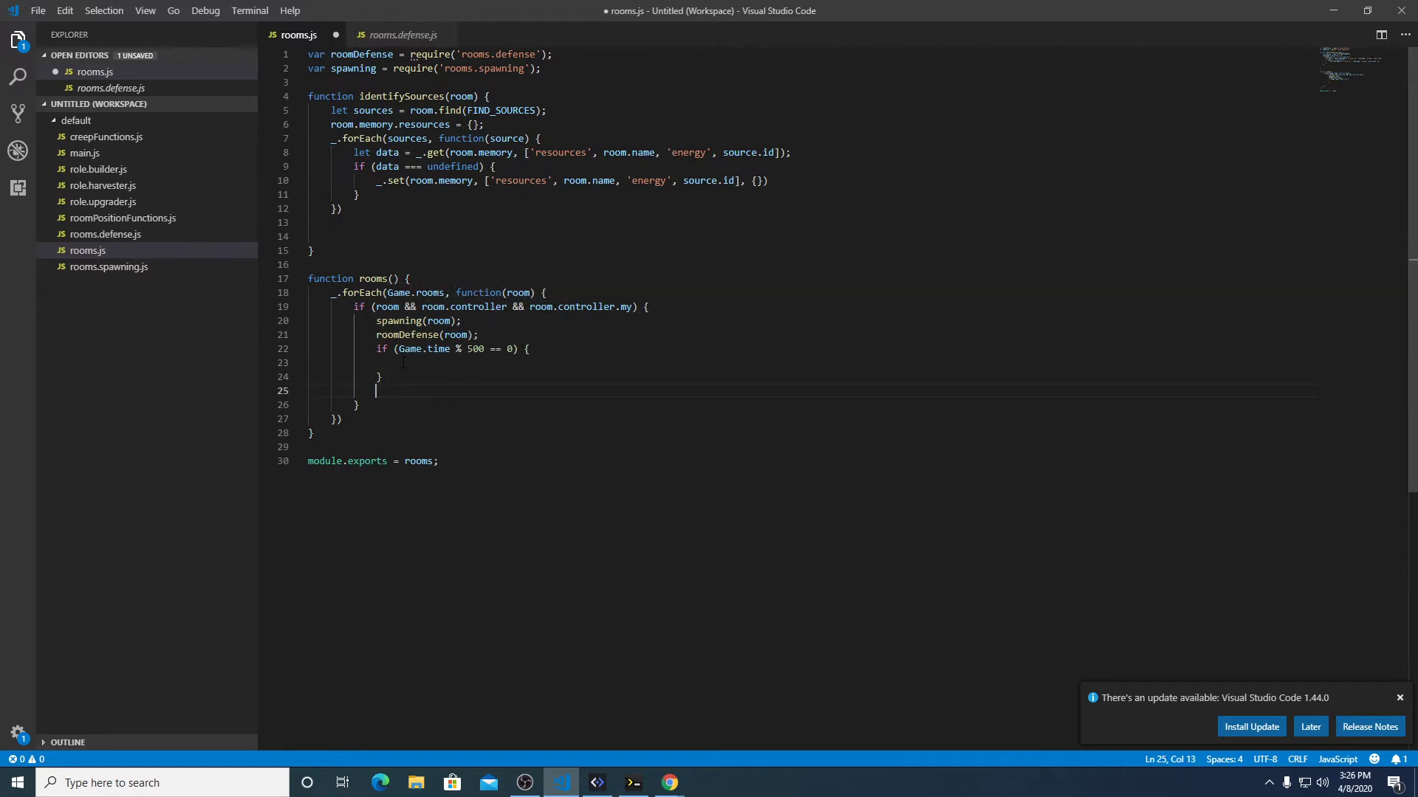
pyautogui.write('identifySources(room);')
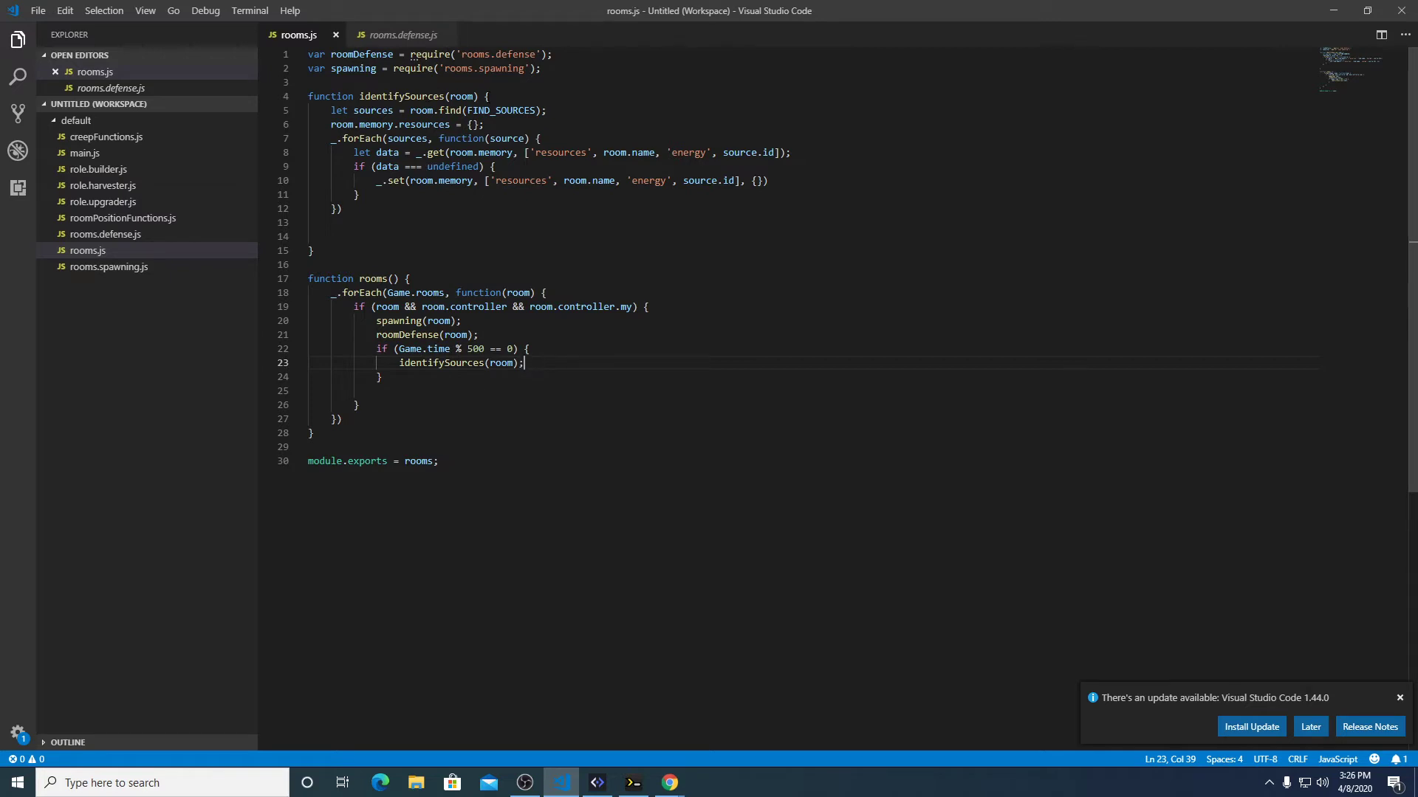
pyautogui.click(332, 222)
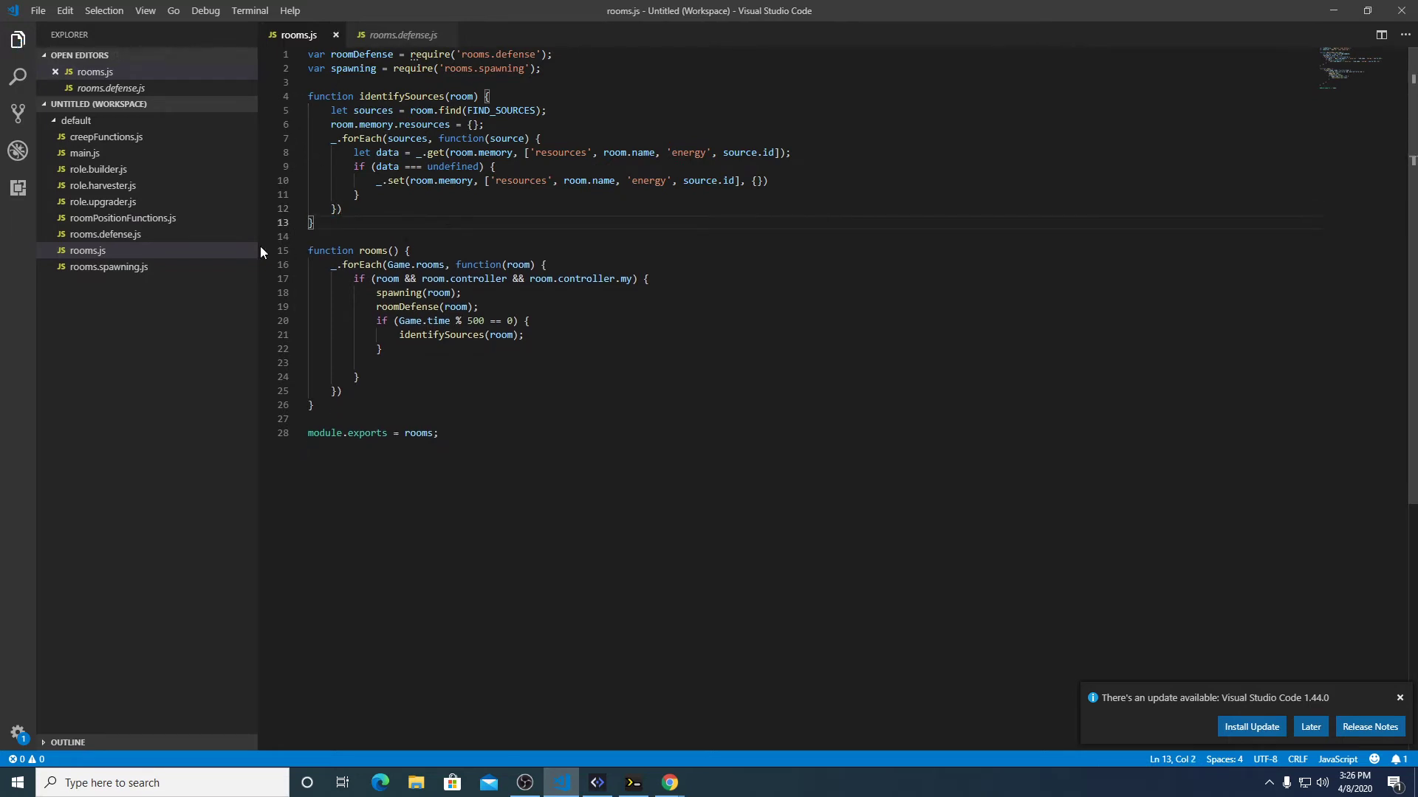
pyautogui.moveTo(102, 185)
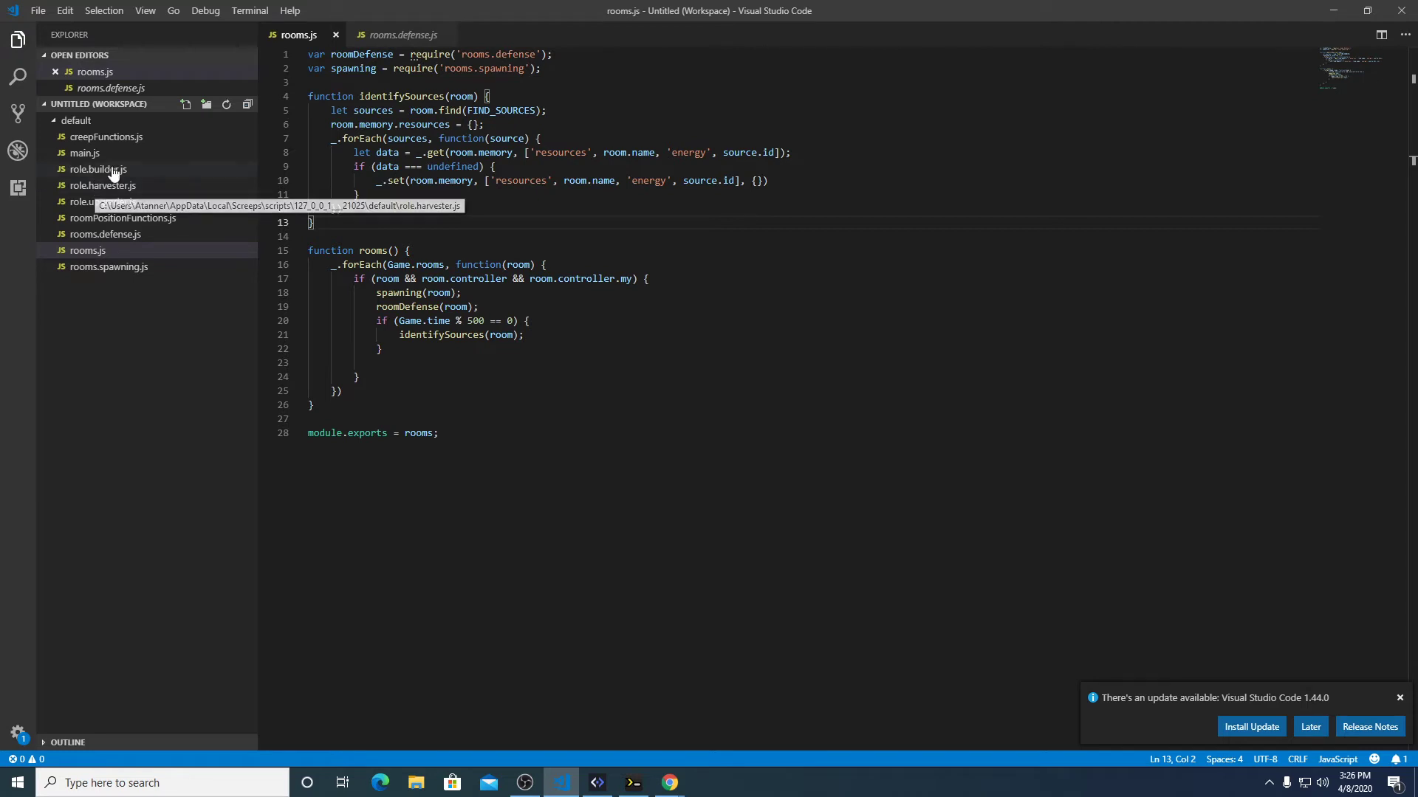
# In rooms.spawning.js, type _.forEach(room.memory.resources) below the spawn check.
pyautogui.click(102, 185)
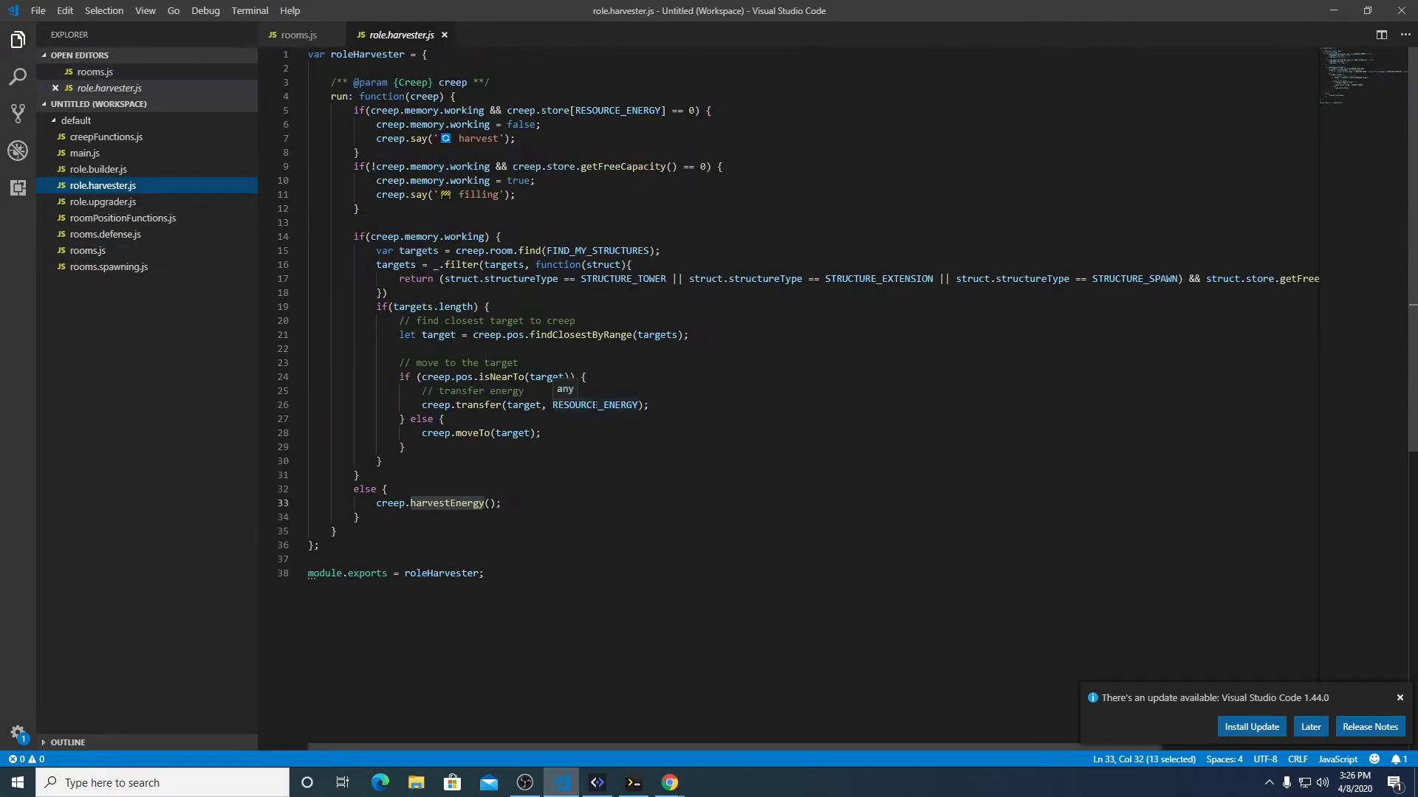
pyautogui.moveTo(96, 170)
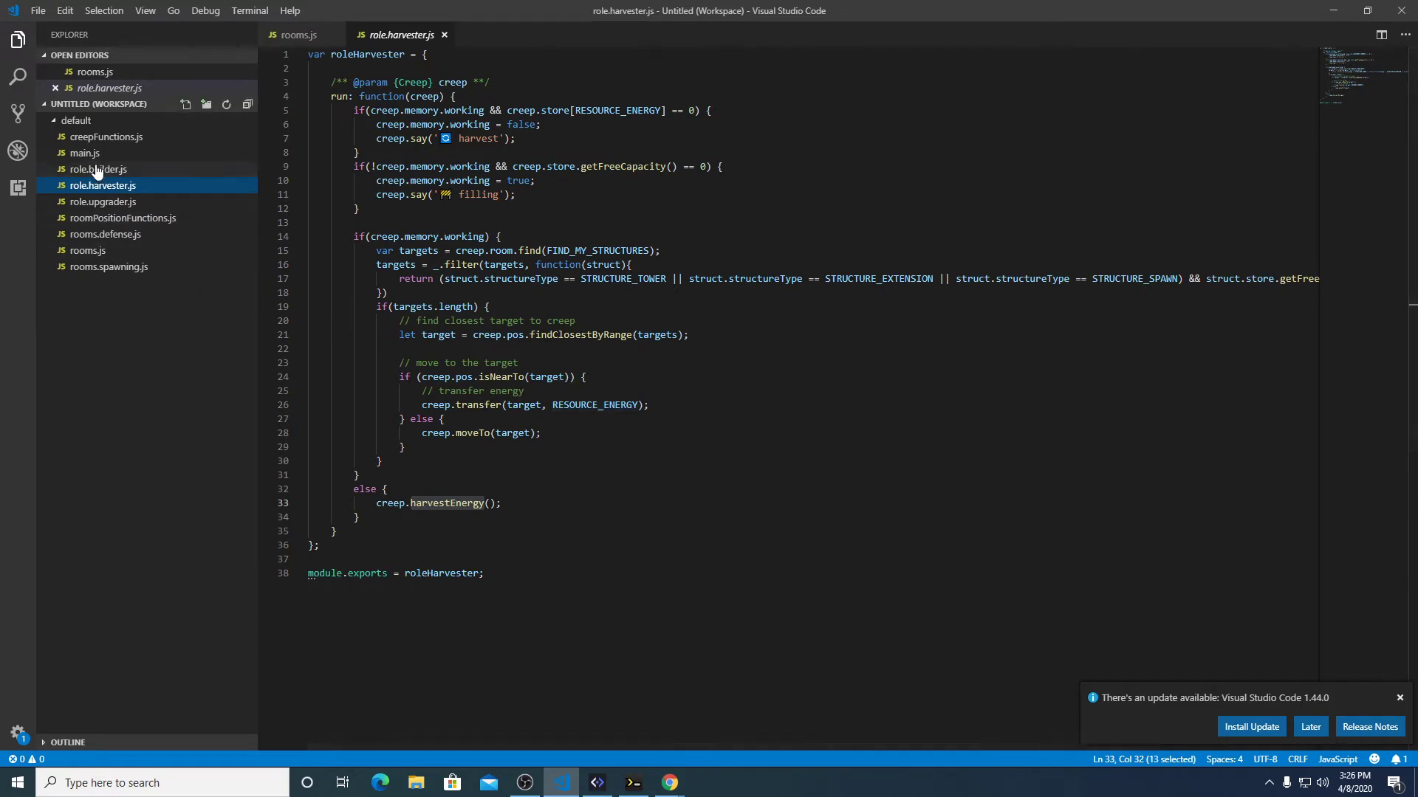
pyautogui.click(109, 266)
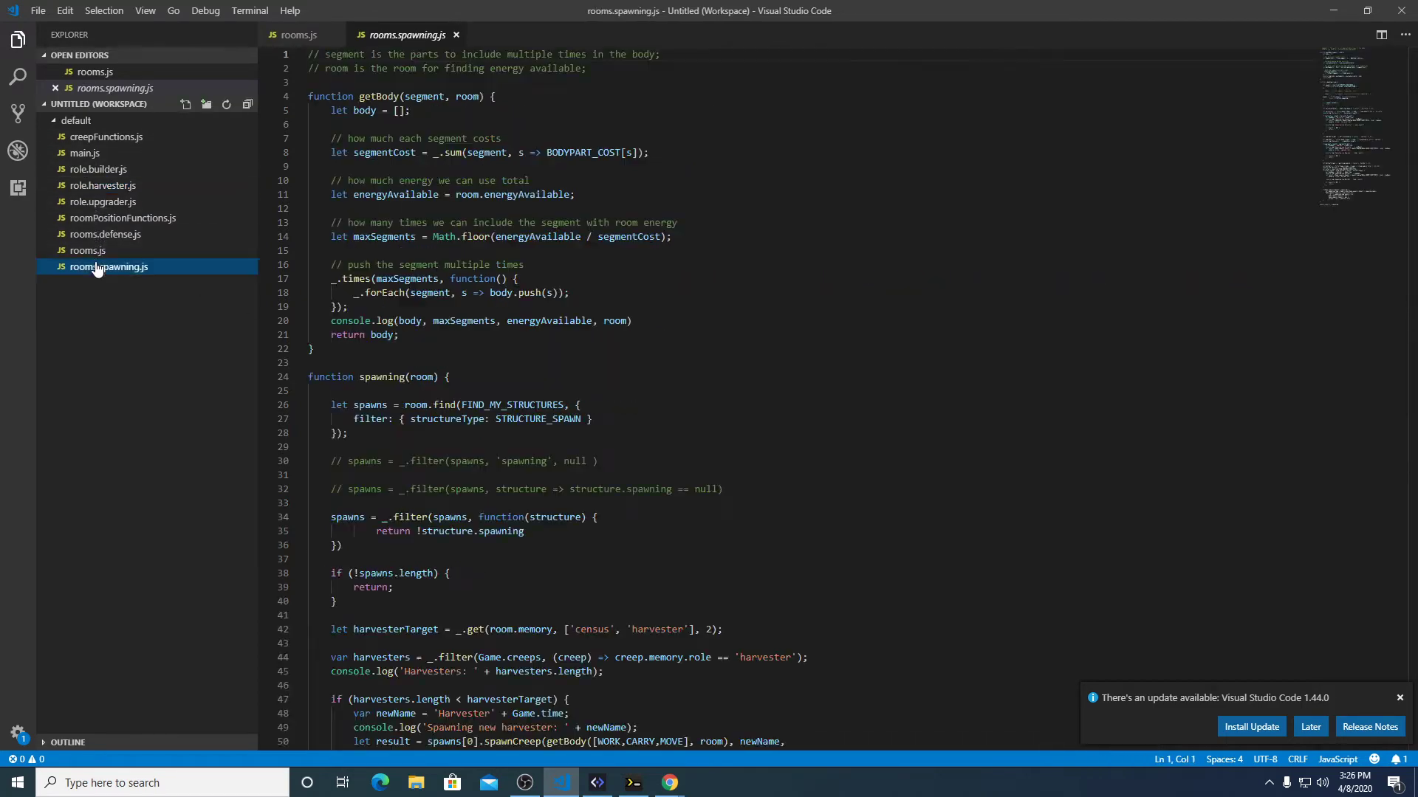
pyautogui.scroll(-3)
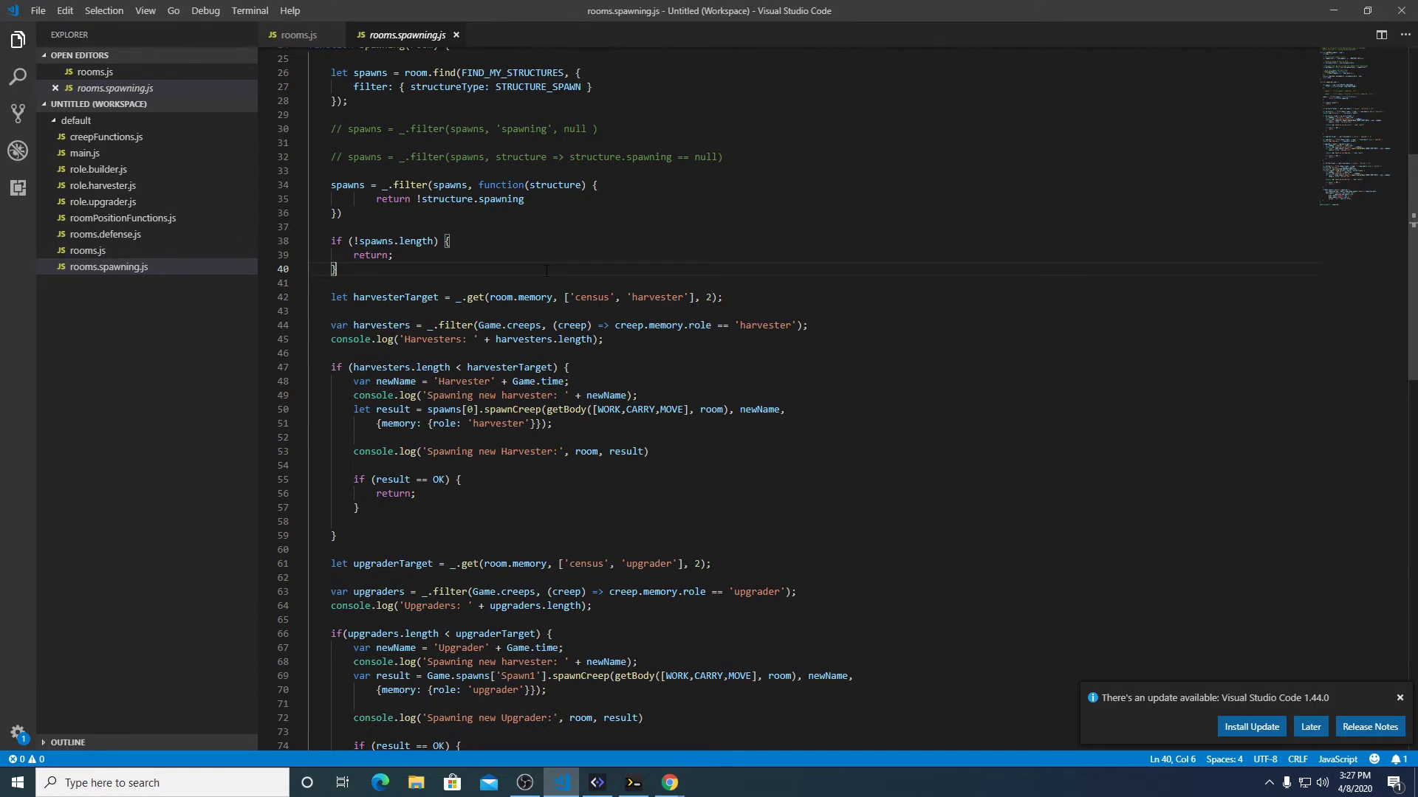
pyautogui.write('_.forEach(')
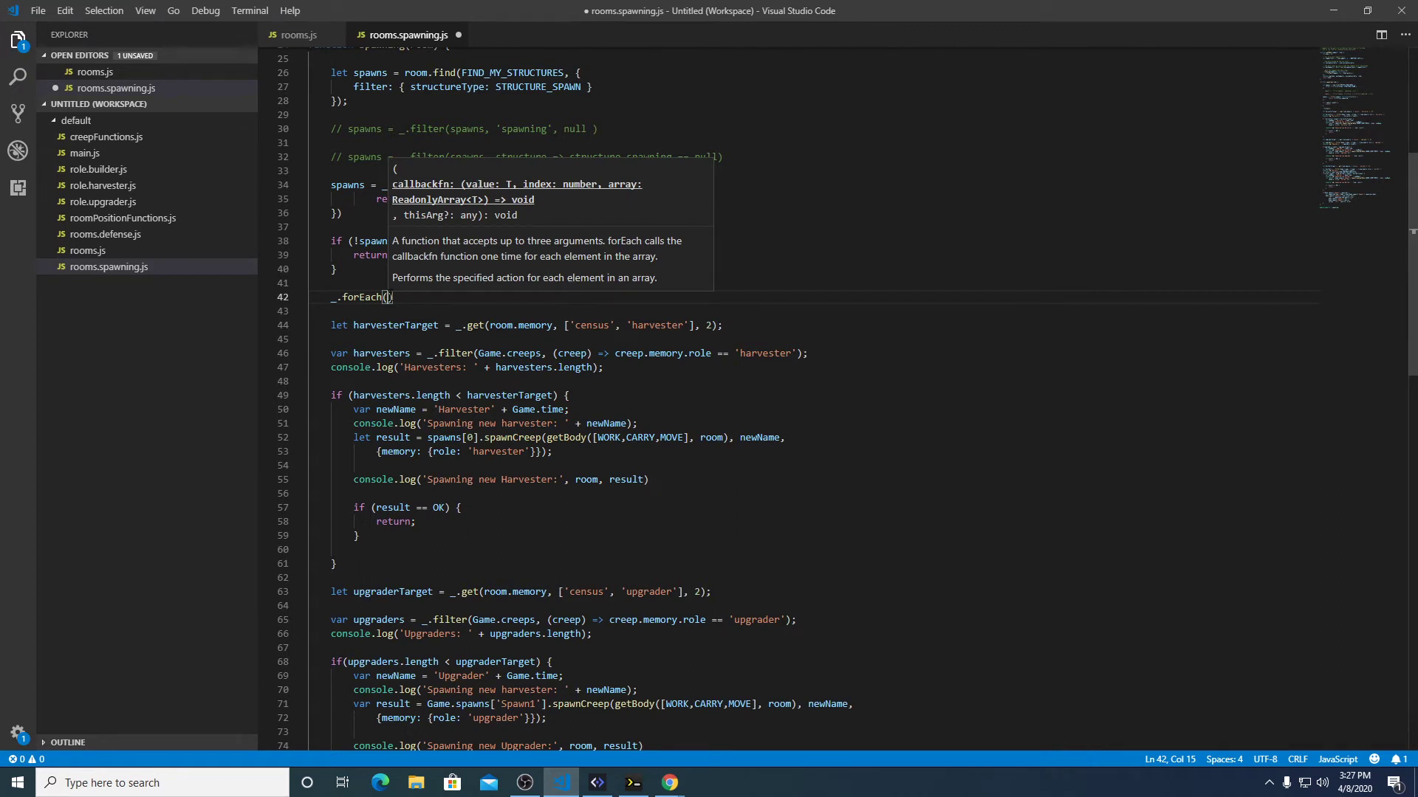
pyautogui.write('room.')
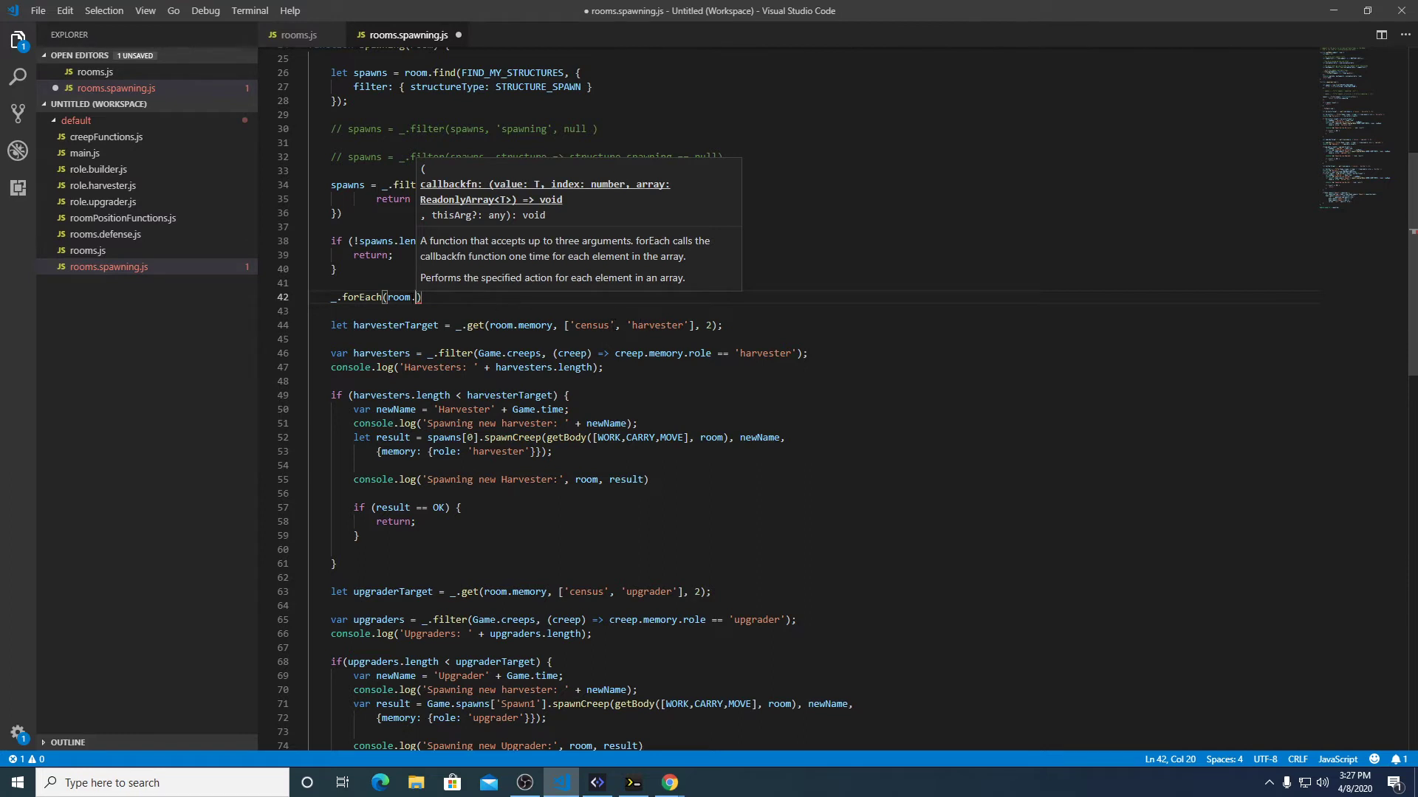
pyautogui.write('memory.resources')
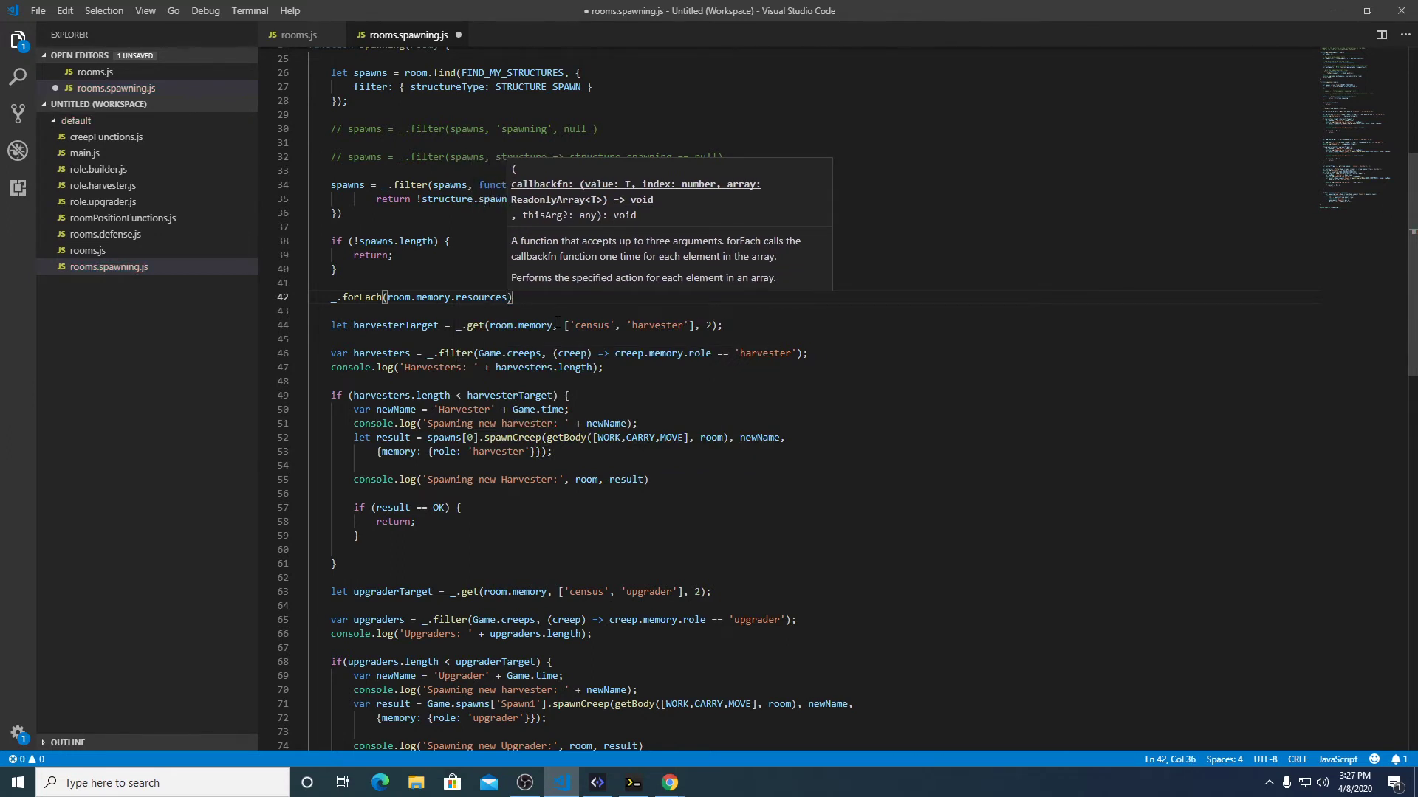
pyautogui.doubleClick(480, 297)
pyautogui.write('let')
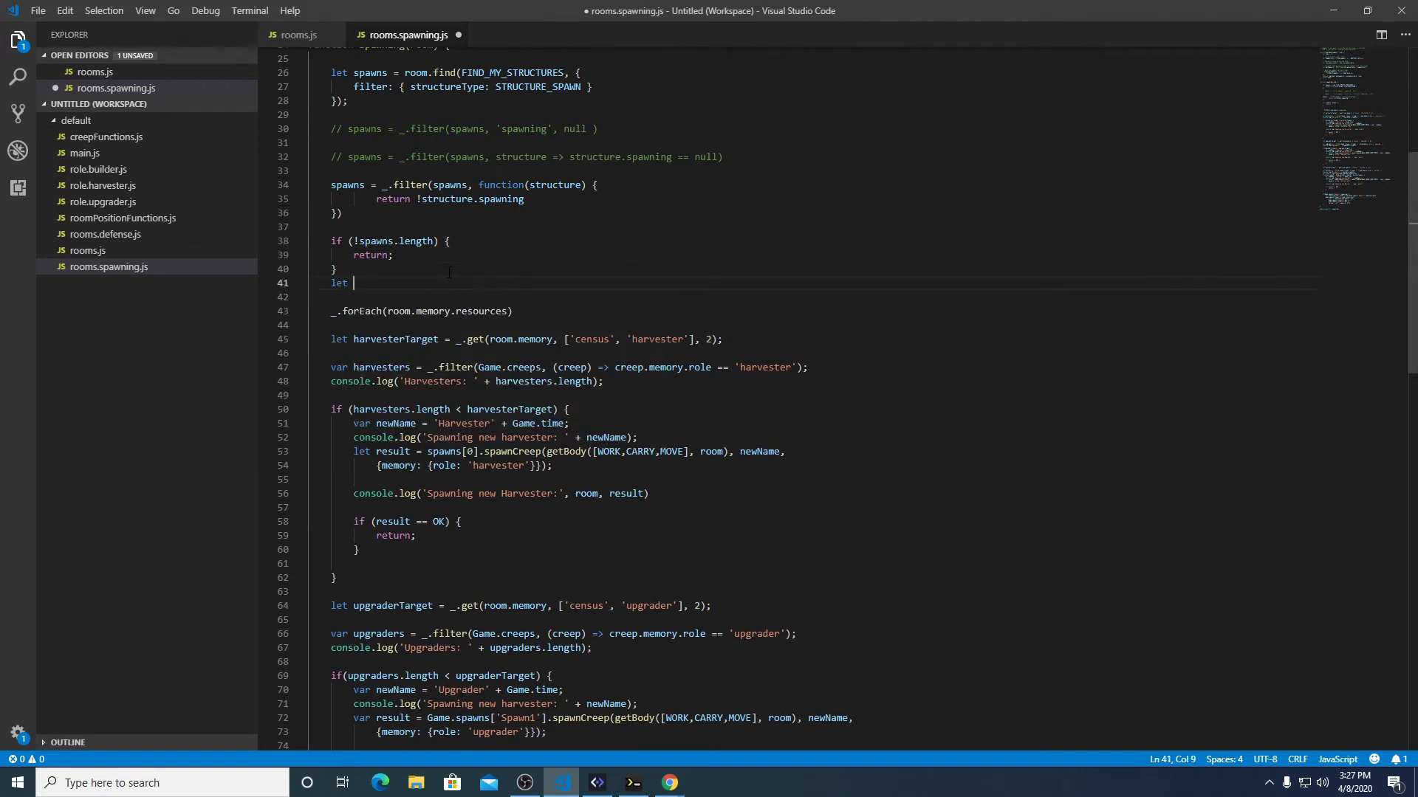
# Paste the _.get line from rooms.js, rename it resourceData and delete the path parts after resources.
pyautogui.click(298, 35)
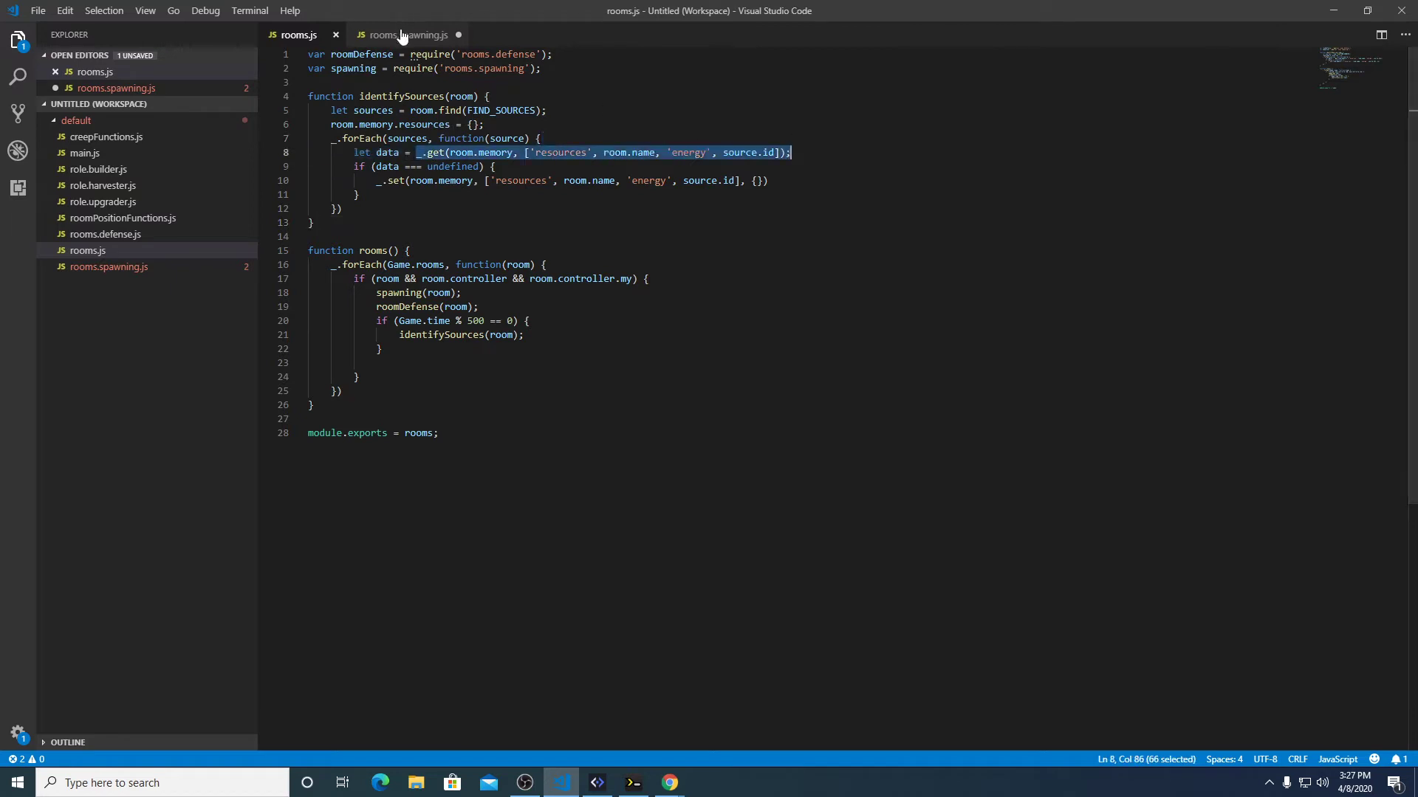
pyautogui.click(406, 35)
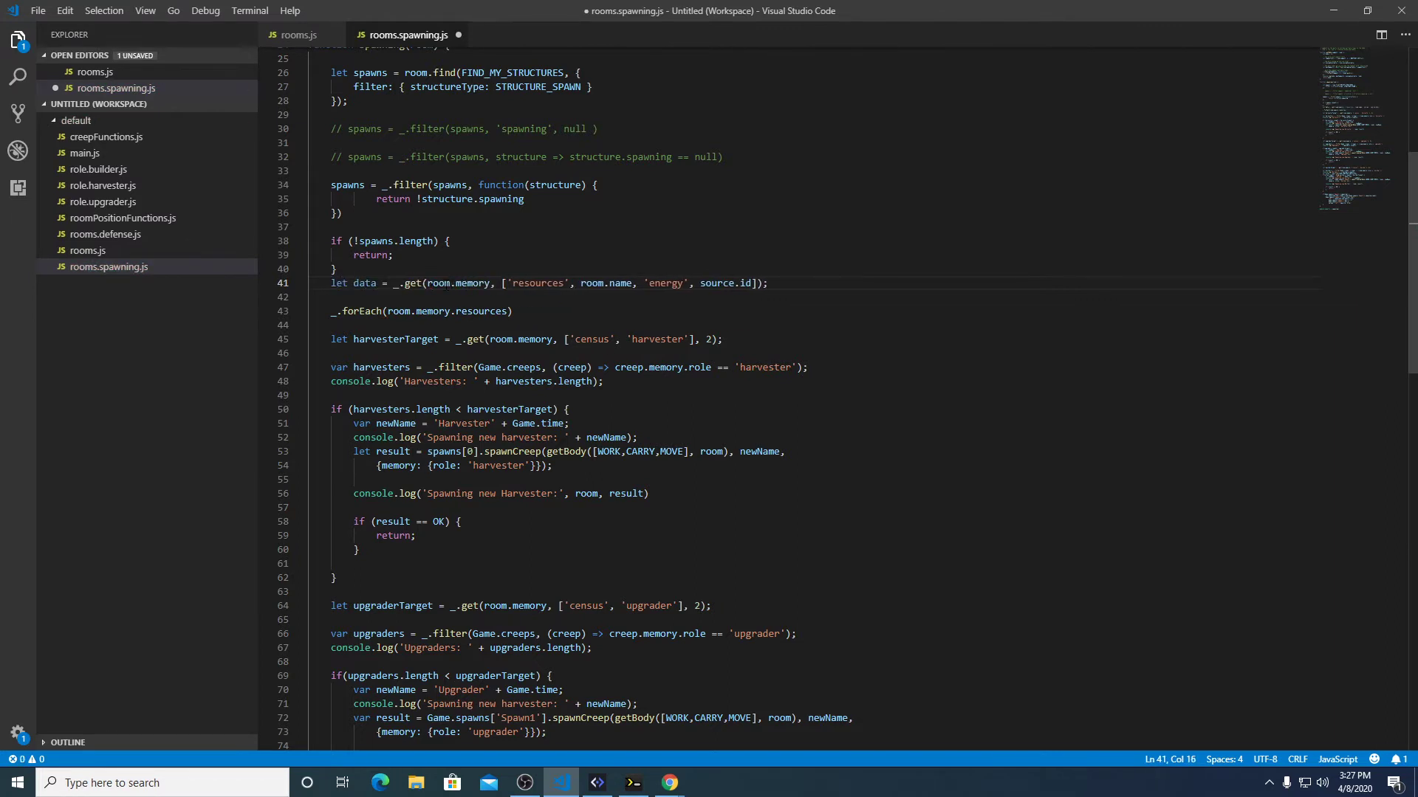
pyautogui.doubleClick(363, 283)
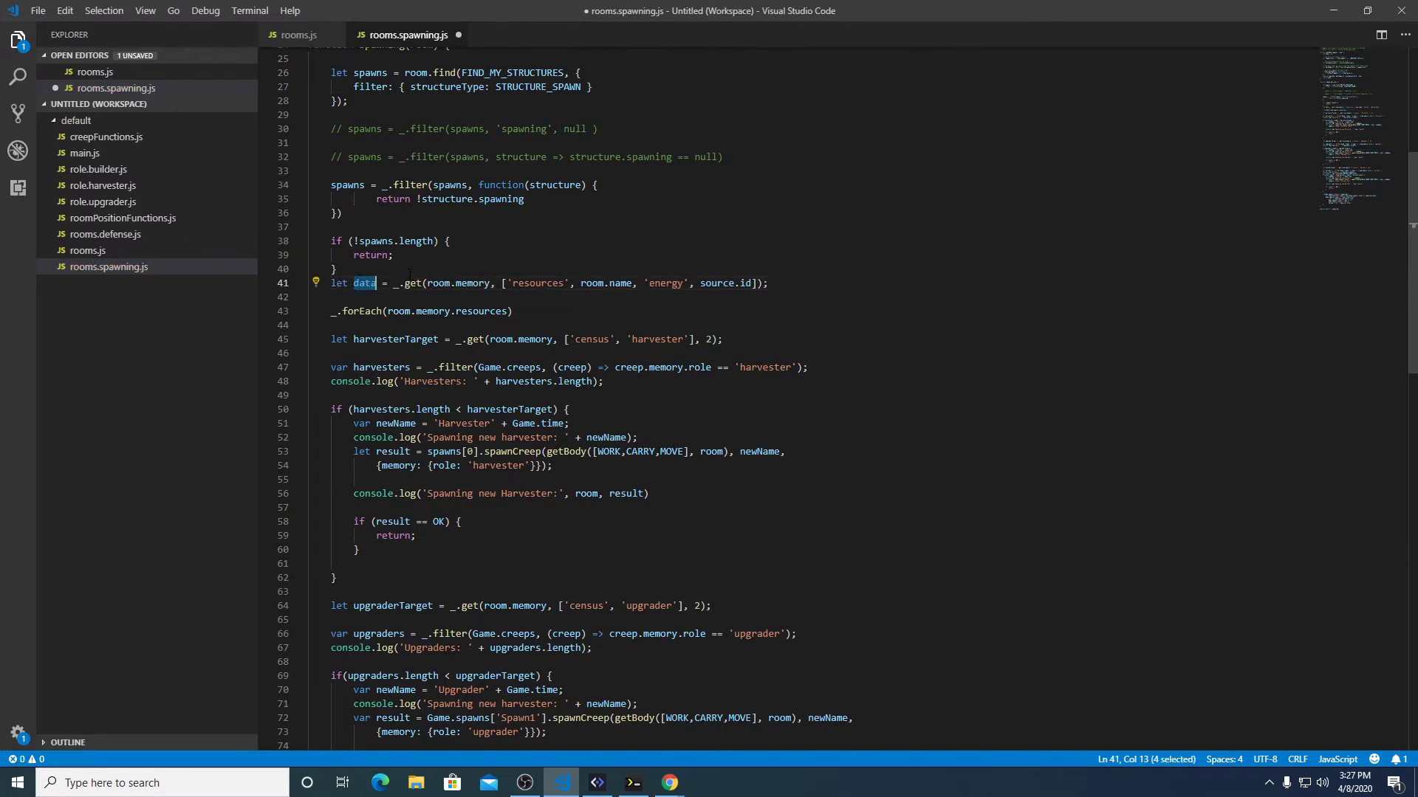
pyautogui.write('resourceD')
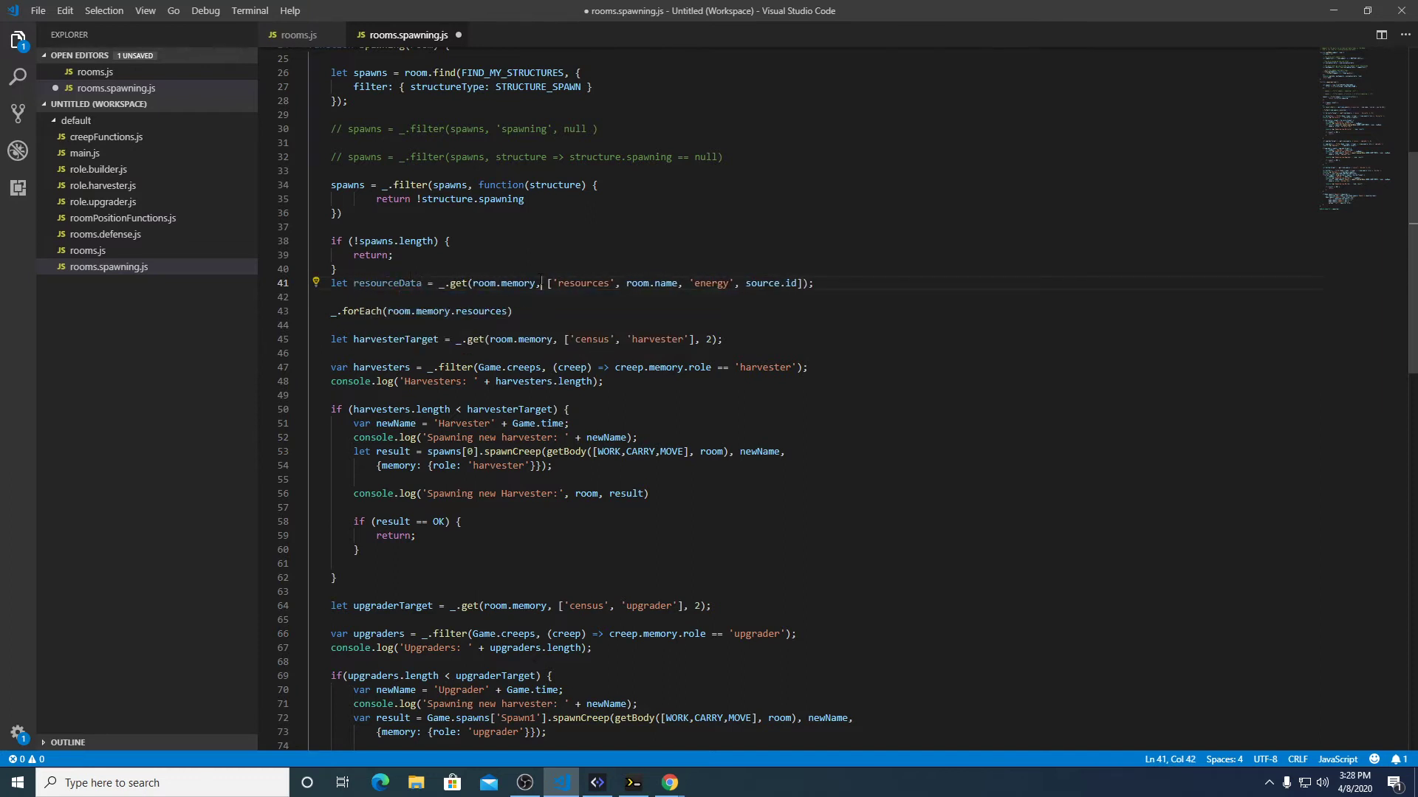
pyautogui.doubleClick(583, 283)
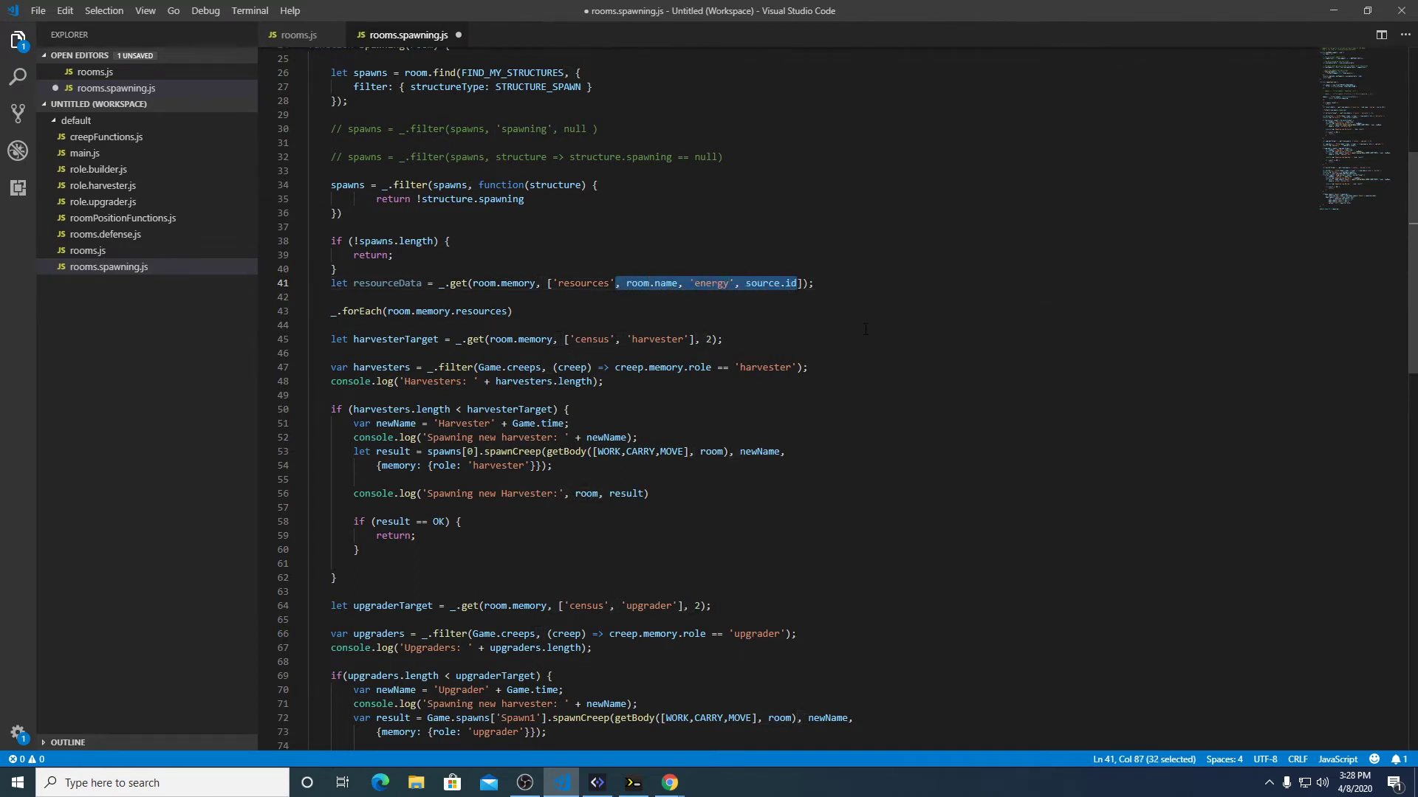
pyautogui.press('Delete')
pyautogui.write('_.forEach(')
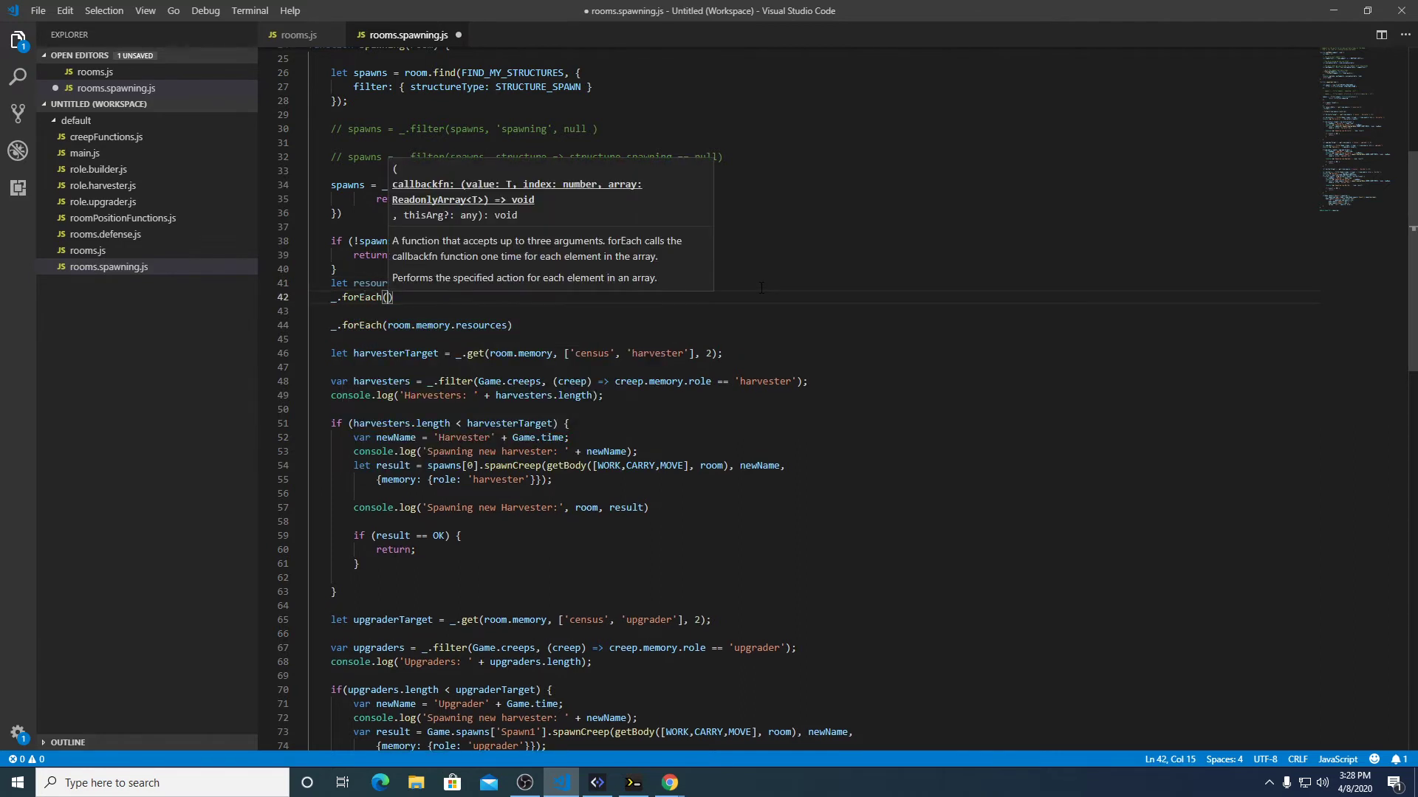
# Write _.forEach(resourceData, function(targetRoom){}) in rooms.spawning.js.
pyautogui.write('re')
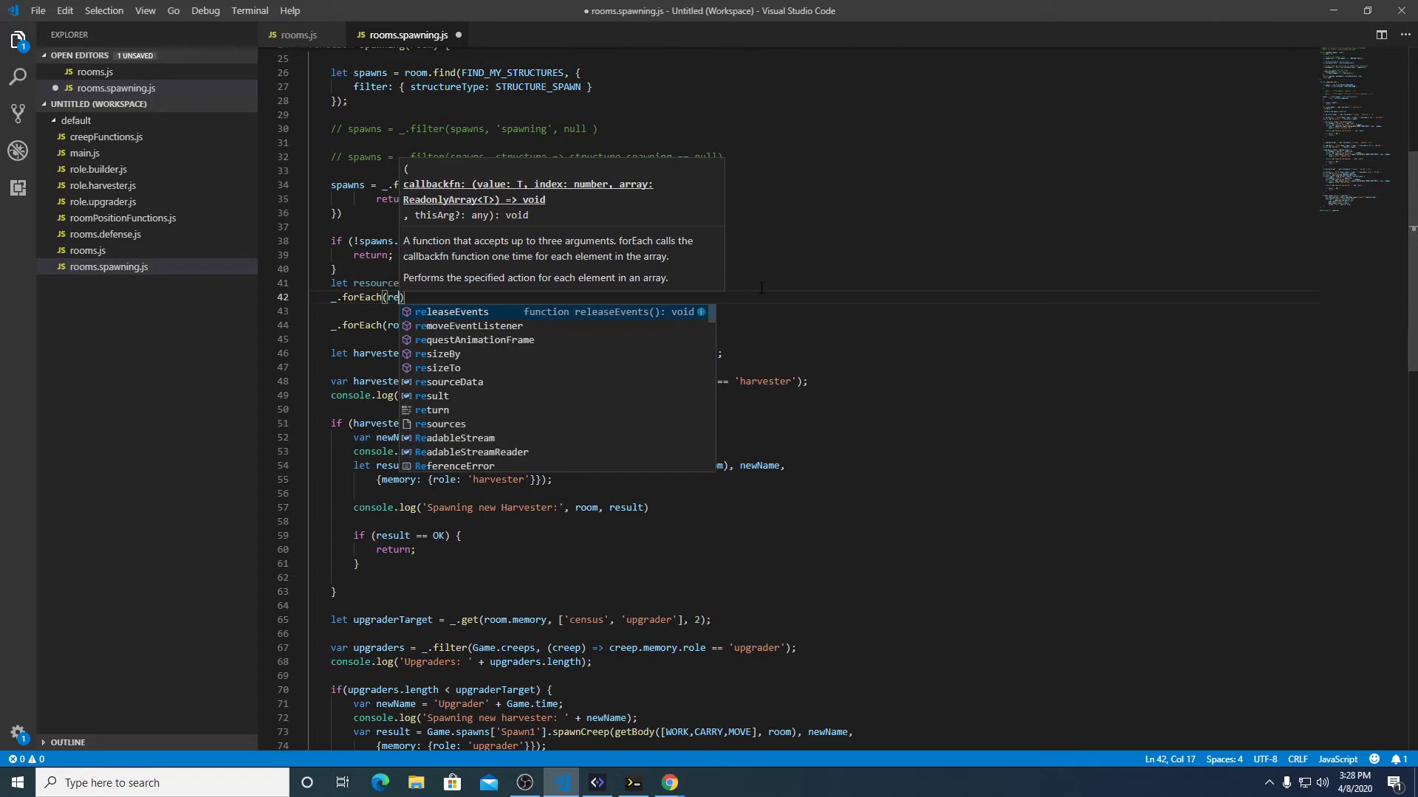
pyautogui.write('sourceData,')
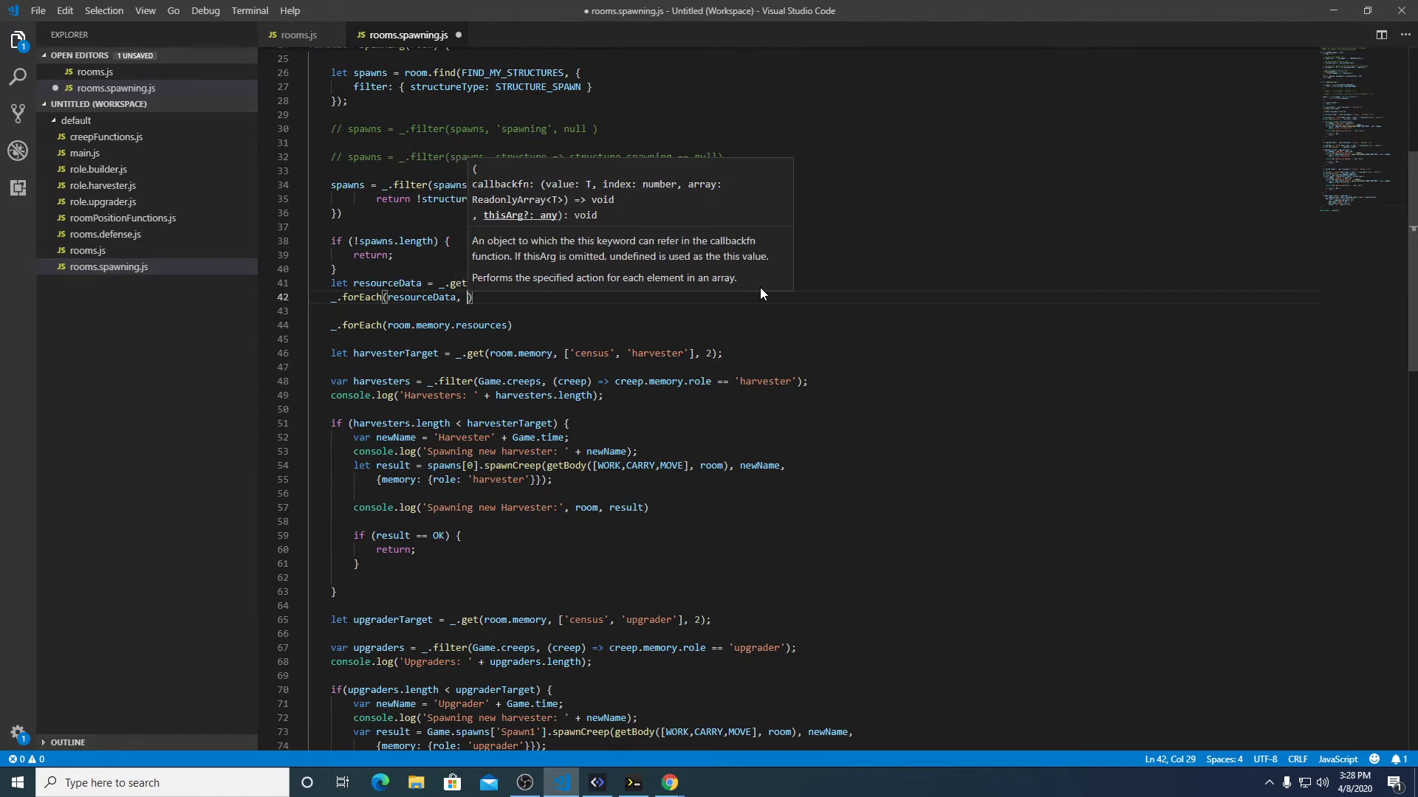
pyautogui.write('function')
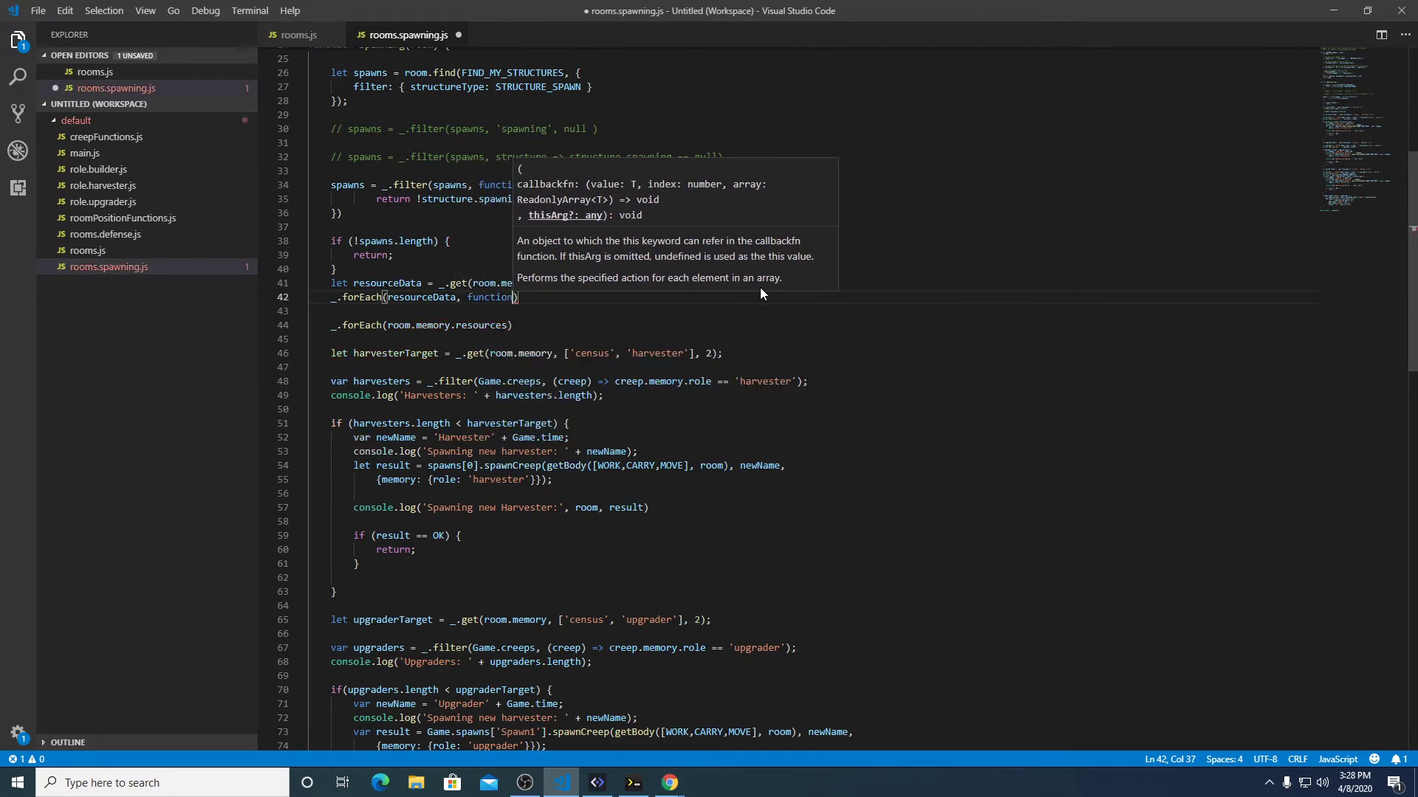
pyautogui.write('room')
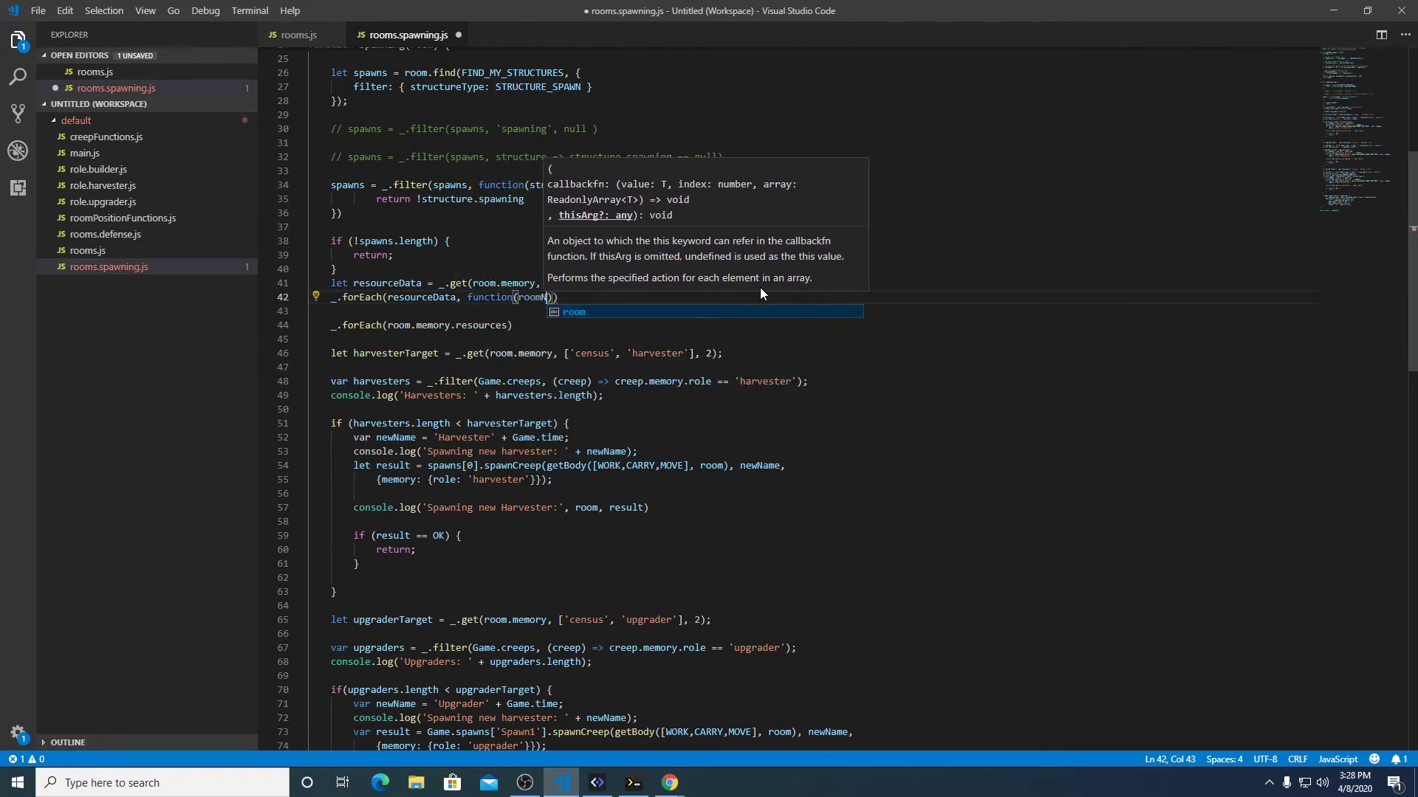
pyautogui.write('Name')
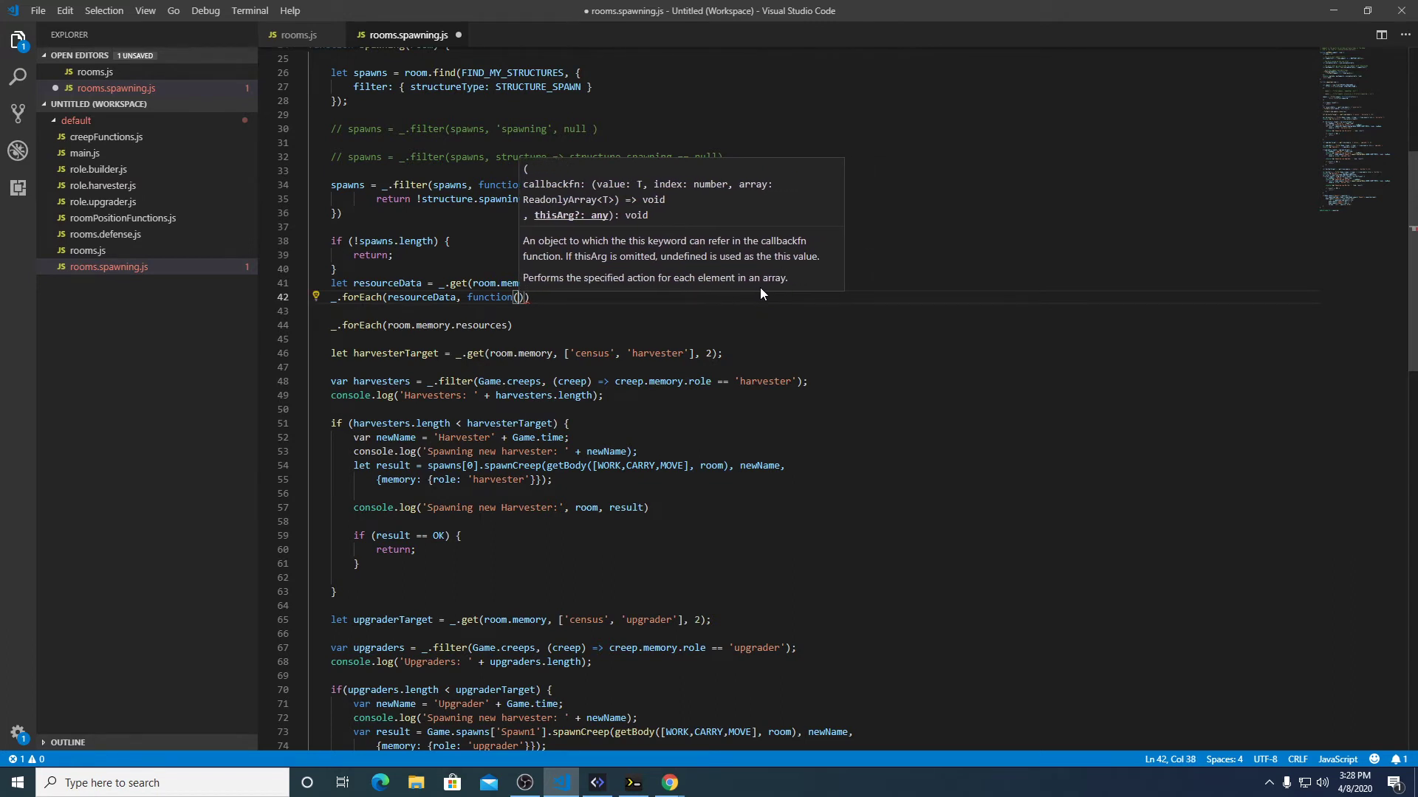
pyautogui.write('targetRoom')
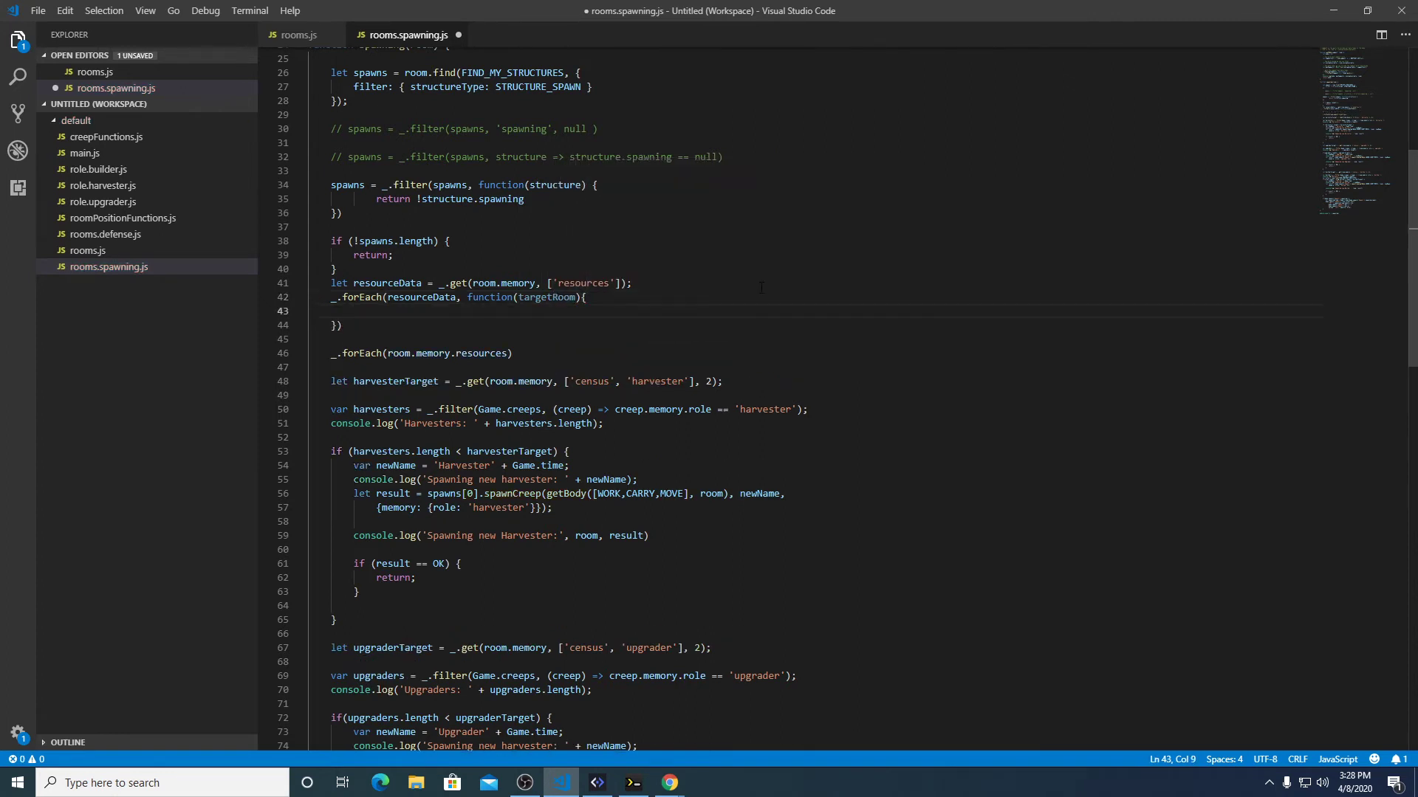
pyautogui.doubleClick(545, 297)
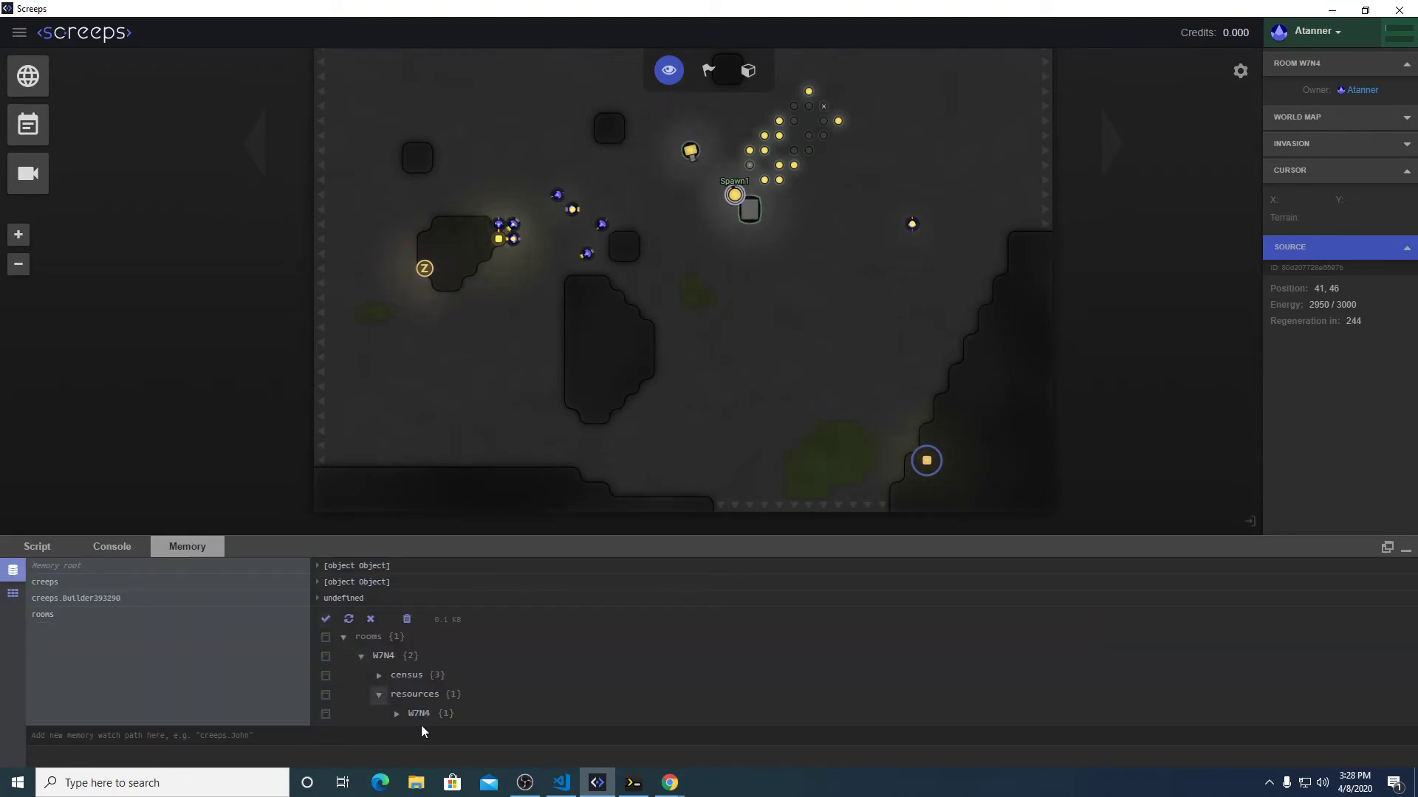
# Expand the W7N4 key under resources in Screeps memory to reveal its energy entry.
pyautogui.doubleClick(419, 713)
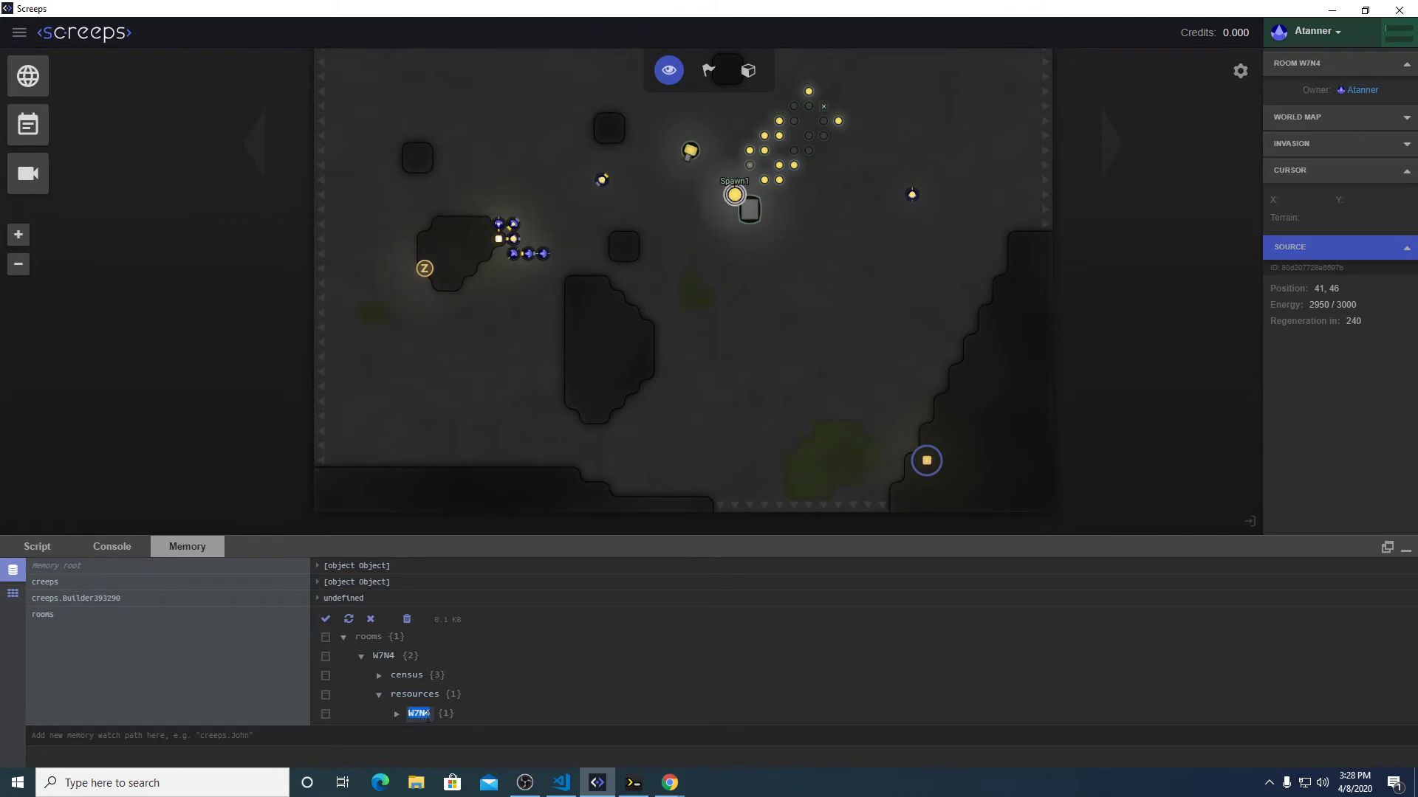
pyautogui.click(395, 714)
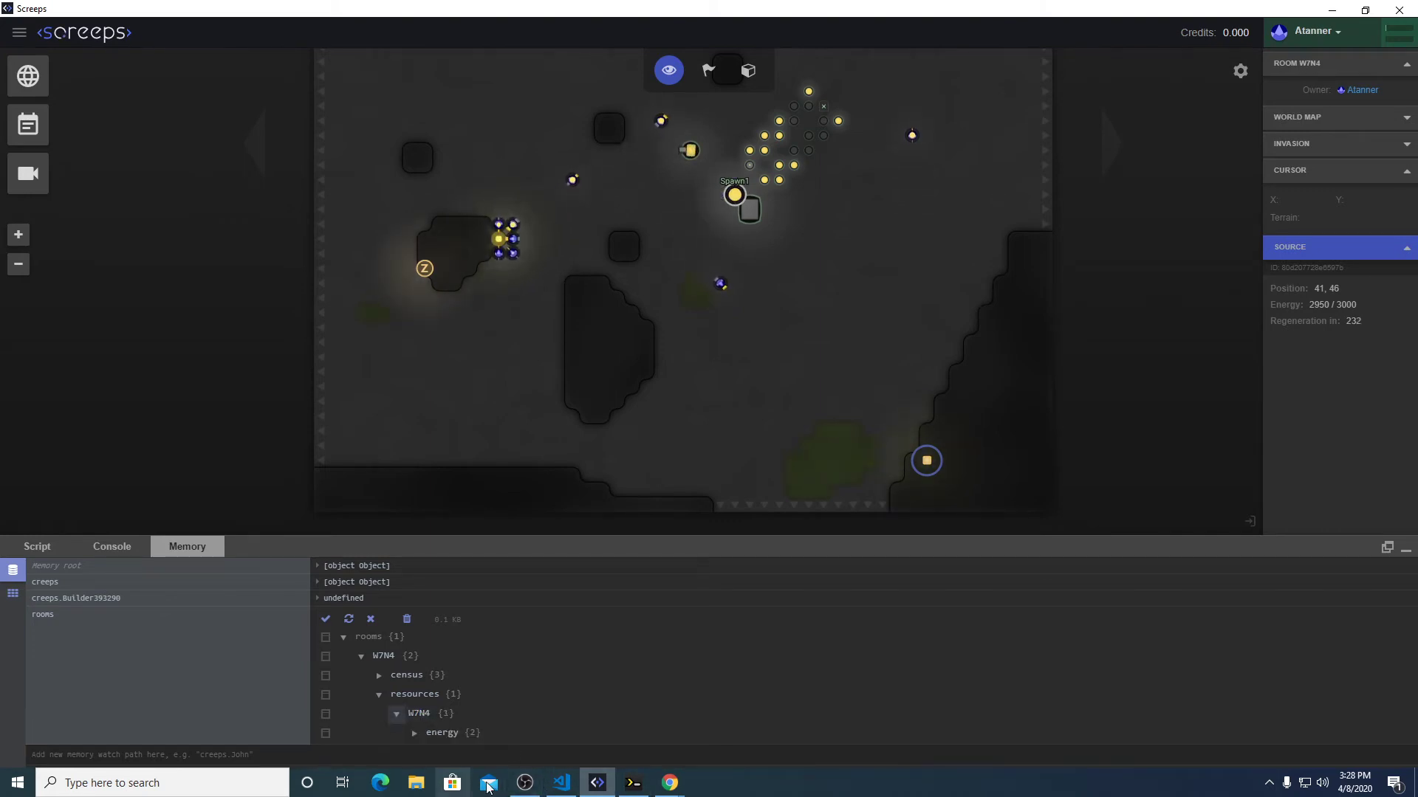
pyautogui.click(560, 783)
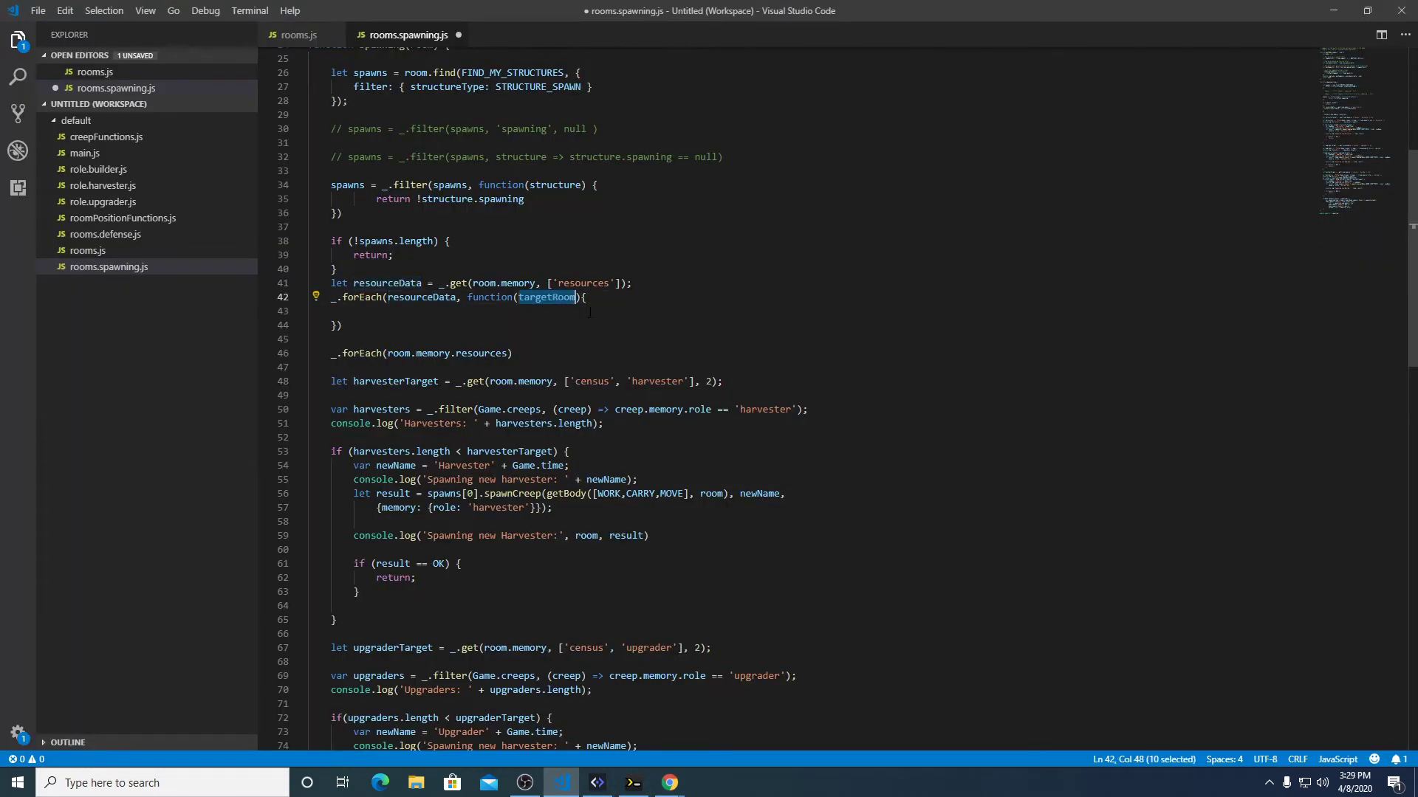
# Change the callback parameters to (data, key) and add console.log(JSON.stringify(data), key).
pyautogui.write('data,')
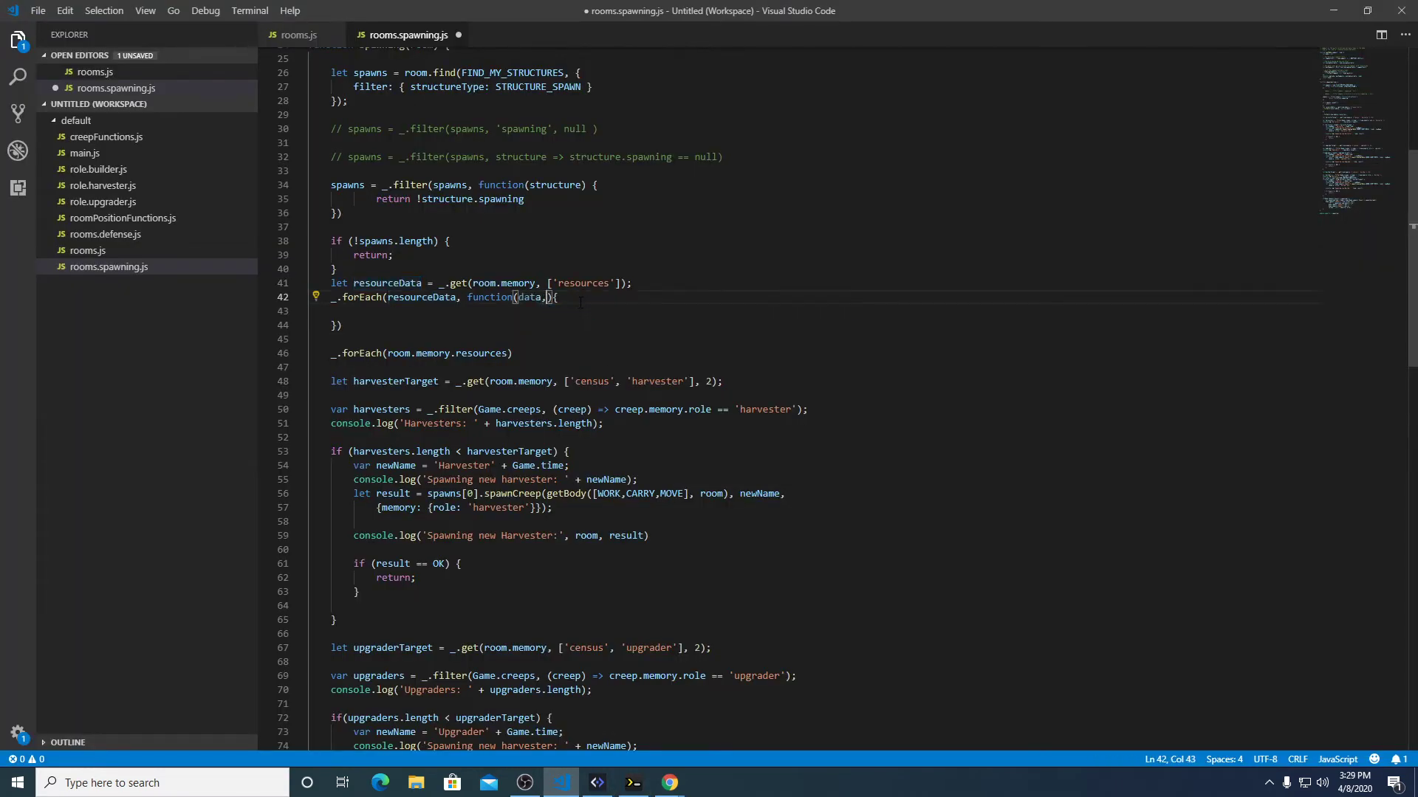
pyautogui.write('key')
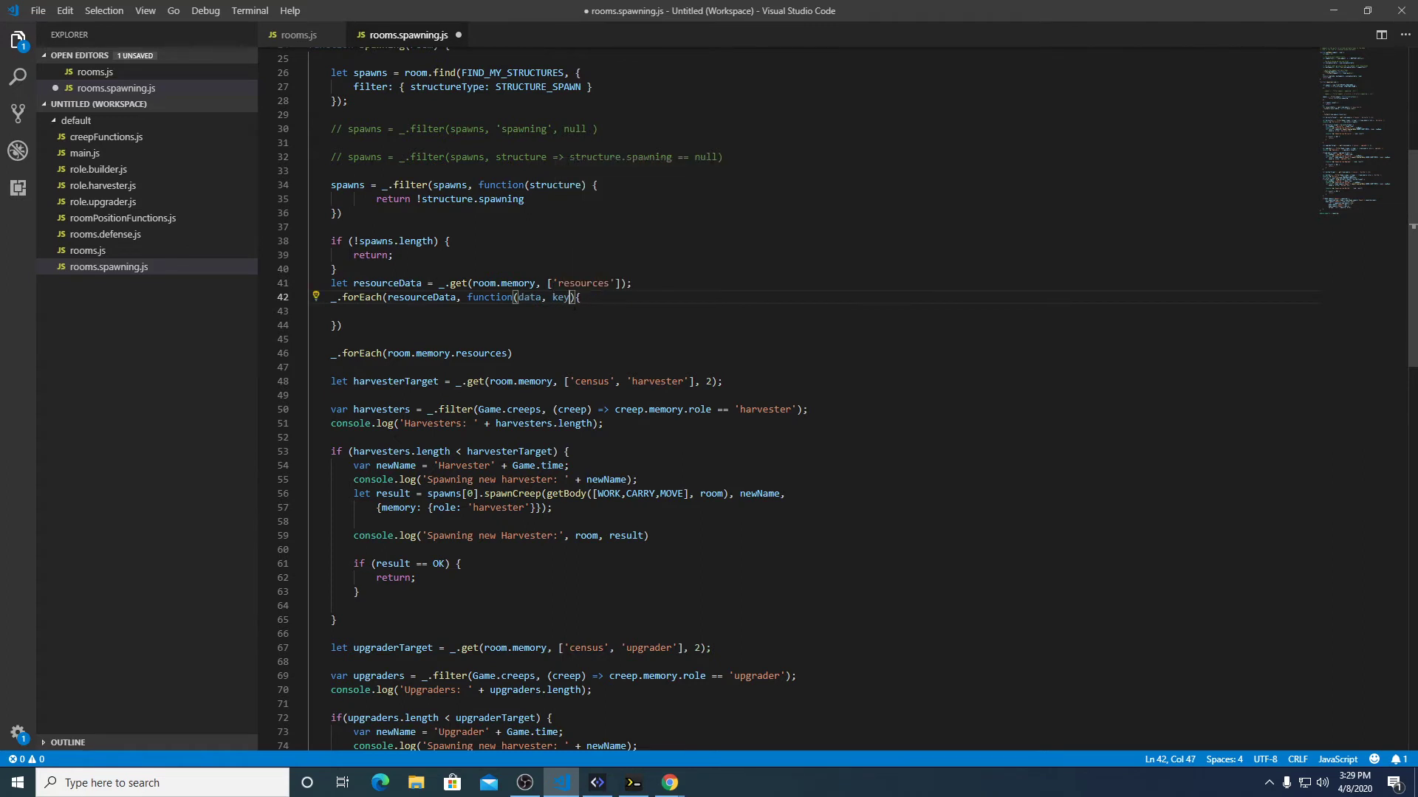
pyautogui.write('cons')
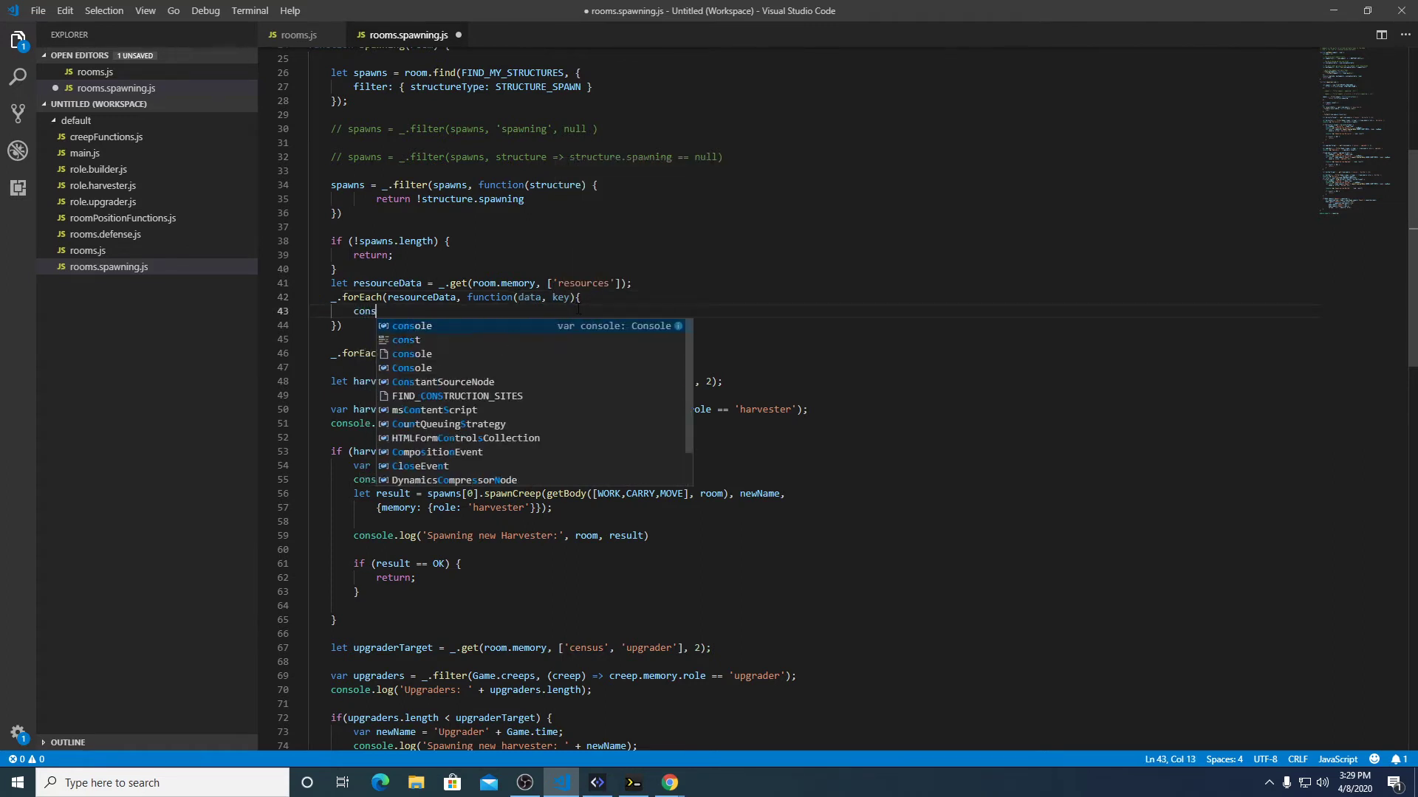
pyautogui.write('ole.log(data, key')
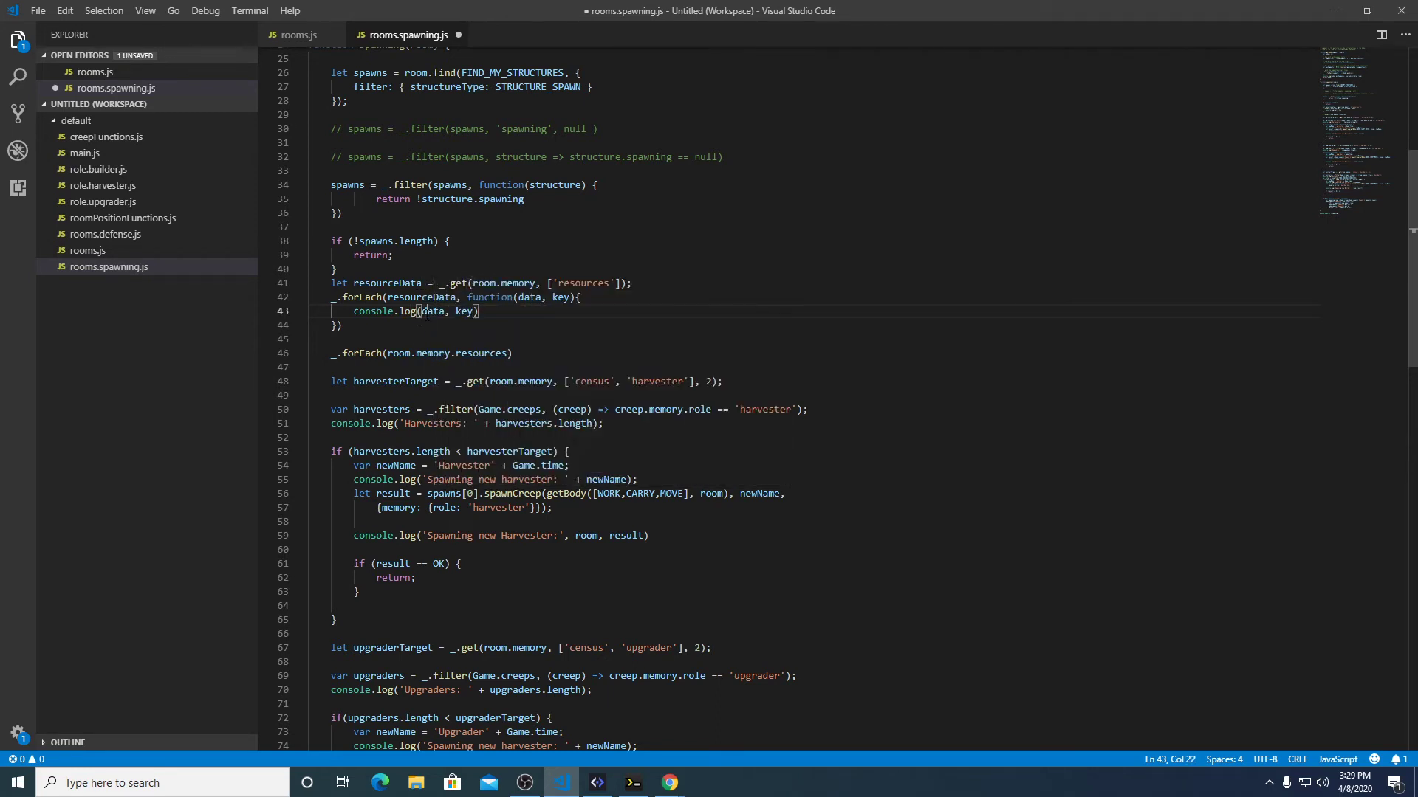
pyautogui.write('JSON.s')
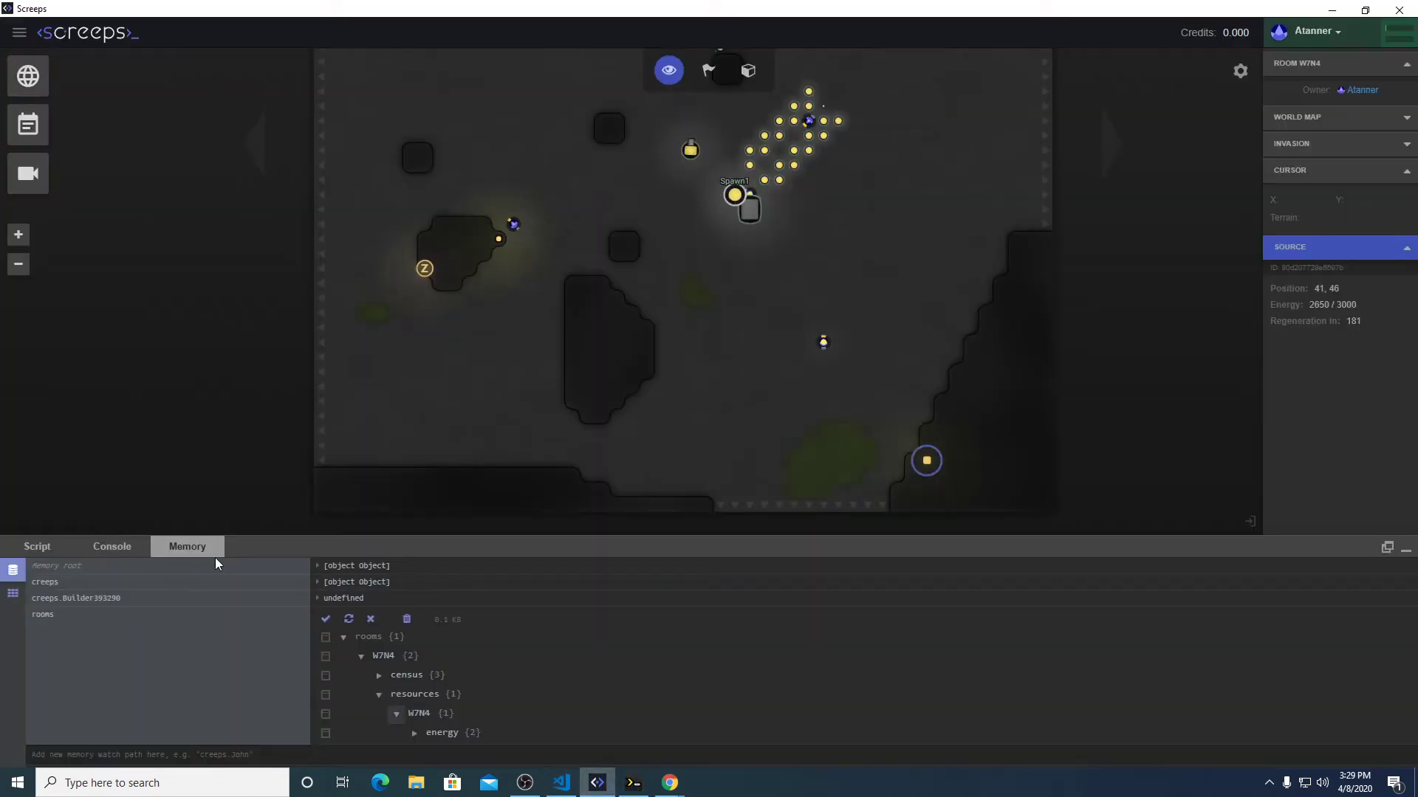
# Open the Screeps Console and select a source id in the logged W7N4 energy JSON.
pyautogui.click(111, 546)
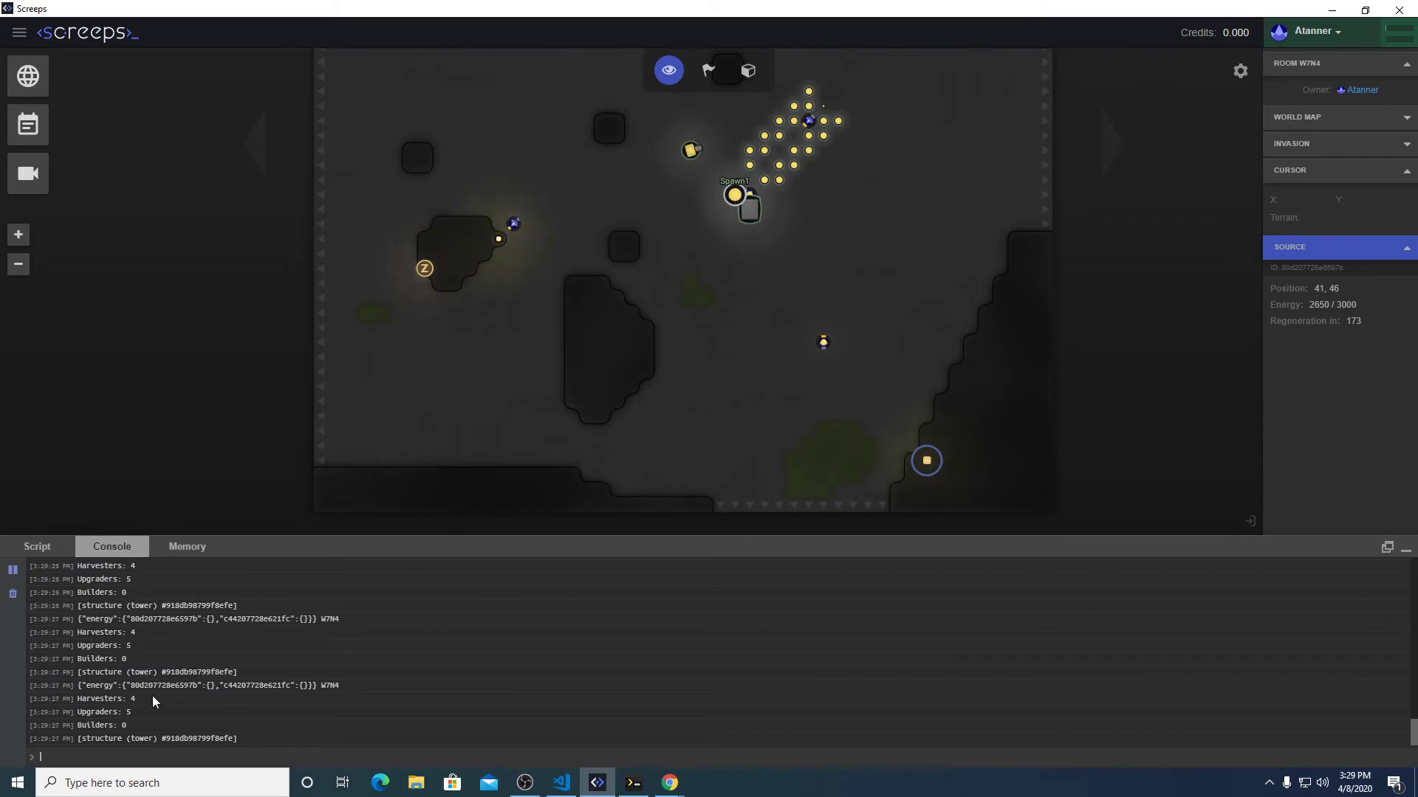
pyautogui.doubleClick(100, 685)
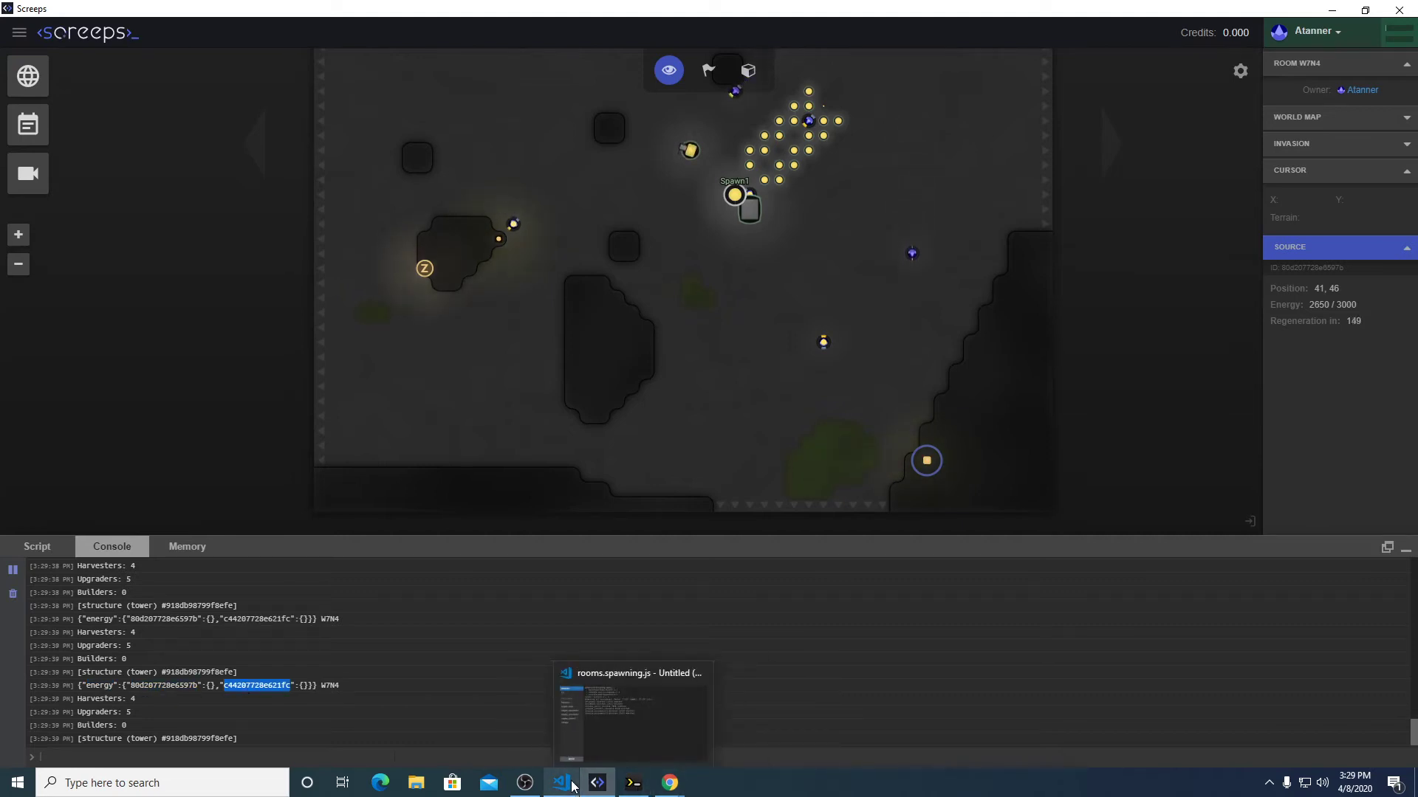
pyautogui.moveTo(565, 782)
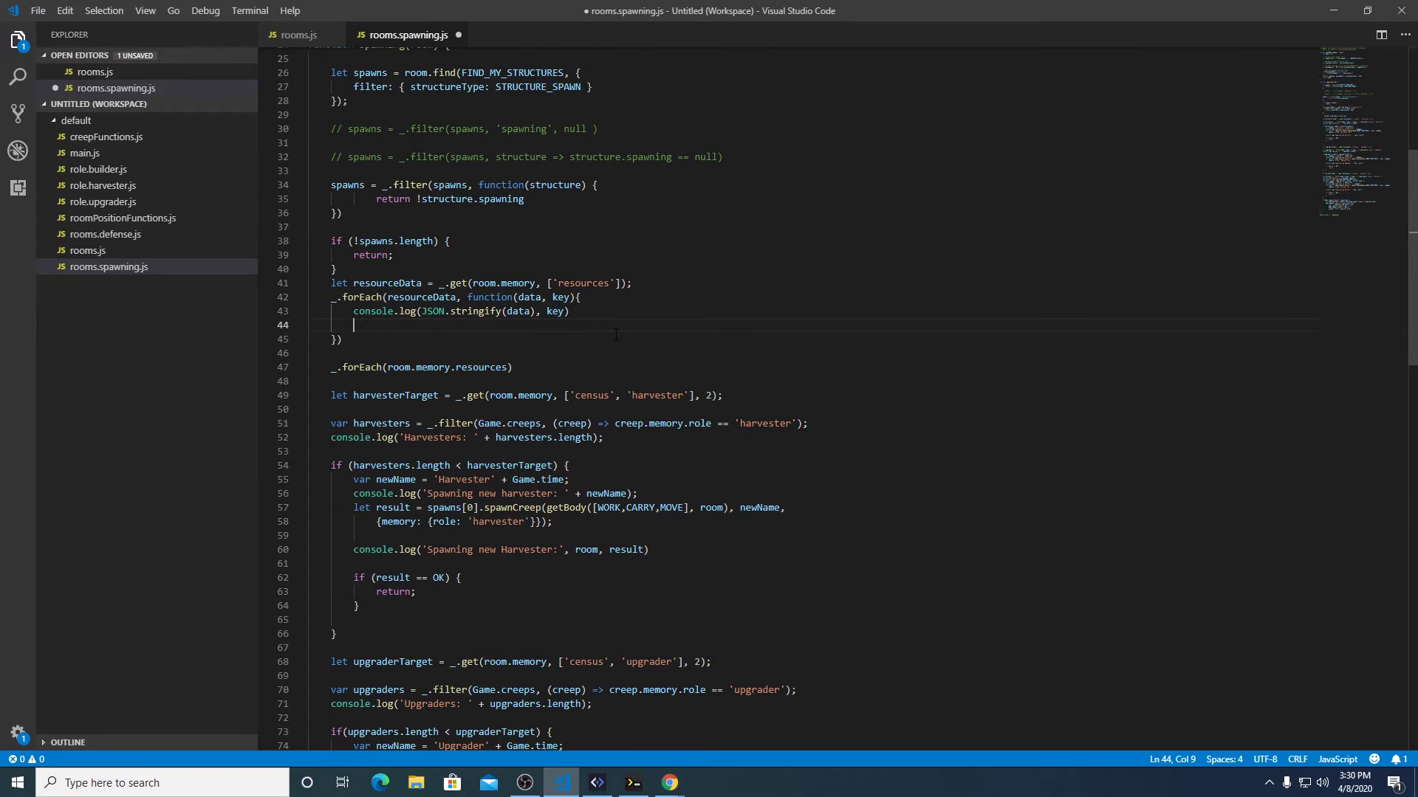
# Write _.forEach(data, function(sourceId)) on line 44 inside the outer forEach body.
pyautogui.write('_.forEach')
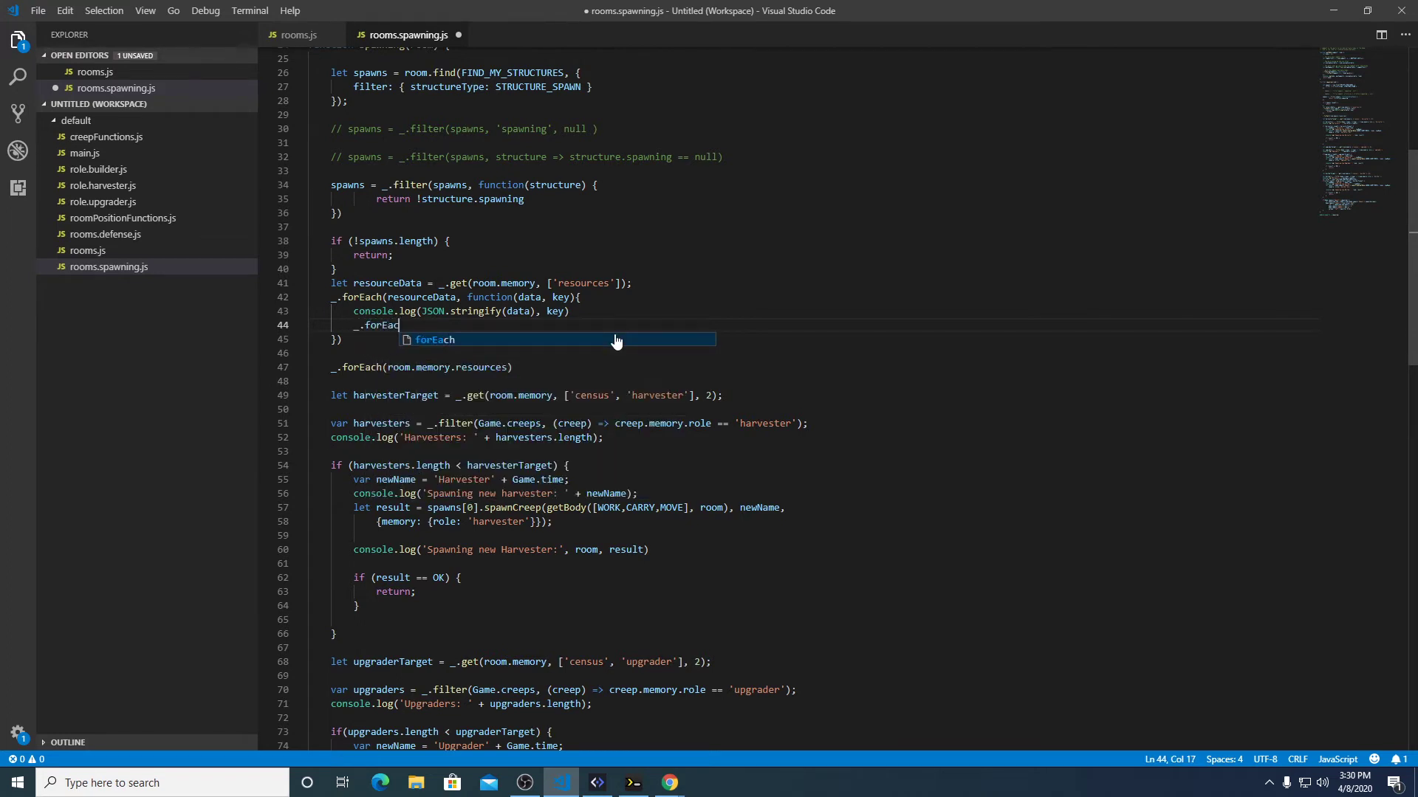
pyautogui.write('h(data,')
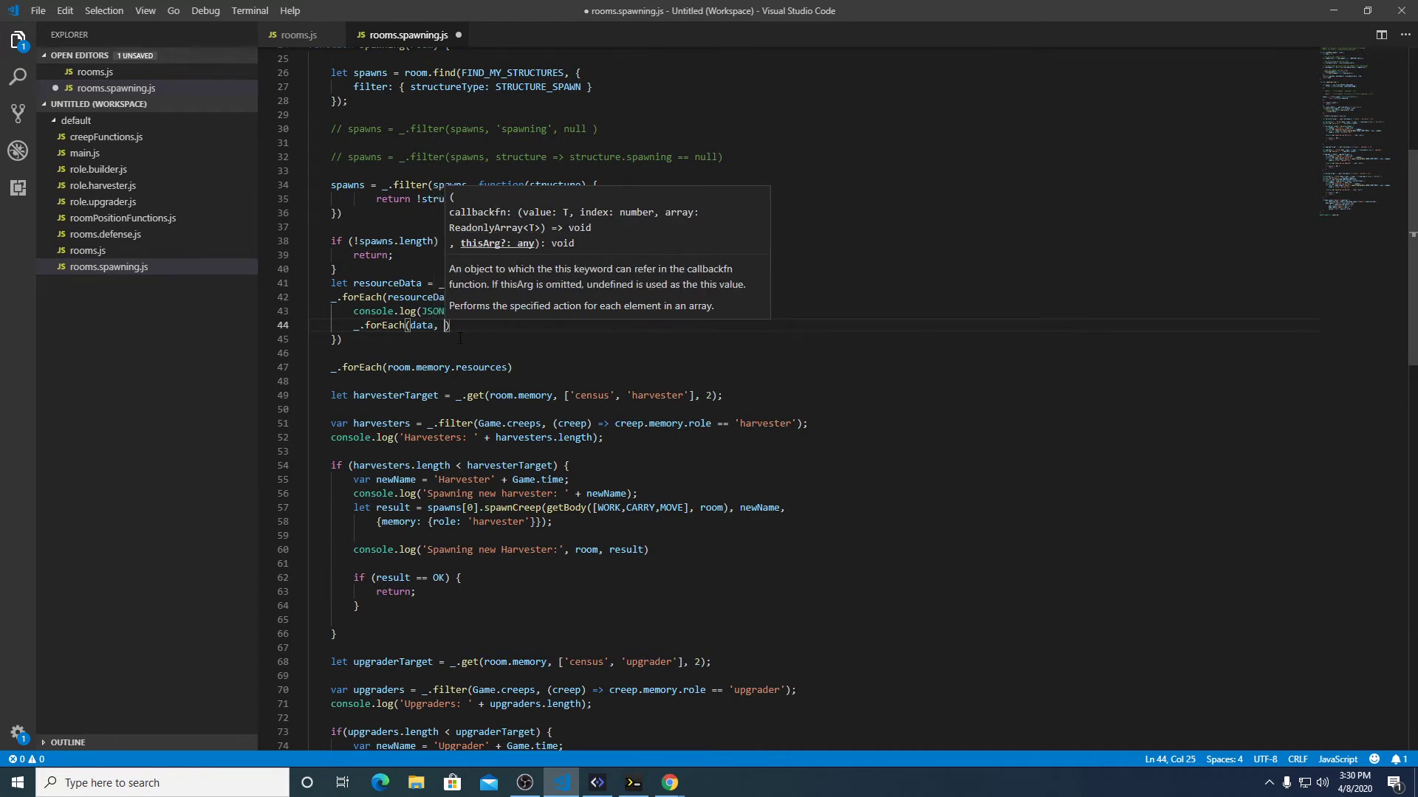
pyautogui.write('function(sourceId')
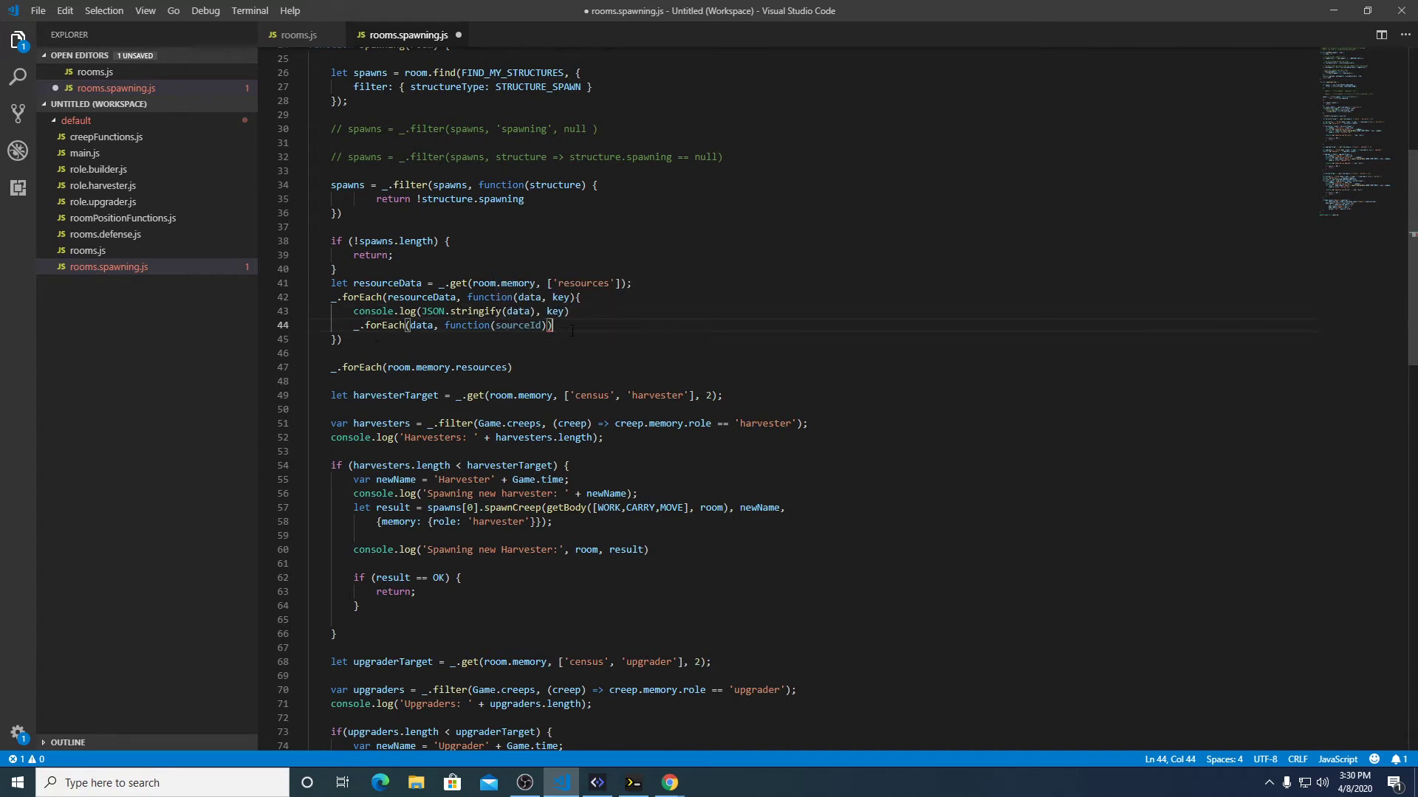
# Make the inner loop's console.log print sourceId with Game.getObjectById(sourceId), then save.
pyautogui.write('console.log(')
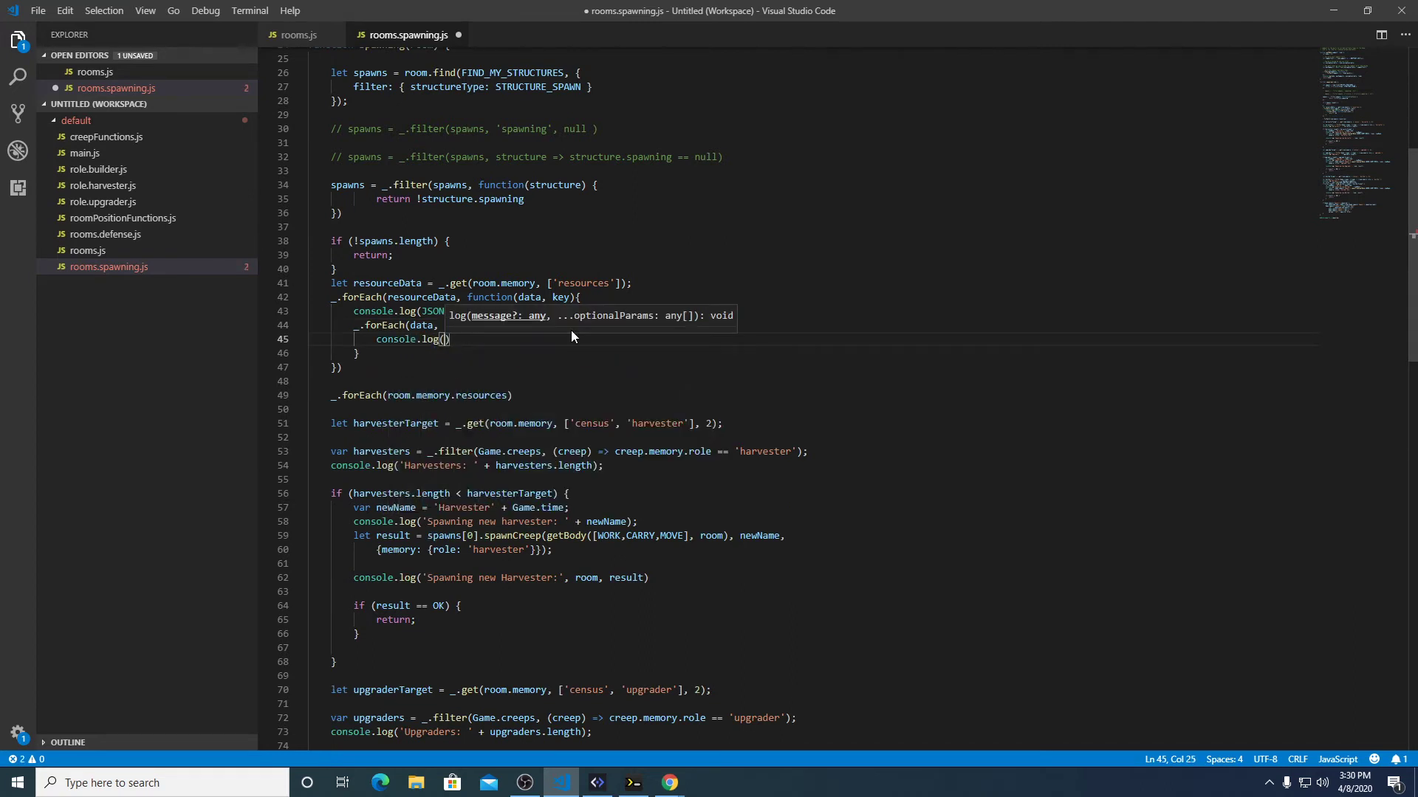
pyautogui.write('data')
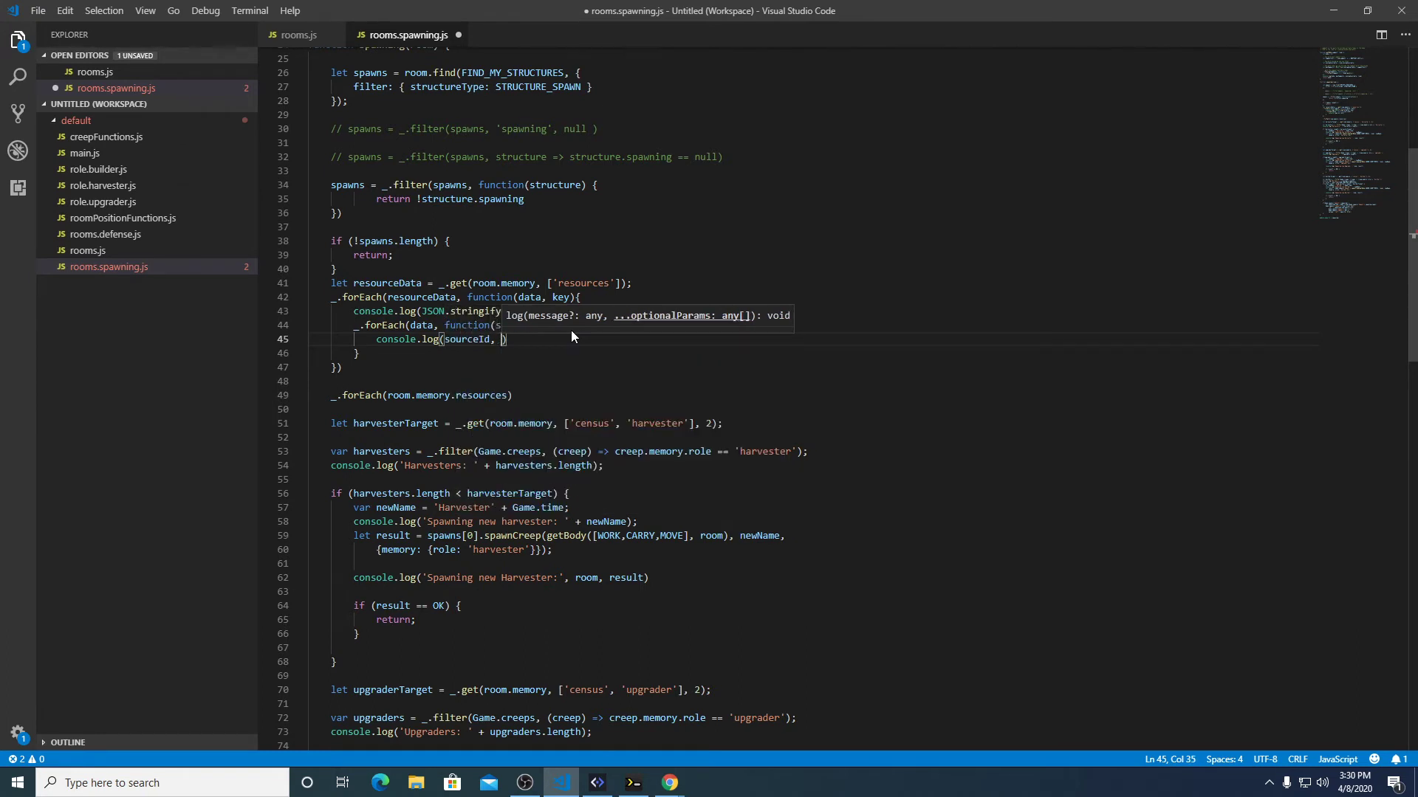
pyautogui.write('Game.get')
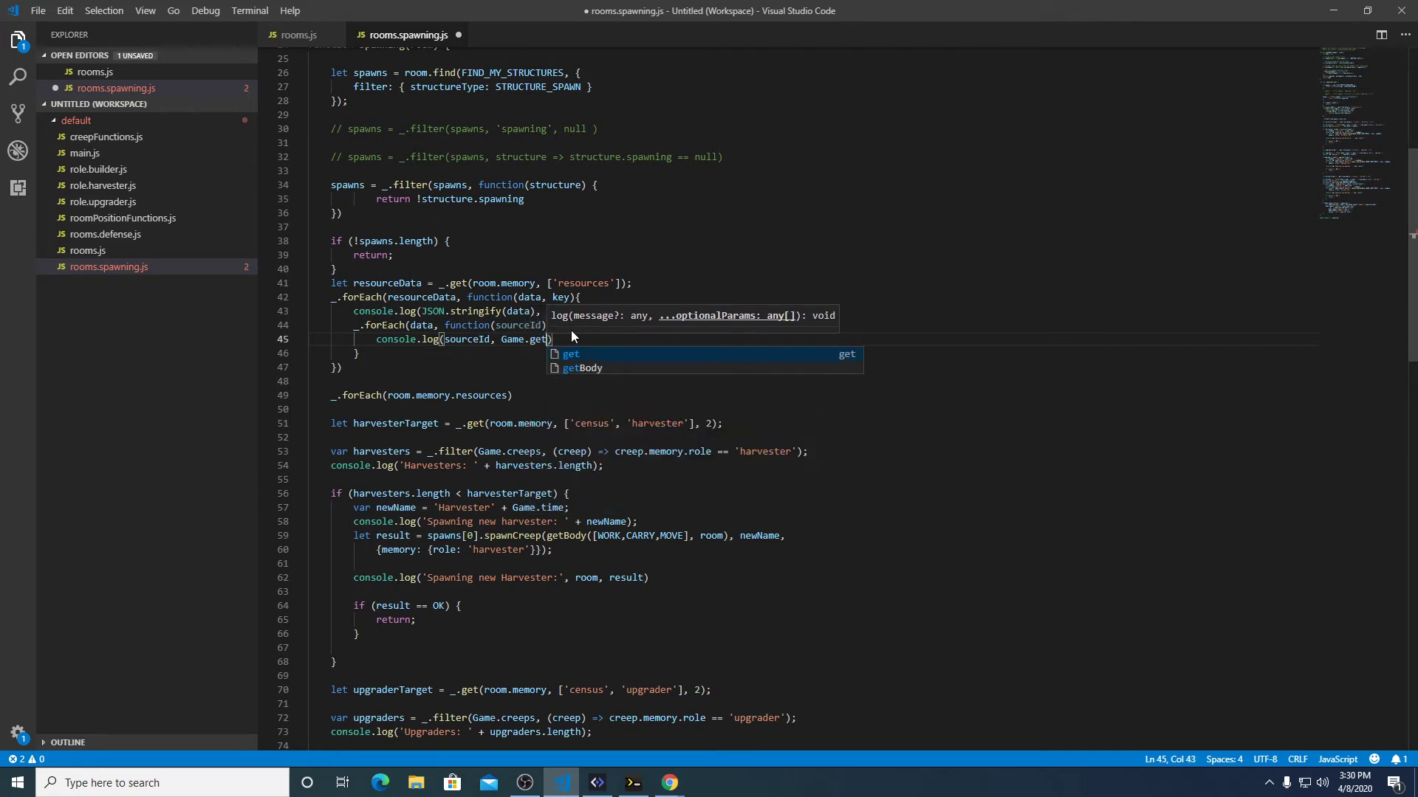
pyautogui.write('Objec')
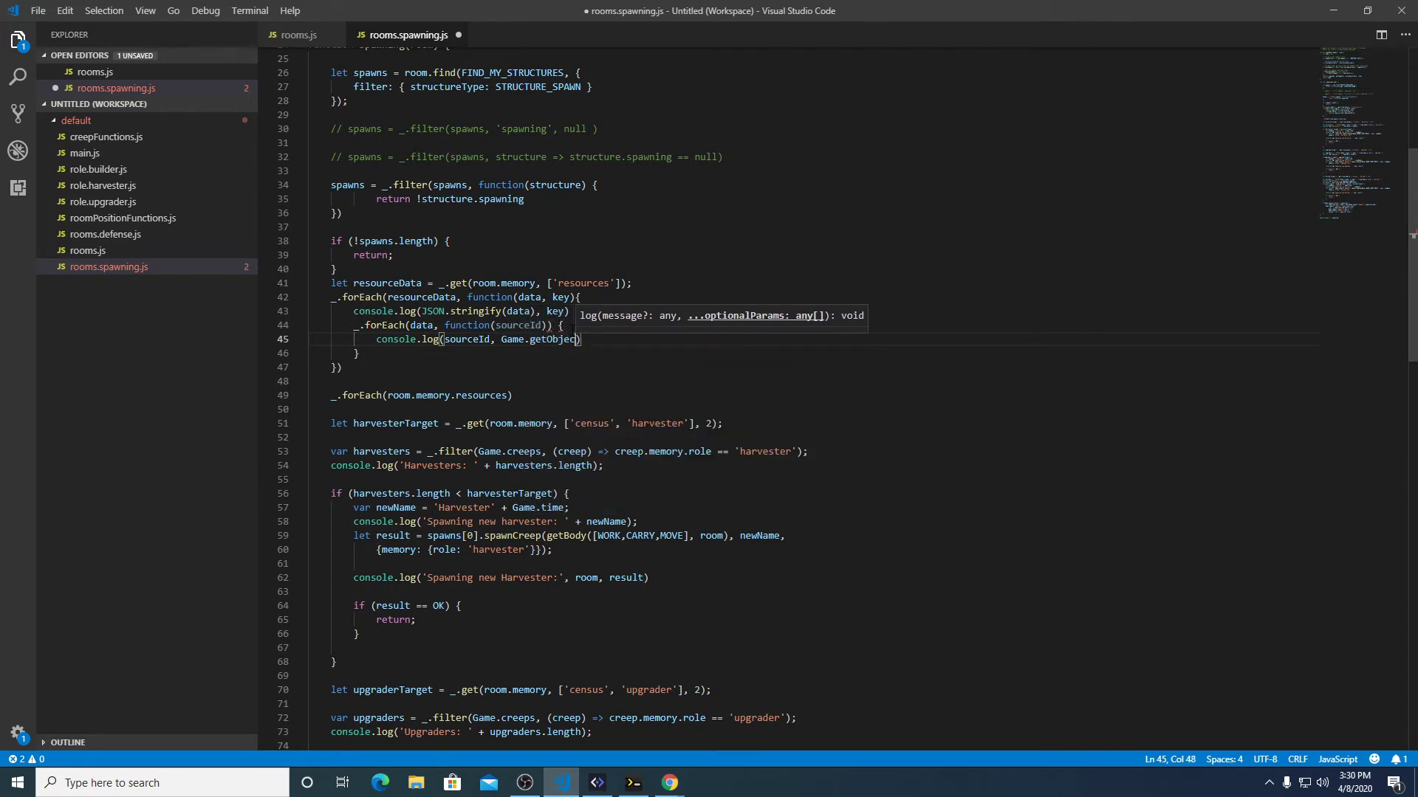
pyautogui.write('tById')
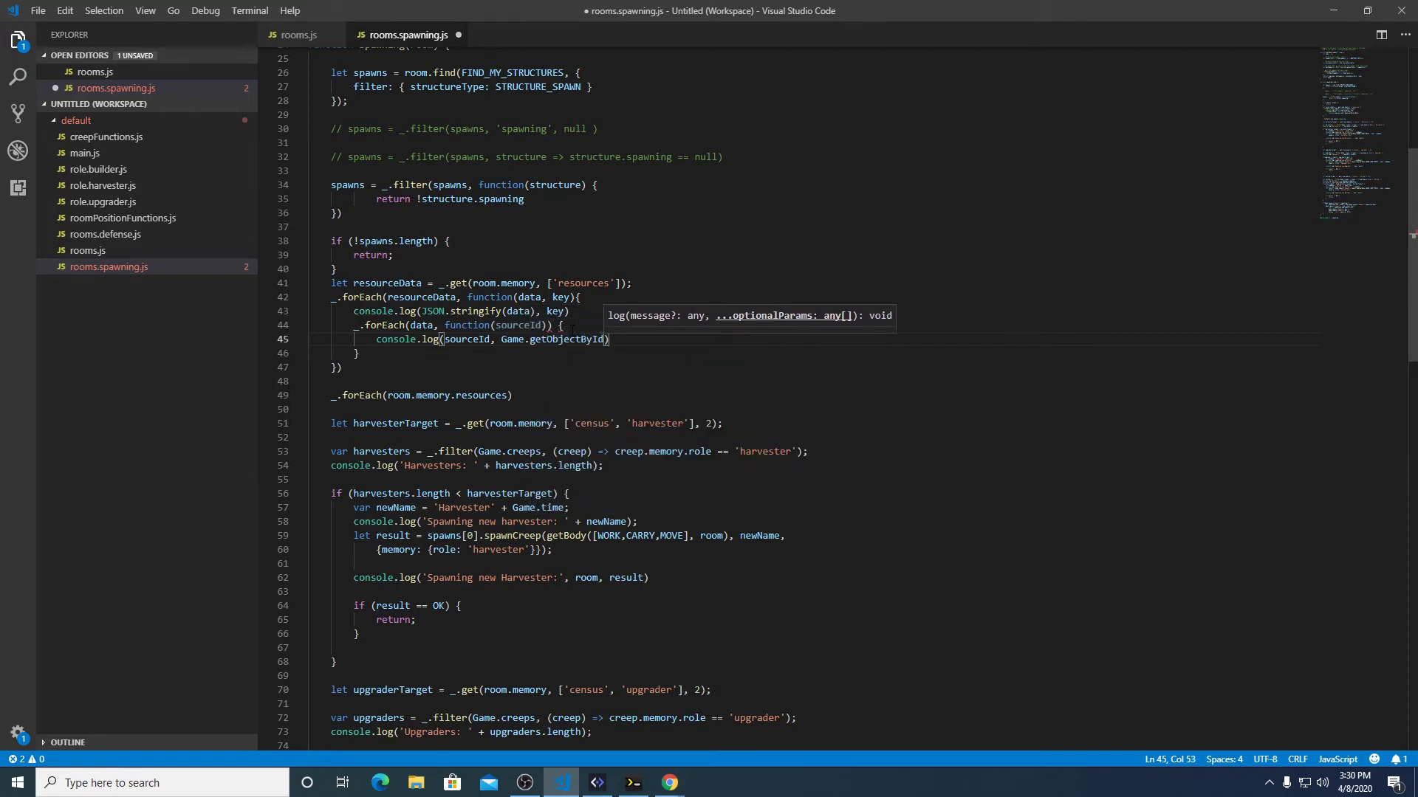
pyautogui.write('sourceId')
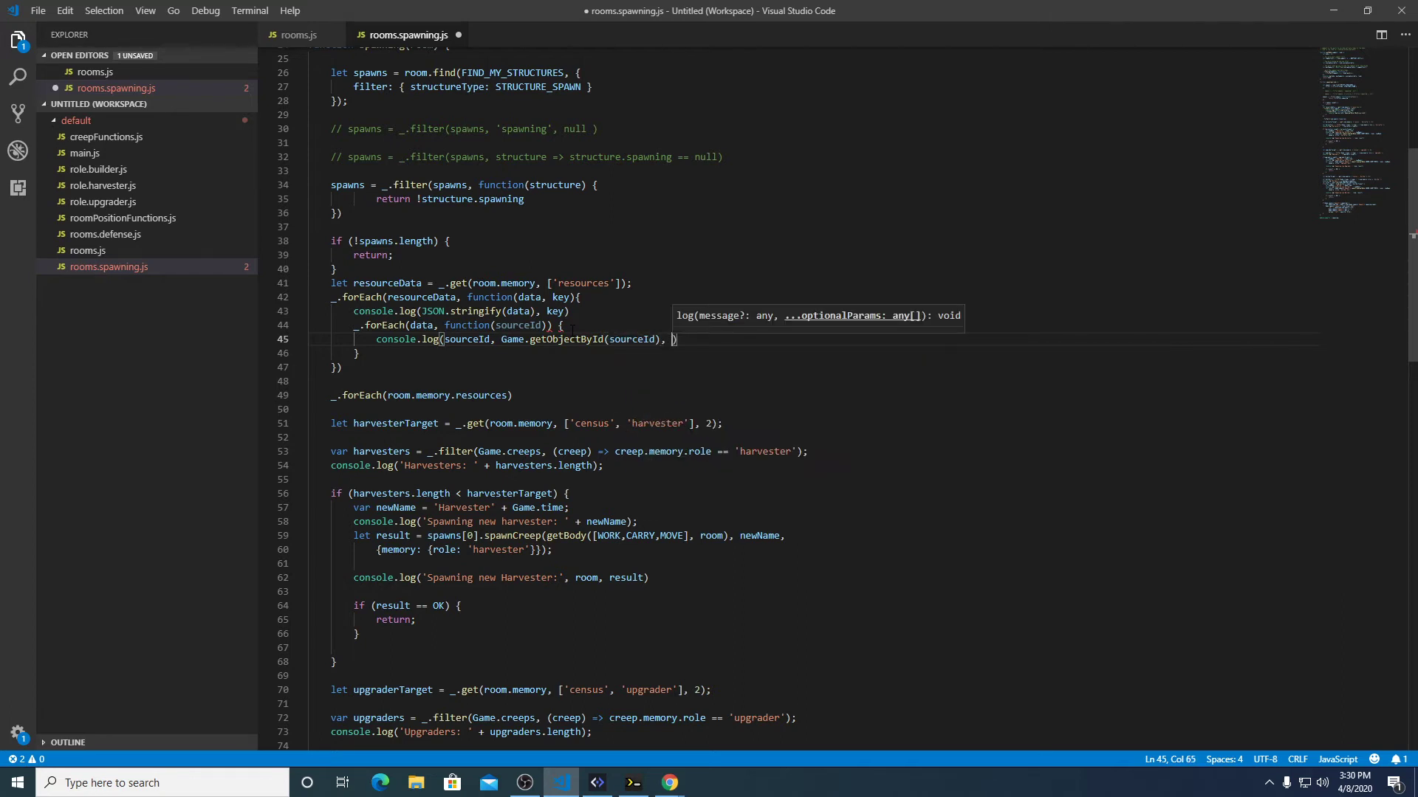
pyautogui.write('key')
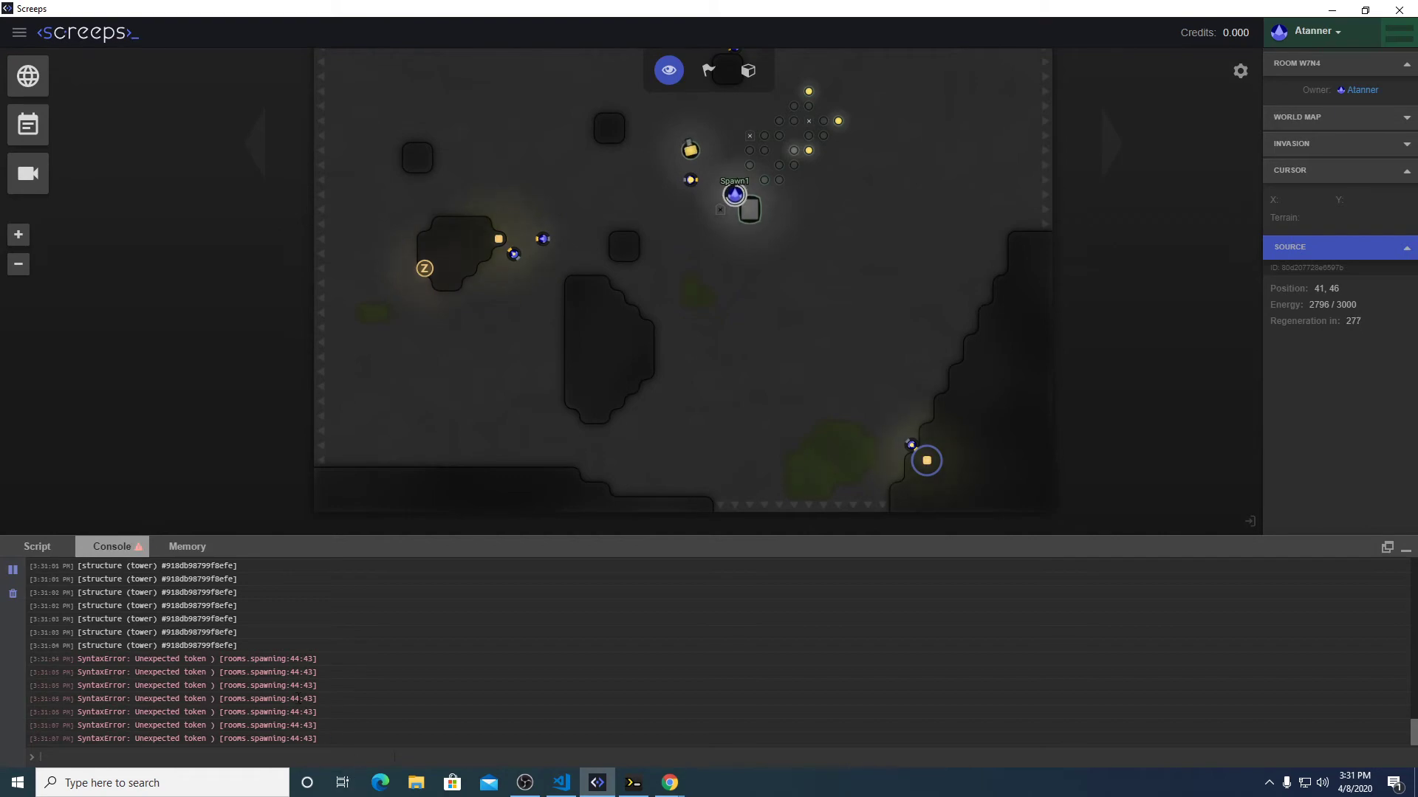
pyautogui.click(559, 782)
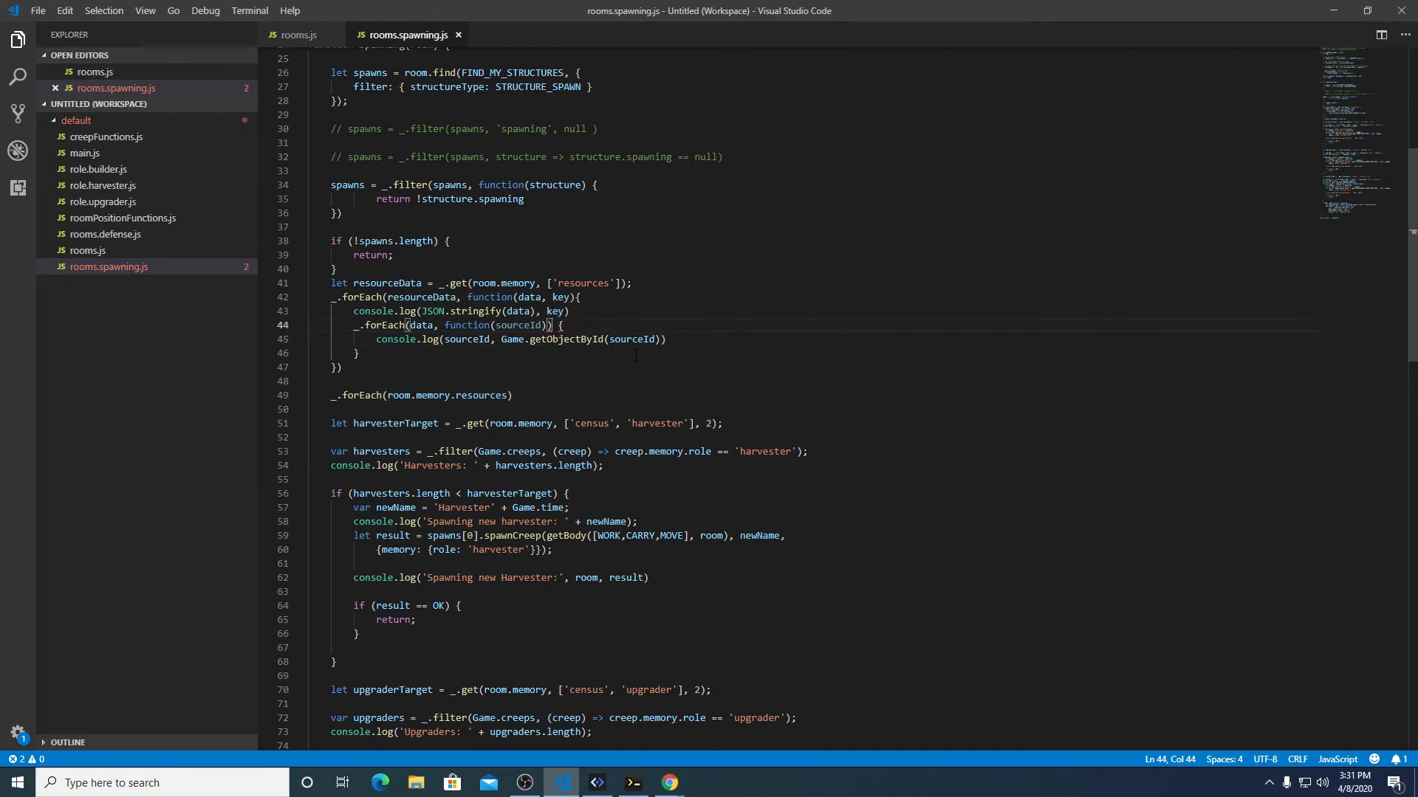
# Remove the extra ')' after function(sourceId) and check the Screeps console.
pyautogui.press('Backspace')
pyautogui.write(')')
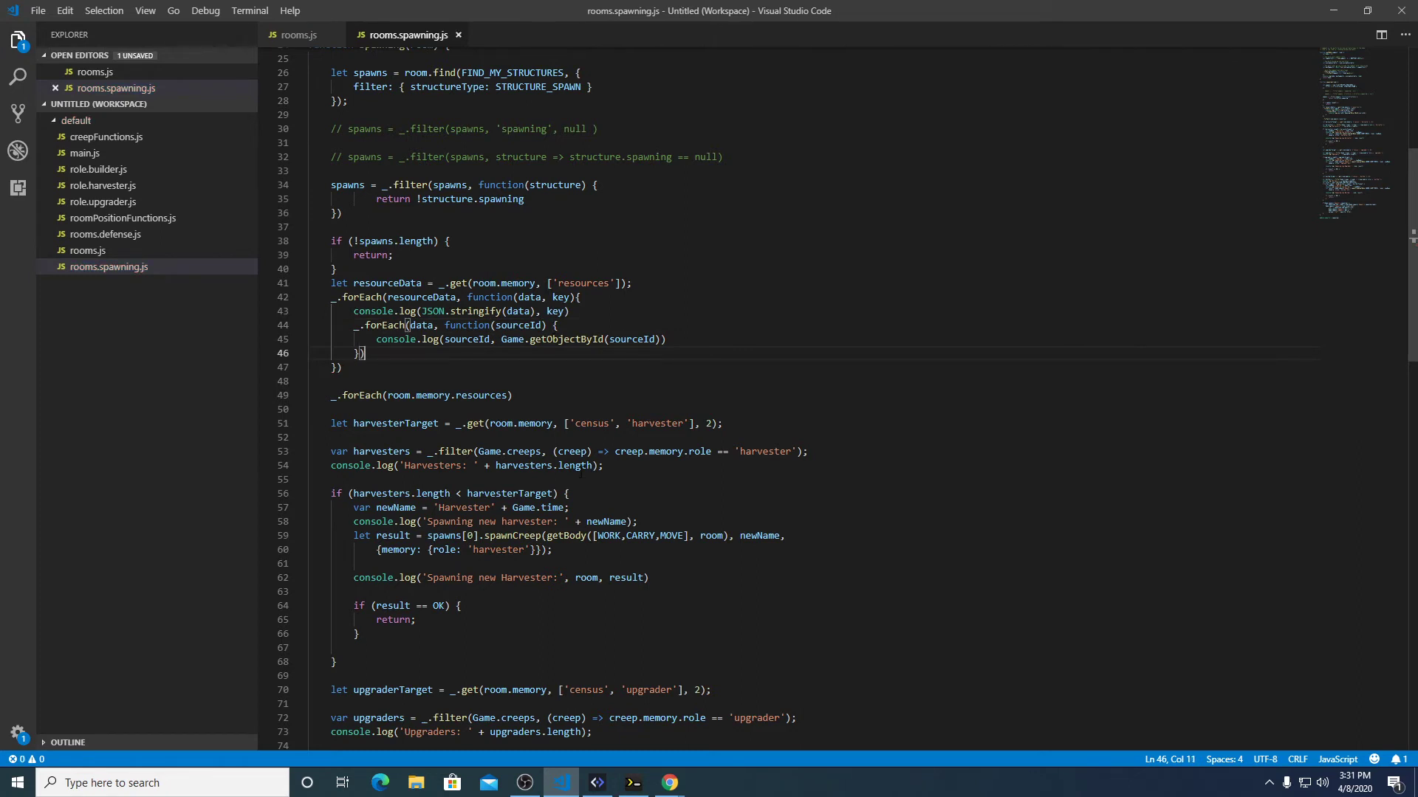
pyautogui.click(596, 782)
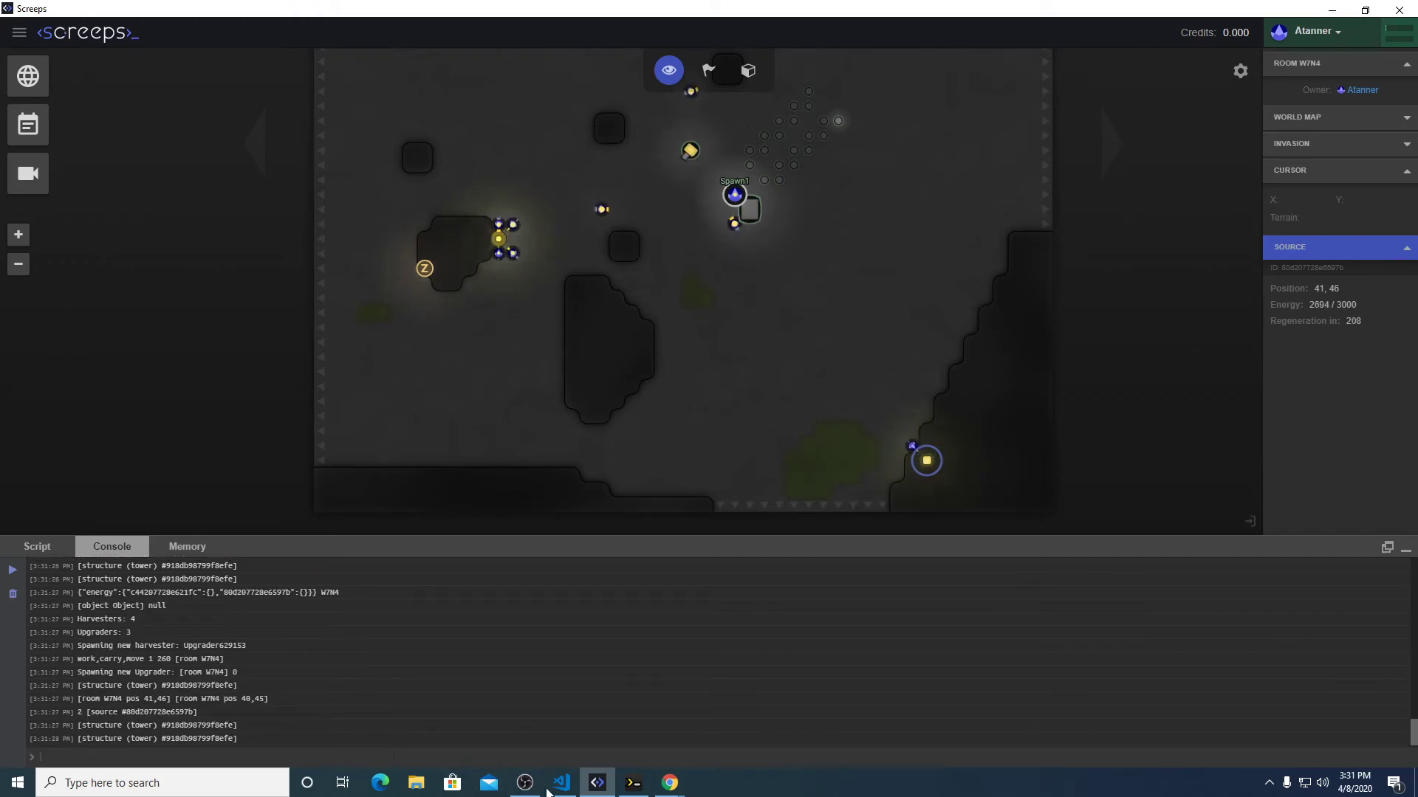
# Review the logged resource data and source lookups, then return to VS Code.
pyautogui.click(560, 782)
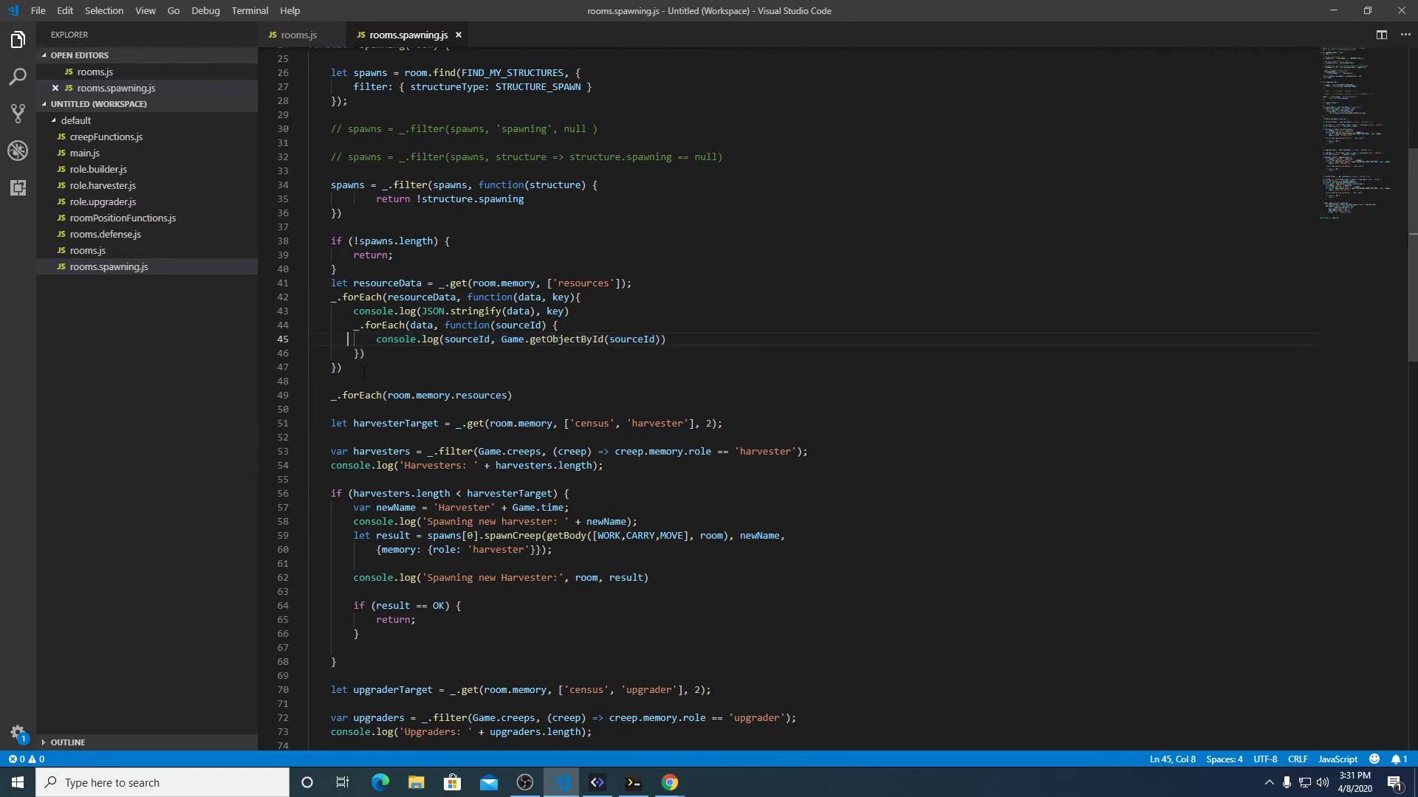
# Delete the leftover room.memory.resources loop line and relocate the resourceData block.
pyautogui.moveTo(330, 282); pyautogui.dragTo(364, 367)
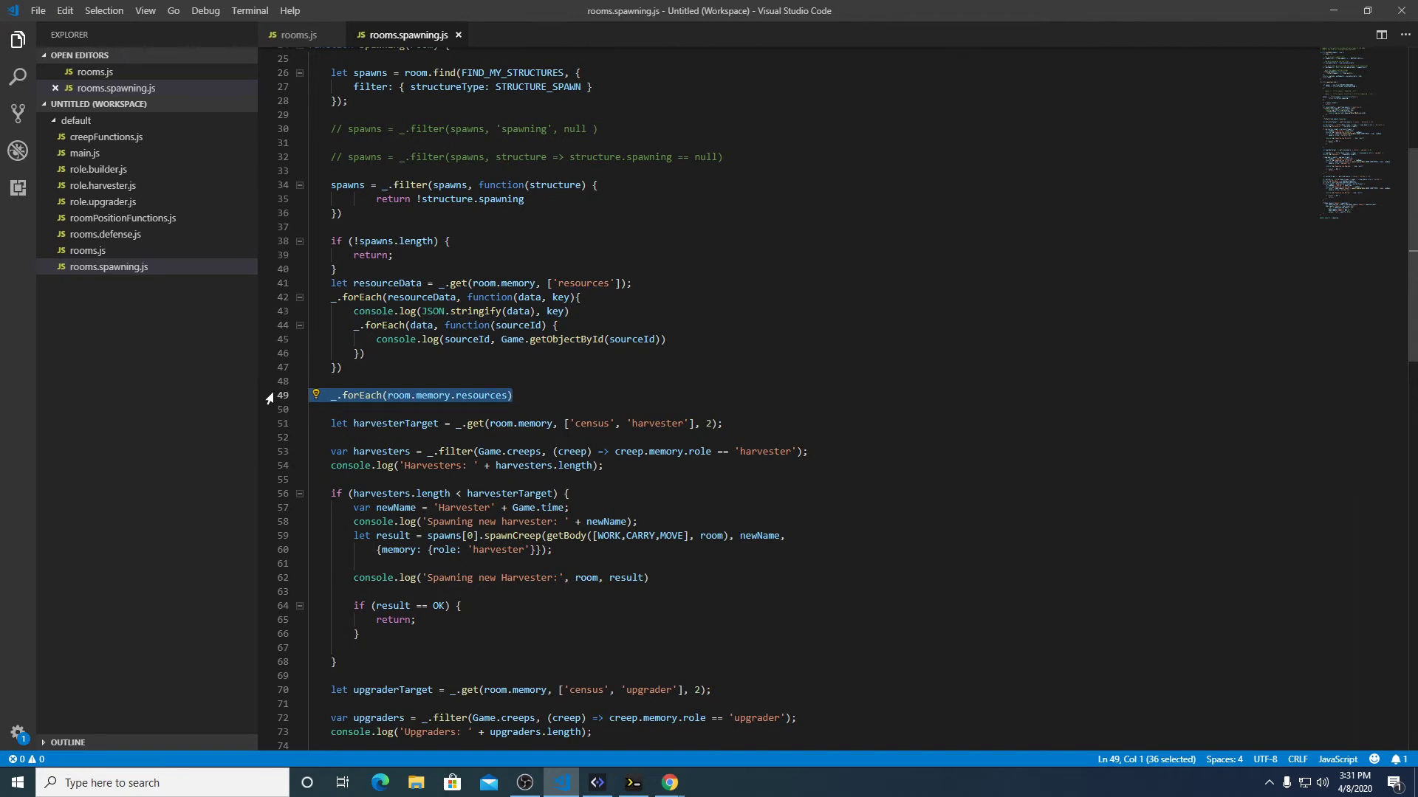
pyautogui.press('Delete')
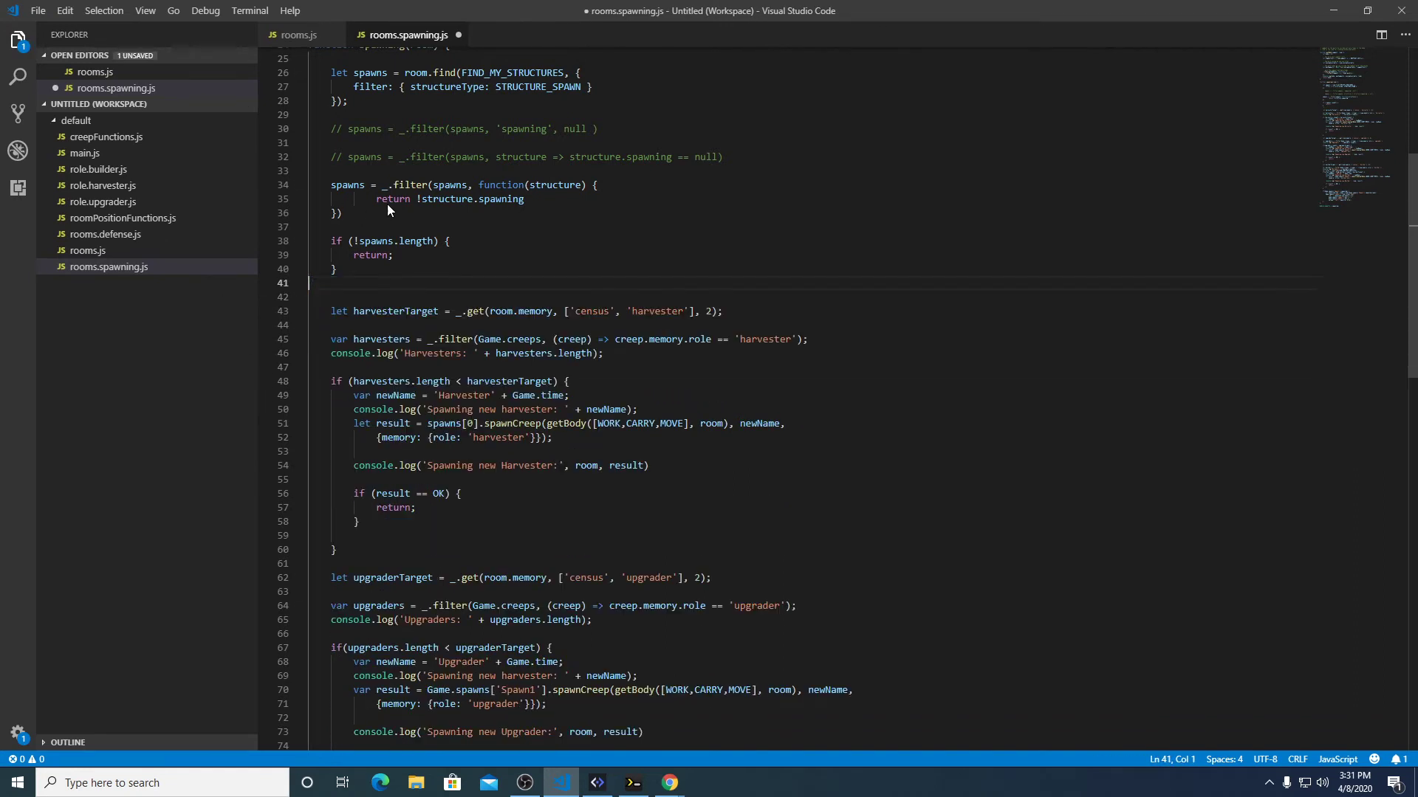
pyautogui.moveTo(742, 150)
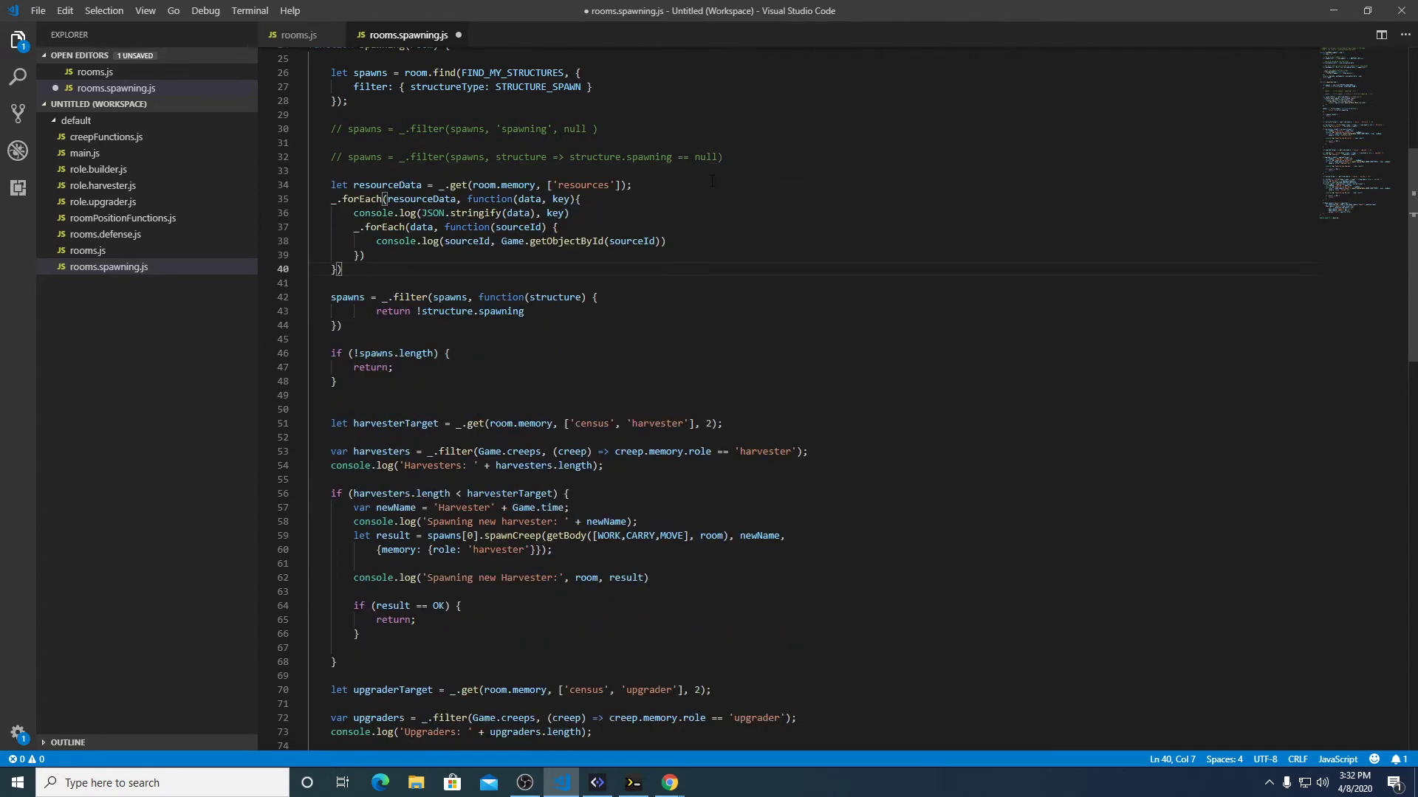
pyautogui.doubleClick(371, 367)
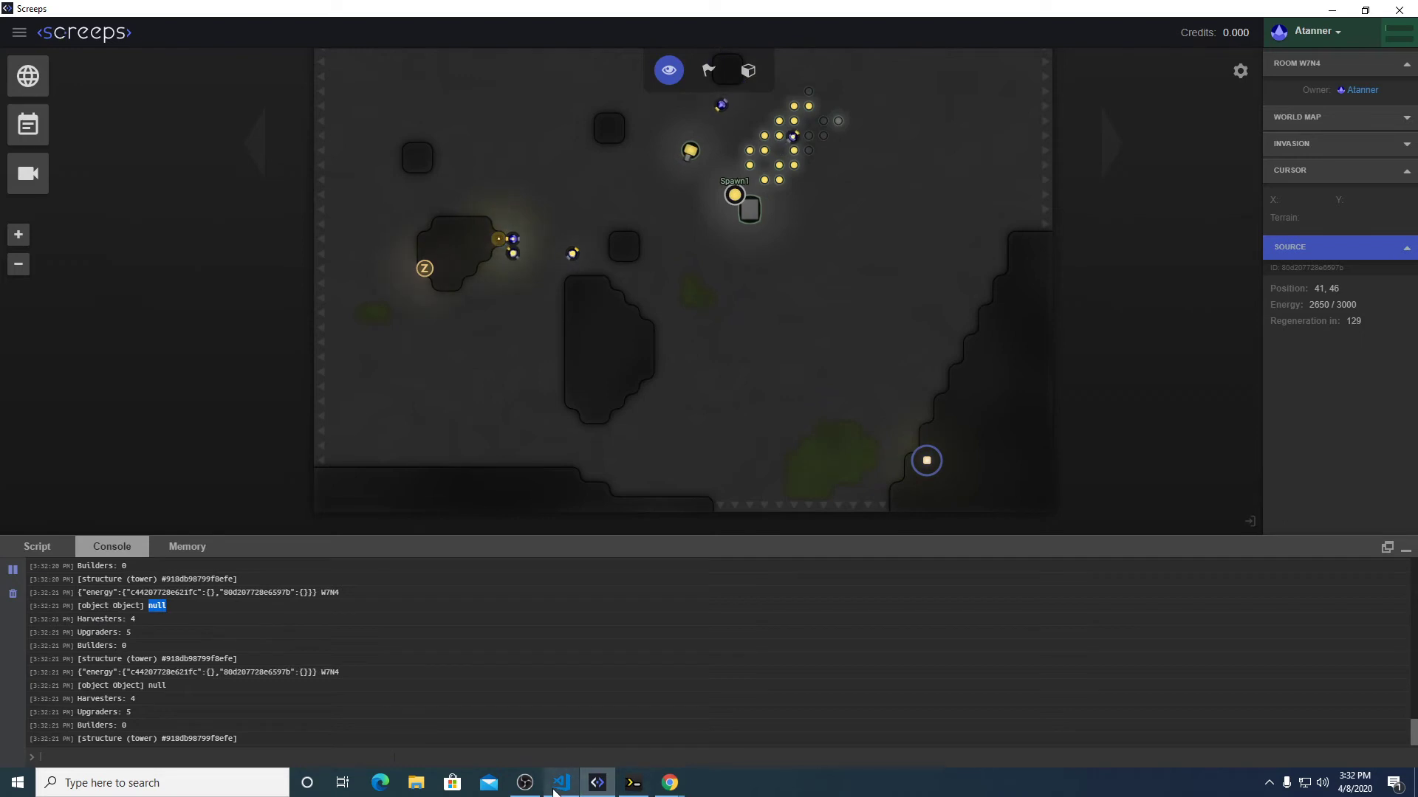
# Inspect the console output showing source ids nested under 'energy'.
pyautogui.click(561, 783)
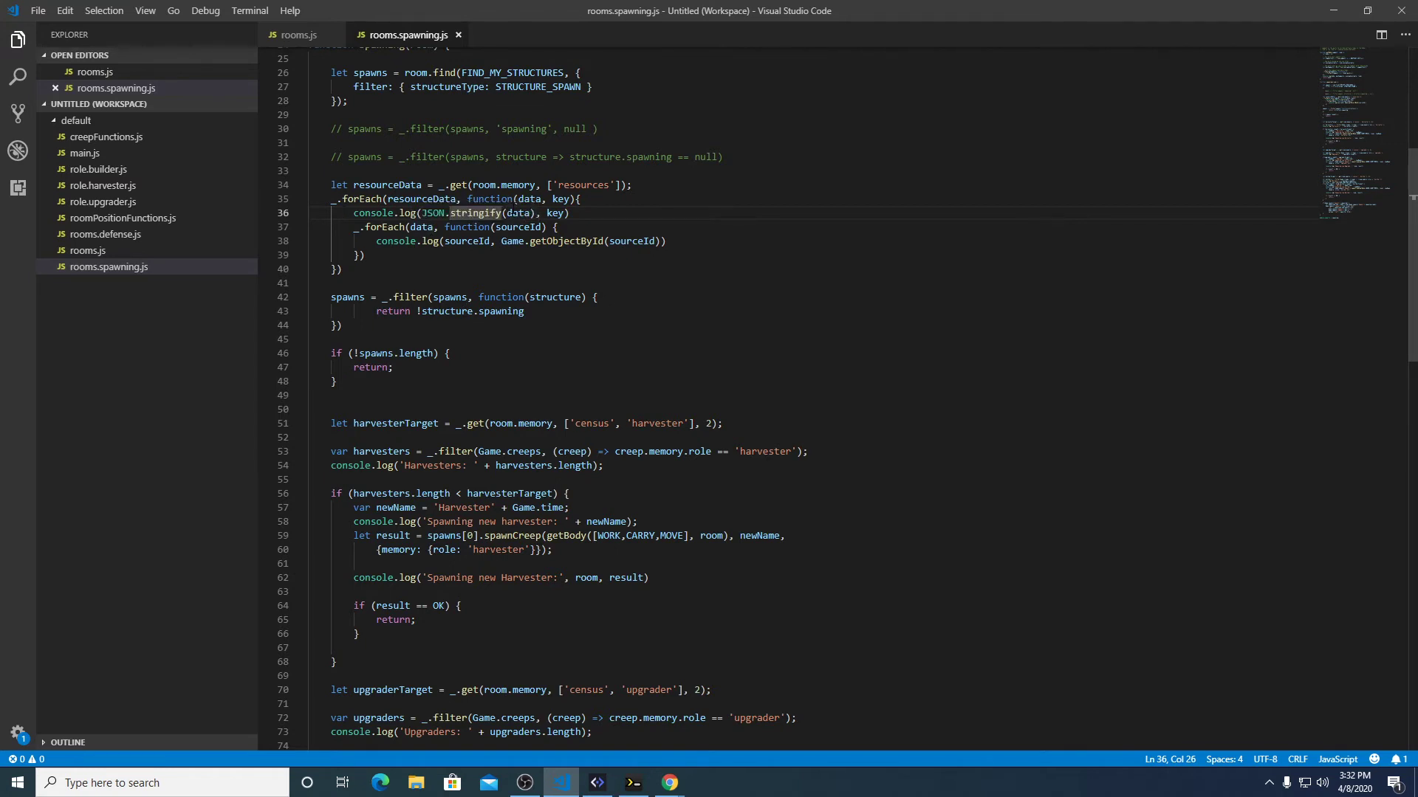
pyautogui.click(511, 227)
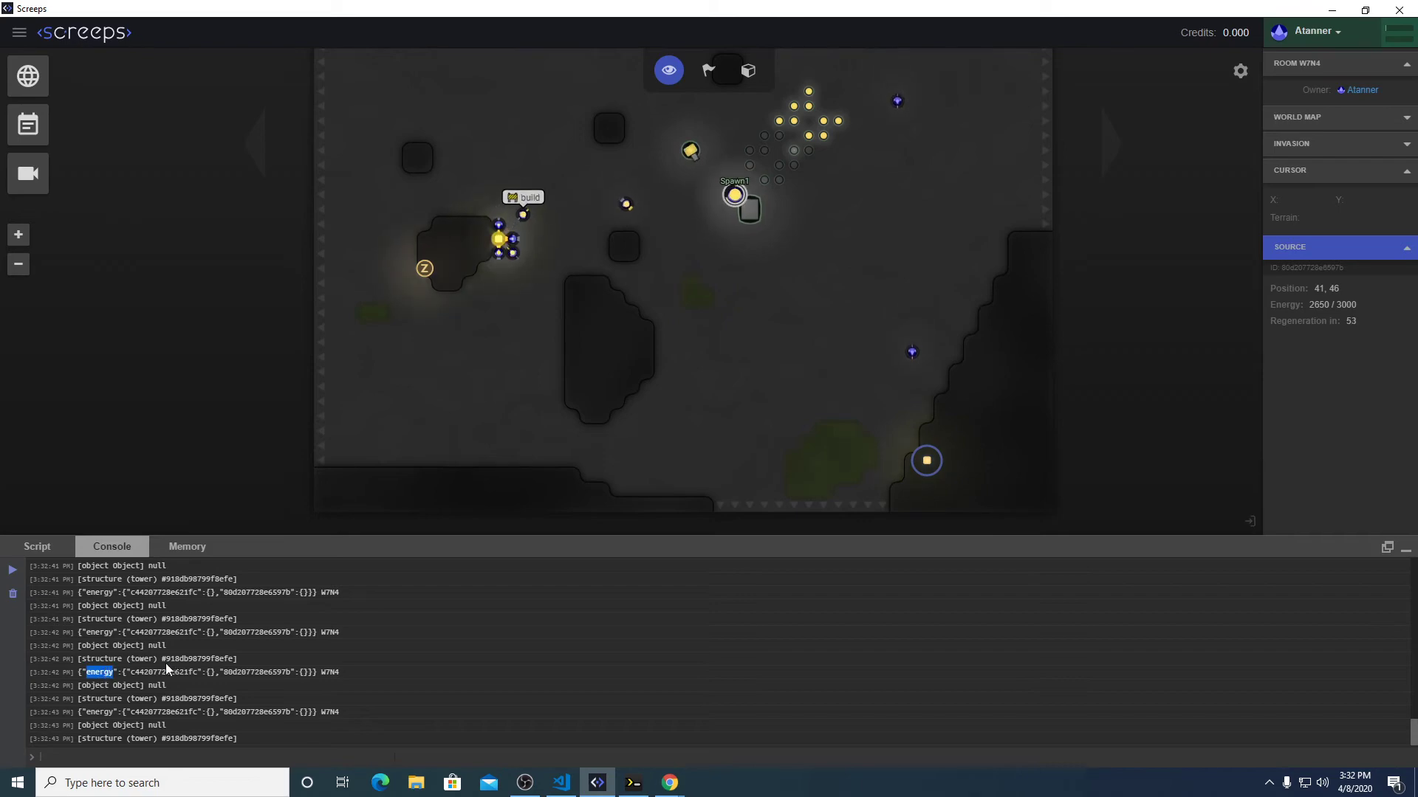
pyautogui.click(560, 782)
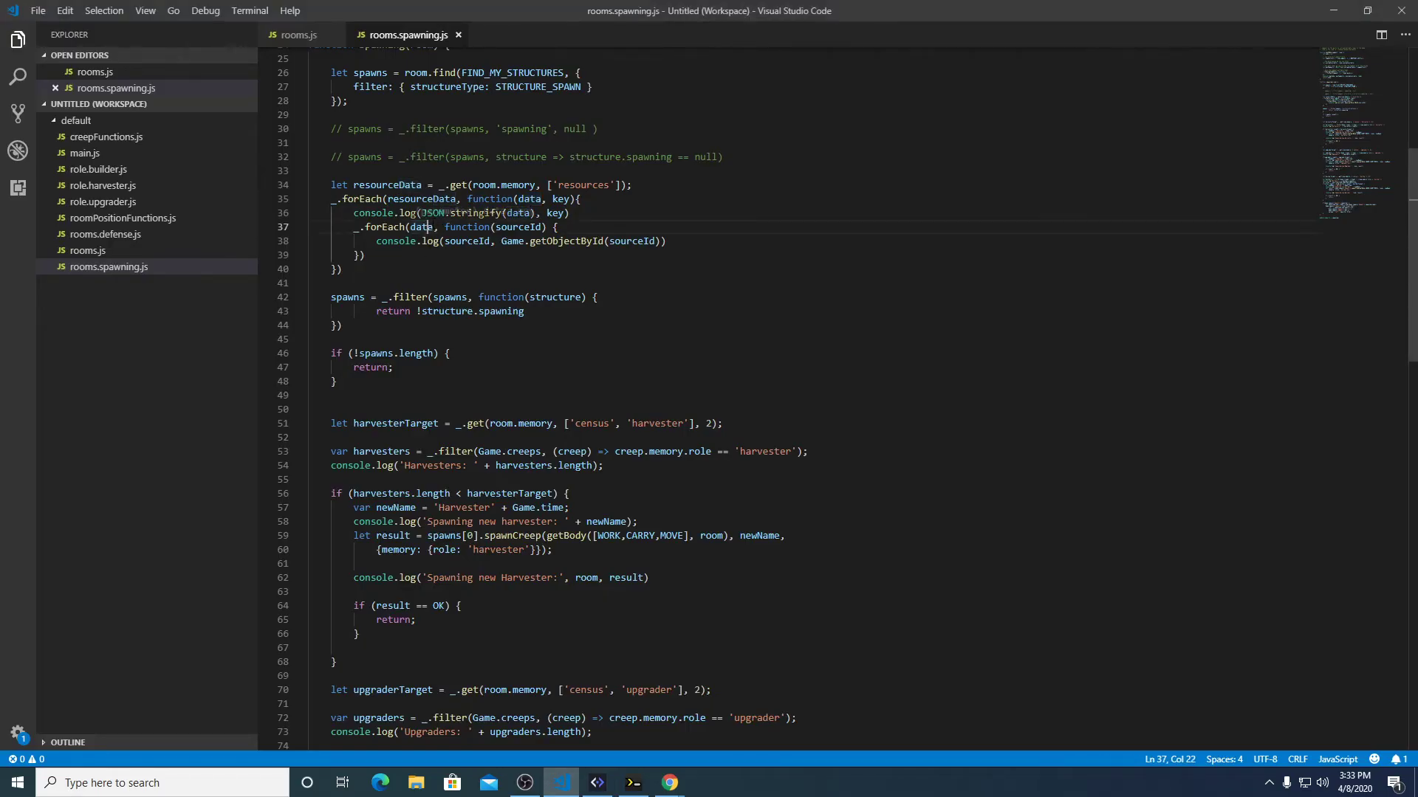
# Loop over data.energy in the inner forEach and prefix its log with 'test'.
pyautogui.write('.energy')
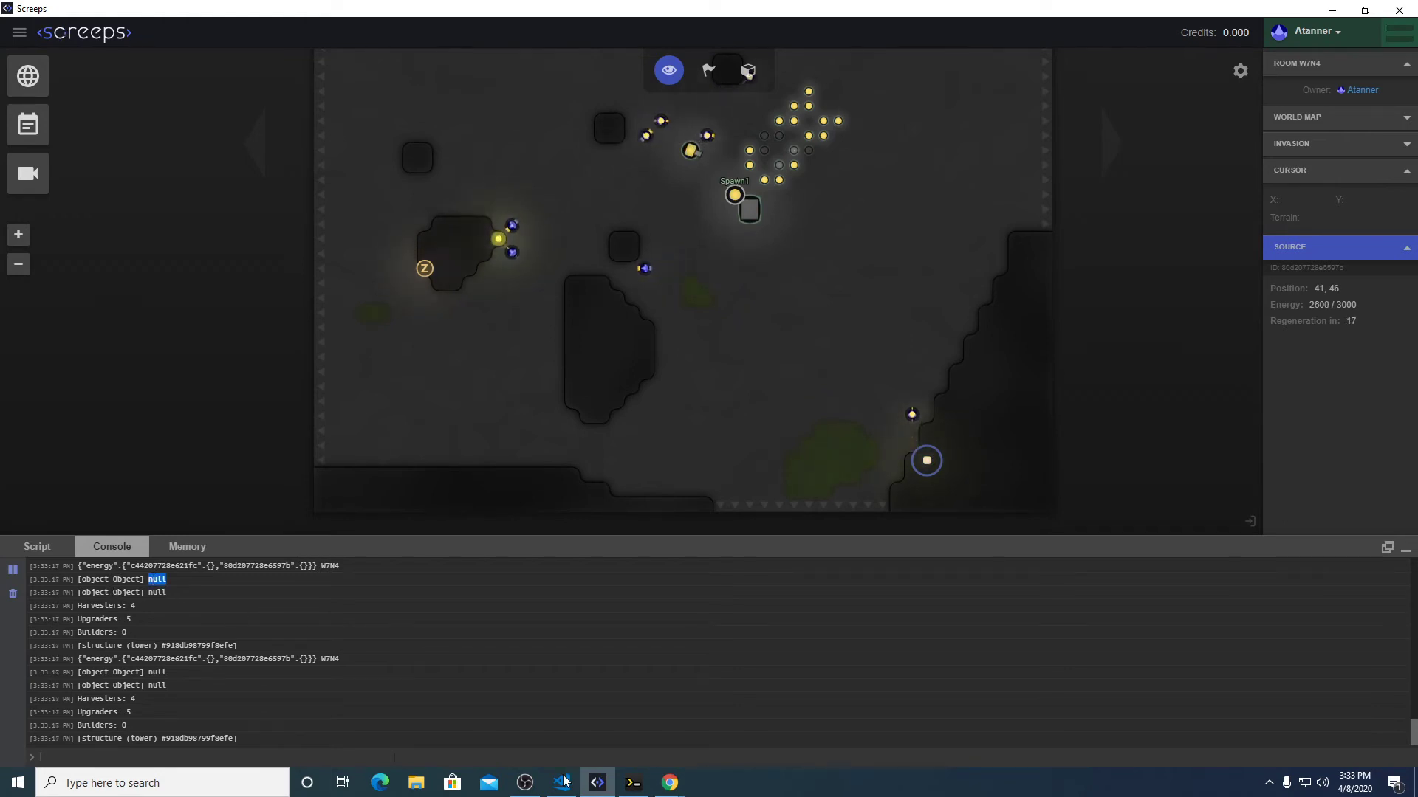
pyautogui.click(560, 782)
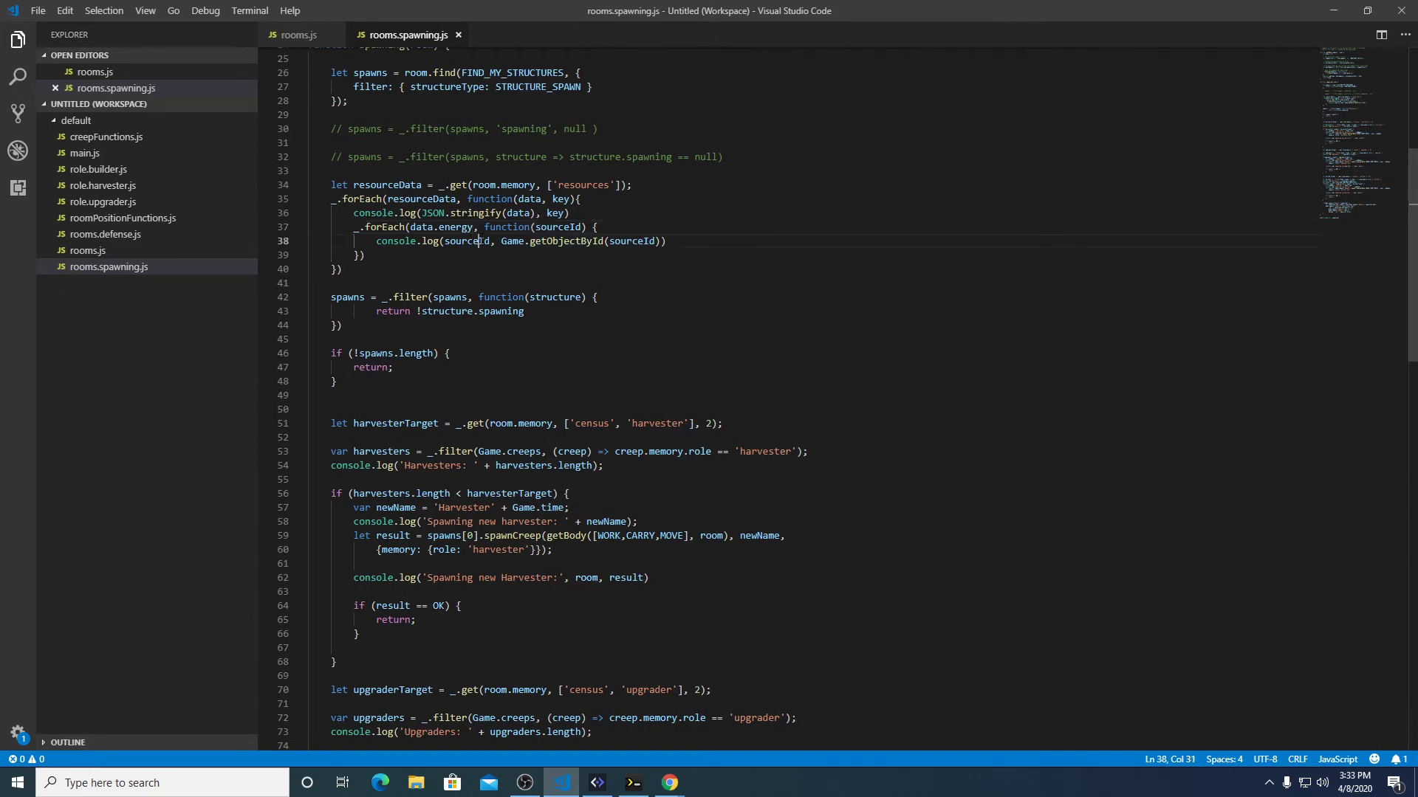
pyautogui.doubleClick(466, 241)
pyautogui.write("'")
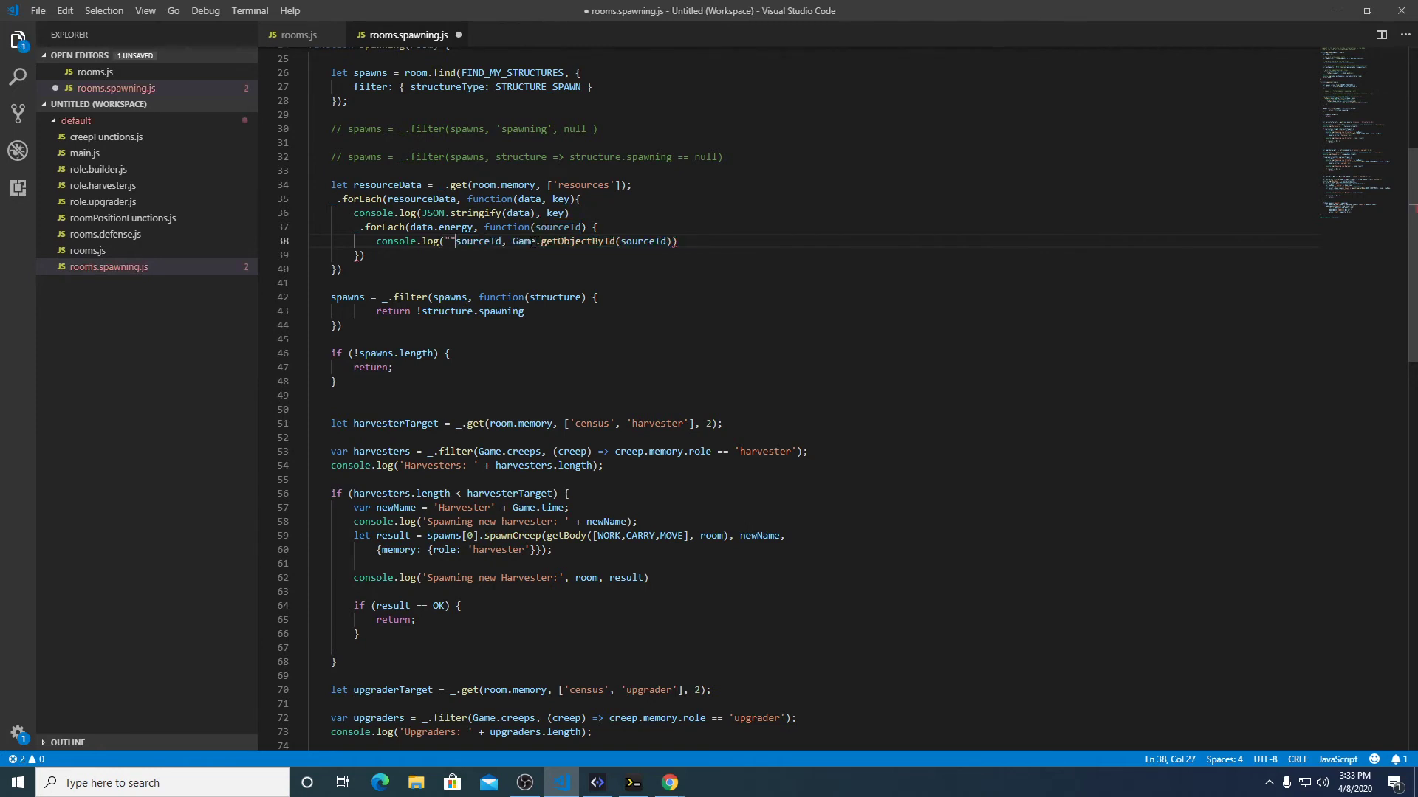
pyautogui.write('test')
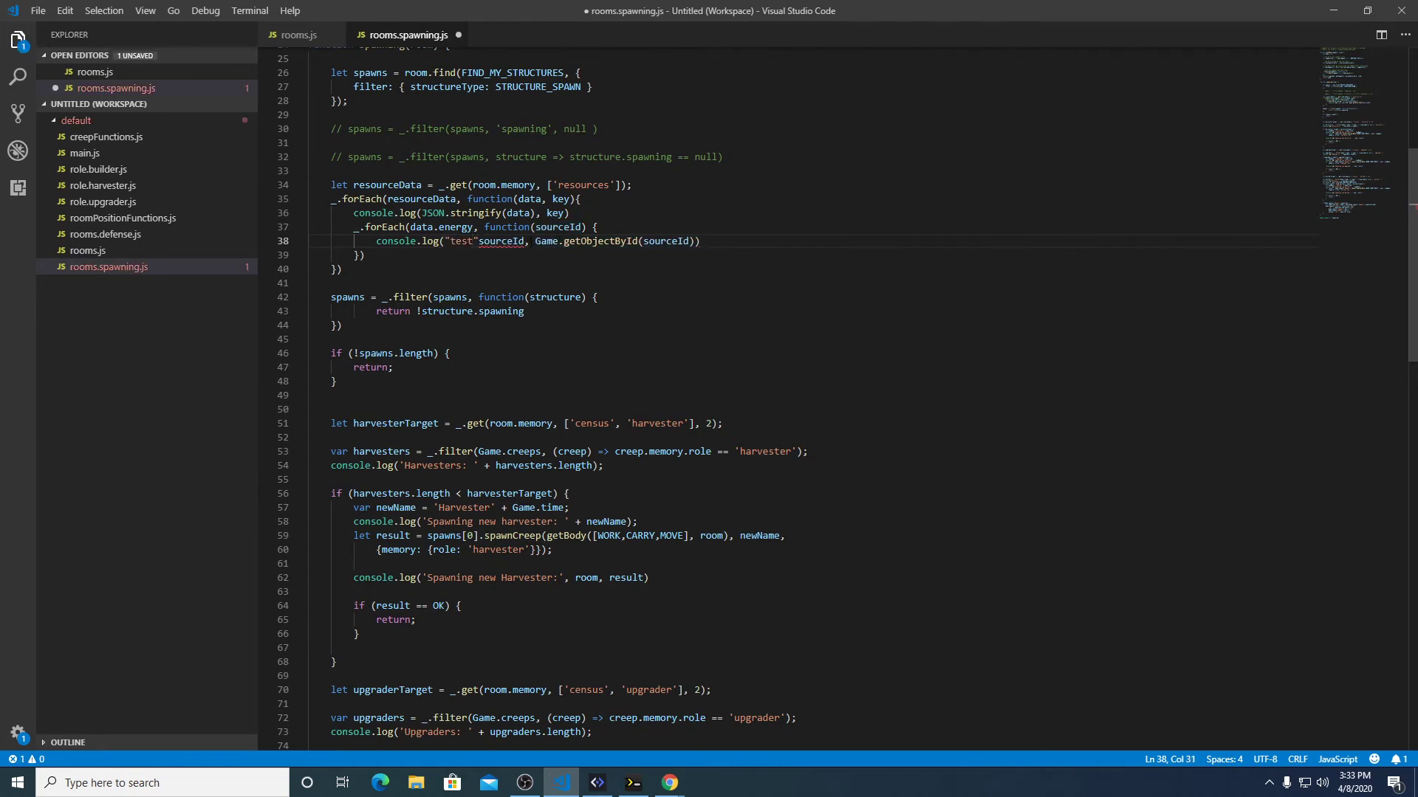
pyautogui.click(596, 783)
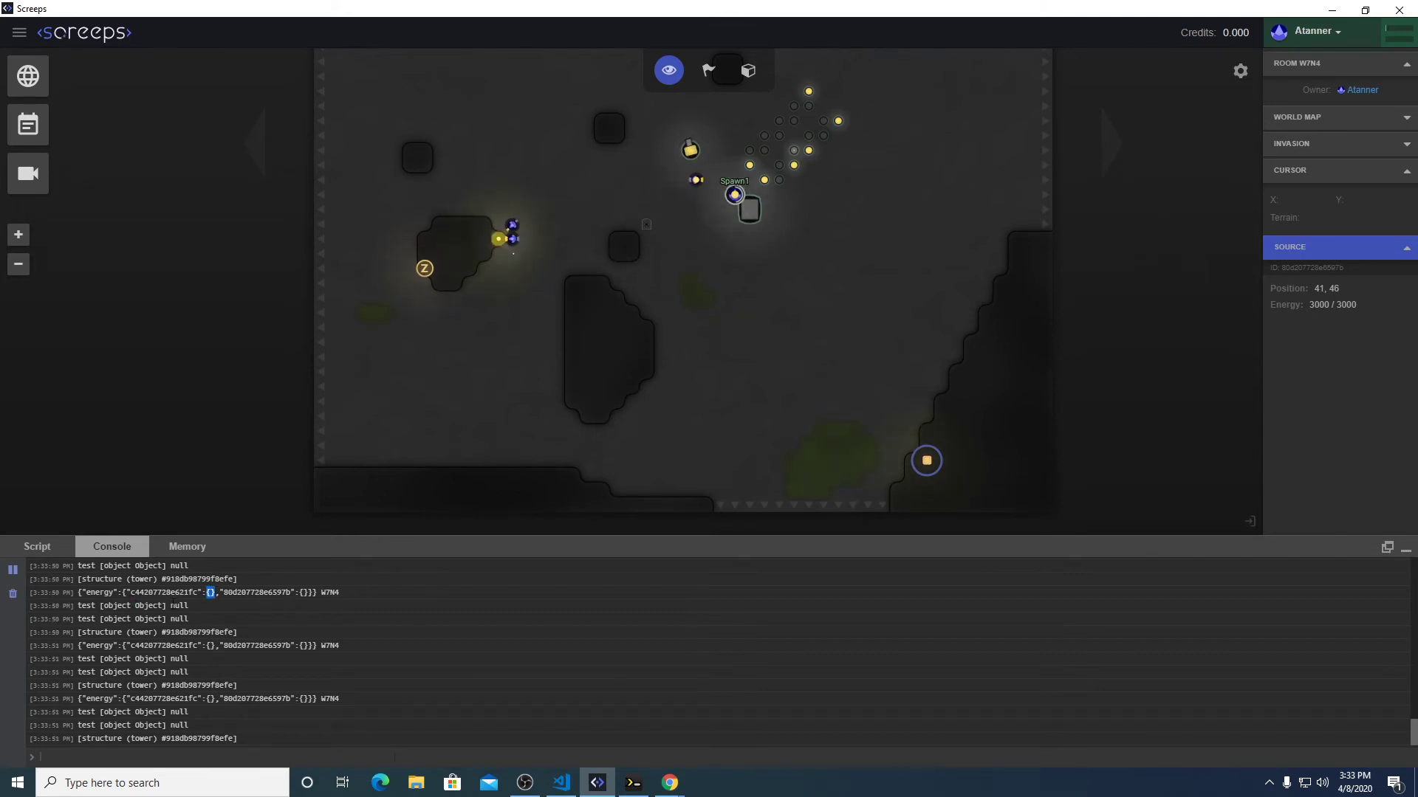
# Inspect a logged energy source id mapping to an empty object.
pyautogui.doubleClick(163, 592)
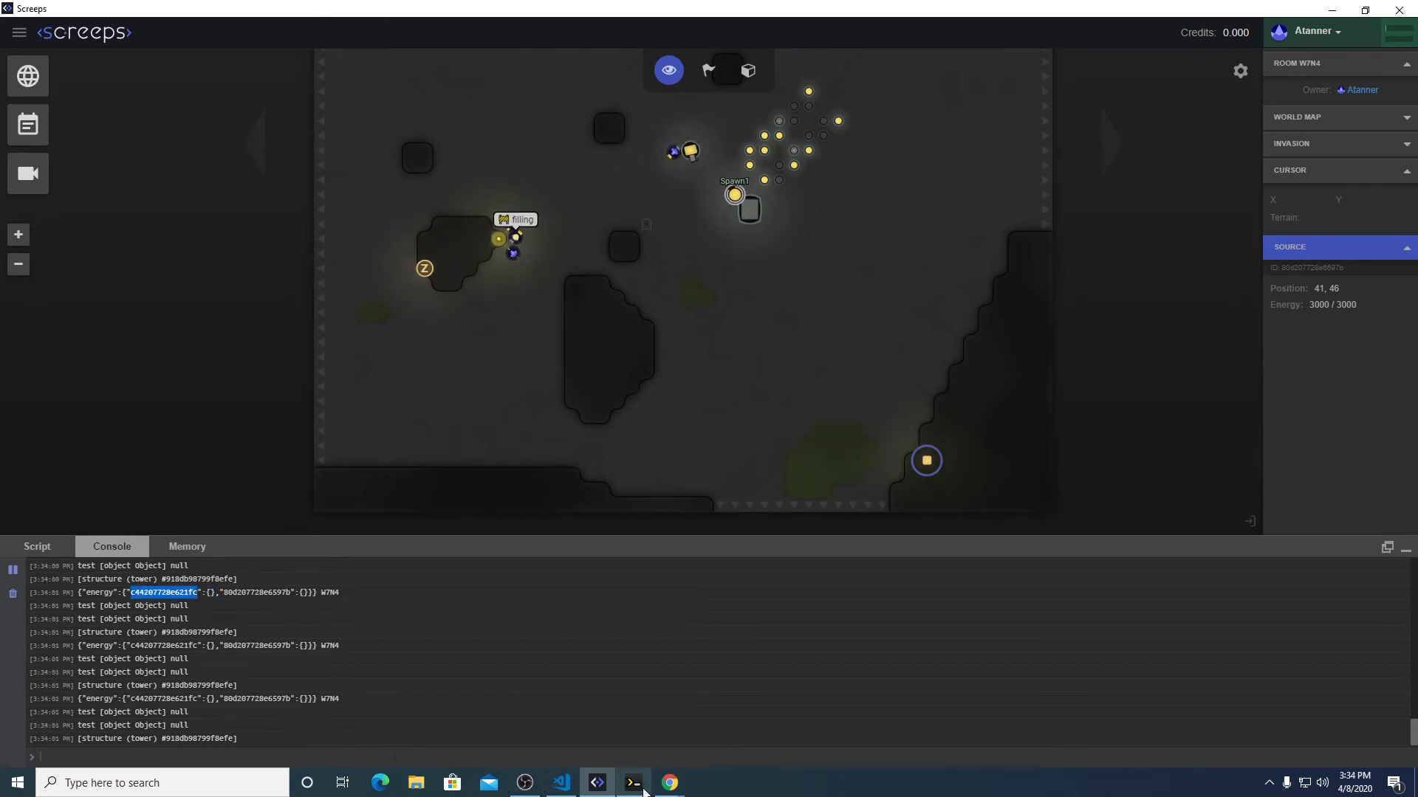
pyautogui.click(560, 782)
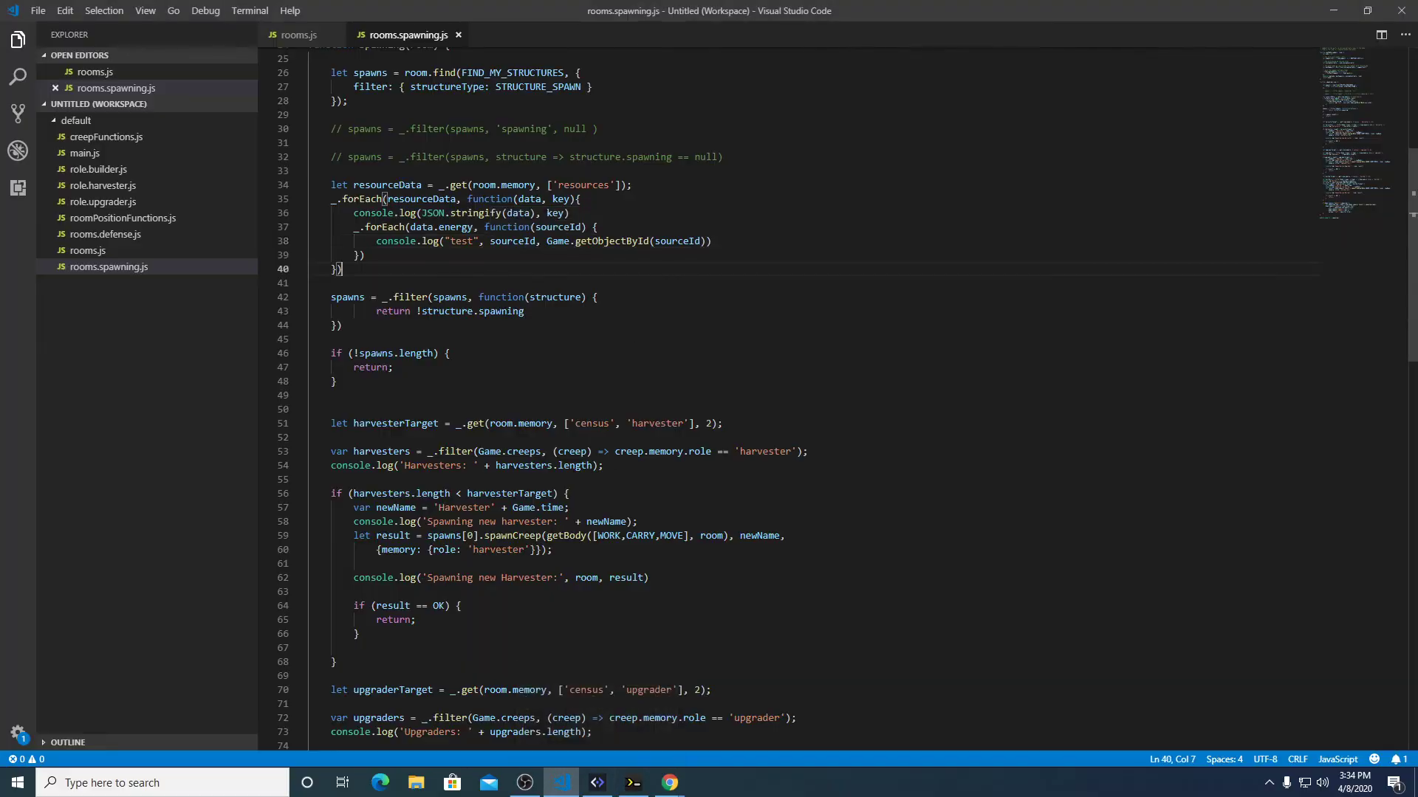
# Change the inner callback's parameters to (values, sourceId).
pyautogui.doubleClick(558, 227)
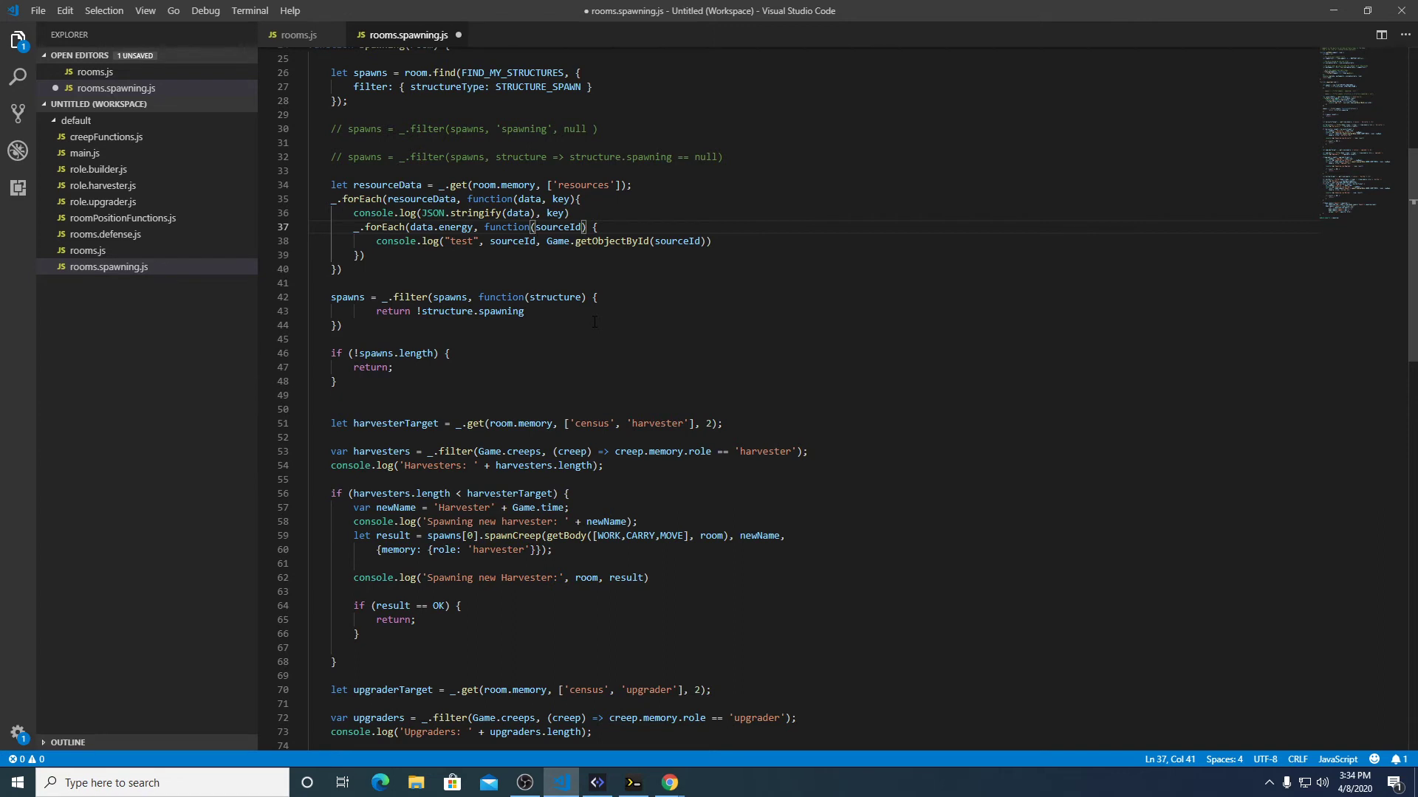
pyautogui.write('values,')
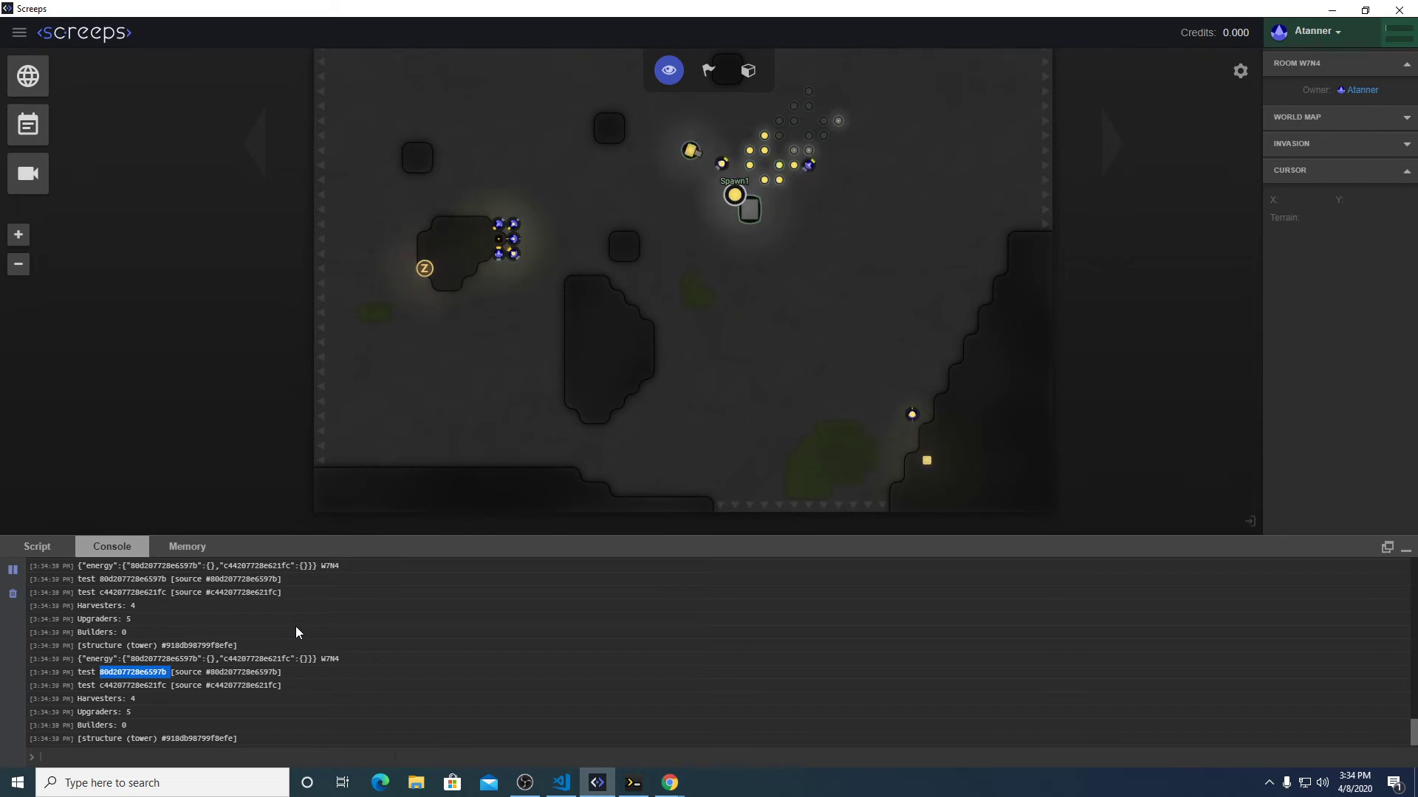
# Confirm each source id logs with its source object, then return to rooms.spawning.js.
pyautogui.click(560, 783)
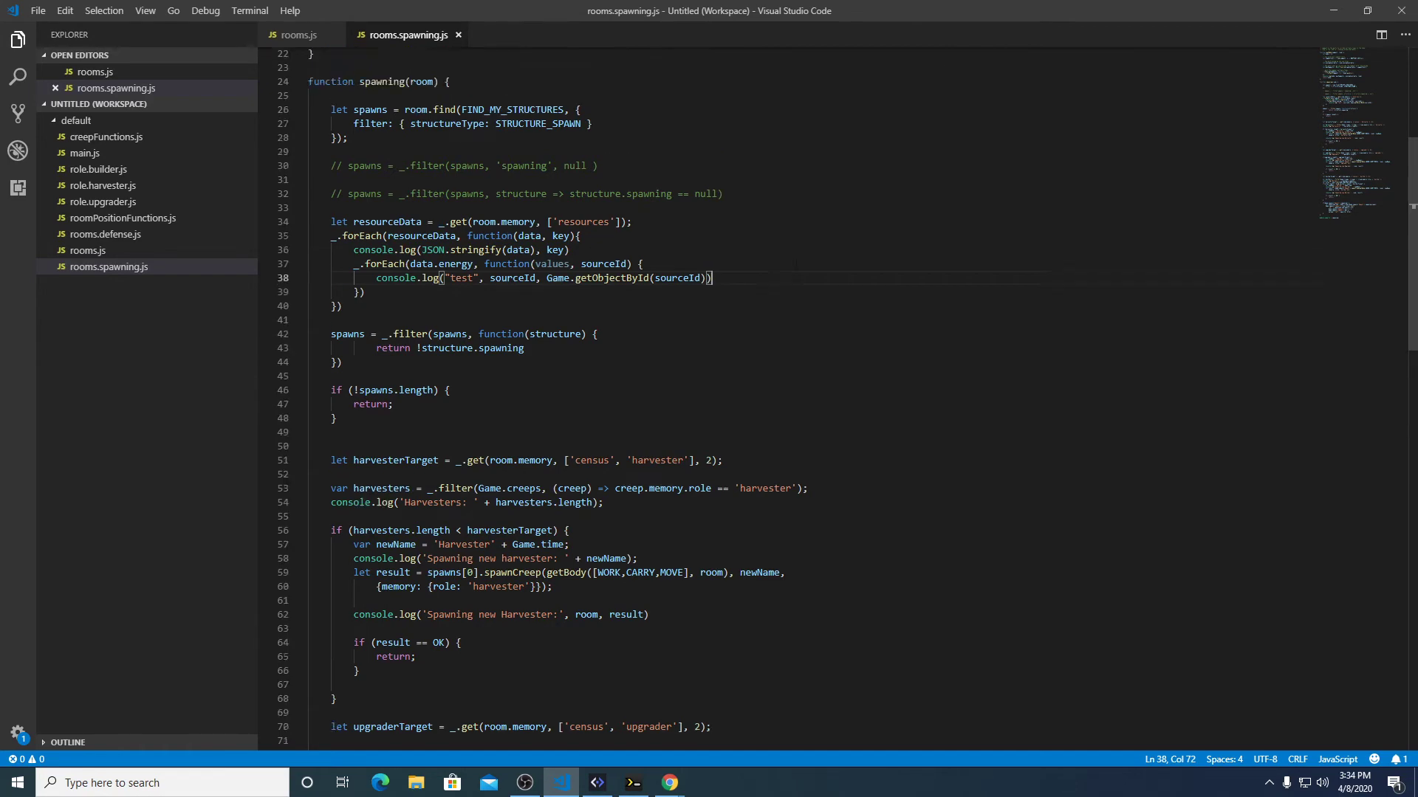
# Write the line 39 condition as if (Game.time - values.lastSpawn > CREEP_LIFE_TIME).
pyautogui.scroll(3)
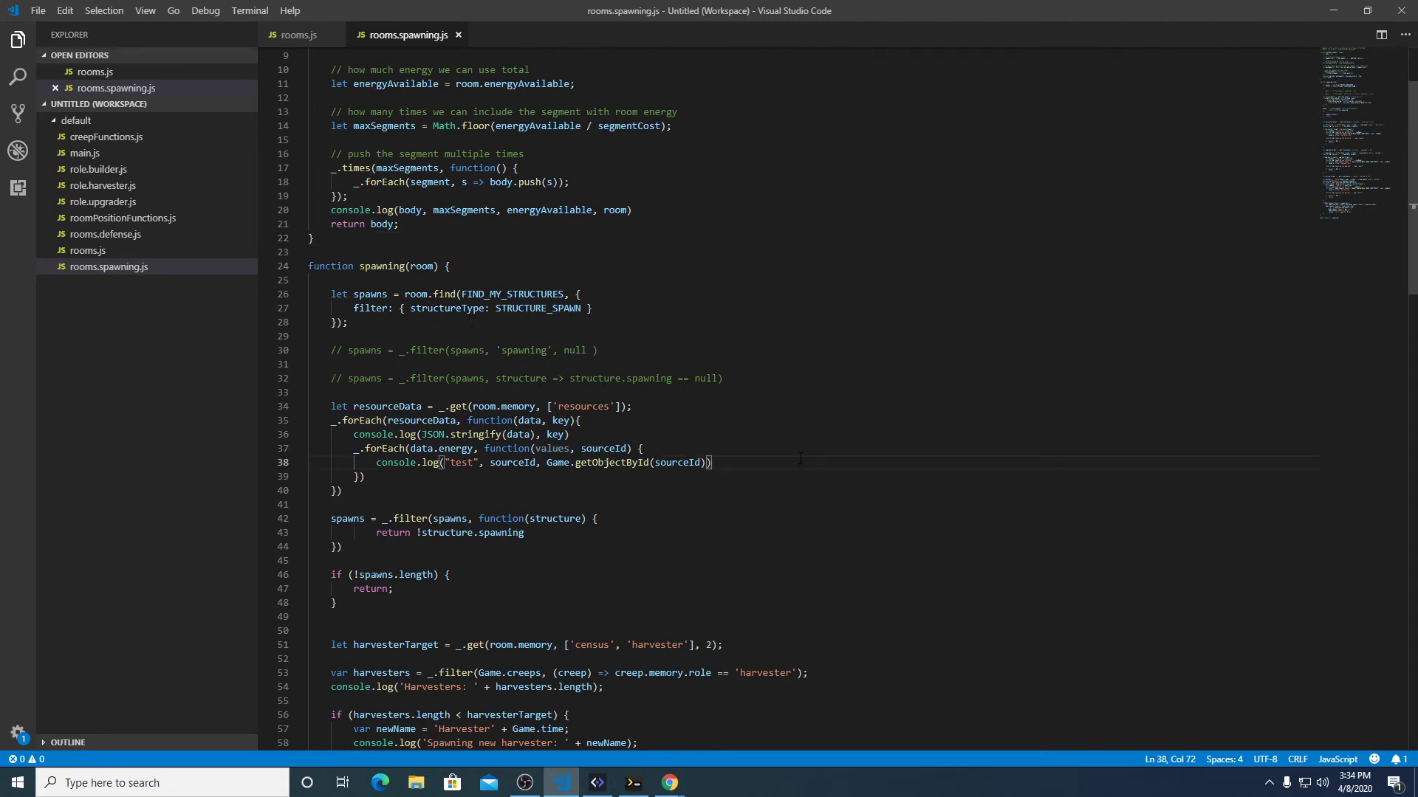
pyautogui.write('if ()')
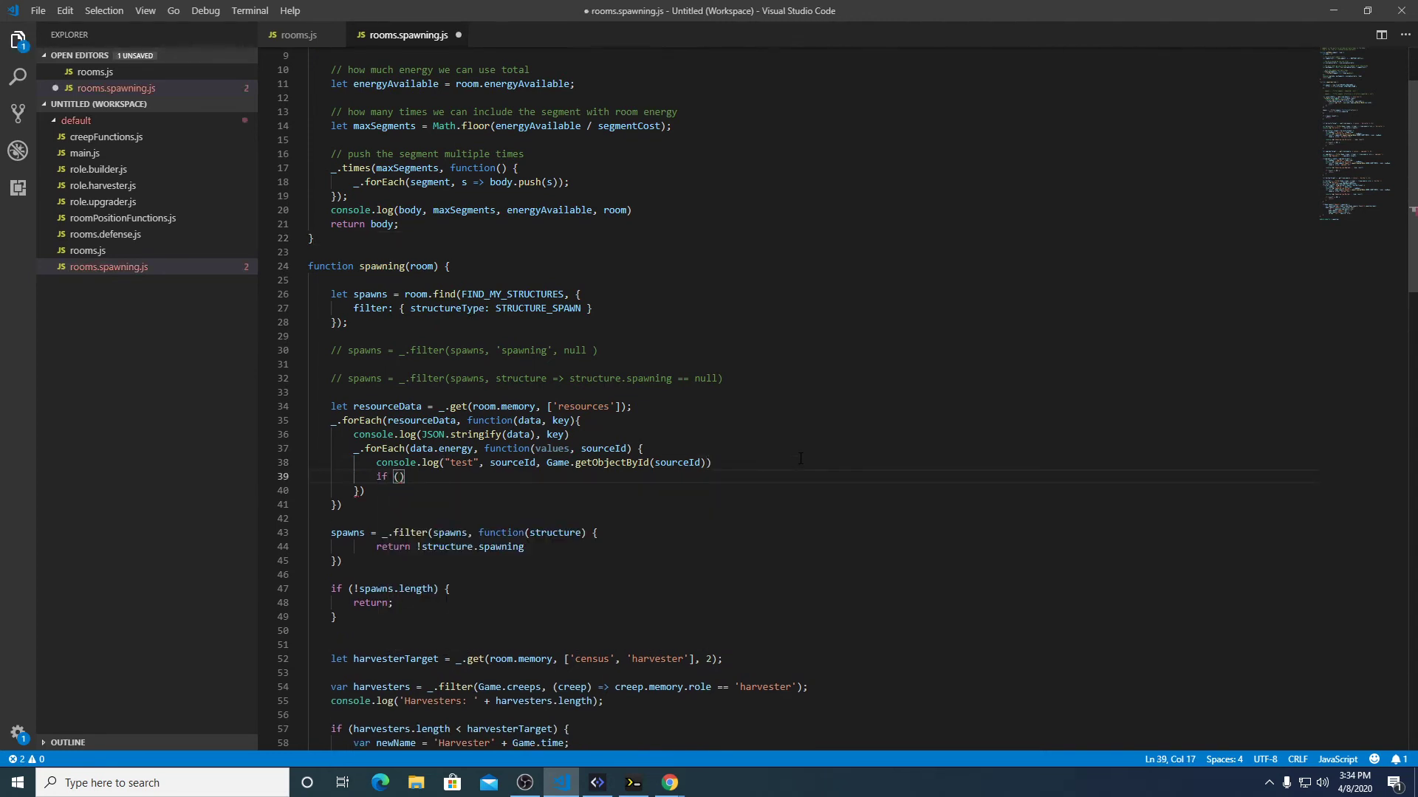
pyautogui.write('values.lastSpawn')
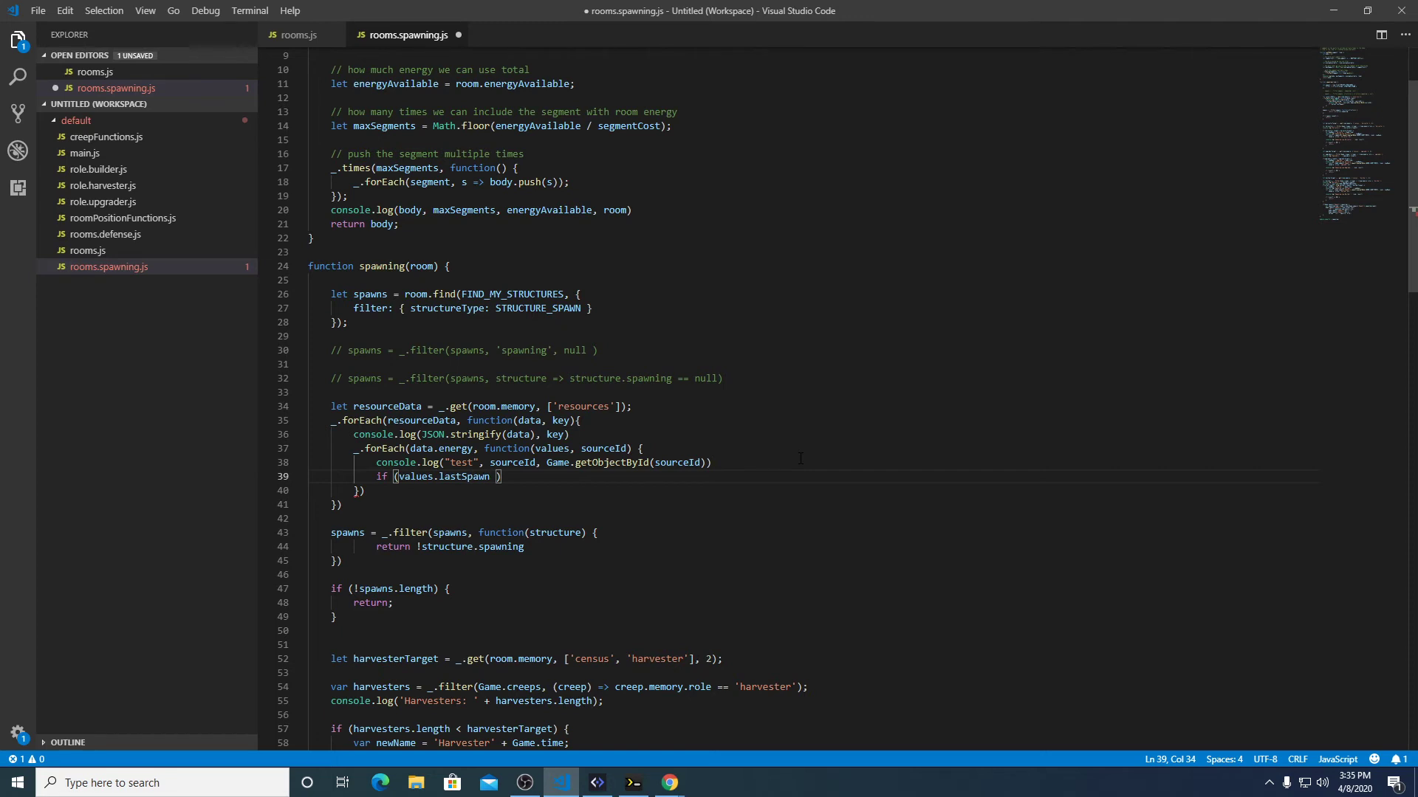
pyautogui.write('-')
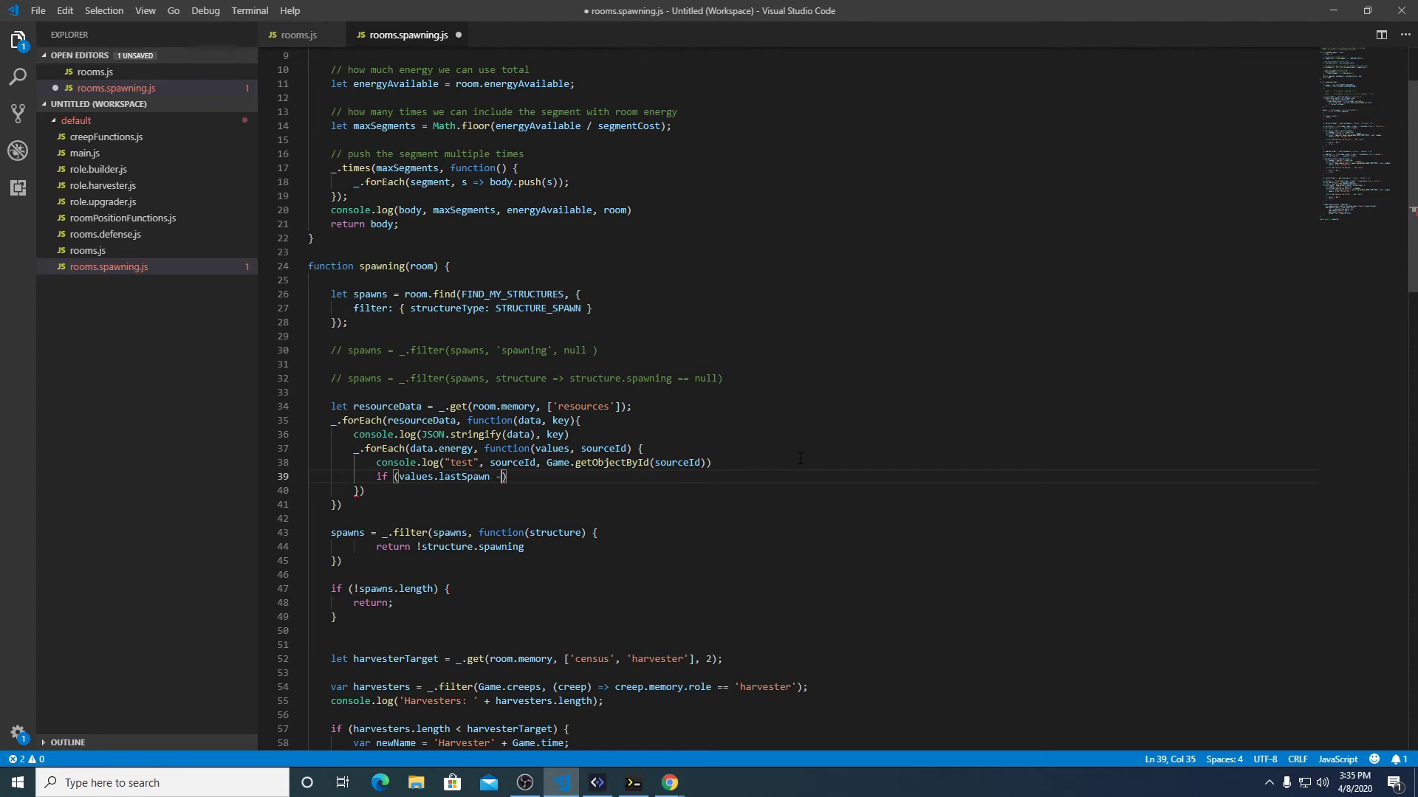
pyautogui.press('Backspace')
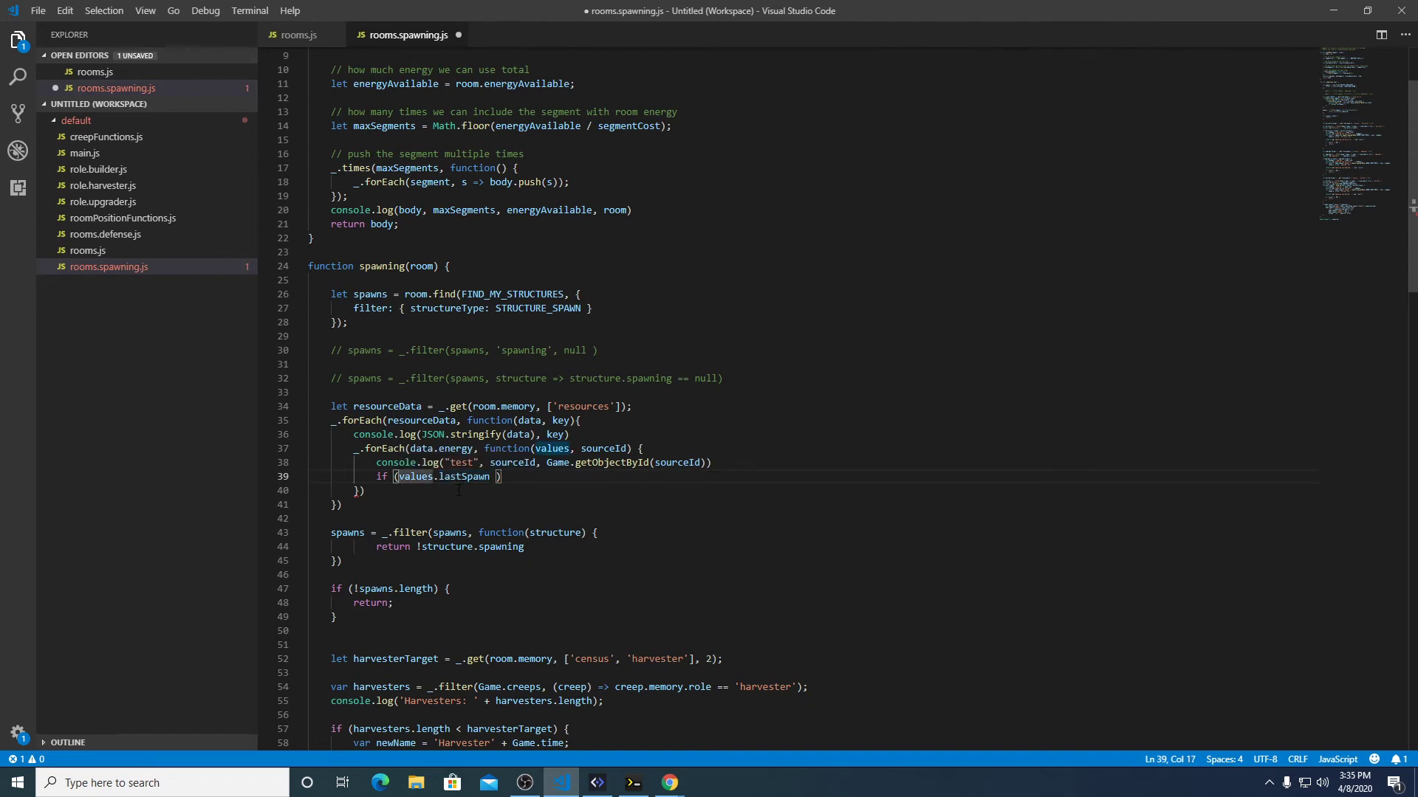
pyautogui.write('Game.time')
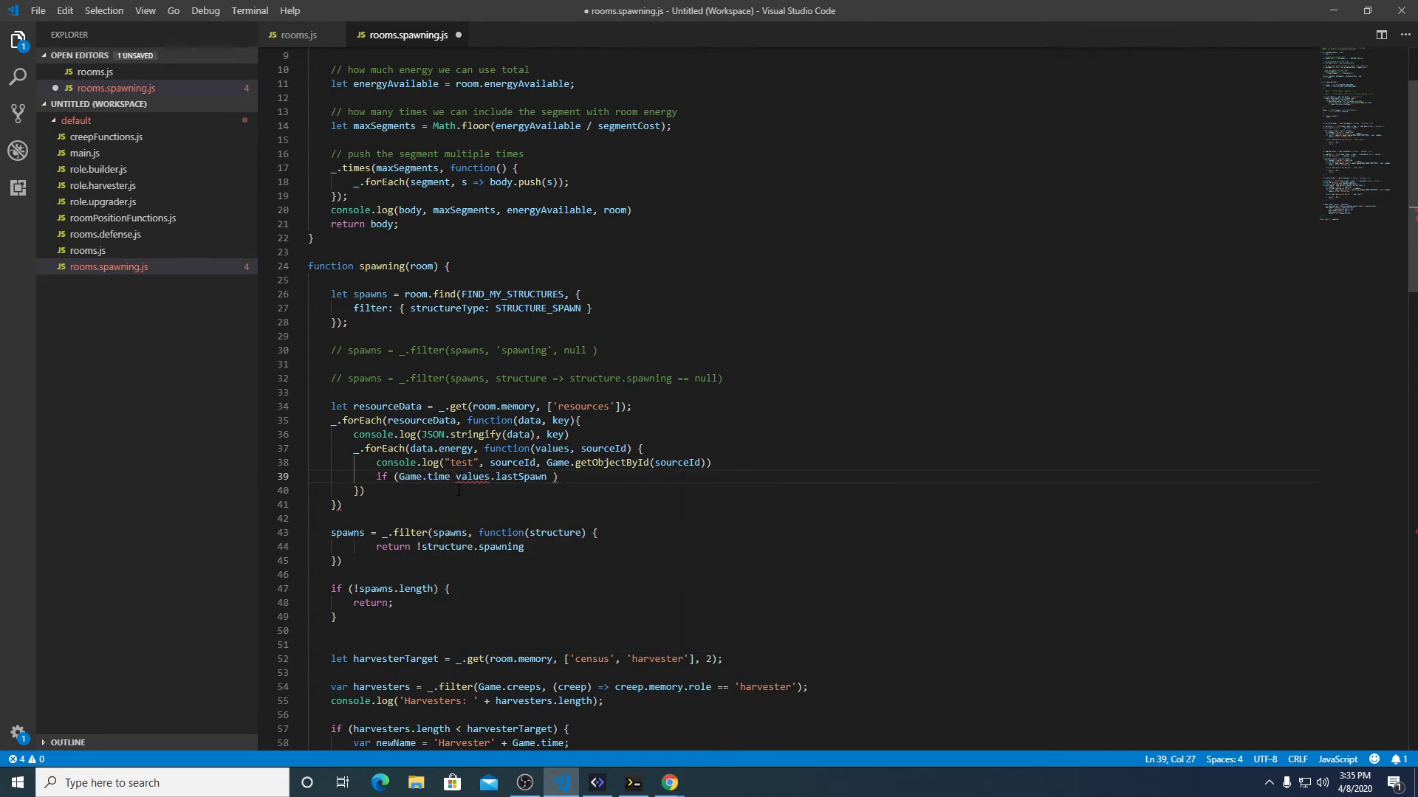
pyautogui.write('-')
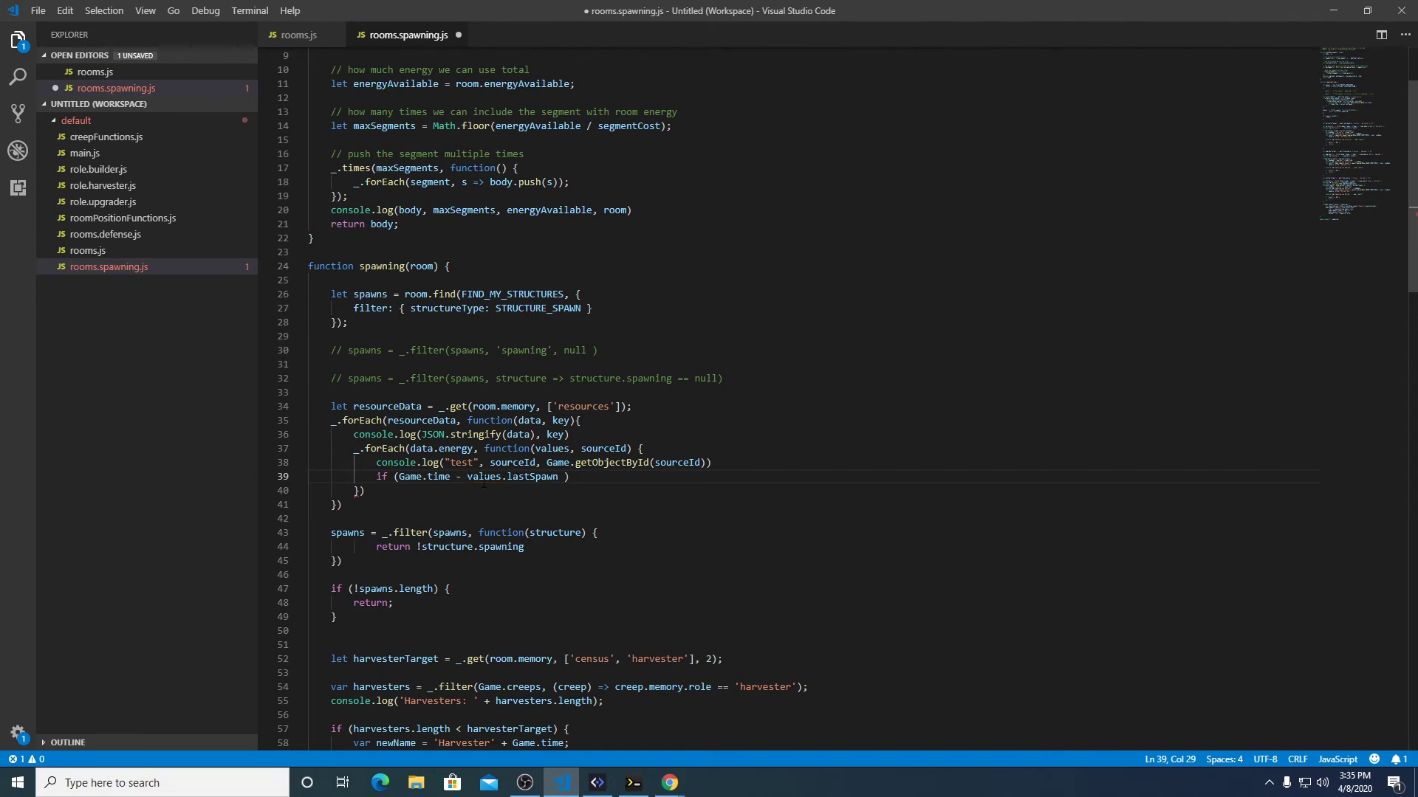
pyautogui.write('>')
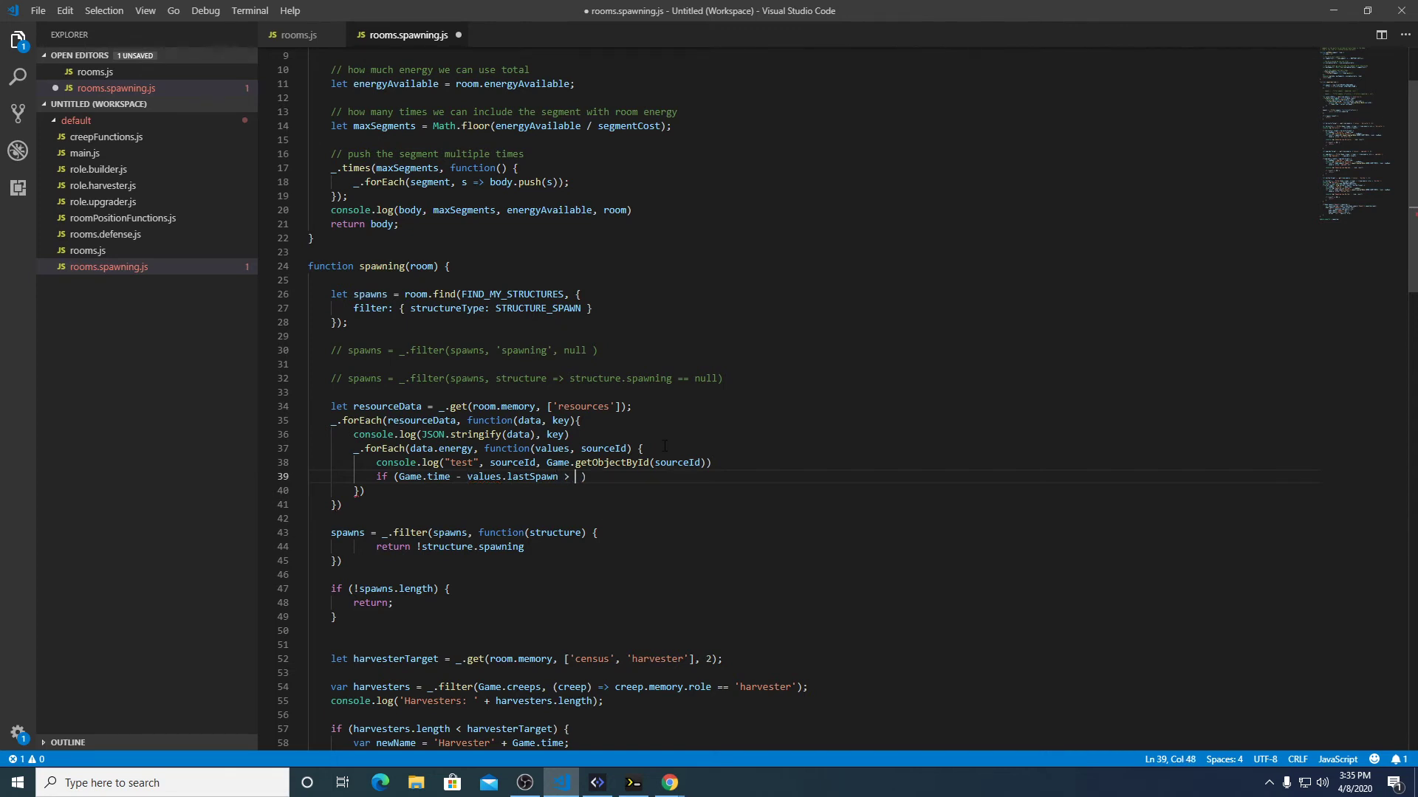
pyautogui.write('CREEP_')
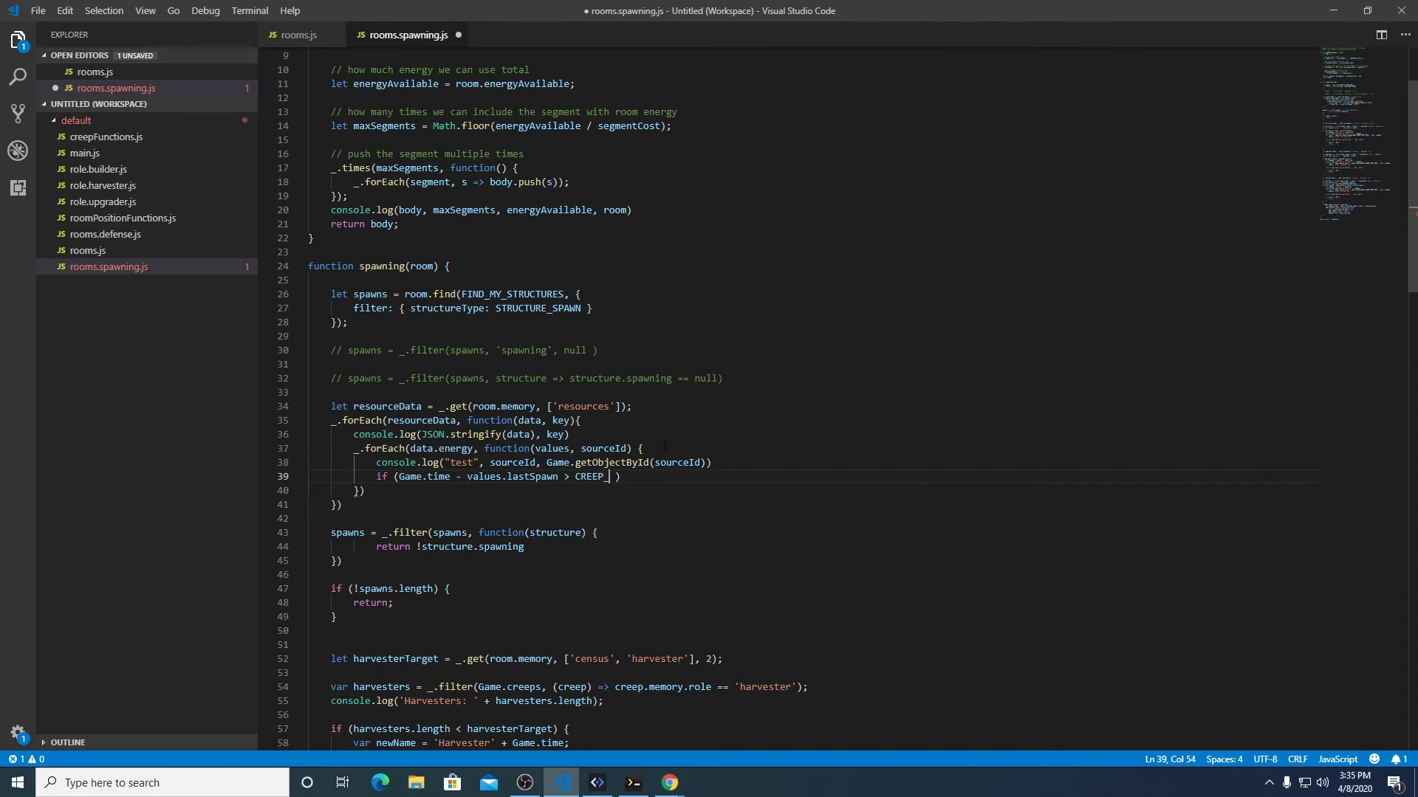
pyautogui.write('LIFE_TIME')
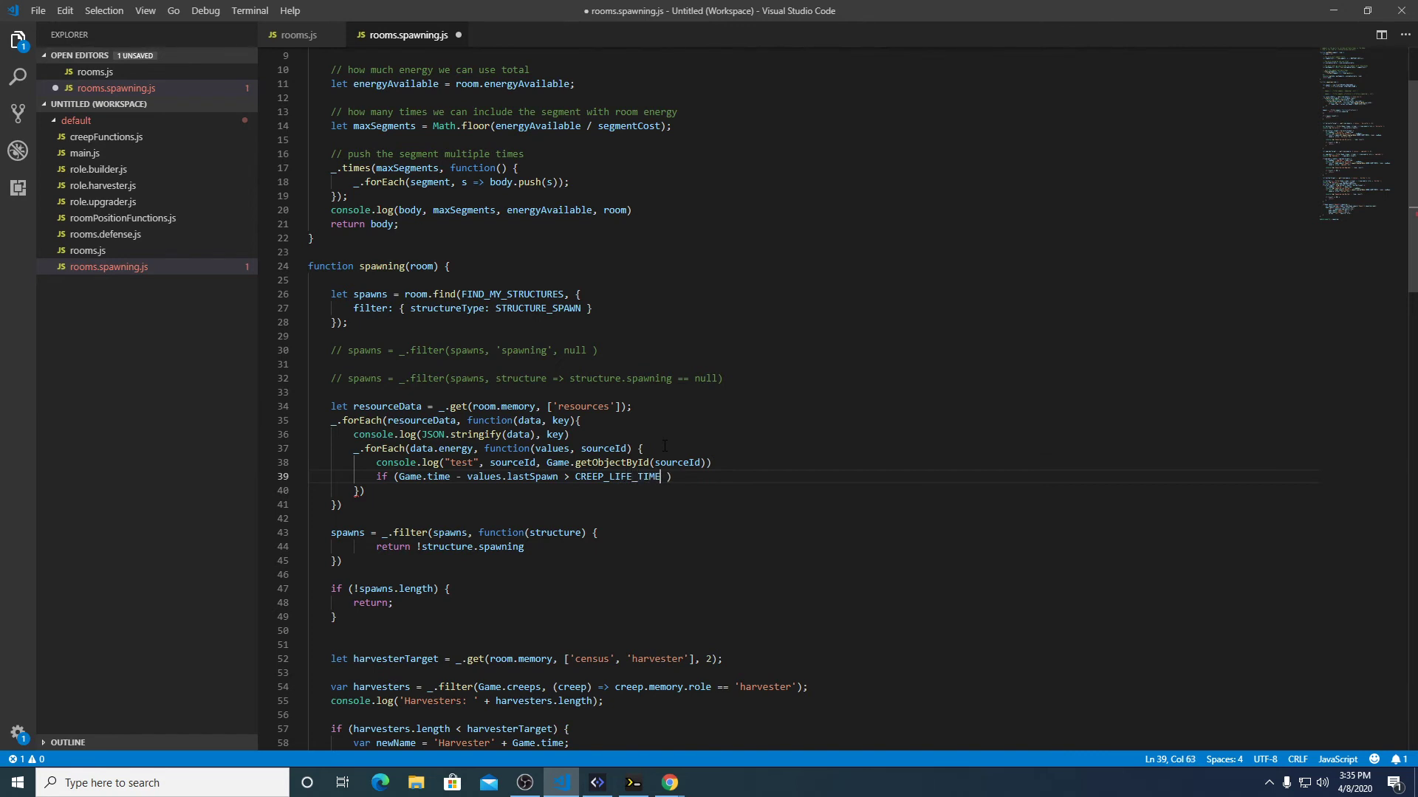
pyautogui.moveTo(536, 778)
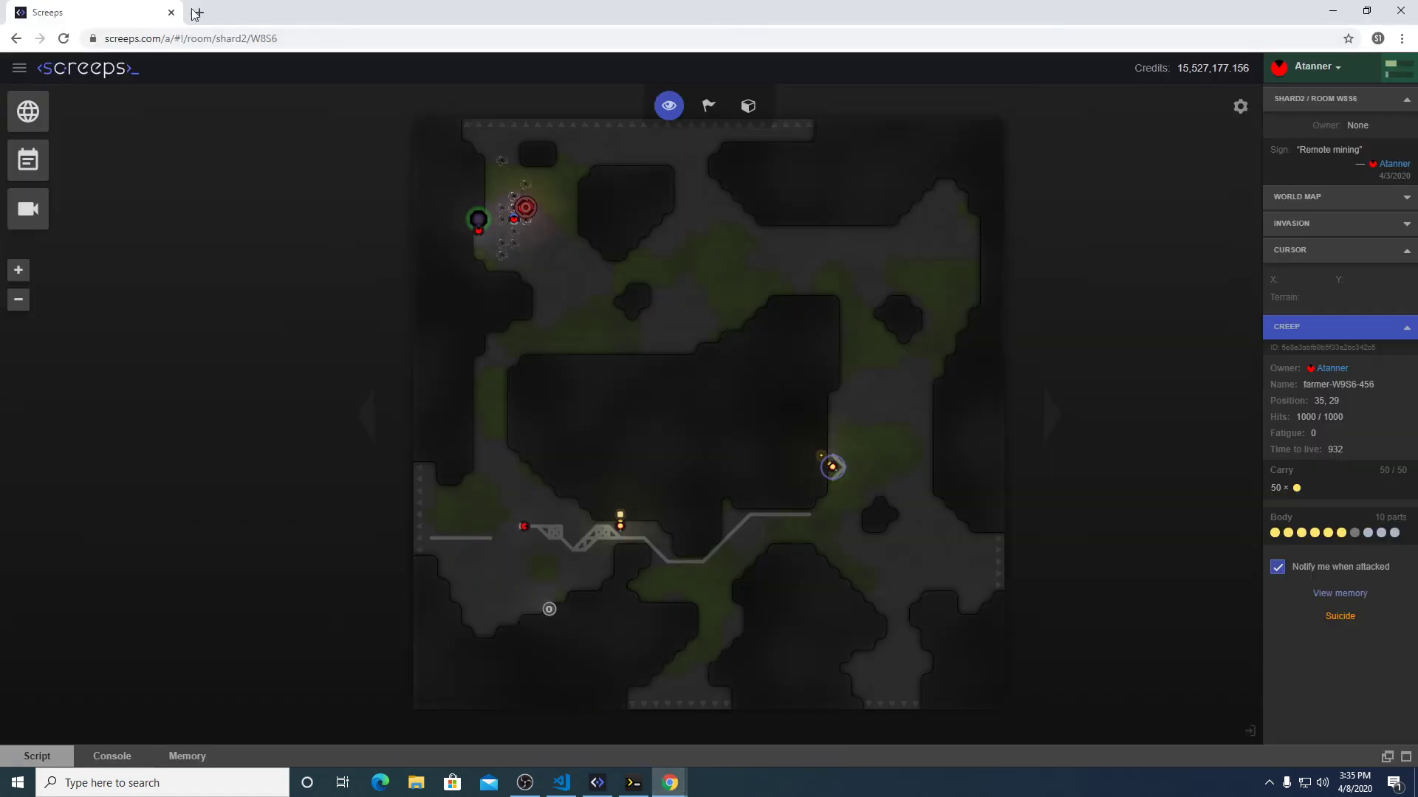
# Search for the Screeps API documentation and look up 'creep_' in its Constants list.
pyautogui.write('screeps a')
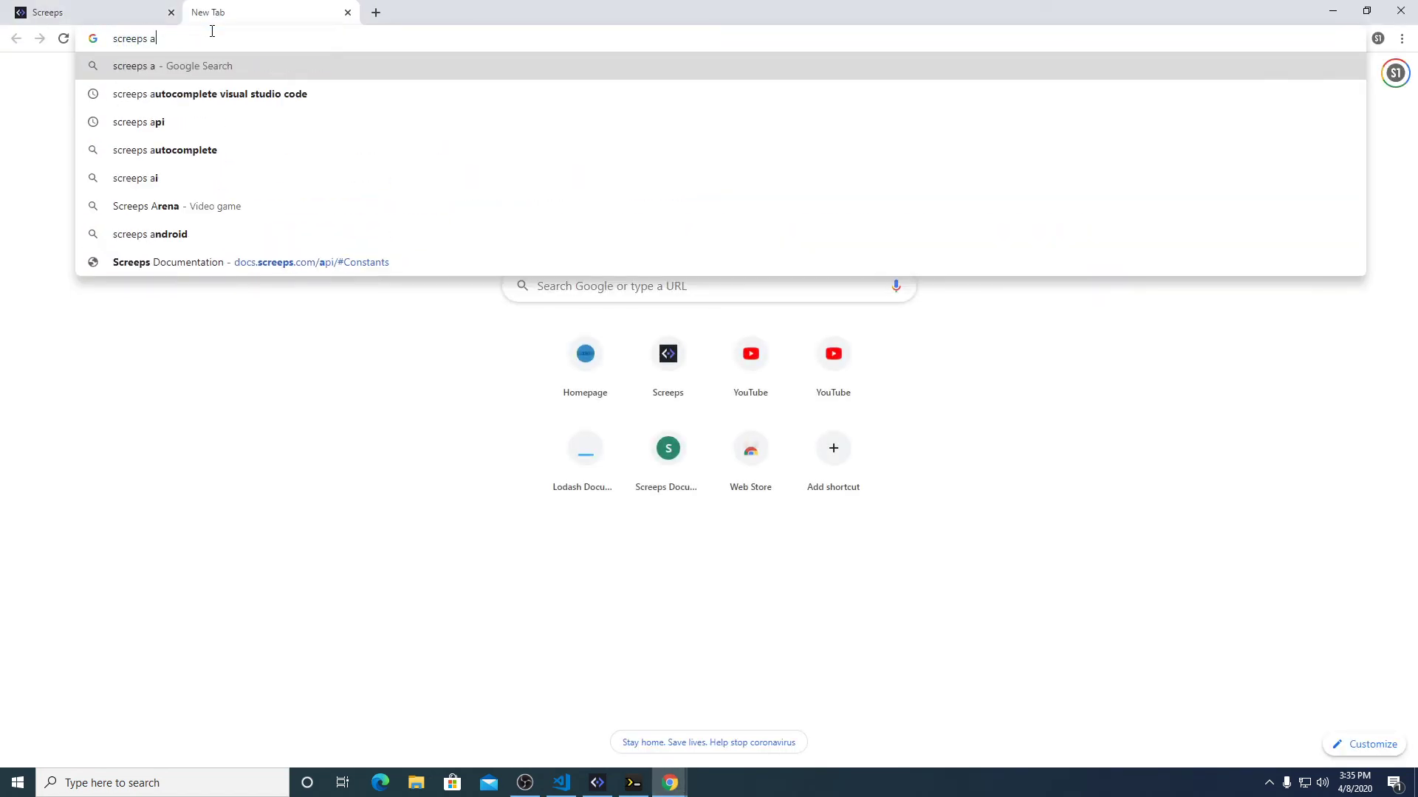
pyautogui.press('Enter')
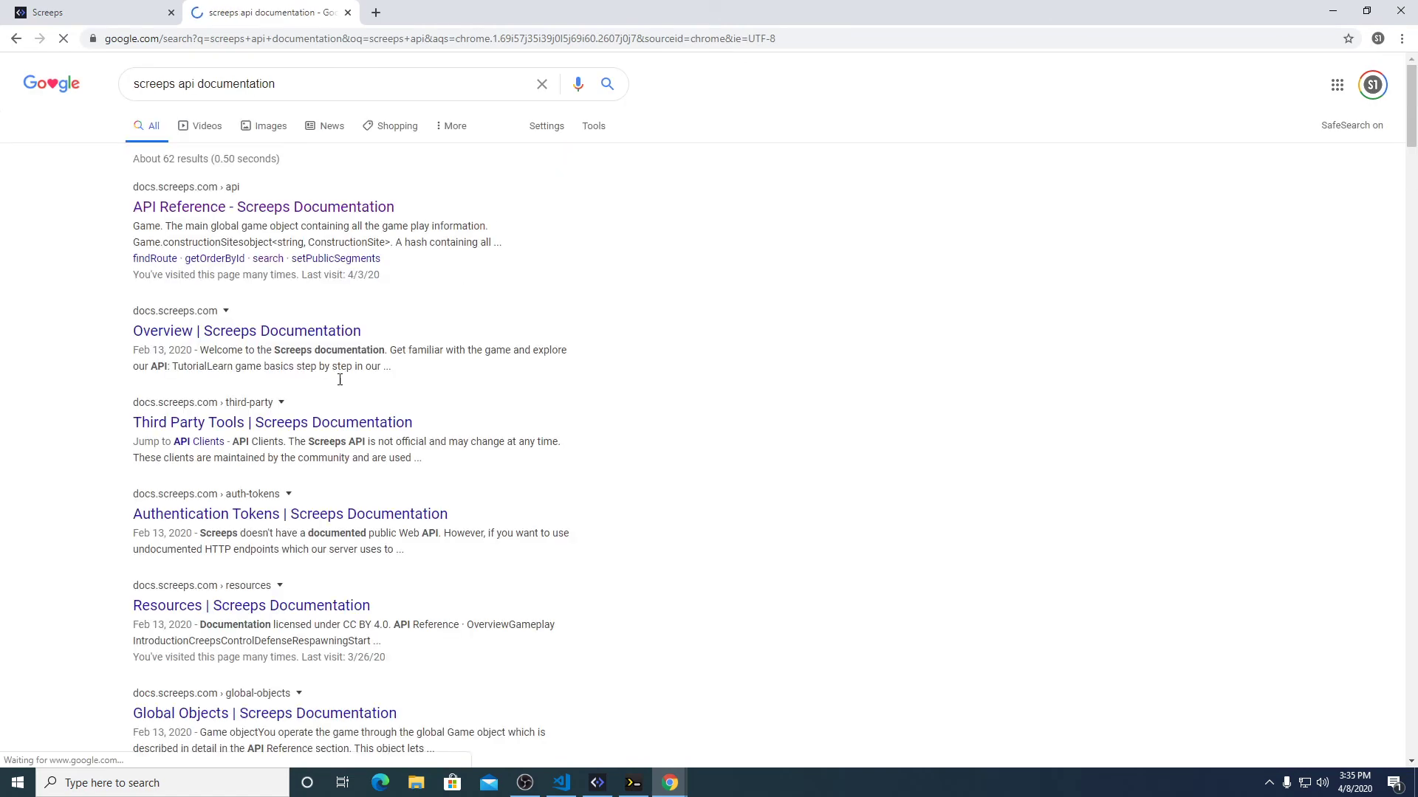
pyautogui.click(262, 206)
pyautogui.write('c')
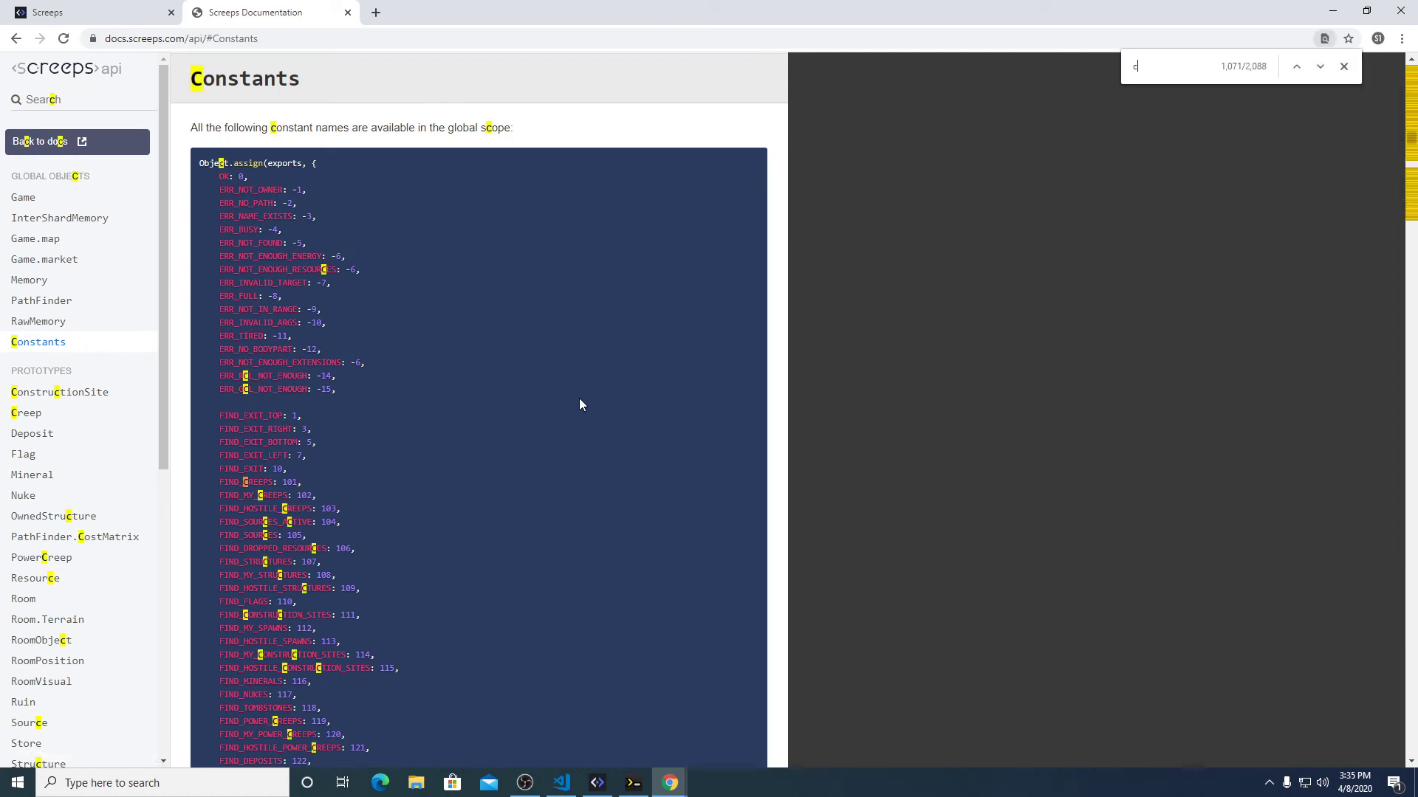
pyautogui.write('reep_')
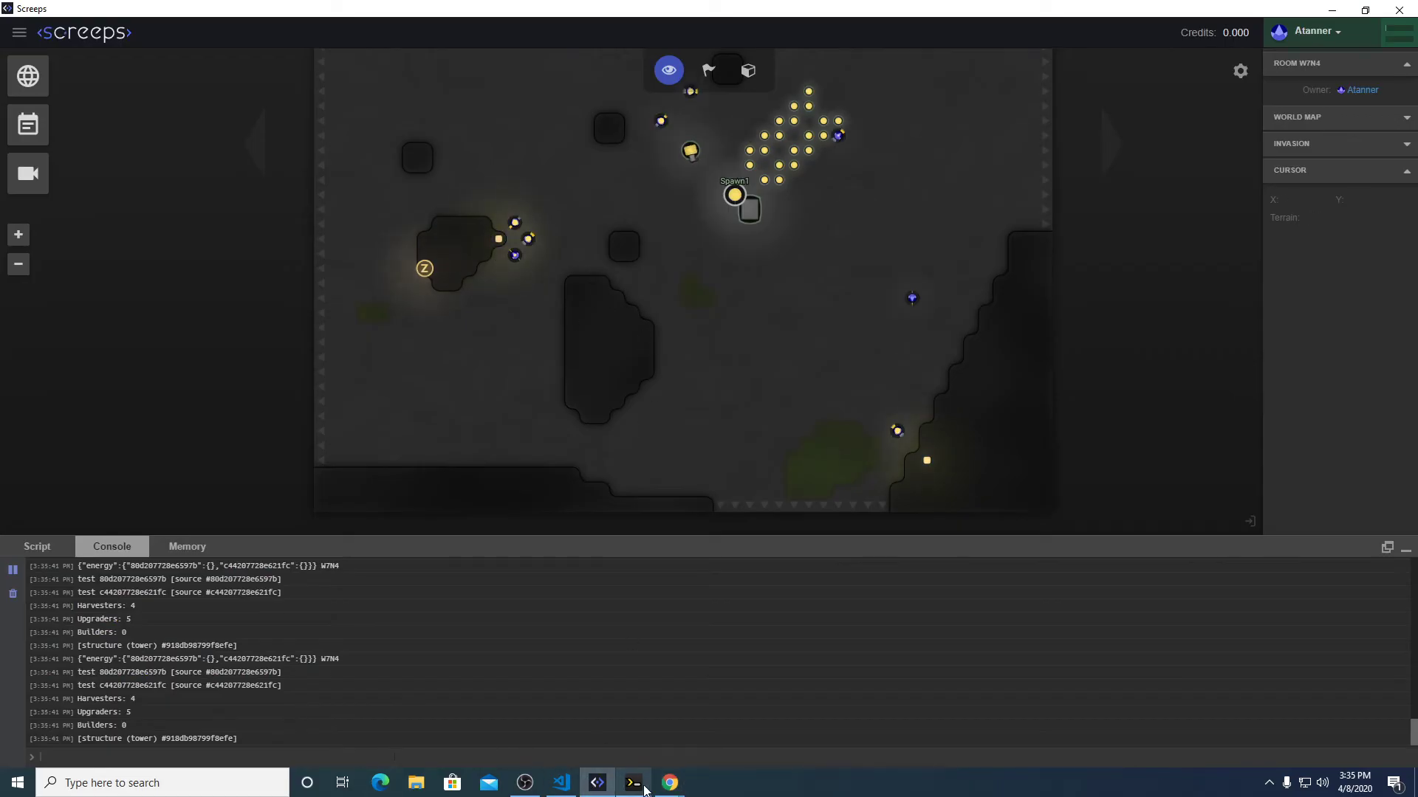
# Open a '{' body on the lifetime check and copy the harvester spawn block into it.
pyautogui.click(561, 782)
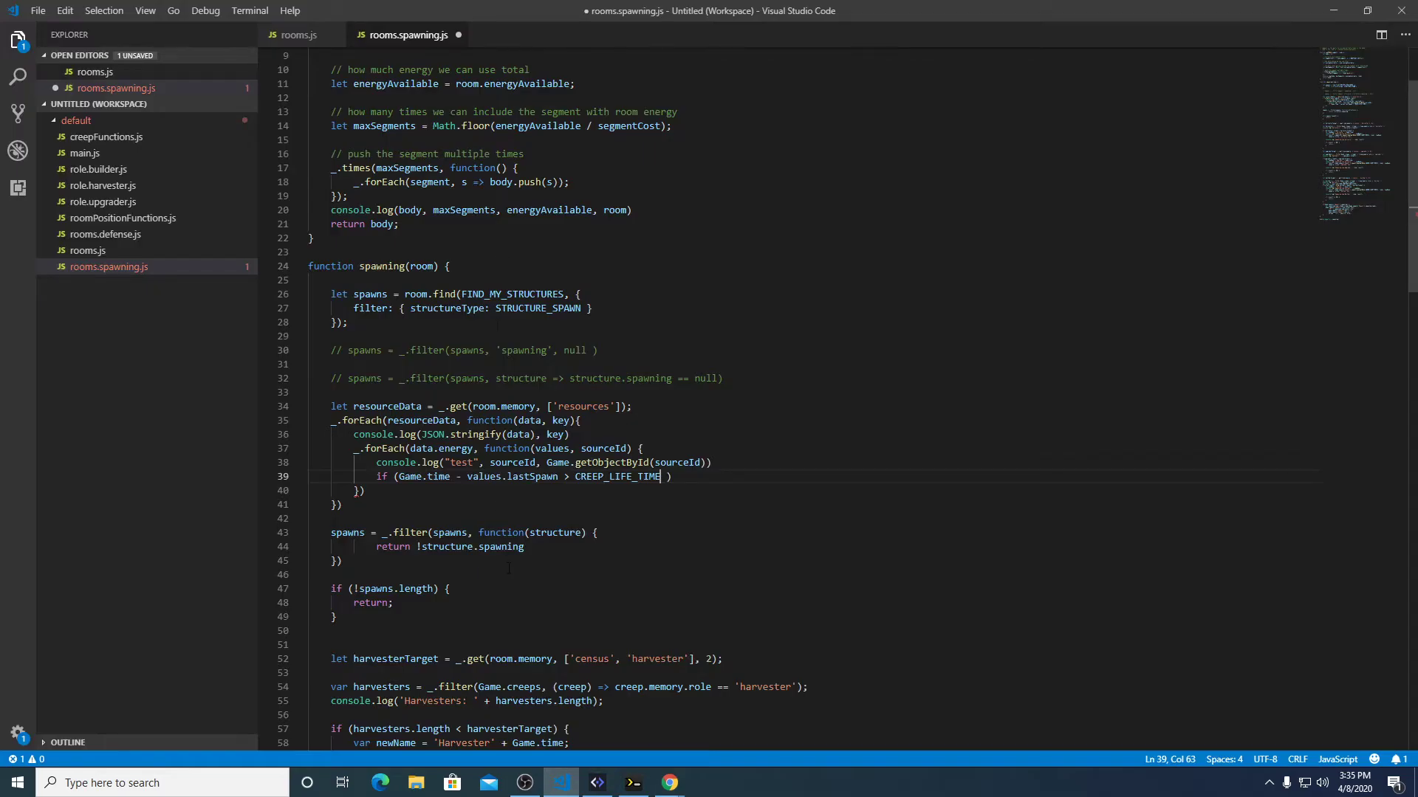
pyautogui.click(420, 476)
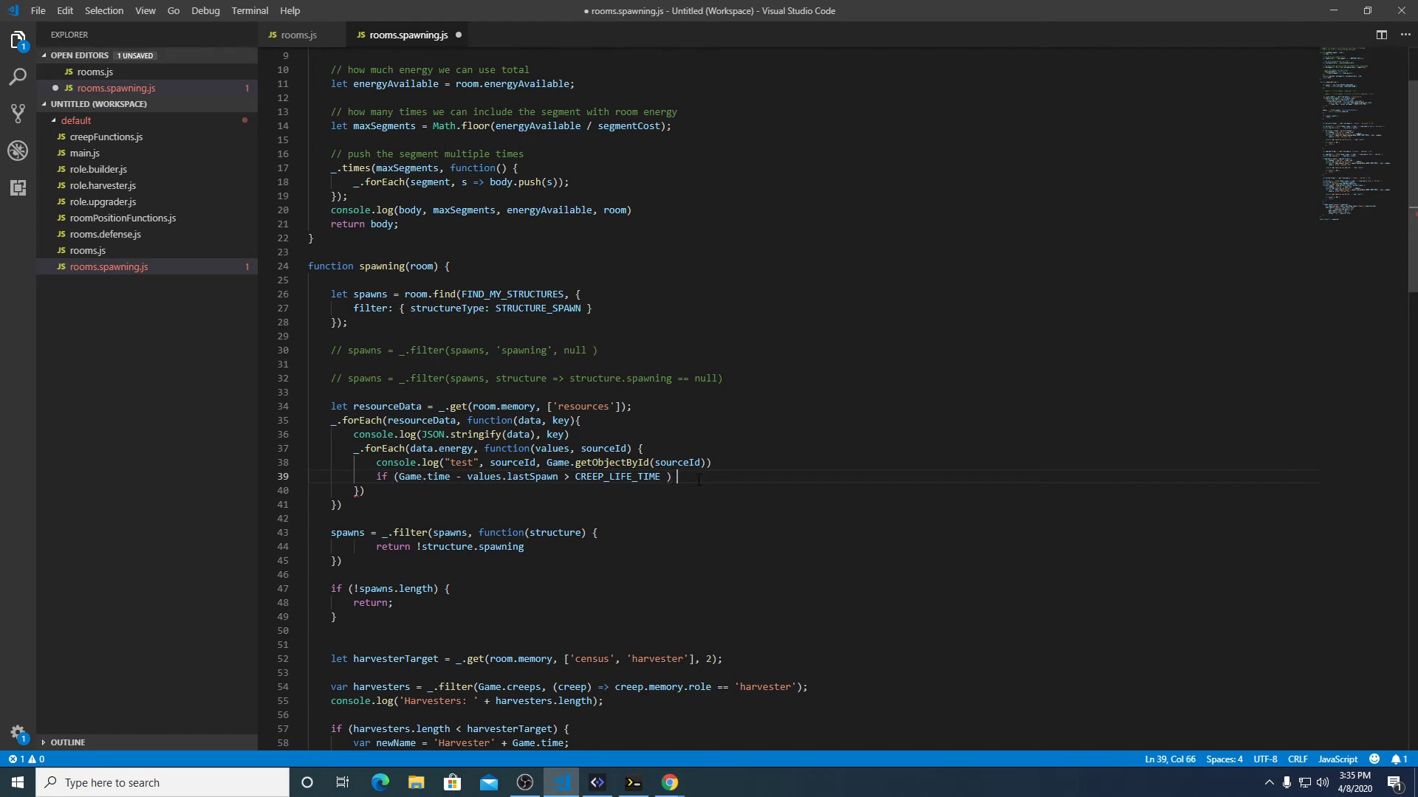
pyautogui.write('{')
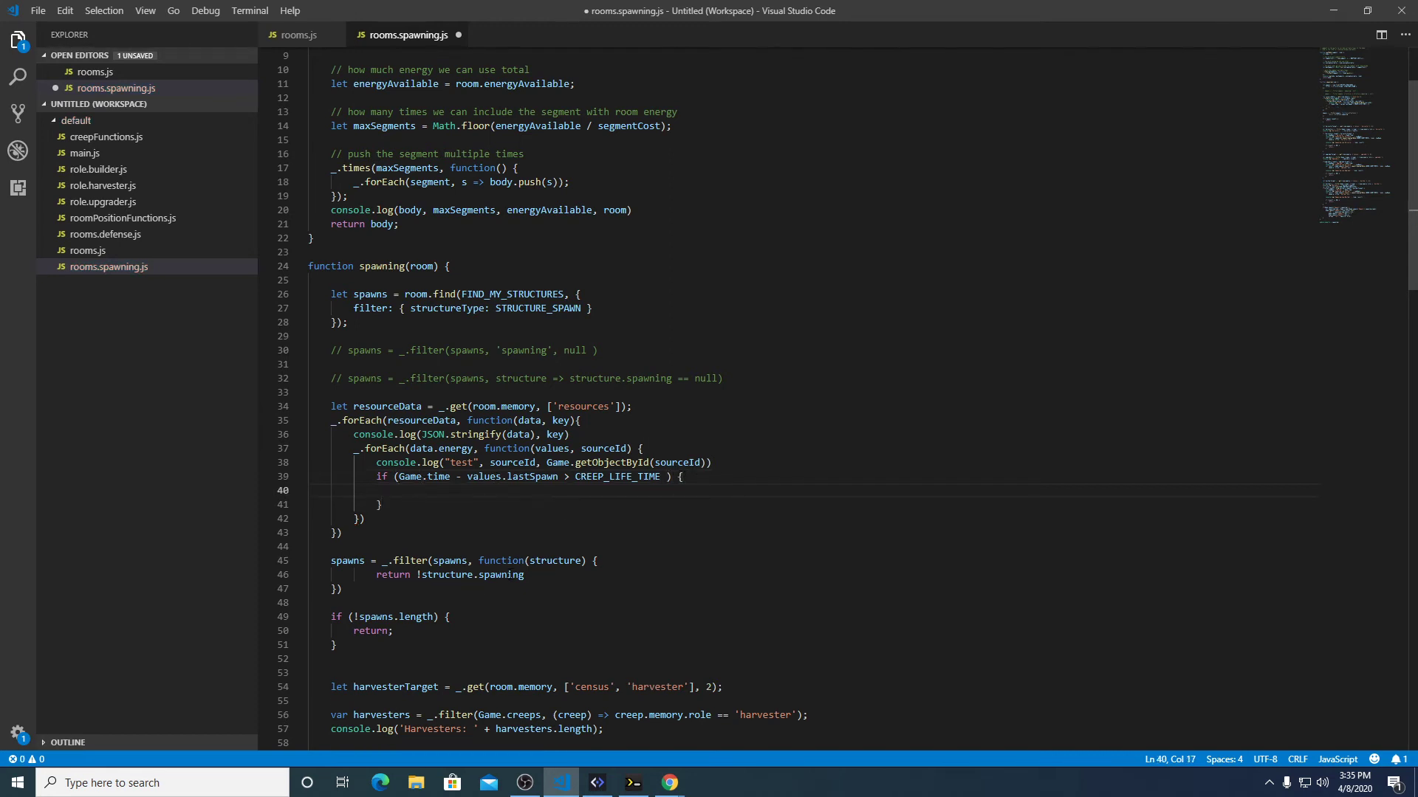
pyautogui.scroll(-3)
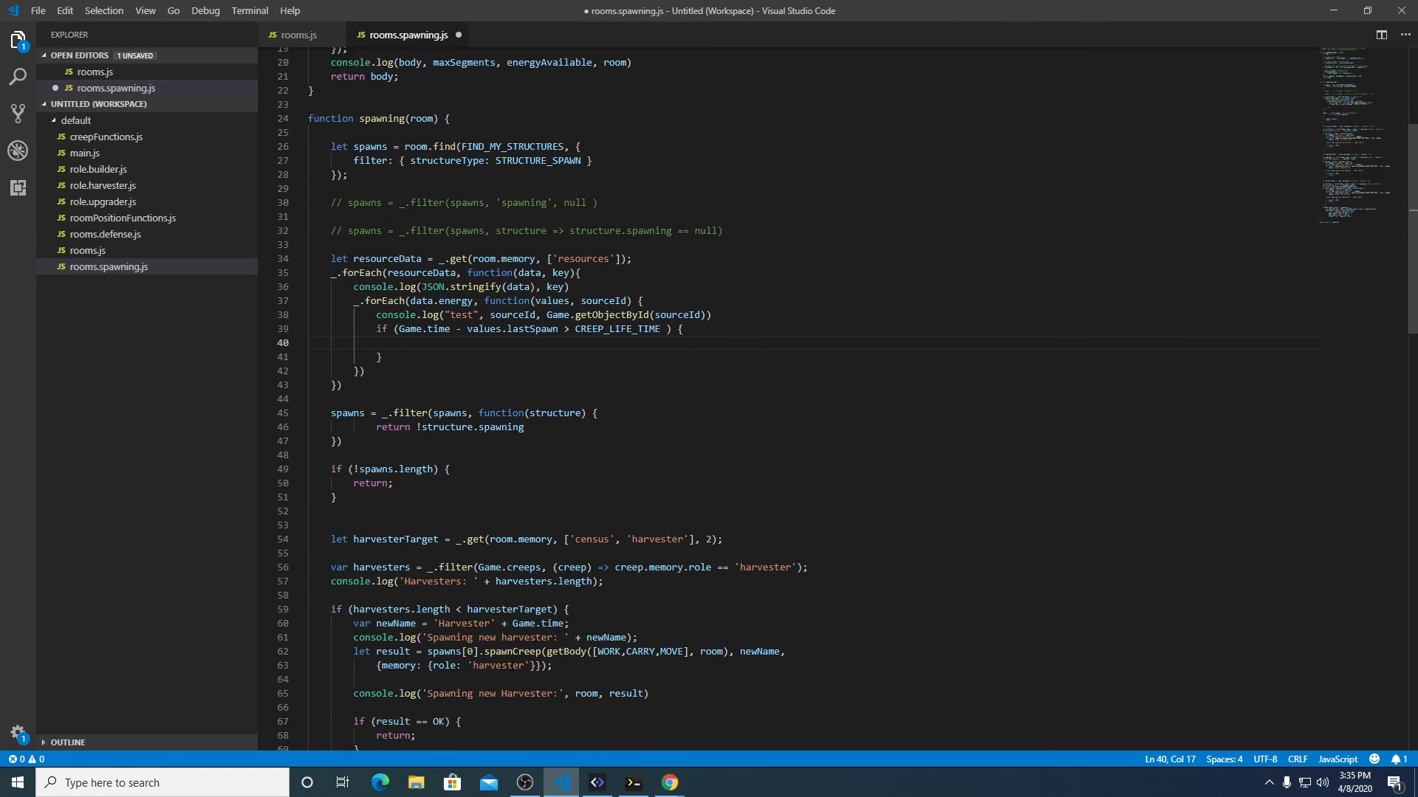
pyautogui.scroll(-3)
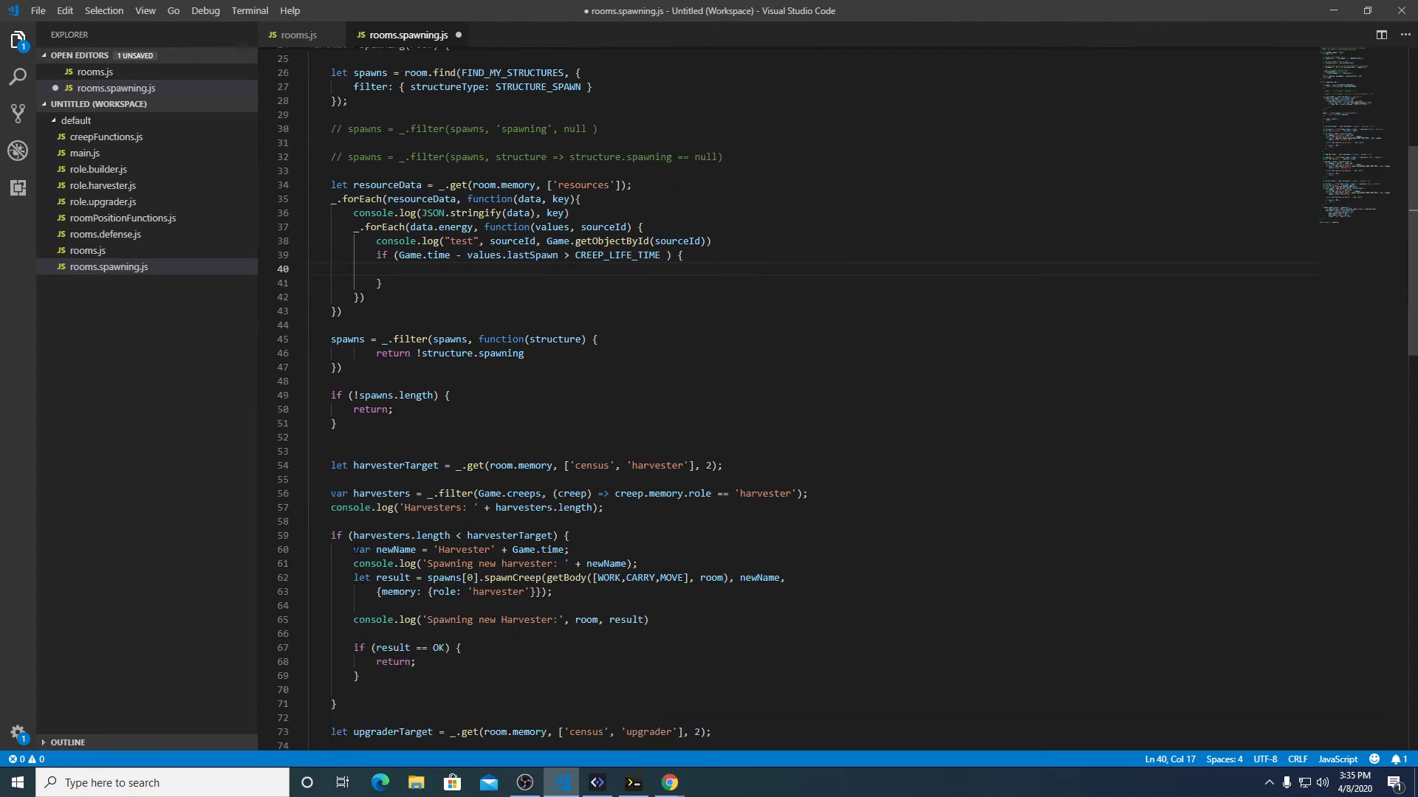
pyautogui.moveTo(353, 549); pyautogui.dragTo(367, 677)
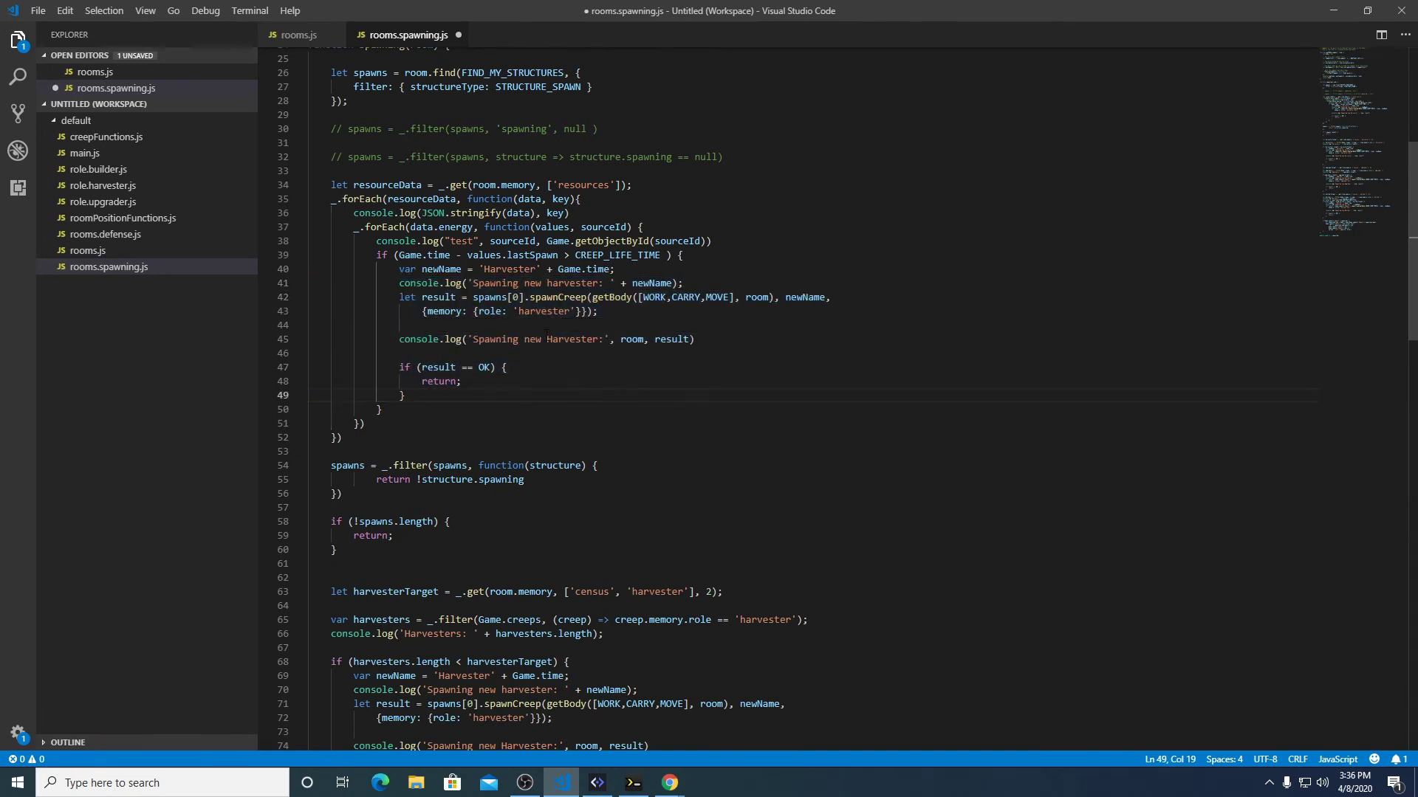
pyautogui.doubleClick(508, 270)
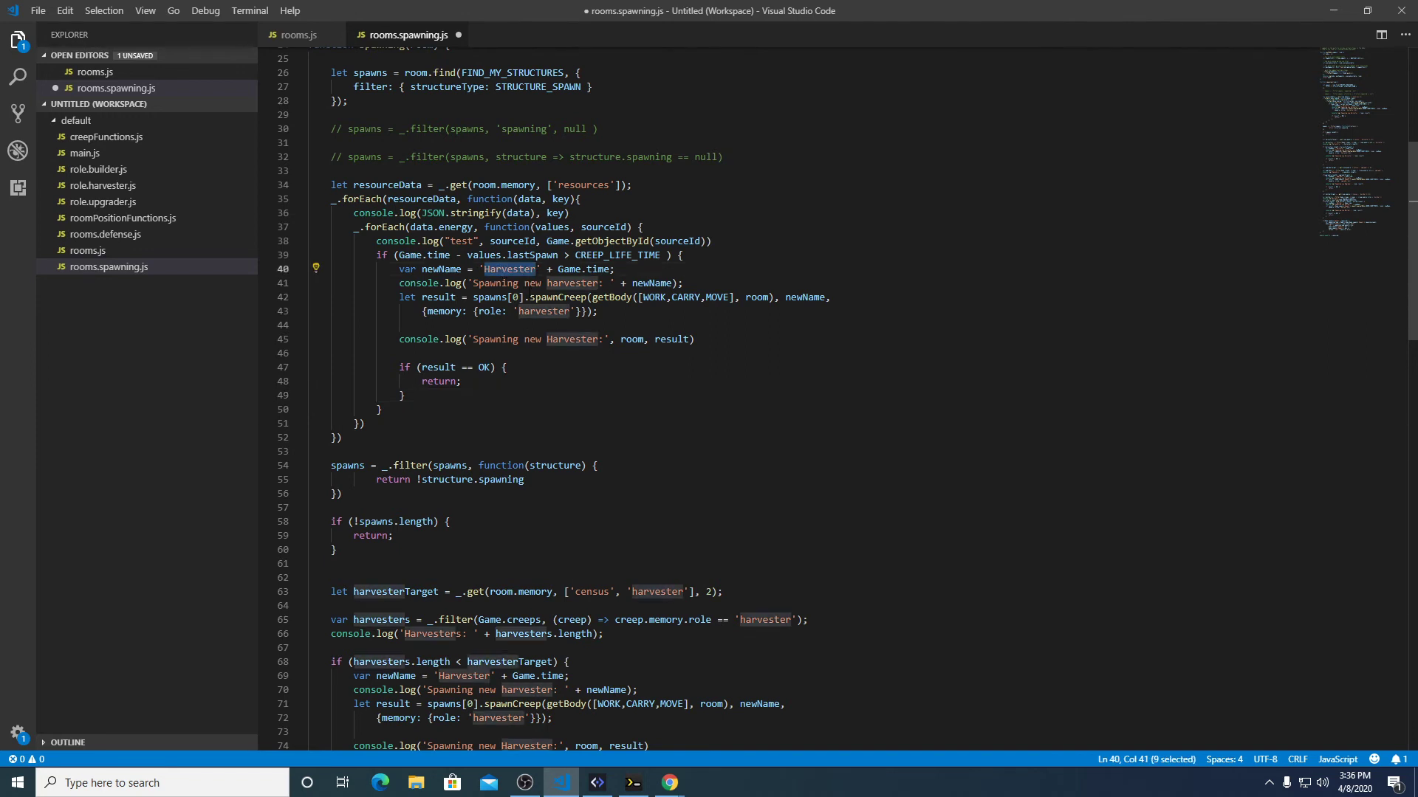
# Rename the copied block's creep name to EnergyMiner and its role to energyMiner.
pyautogui.write('Farm')
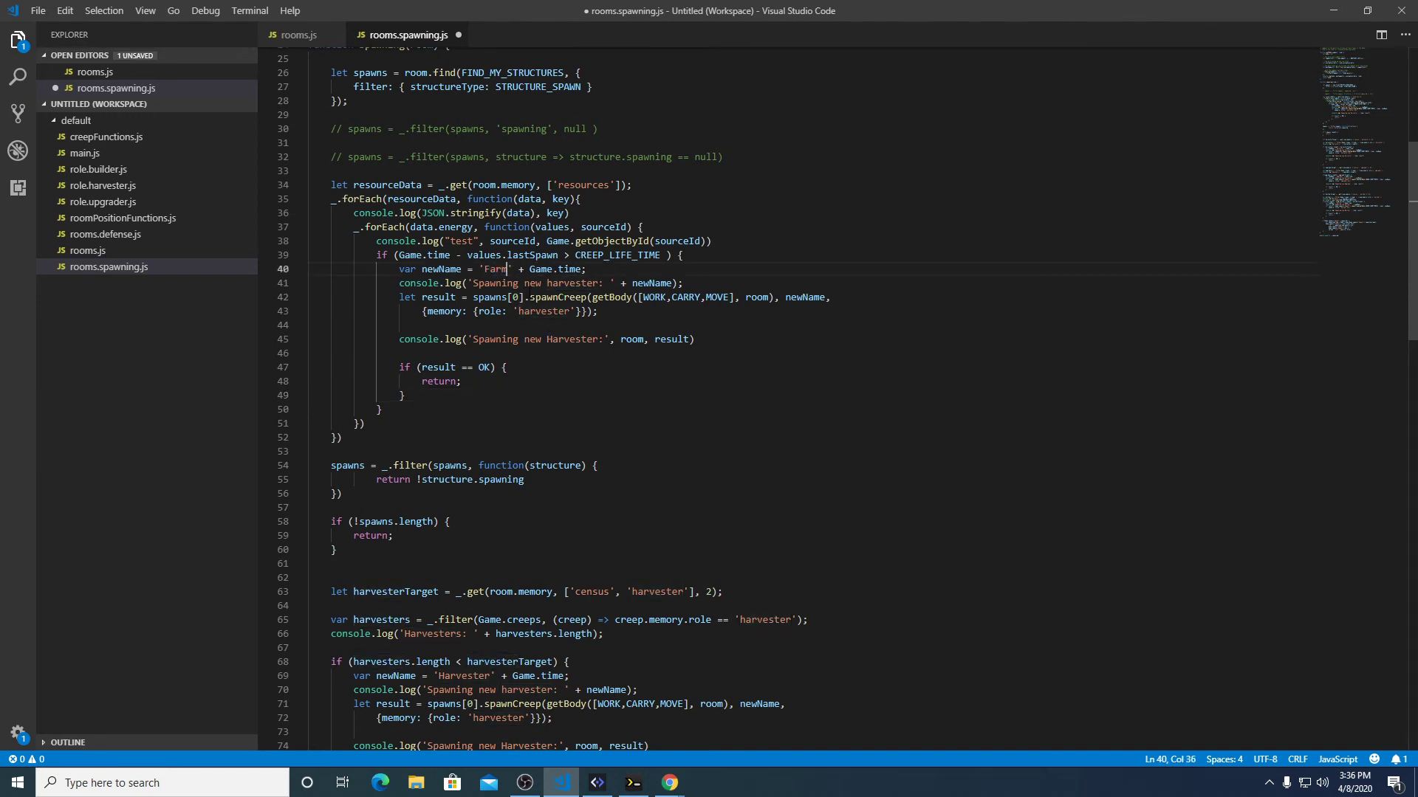
pyautogui.press('BackSpace')
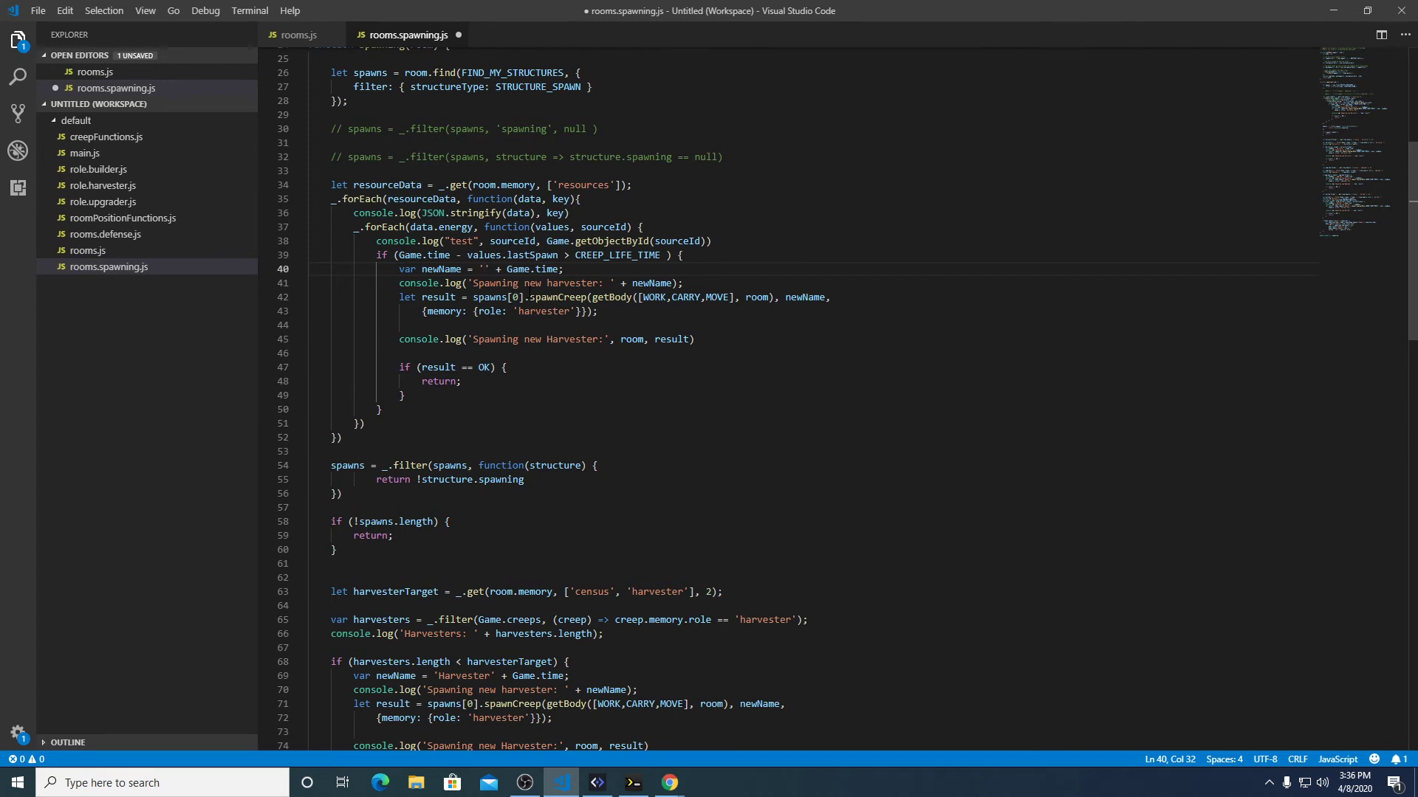
pyautogui.write('Ener')
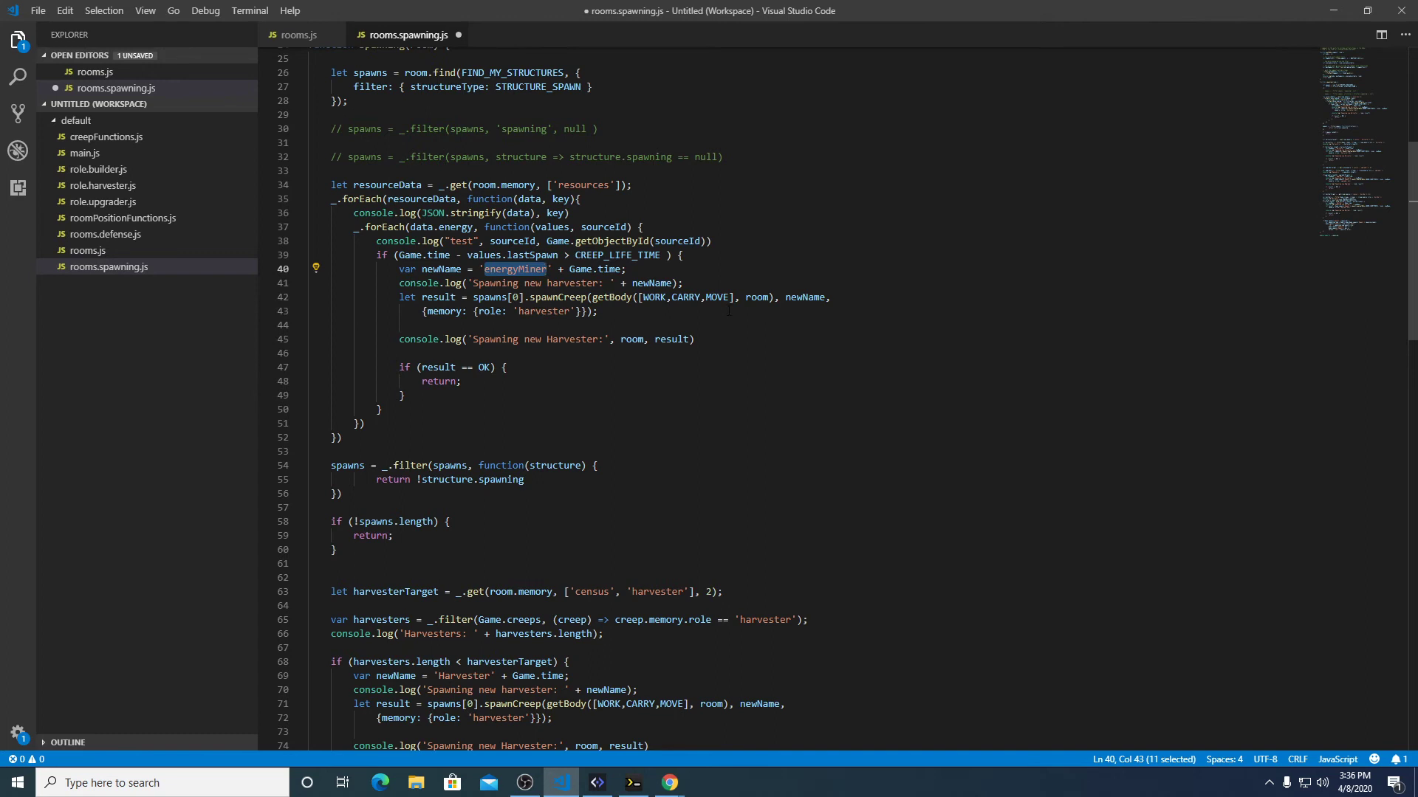
pyautogui.doubleClick(544, 311)
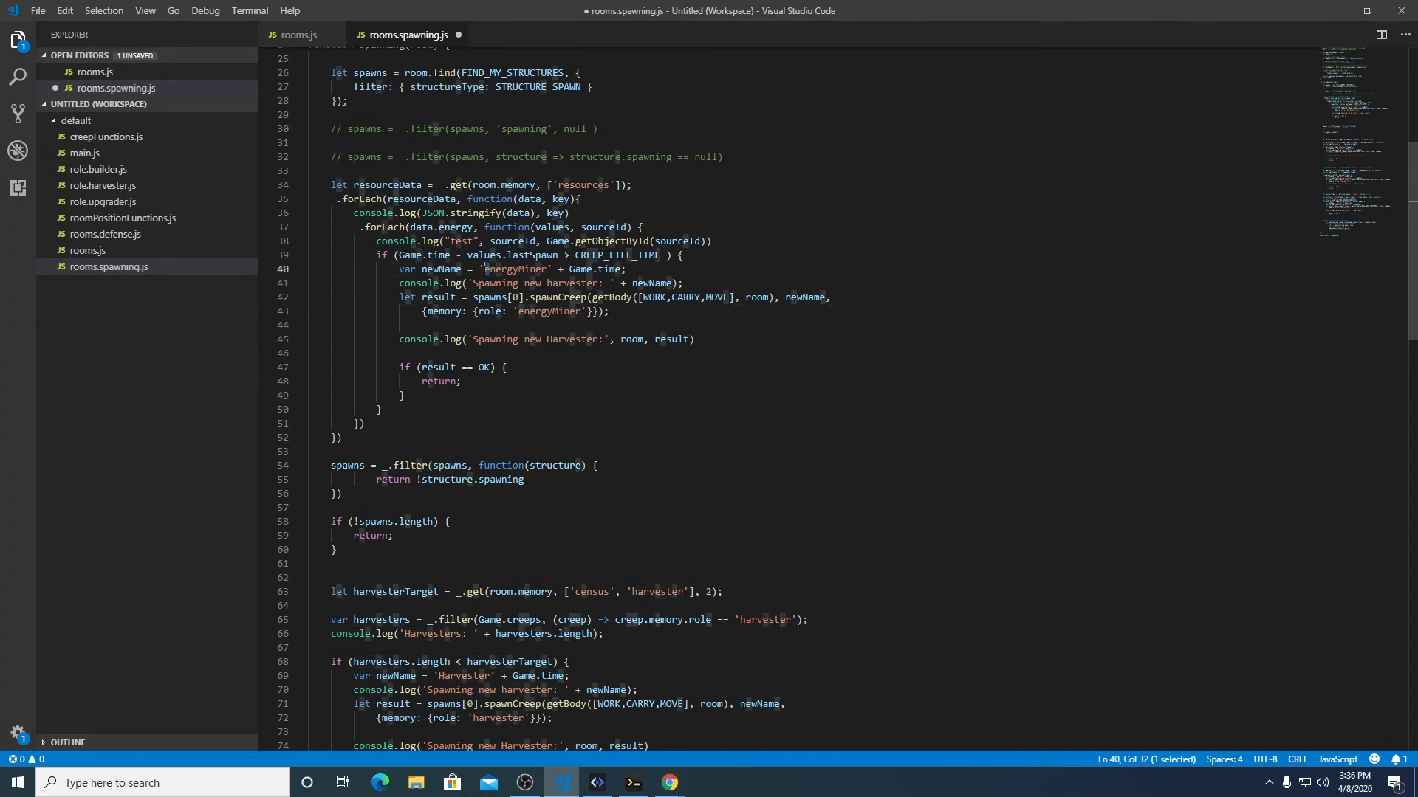
pyautogui.doubleClick(515, 270)
pyautogui.write('EnergyMin')
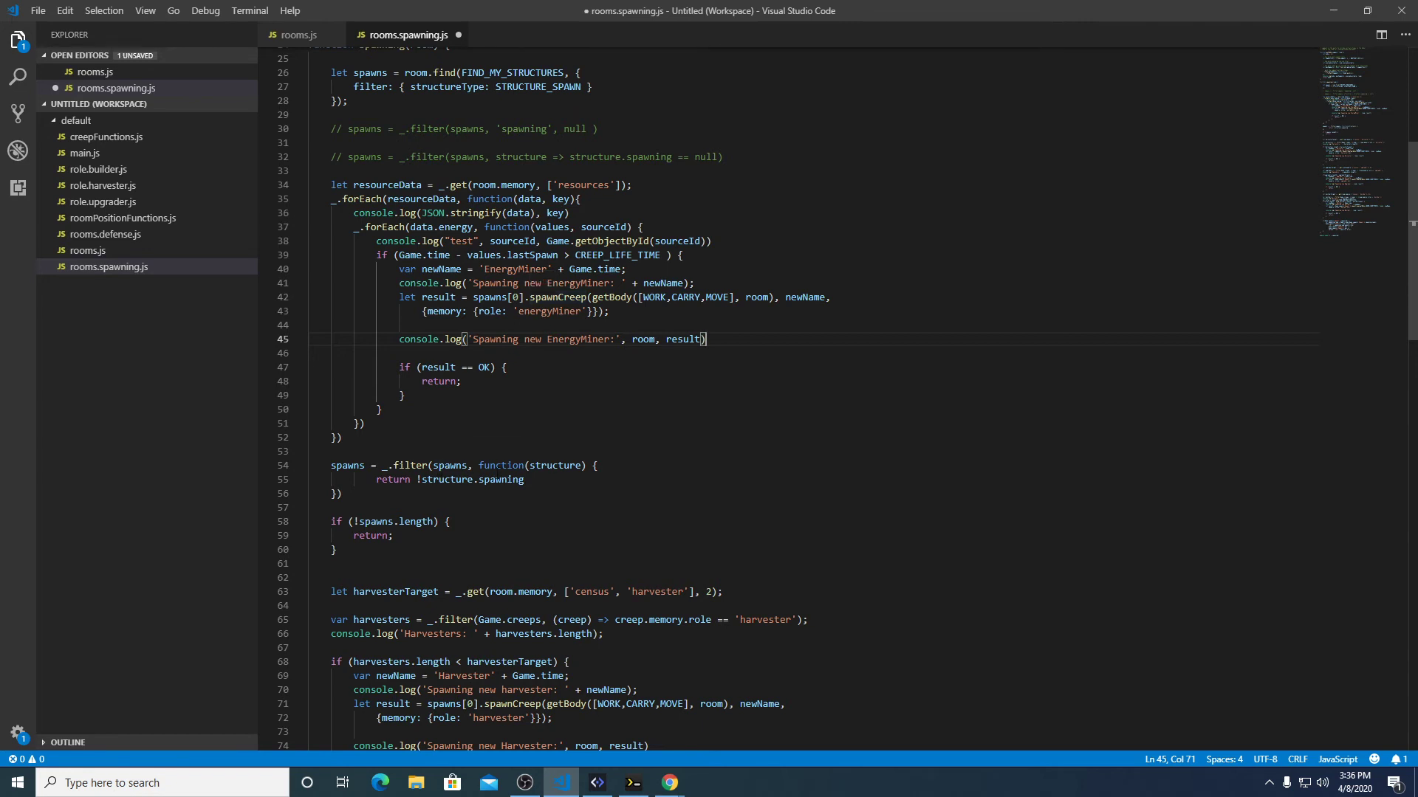
pyautogui.moveTo(802, 297)
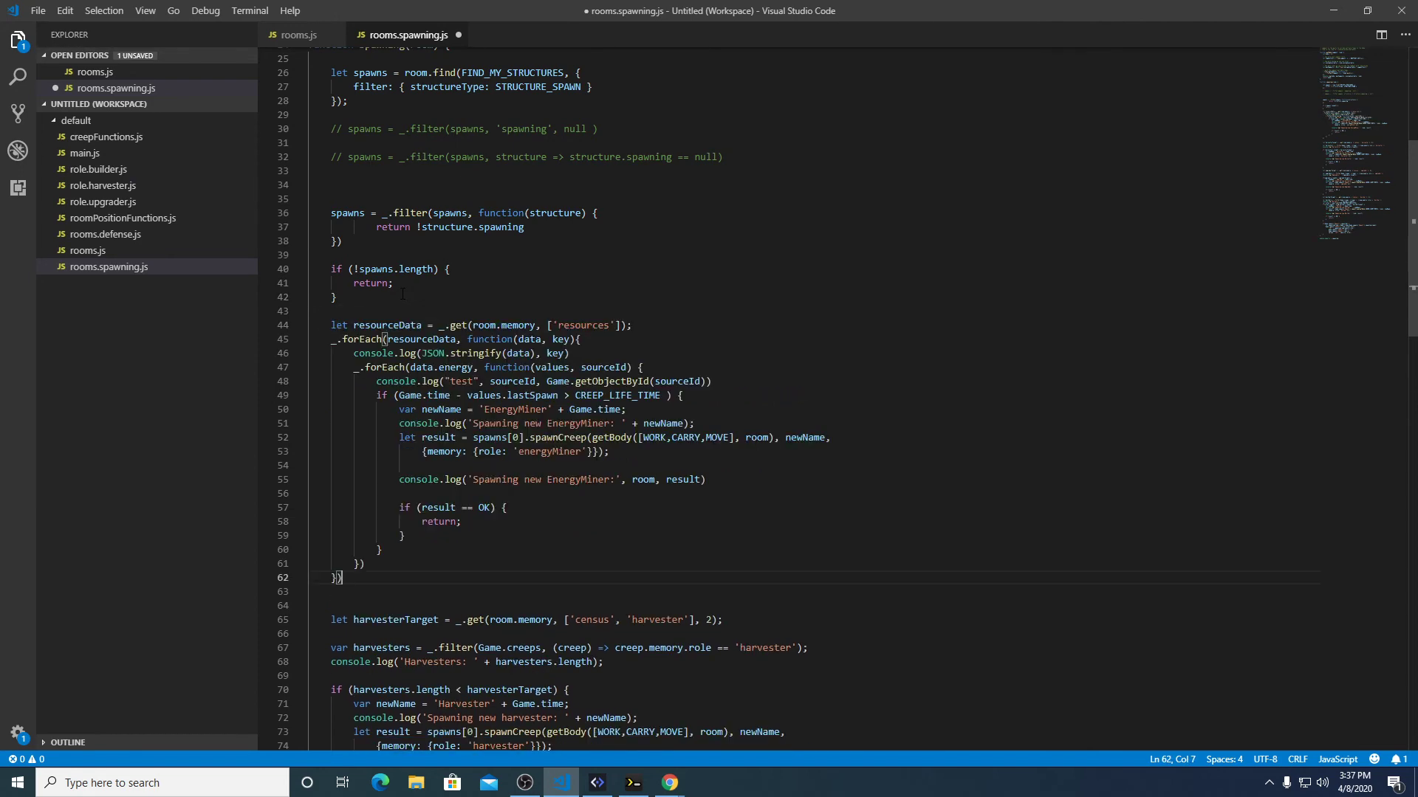
# Watch the Screeps room and console, then return to Visual Studio Code.
pyautogui.click(595, 783)
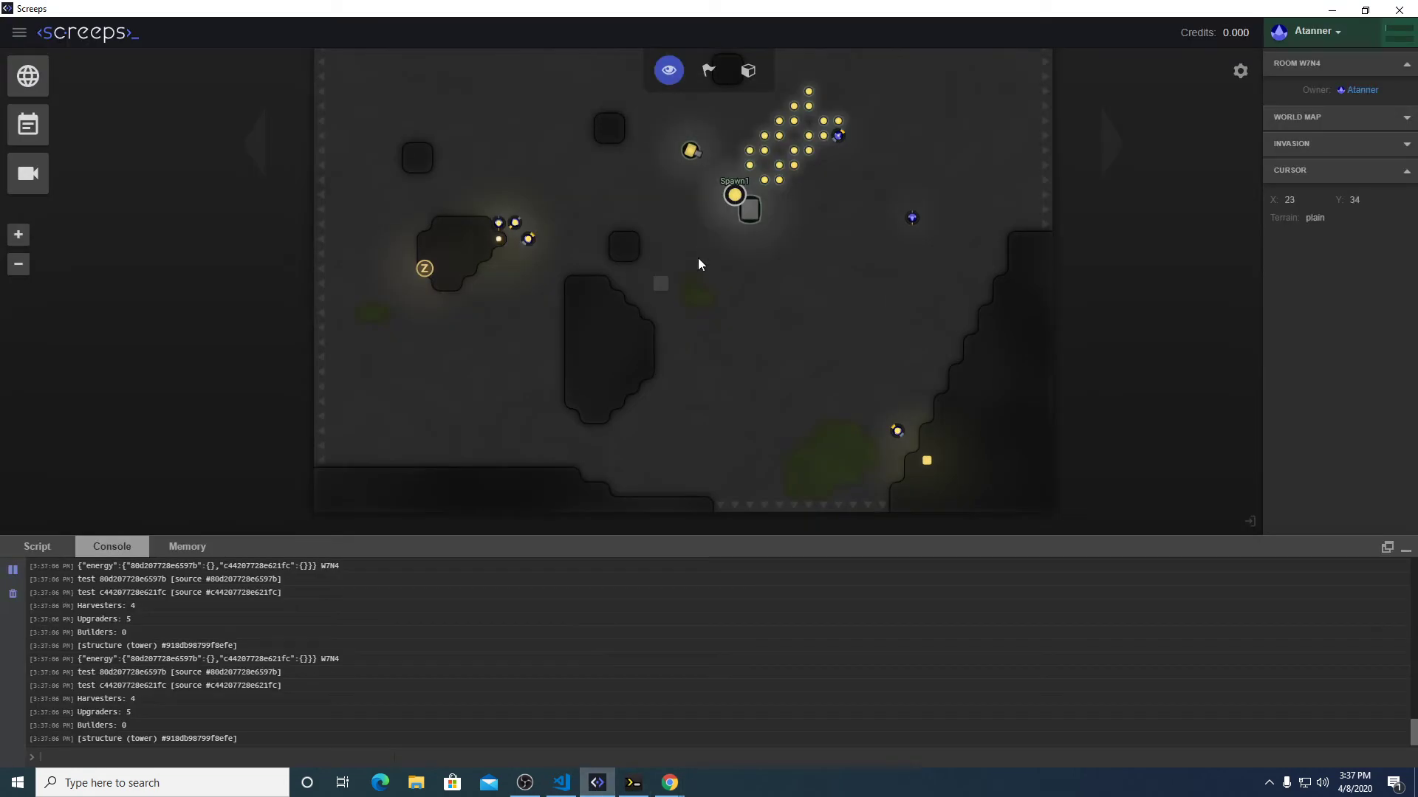
pyautogui.moveTo(12, 571)
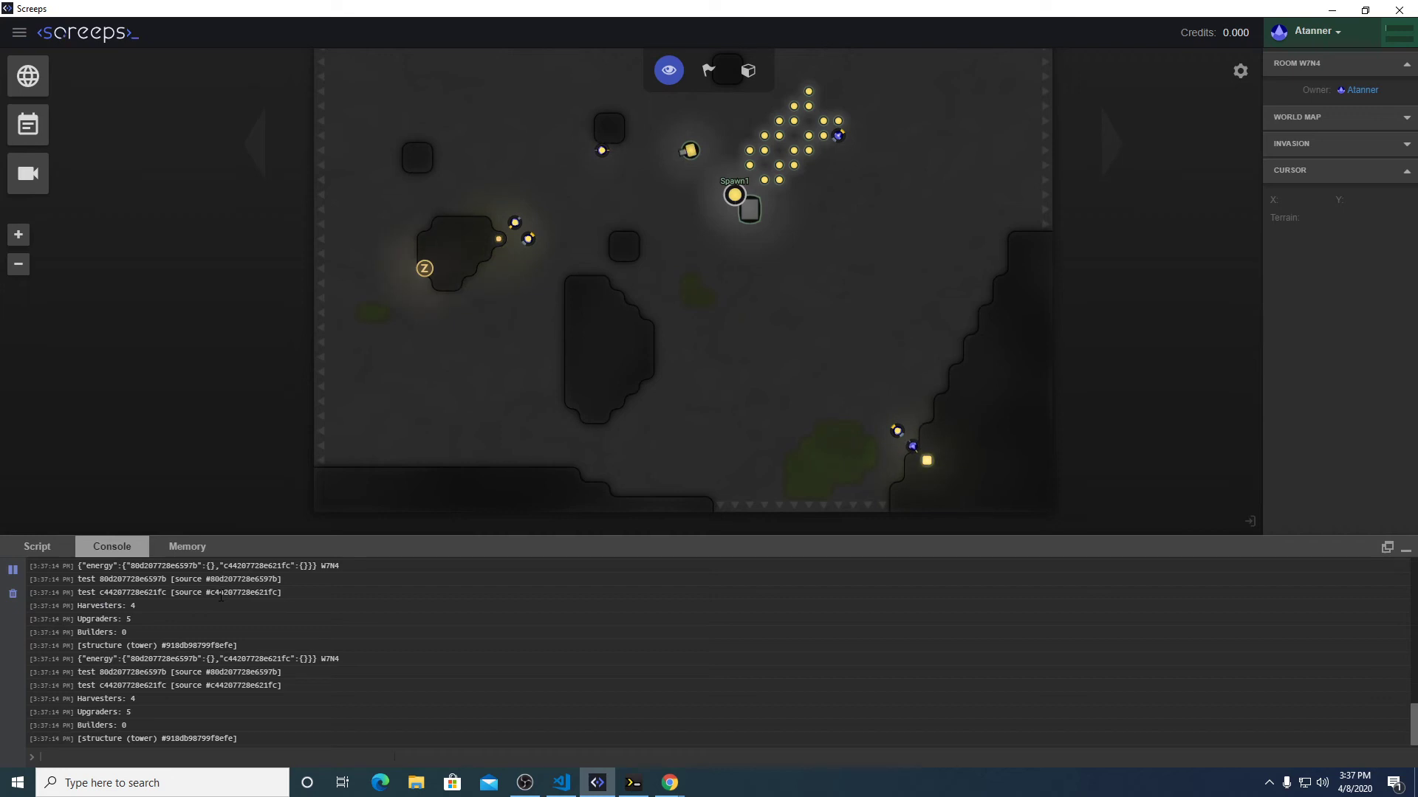
pyautogui.moveTo(561, 781)
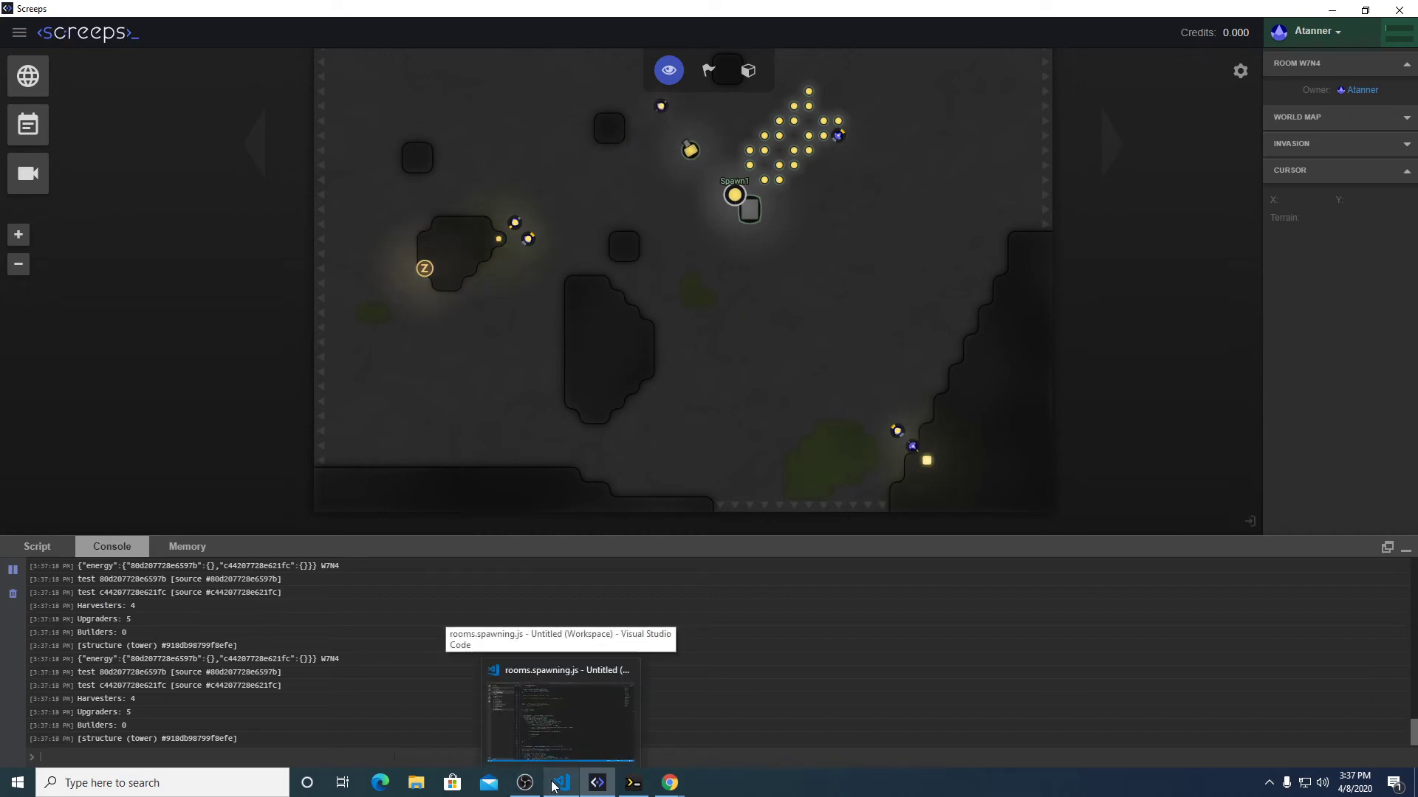
pyautogui.click(561, 782)
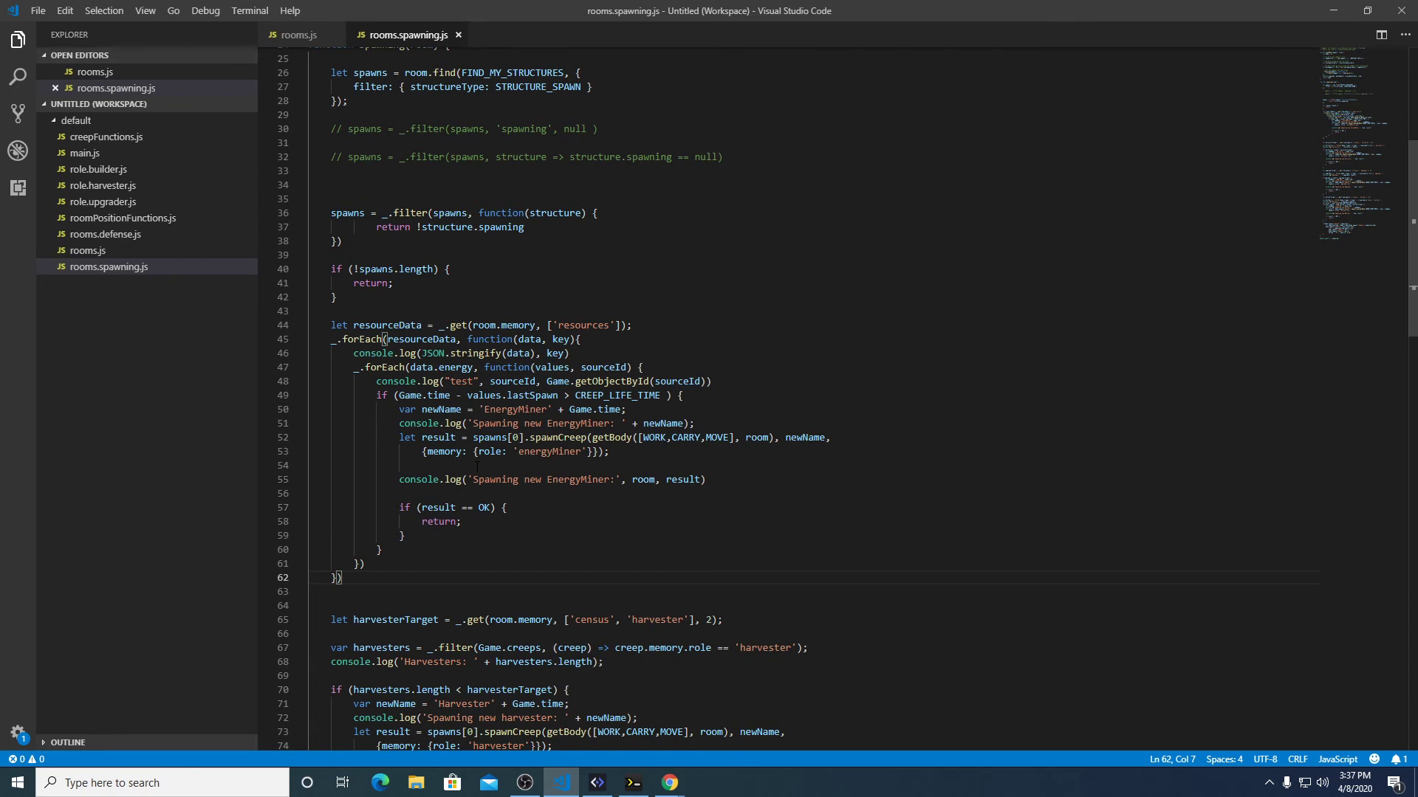
# Add console.log(Game.time - values.lastSpawn > CREEP_LIFE_TIME) on line 49 above the if.
pyautogui.click(483, 395)
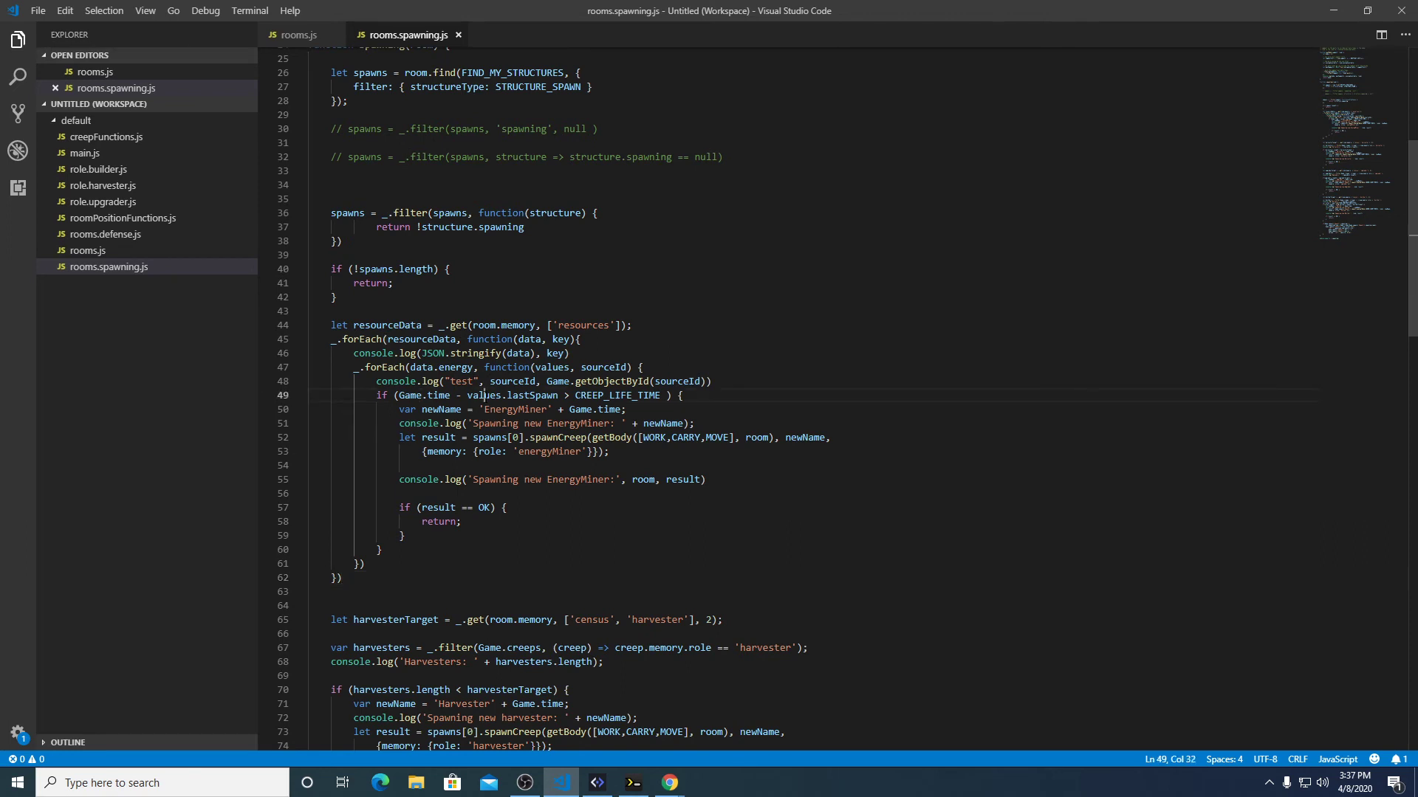
pyautogui.doubleClick(483, 395)
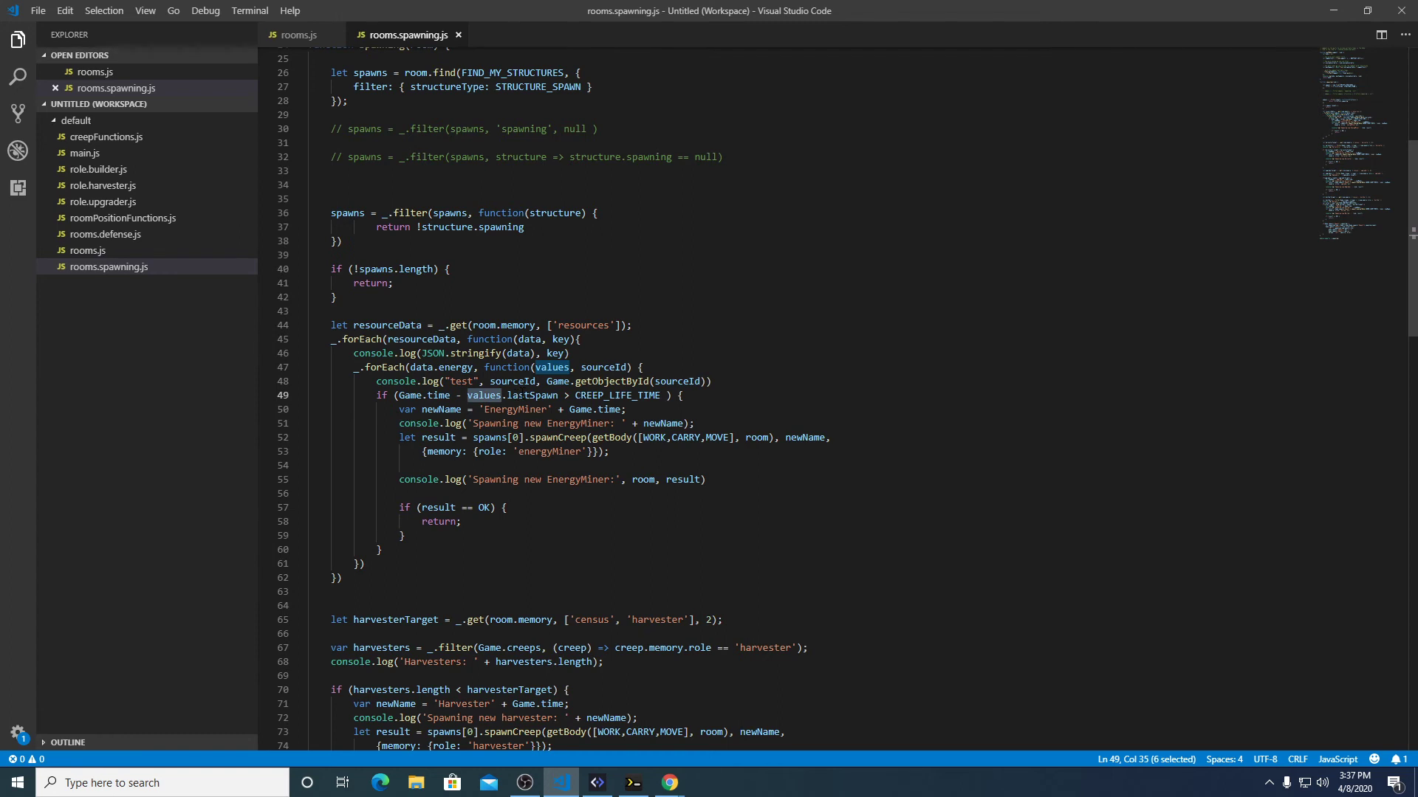
pyautogui.doubleClick(532, 395)
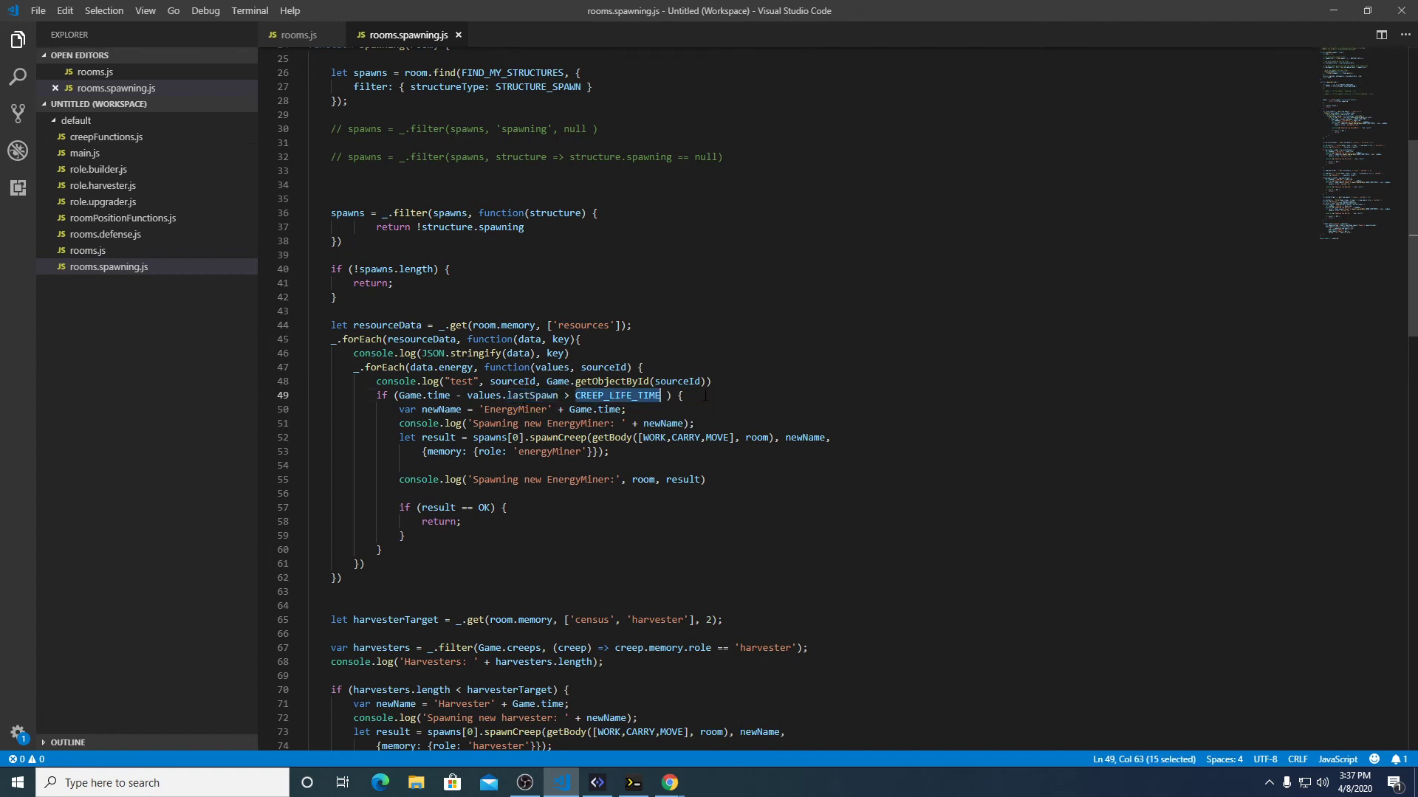
pyautogui.write('co')
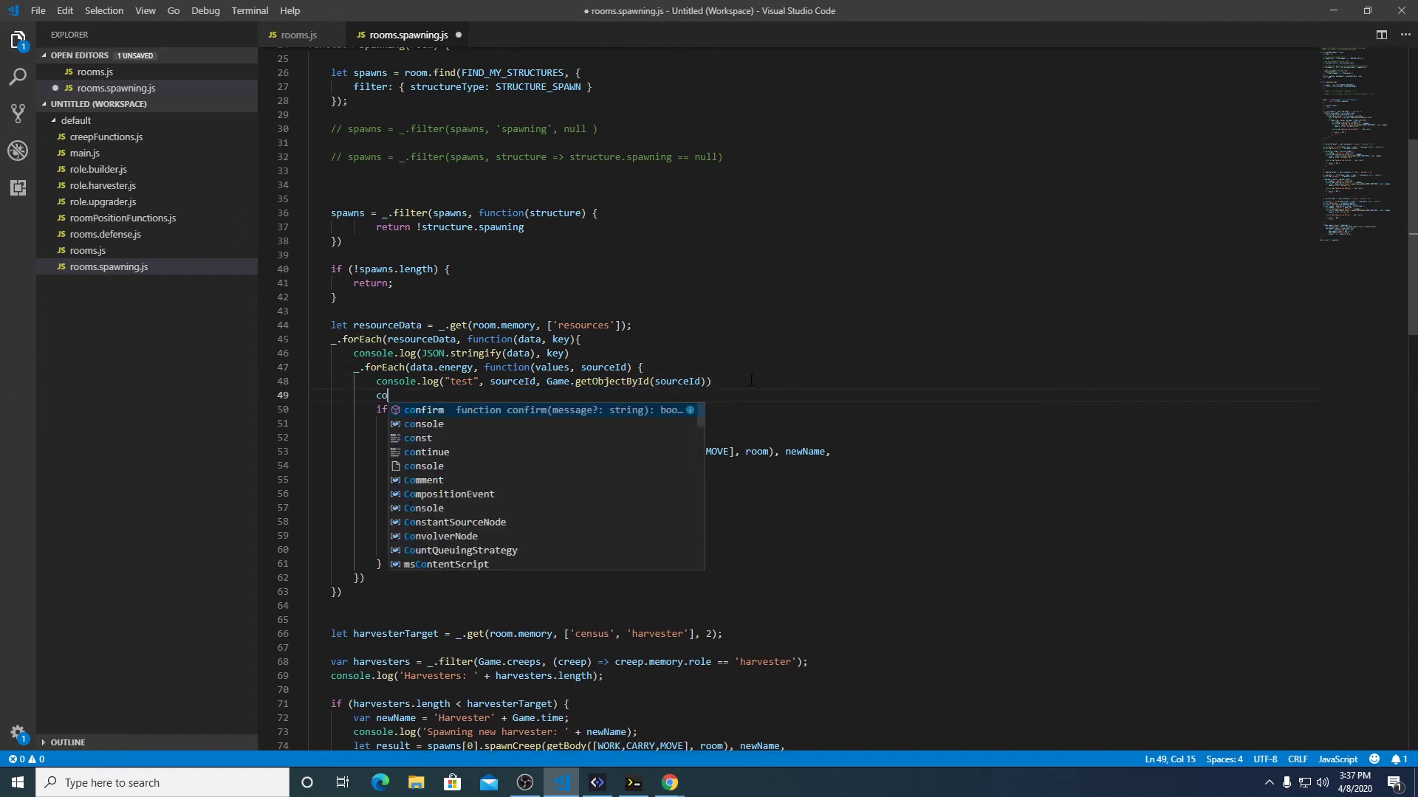
pyautogui.write('nsole.lo')
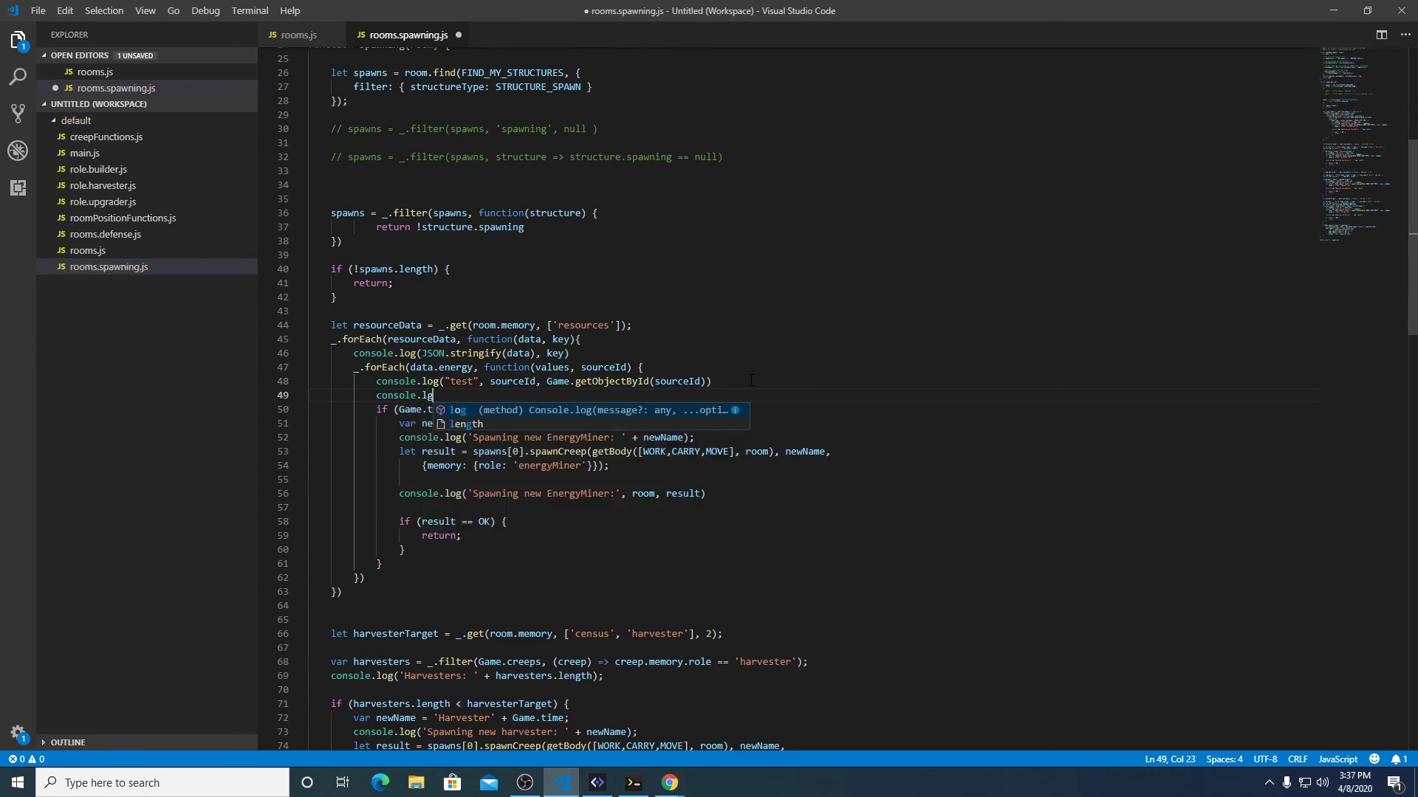
pyautogui.write('g()')
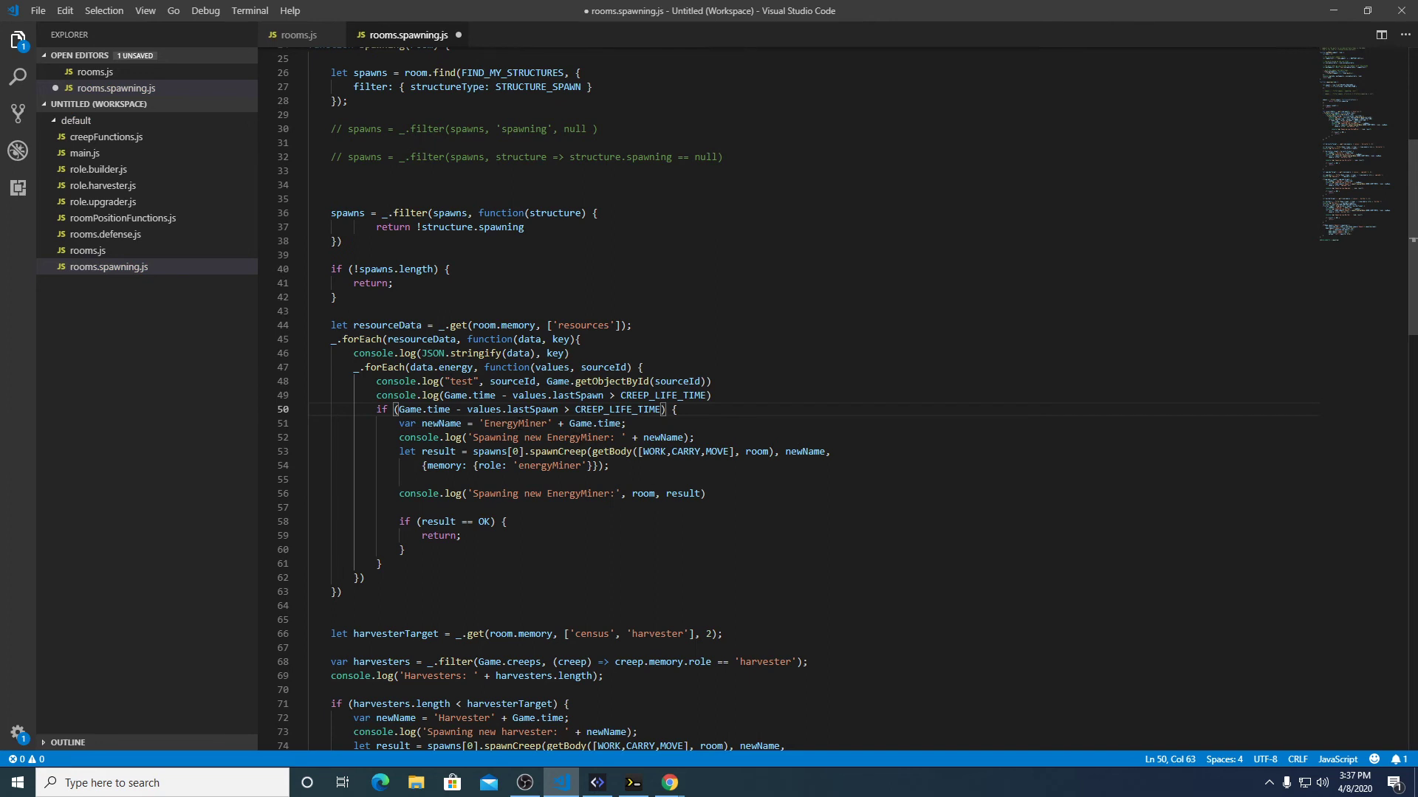
# Read the Screeps console's false output for each source, then return to the script.
pyautogui.click(596, 790)
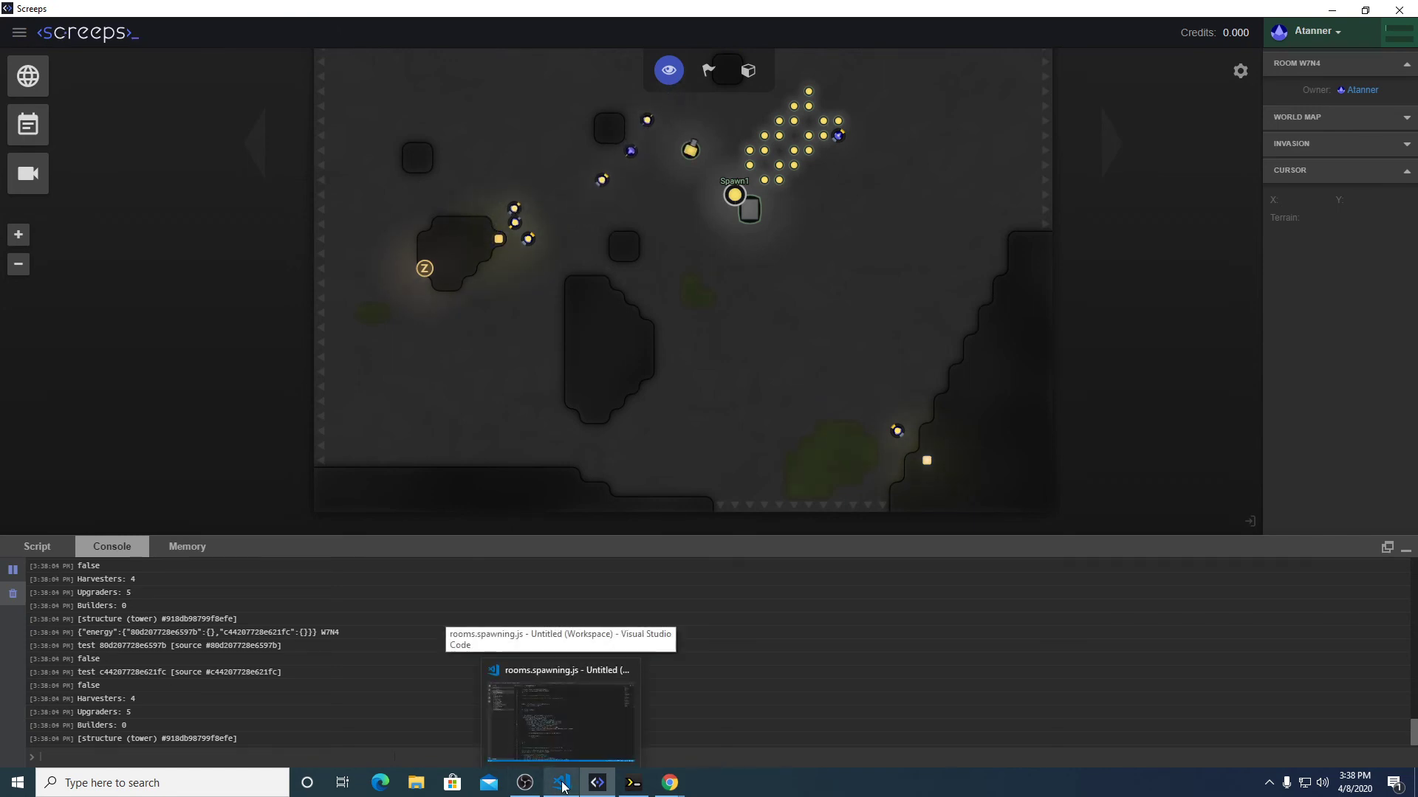
pyautogui.click(560, 782)
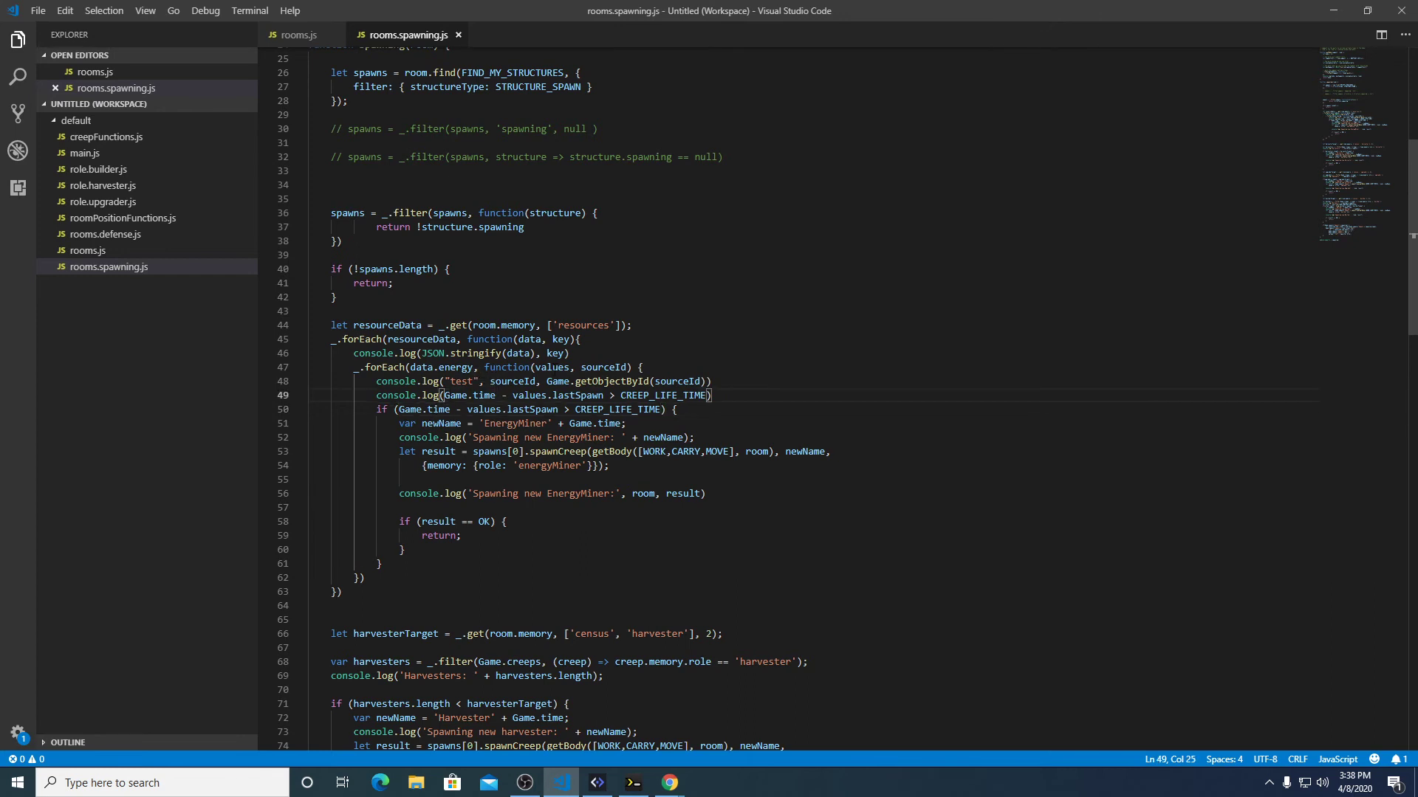
# Extend the log to print Game.time and (values.lastSpawn || 0) beside the comparison.
pyautogui.write('Game.time, values.lastSpawn,')
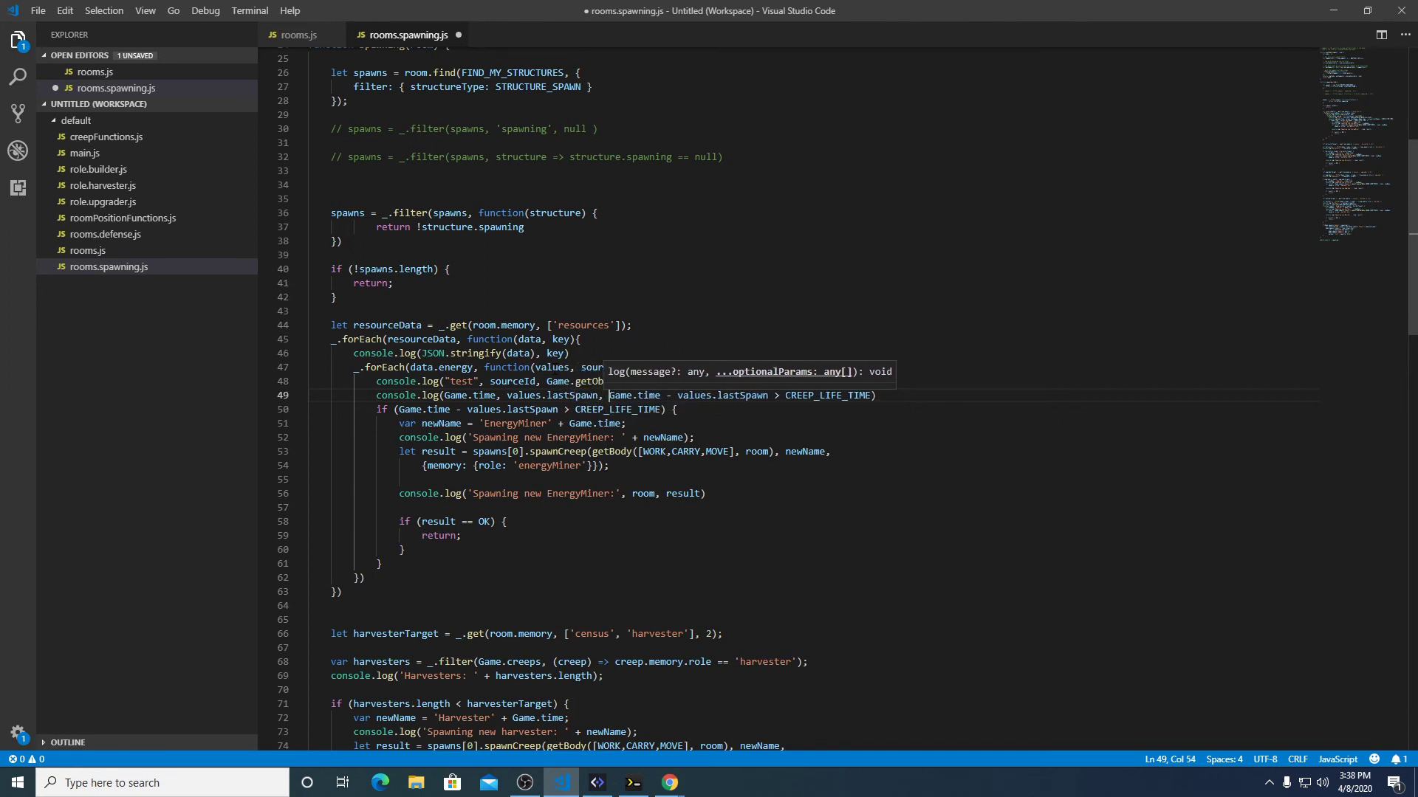
pyautogui.click(596, 783)
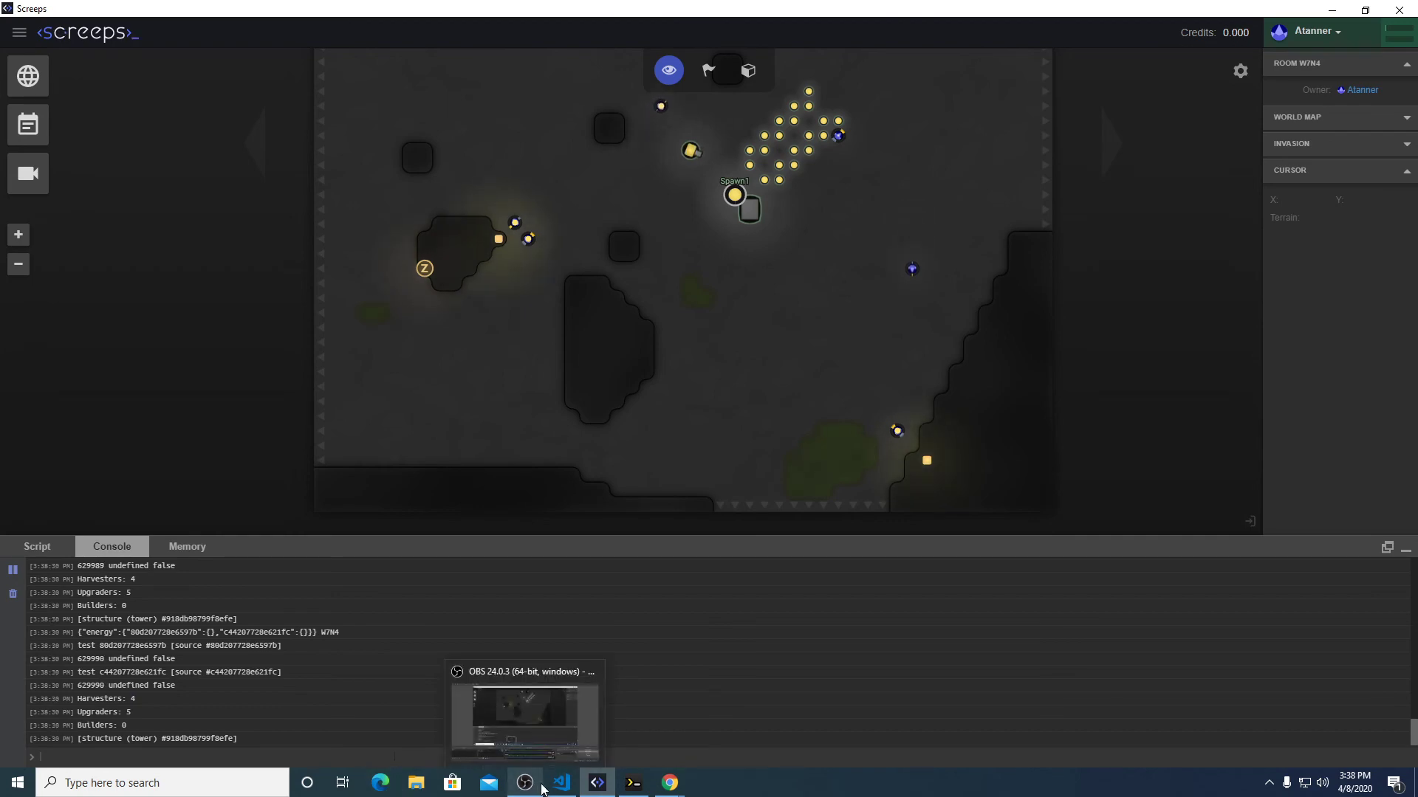
pyautogui.click(560, 783)
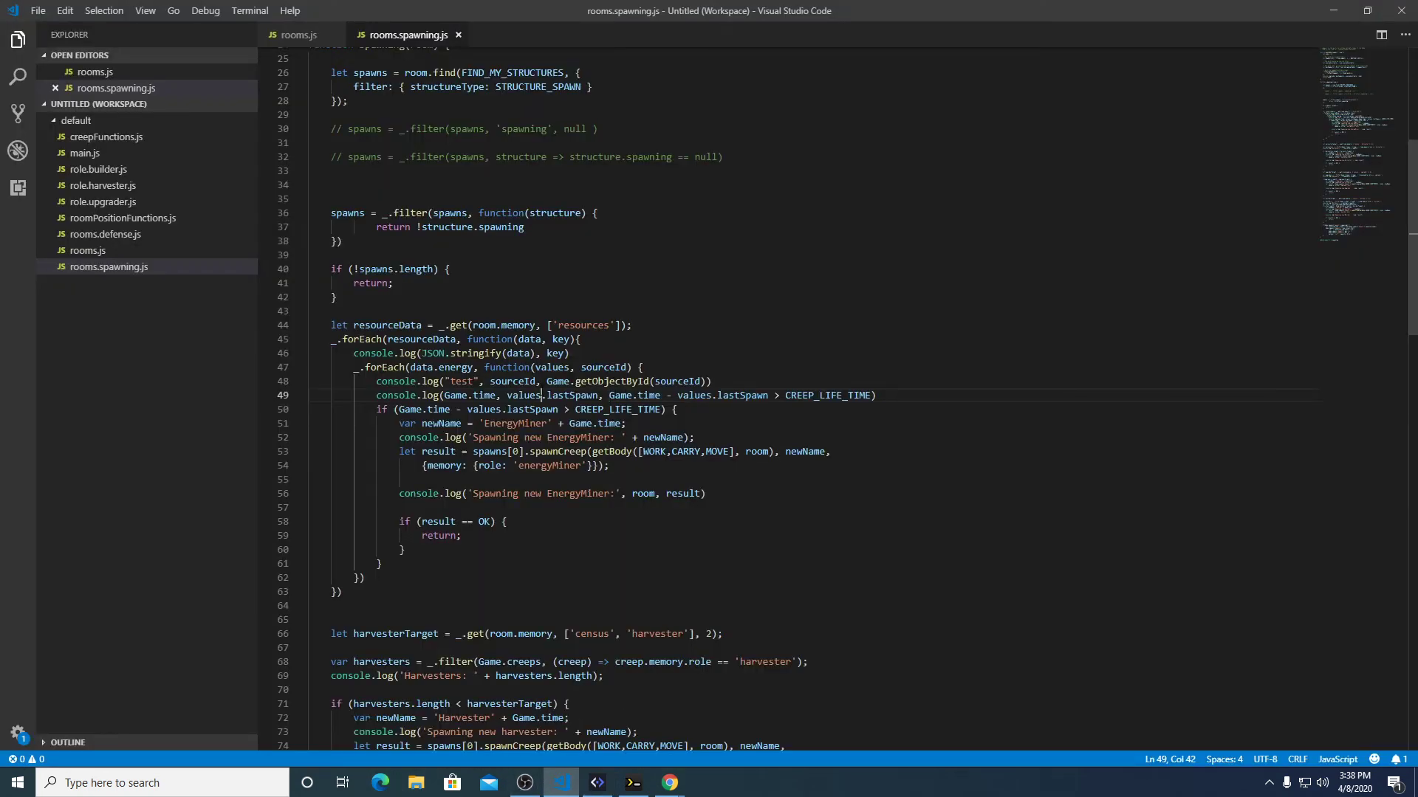
pyautogui.doubleClick(572, 403)
pyautogui.write('(')
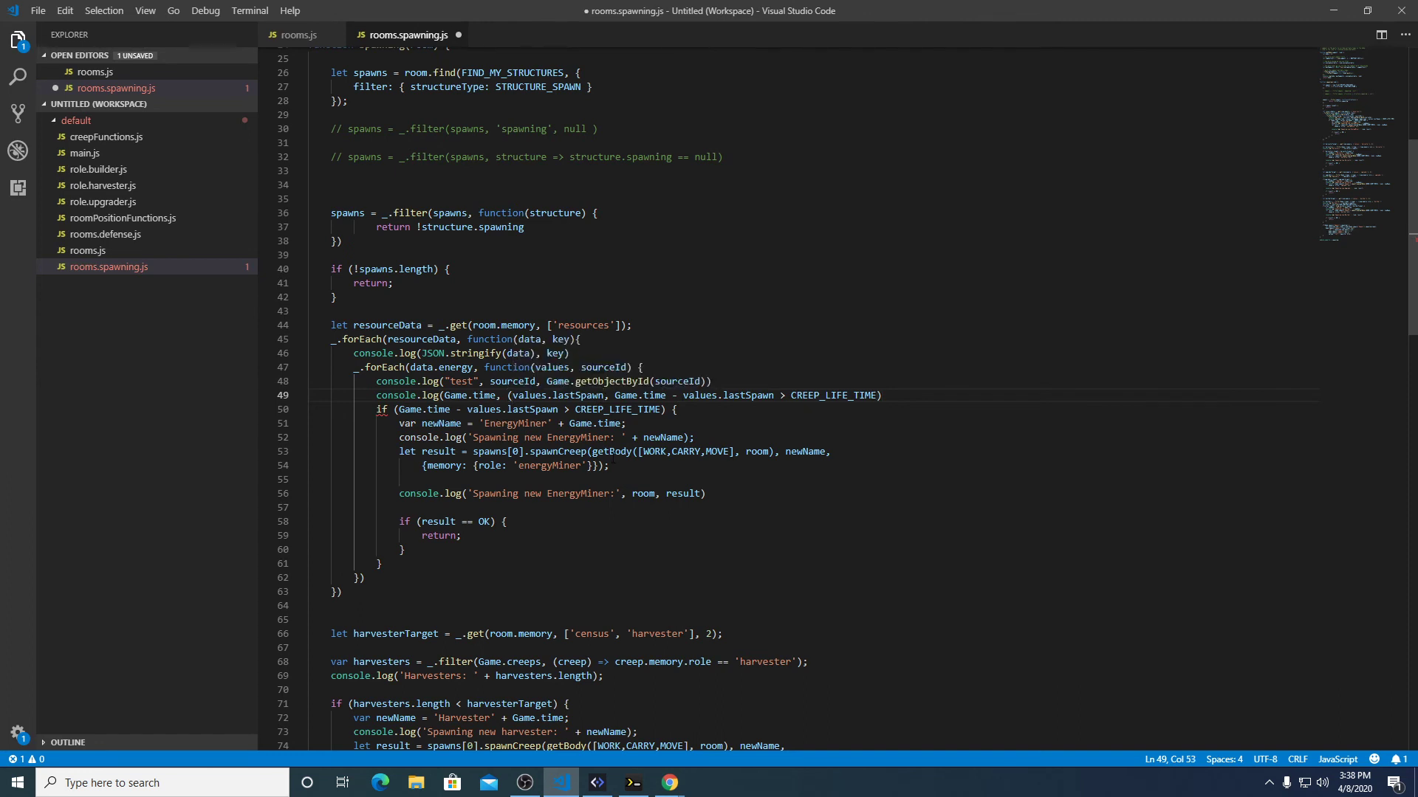
pyautogui.write('|| 0)')
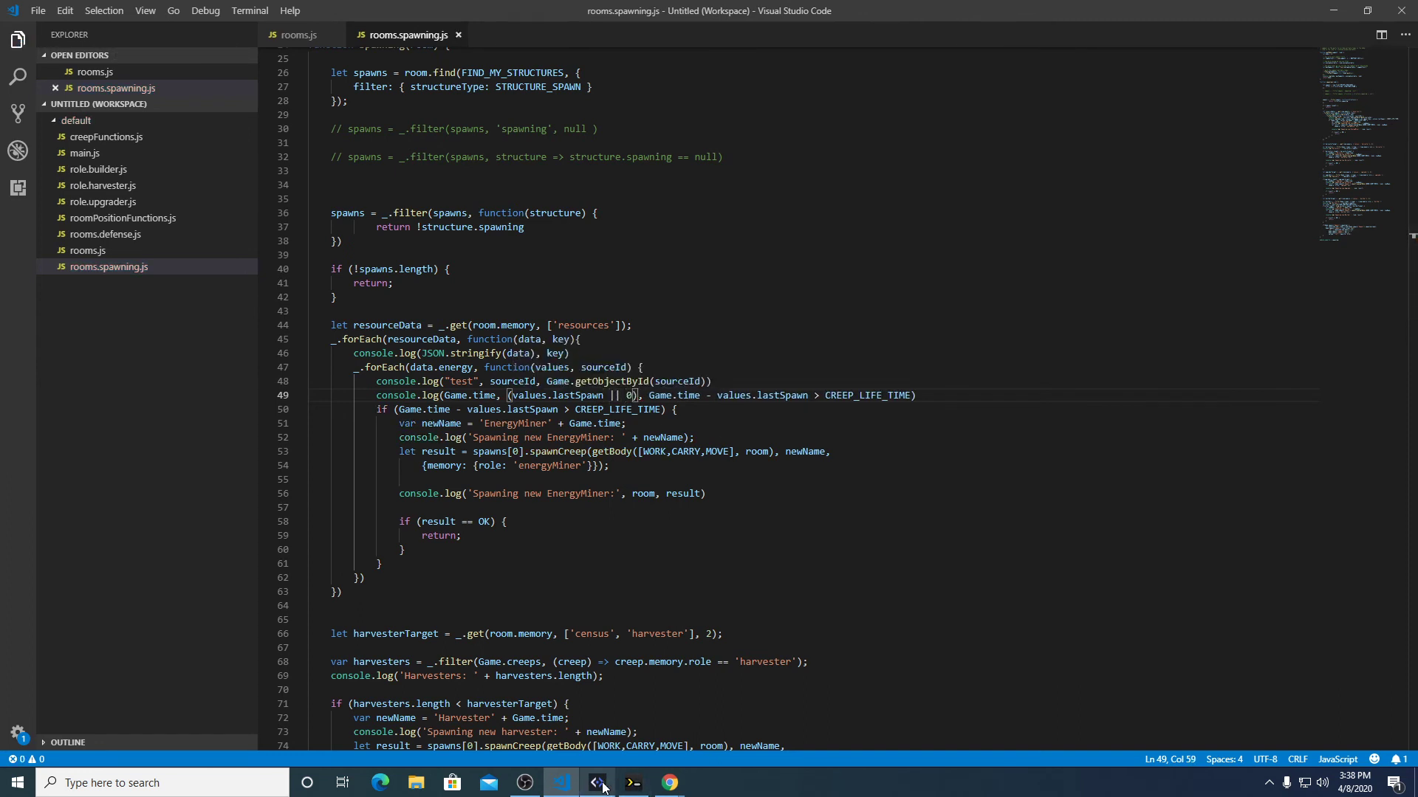
# Check the Screeps console until the lifetime check logs true with lastSpawn defaulted to 0.
pyautogui.click(597, 783)
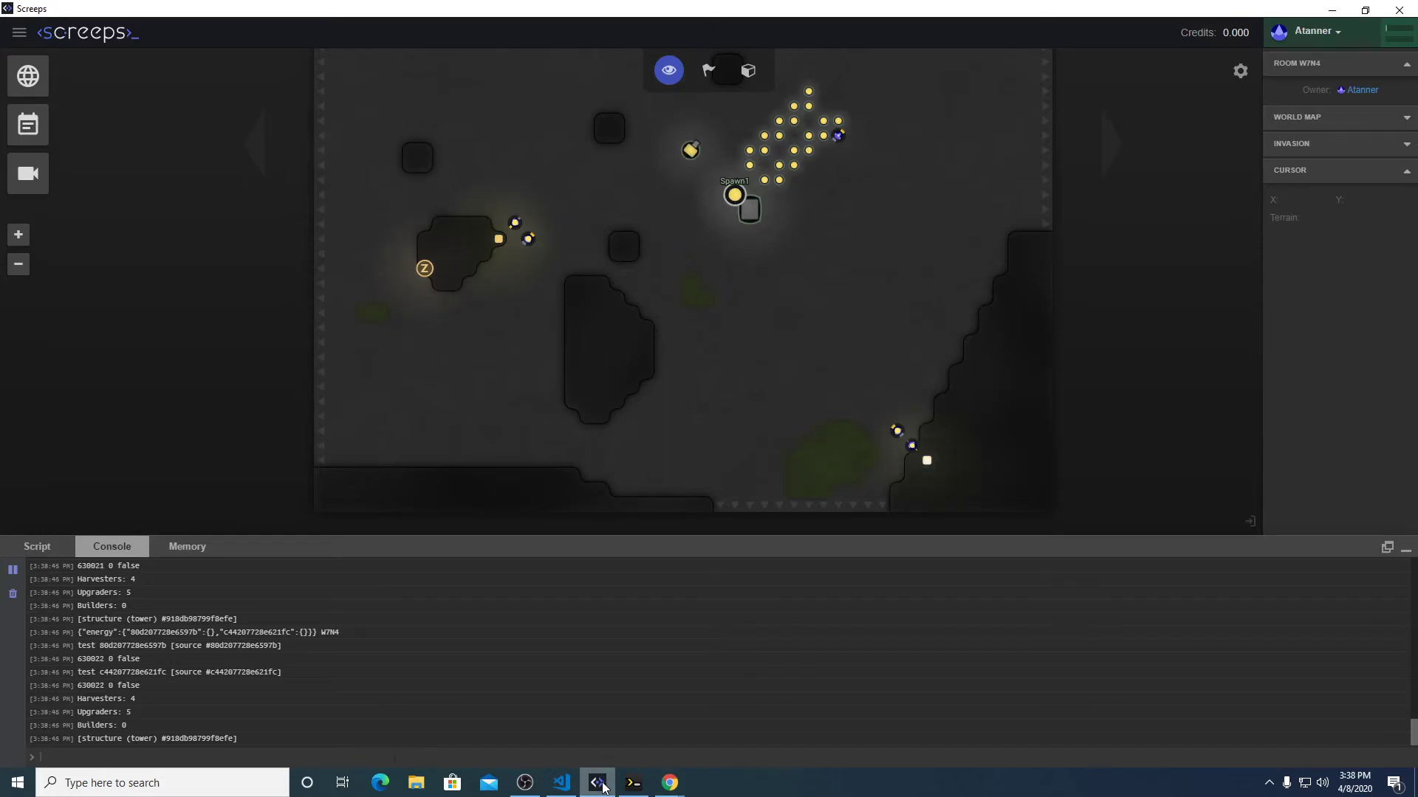
pyautogui.click(560, 783)
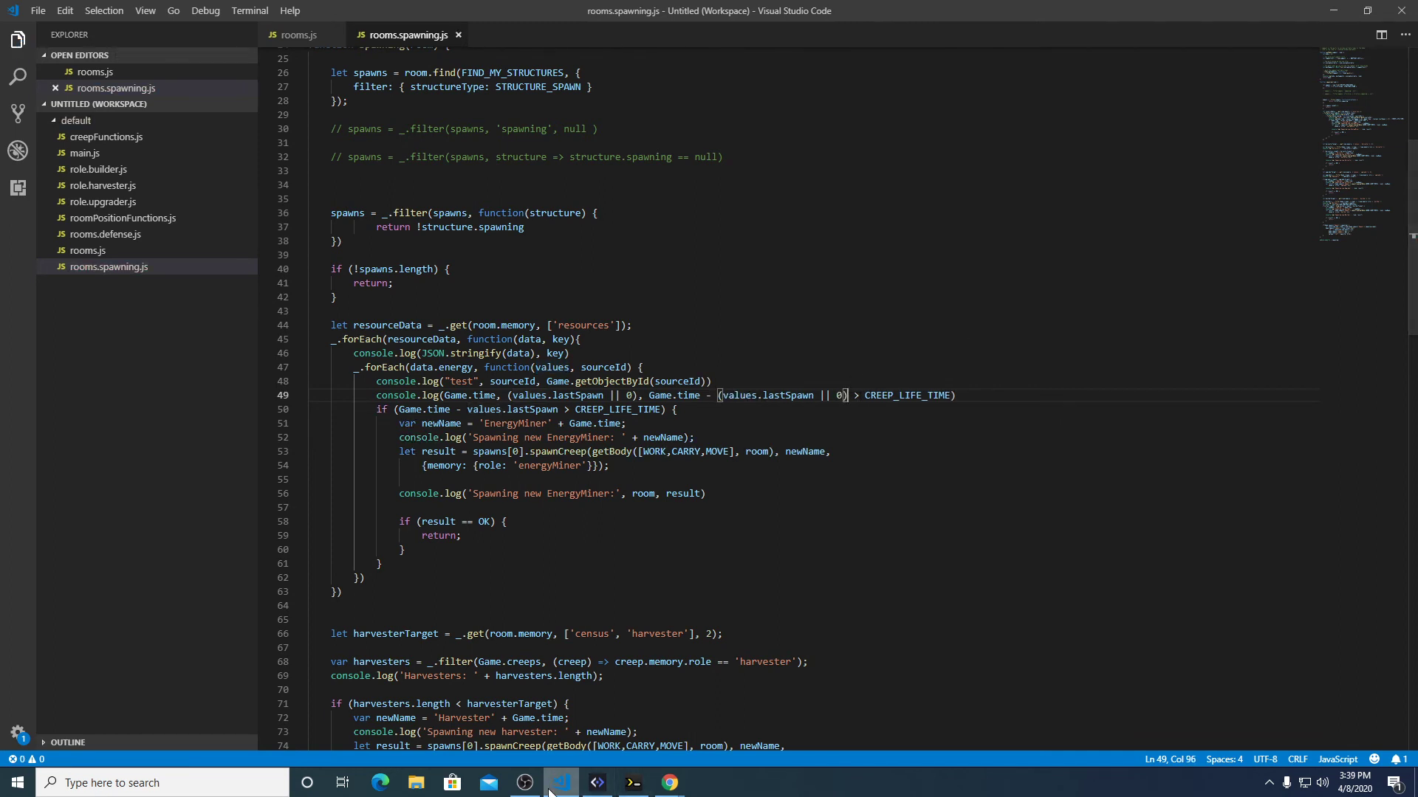
pyautogui.click(595, 782)
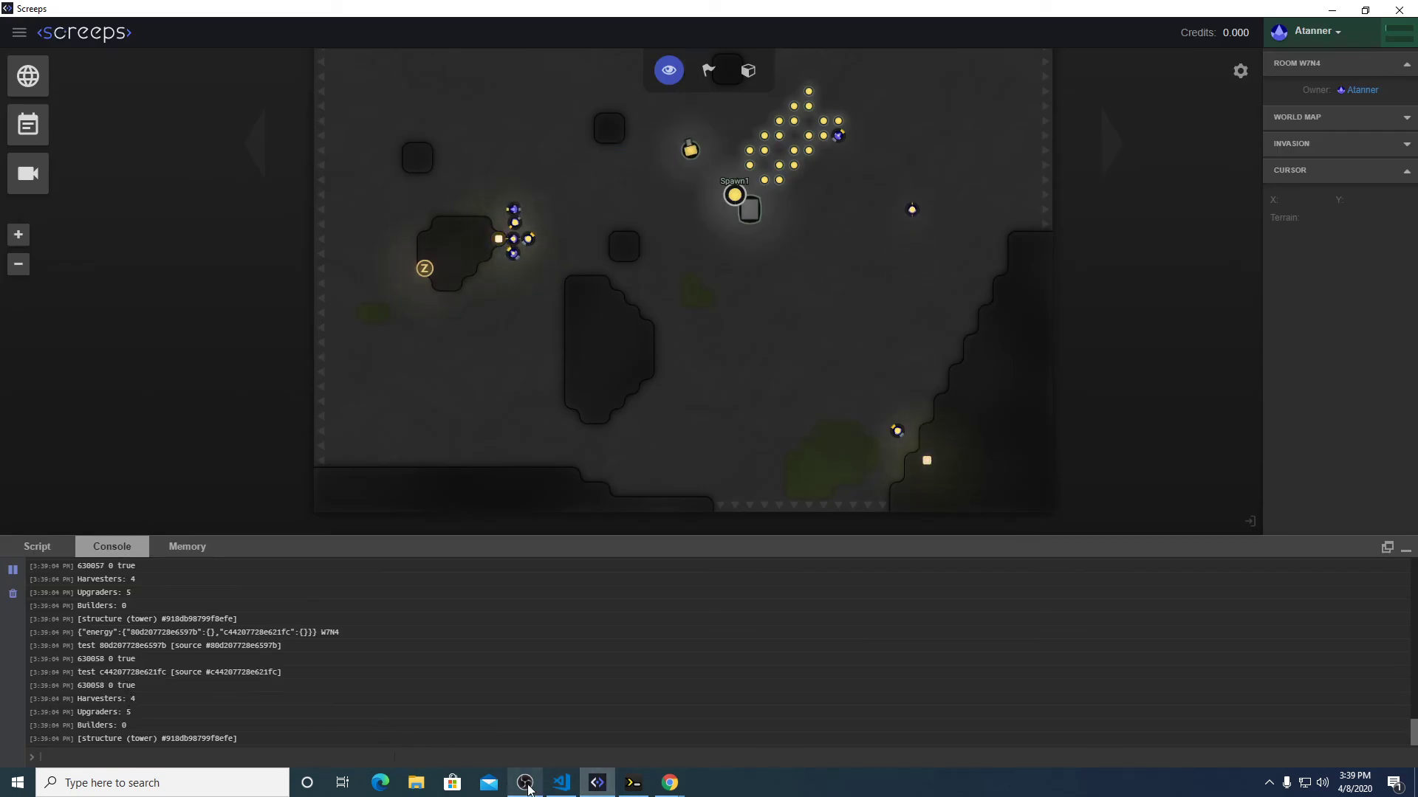
pyautogui.click(561, 790)
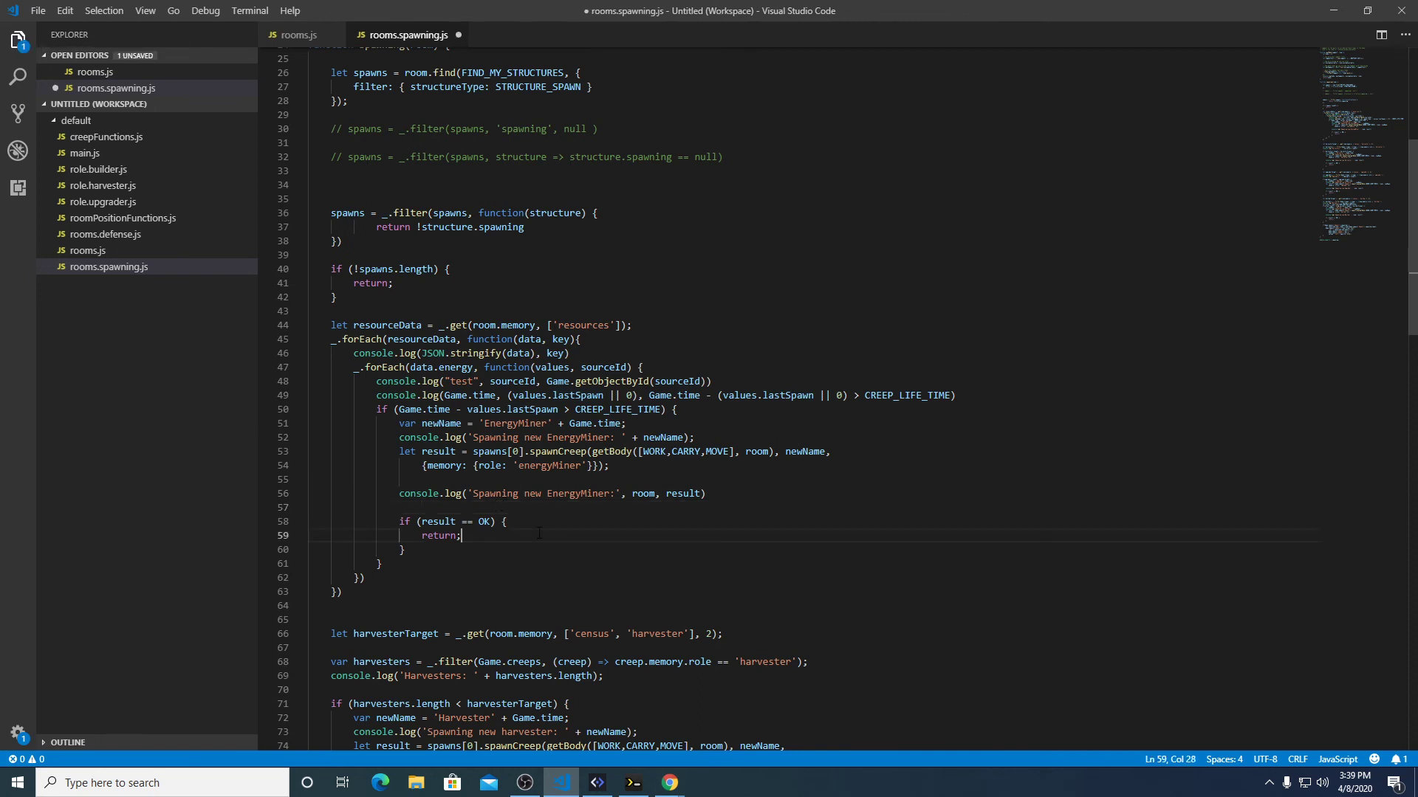
# Set values.lastSpawn = Game.time after spawning and use (values.lastSpawn || 0) in the condition.
pyautogui.write('value')
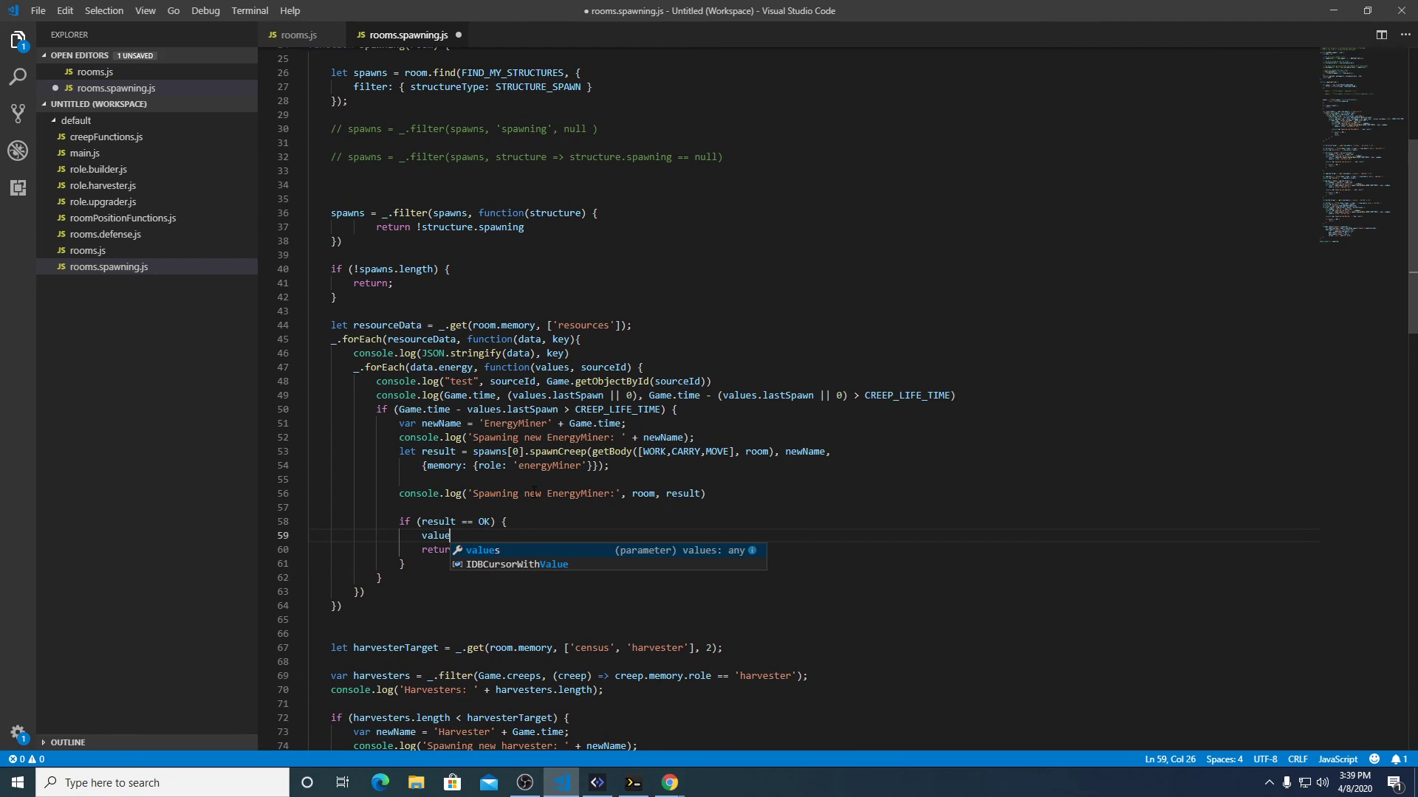
pyautogui.write('s.lastSpawn')
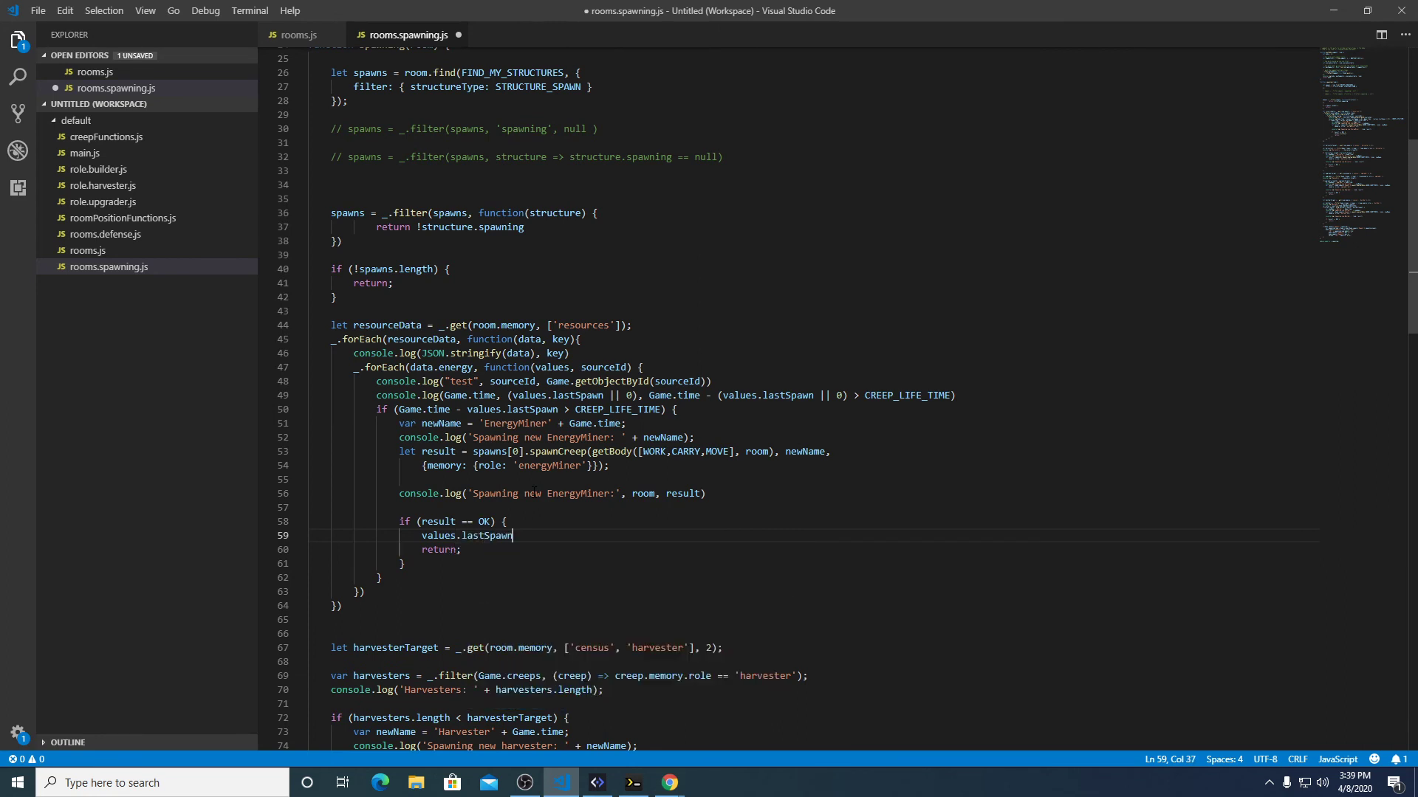
pyautogui.write('= Game.time;')
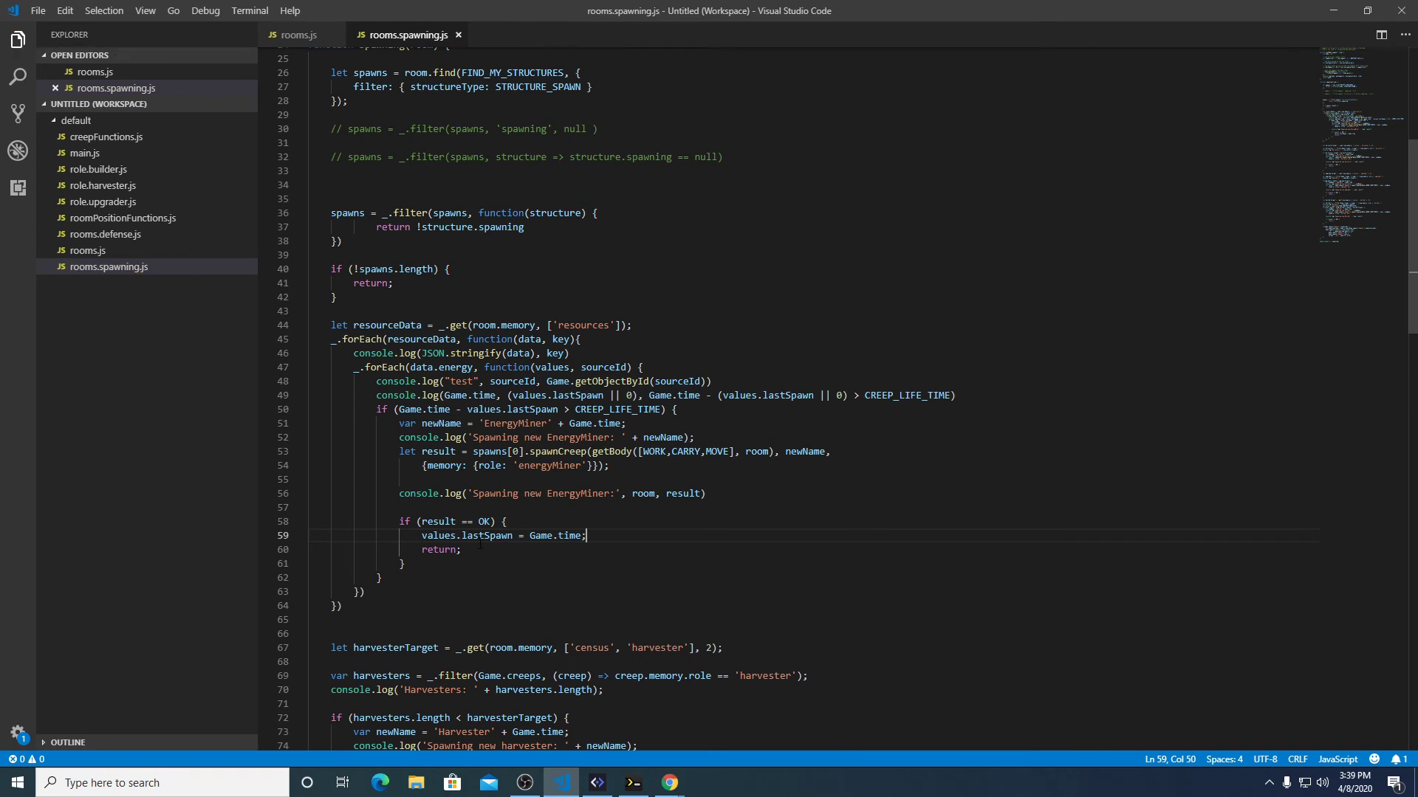
pyautogui.doubleClick(485, 535)
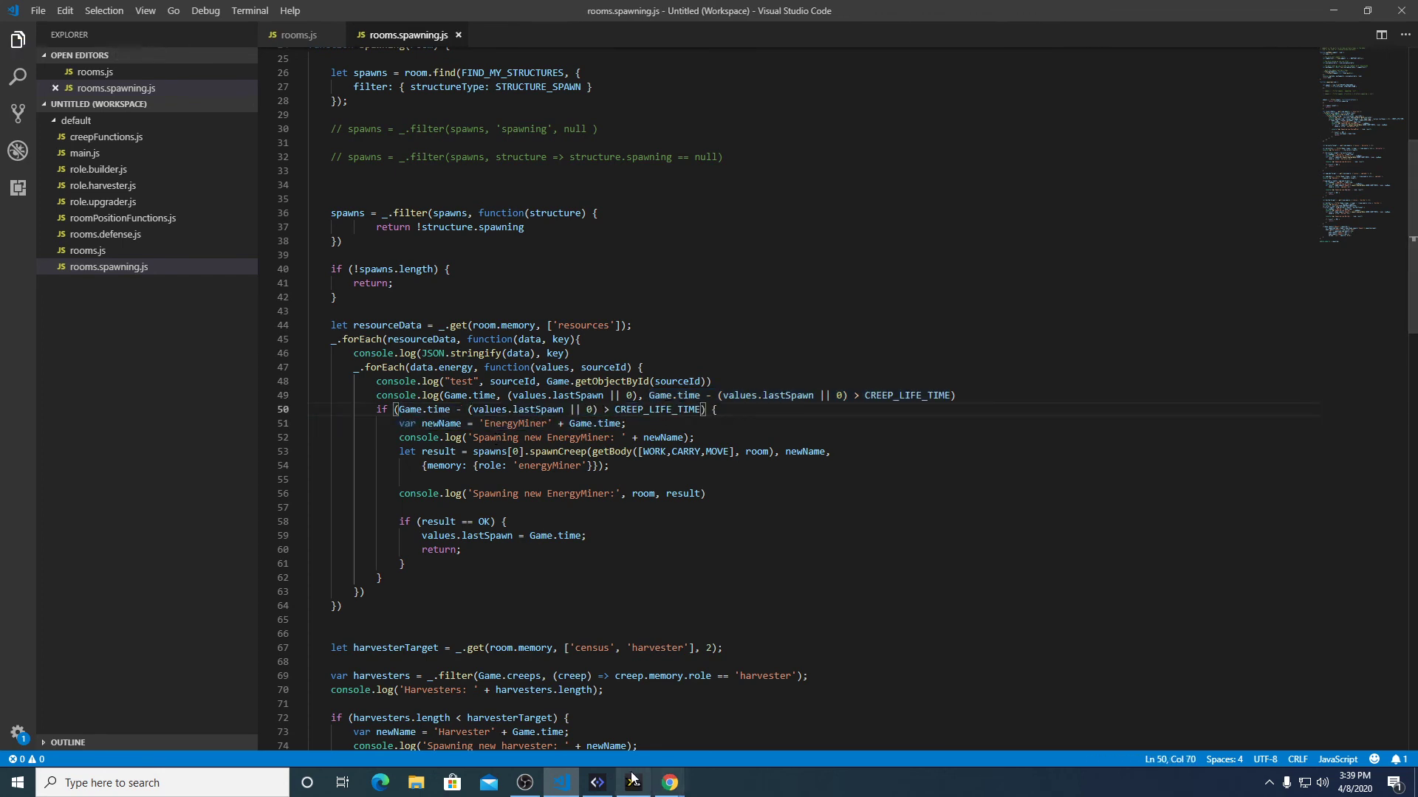
pyautogui.click(596, 787)
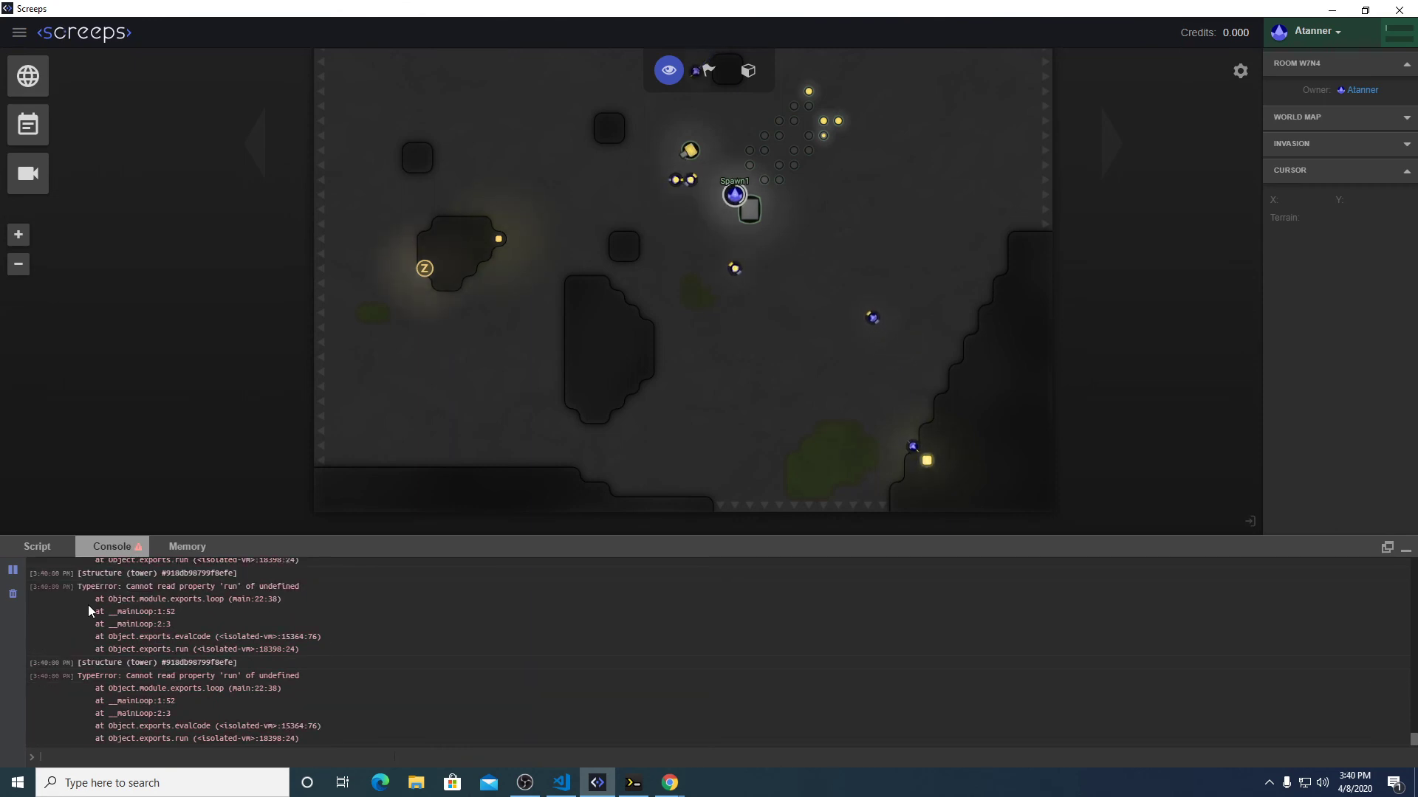
# Inspect Spawn1 producing an EnergyMiner and note the 'run of undefined' TypeError.
pyautogui.click(734, 194)
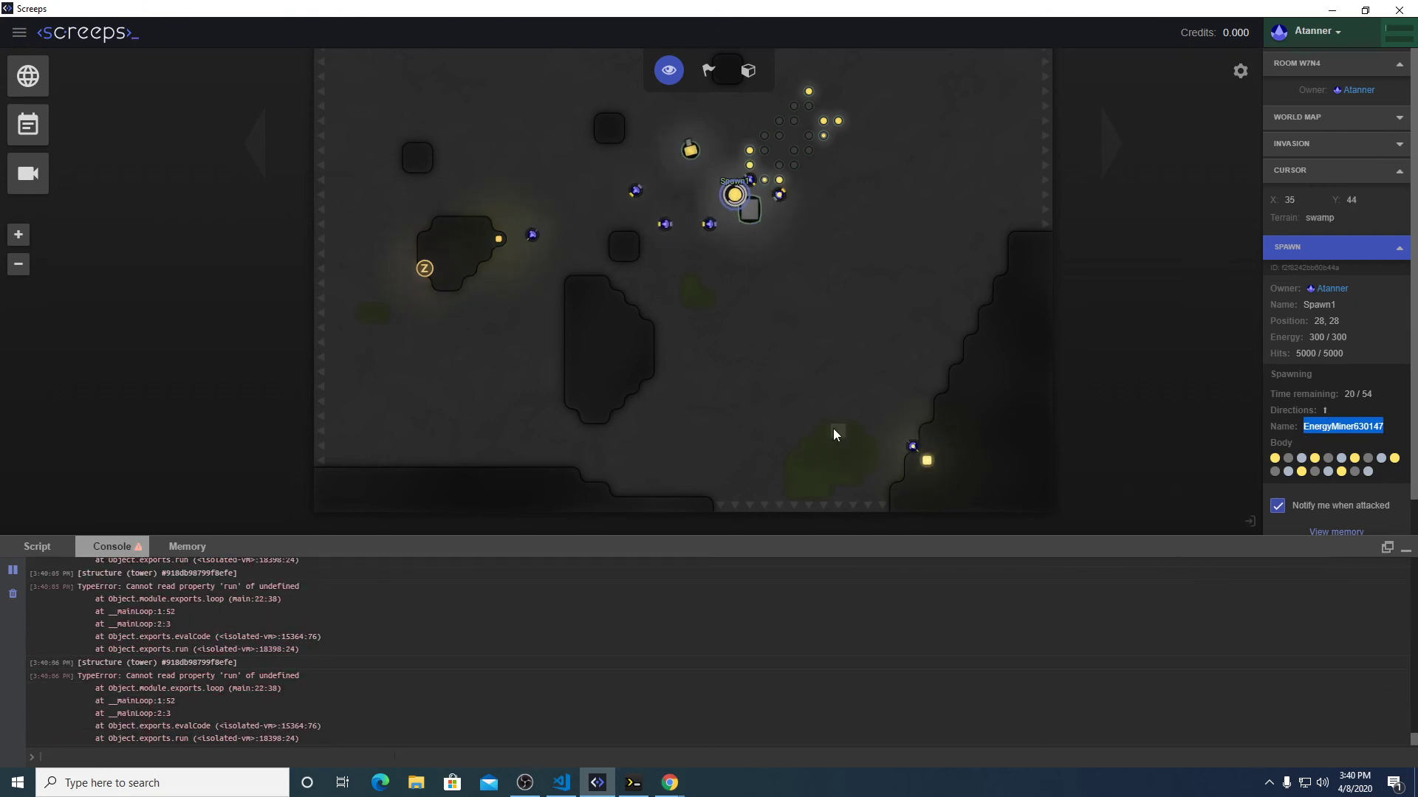
pyautogui.click(561, 782)
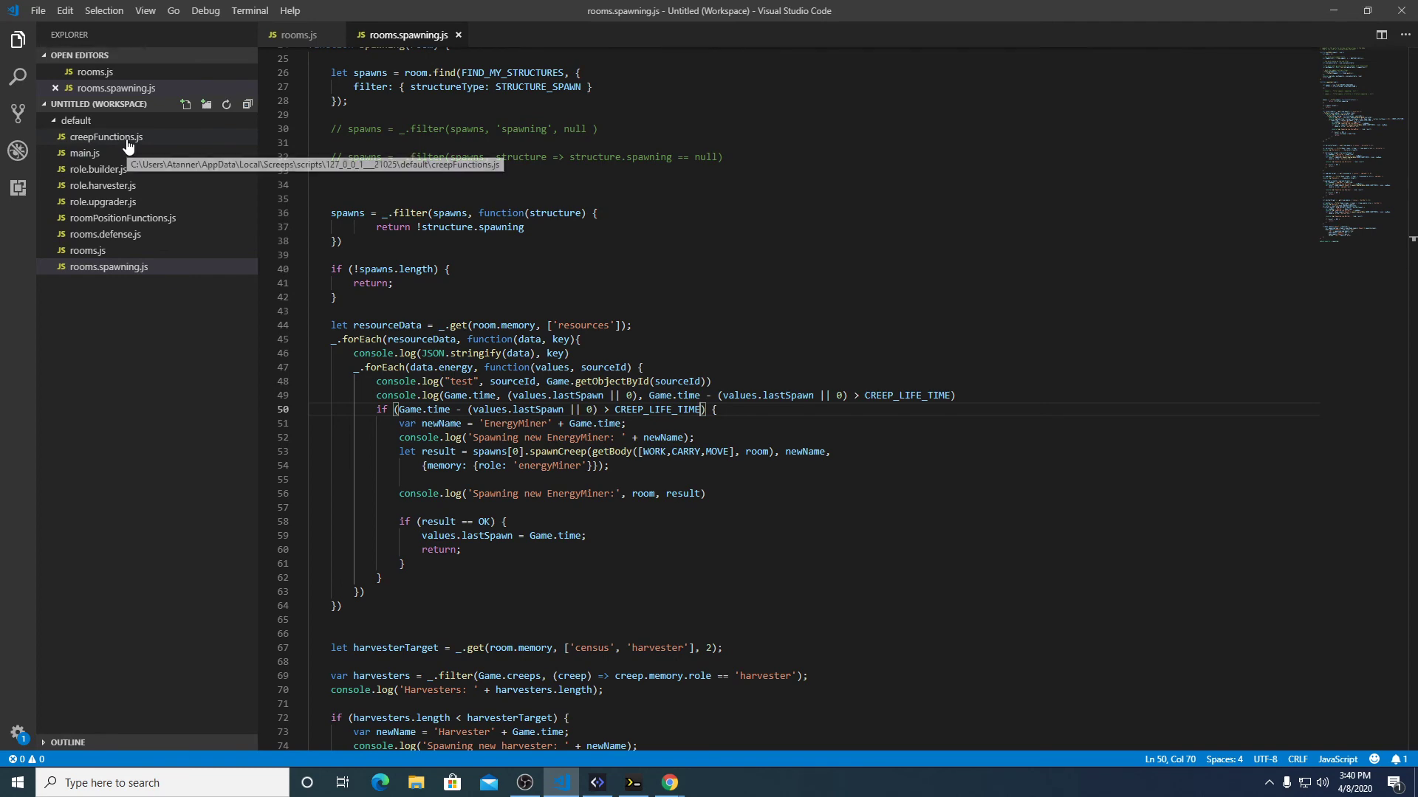
# In main.js global.ROLES, duplicate the harvester entry and rename its key to energyMiner.
pyautogui.click(105, 137)
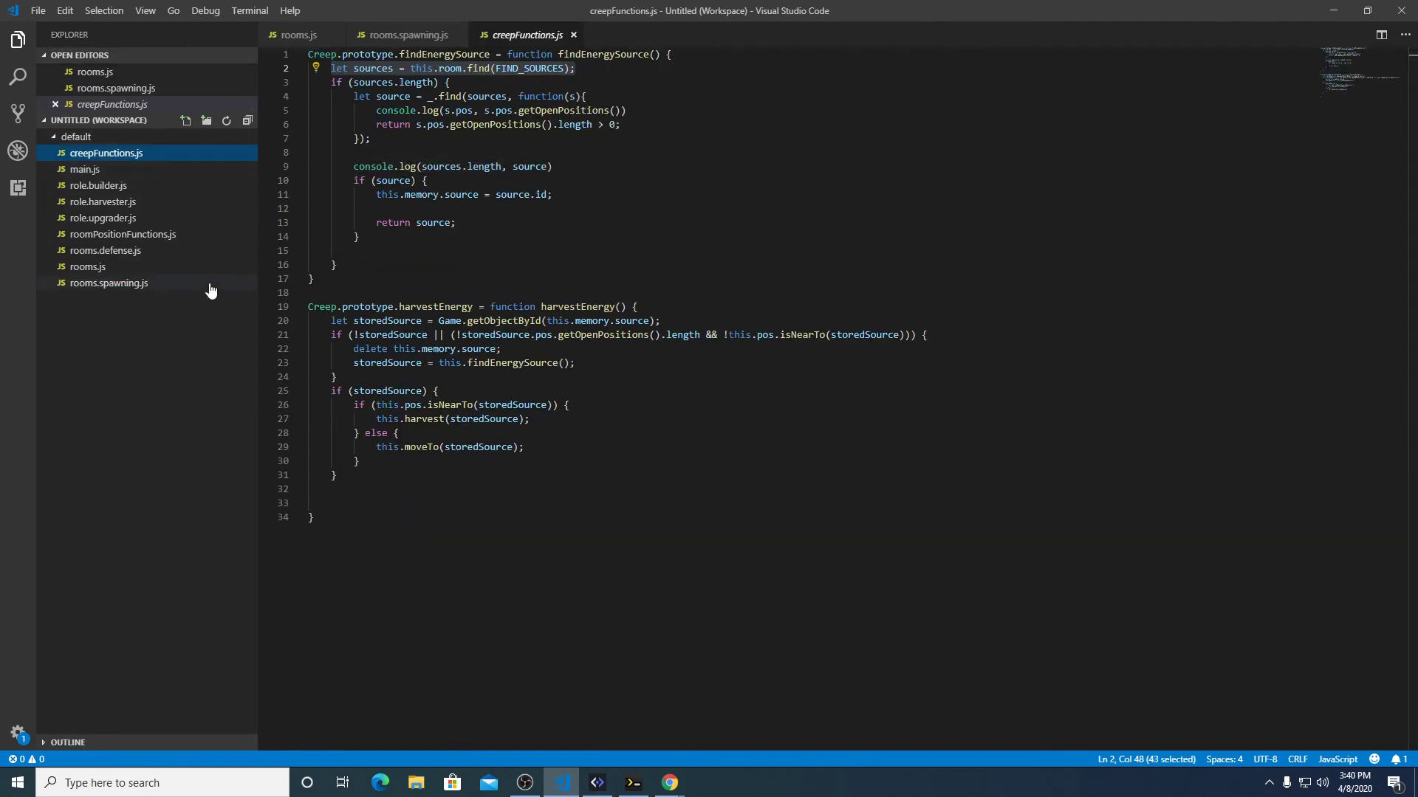
pyautogui.click(84, 169)
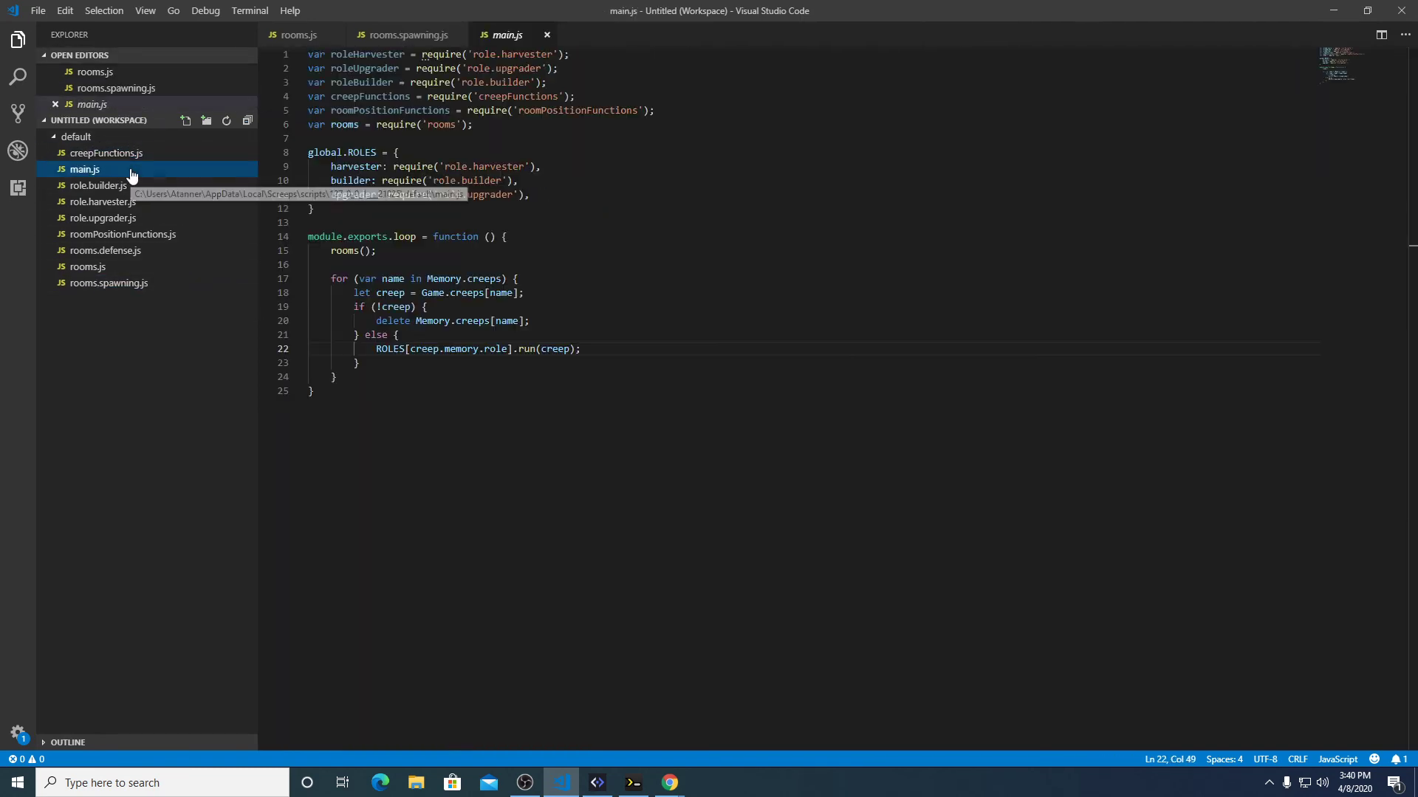
pyautogui.write("upgrader: require('role.upgrader'),")
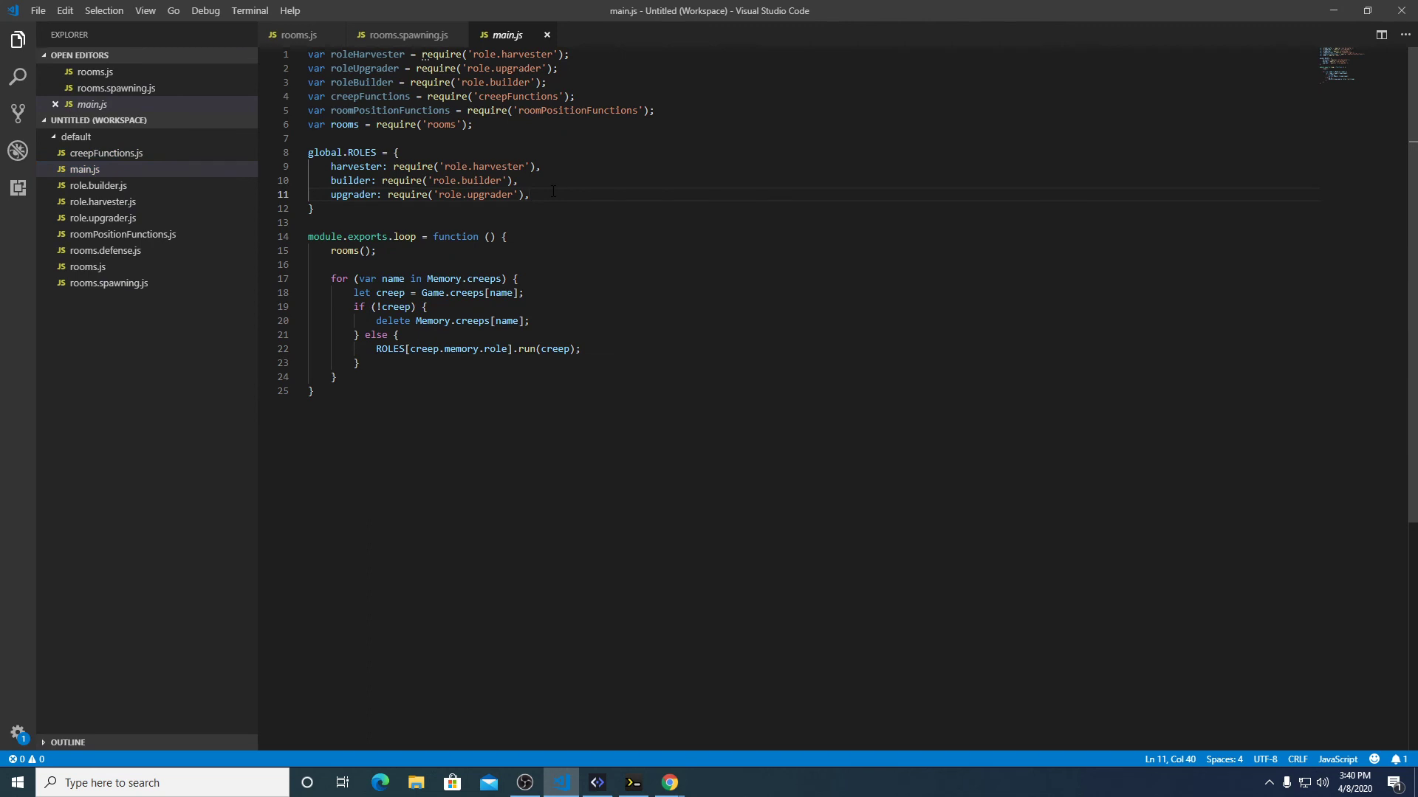
pyautogui.moveTo(331, 166); pyautogui.dragTo(540, 166)
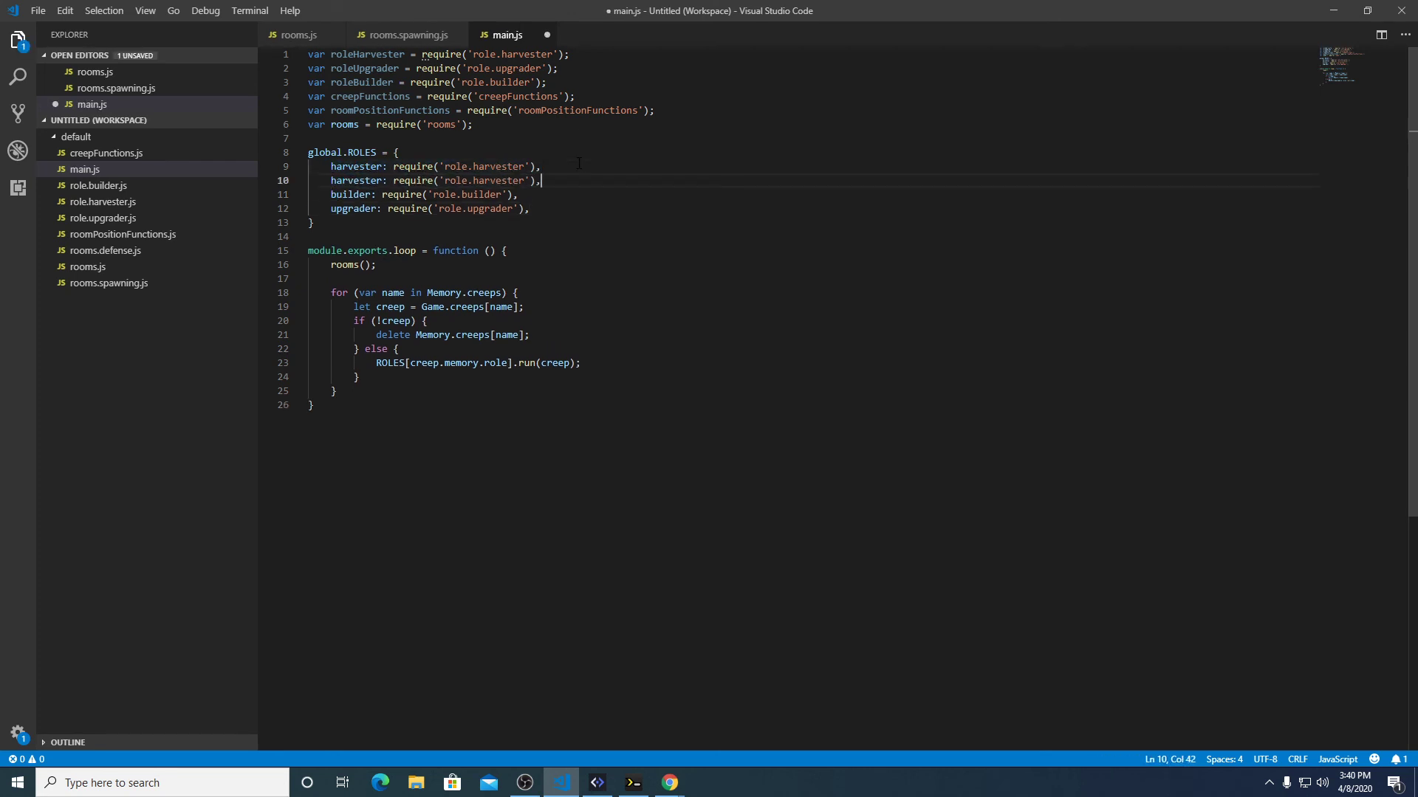
pyautogui.doubleClick(355, 181)
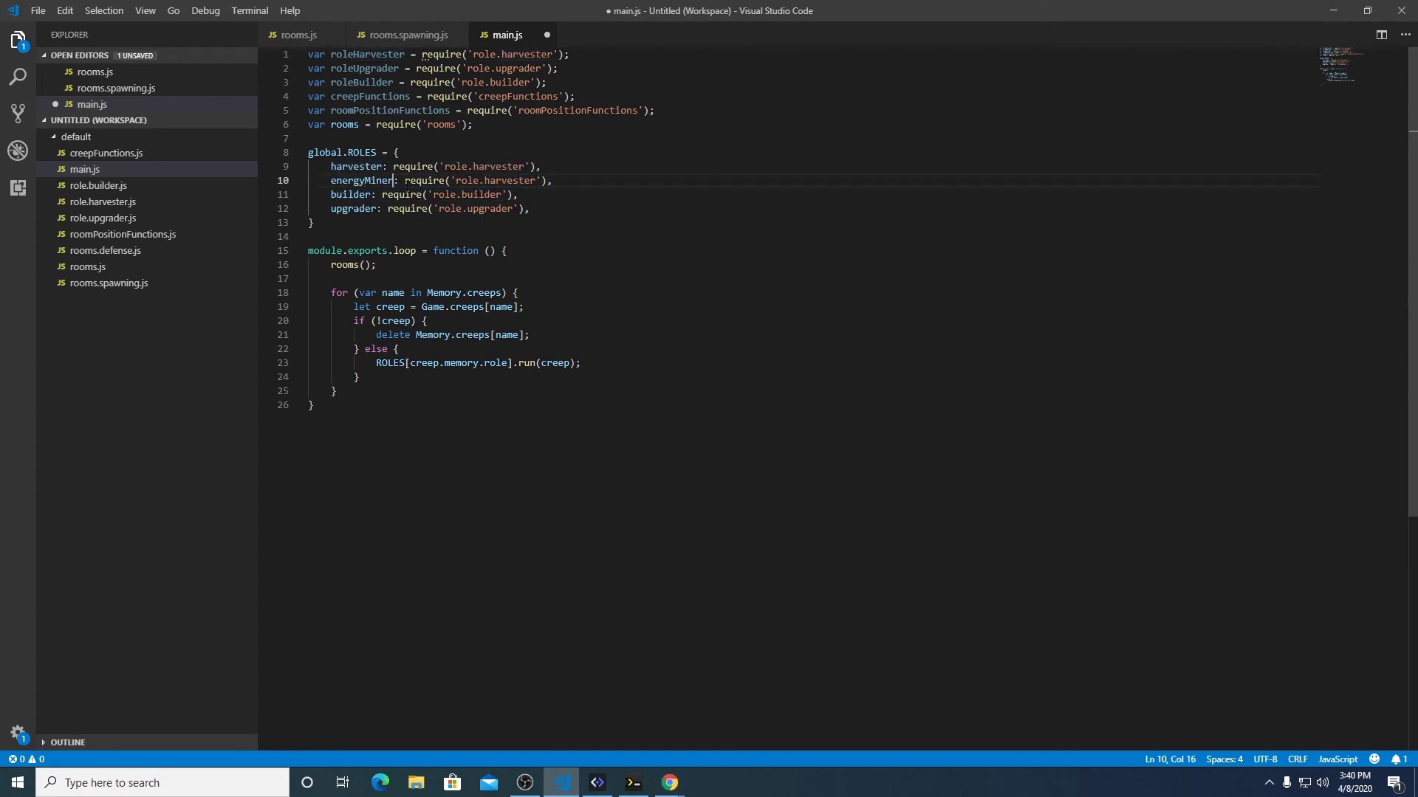
pyautogui.doubleClick(497, 180)
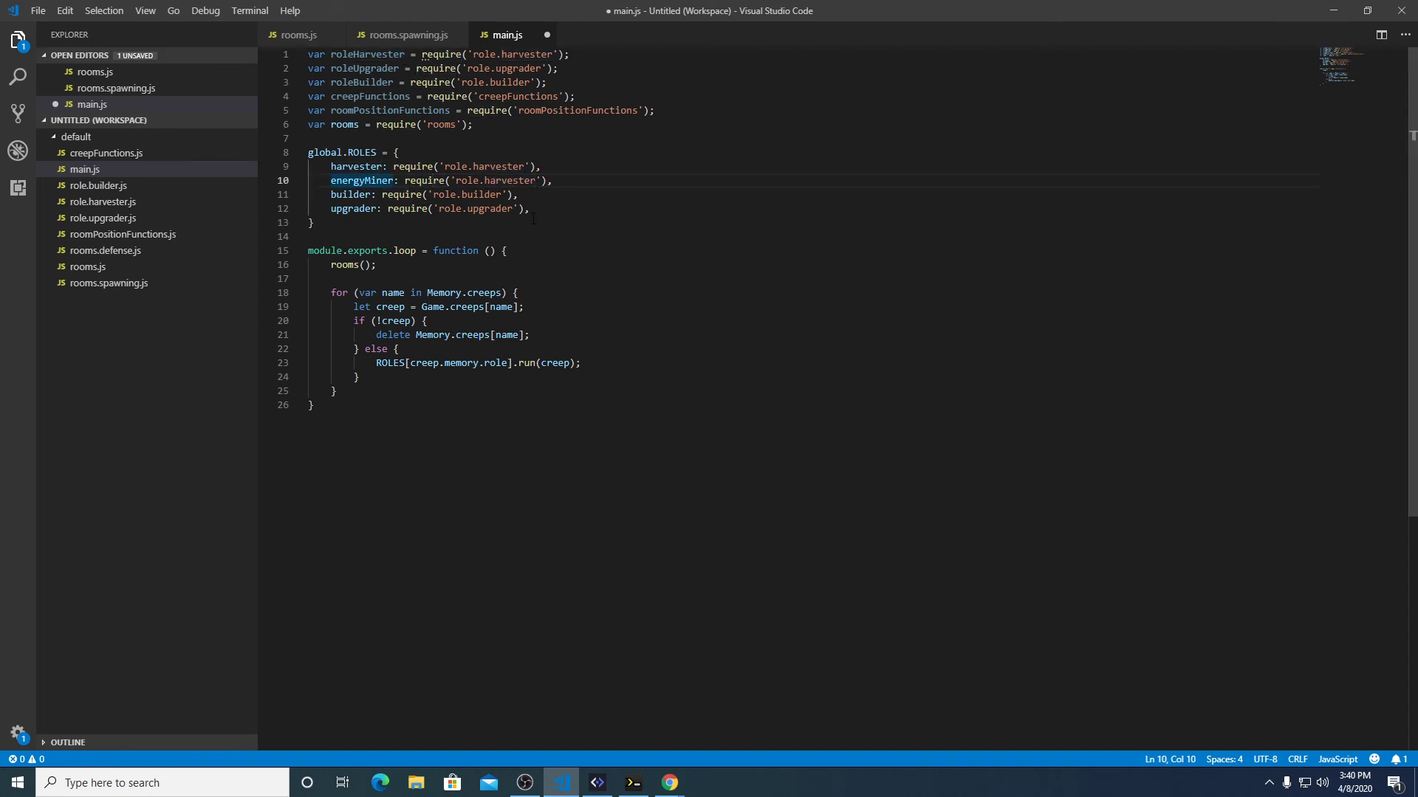
pyautogui.click(595, 782)
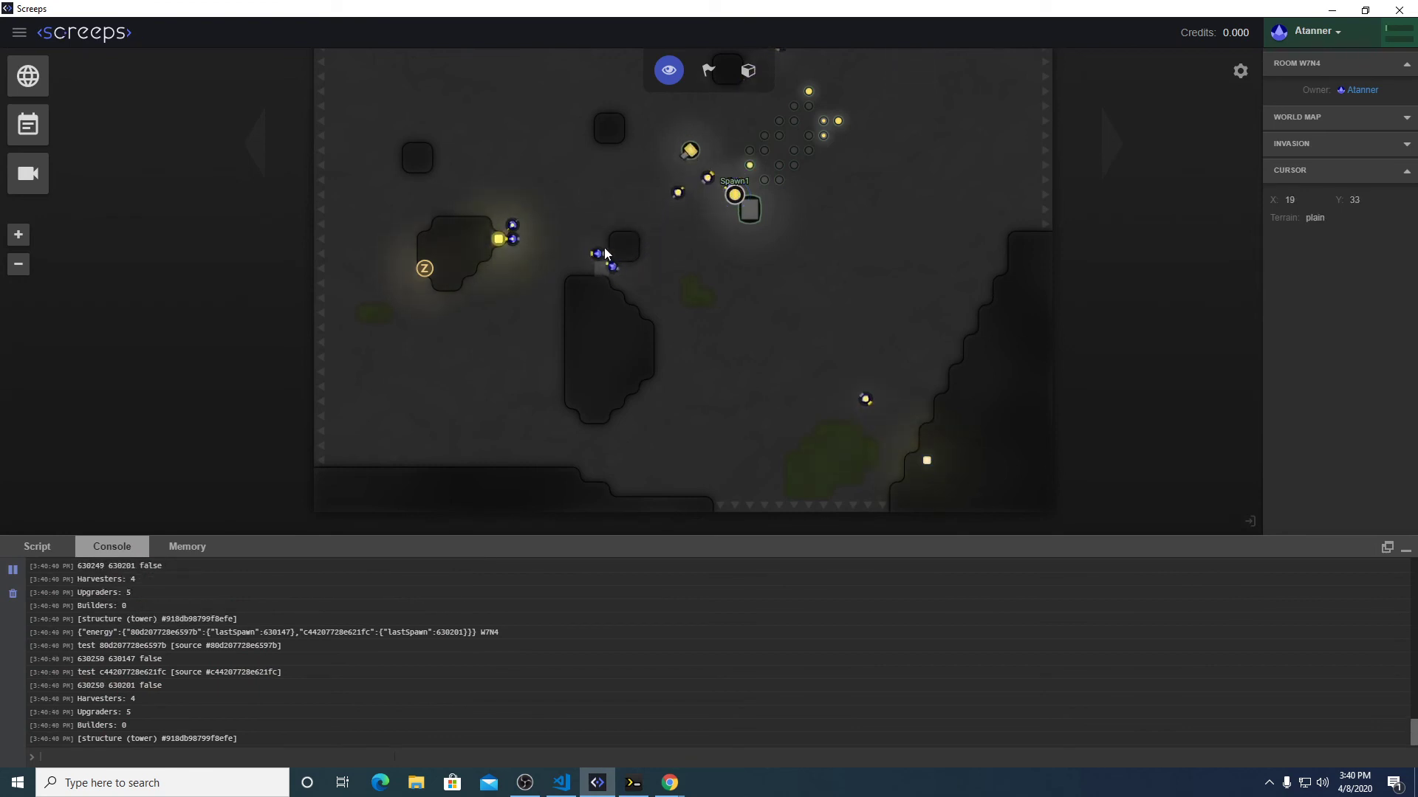
# Inspect the EnergyMiner creep at the left source, carrying 192 of 300 energy.
pyautogui.click(528, 255)
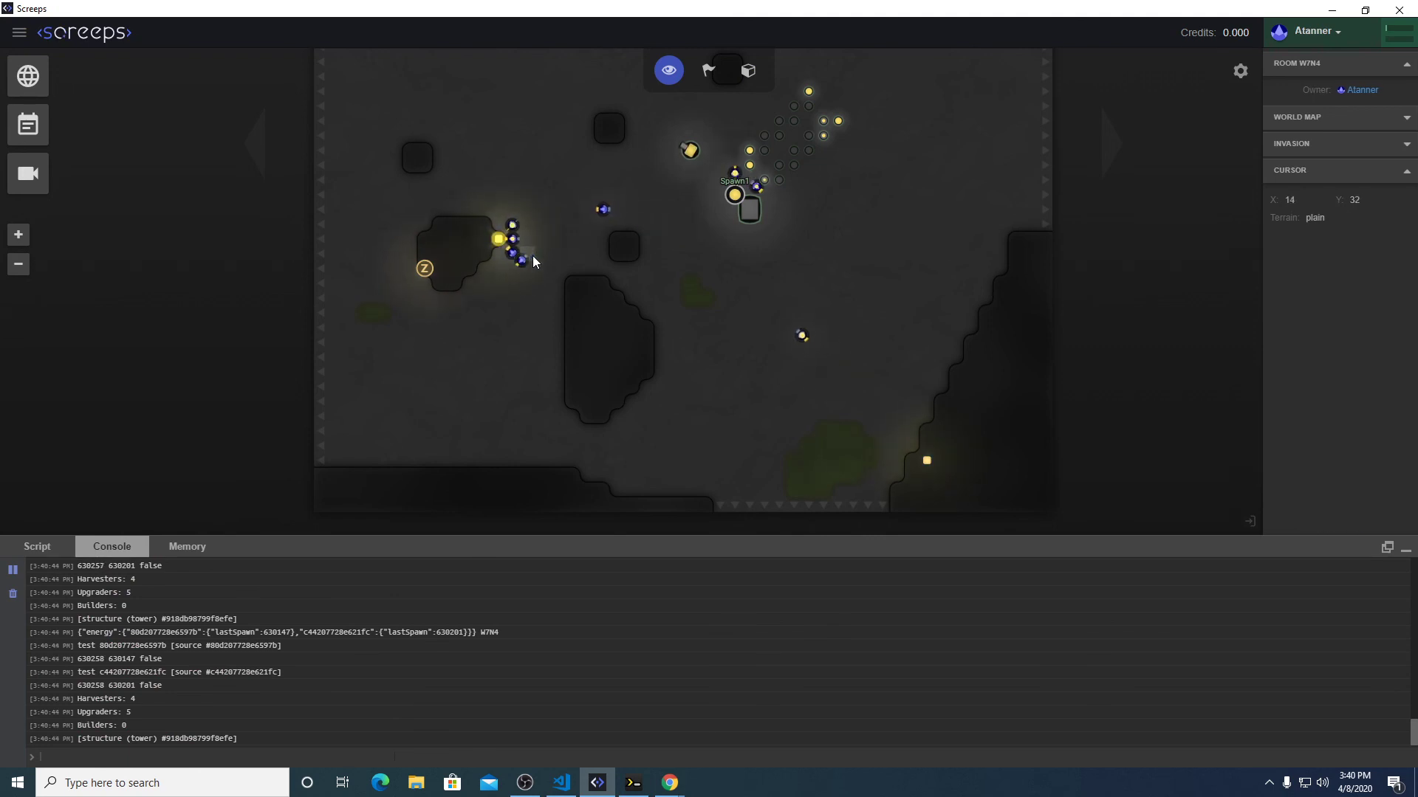
pyautogui.click(498, 253)
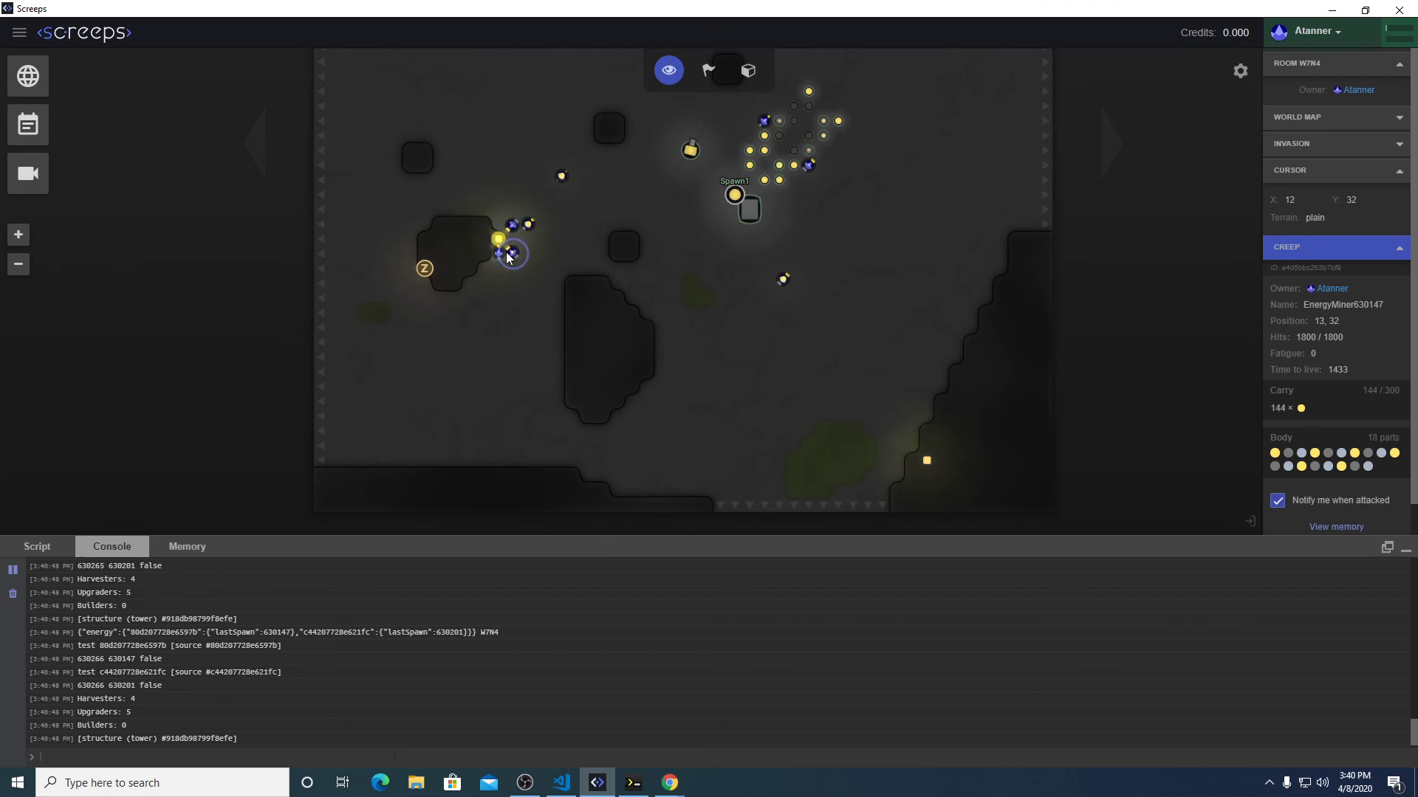
pyautogui.moveTo(559, 782)
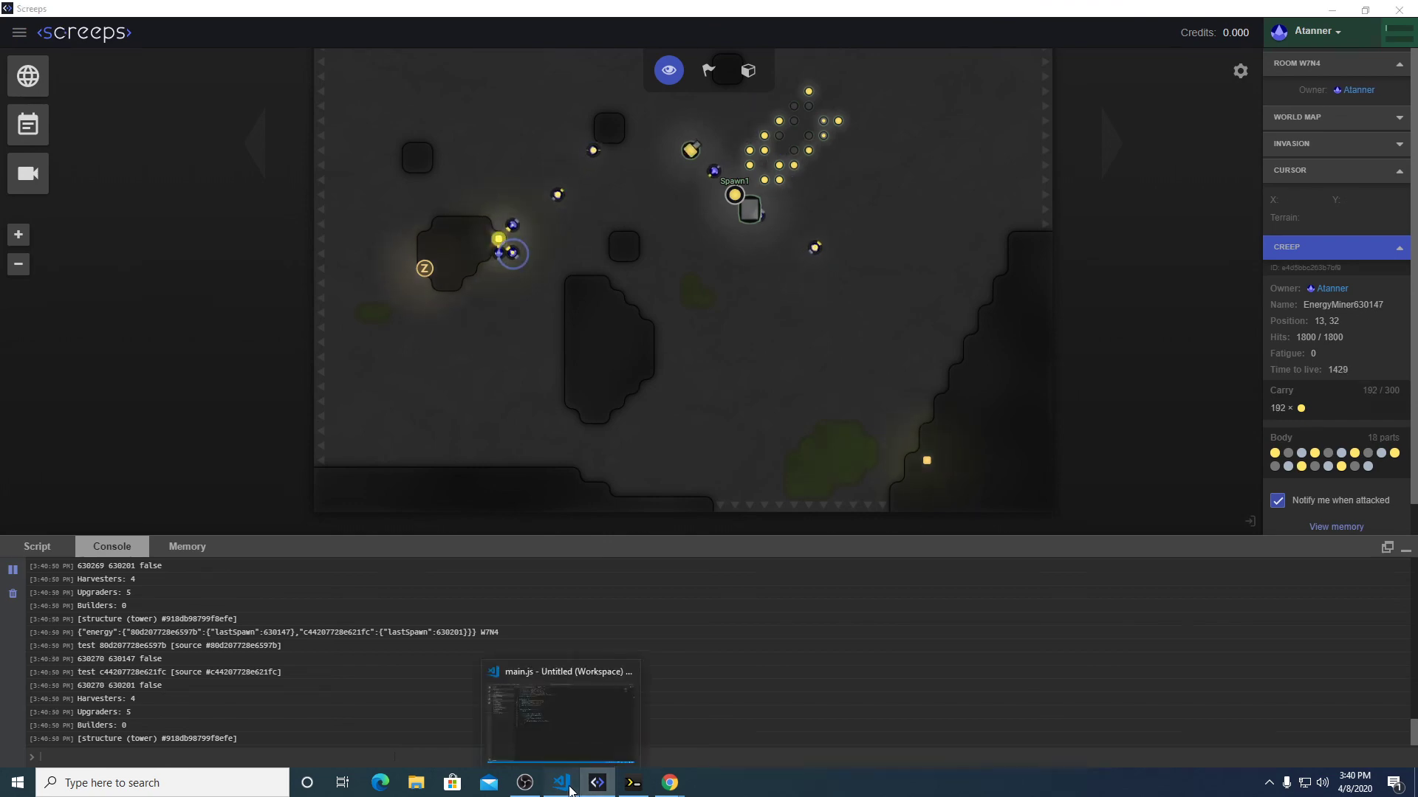
pyautogui.click(560, 782)
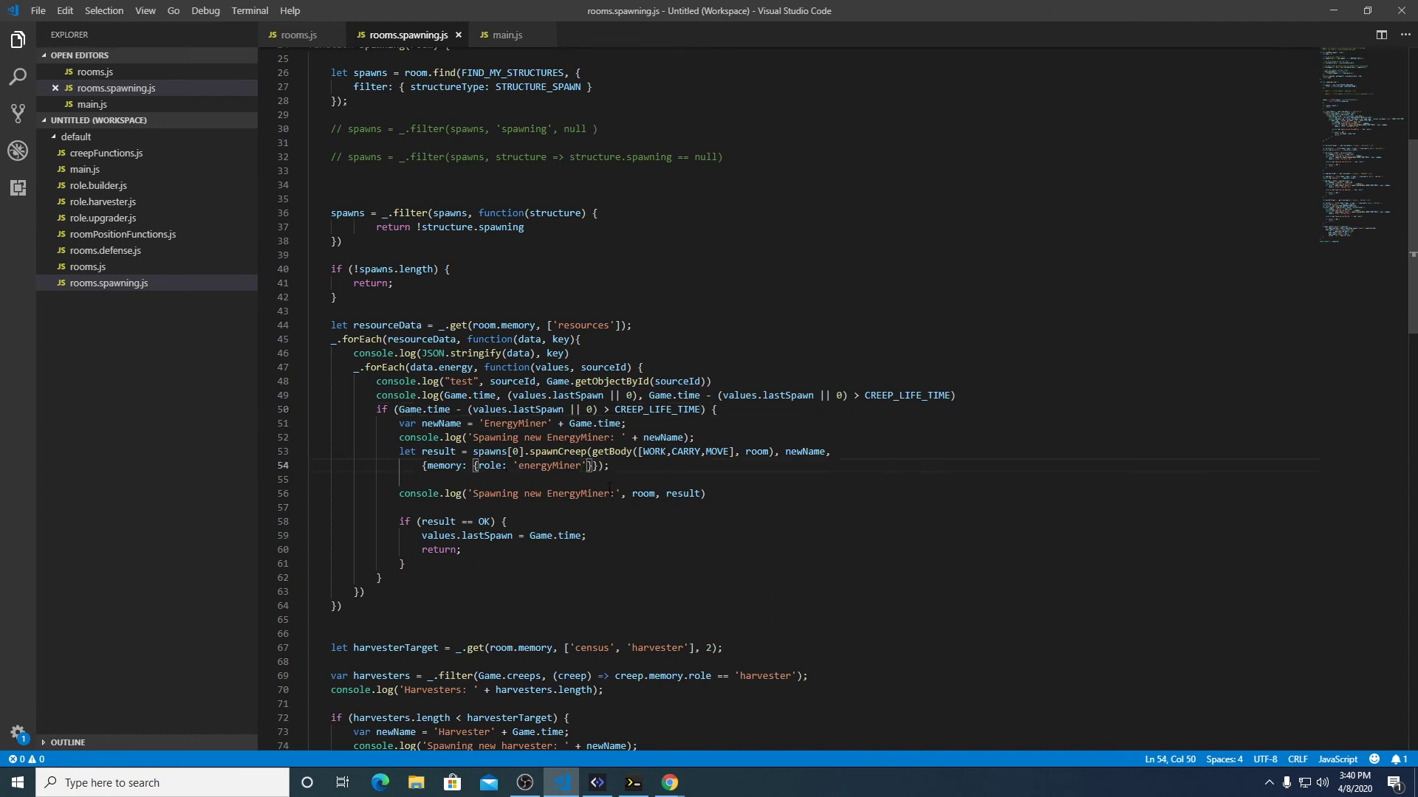
# Add sourceId and targetRoom: key to the EnergyMiner spawn memory on line 54, and save.
pyautogui.write(", sourceId: '")
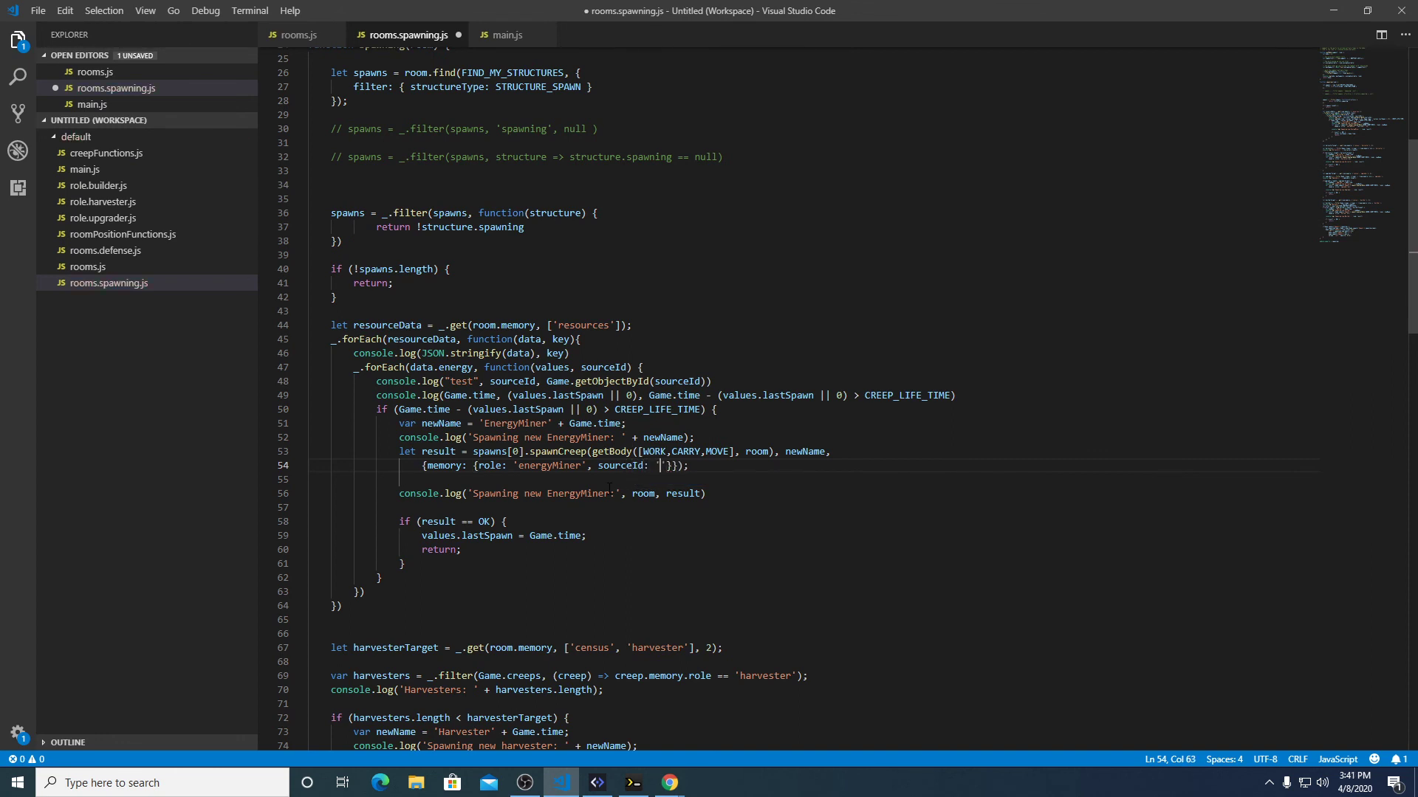
pyautogui.write('so')
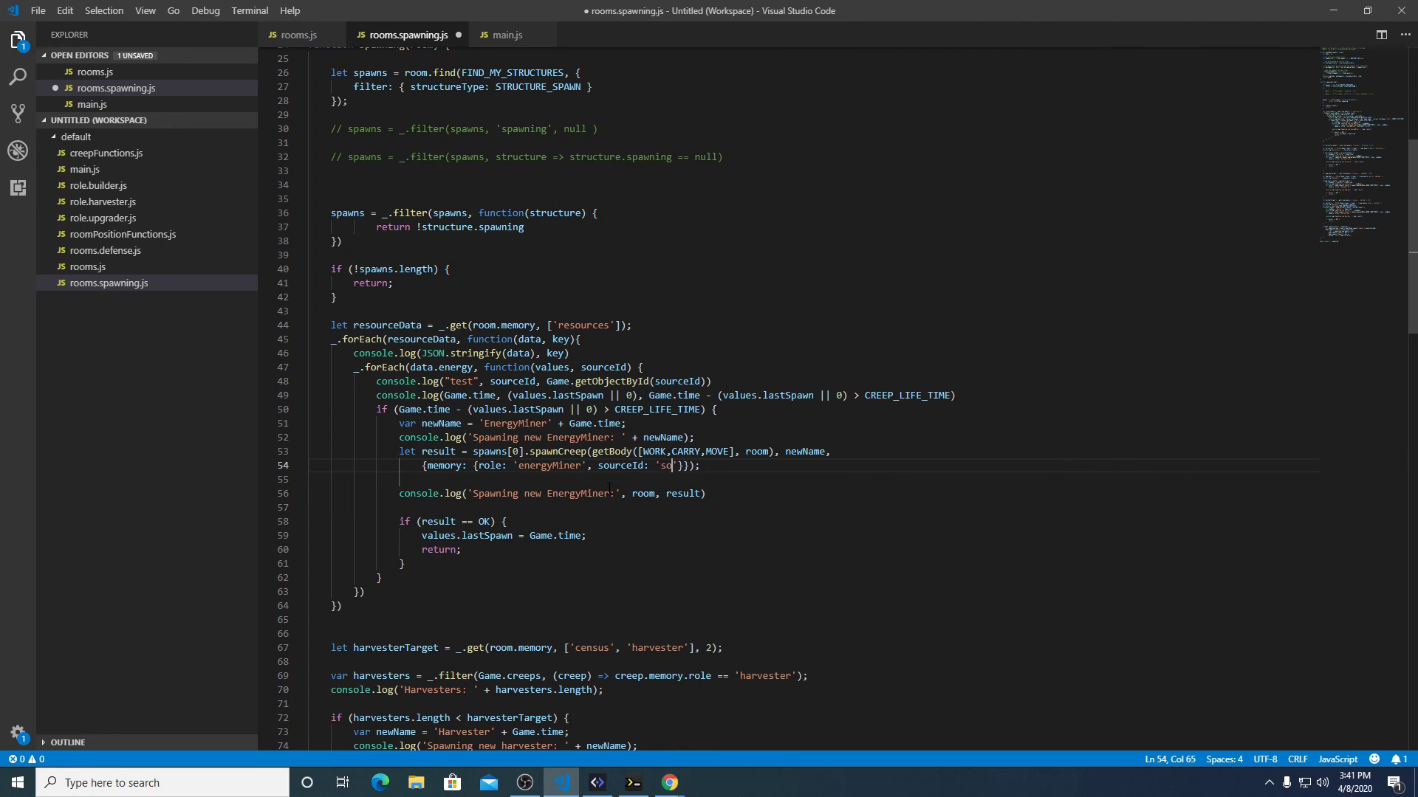
pyautogui.press('Backspace')
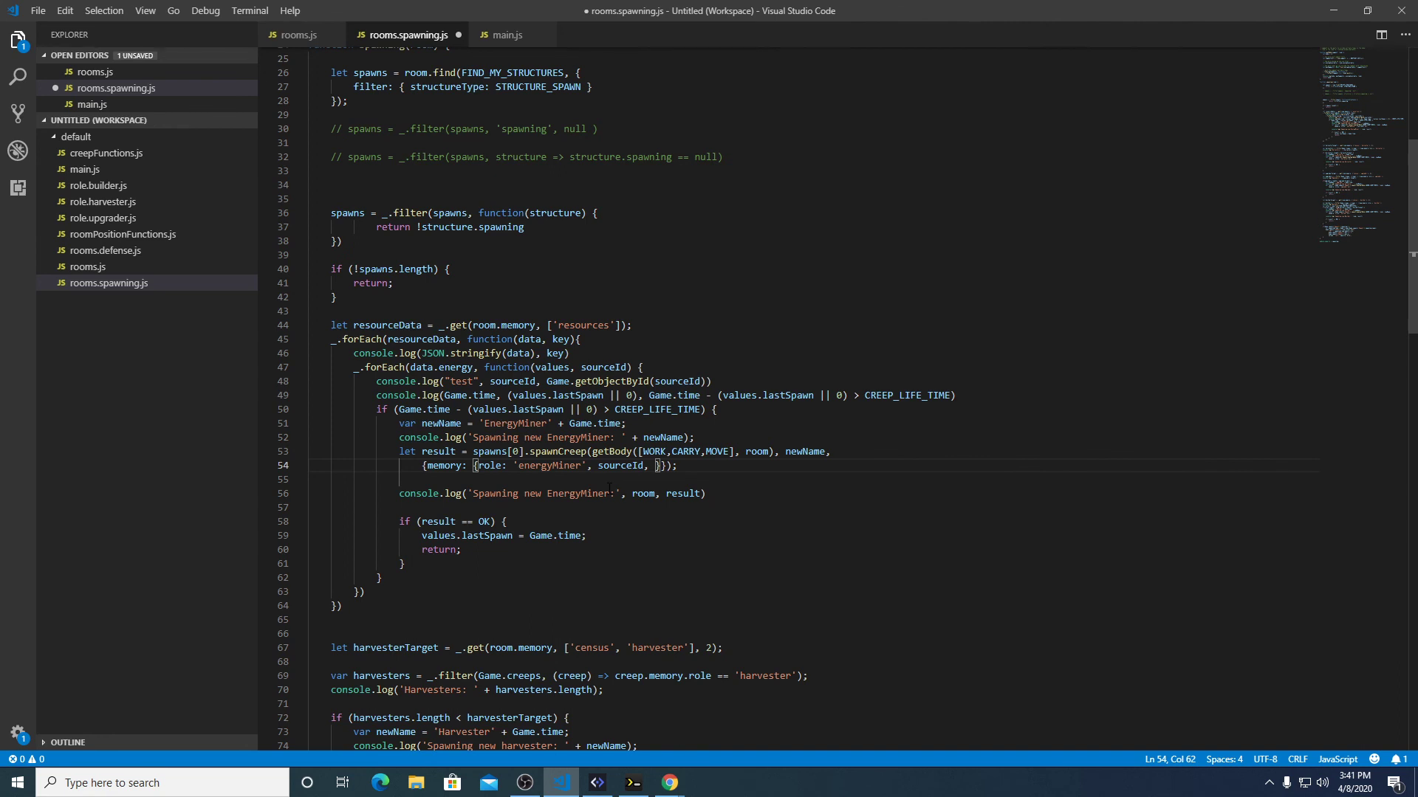
pyautogui.write('targetRoom:')
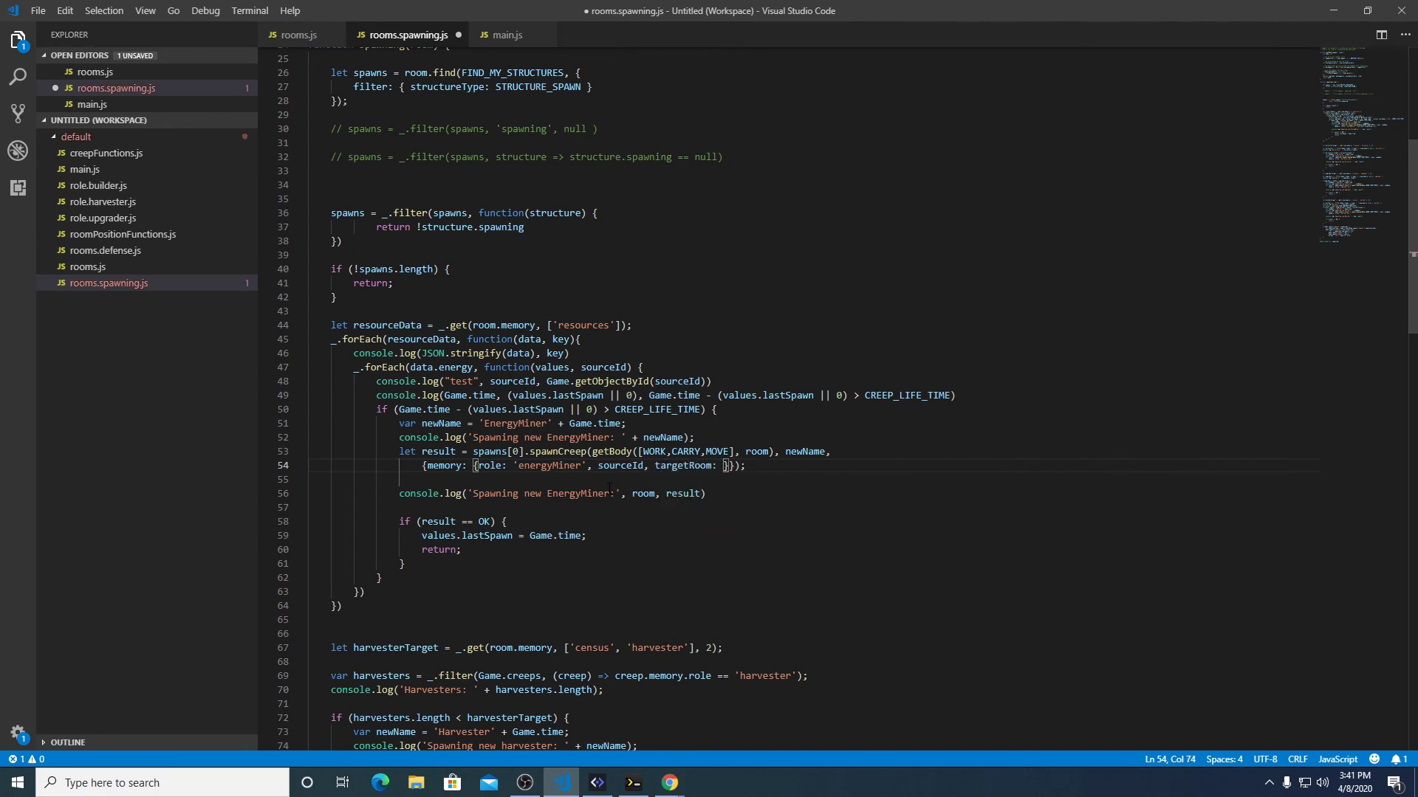
pyautogui.write('k')
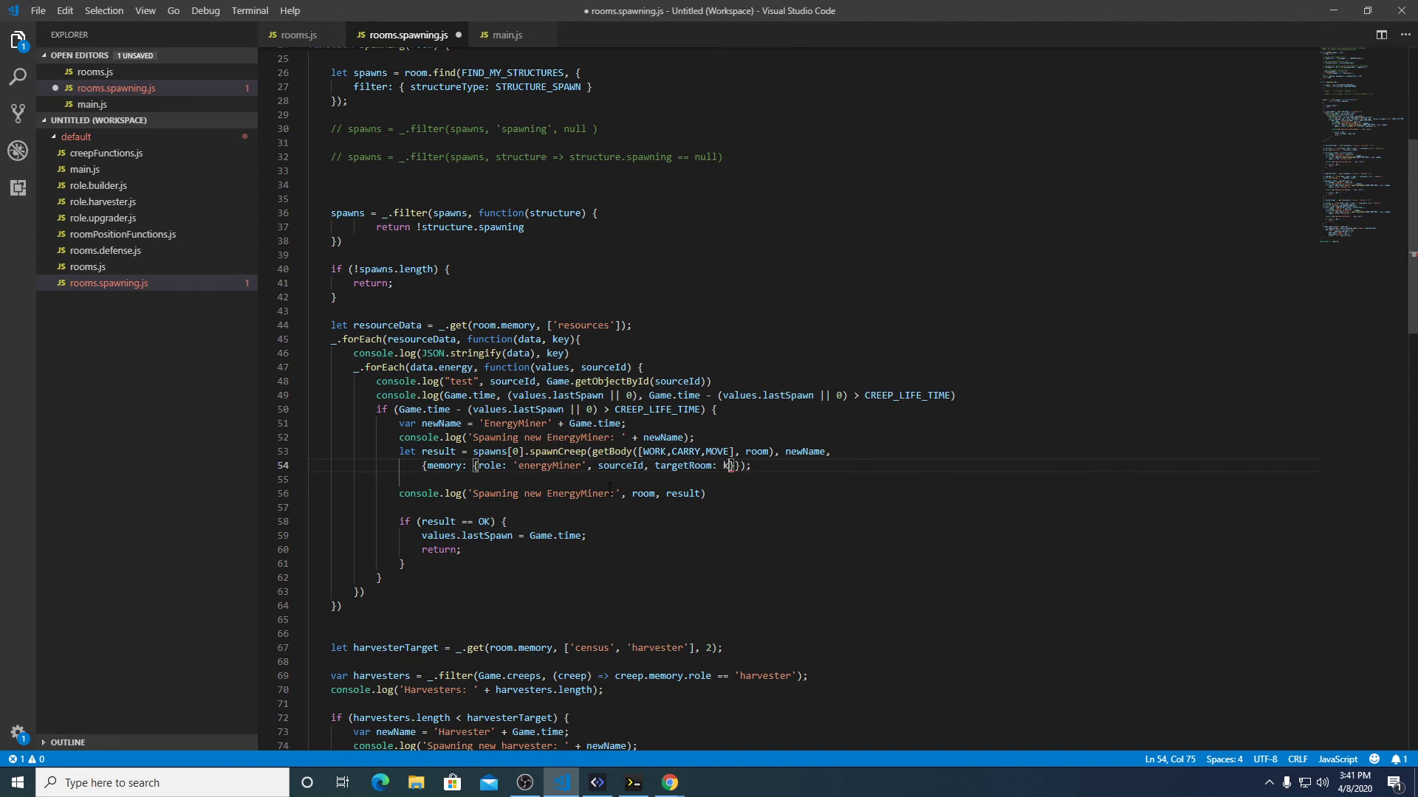
pyautogui.write('ey')
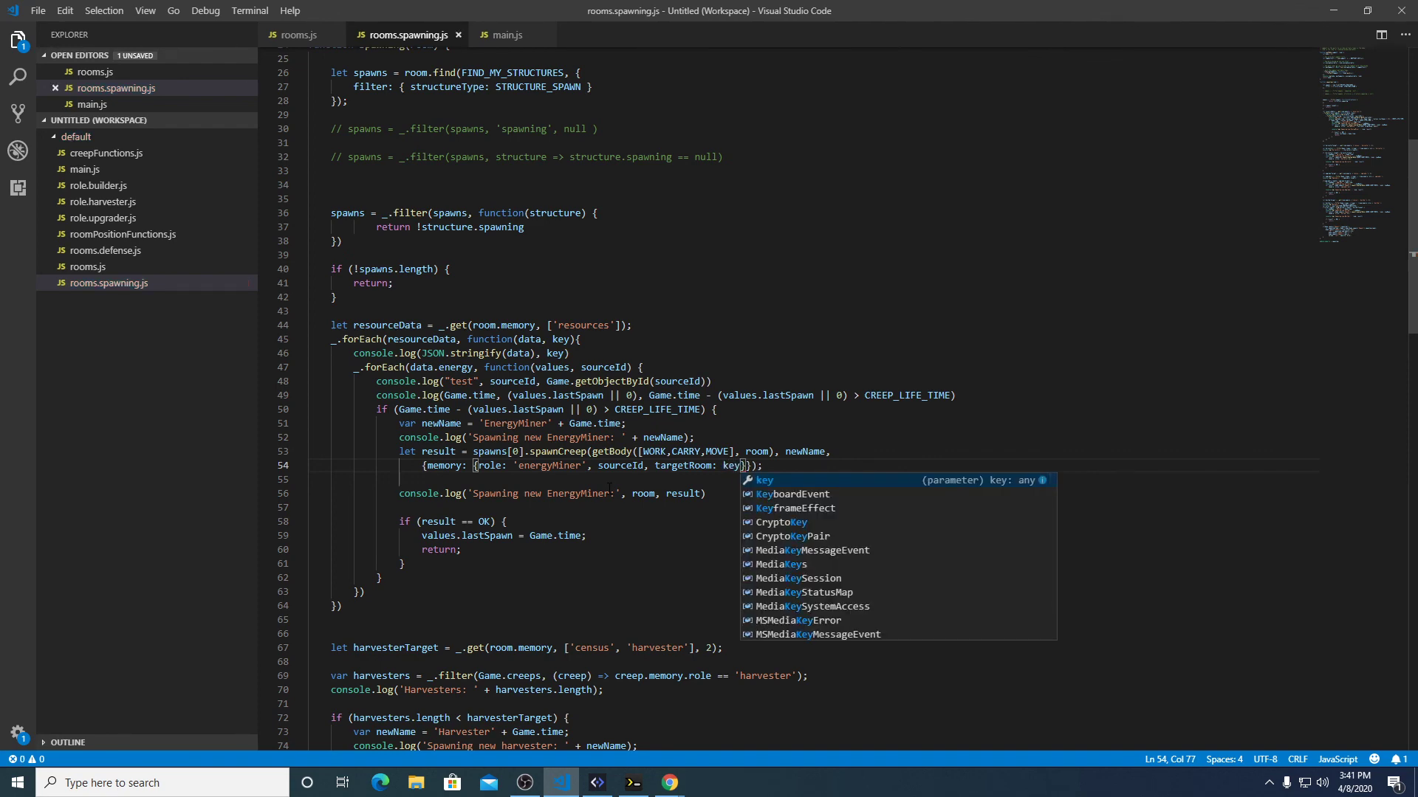
pyautogui.click(596, 782)
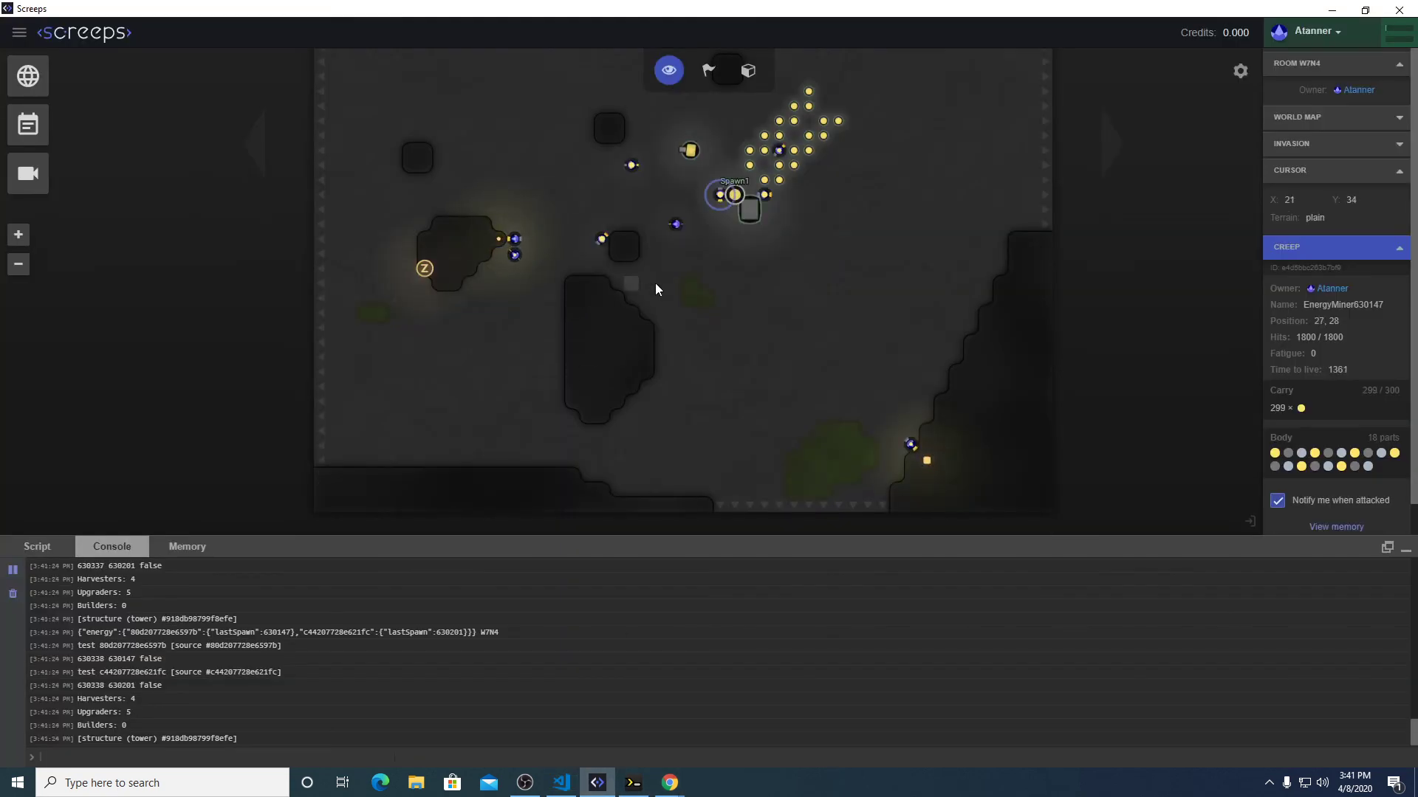
pyautogui.moveTo(187, 546)
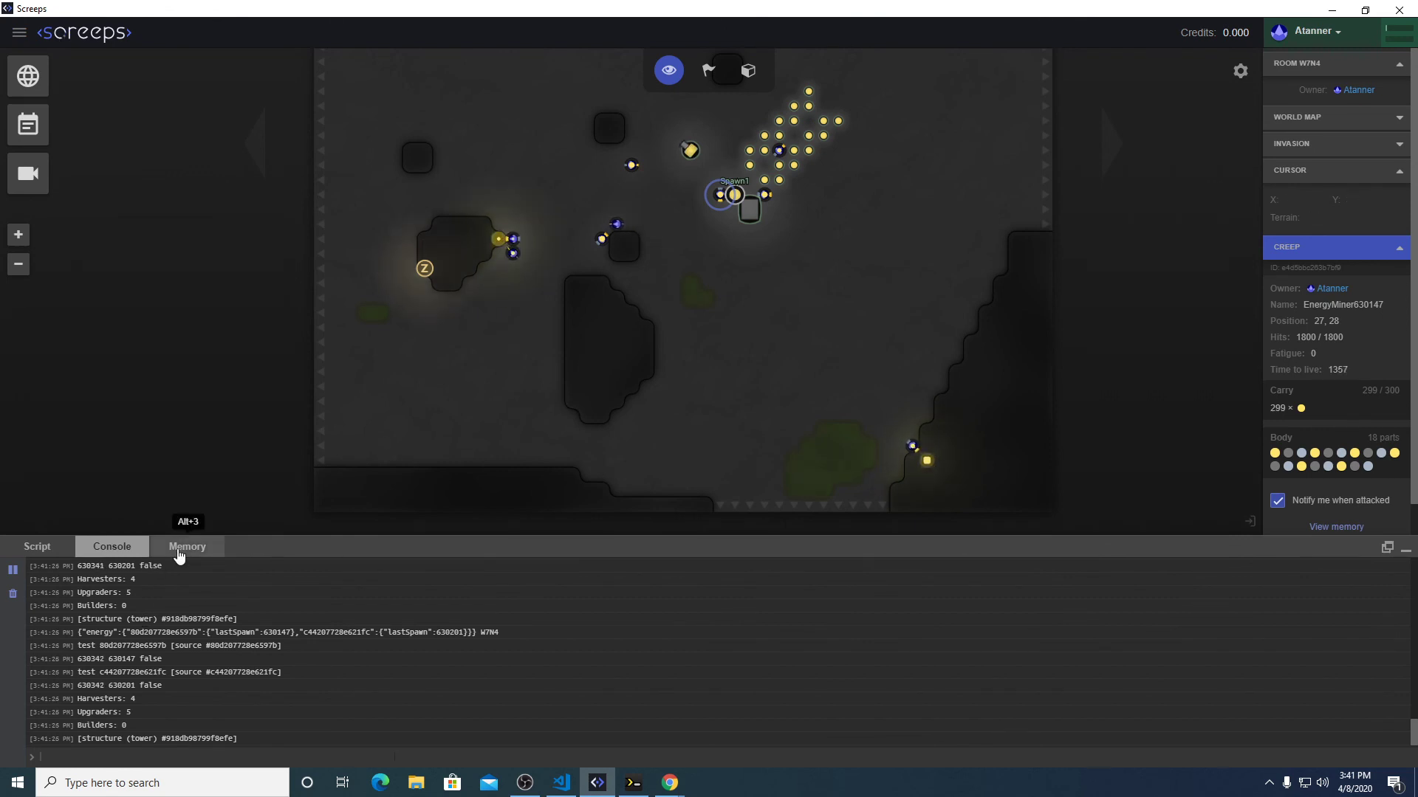
# Open the Memory tab, expand the room entries, and remove the Builder393290 watch.
pyautogui.click(187, 546)
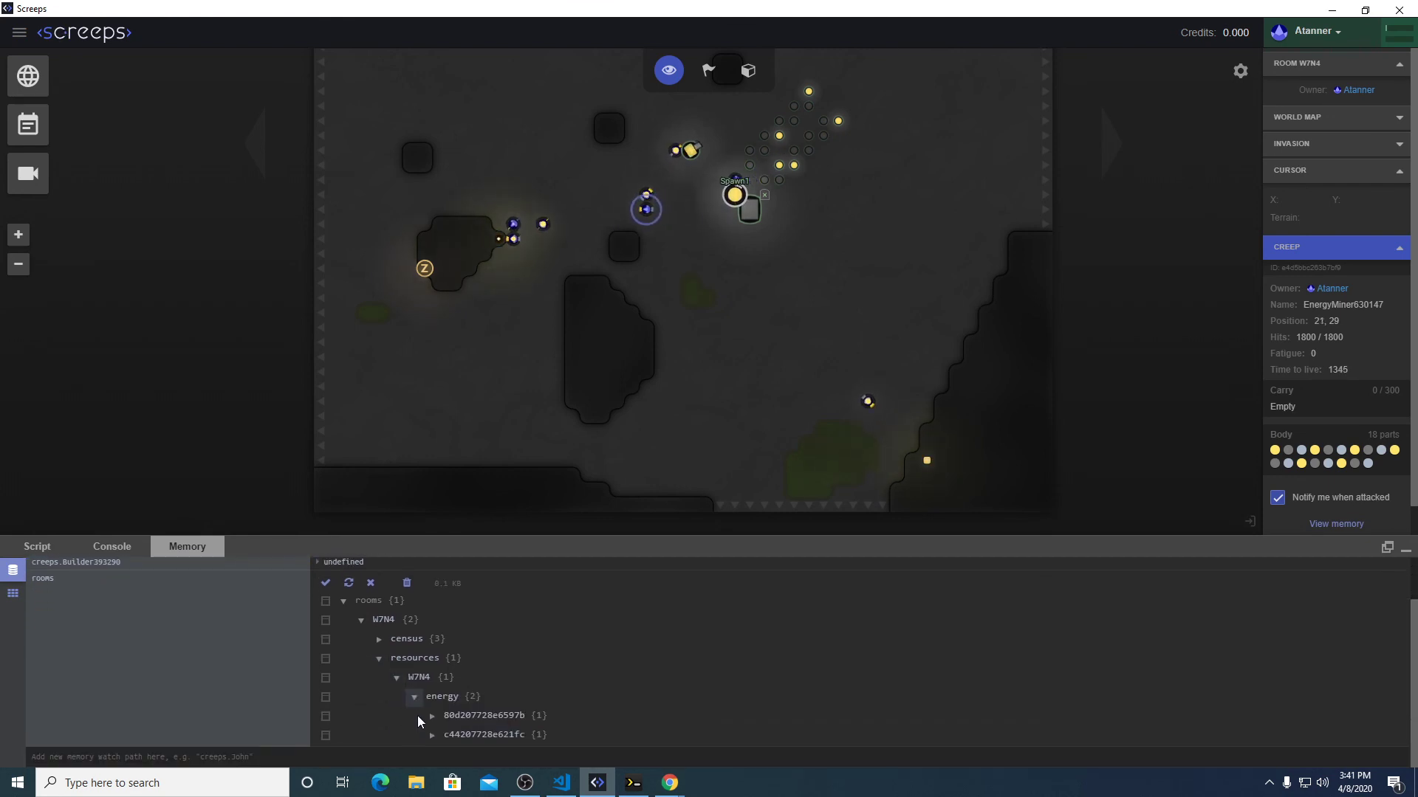
pyautogui.click(432, 716)
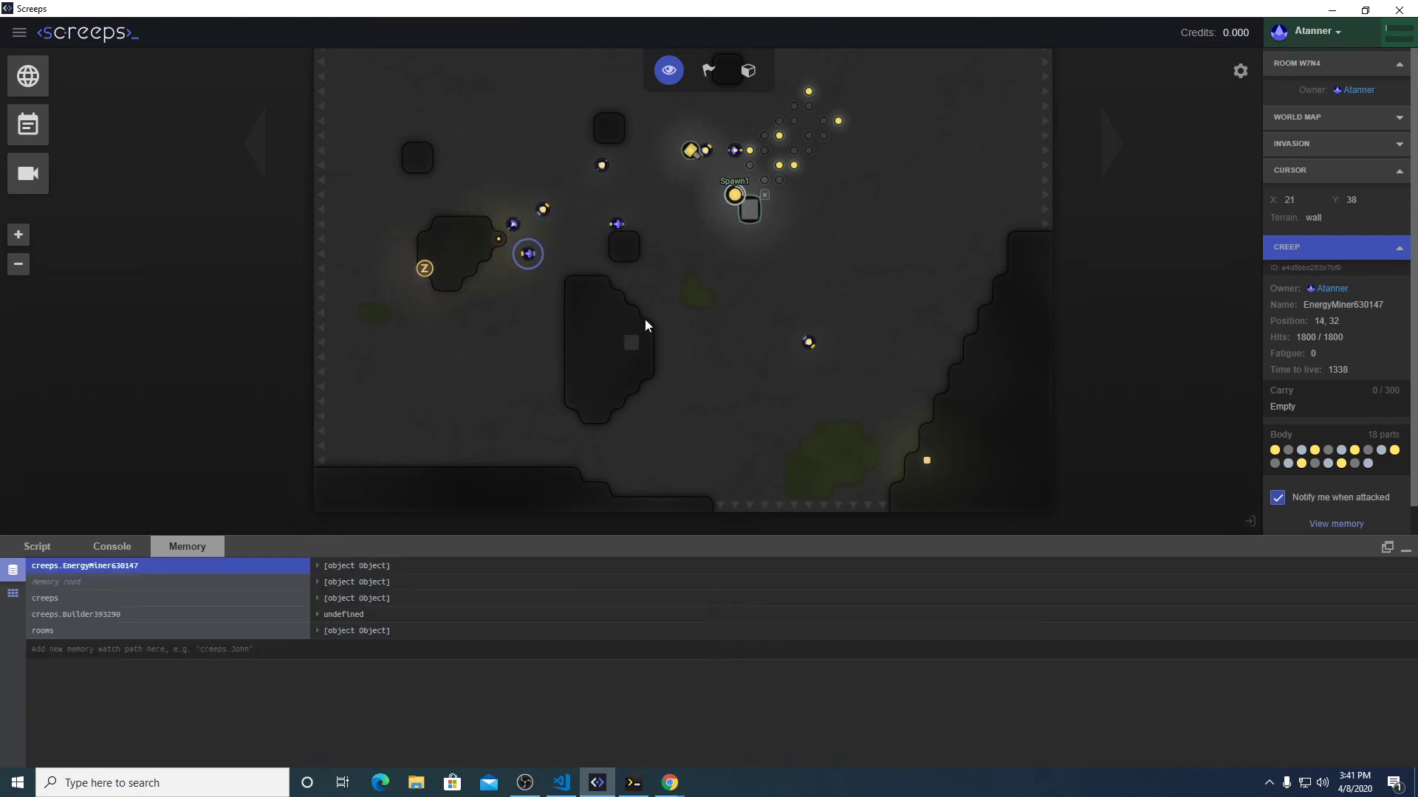
pyautogui.click(735, 193)
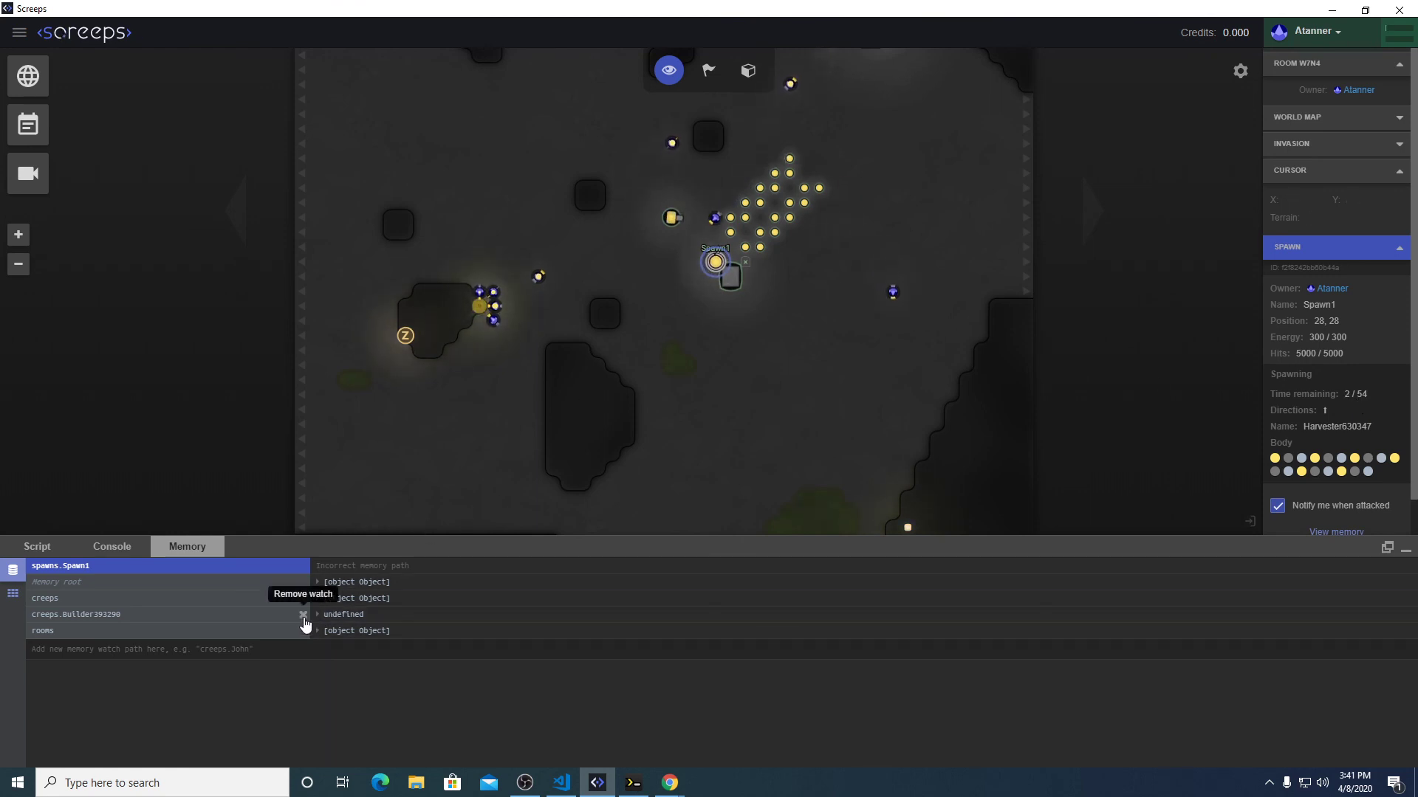
pyautogui.click(303, 615)
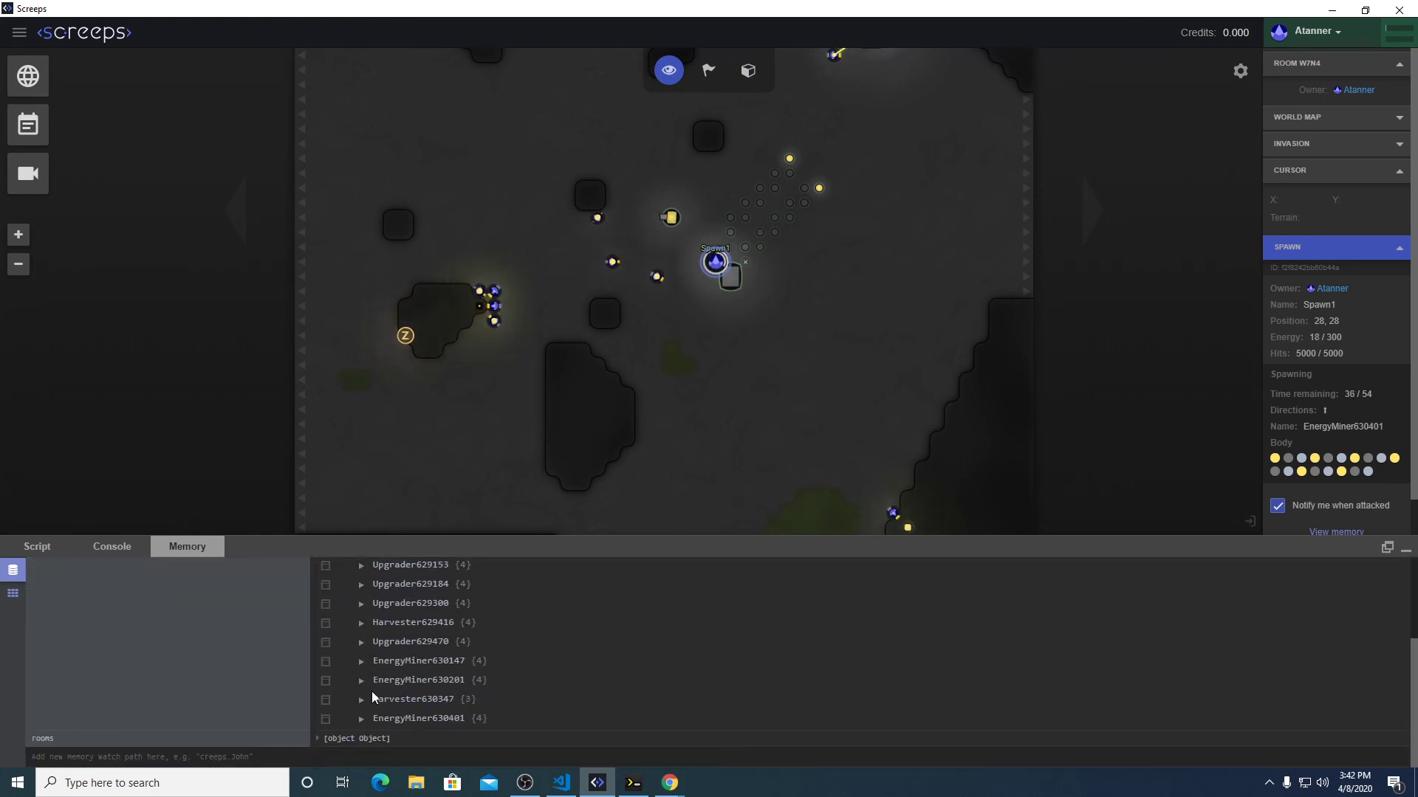
# Expand EnergyMiner630401's memory showing role energyMiner, sourceId and targetRoom W7N4.
pyautogui.click(361, 645)
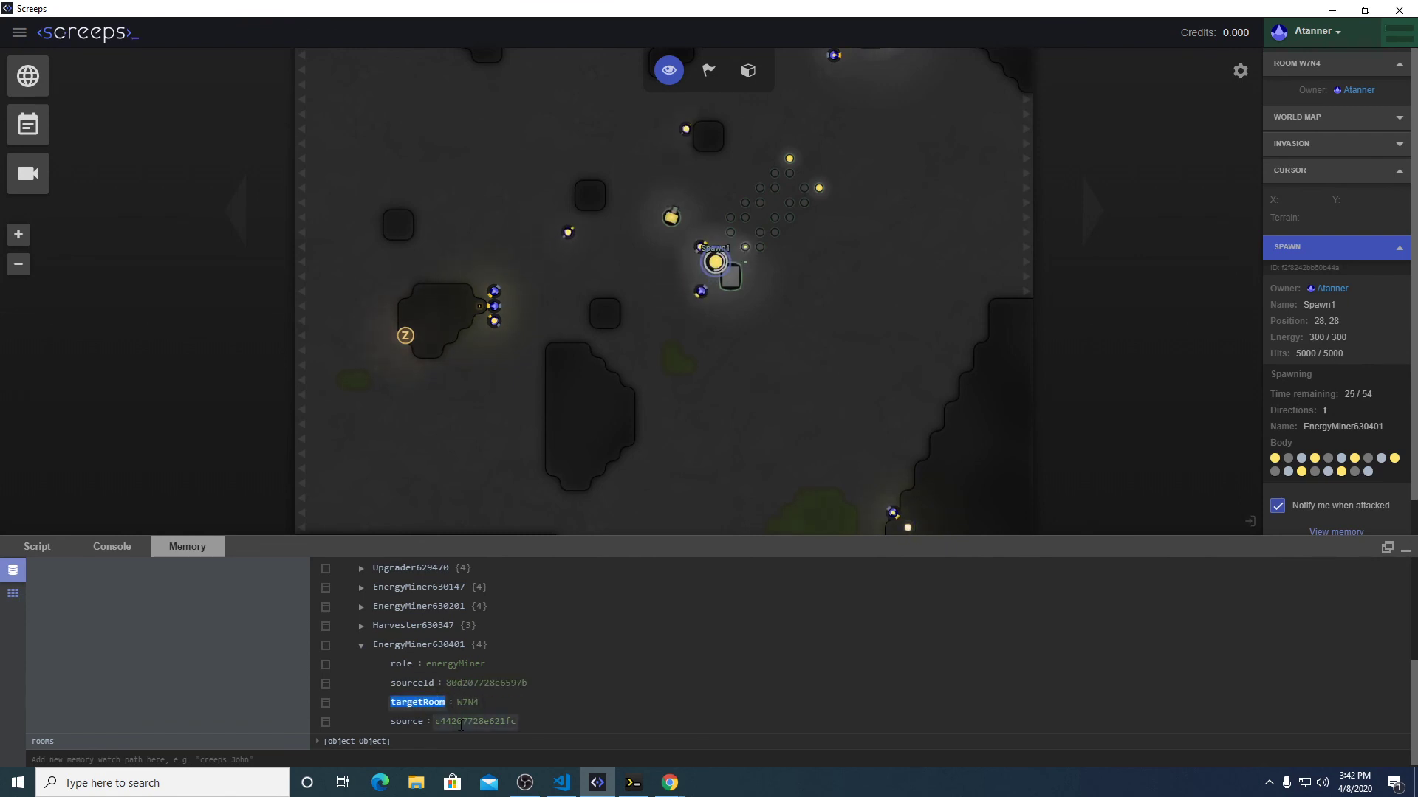
pyautogui.doubleClick(474, 721)
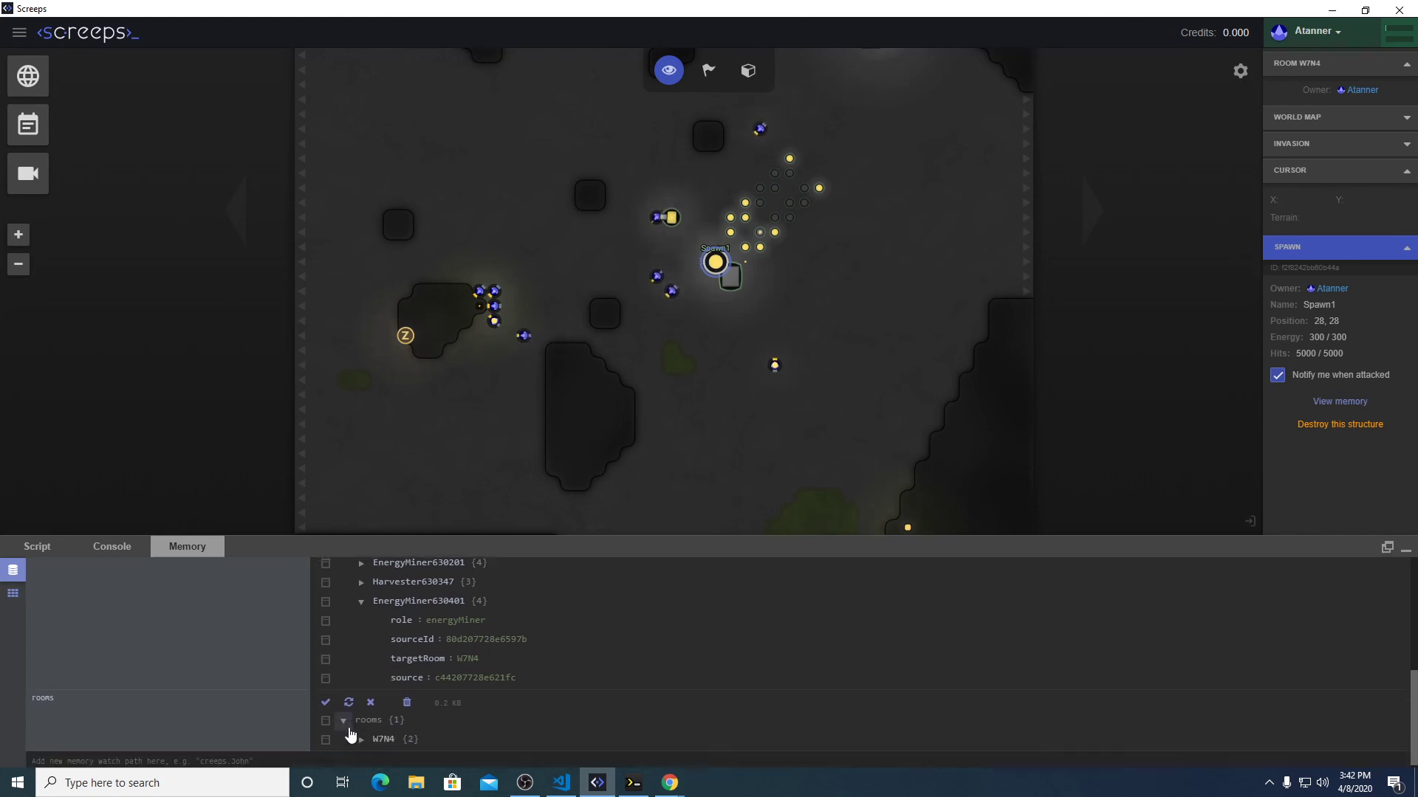
# Expand W7N4's resources energy entry to list both source IDs, and inspect one source.
pyautogui.click(360, 738)
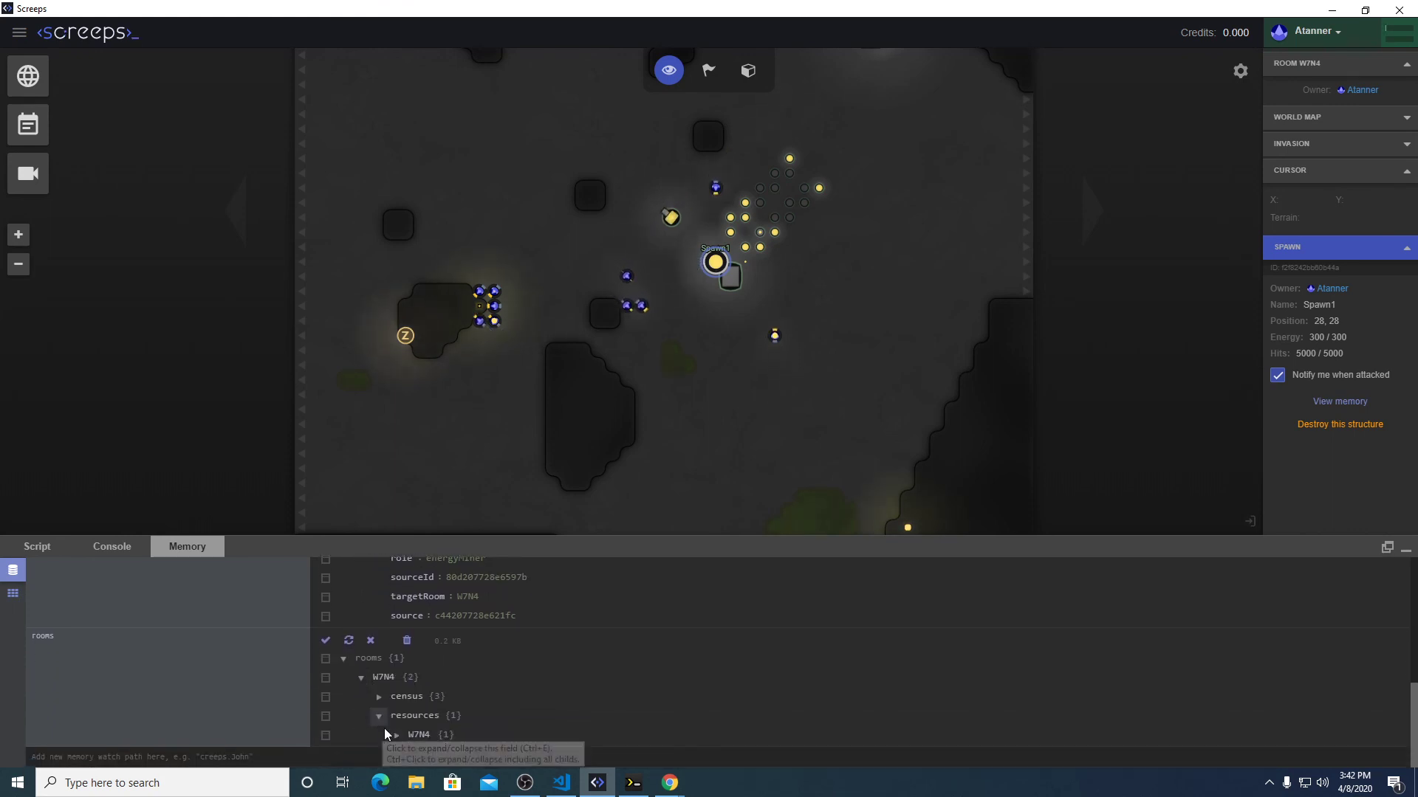
pyautogui.click(396, 716)
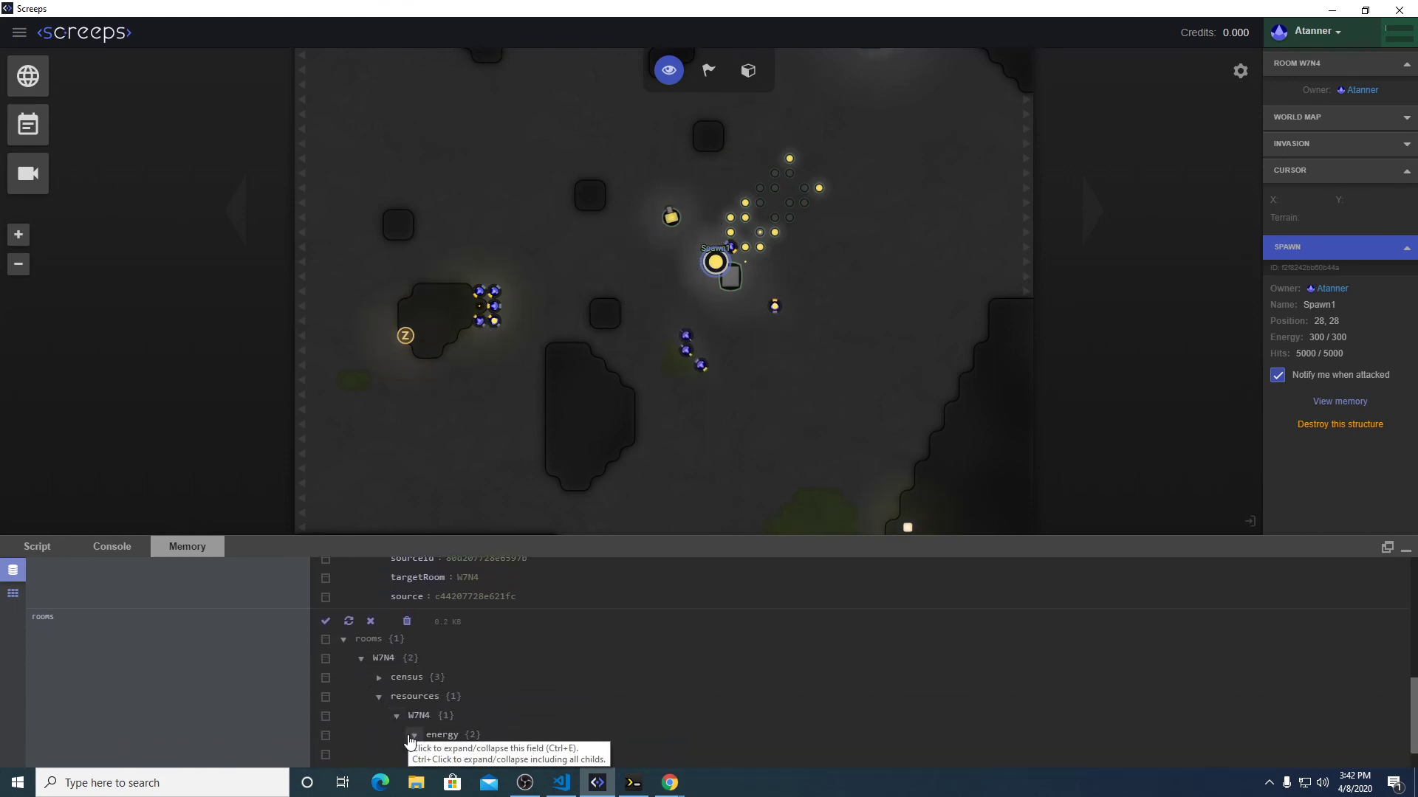
pyautogui.click(410, 734)
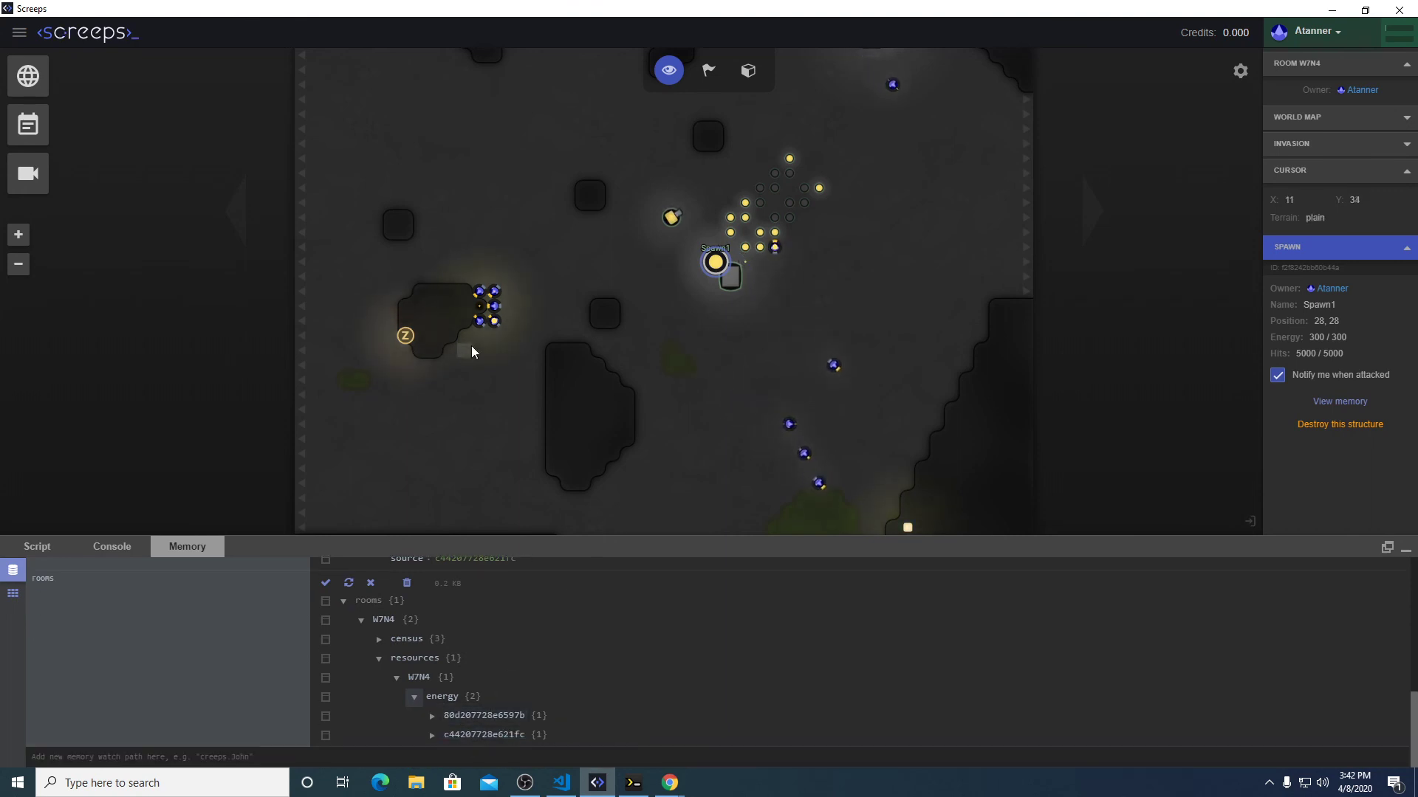
pyautogui.click(479, 306)
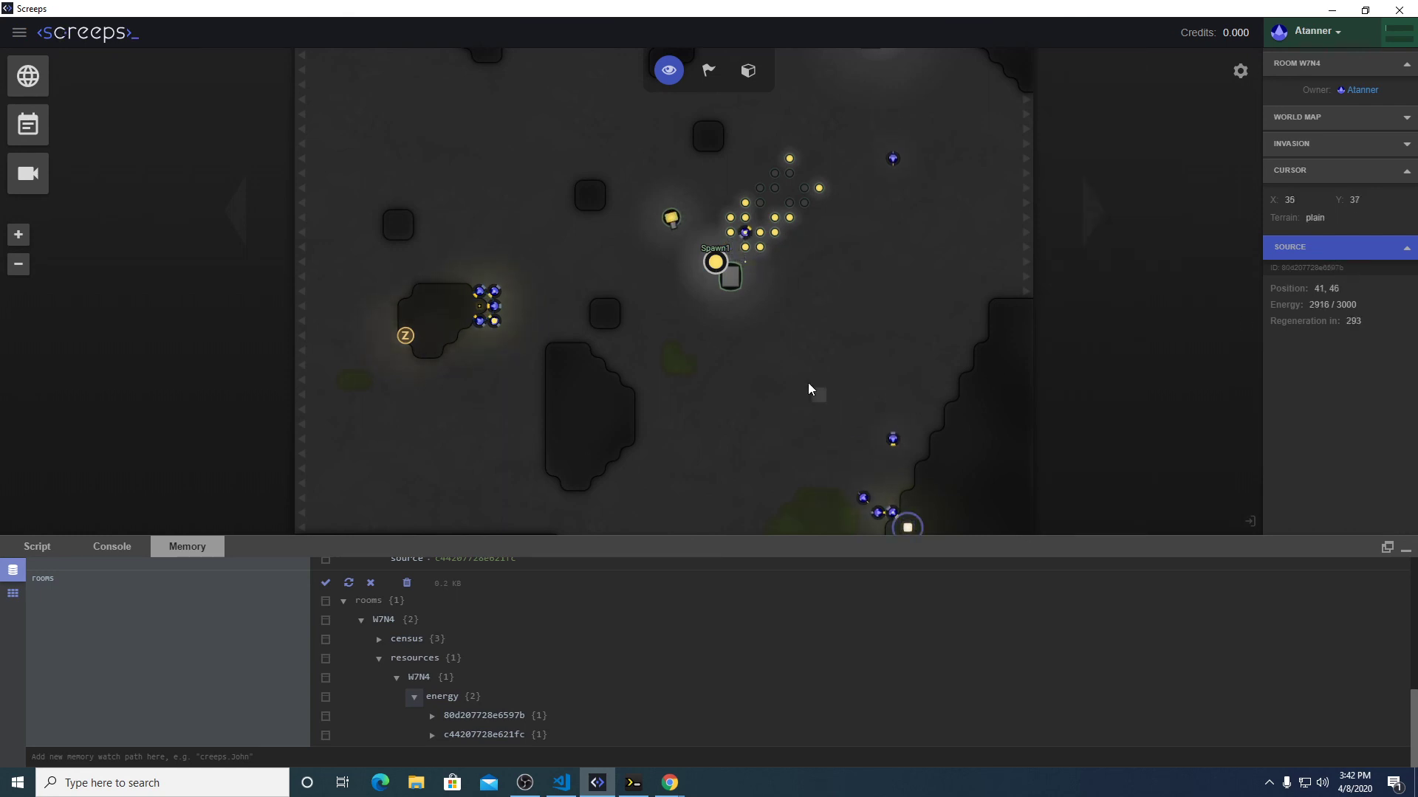
pyautogui.moveTo(604, 380)
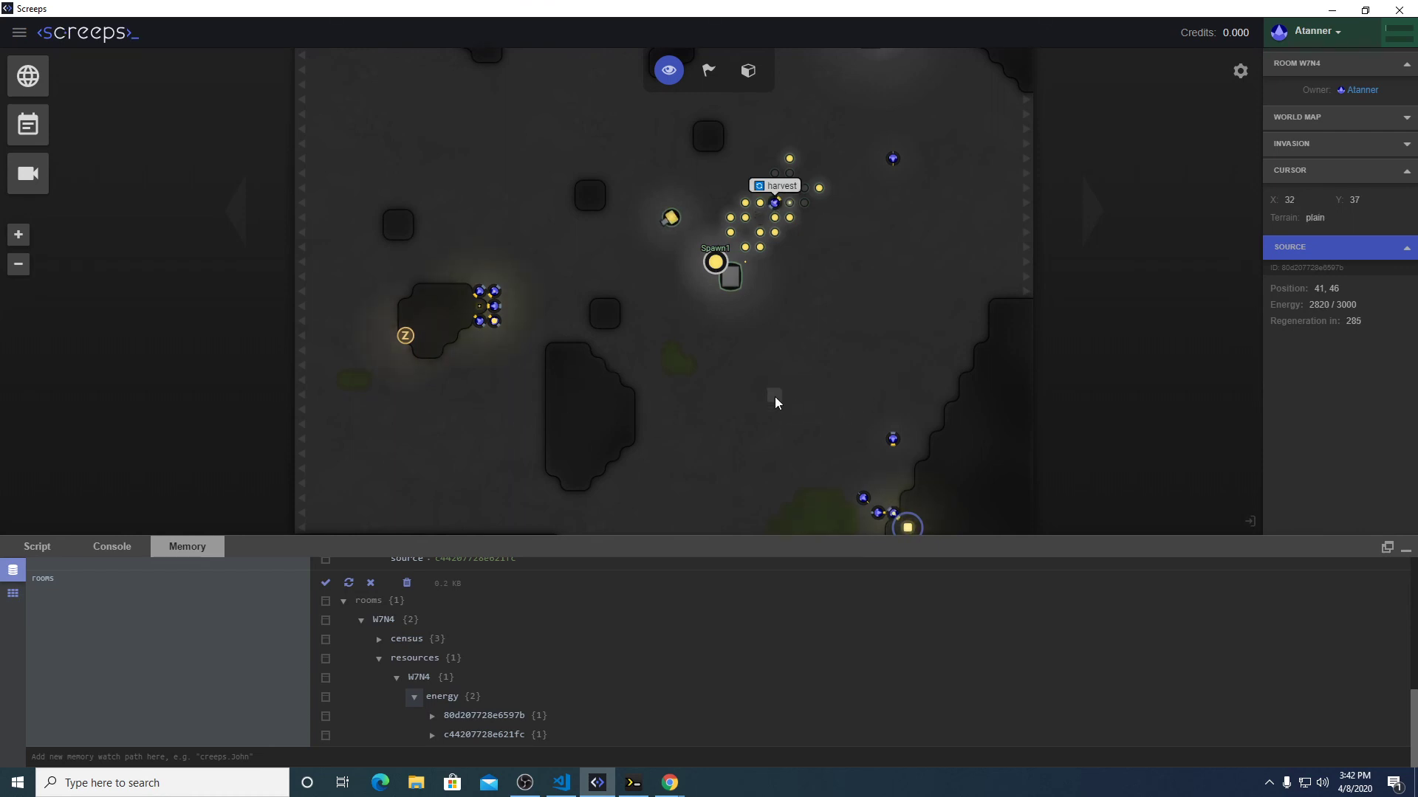
pyautogui.moveTo(755, 391)
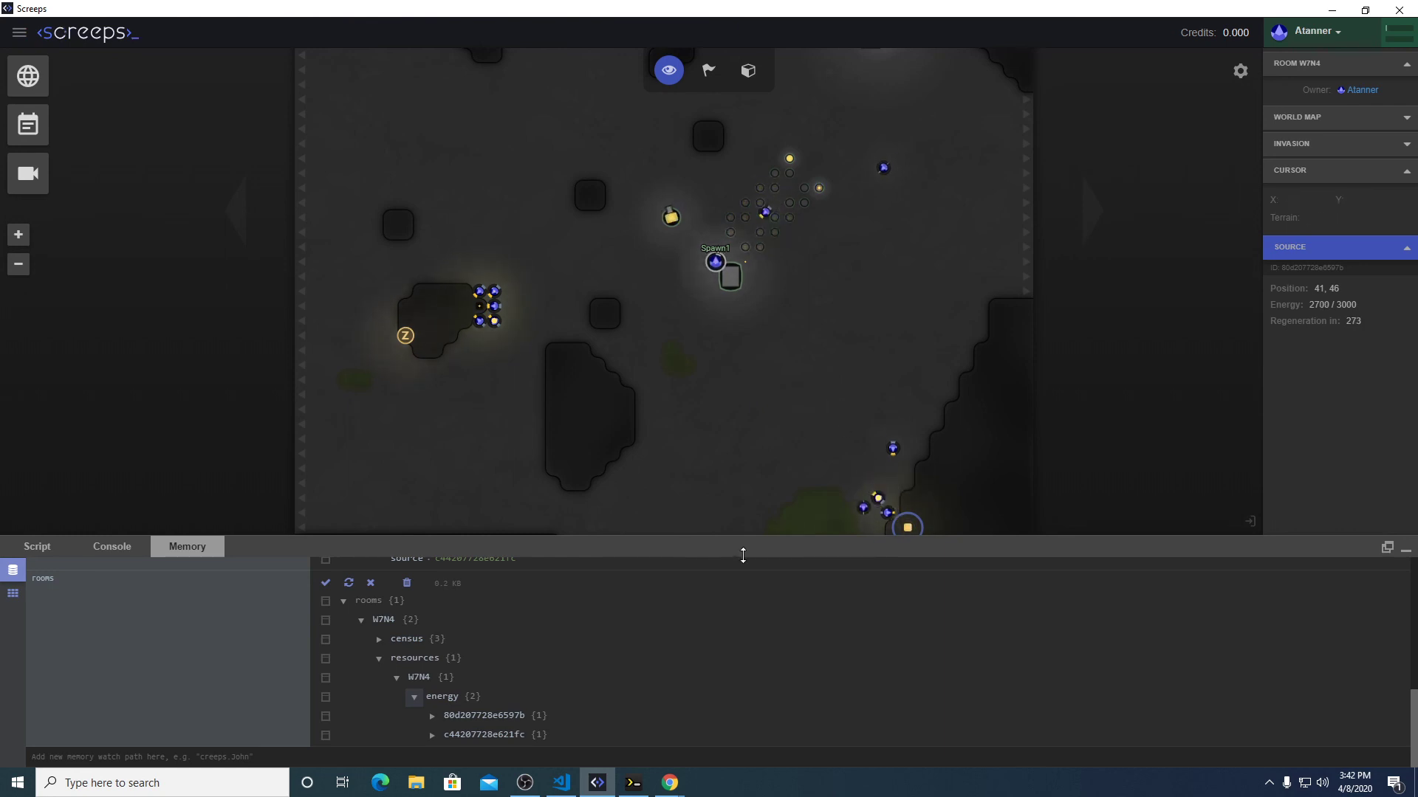
pyautogui.moveTo(838, 420)
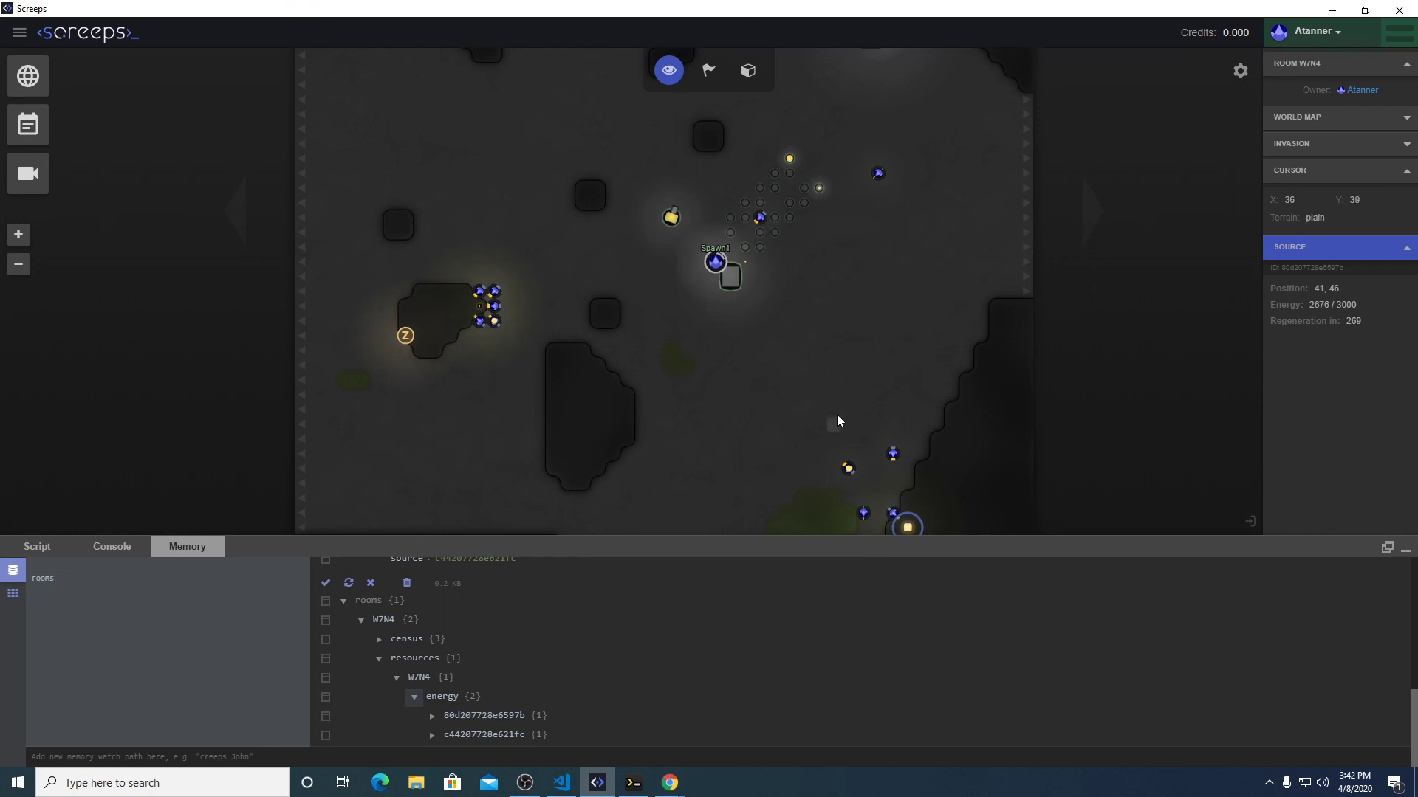
pyautogui.moveTo(841, 386)
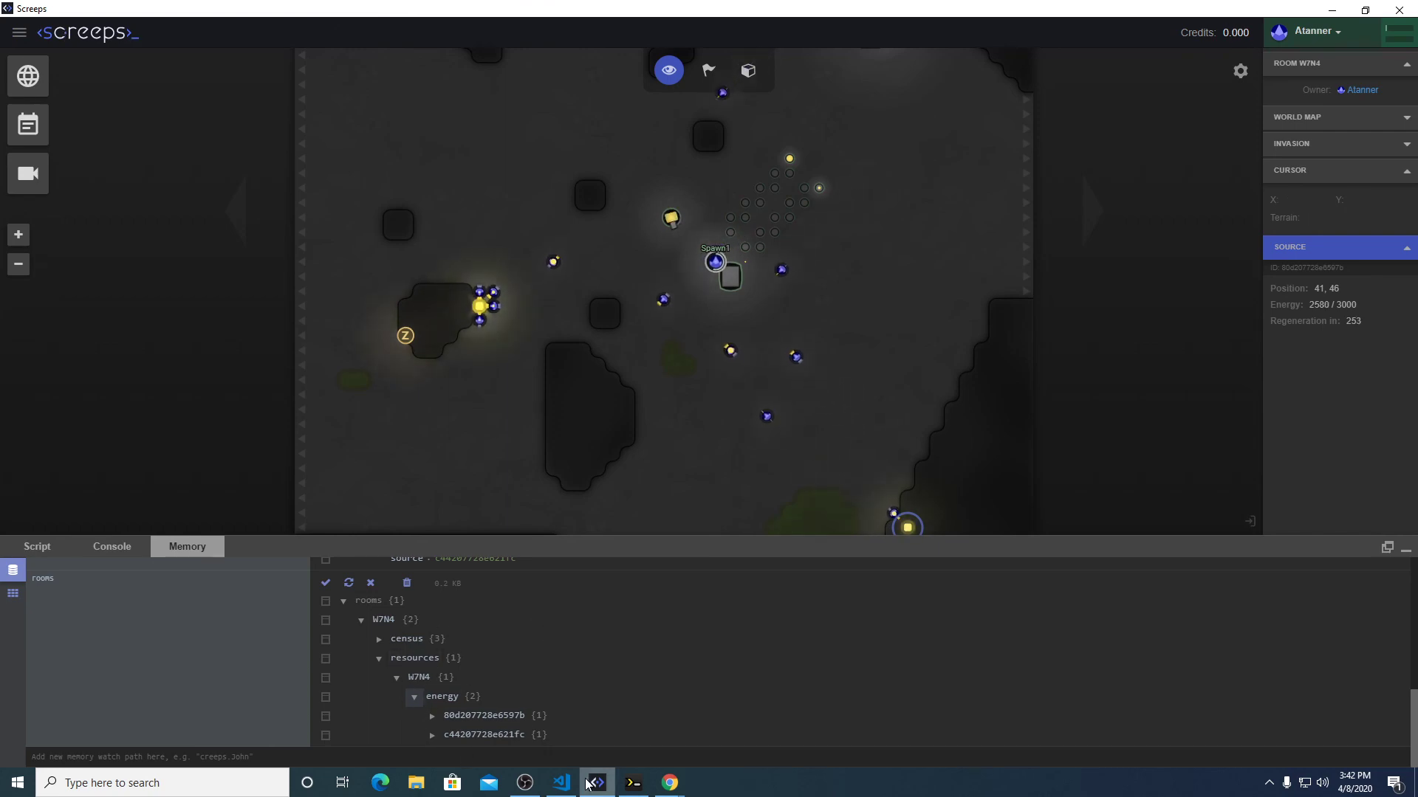
pyautogui.click(561, 783)
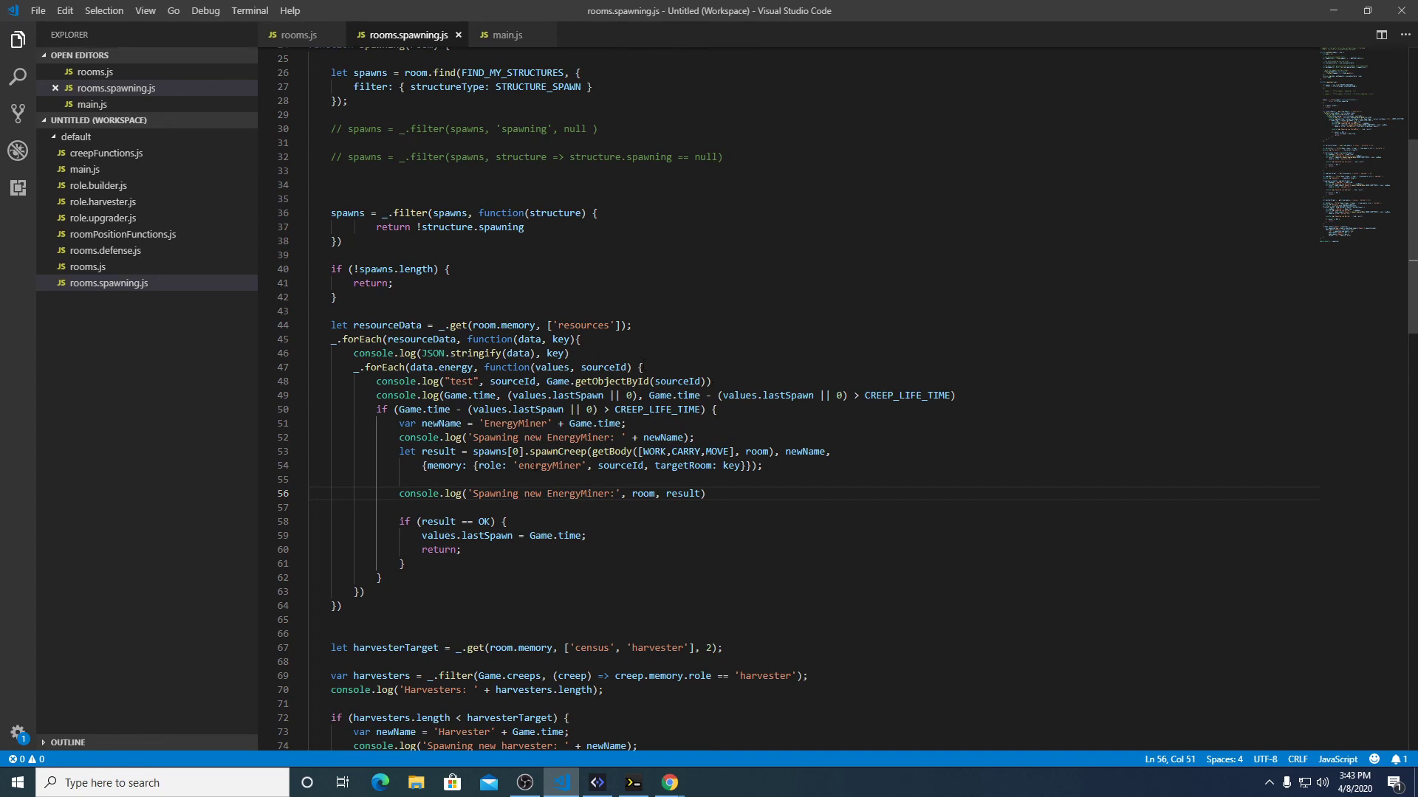
# Scroll through the upgrader and builder spawning code in rooms.spawning.js.
pyautogui.scroll(-3)
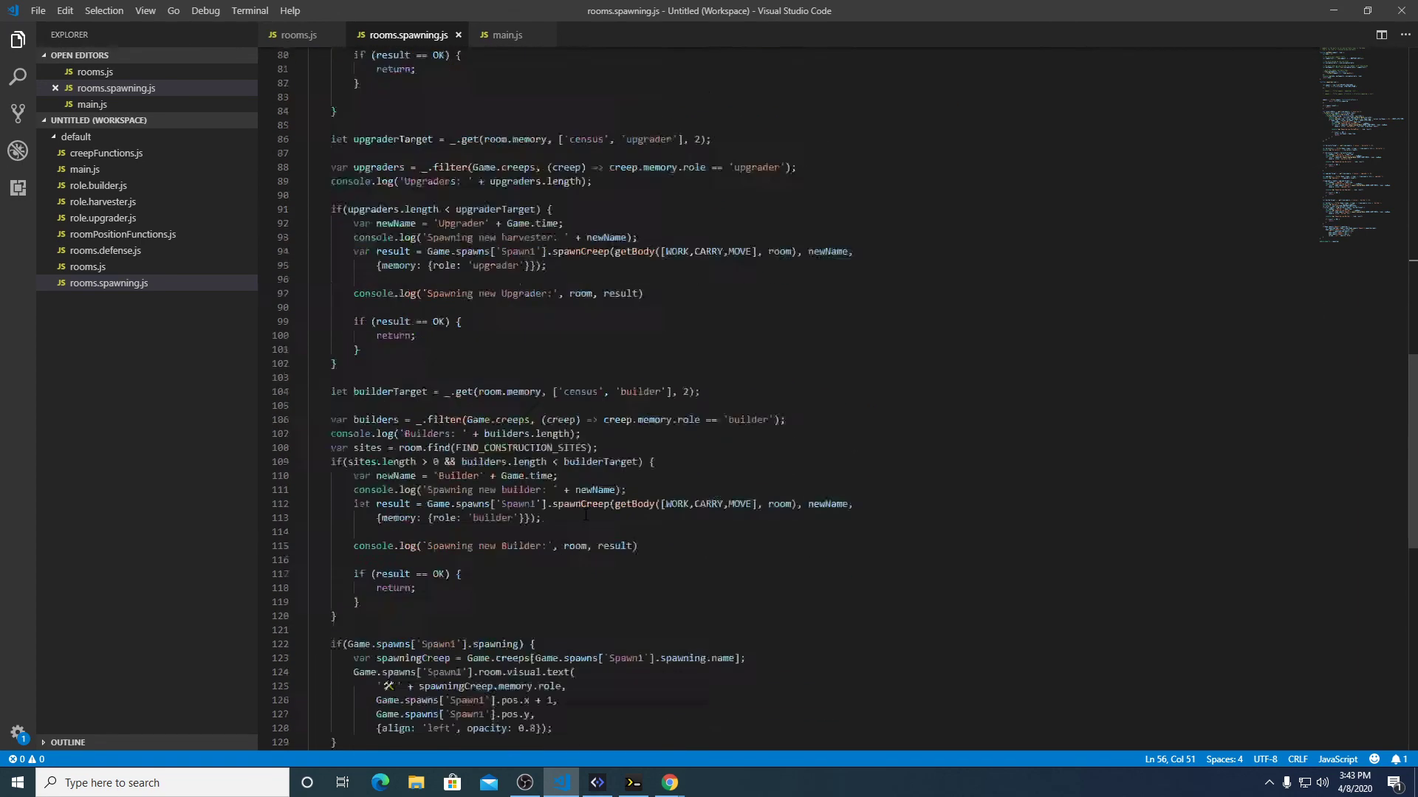
pyautogui.scroll(-3)
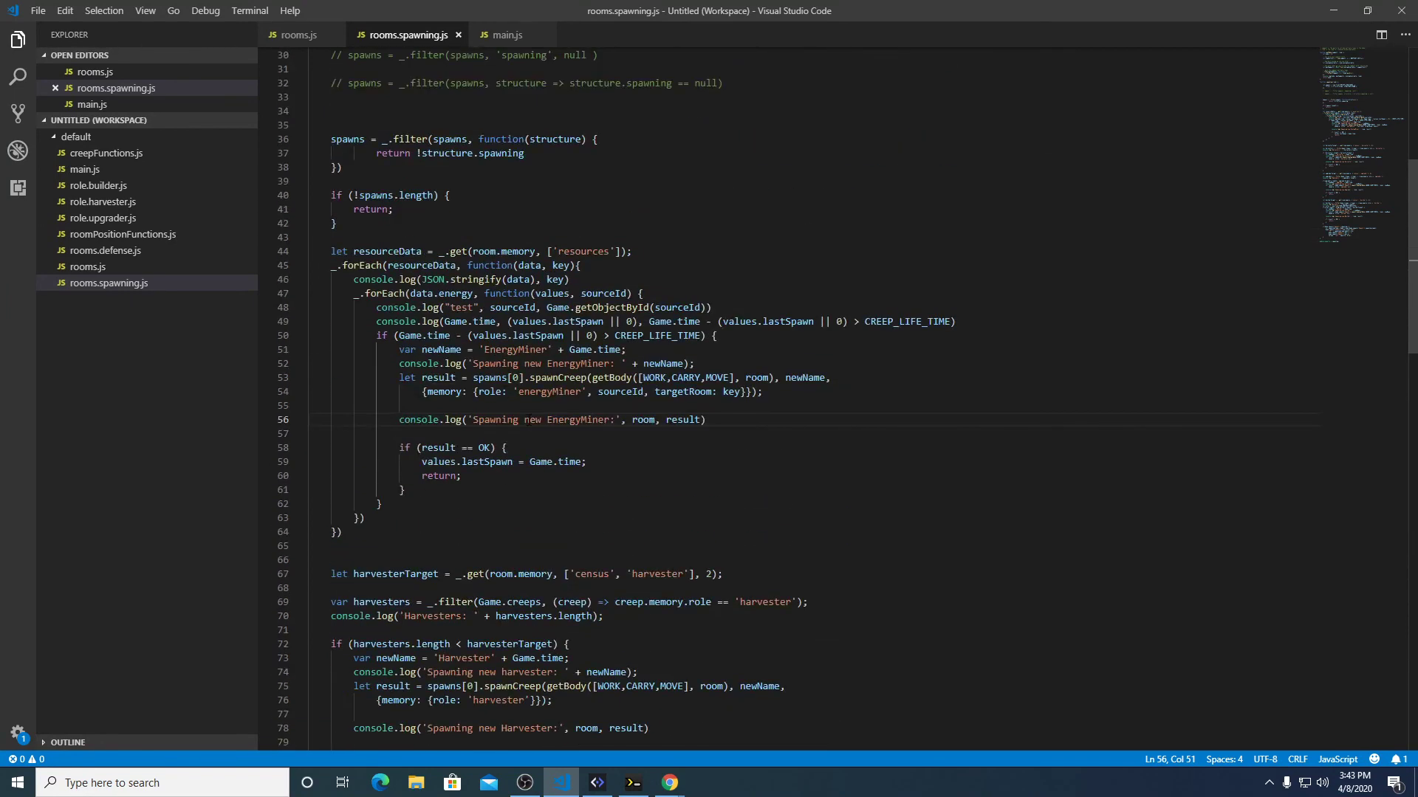
pyautogui.moveTo(563, 293)
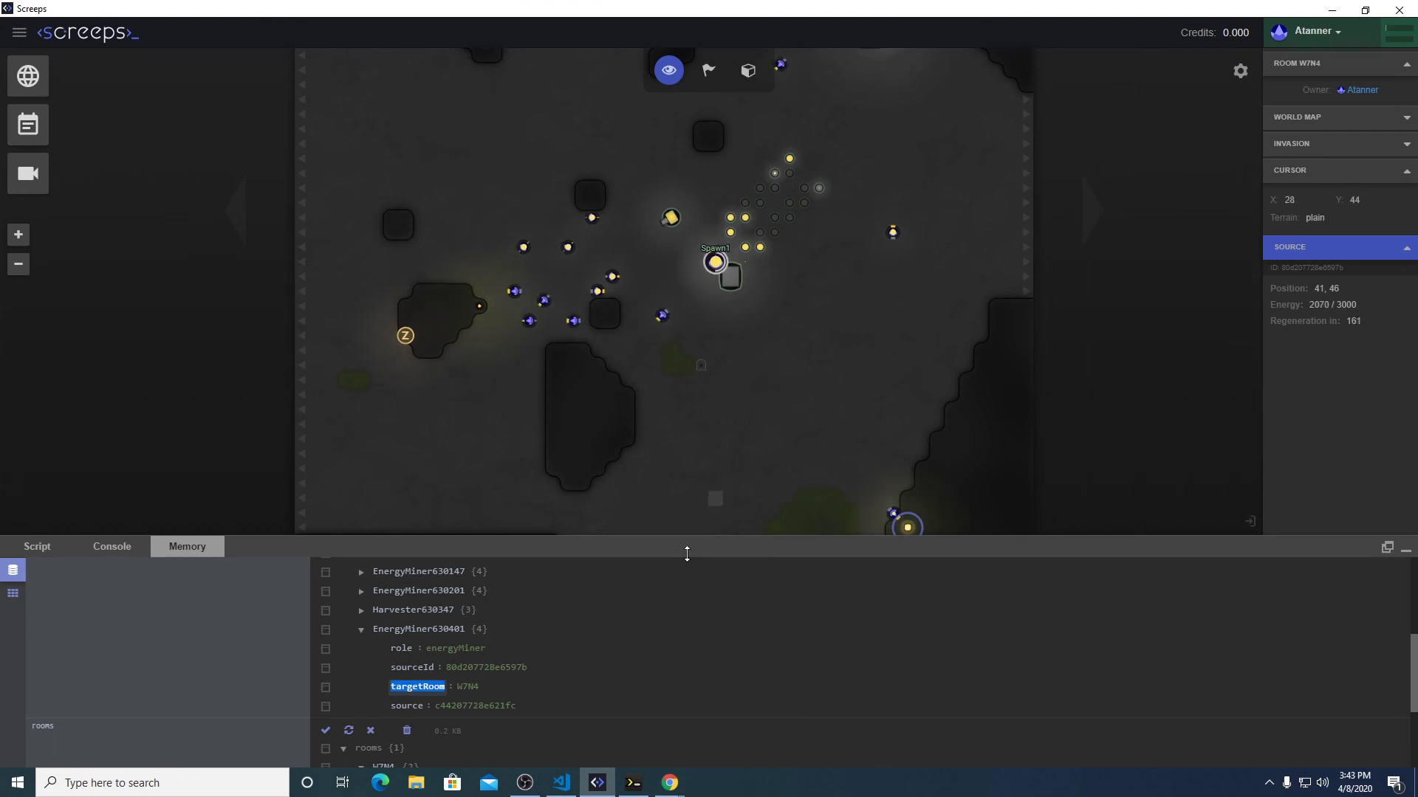
# Select the word 'EnergyMiner' in the line 56 console.log spawn message.
pyautogui.click(561, 782)
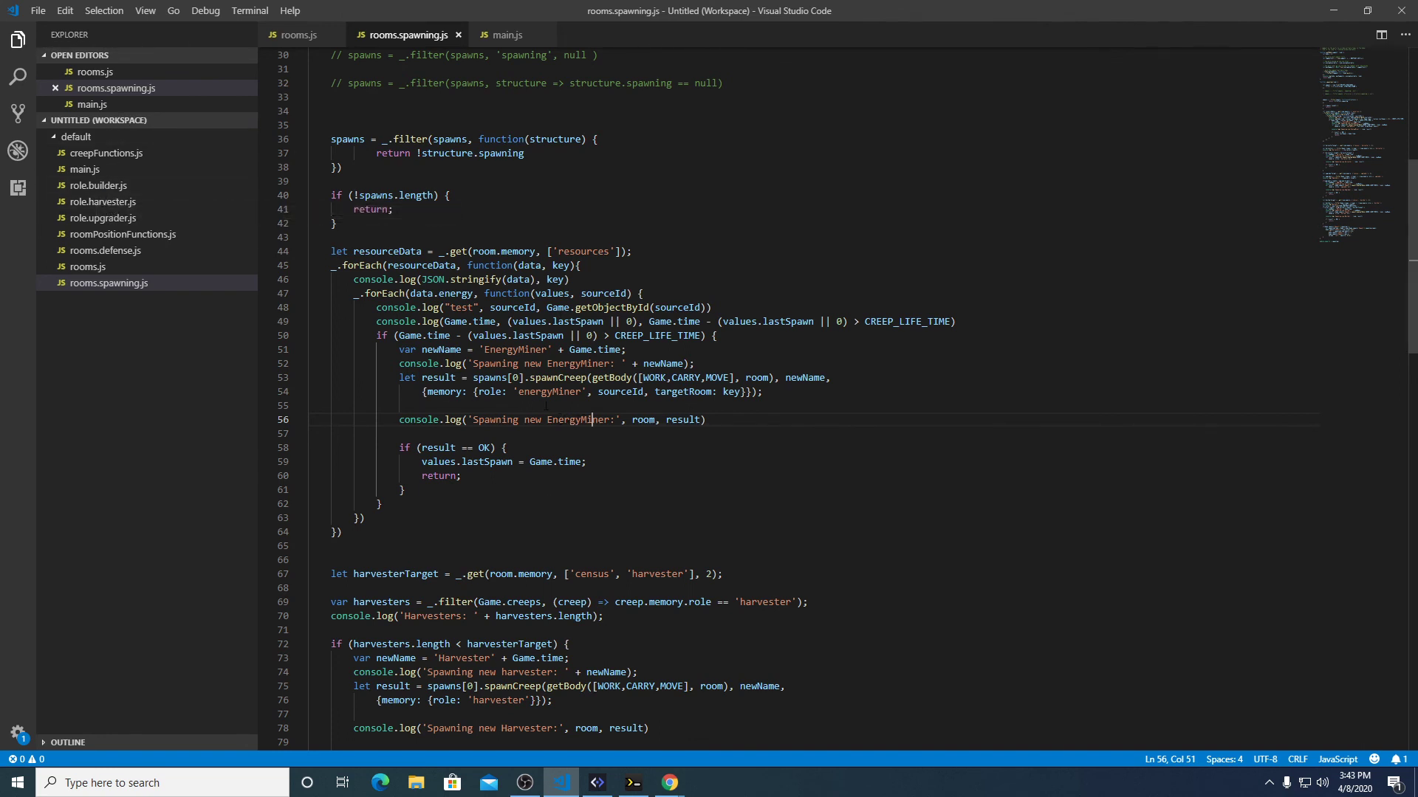
pyautogui.doubleClick(577, 419)
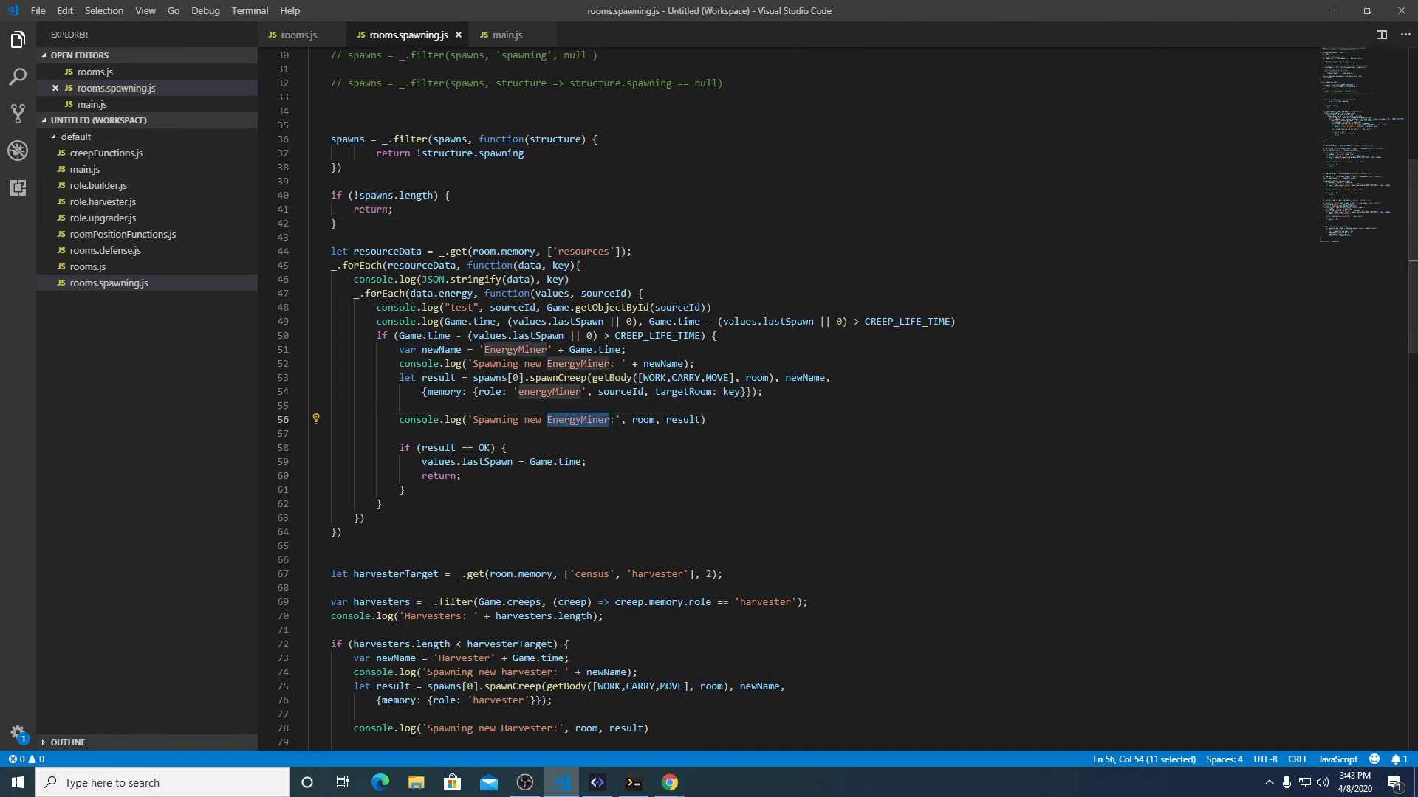